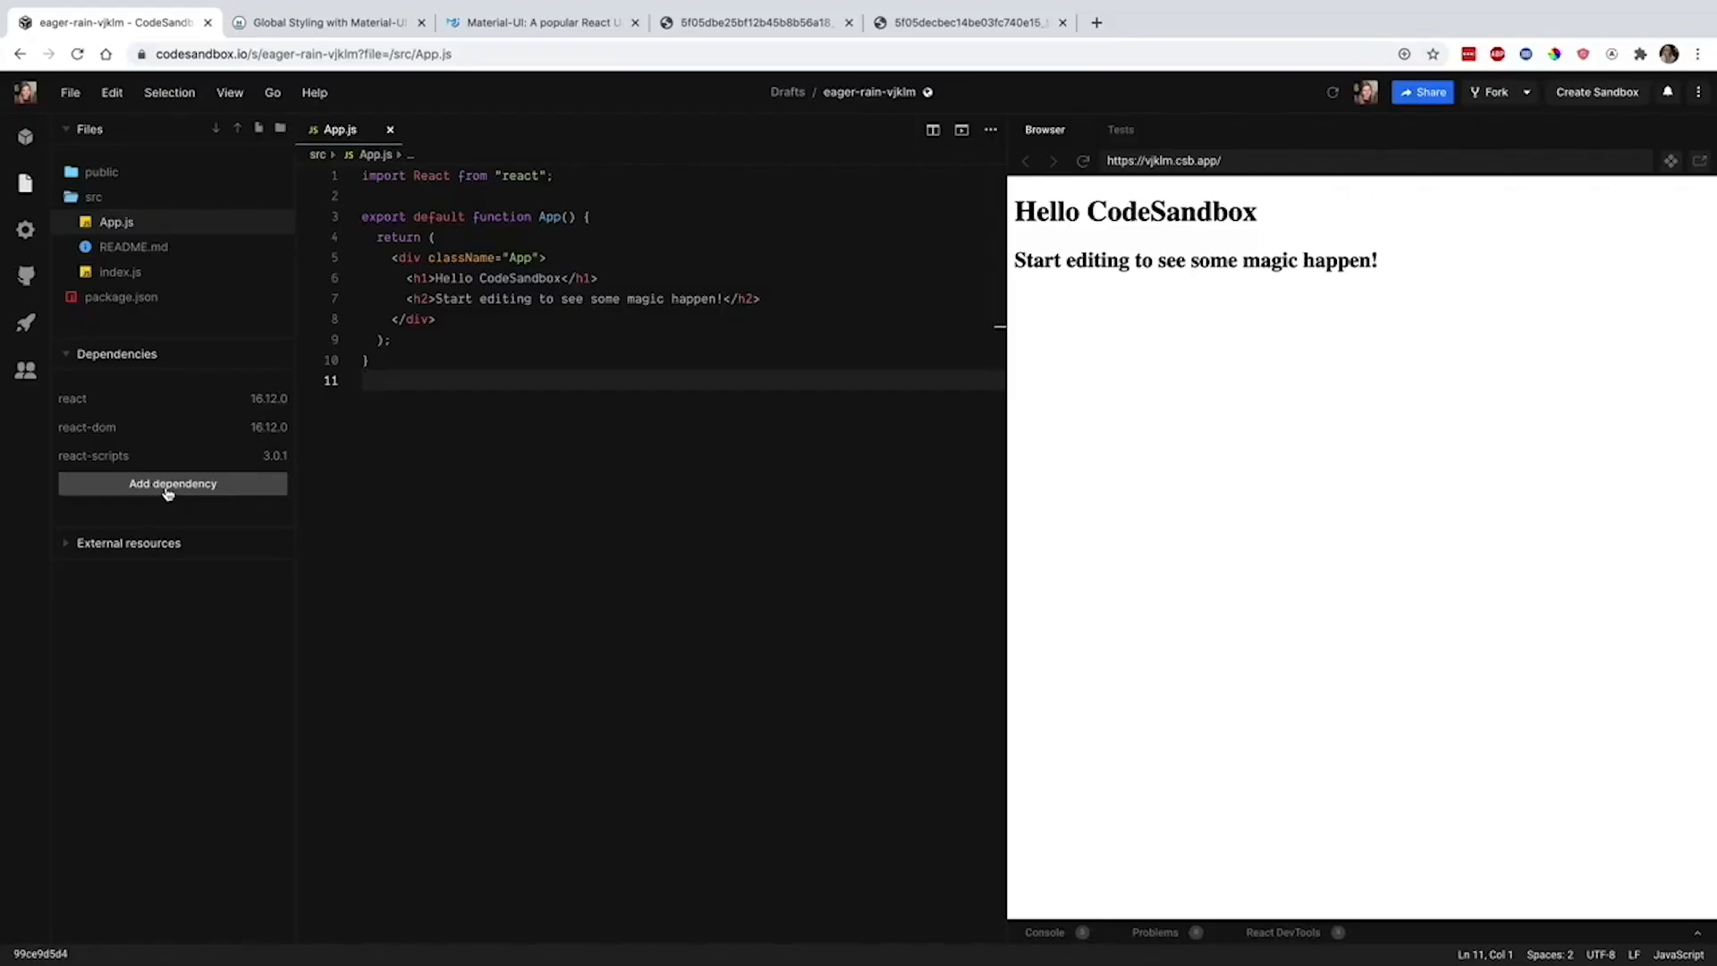
{"action": "left_click", "coordinate": [171, 482]}
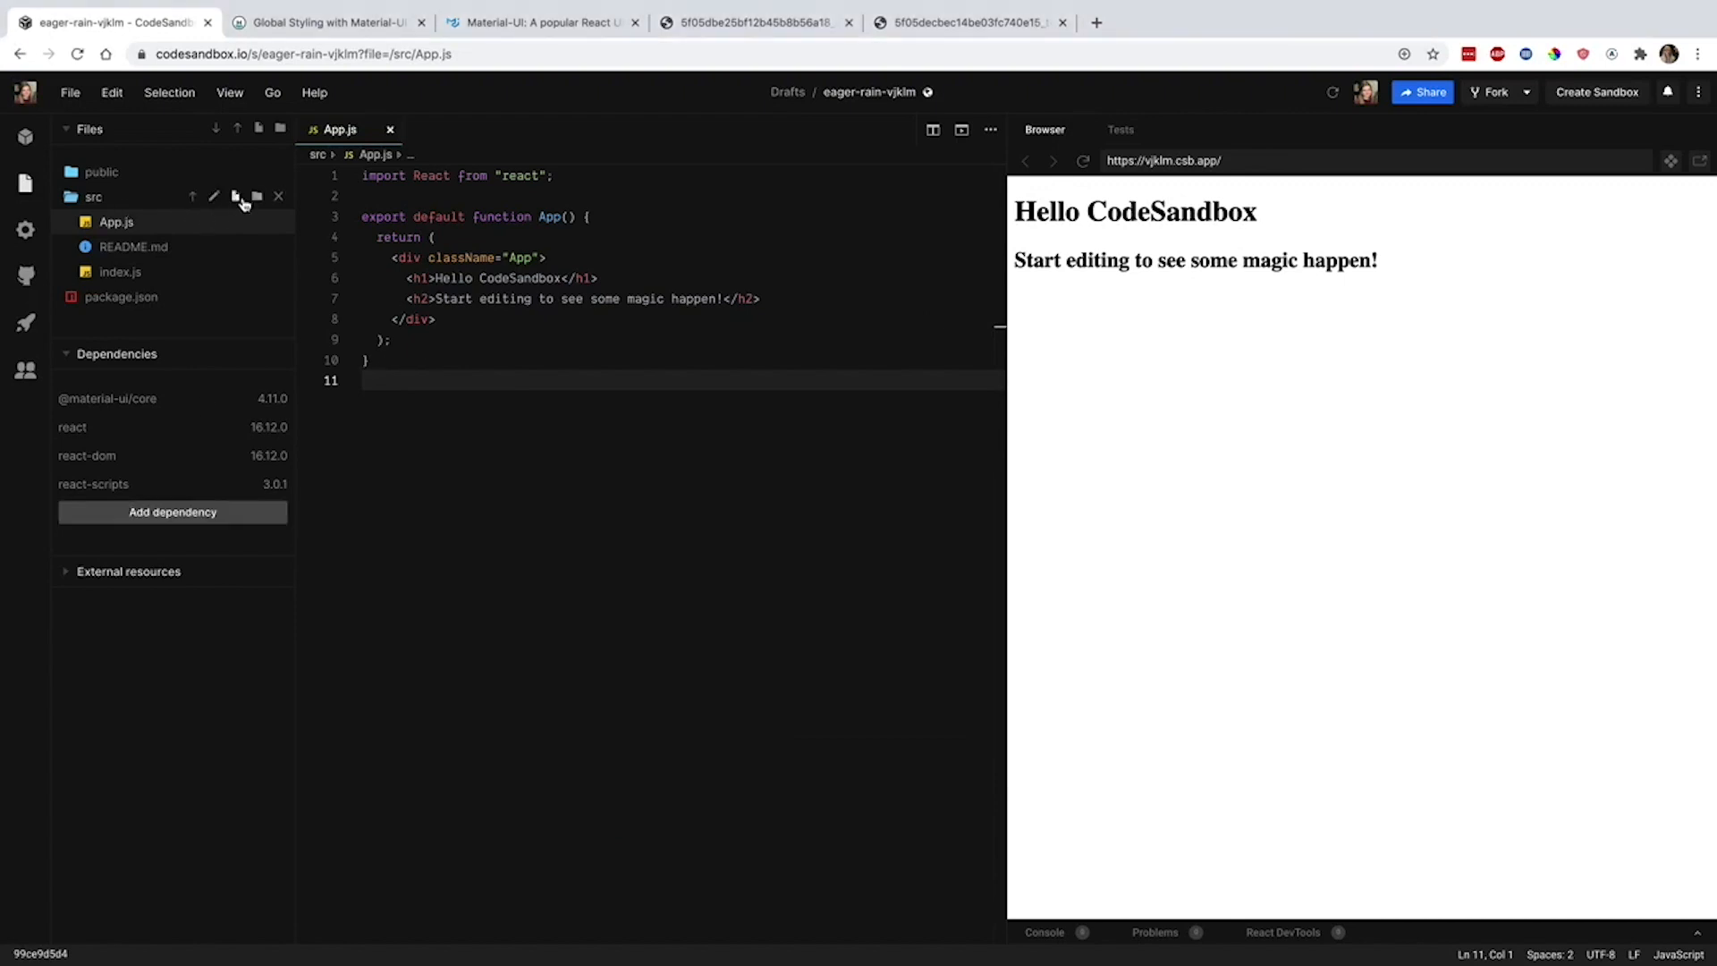
{"action": "left_click", "coordinate": [236, 196]}
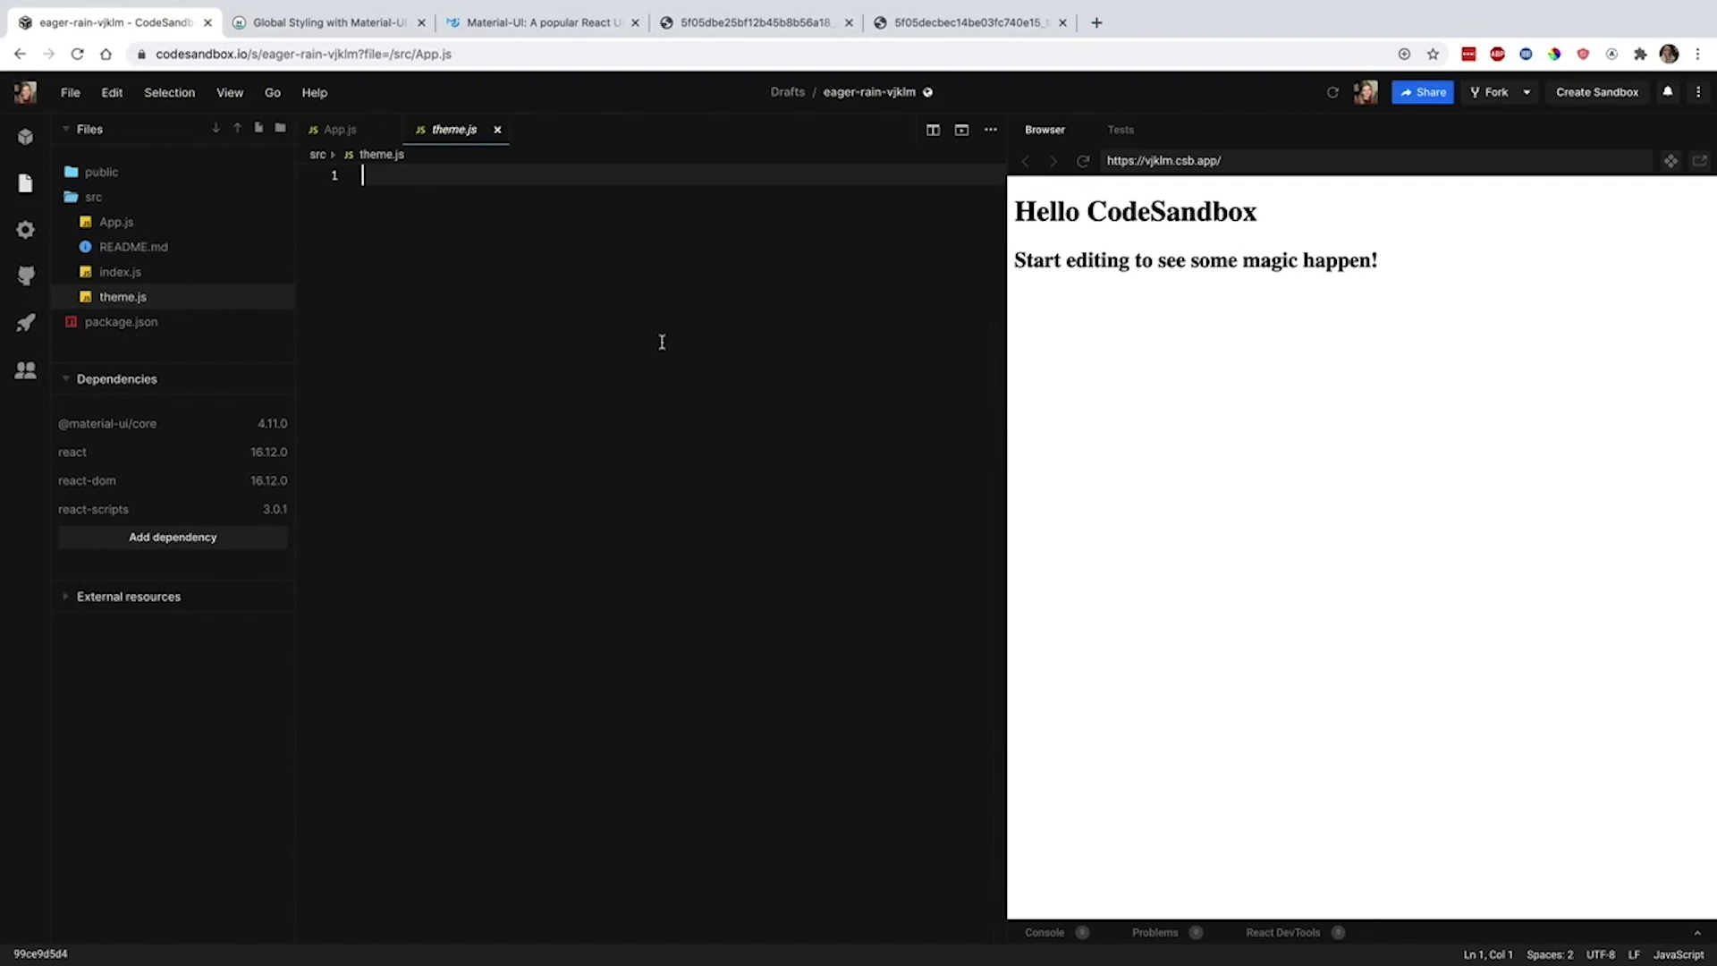
{"action": "type", "text": "import {c"}
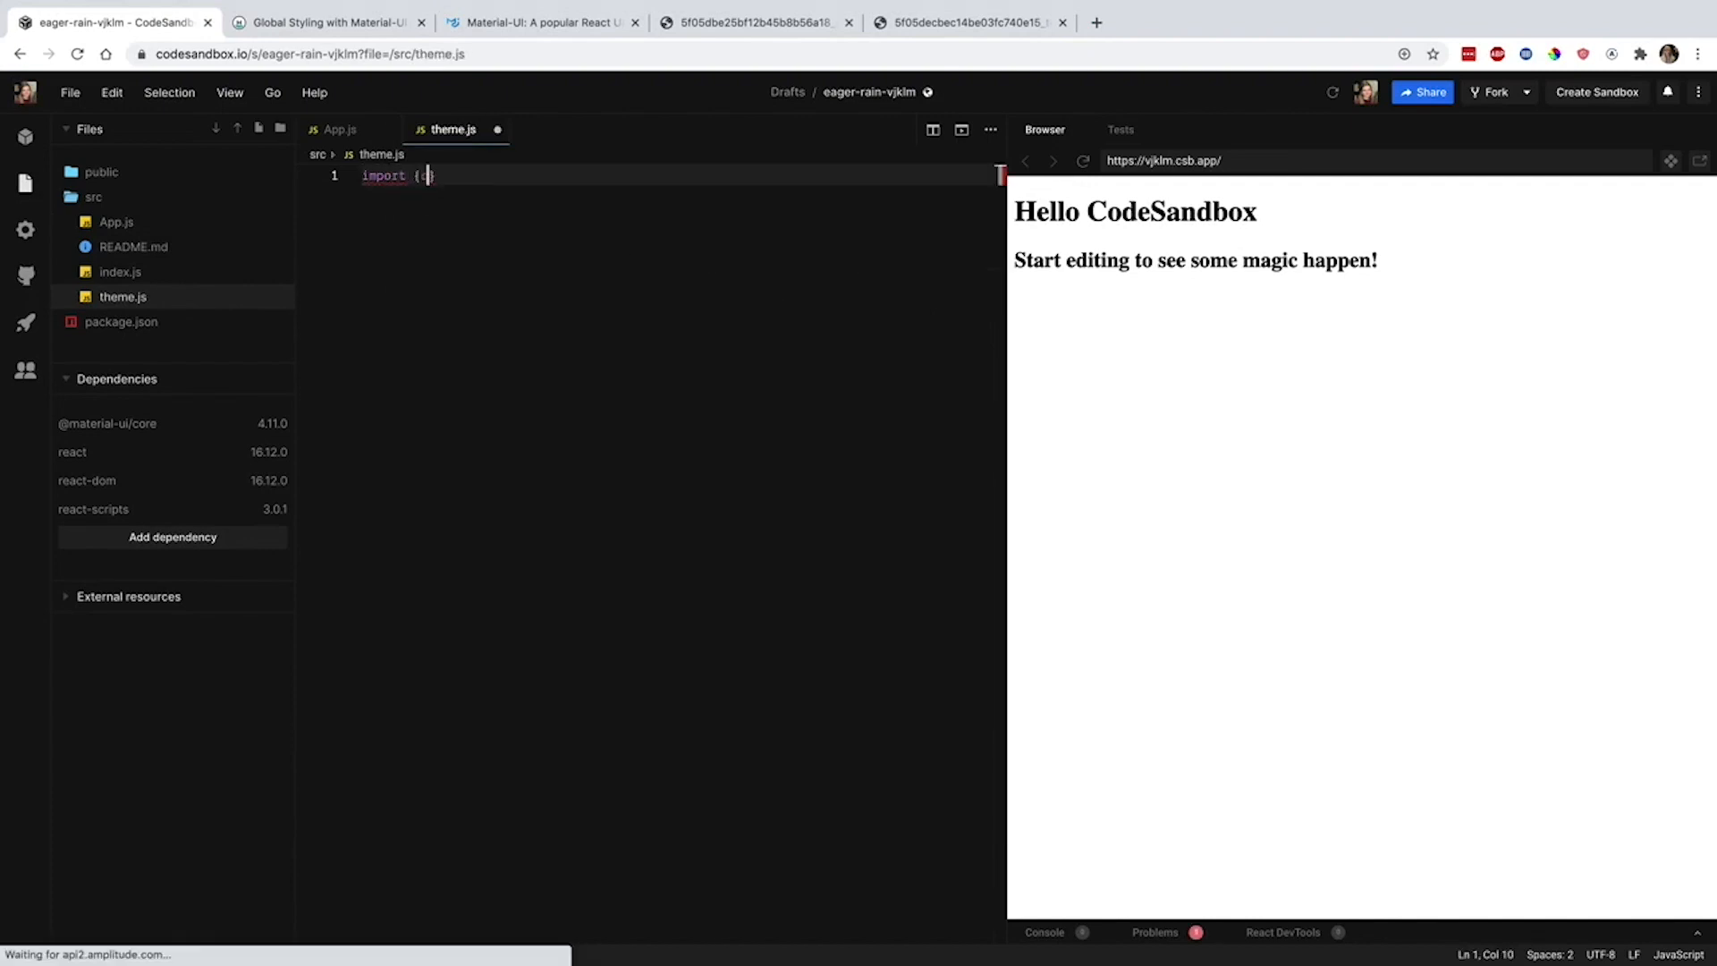
{"action": "type", "text": "createMuiTheme"}
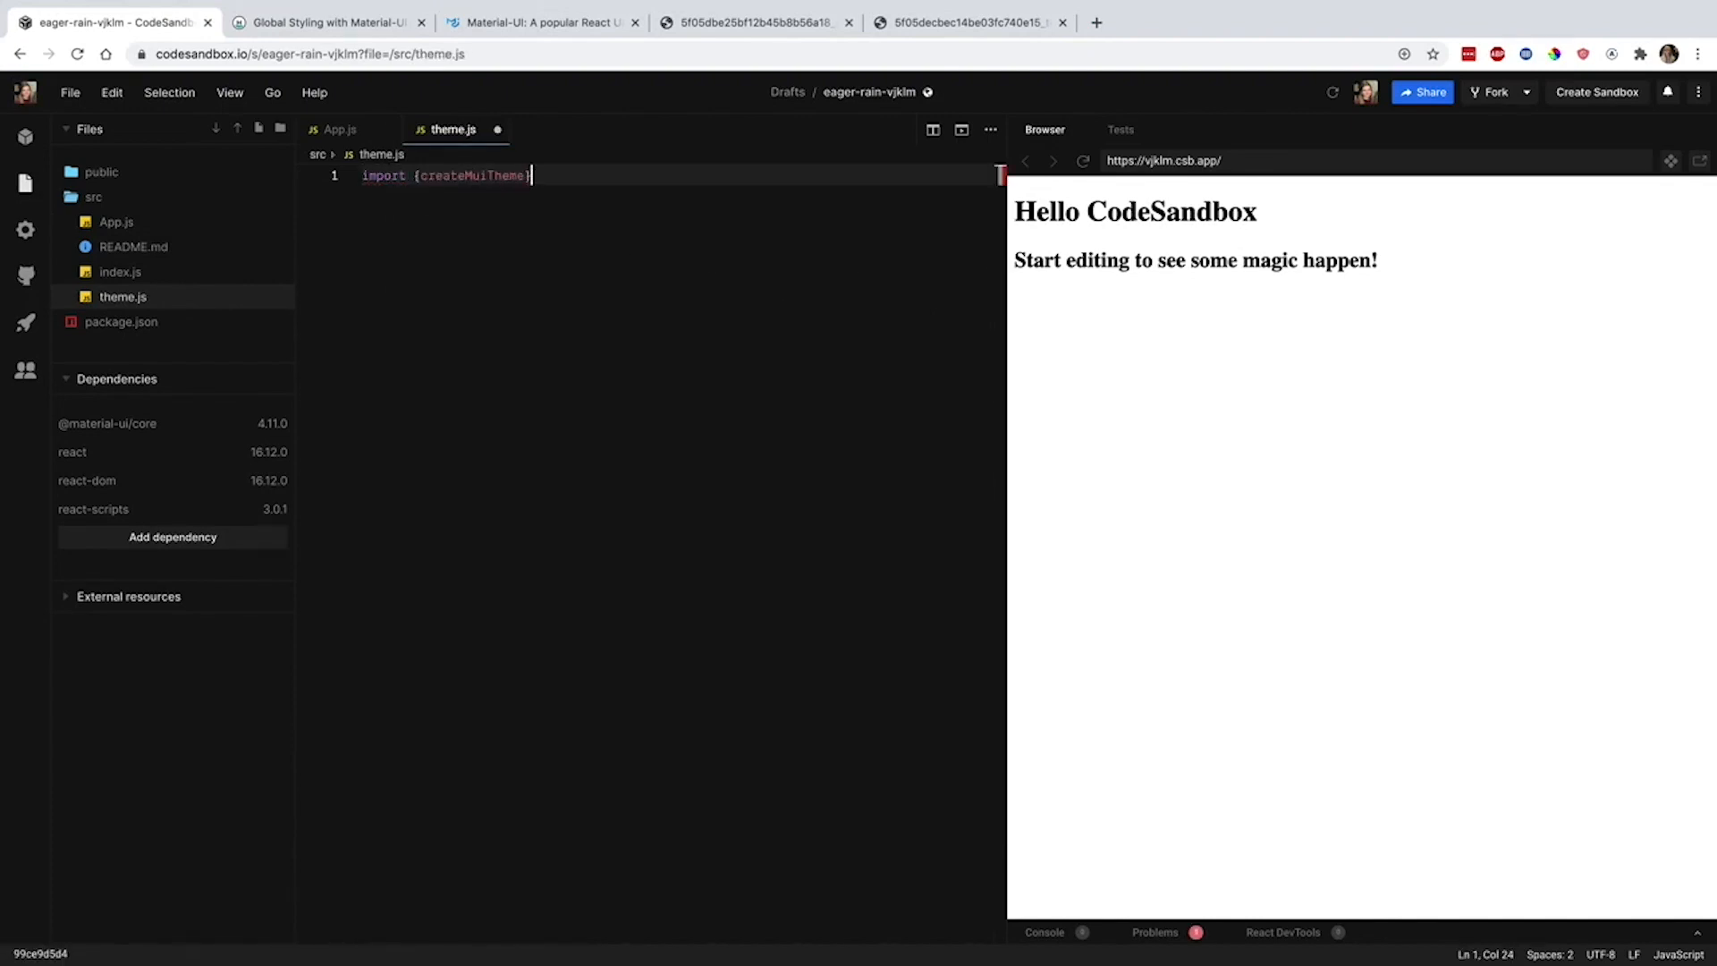
{"action": "type", "text": "from '@m"}
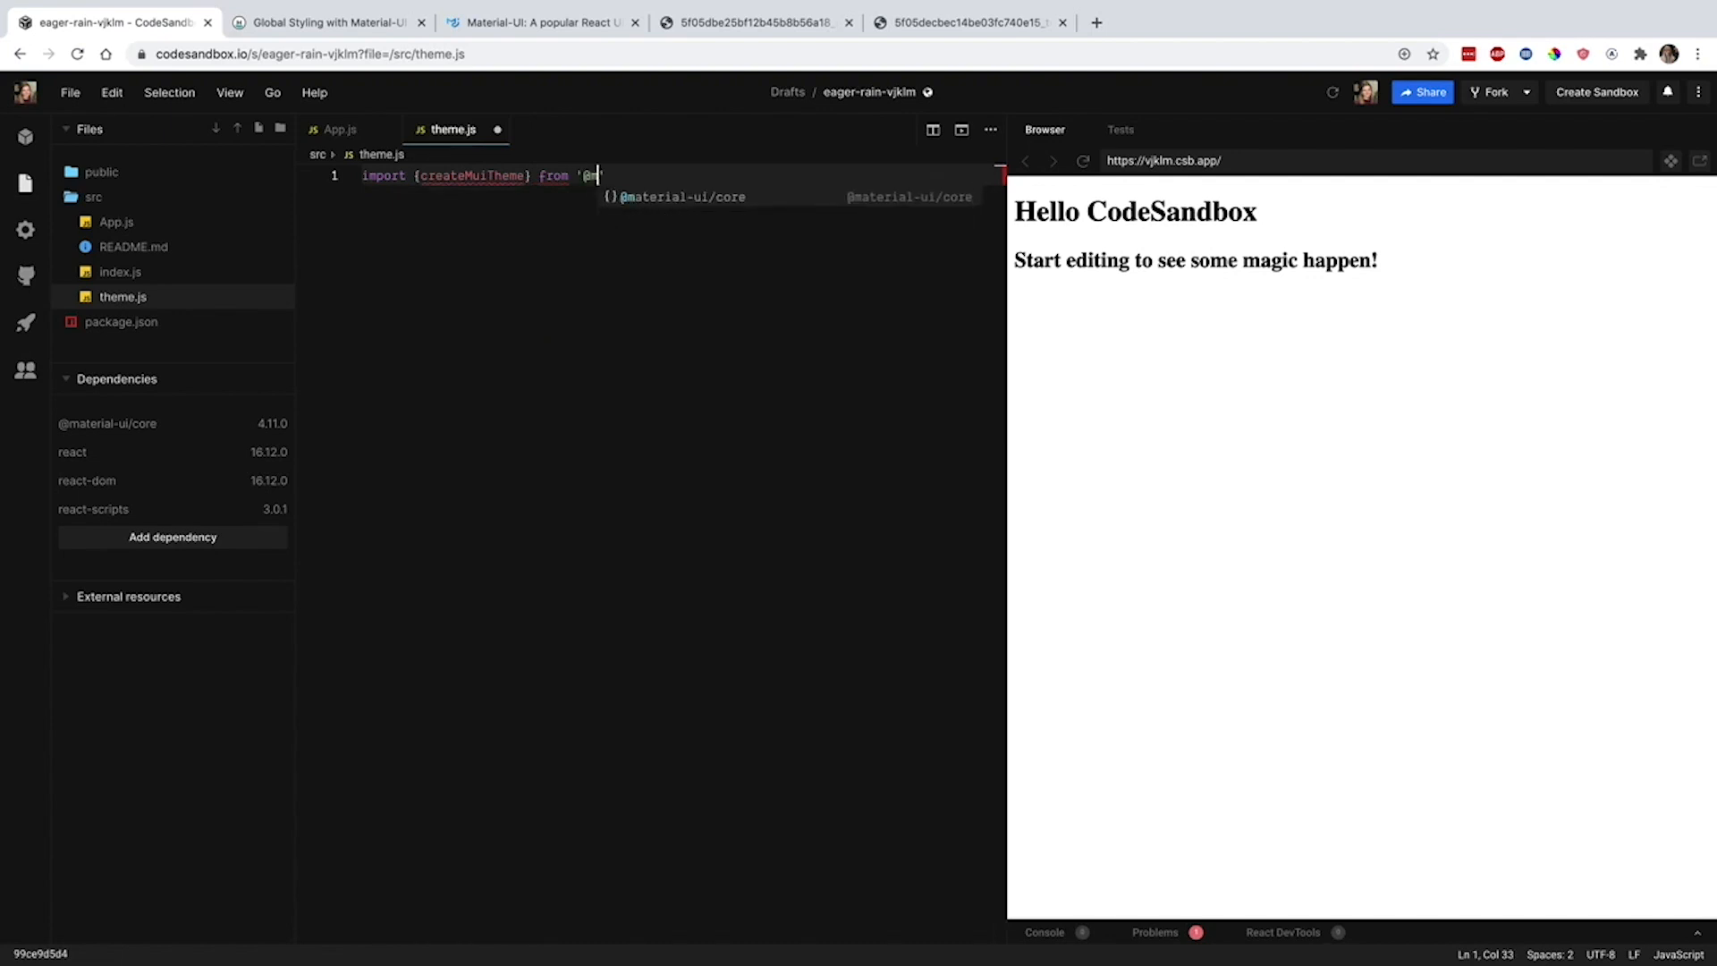
{"action": "key", "text": "Enter"}
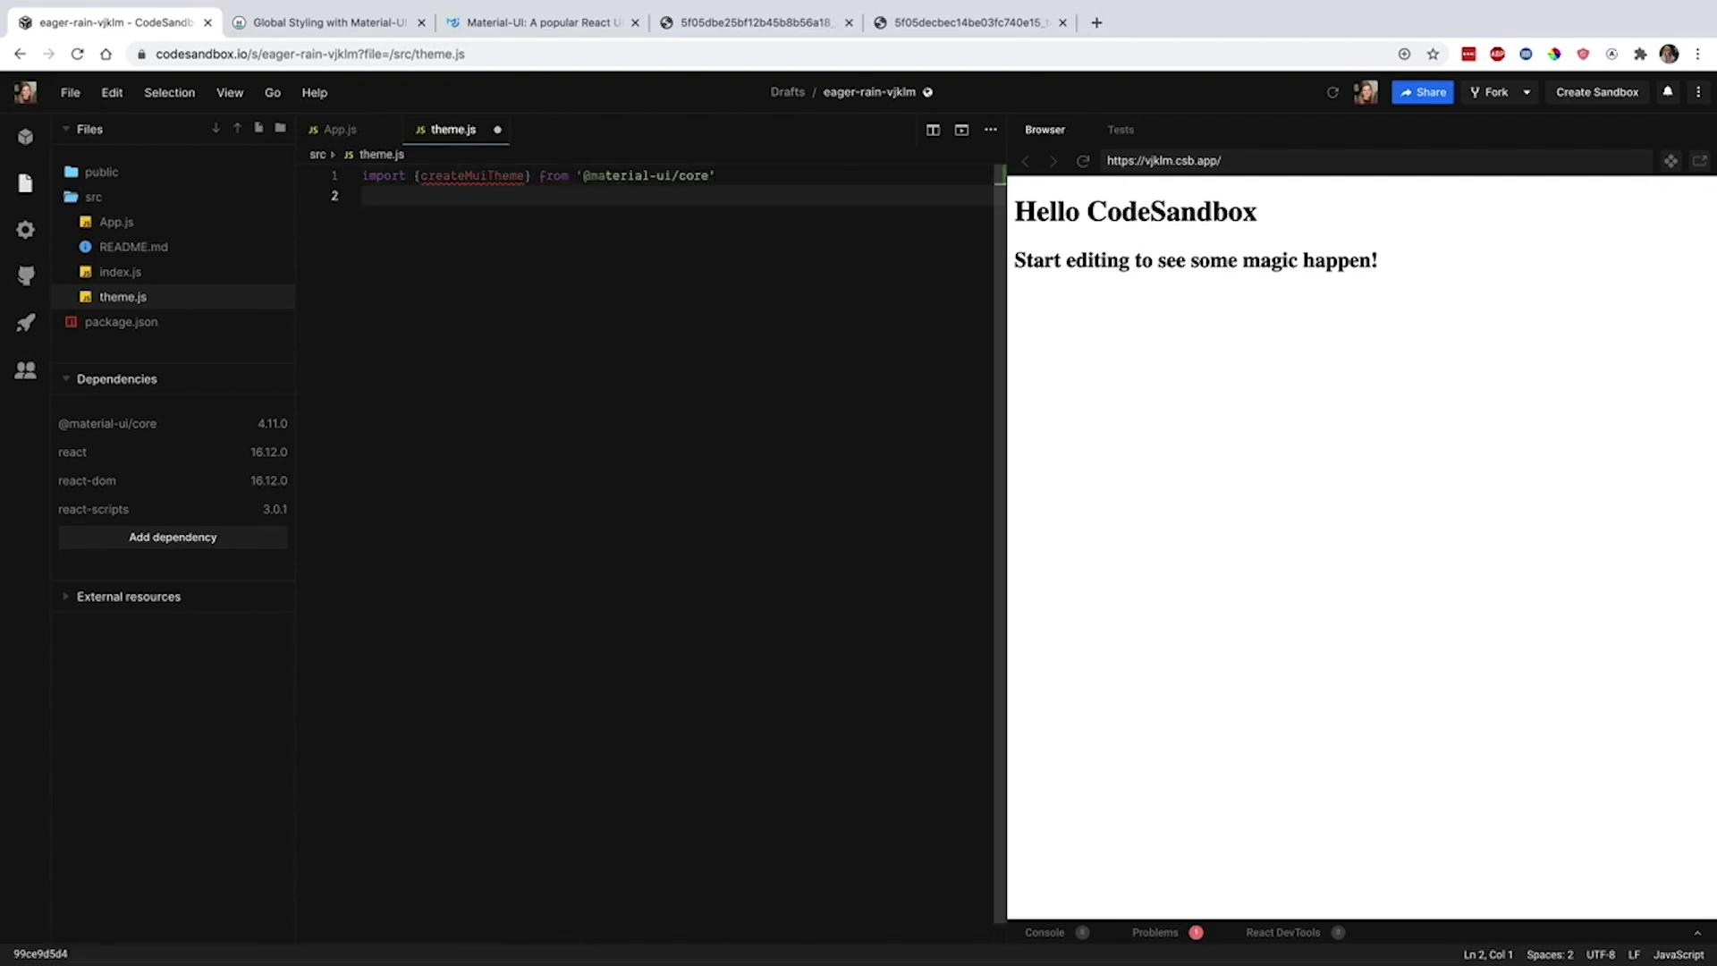
{"action": "type", "text": "import {"}
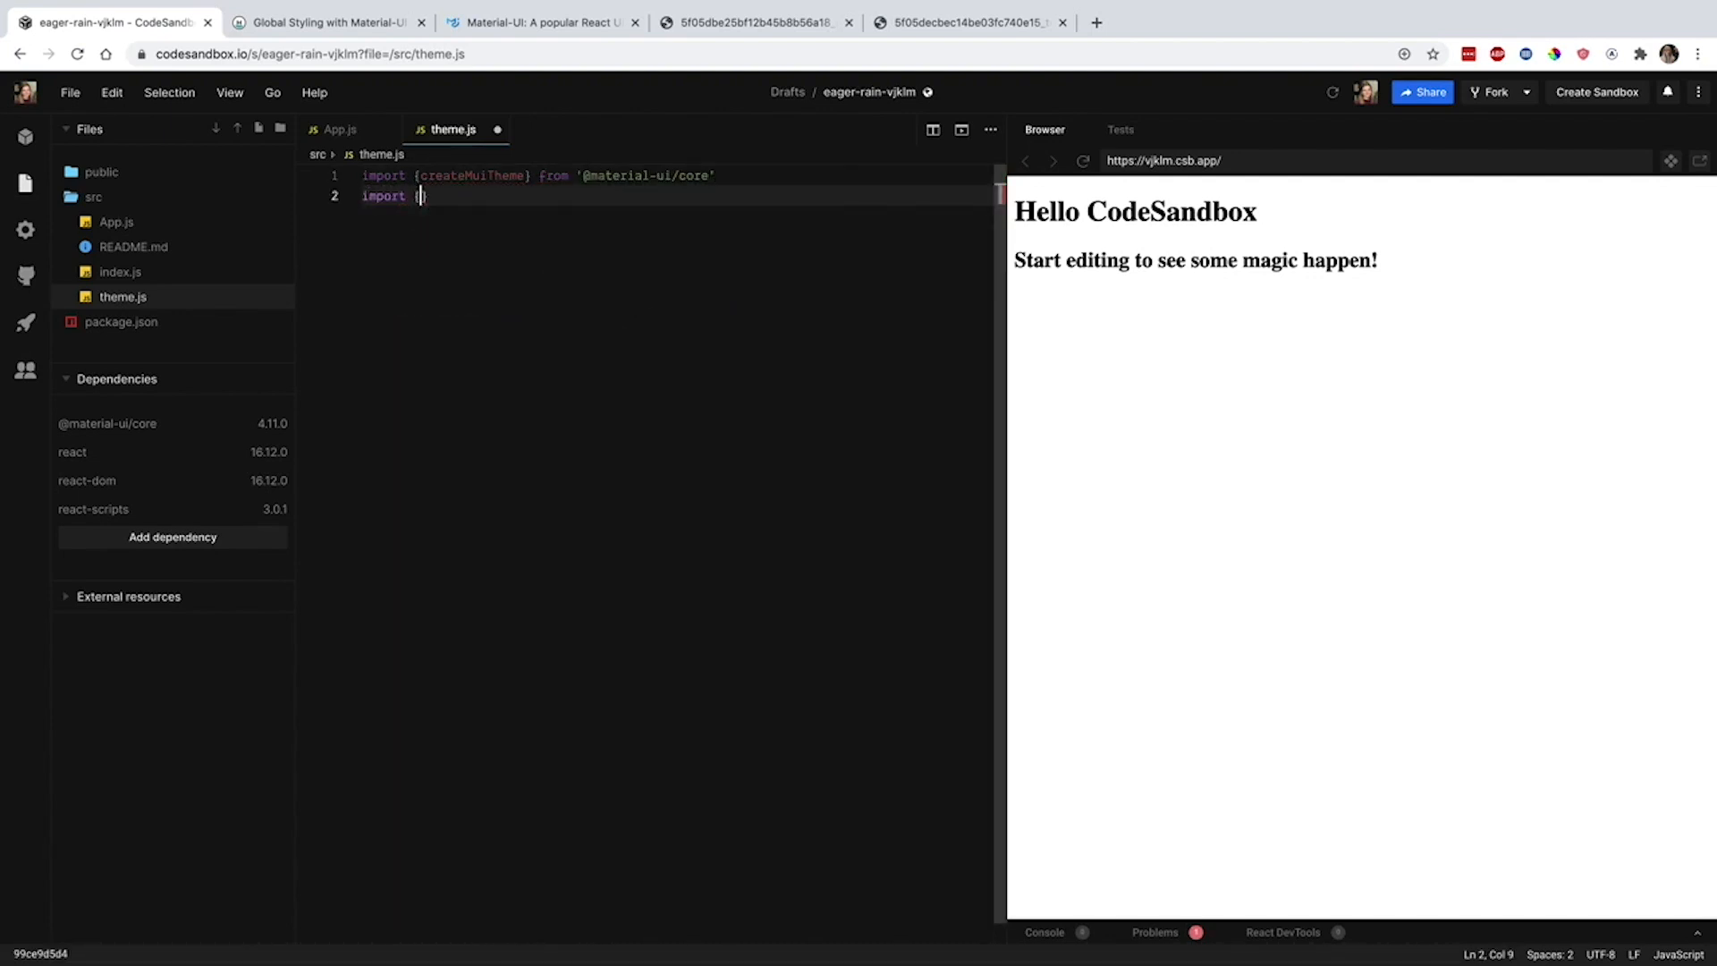
{"action": "type", "text": "deepPurple, amber} from"}
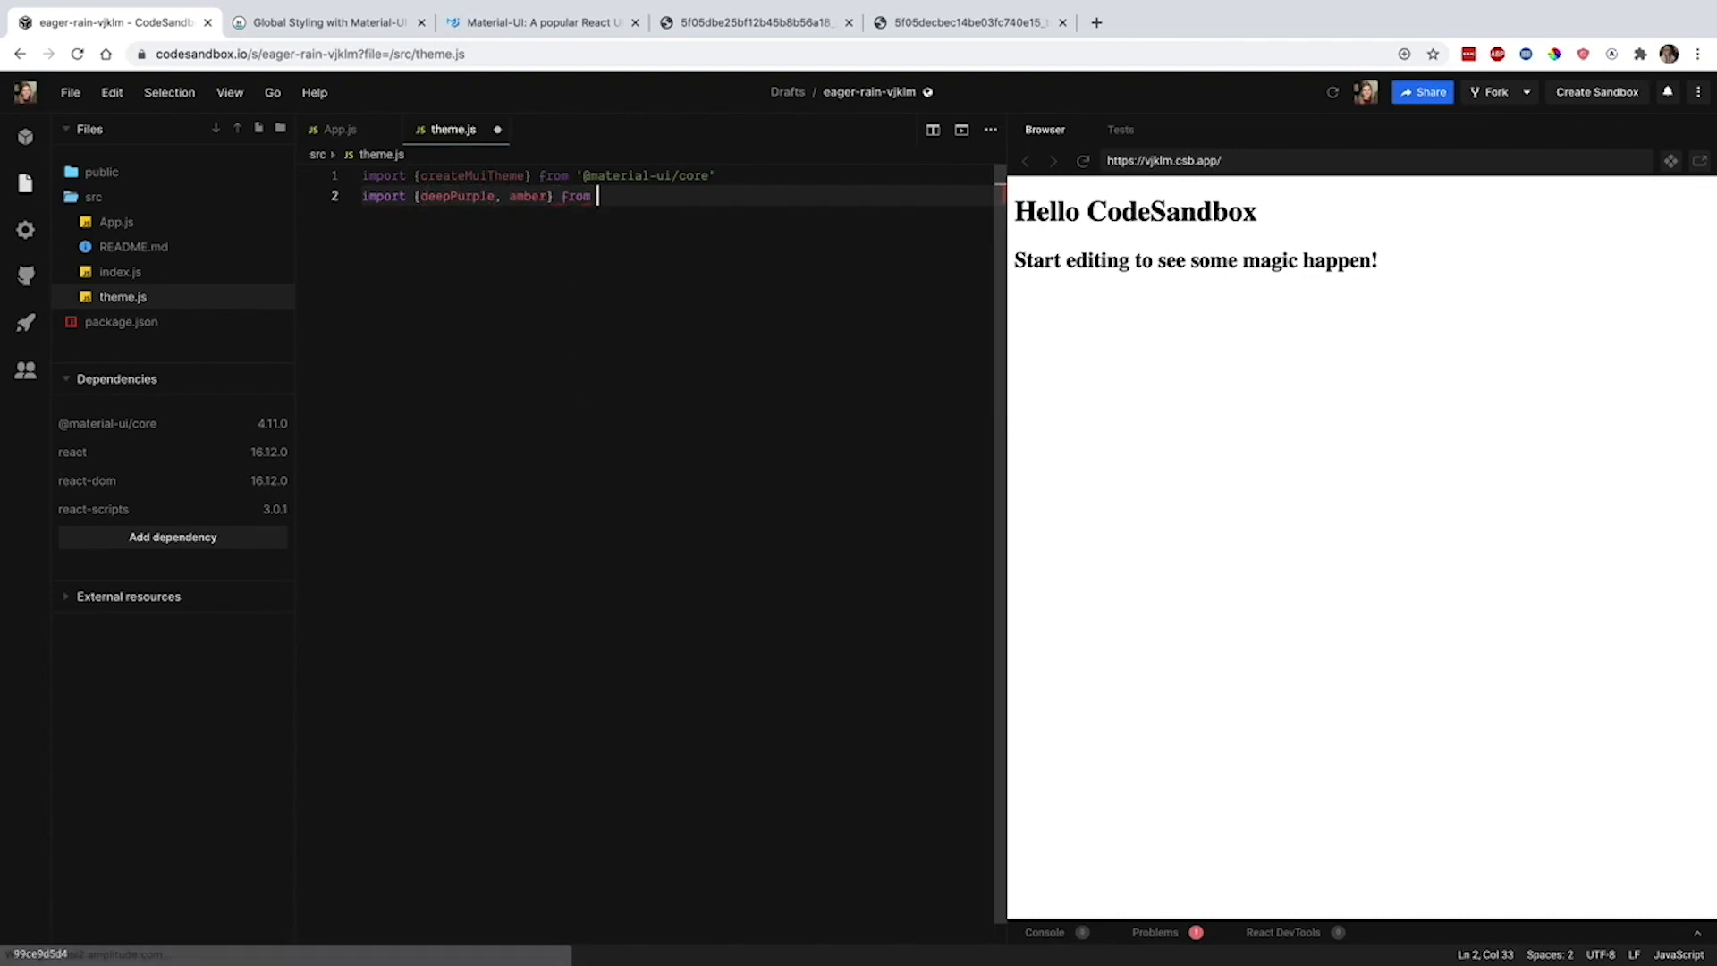
{"action": "type", "text": "@material-ui/core'"}
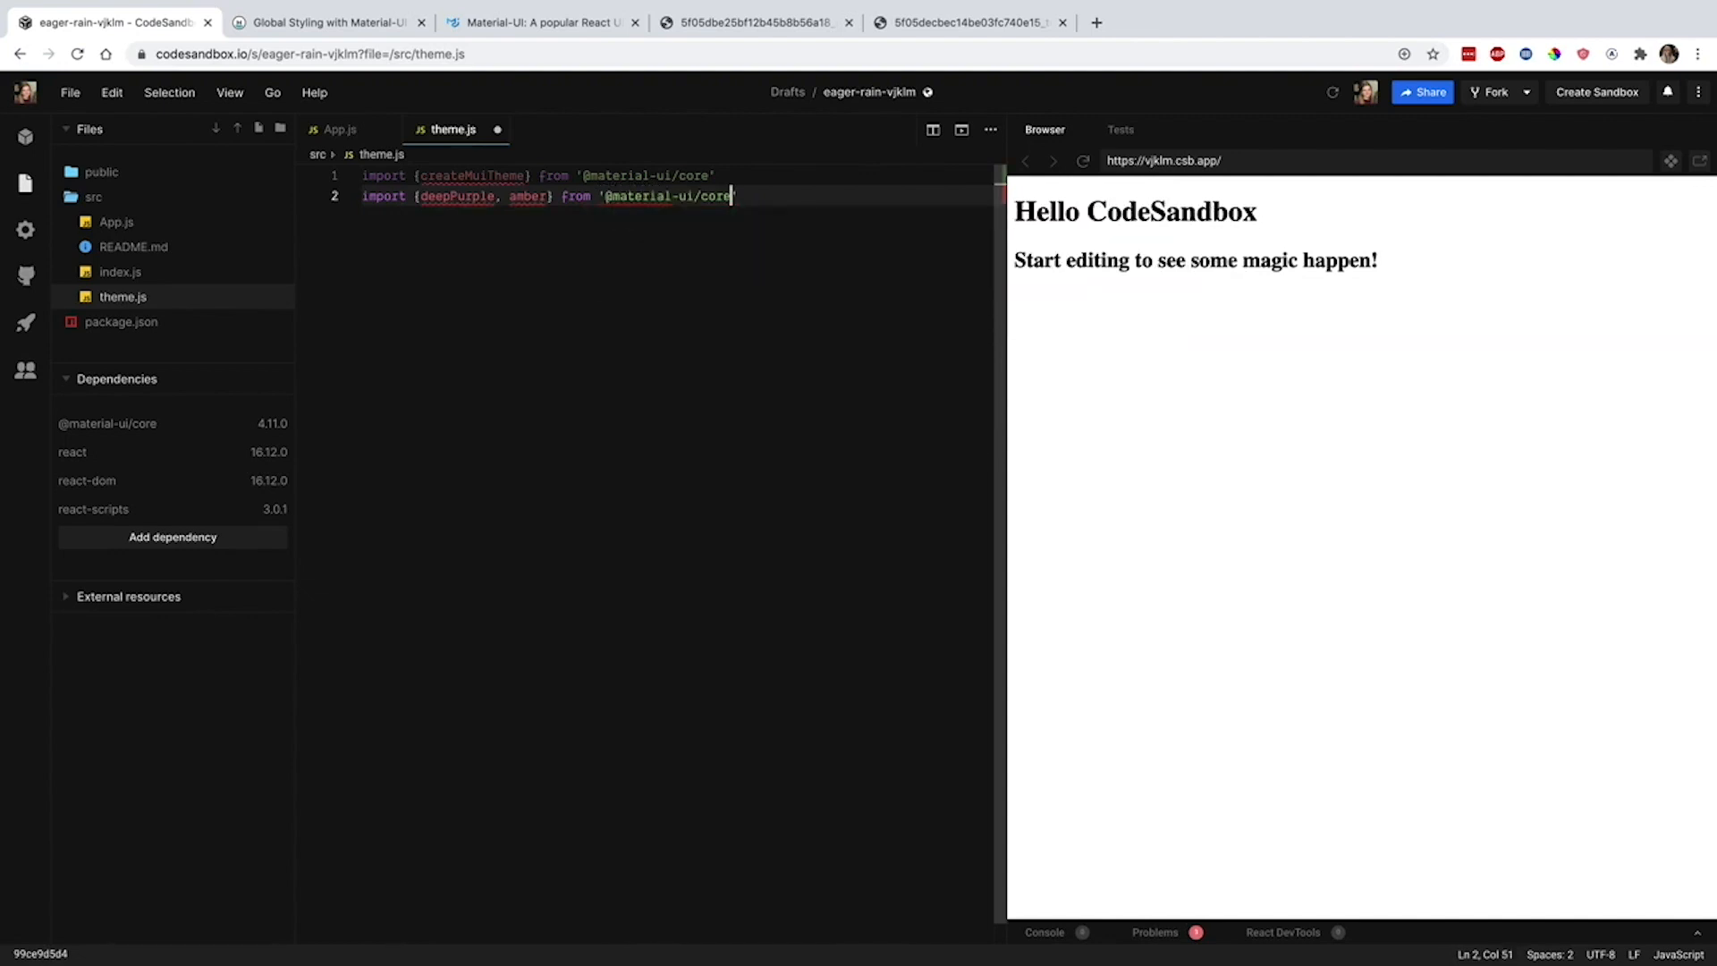
{"action": "type", "text": "/colors"}
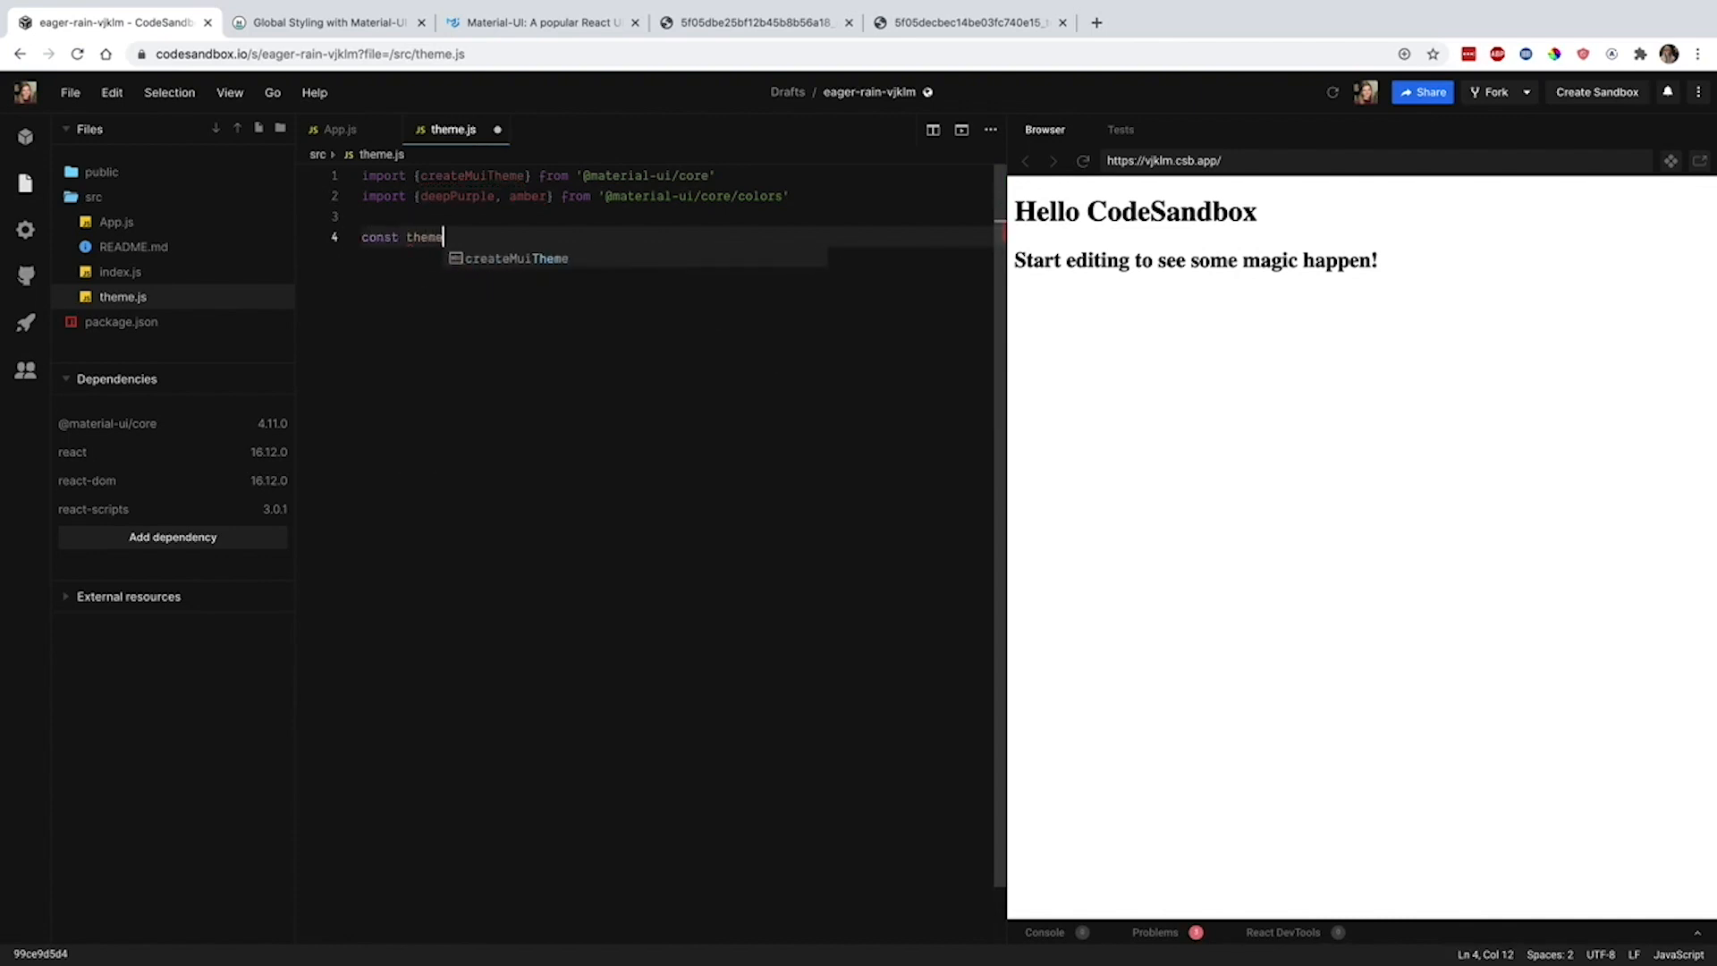
Step: Define the theme palette with deepPurple primary, amber secondary, deepPurple[900] contrast text, and export it as default
{"action": "type", "text": "= createTheme({"}
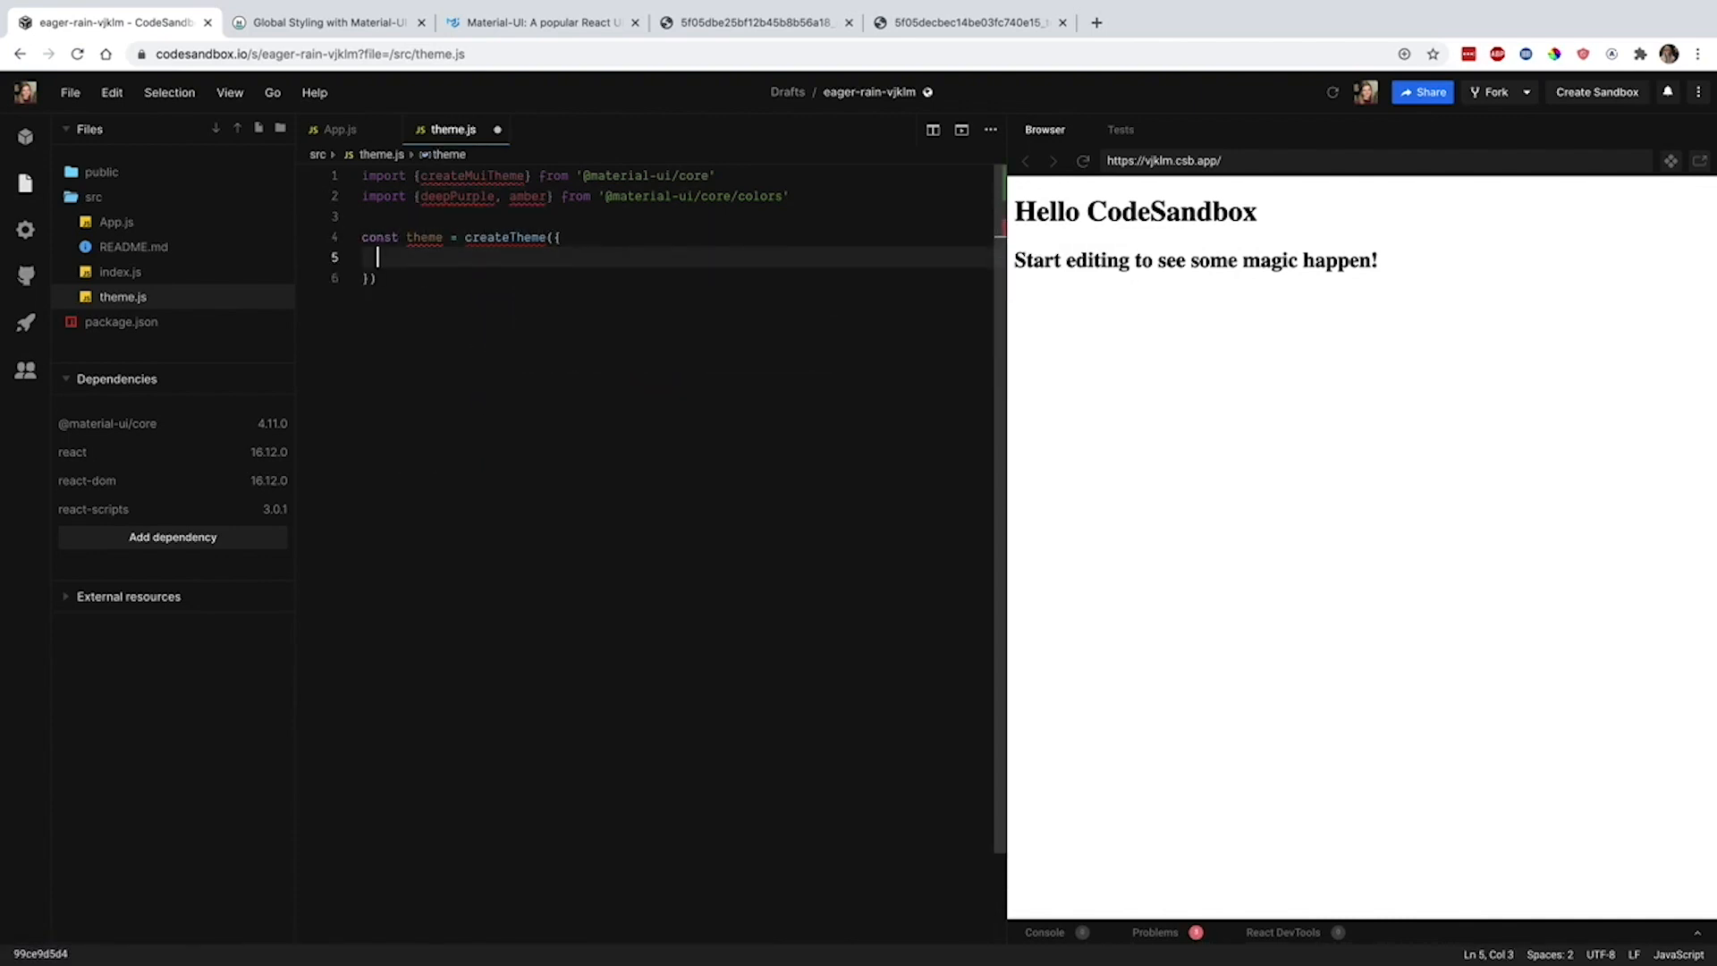
{"action": "type", "text": "palette: {"}
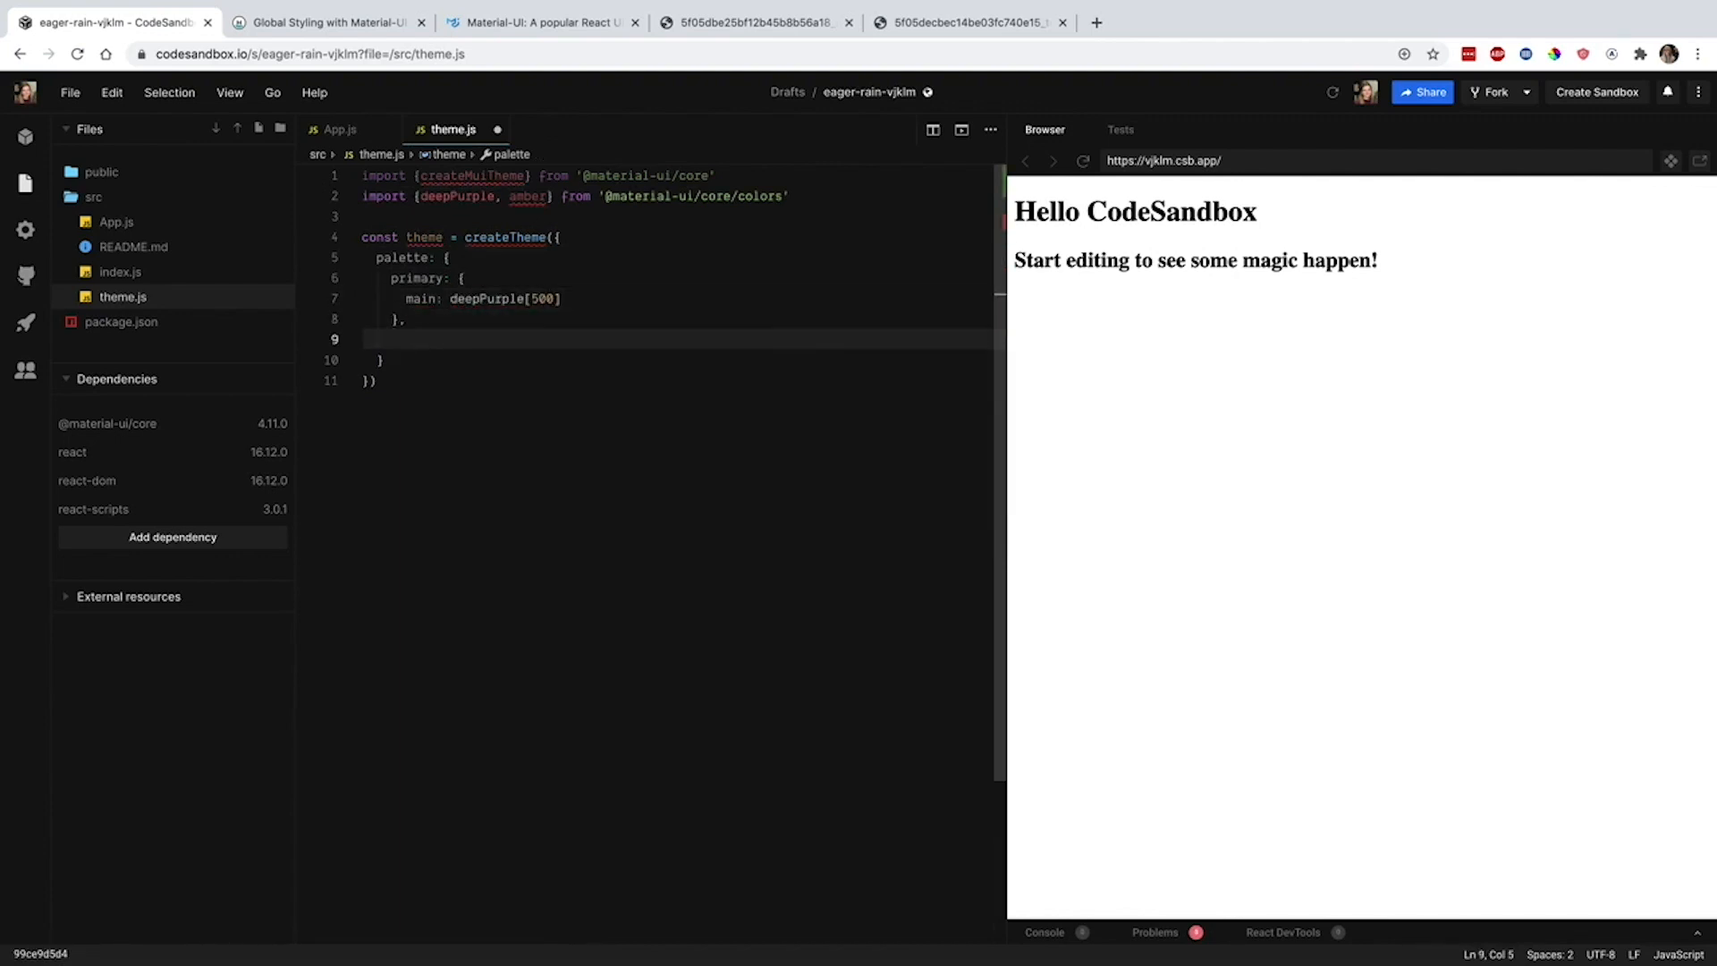
{"action": "type", "text": "secondary: {"}
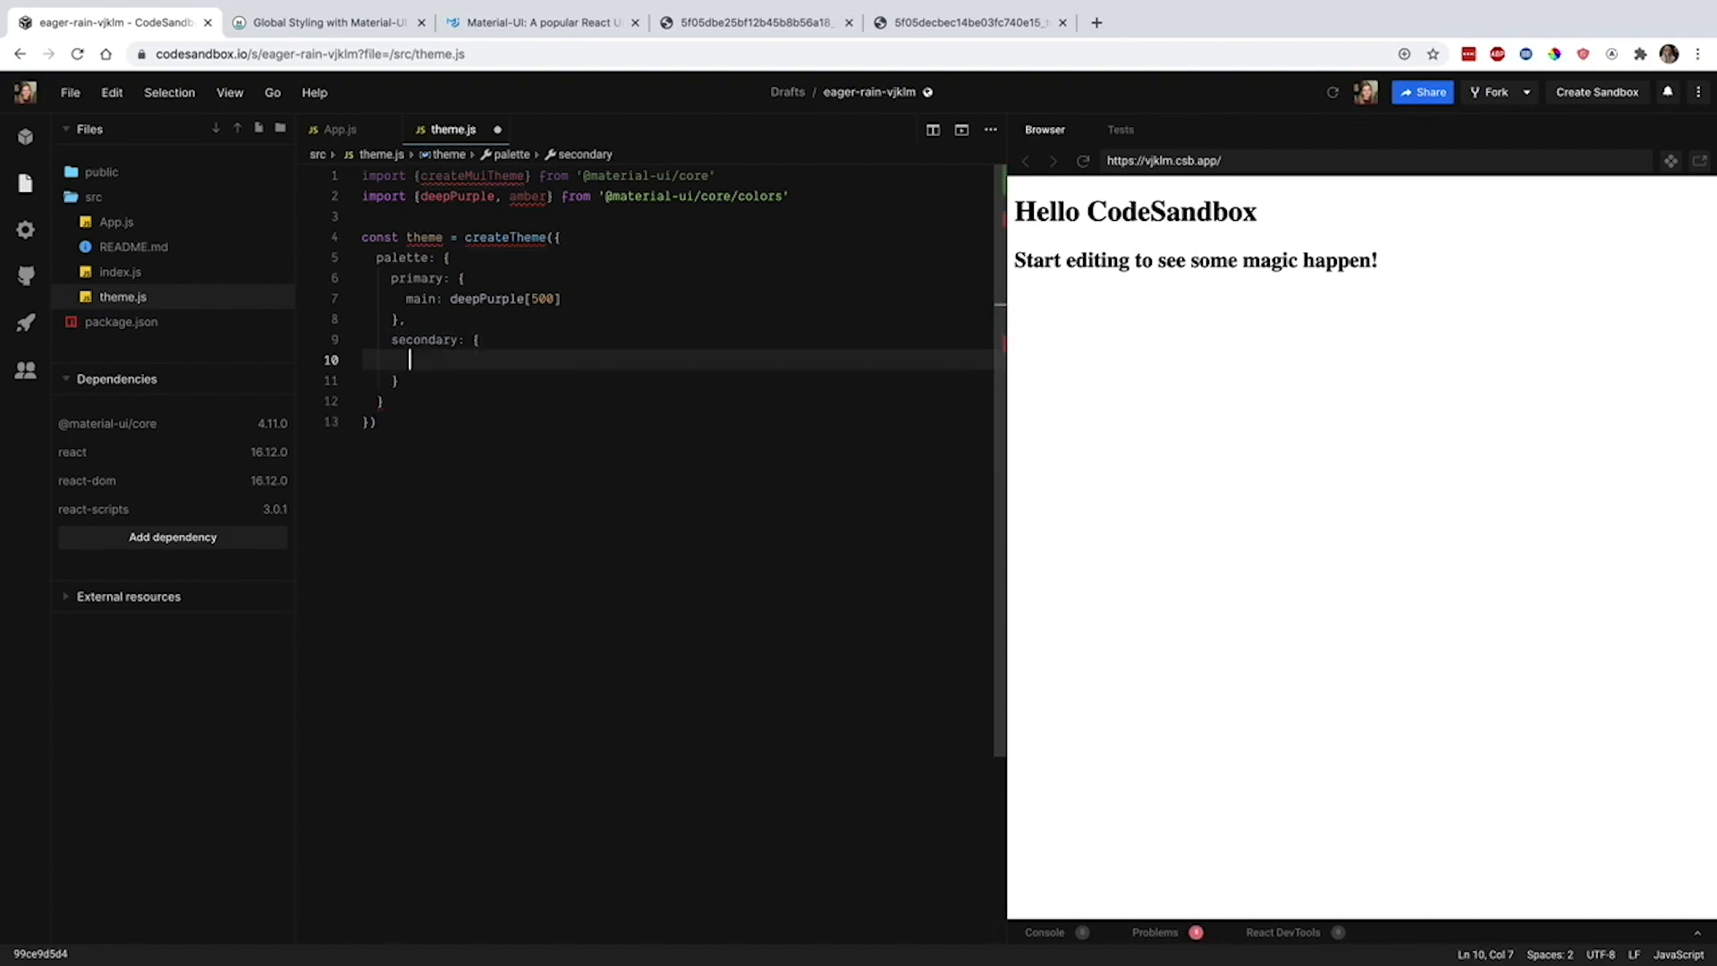
{"action": "type", "text": "main: amber[500],"}
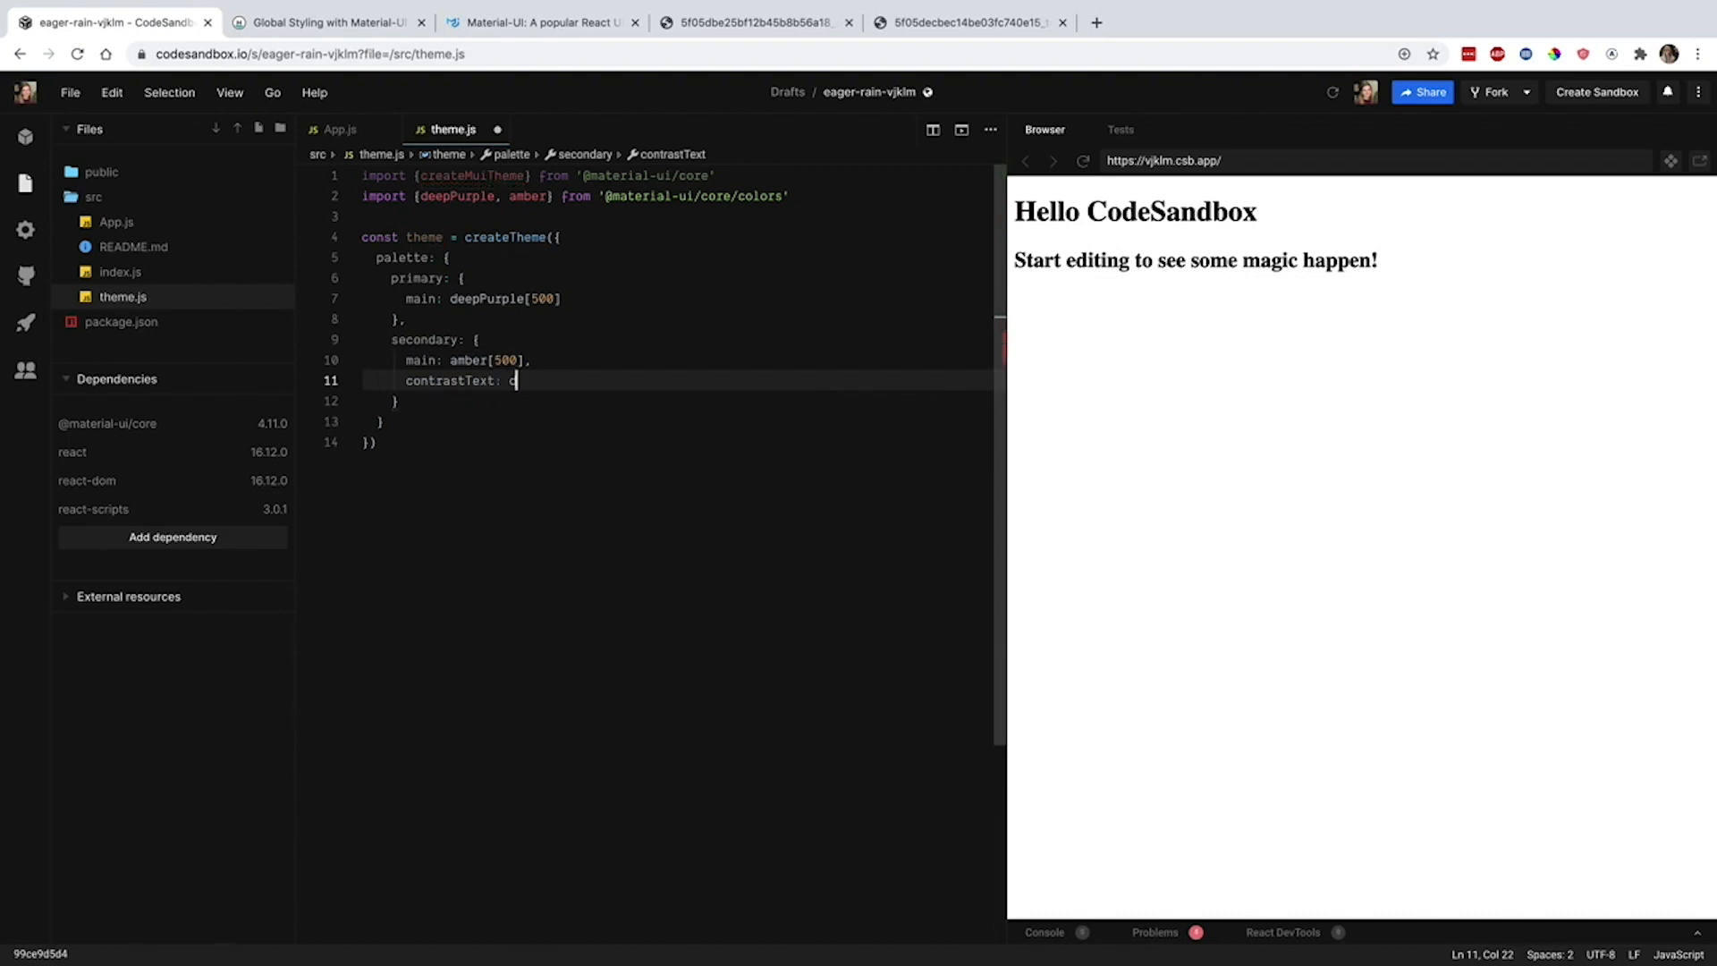
{"action": "type", "text": "deepPrupose[]"}
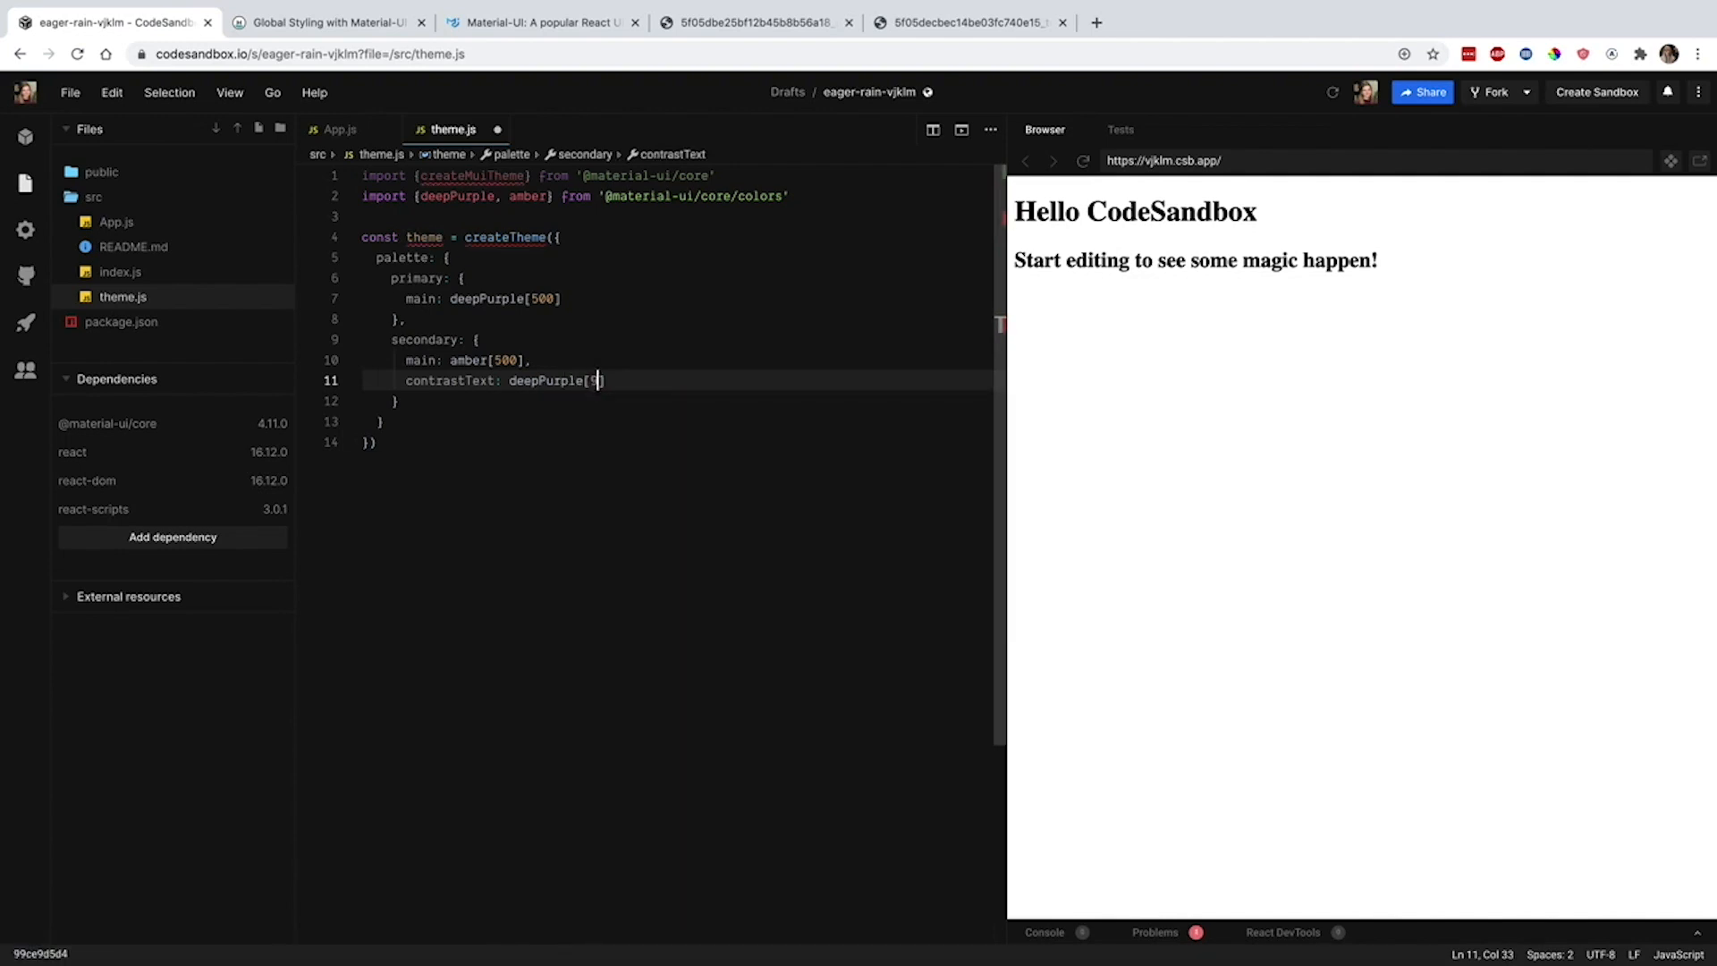
{"action": "left_click", "coordinate": [510, 238]}
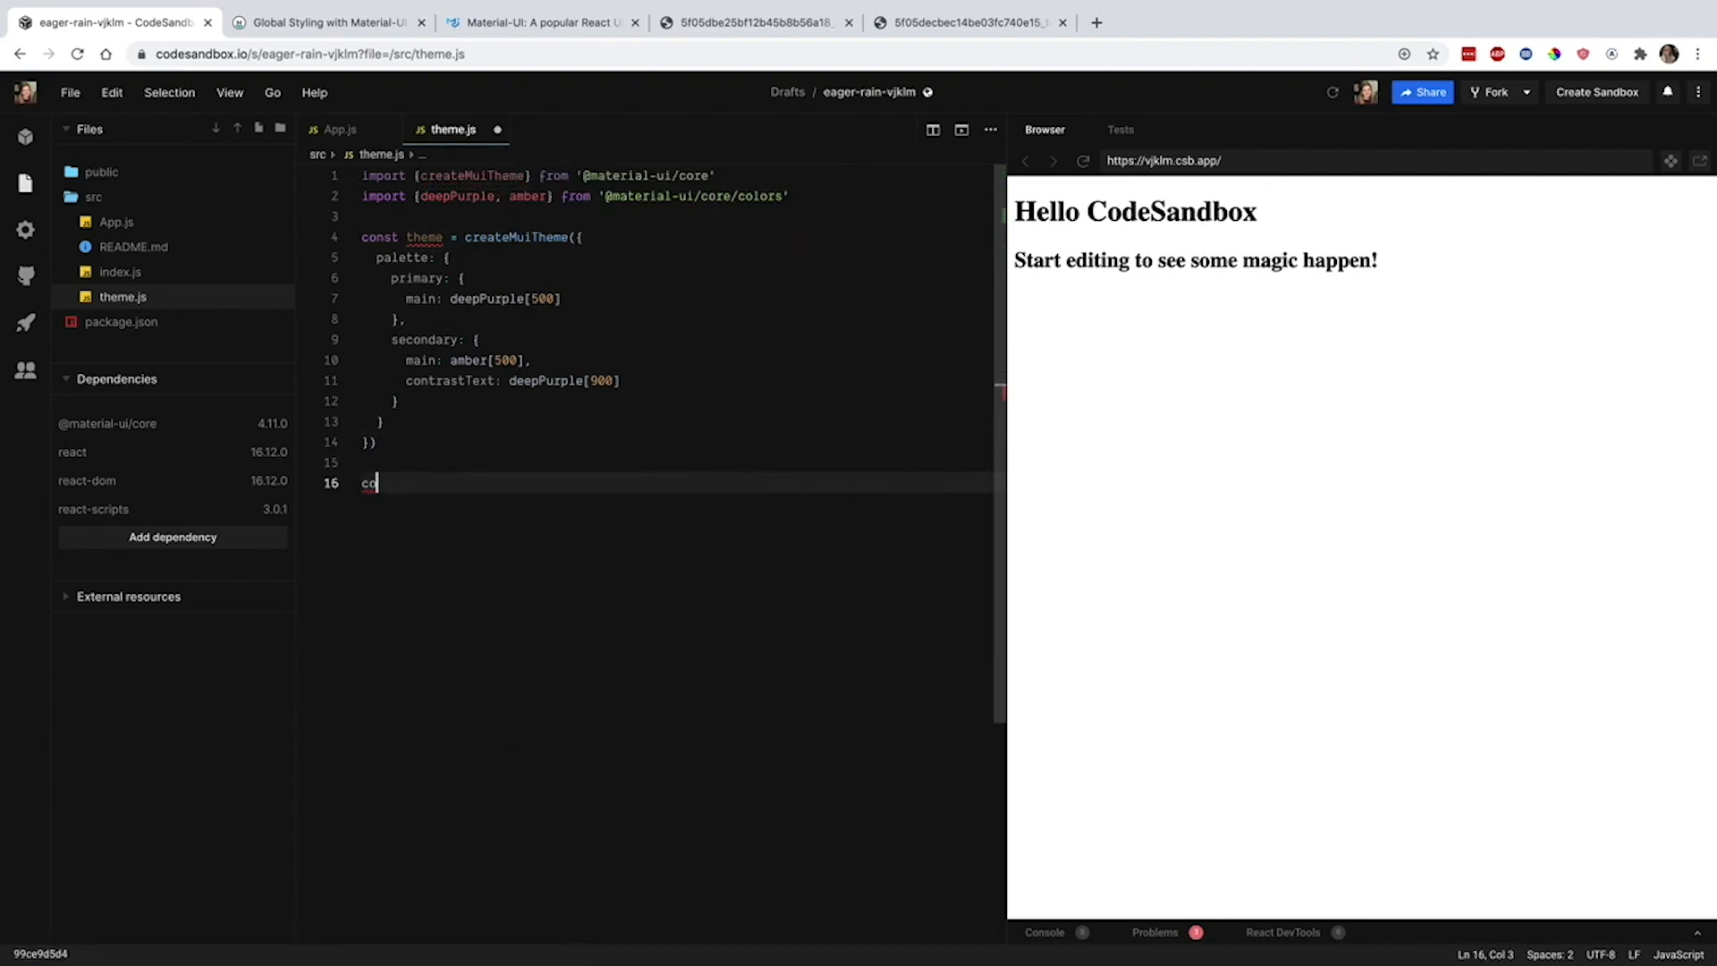
{"action": "type", "text": "export default theme;"}
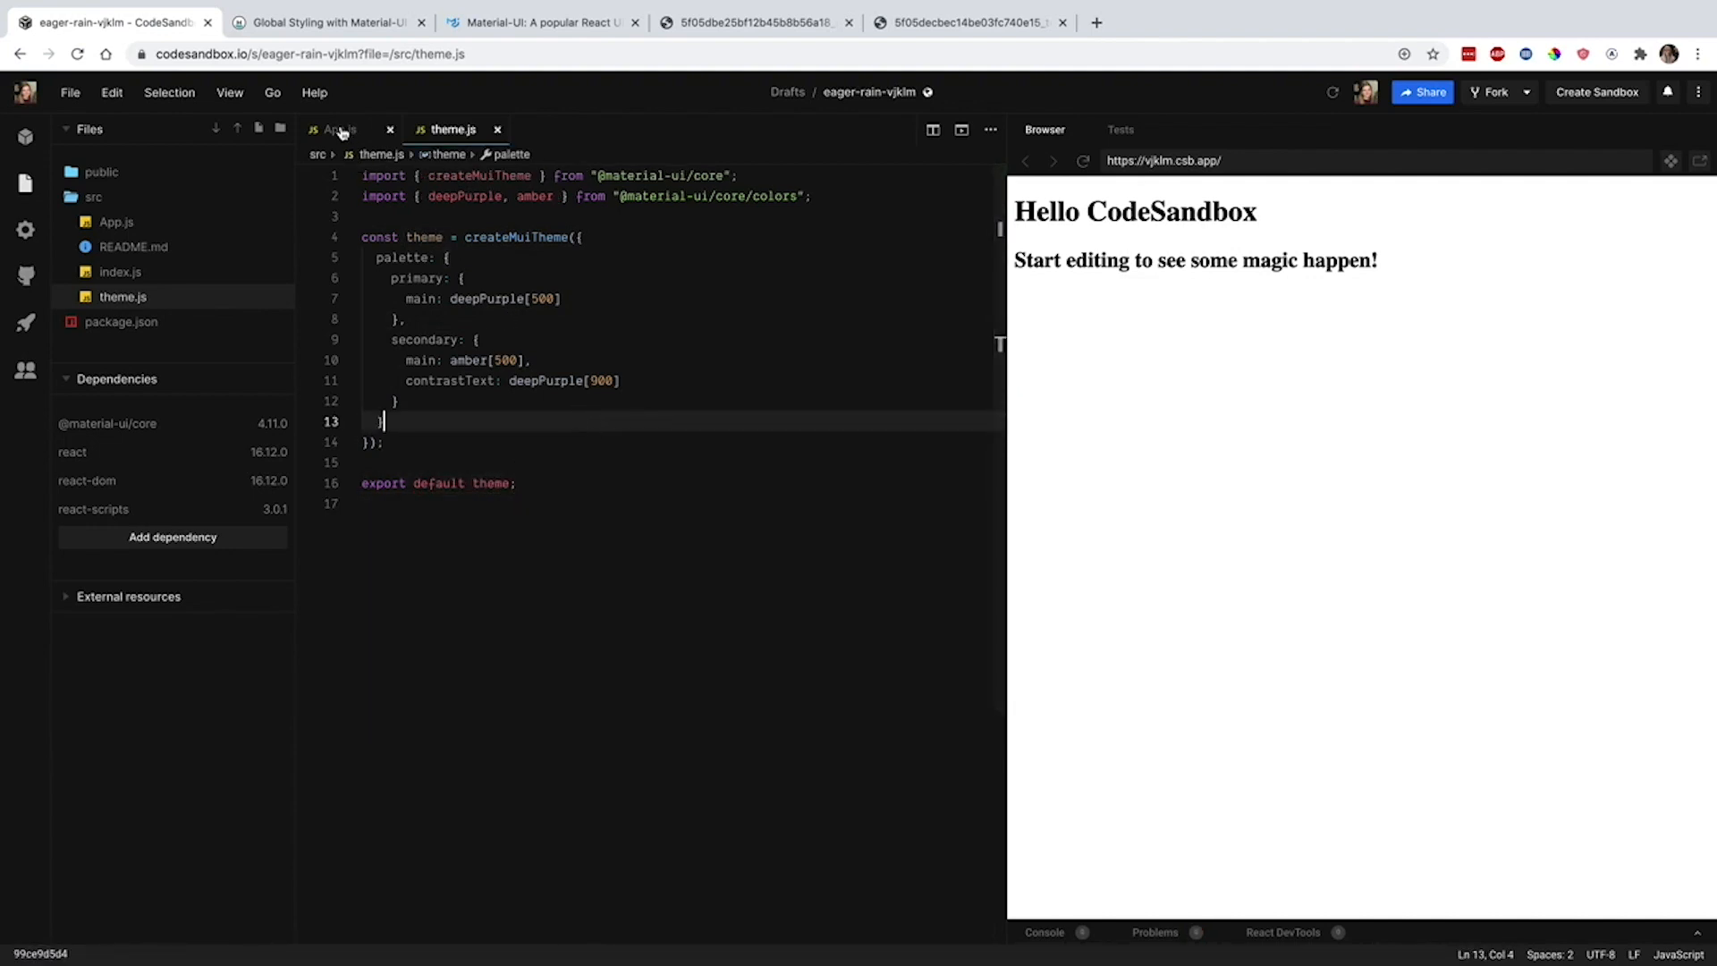
Step: In App.js, import ThemeProvider and './theme', wrap content in <ThemeProvider theme={theme}>, and remove the headings
{"action": "left_click", "coordinate": [342, 129]}
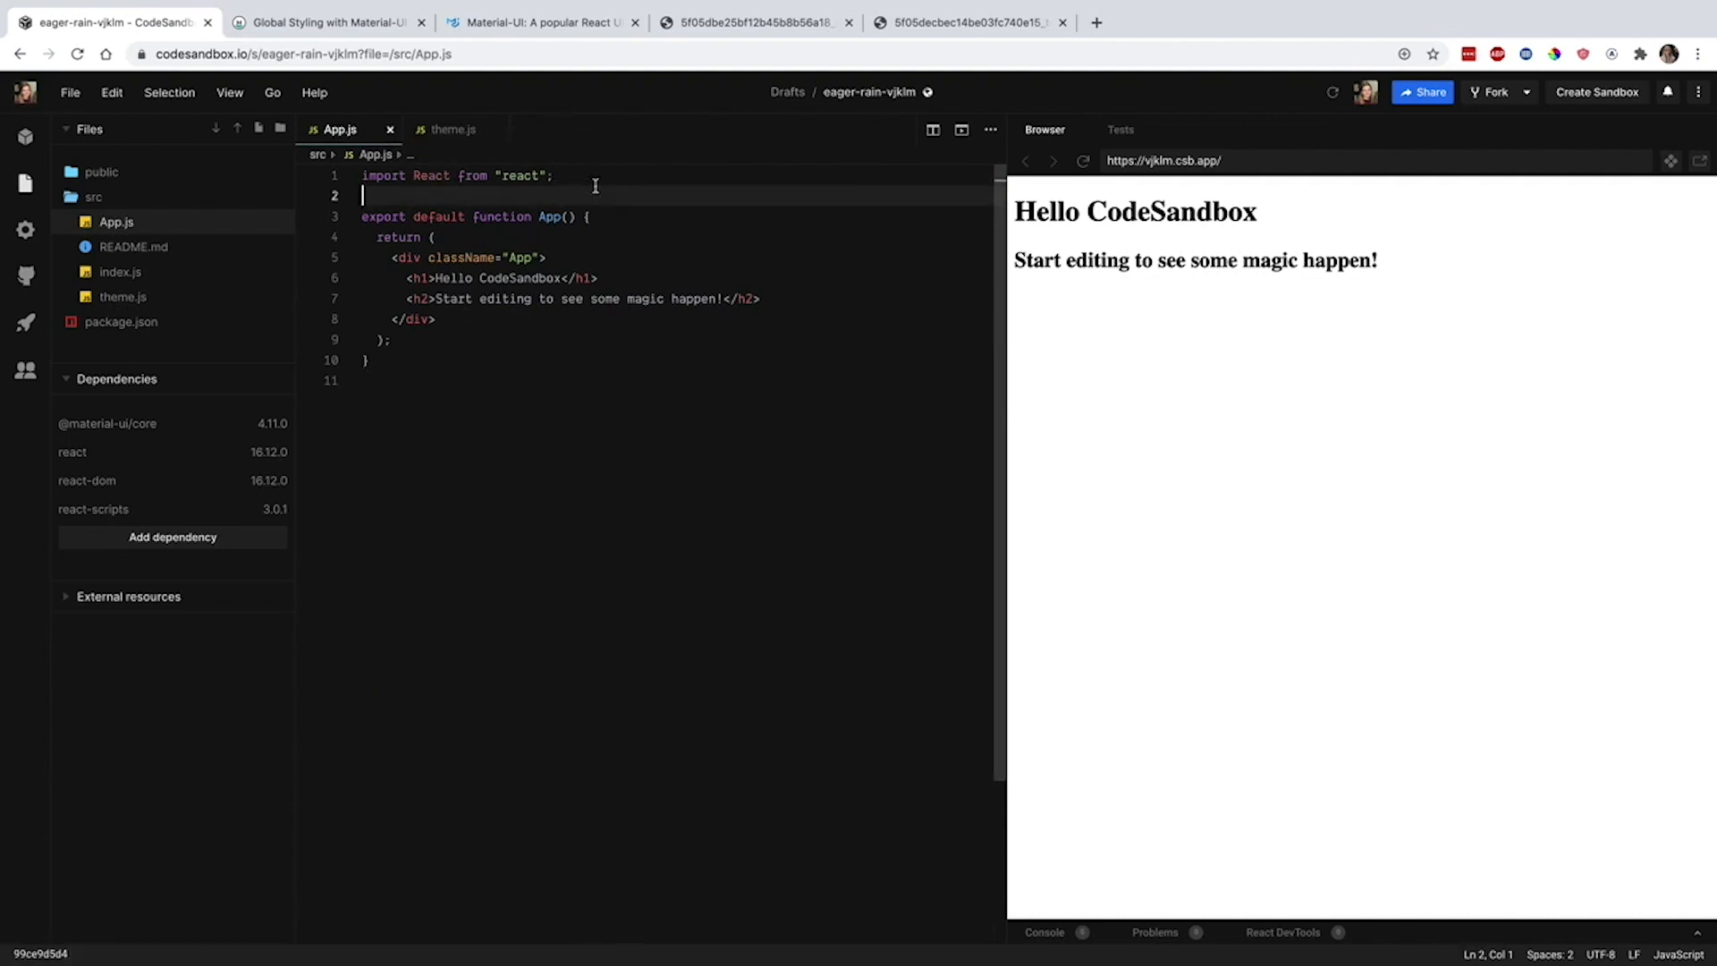
{"action": "type", "text": "import {ThemeProvider} from '@material-ui/core"}
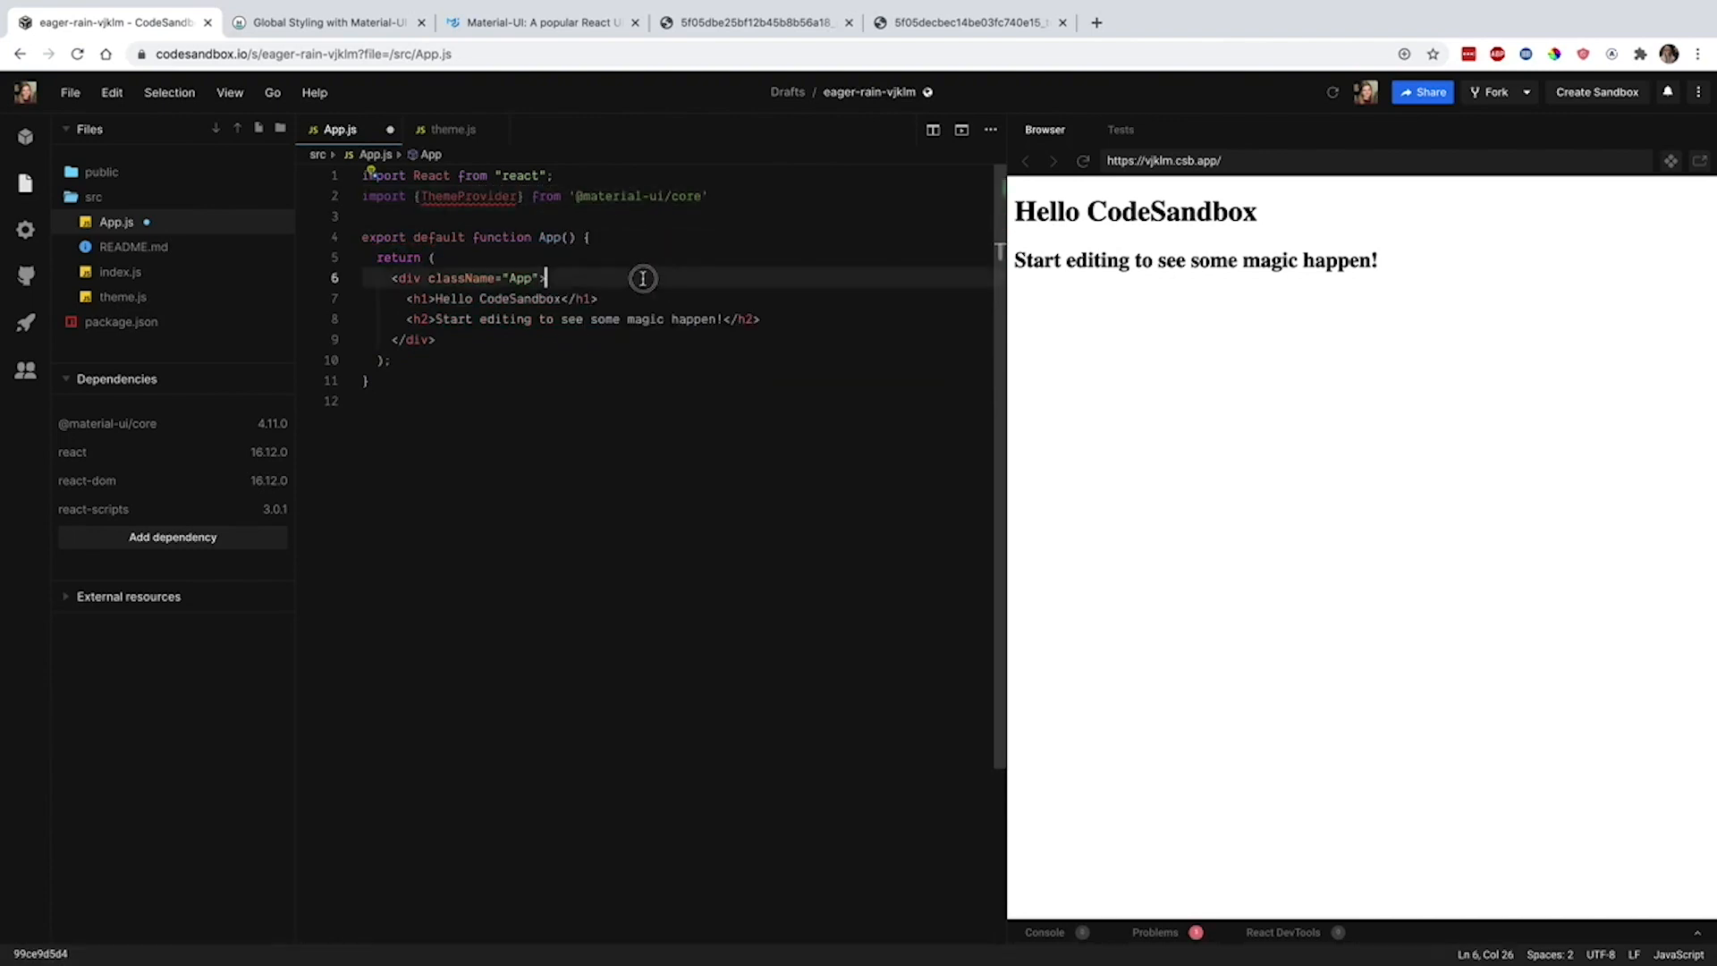
{"action": "type", "text": "ThemeProvider t>"}
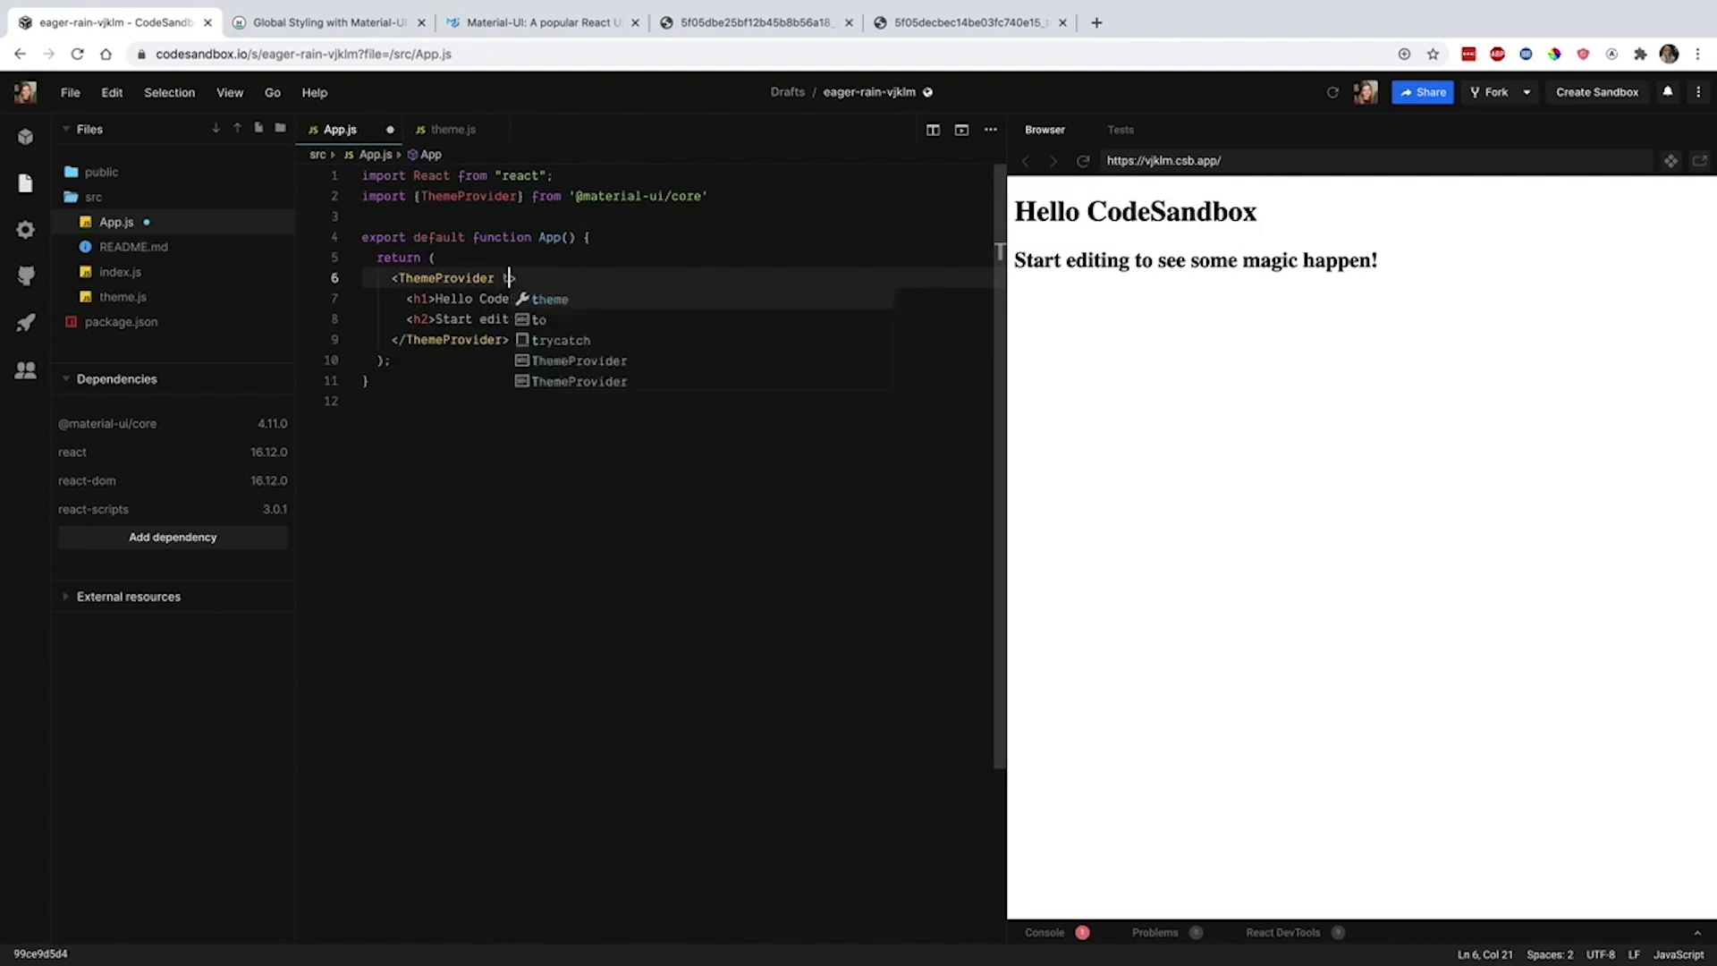
{"action": "type", "text": "theme={theme"}
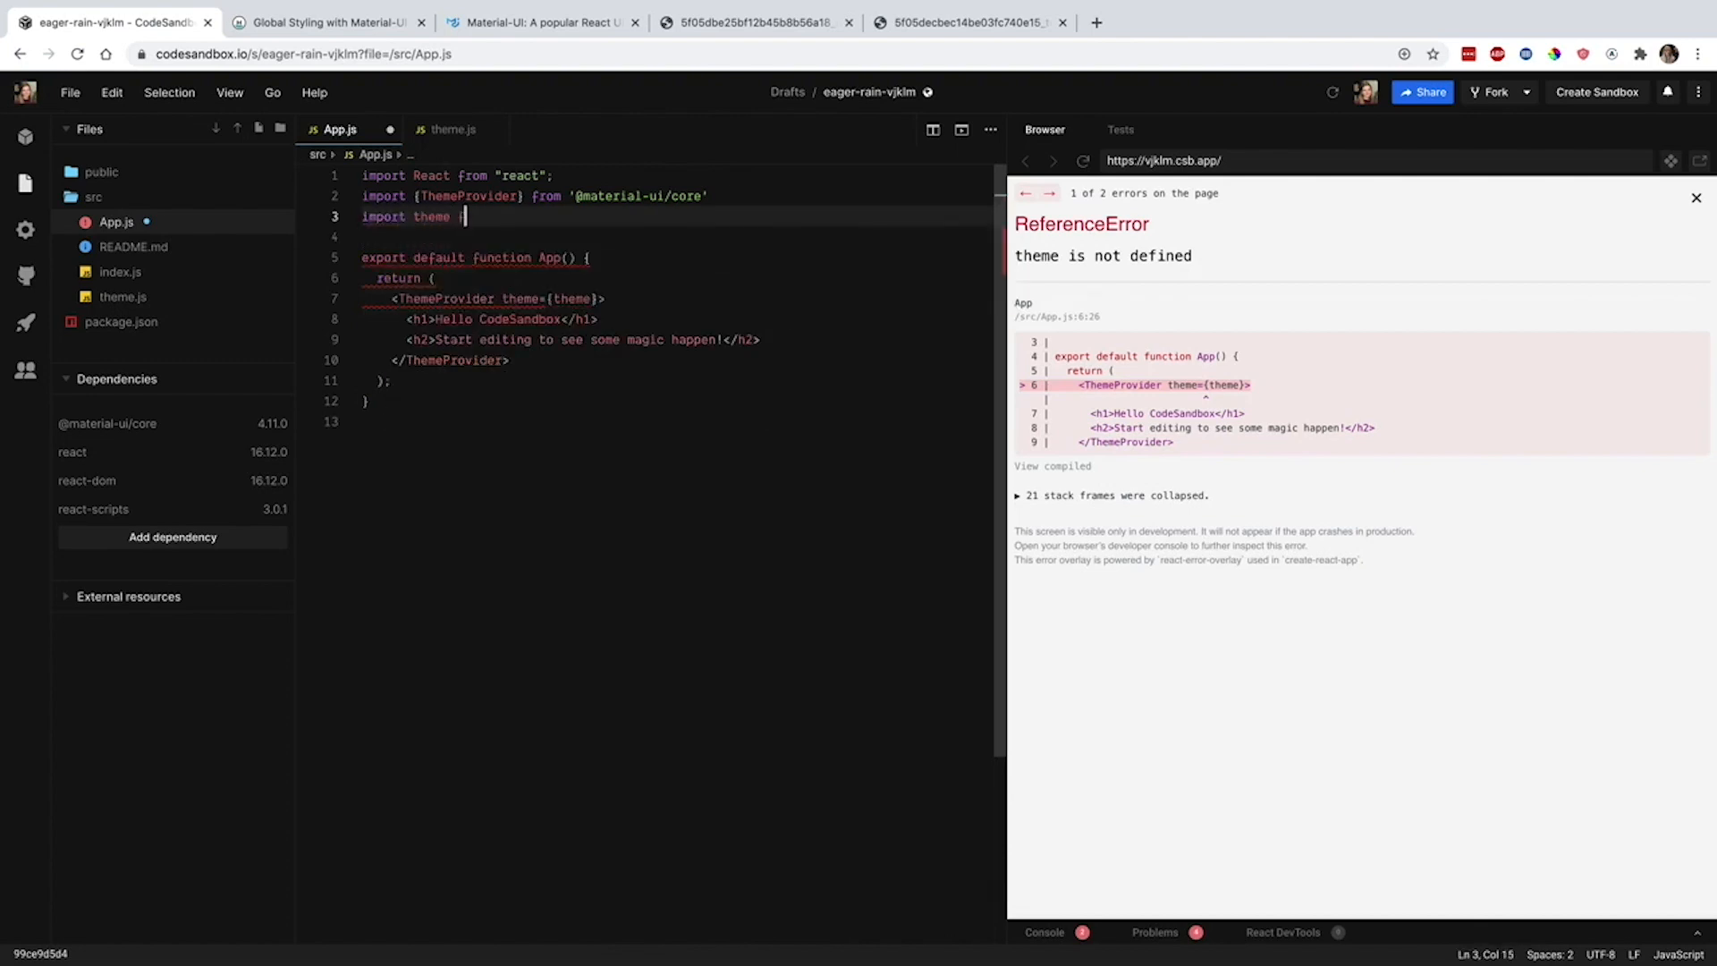
{"action": "type", "text": "from './theme"}
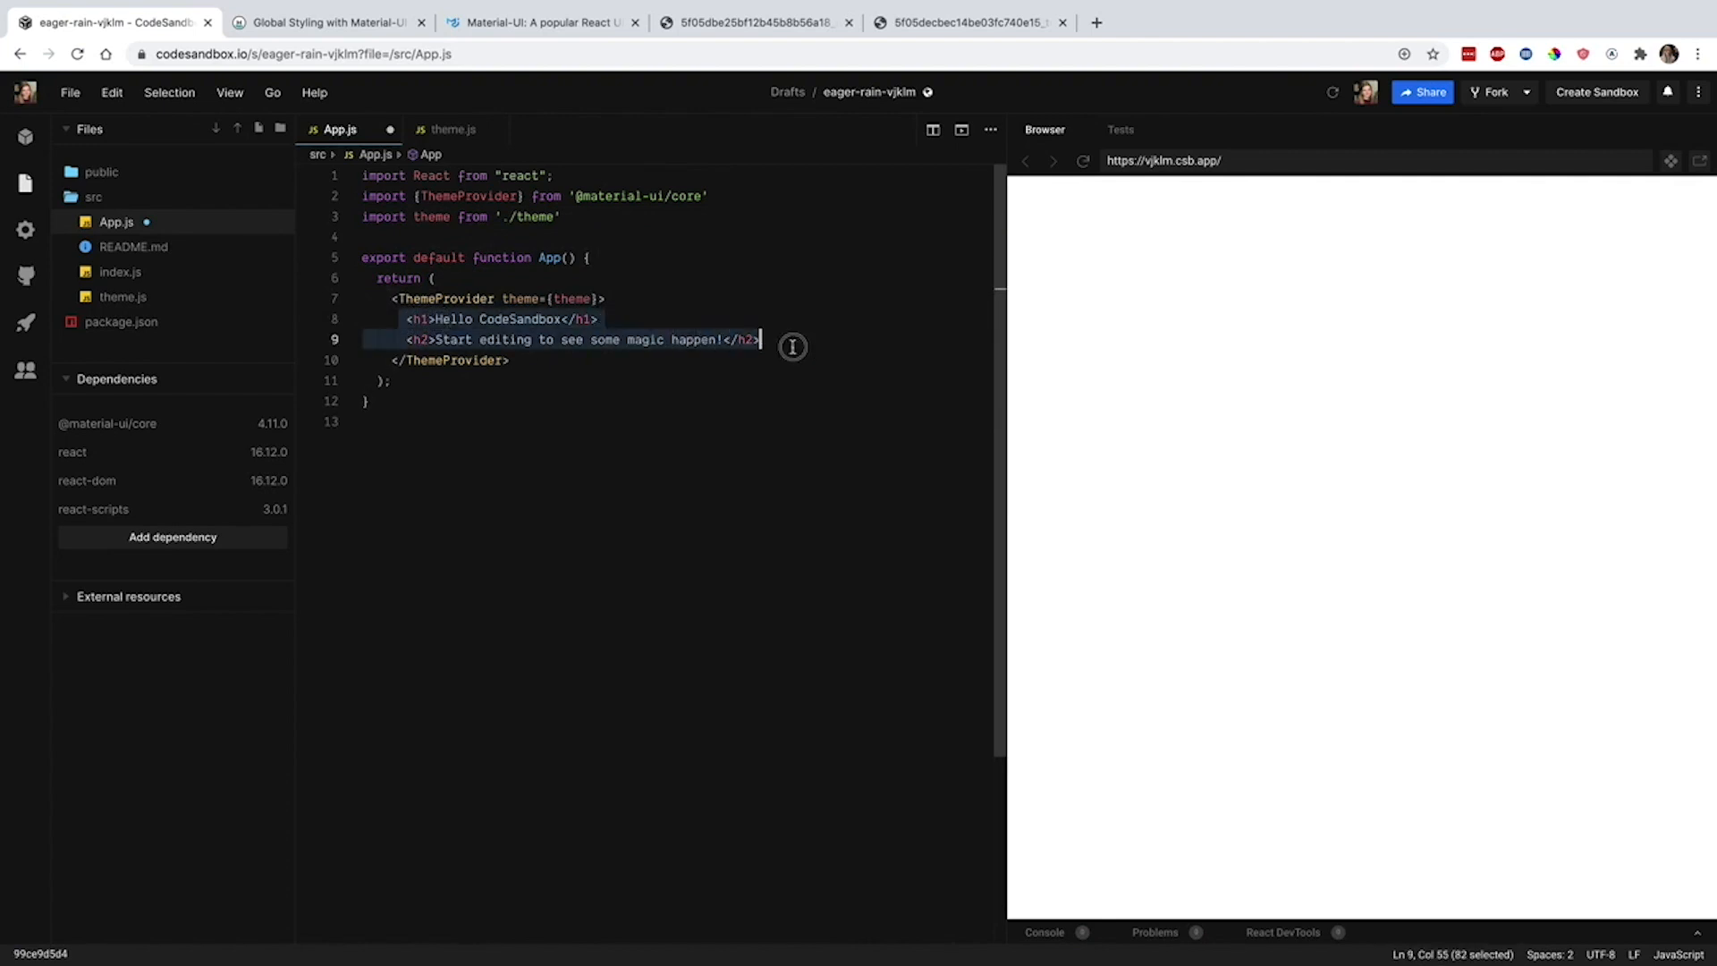
{"action": "key", "text": "Delete"}
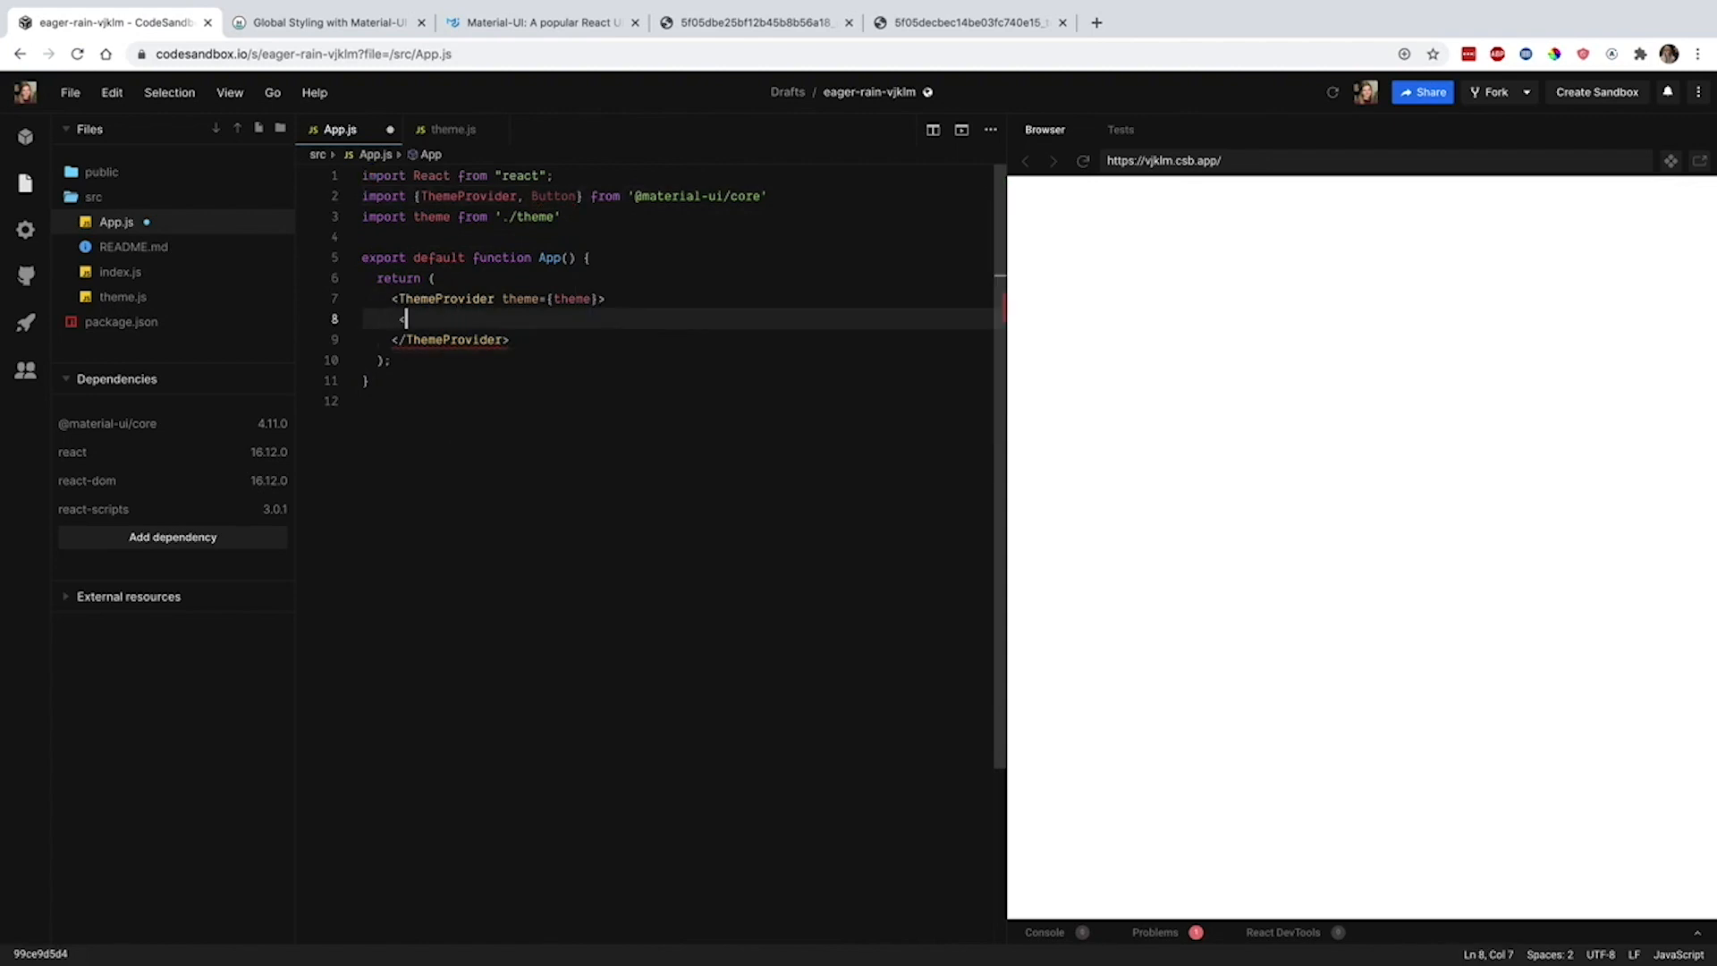
Step: Render two contained 'Click ME!' Buttons with color primary and secondary inside the ThemeProvider
{"action": "type", "text": "<Button c"}
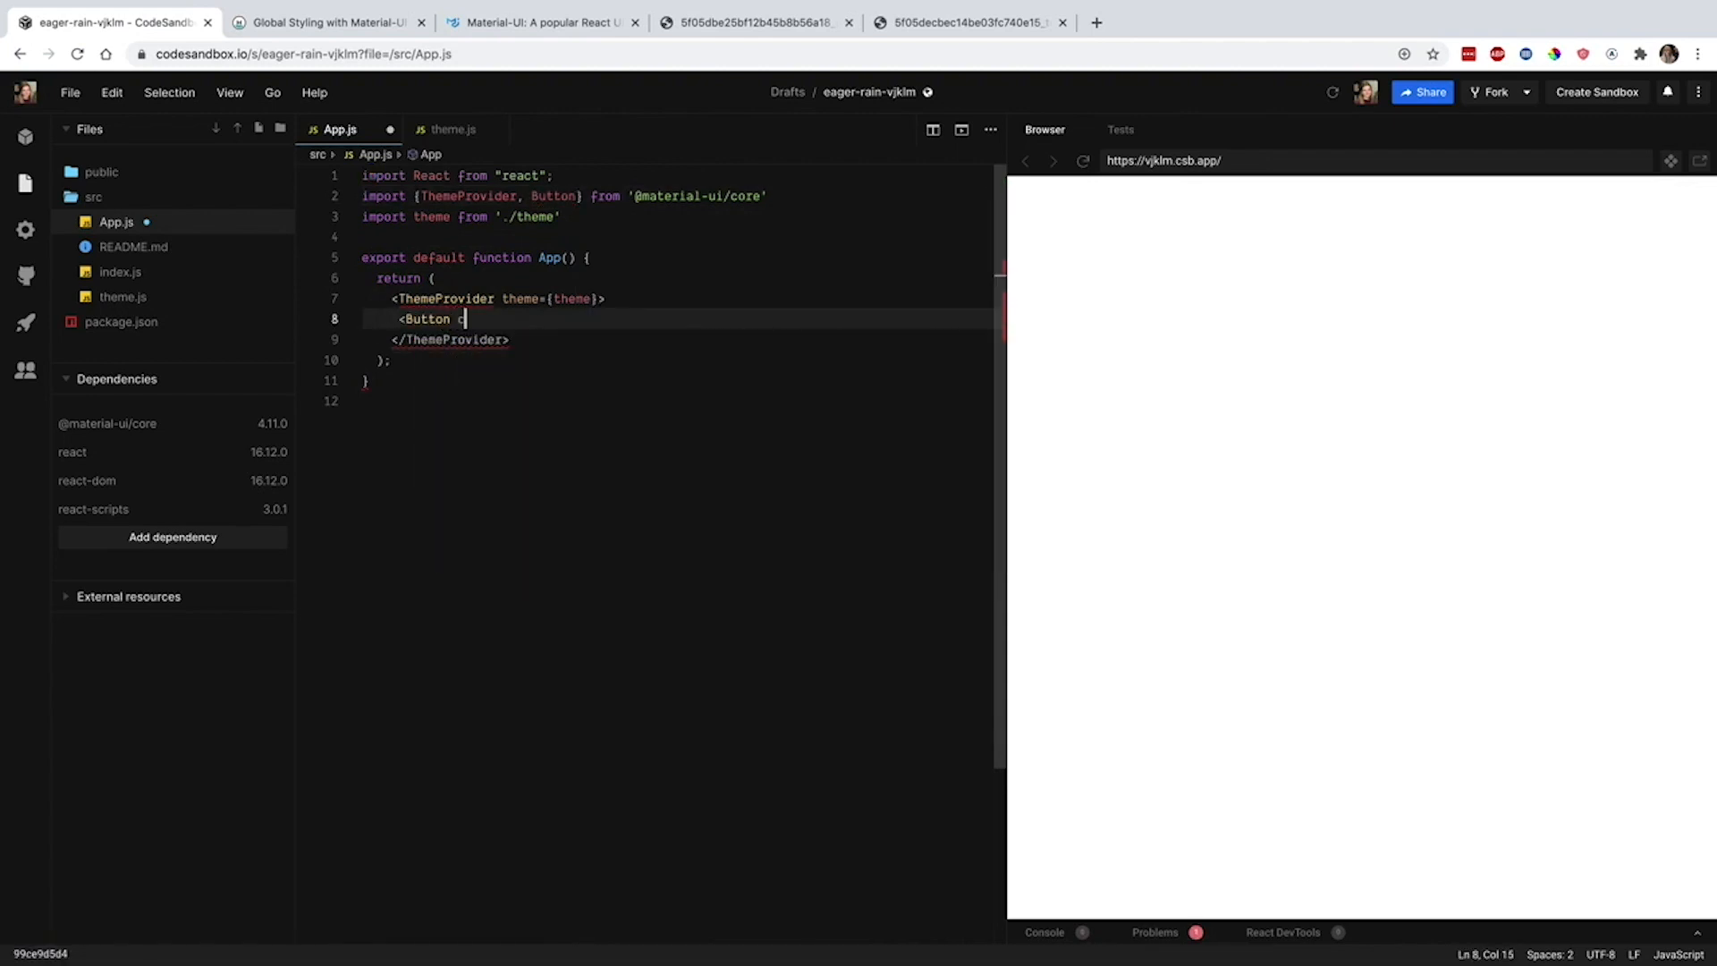
{"action": "type", "text": "variant=\"contained"}
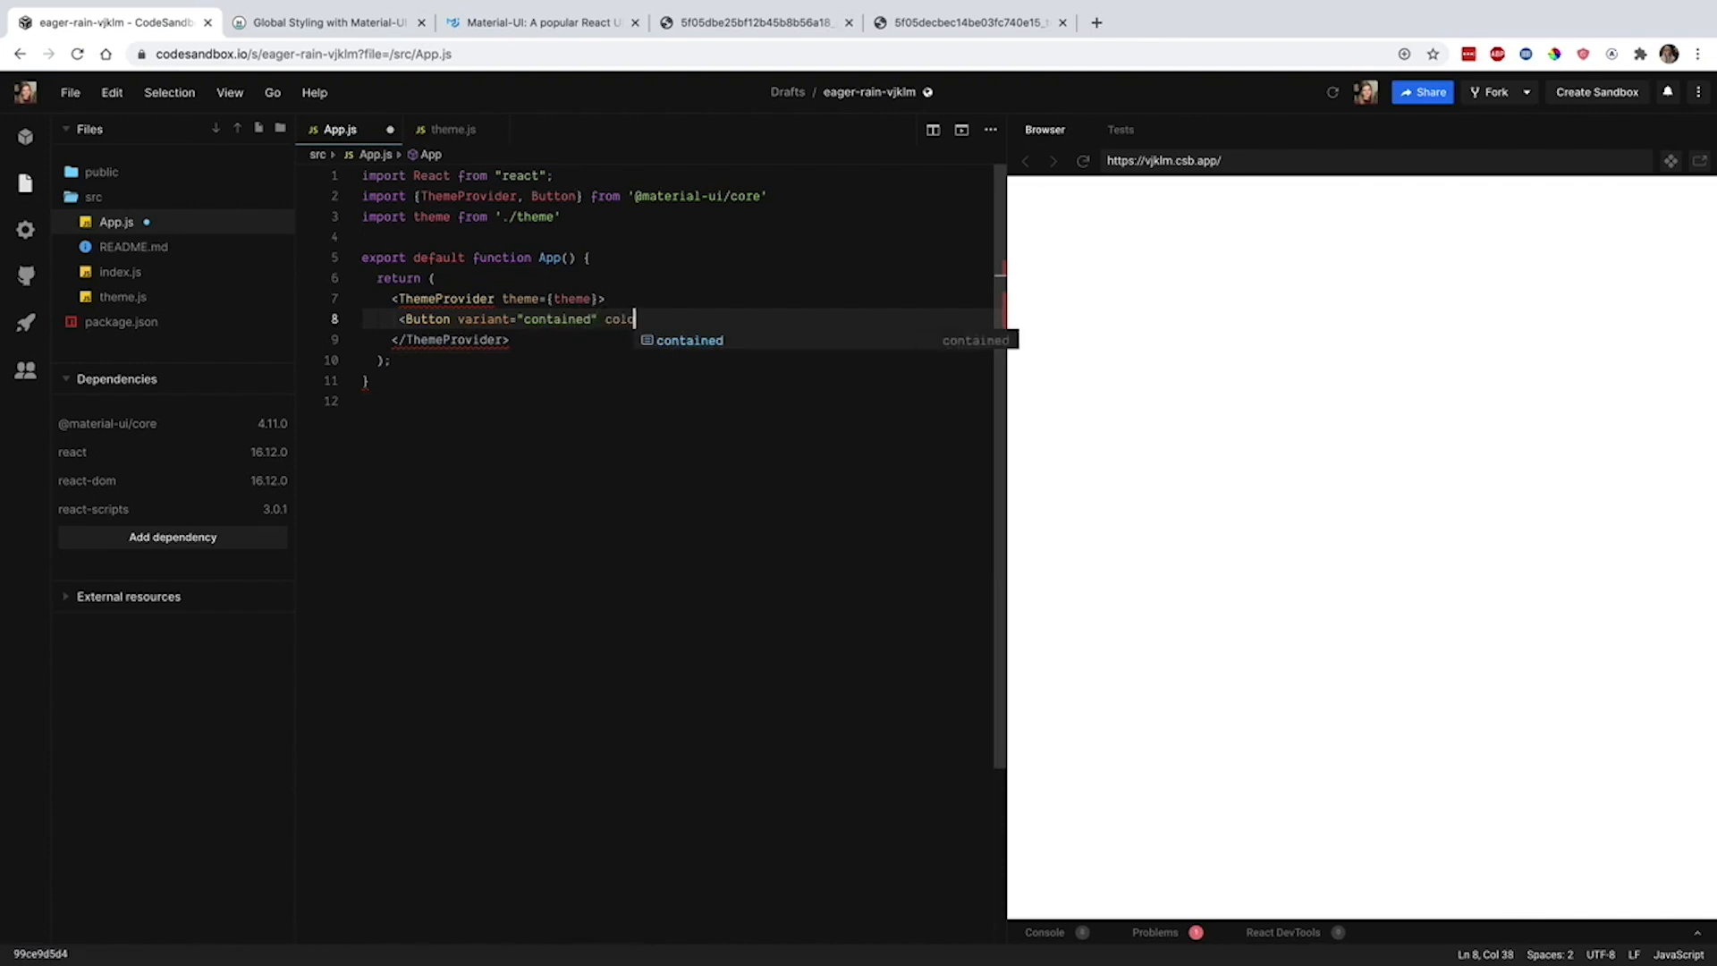
{"action": "type", "text": "color=\"primary\">"}
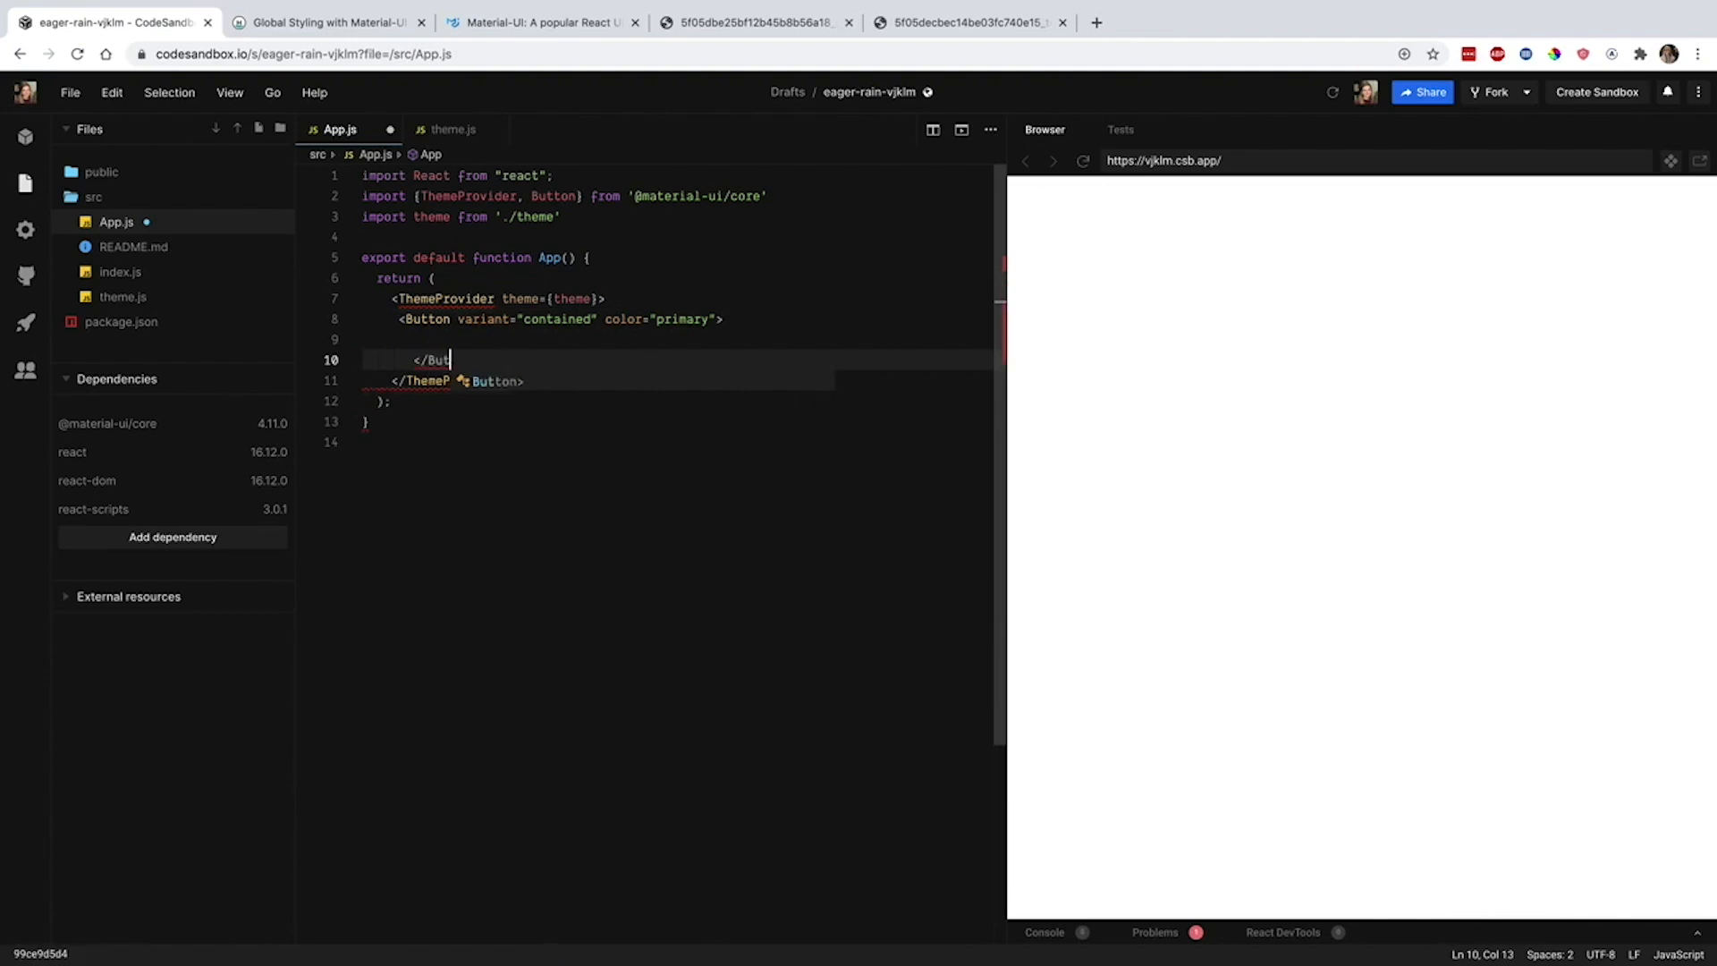
{"action": "type", "text": "c"}
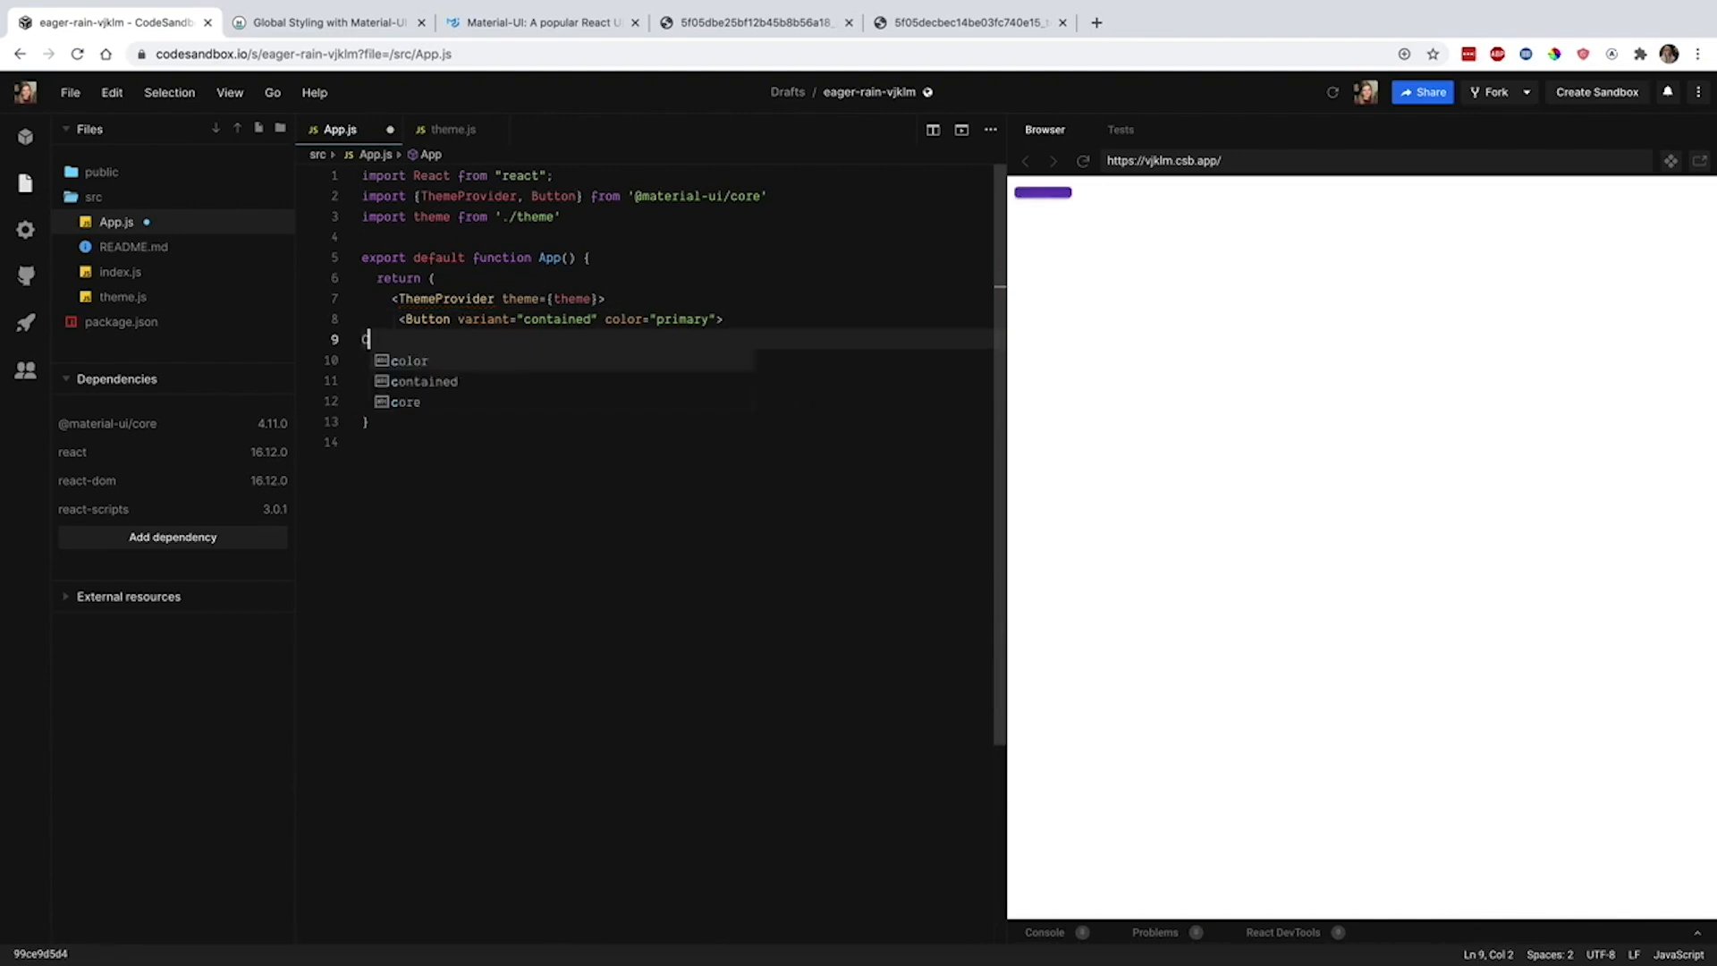
{"action": "type", "text": "Click ME!"}
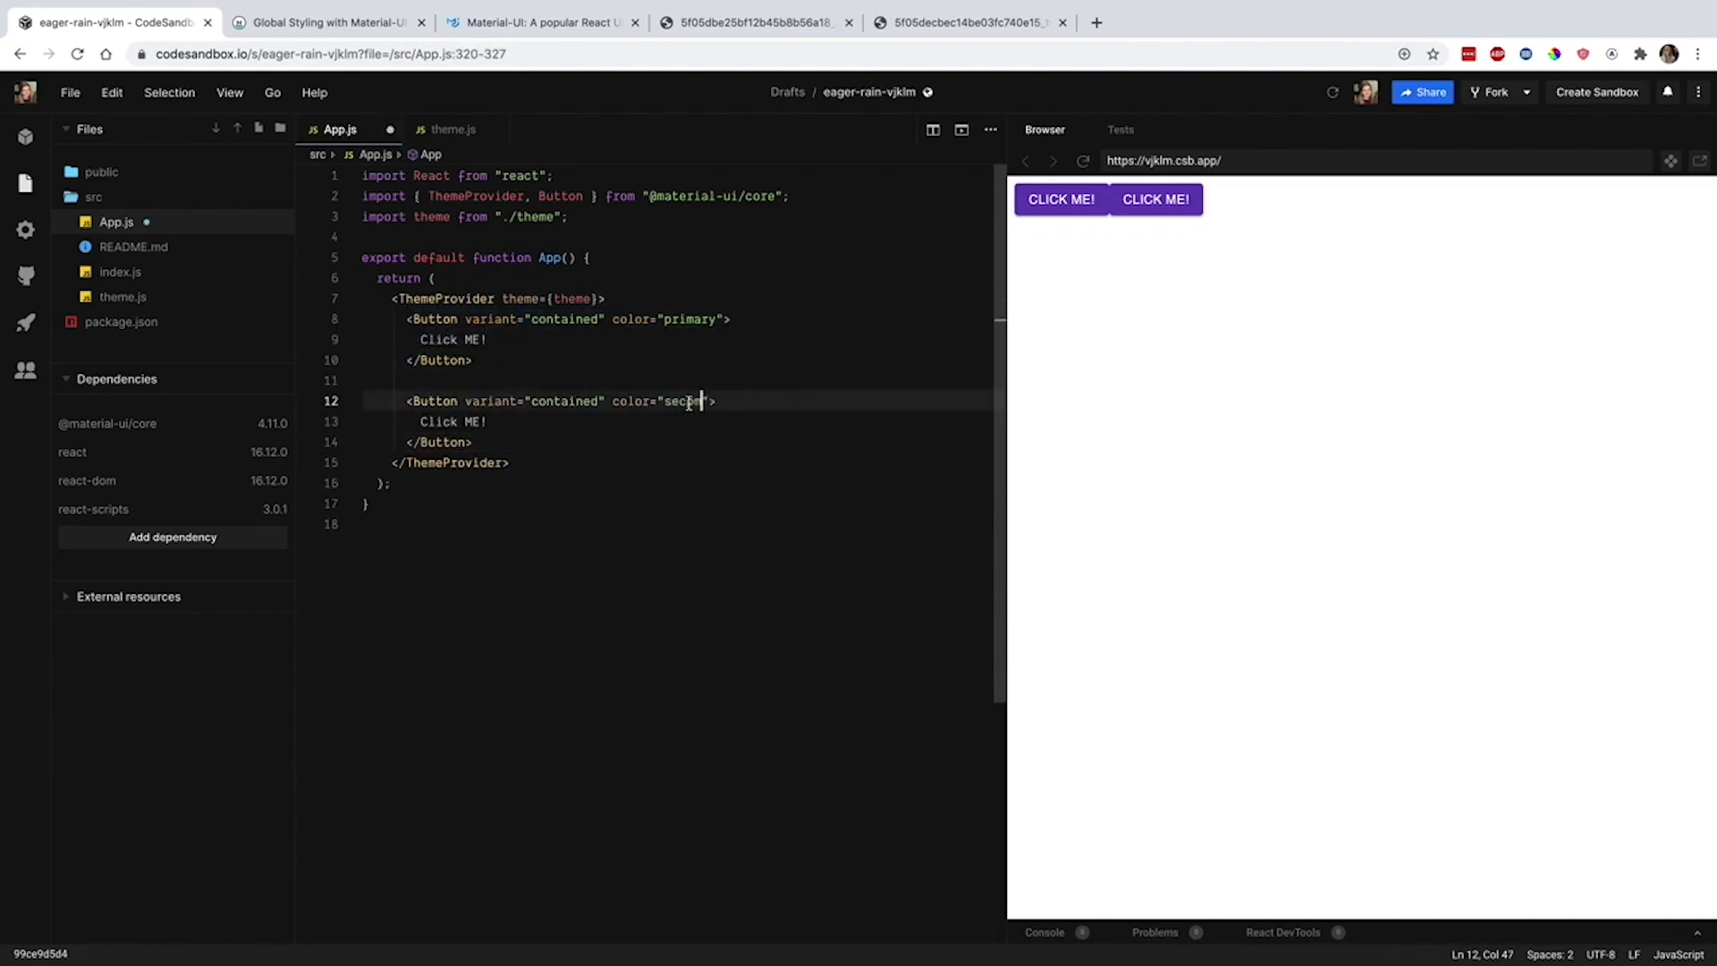
{"action": "type", "text": "ondary"}
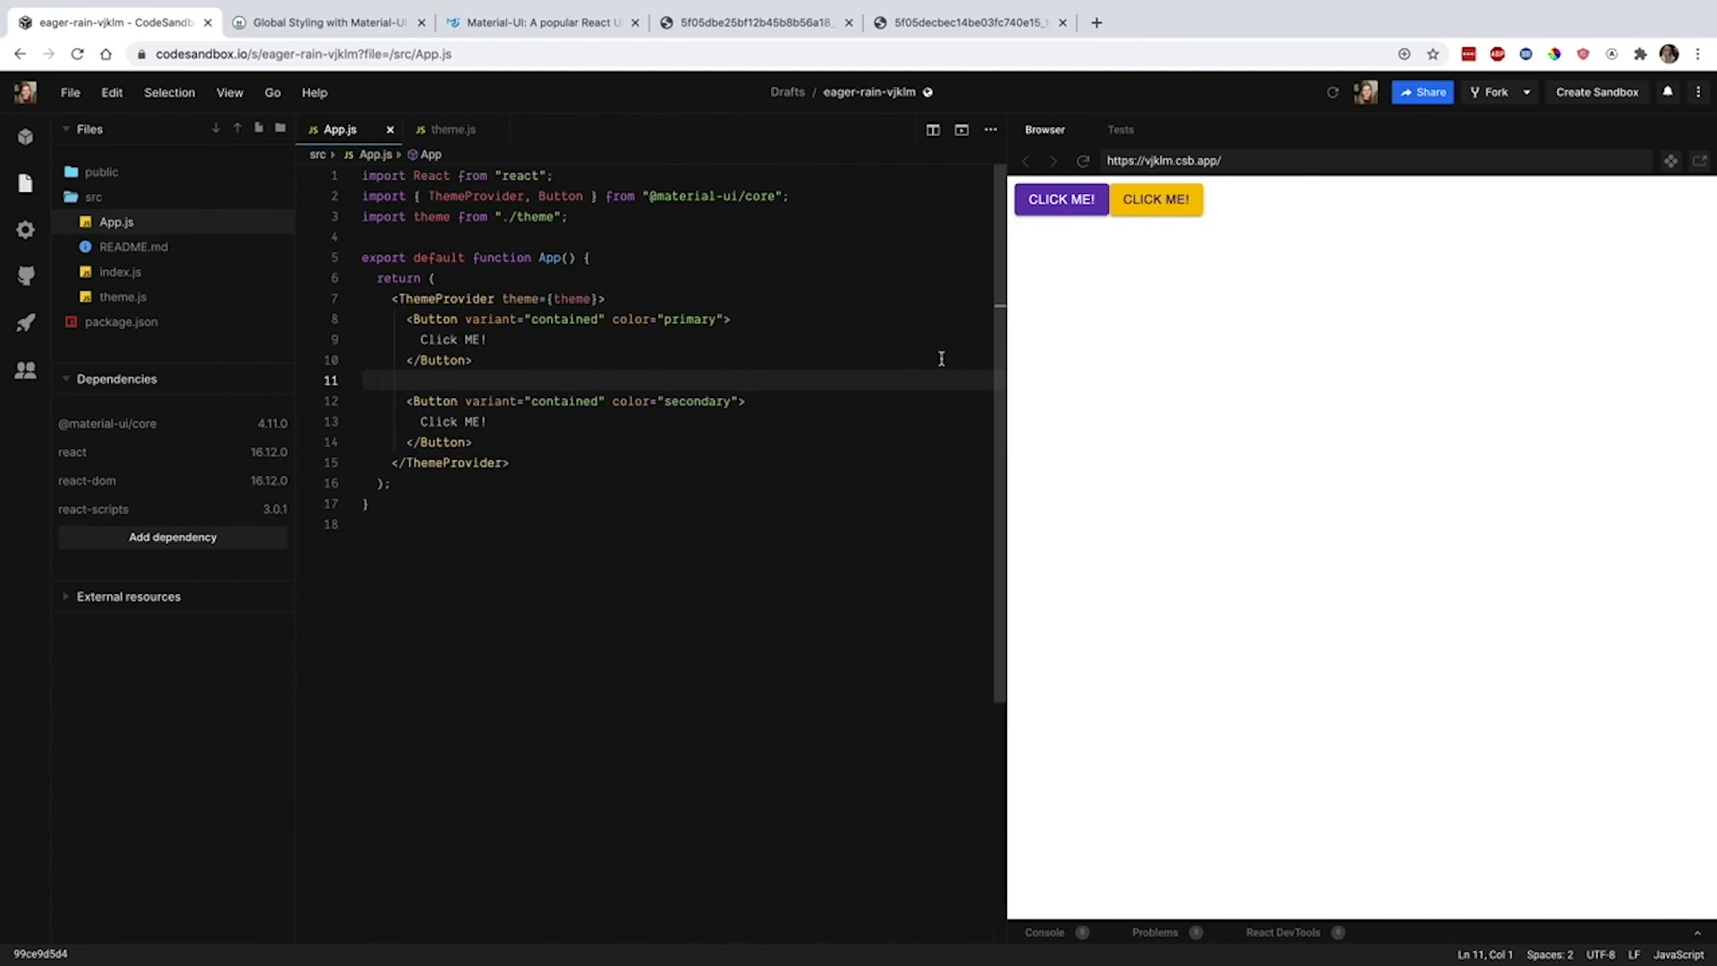
{"action": "mouse_move", "coordinate": [1270, 7]}
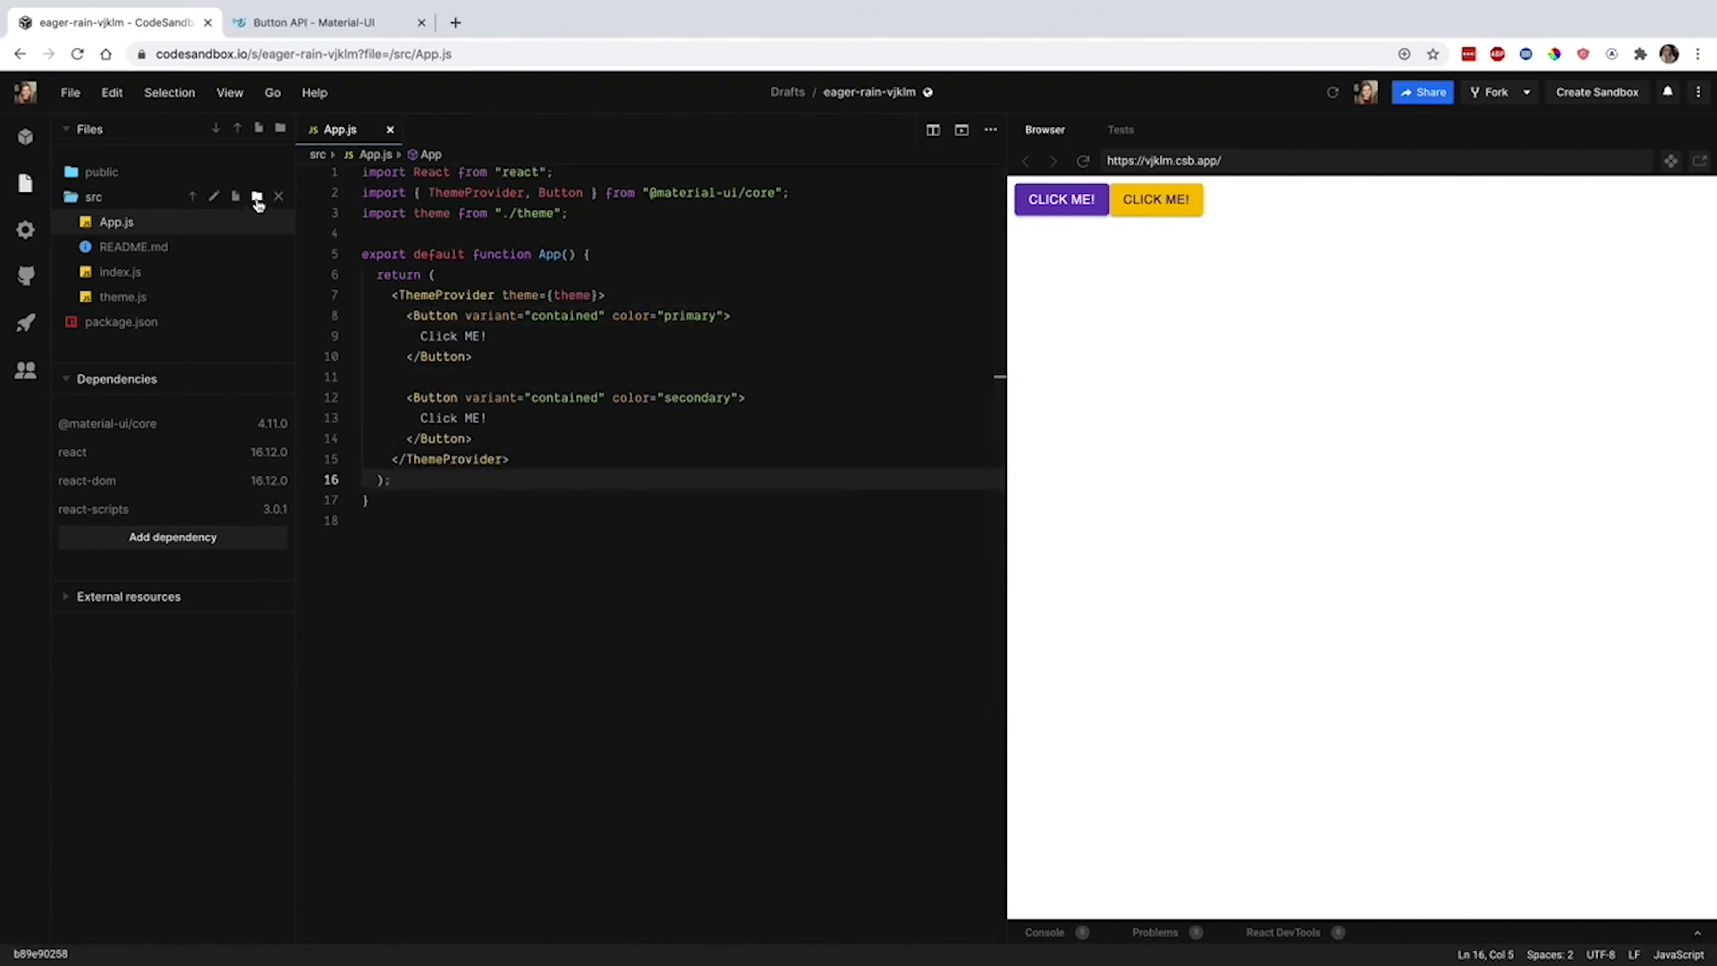
Step: Create BrandButton.js with a BrandButton arrow component returning a contained primary 'Click Me' Button, exported as default
{"action": "left_click", "coordinate": [236, 197]}
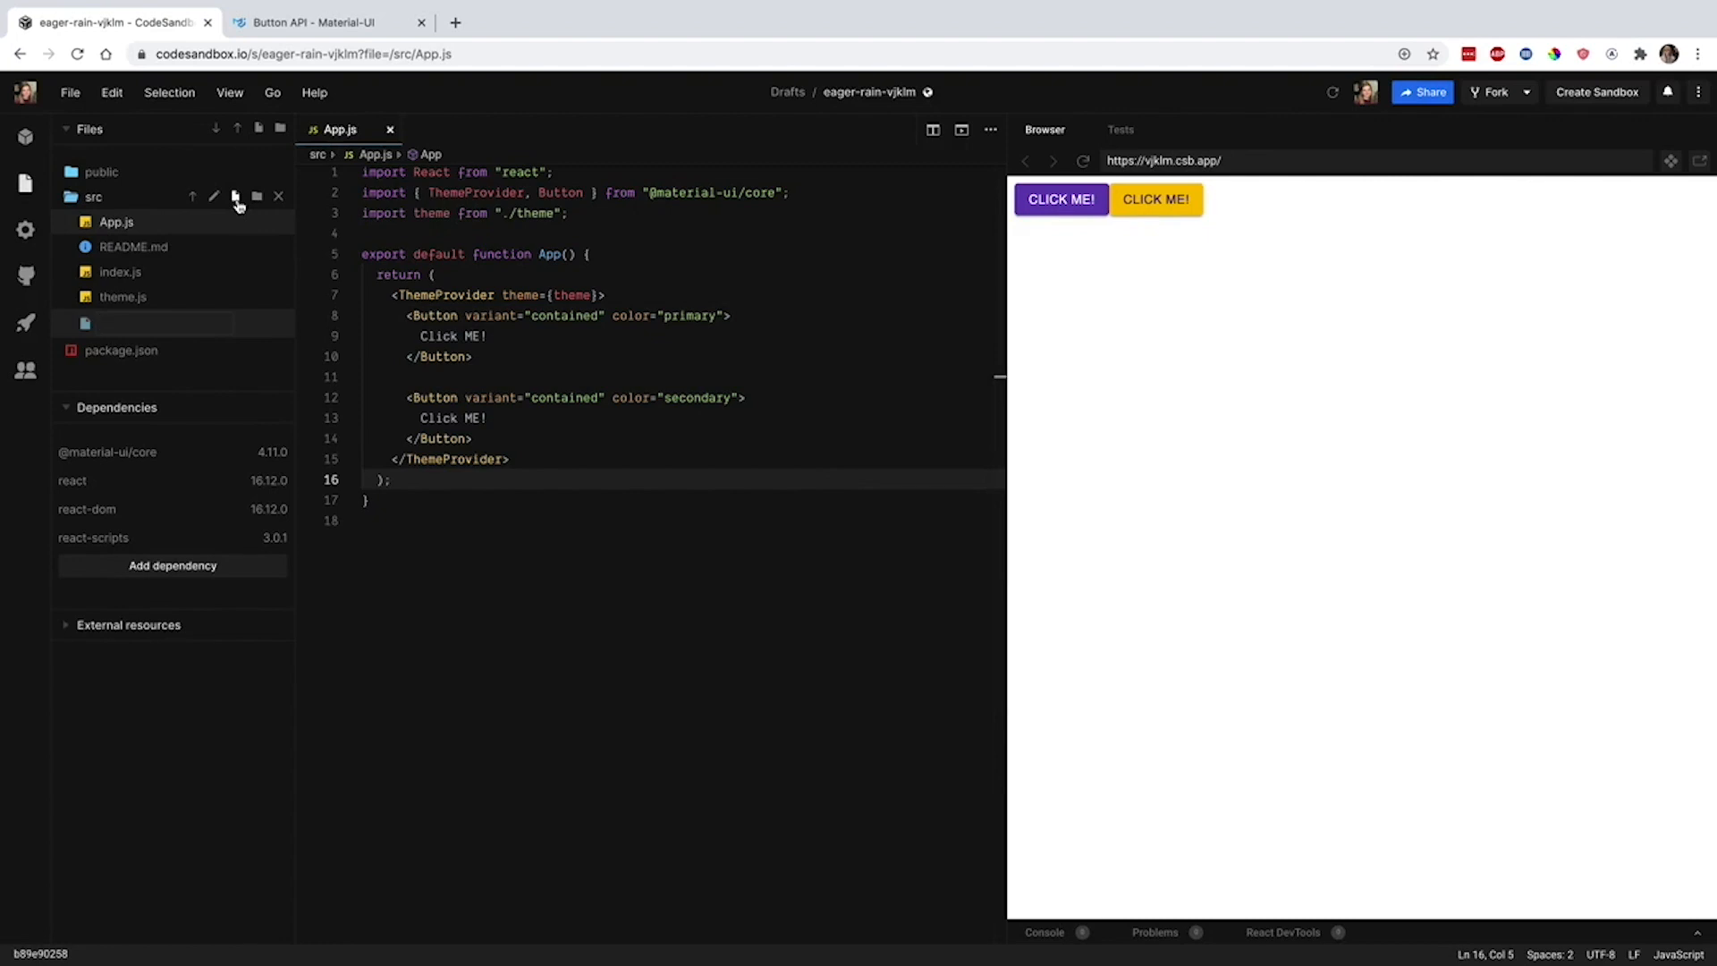
{"action": "type", "text": "BrandButton"}
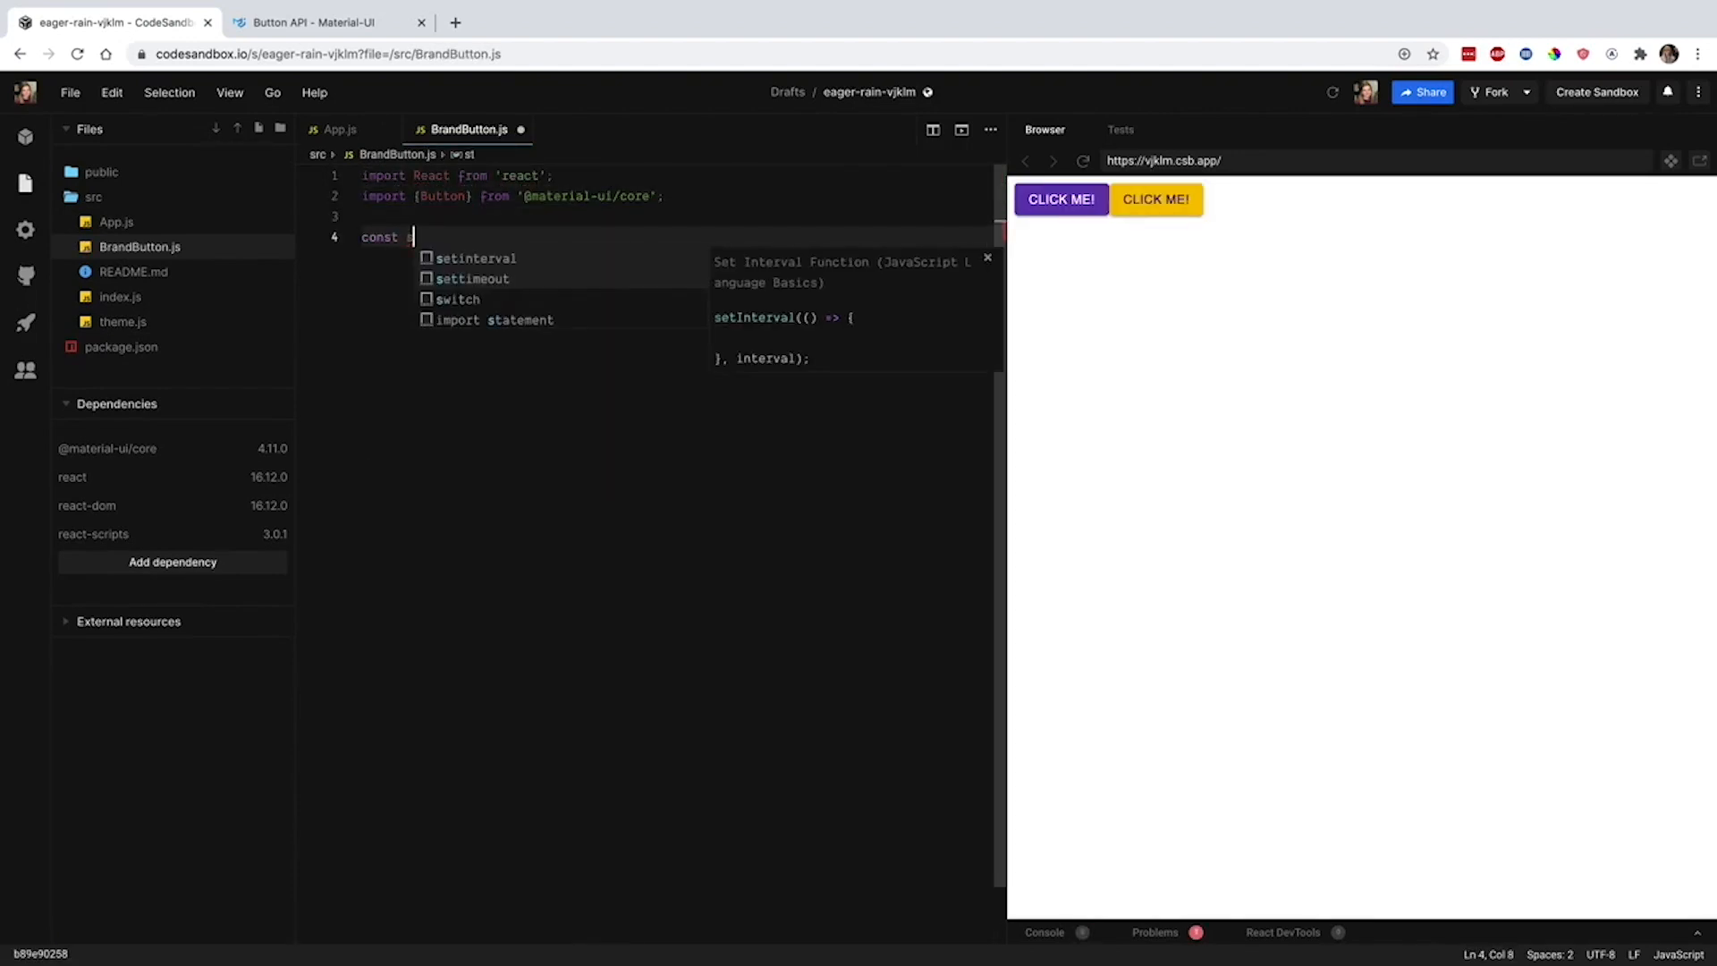
{"action": "type", "text": "BrandButton = () => {"}
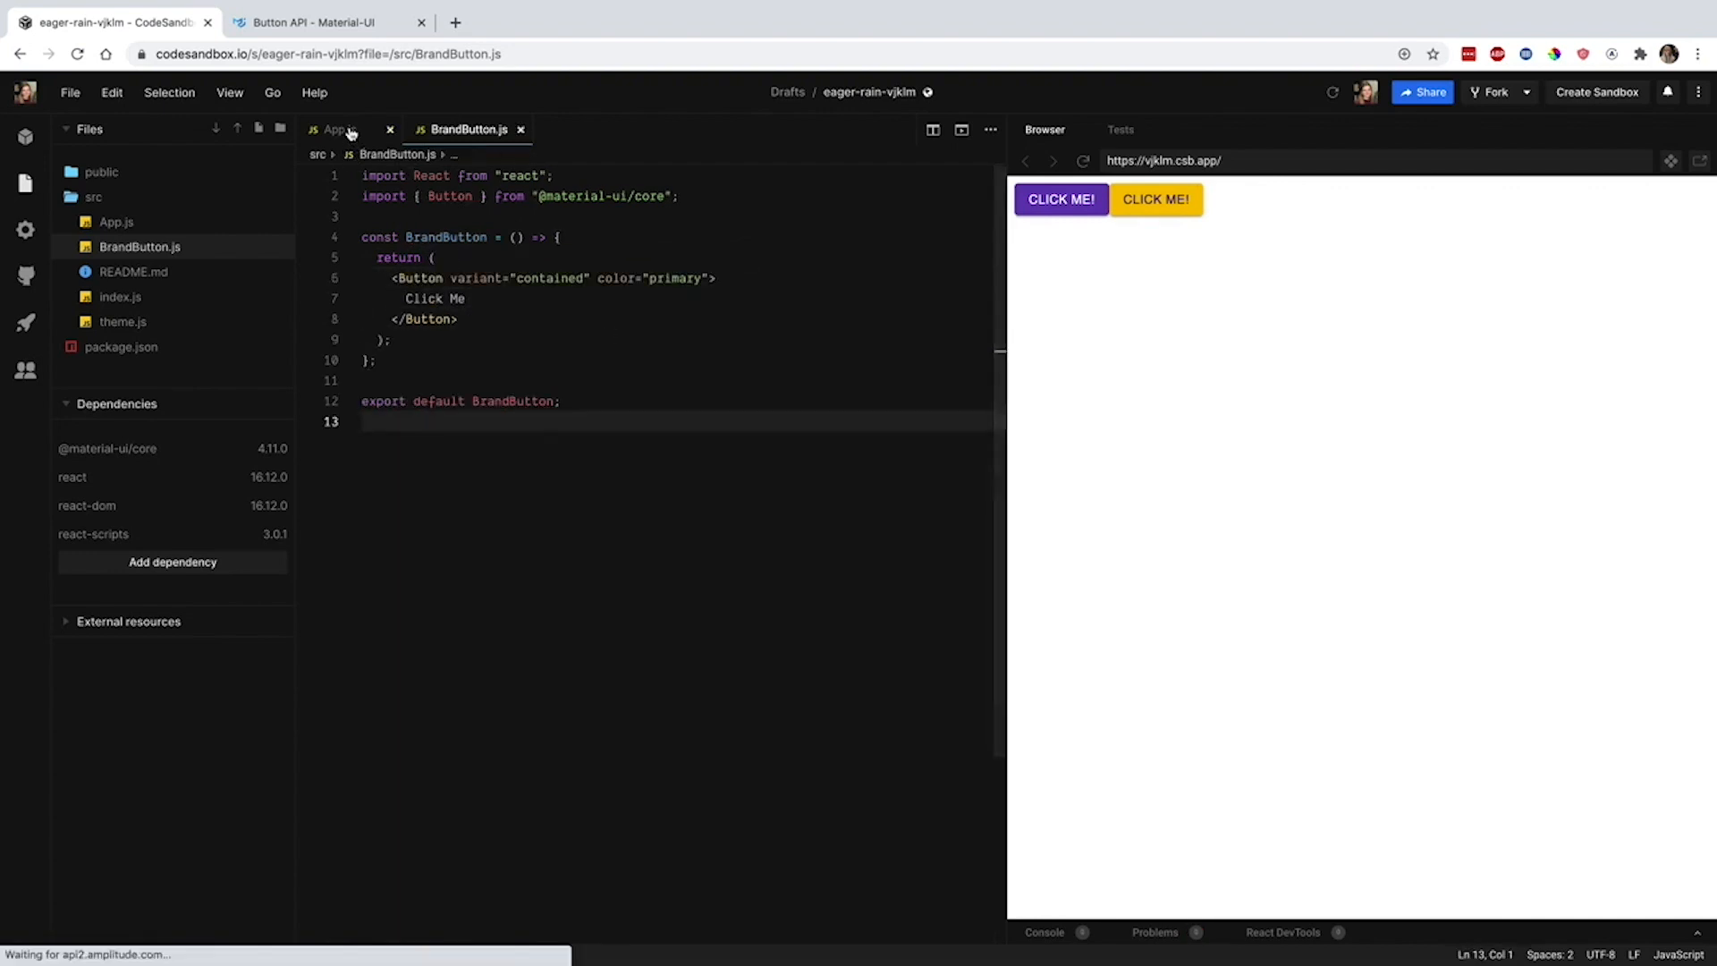
Step: In App.js, import BrandButton from './BrandButton' and replace both Buttons with BrandButton
{"action": "left_click", "coordinate": [338, 128]}
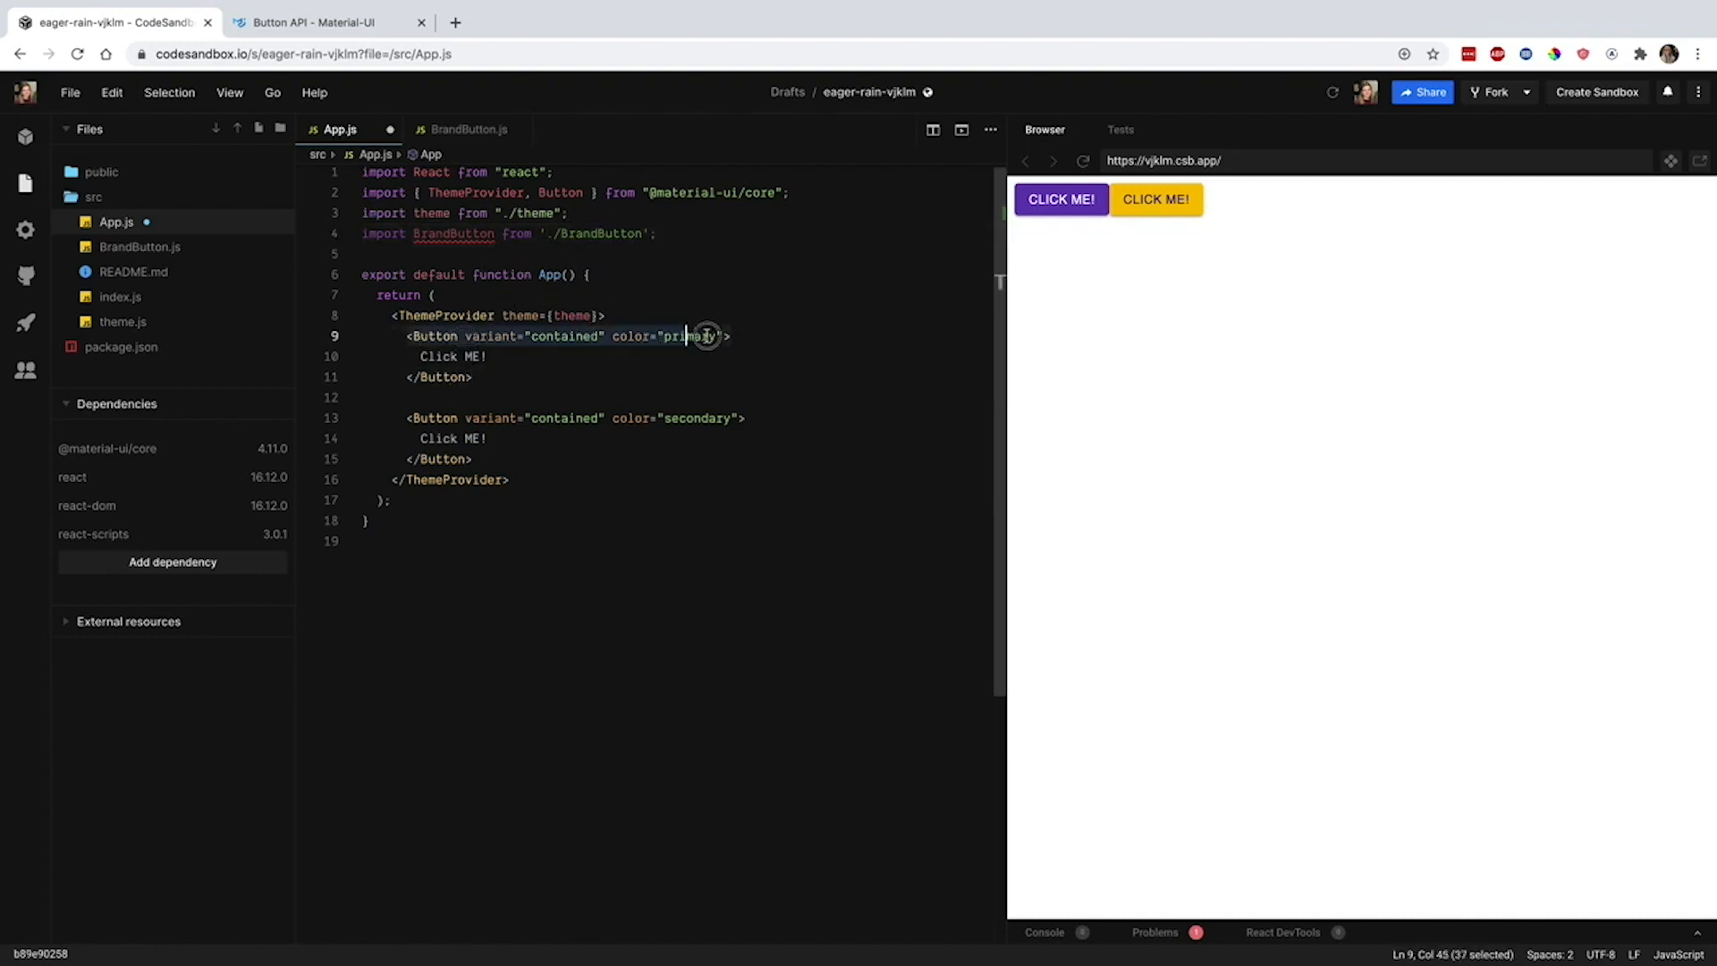
{"action": "type", "text": "Brand"}
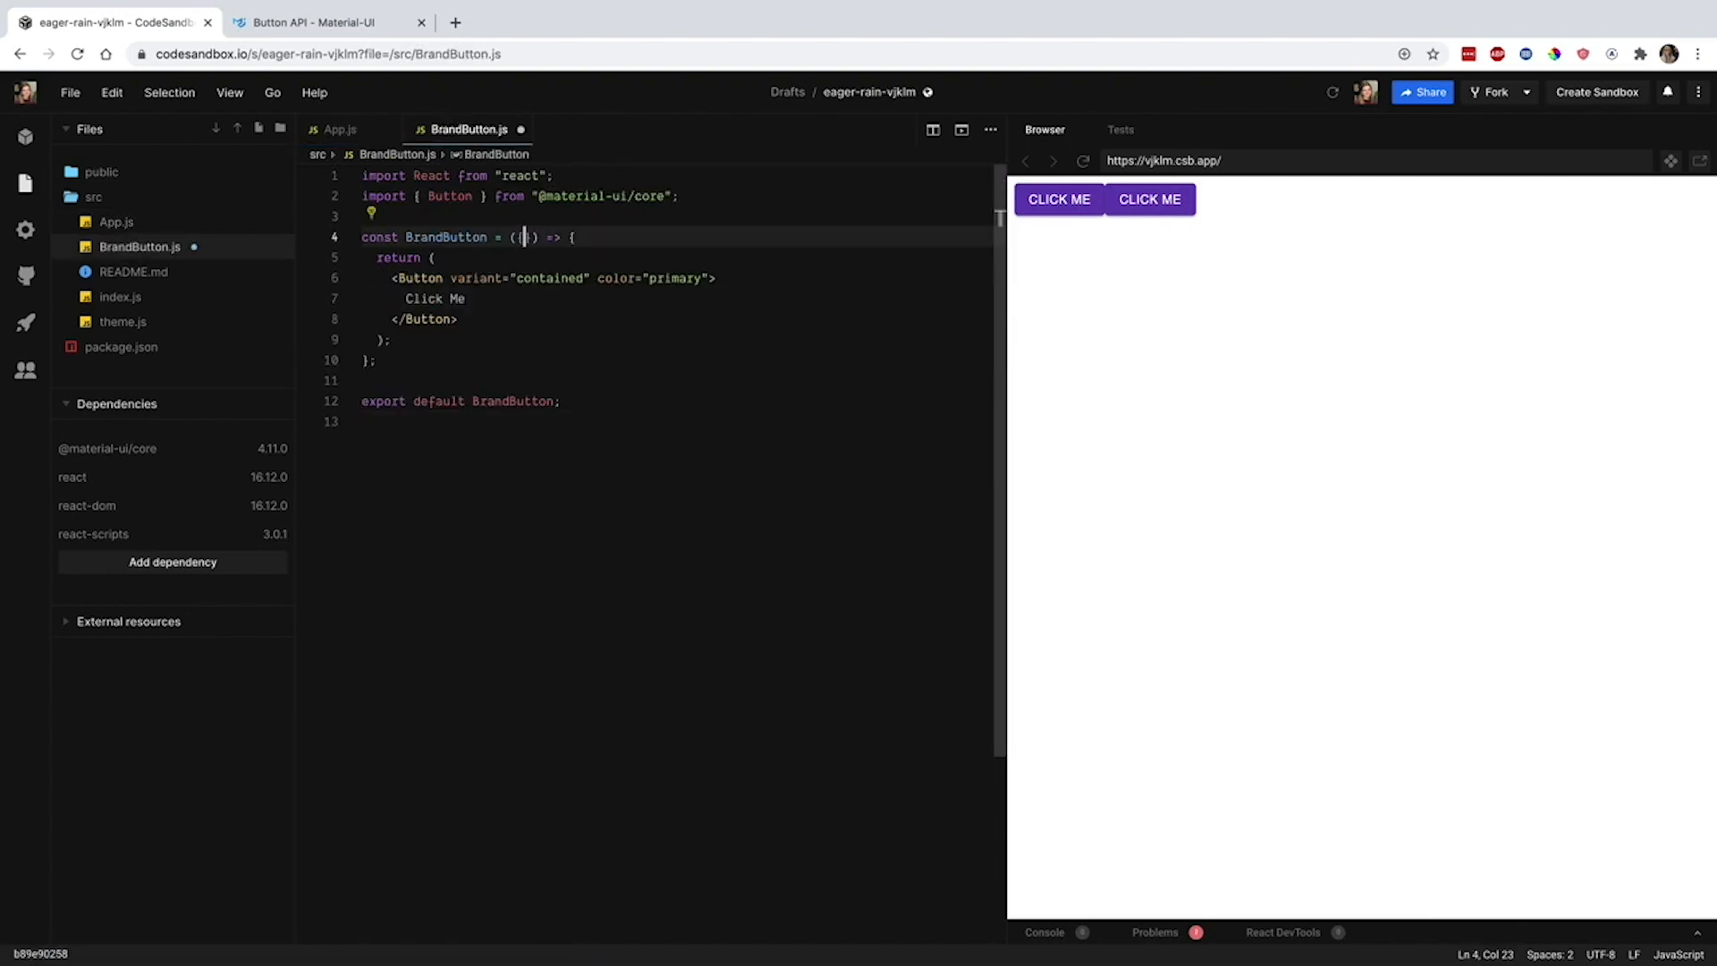
Step: Give BrandButton a color prop passed to Button and declare it as PropTypes.string, importing prop-types
{"action": "type", "text": "{color}"}
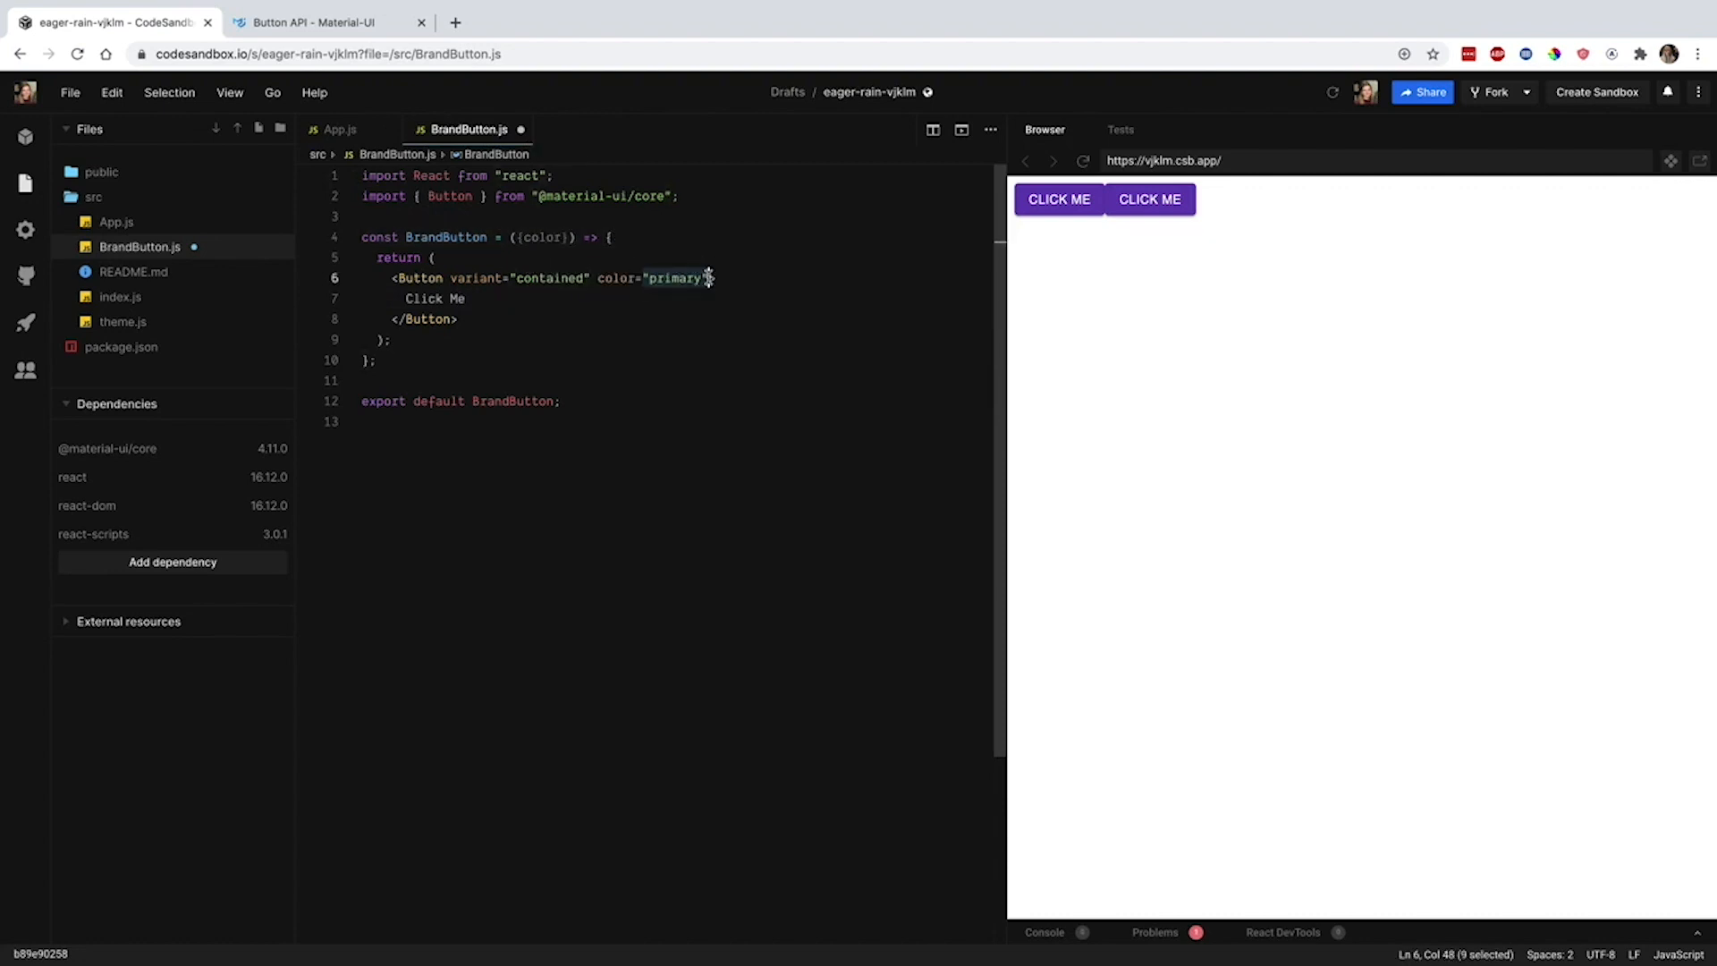
{"action": "type", "text": "{color}"}
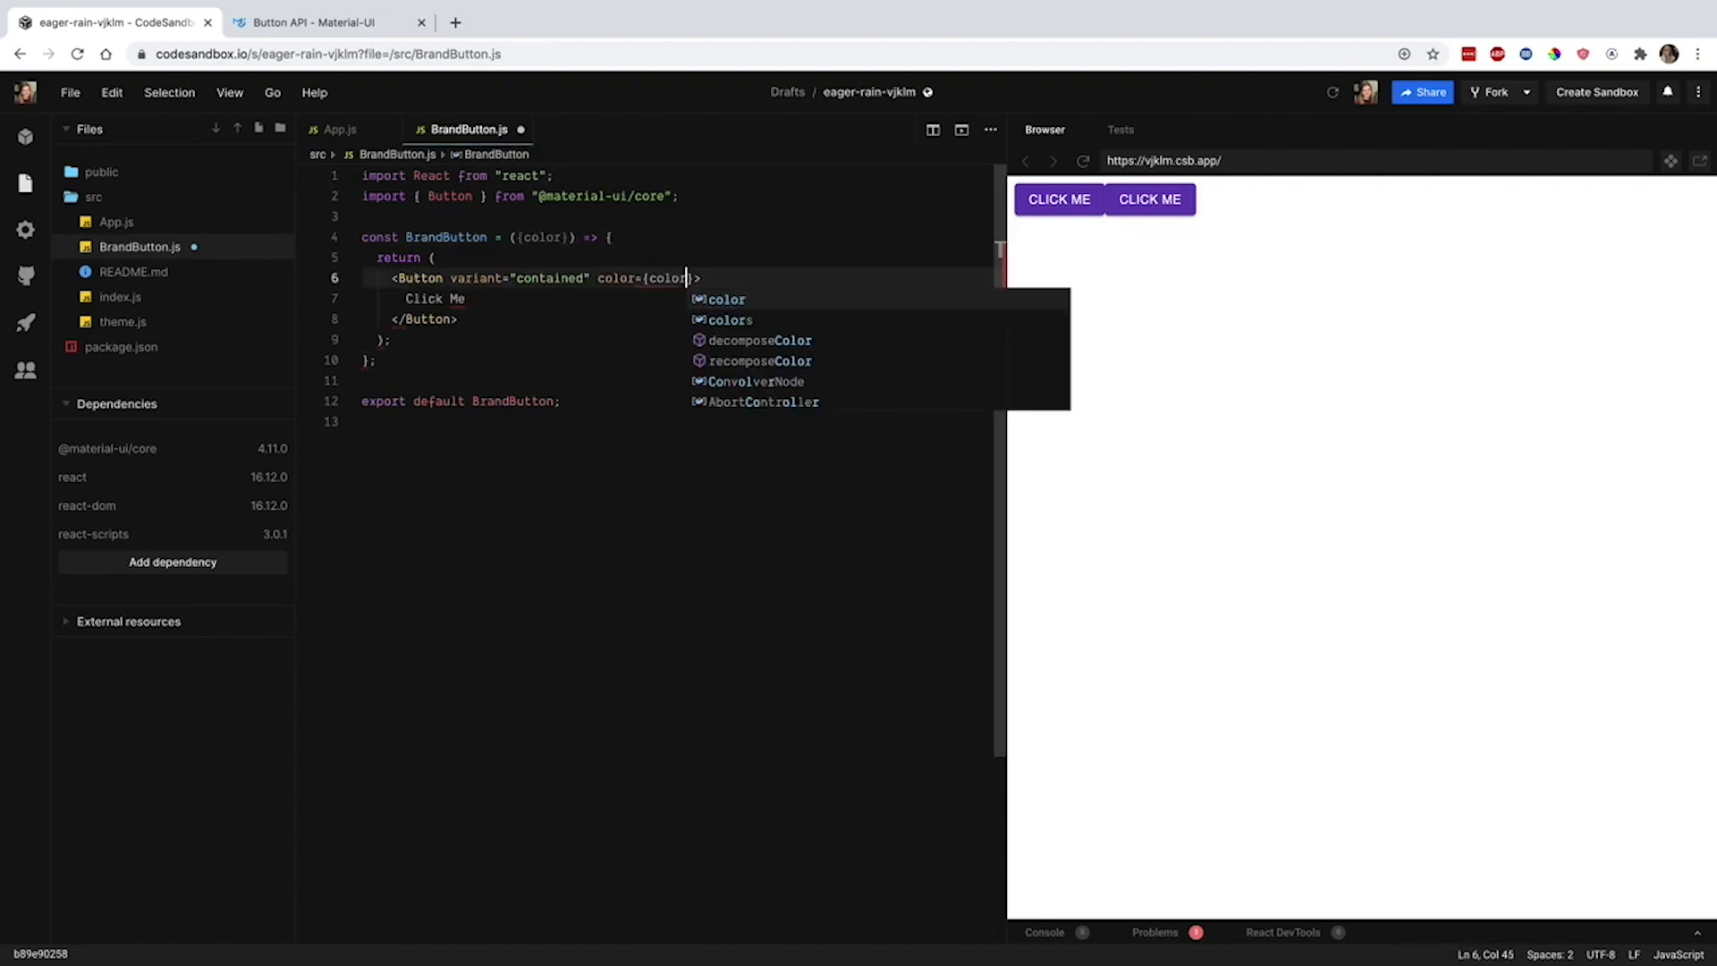
{"action": "type", "text": "BrandButton.propTypes = {"}
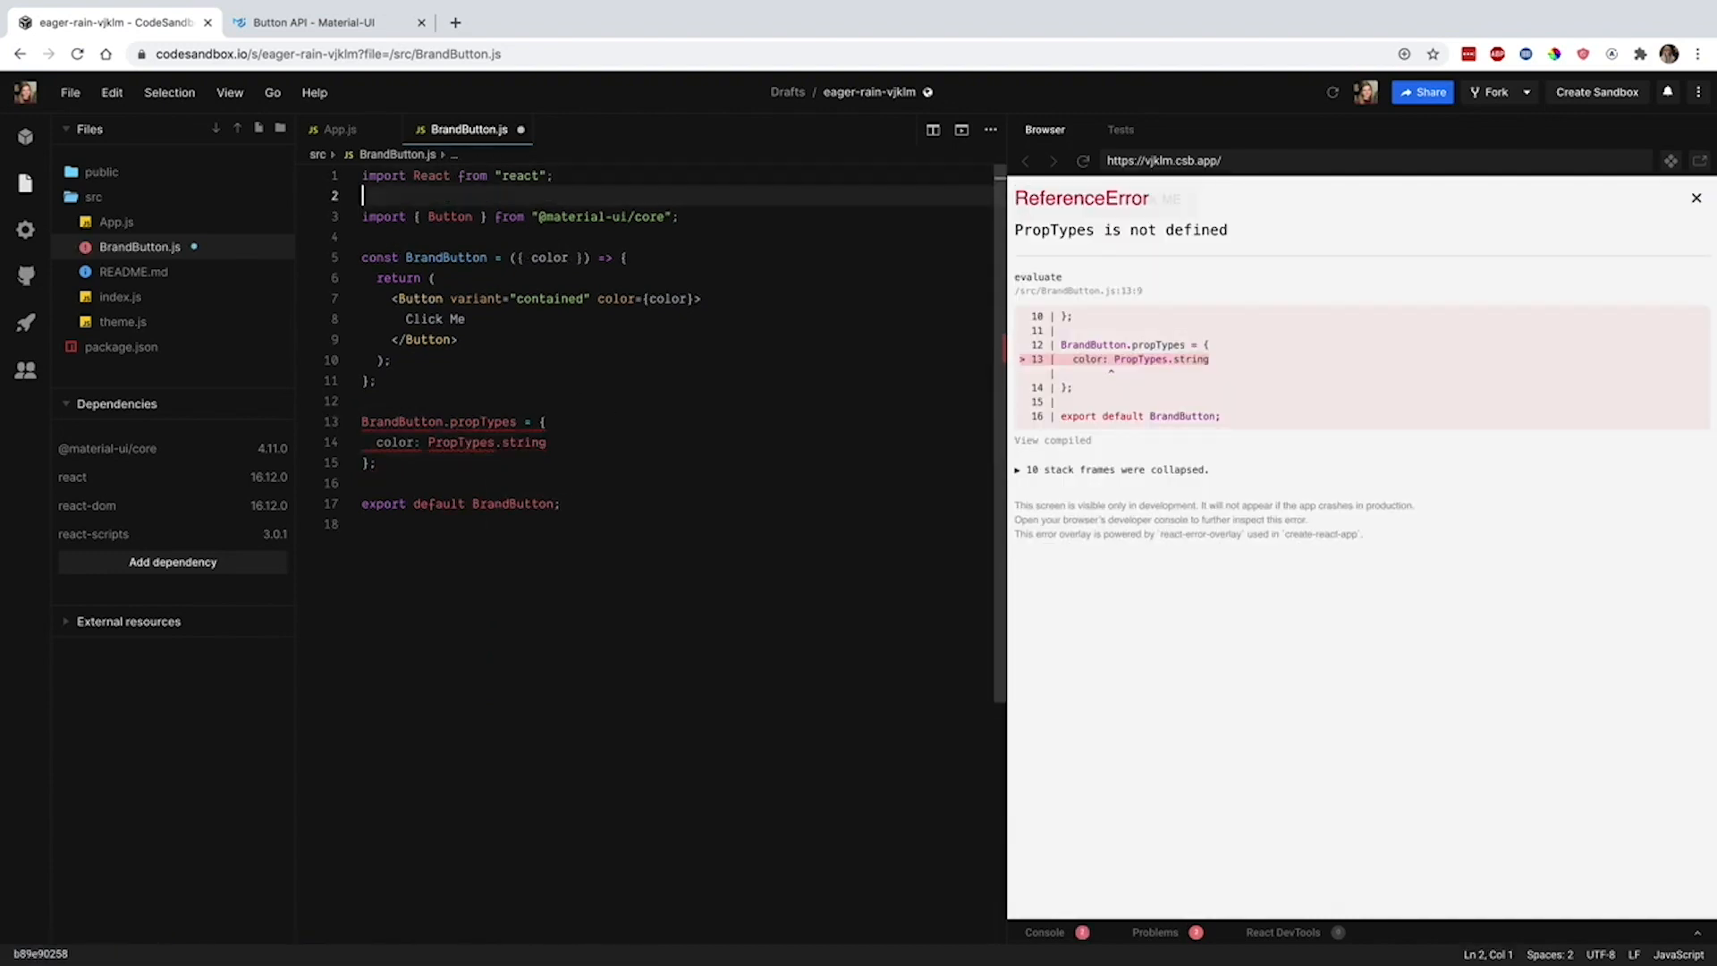
{"action": "type", "text": "import PropTypes from \"prop-types\";"}
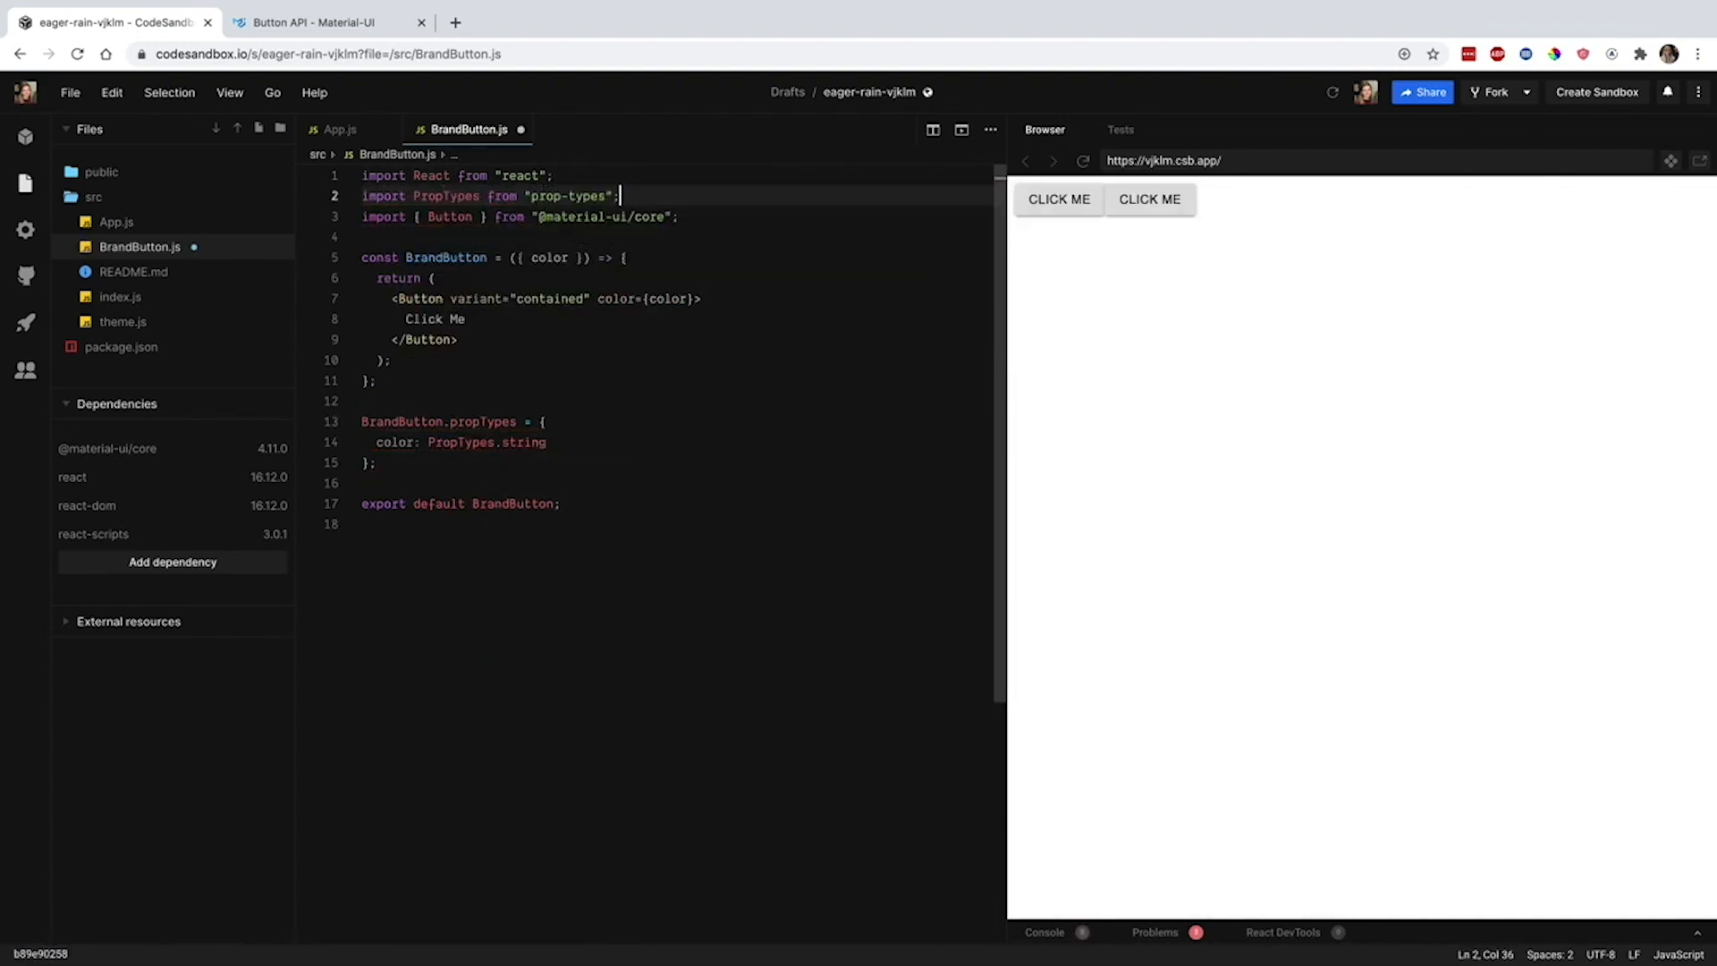
Step: In App.js, give the BrandButtons color primary and secondary with labels 'My Primary' and 'My Secondary'
{"action": "left_click", "coordinate": [339, 129]}
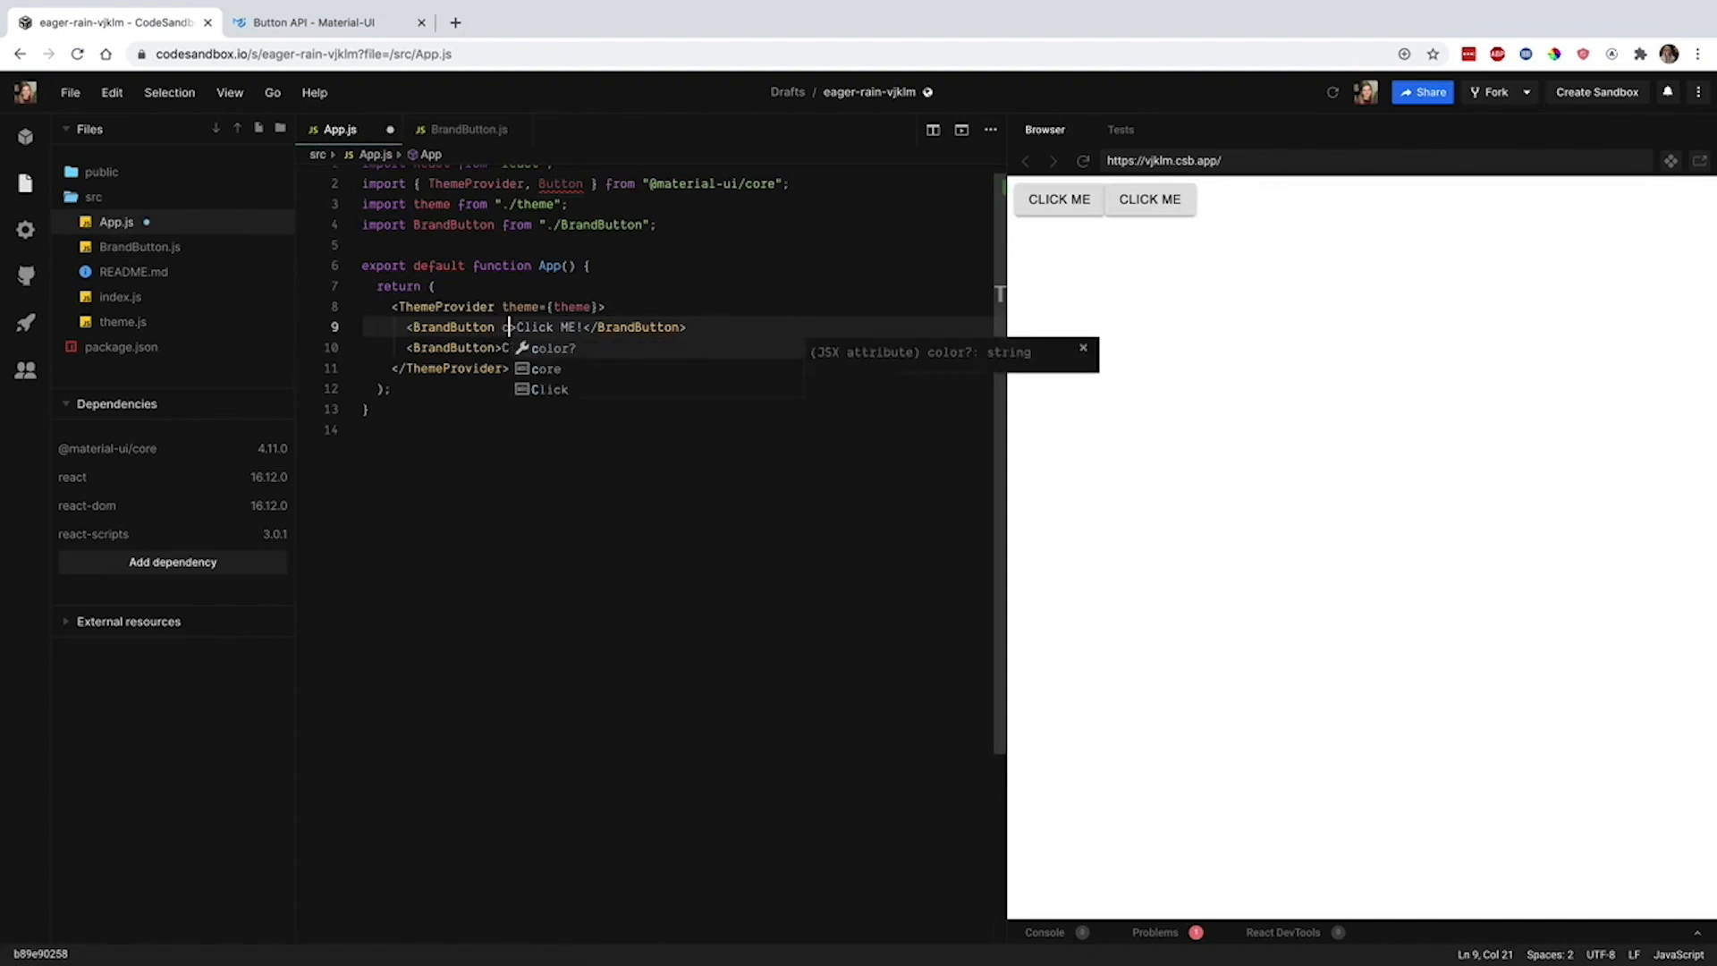
{"action": "type", "text": "color=\"\">"}
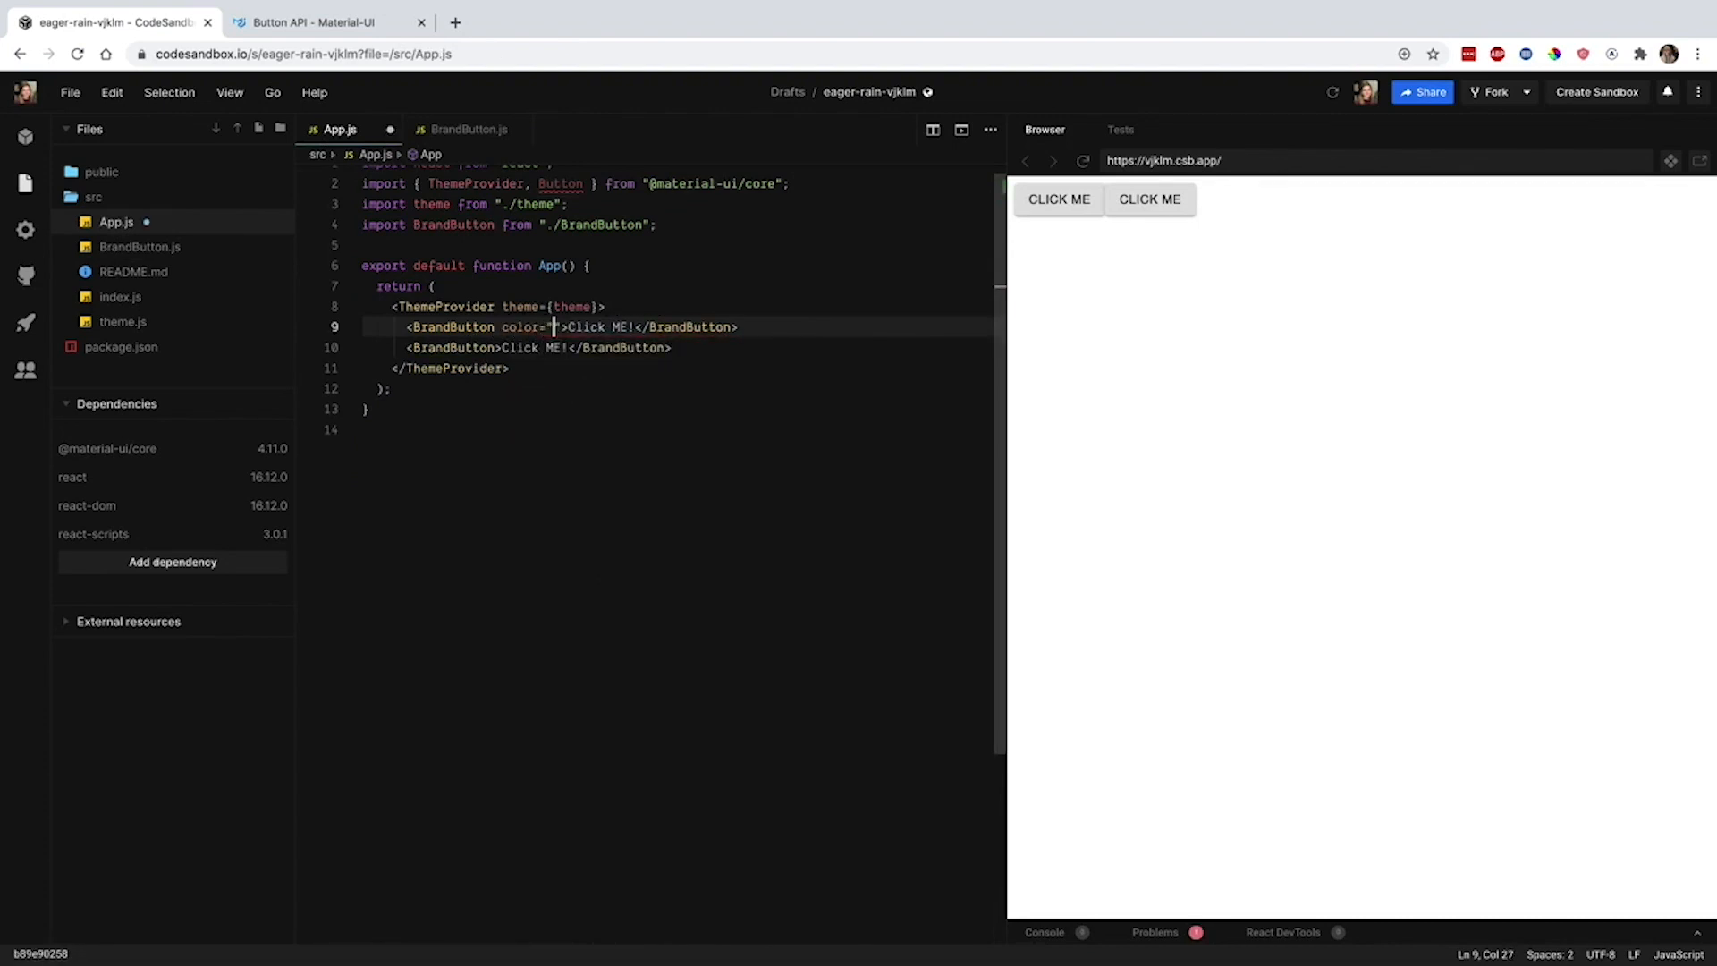
{"action": "type", "text": "primary"}
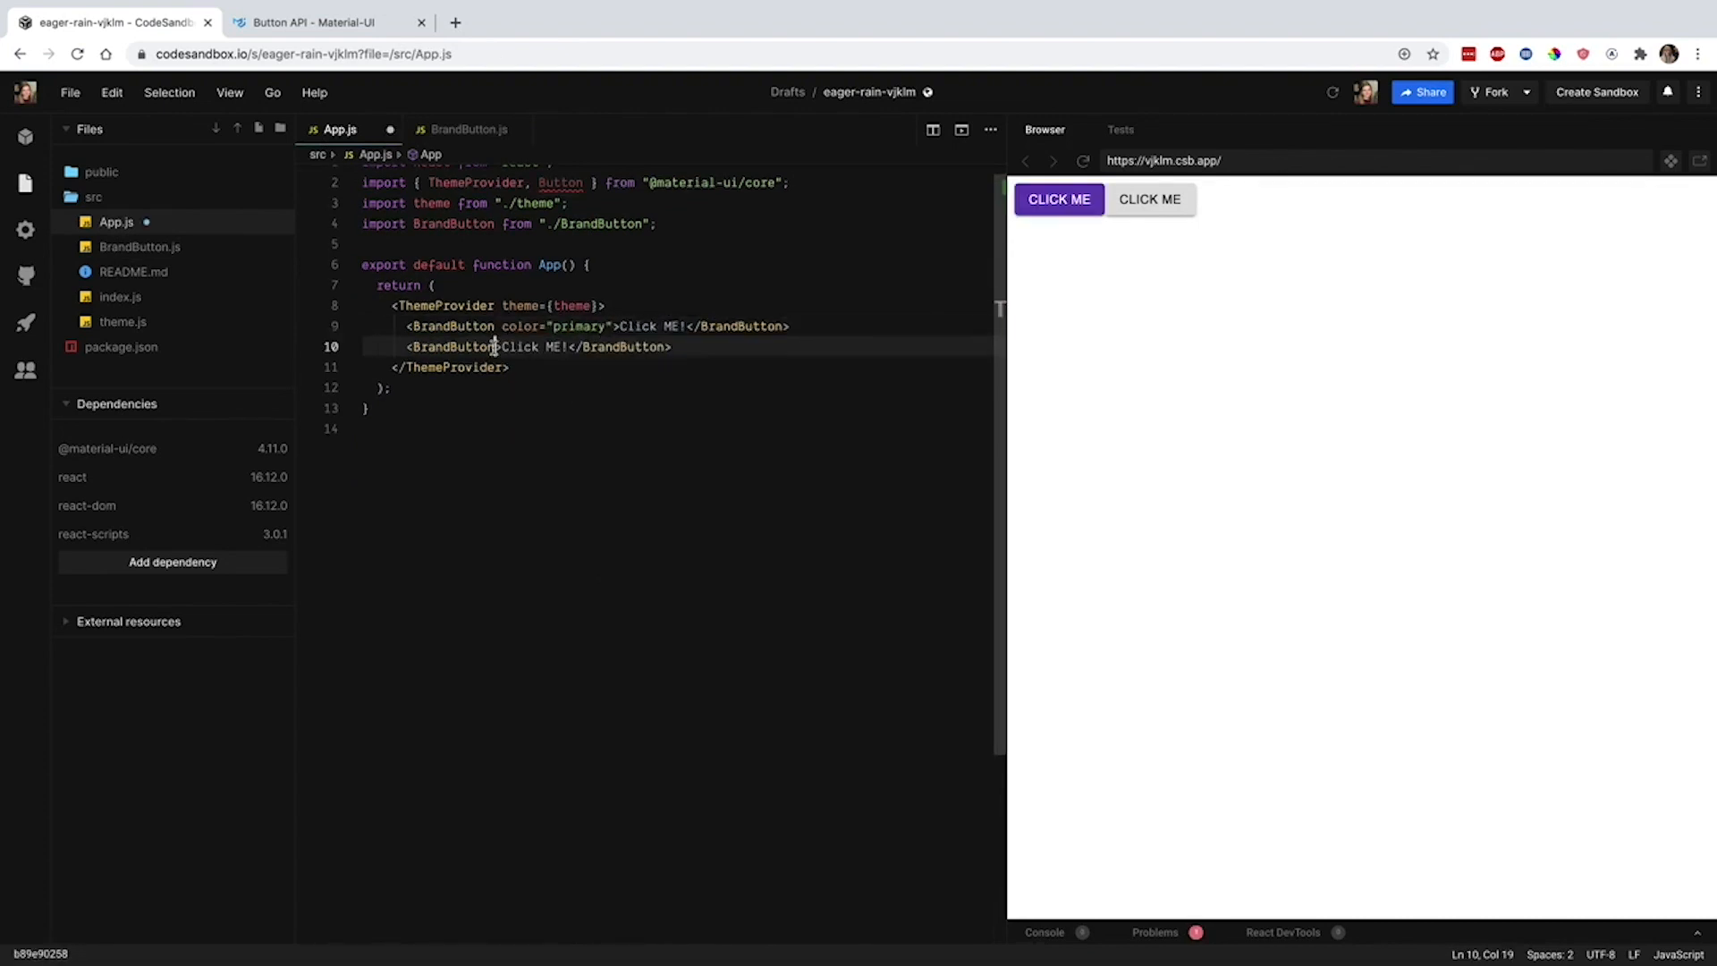
{"action": "type", "text": "color=\"secondary\""}
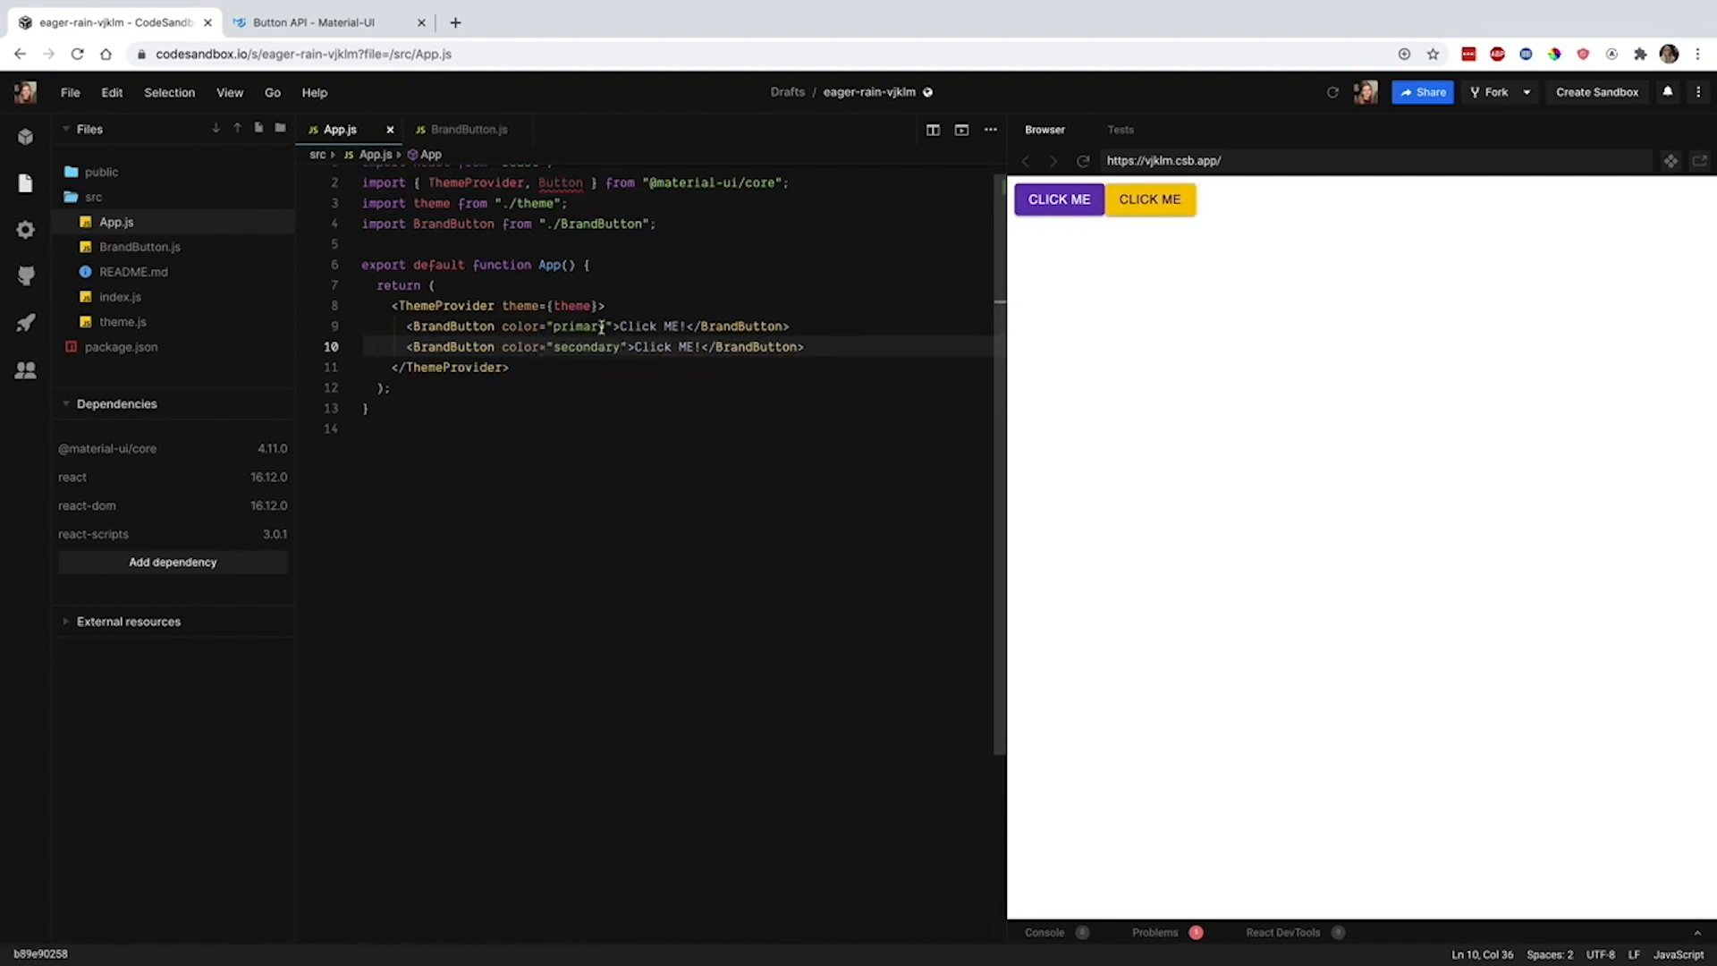
{"action": "key", "text": "Backspace"}
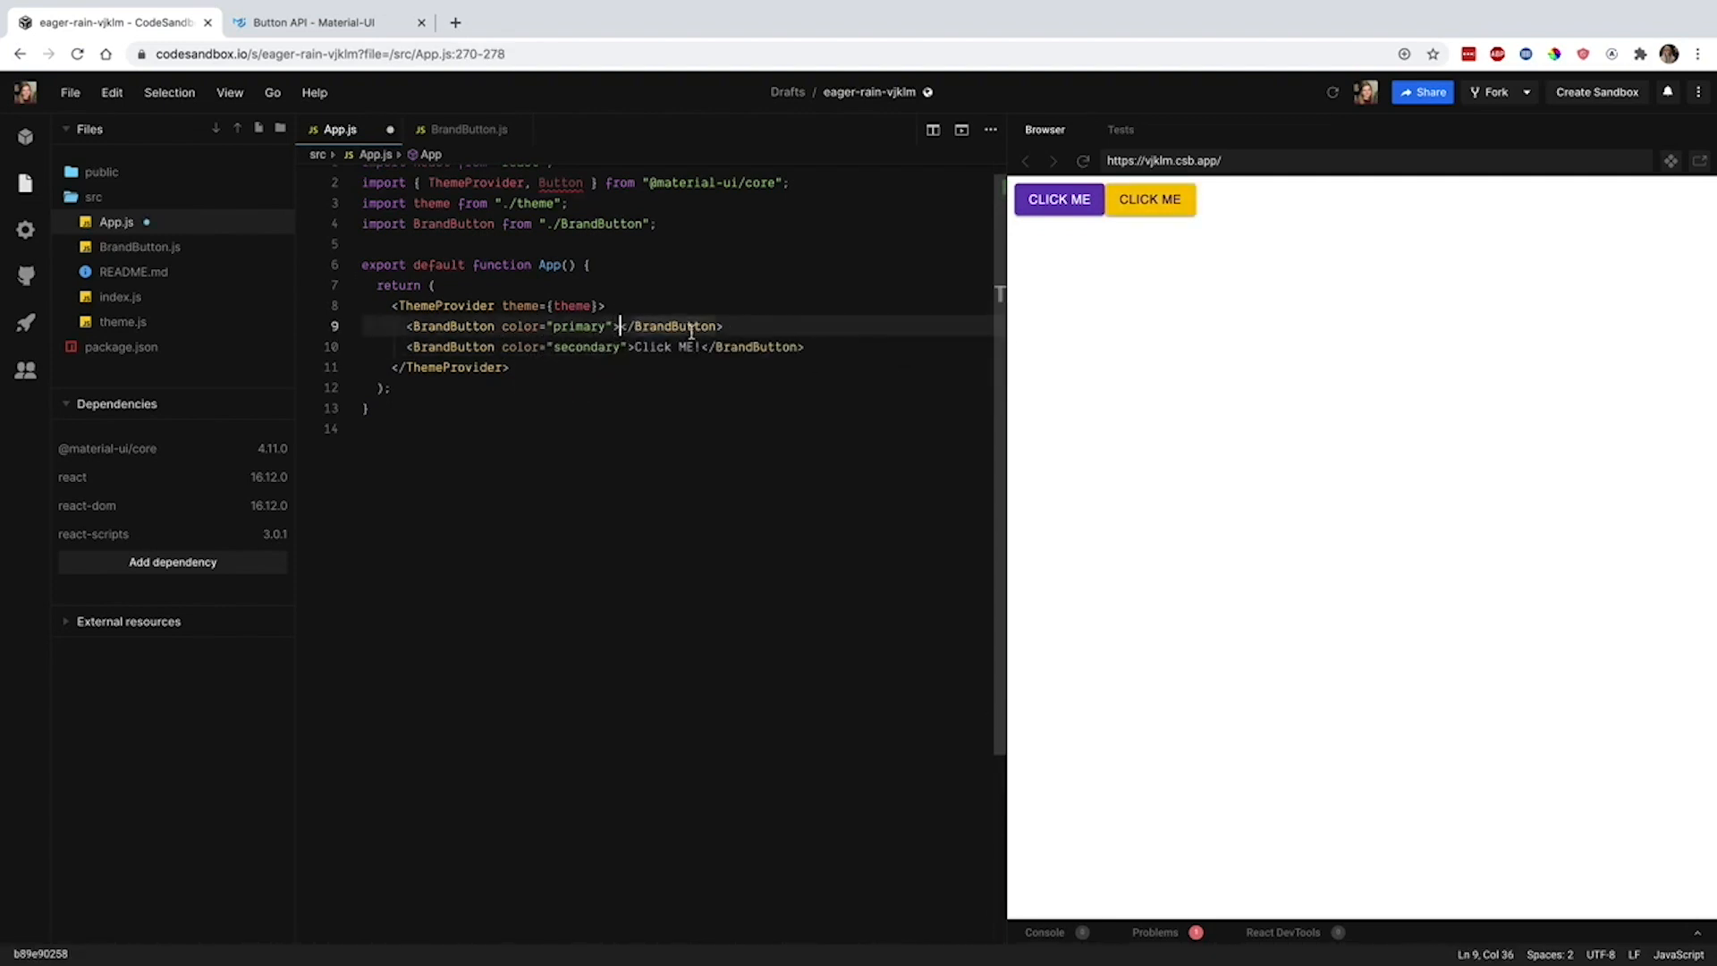
{"action": "type", "text": "My Primary"}
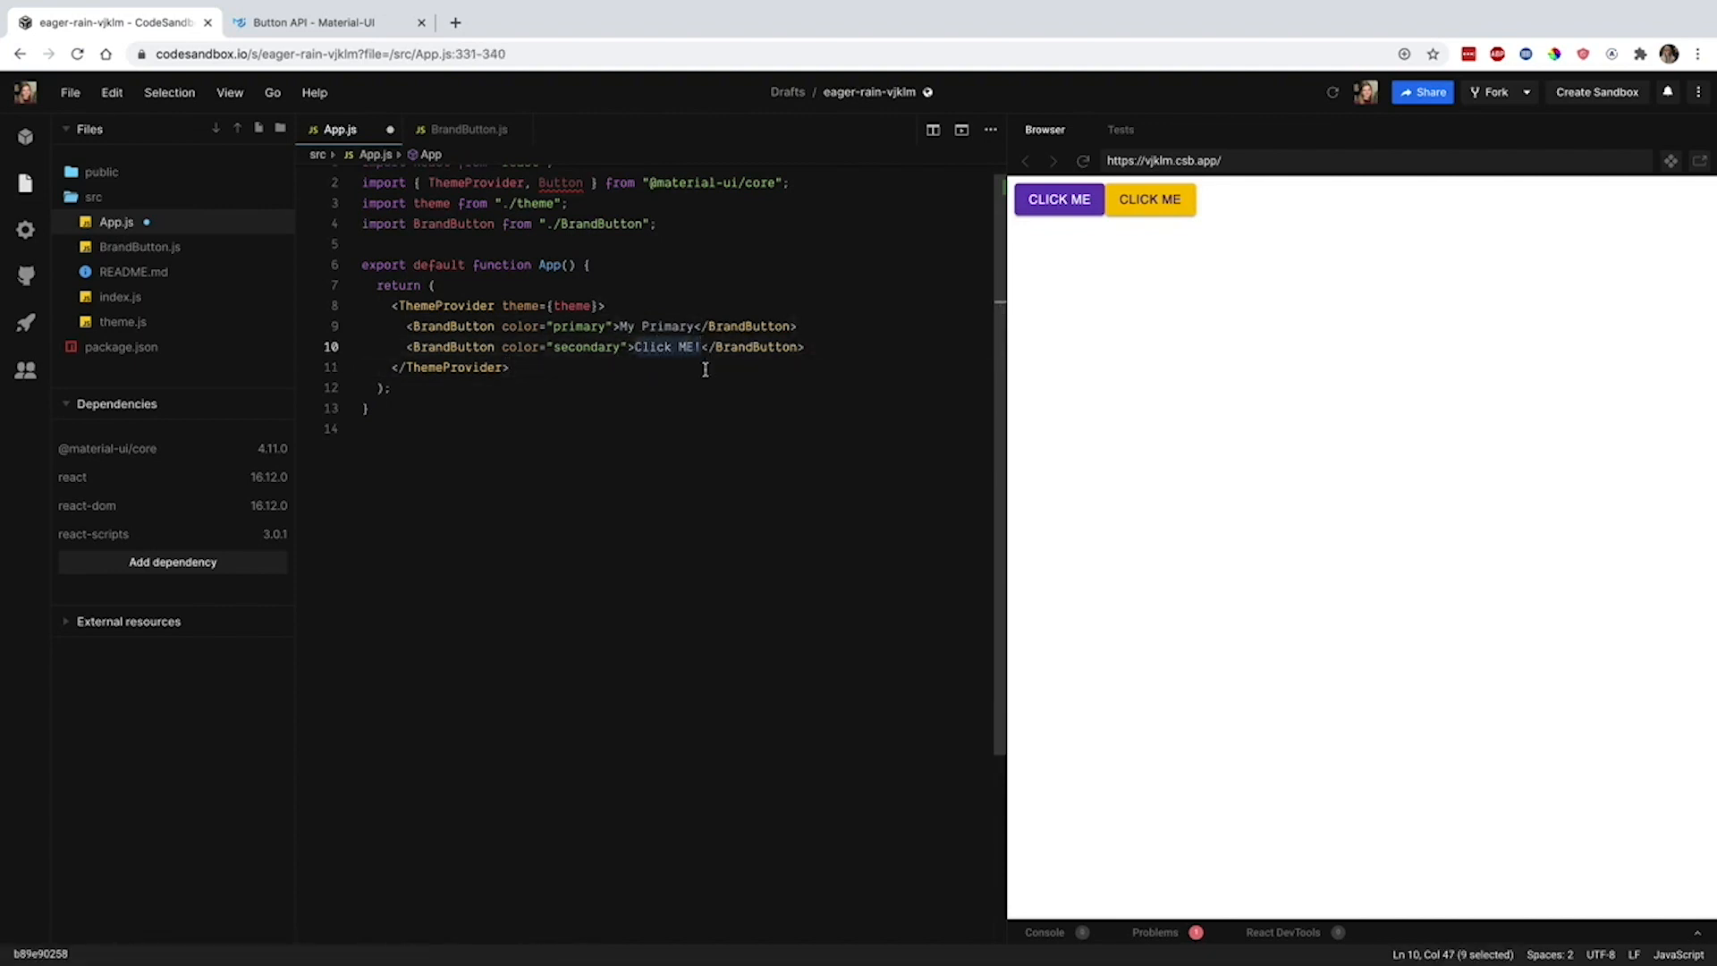
{"action": "type", "text": "My Secondary"}
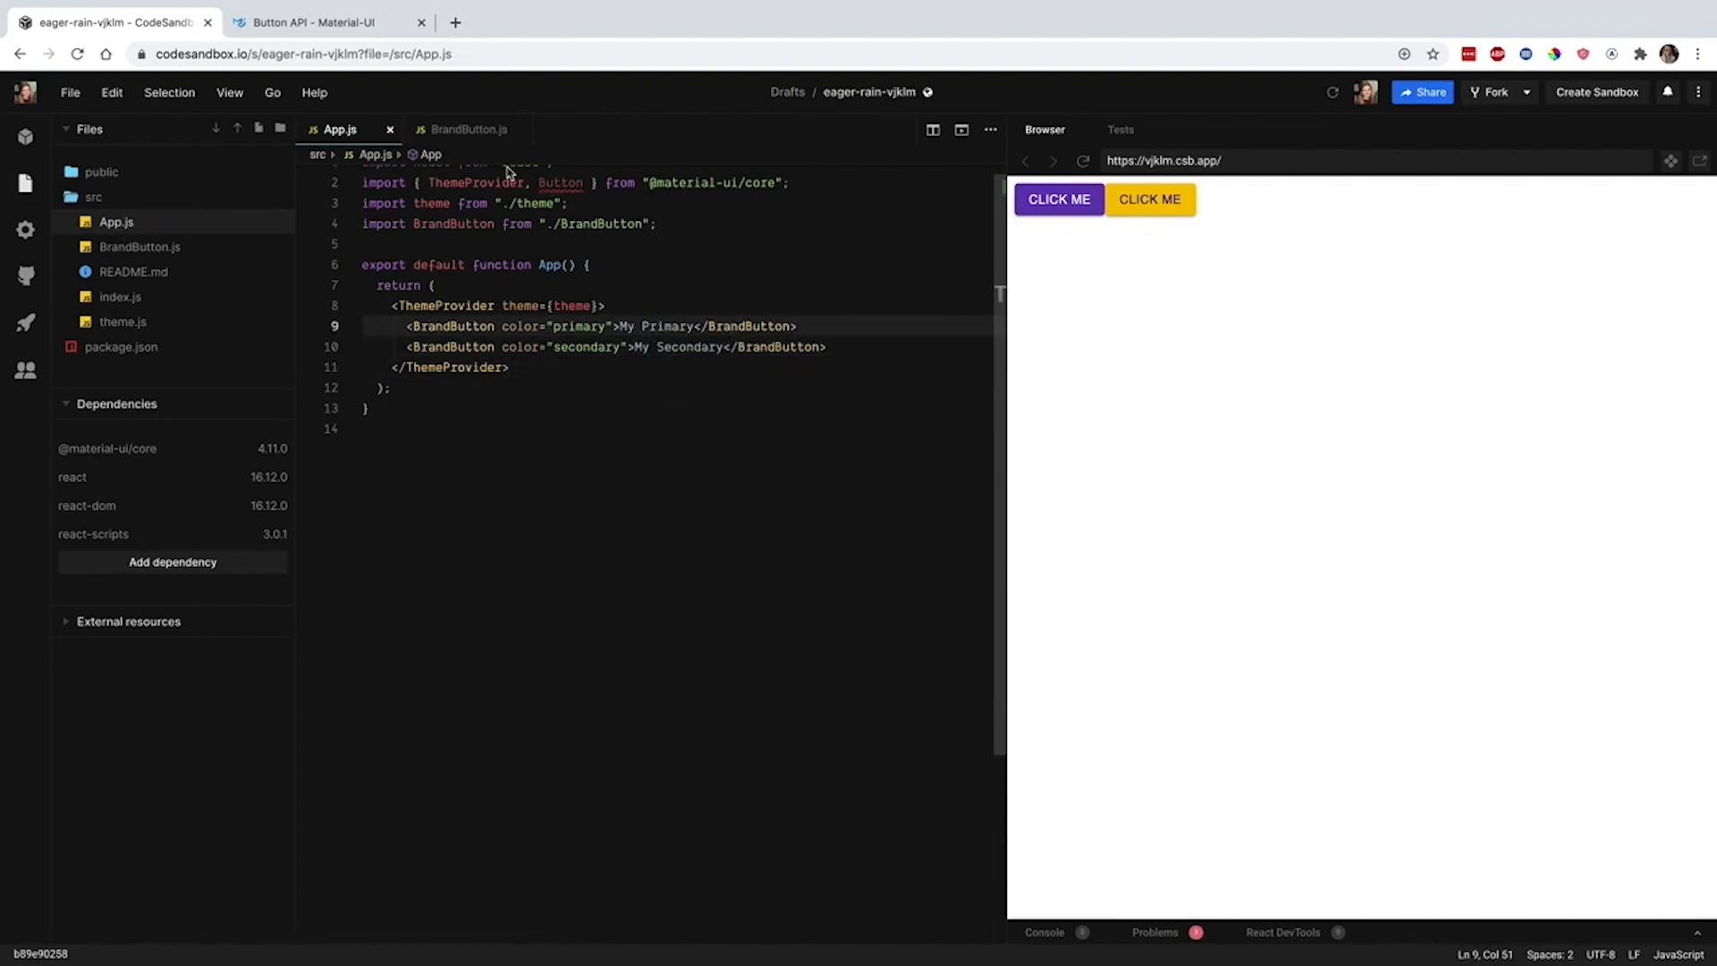
Step: Make BrandButton render {children} instead of 'Click Me' and add disableElevation to the Button
{"action": "left_click", "coordinate": [469, 129]}
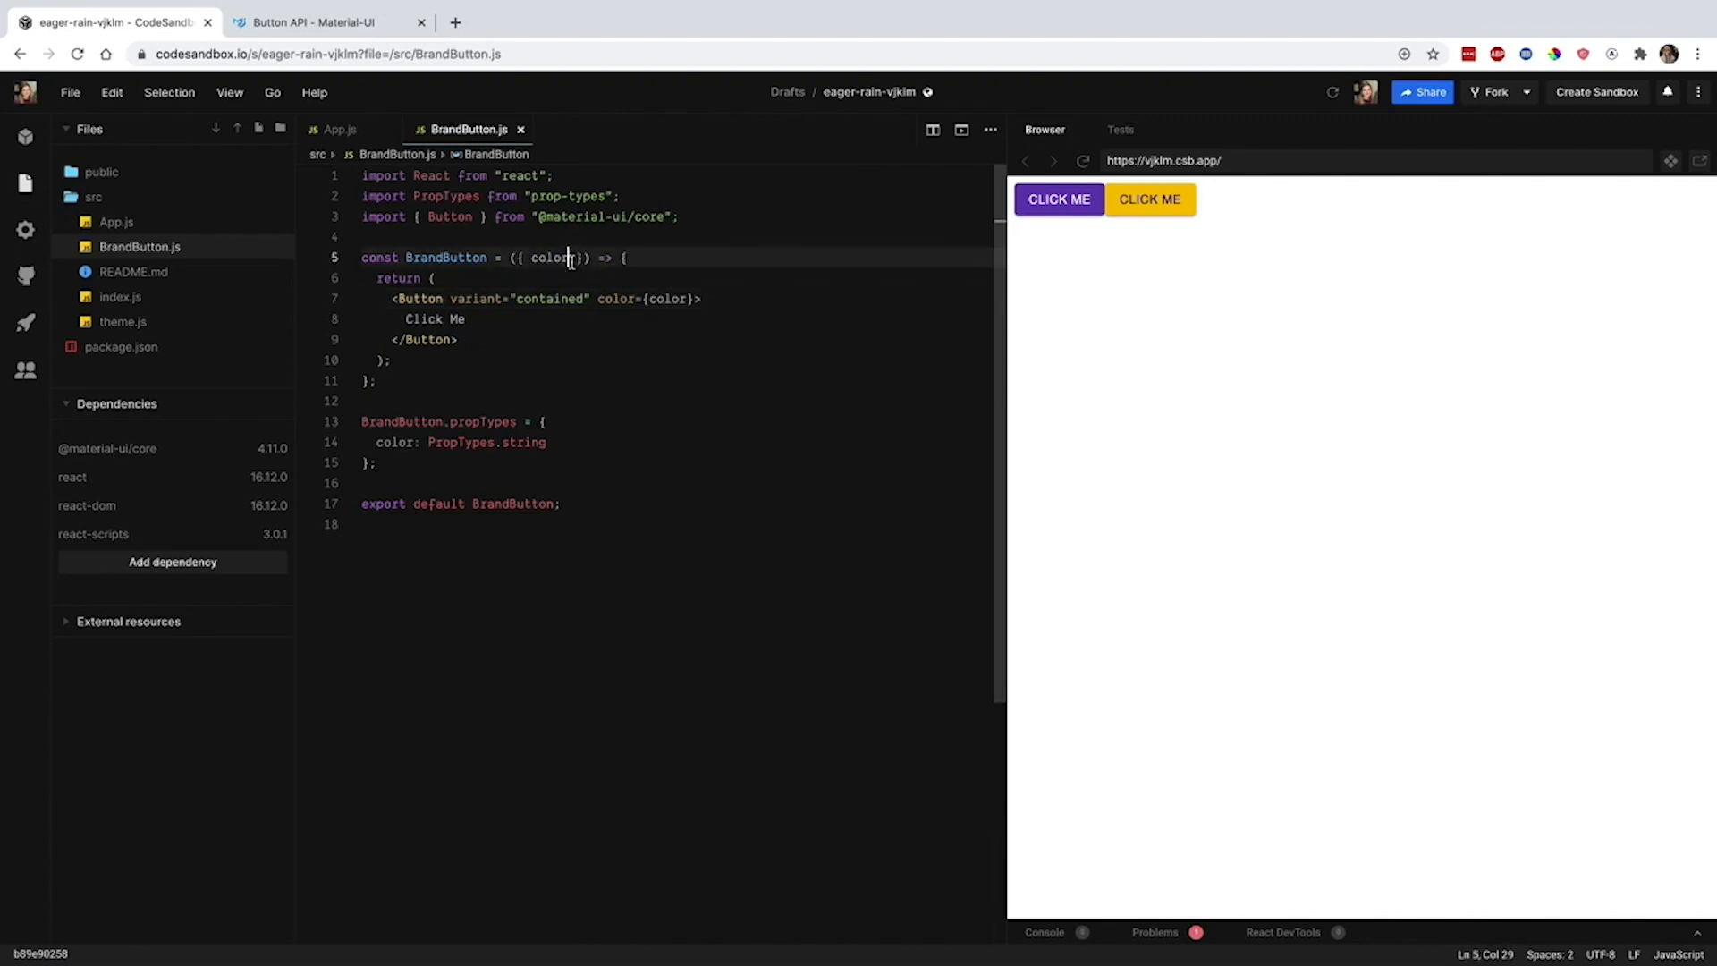
{"action": "type", "text": ", children"}
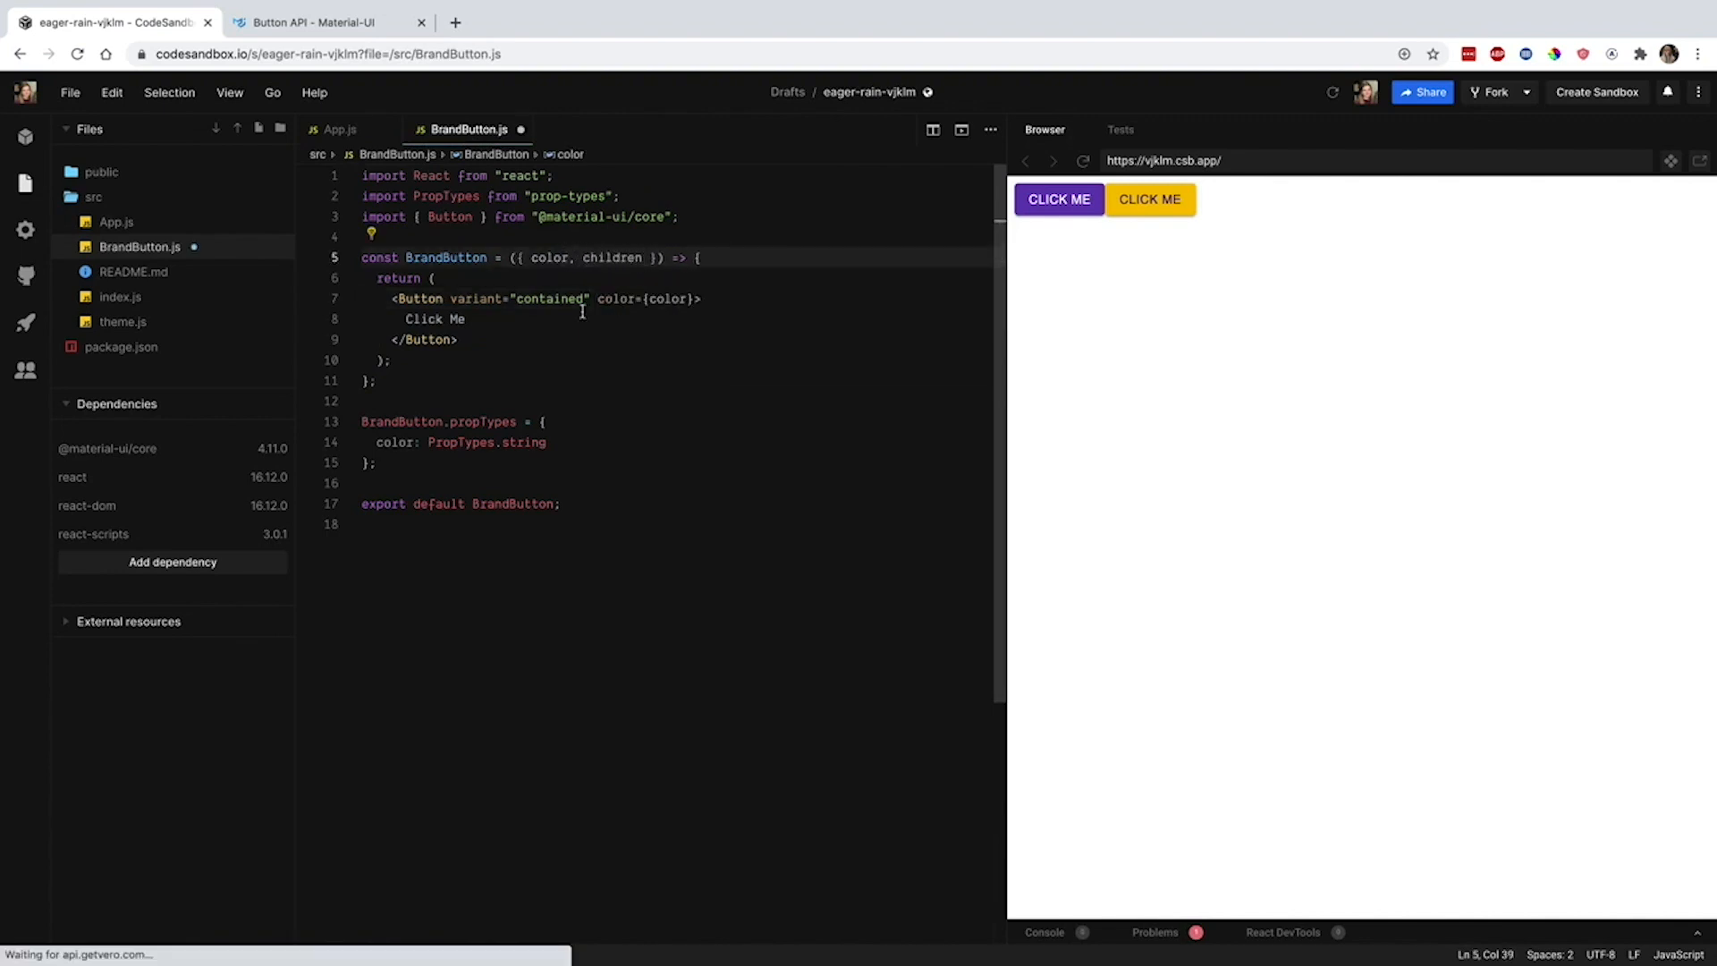
{"action": "type", "text": "{children}"}
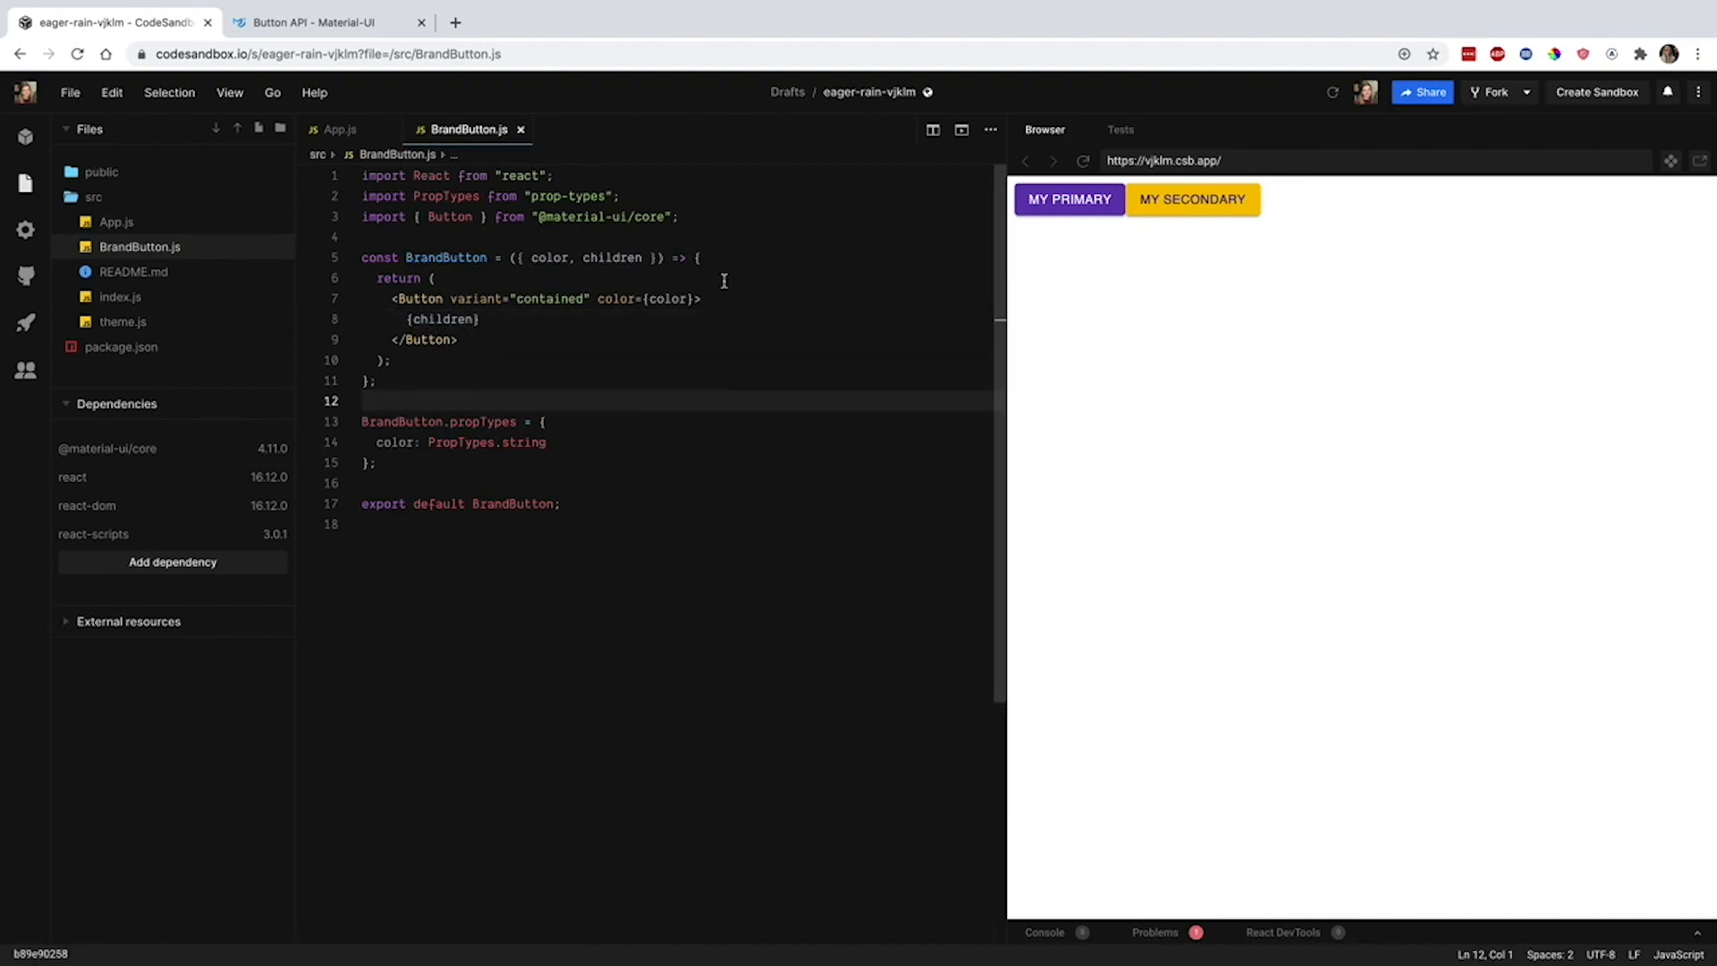
{"action": "type", "text": "disableElevation"}
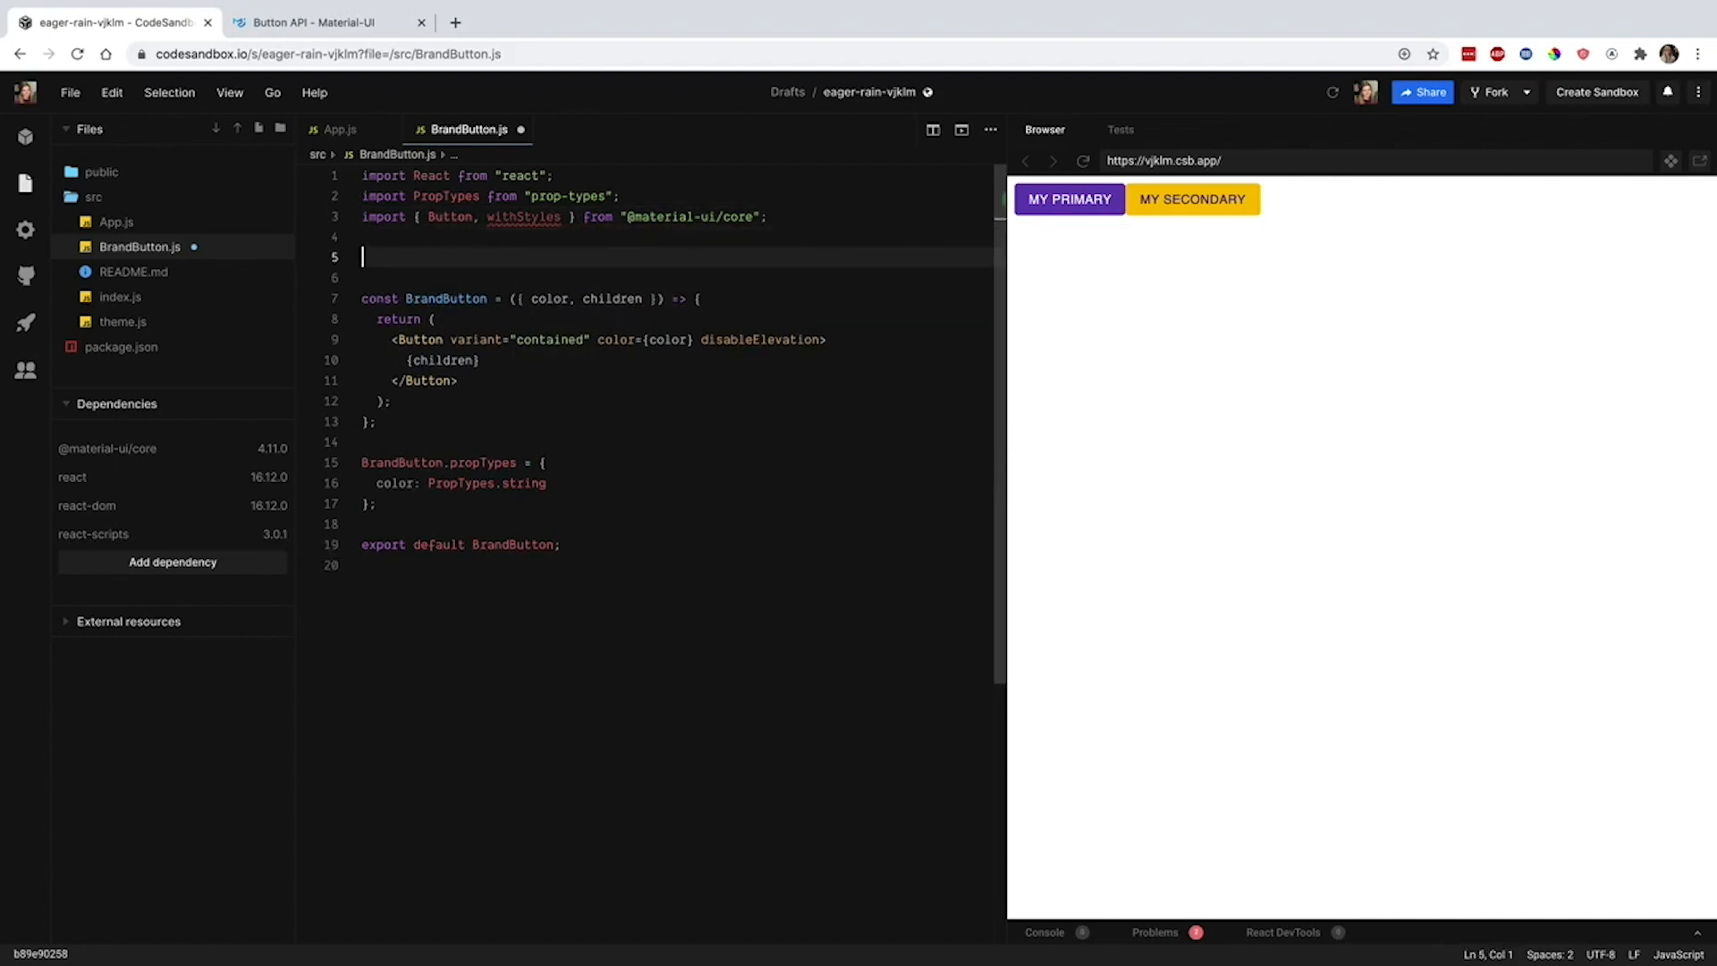
Step: Add an empty const styles = () => ({}) and export default withStyles(styles)(BrandButton)
{"action": "type", "text": "const styles"}
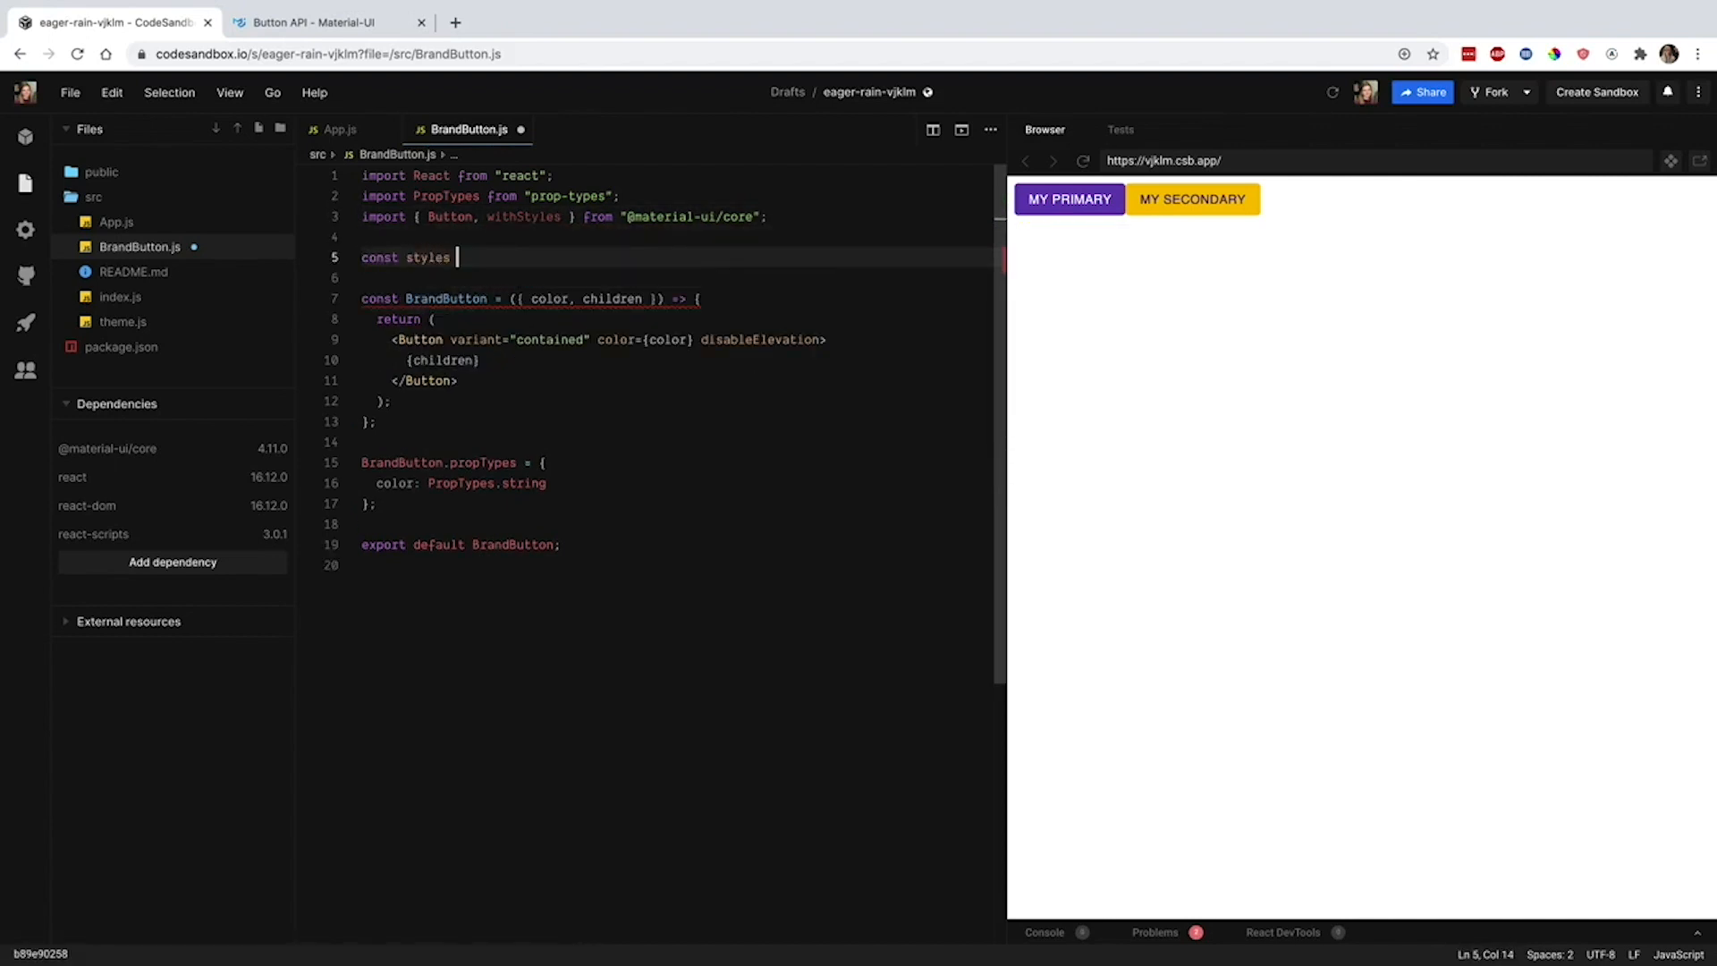
{"action": "type", "text": "= () =>"}
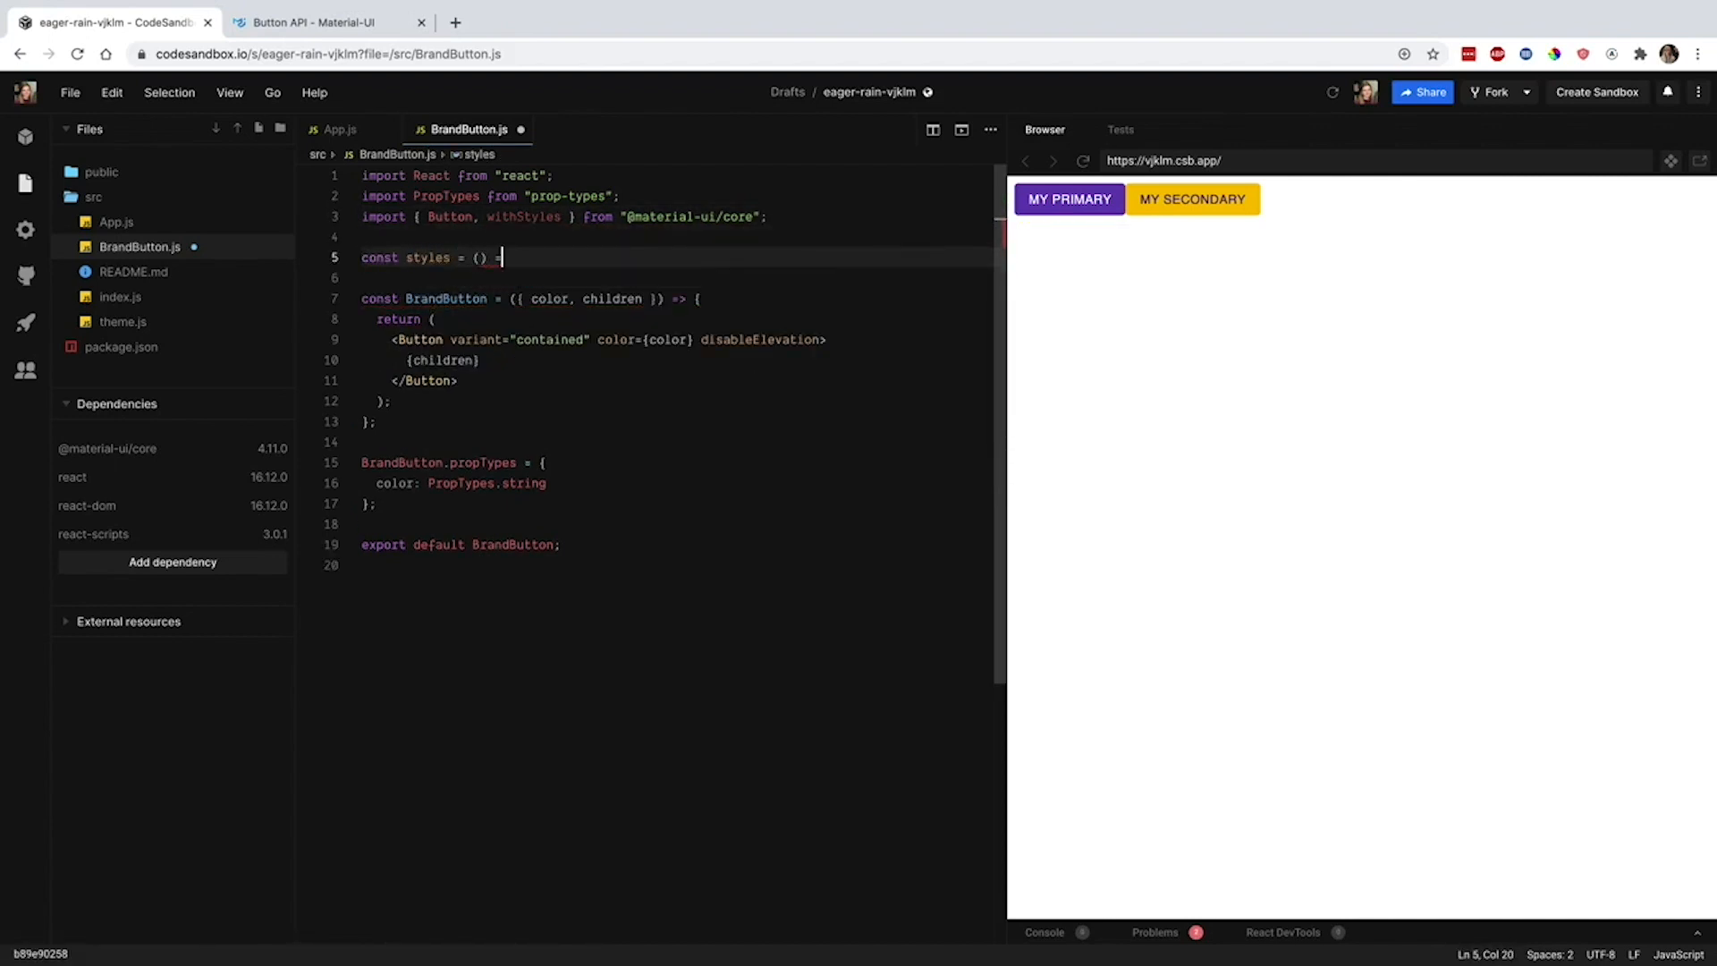
{"action": "type", "text": "=> ({})"}
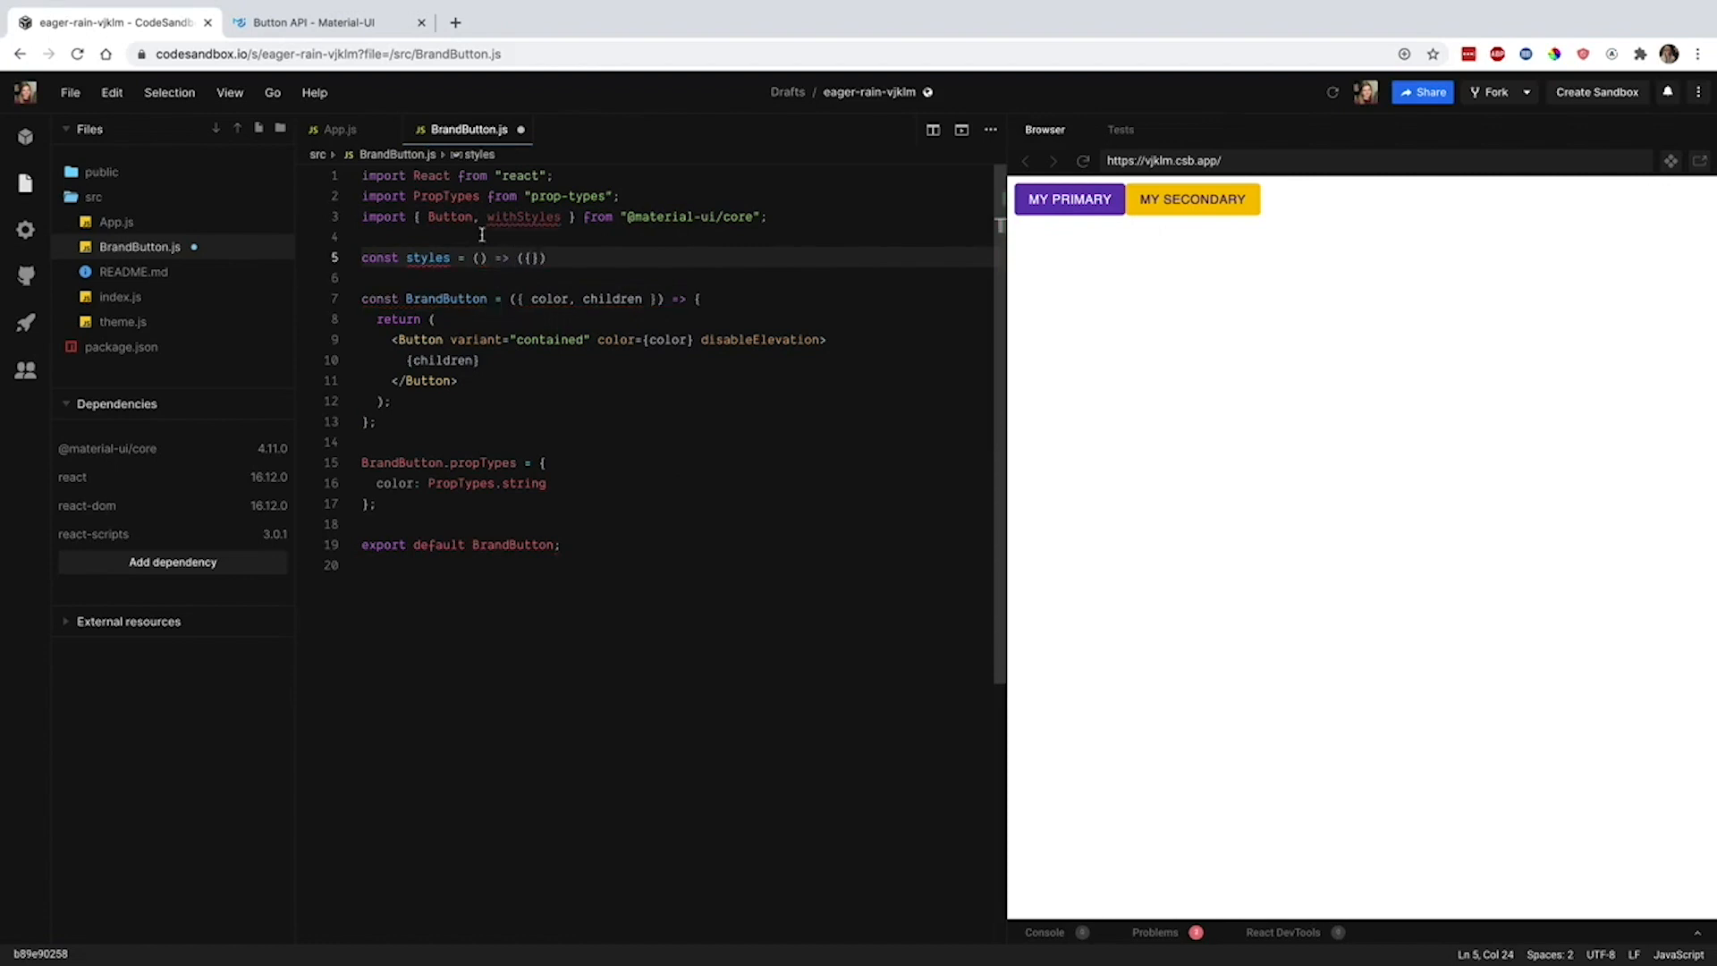
{"action": "left_click", "coordinate": [472, 544]}
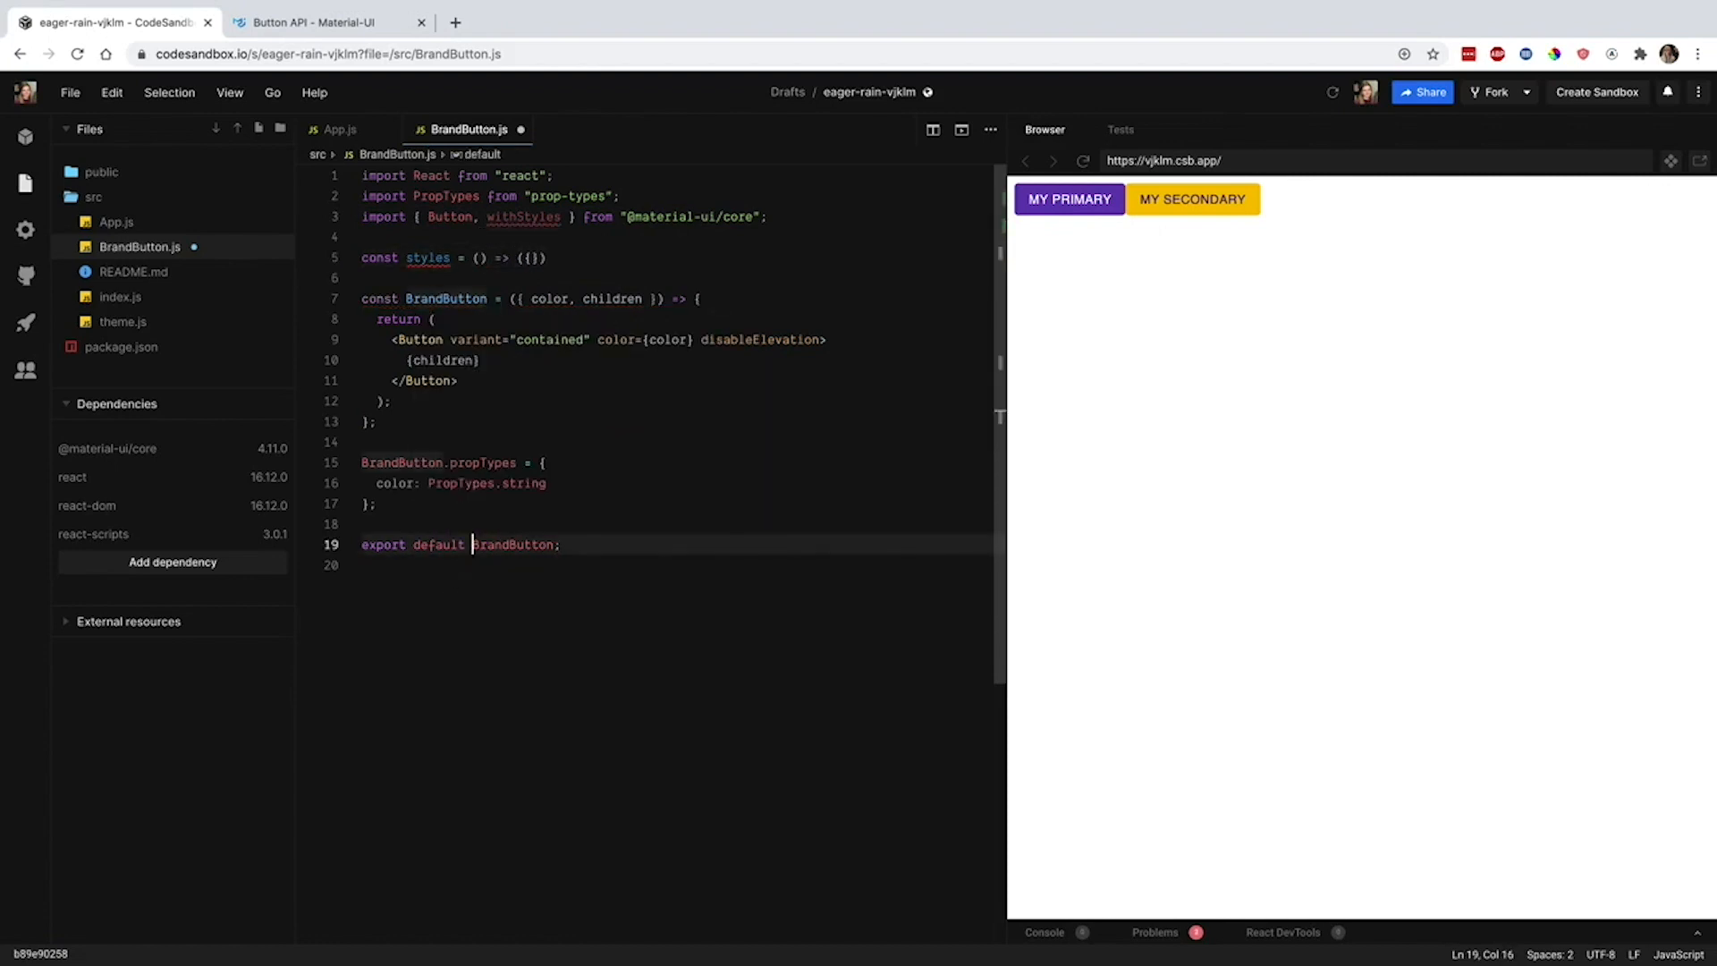
{"action": "type", "text": "withStyles(styles)("}
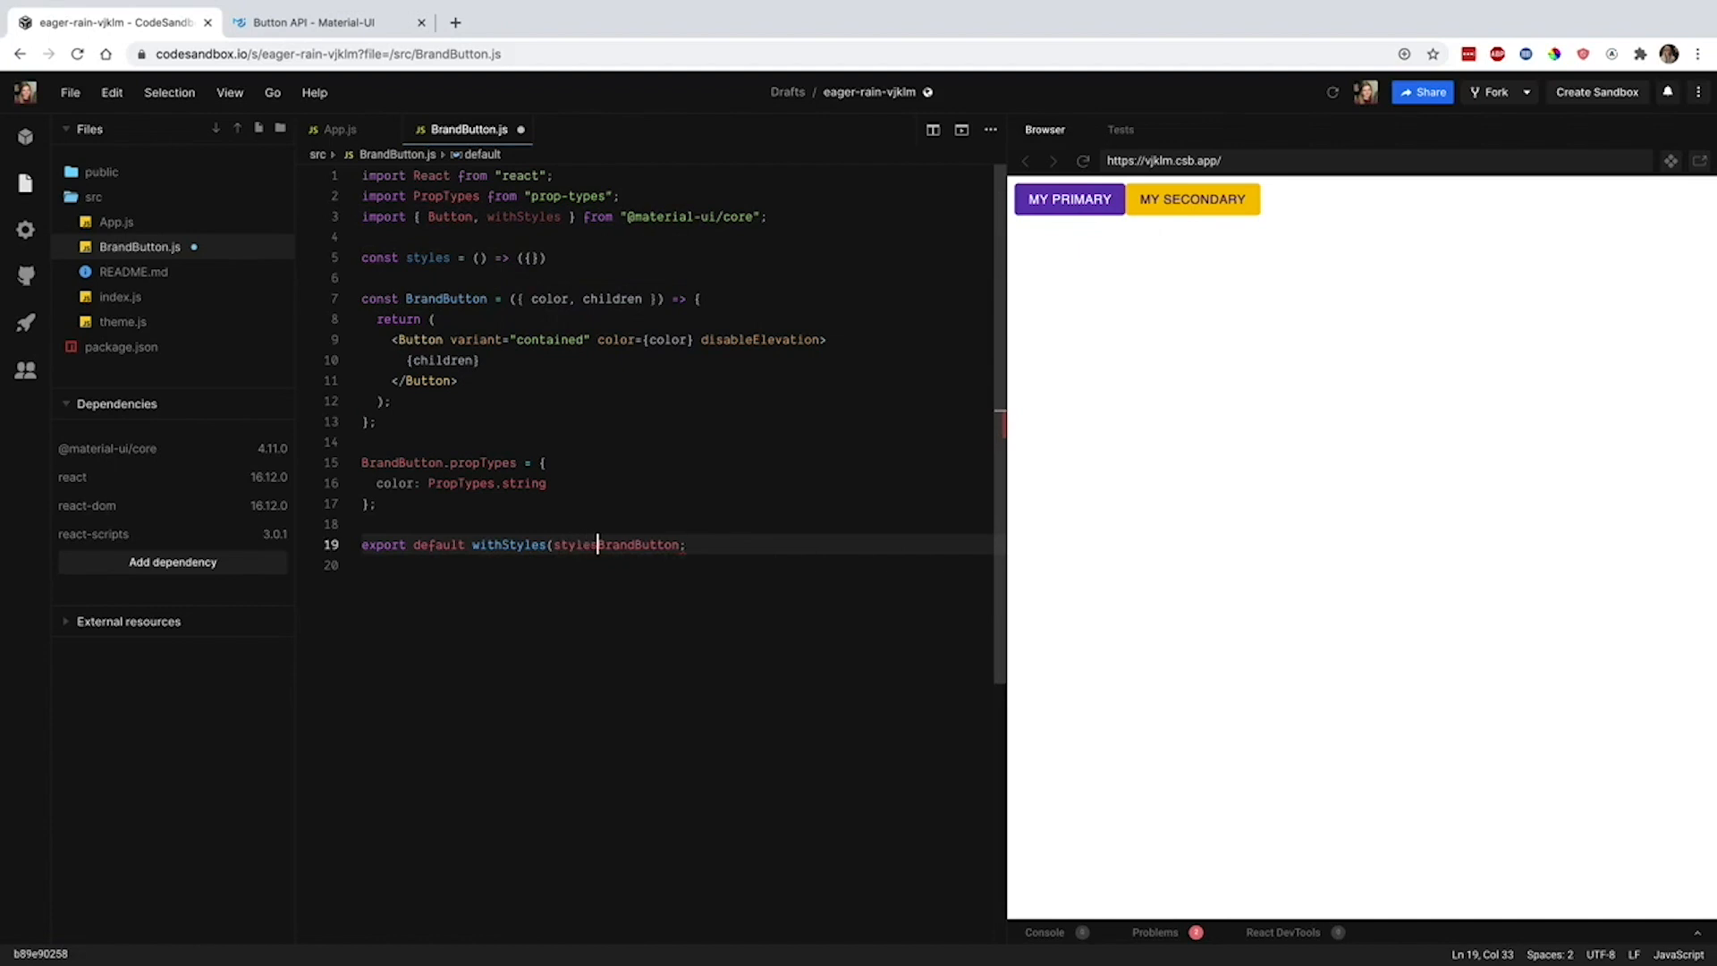
{"action": "type", "text": "(BrandButton"}
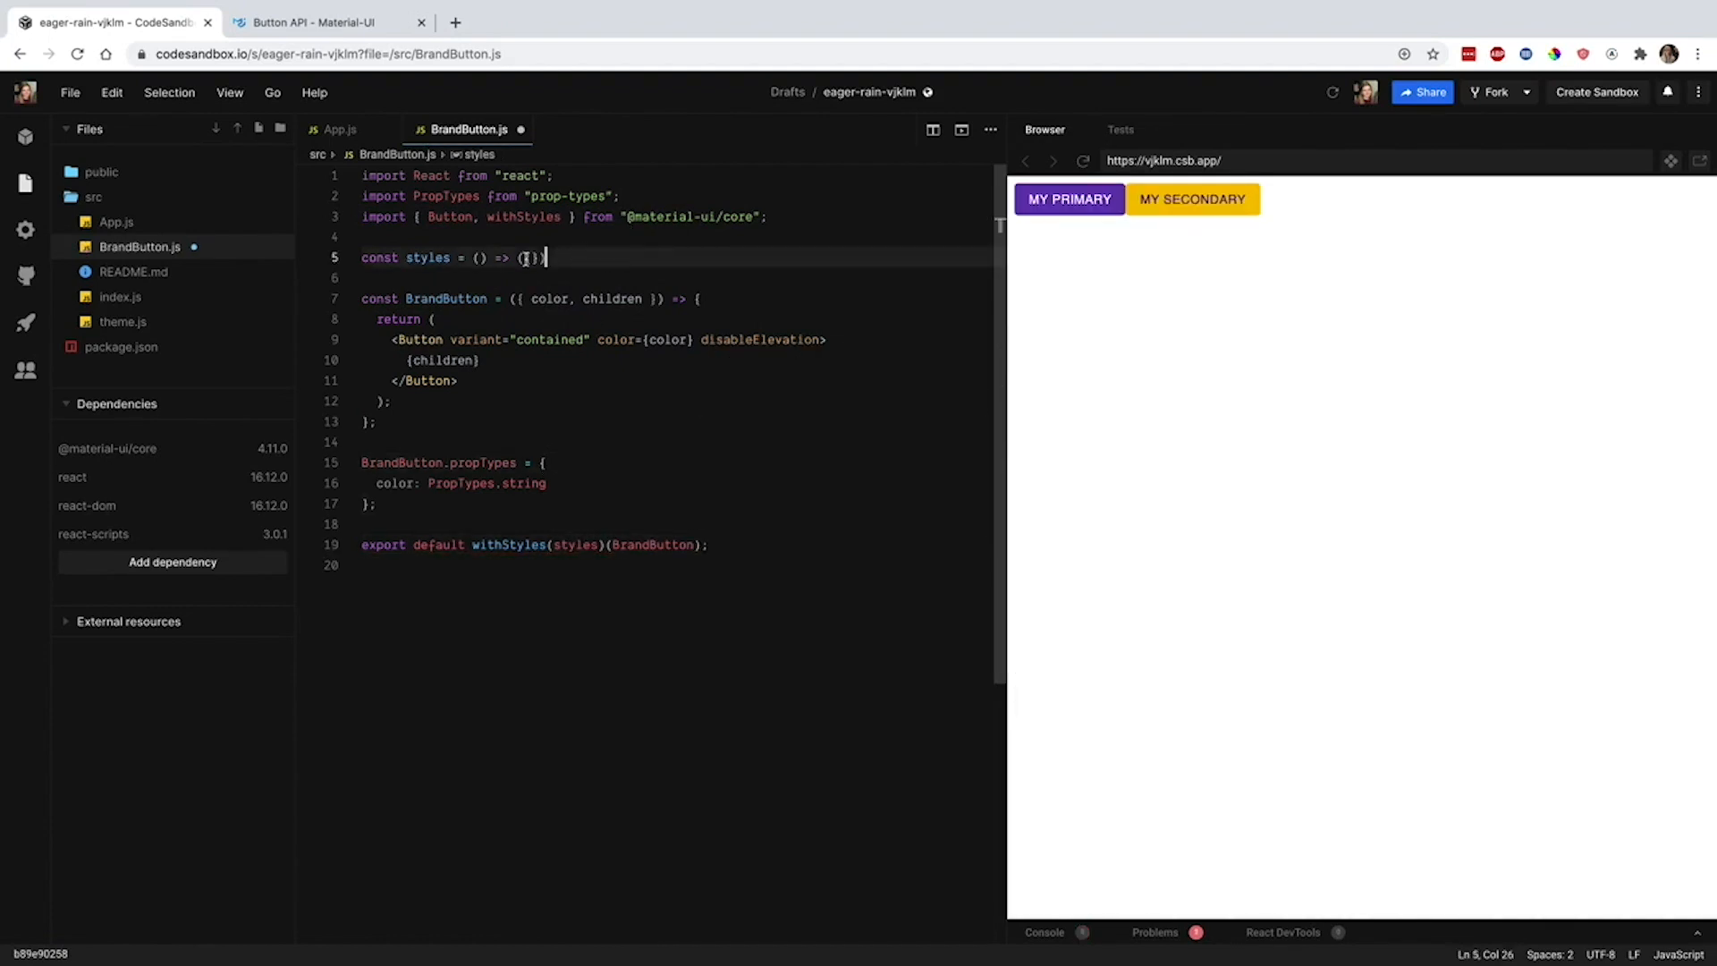
Step: Add a default style with borderRadius 0 and textTransform 'none' to the styles object
{"action": "key", "text": "Enter"}
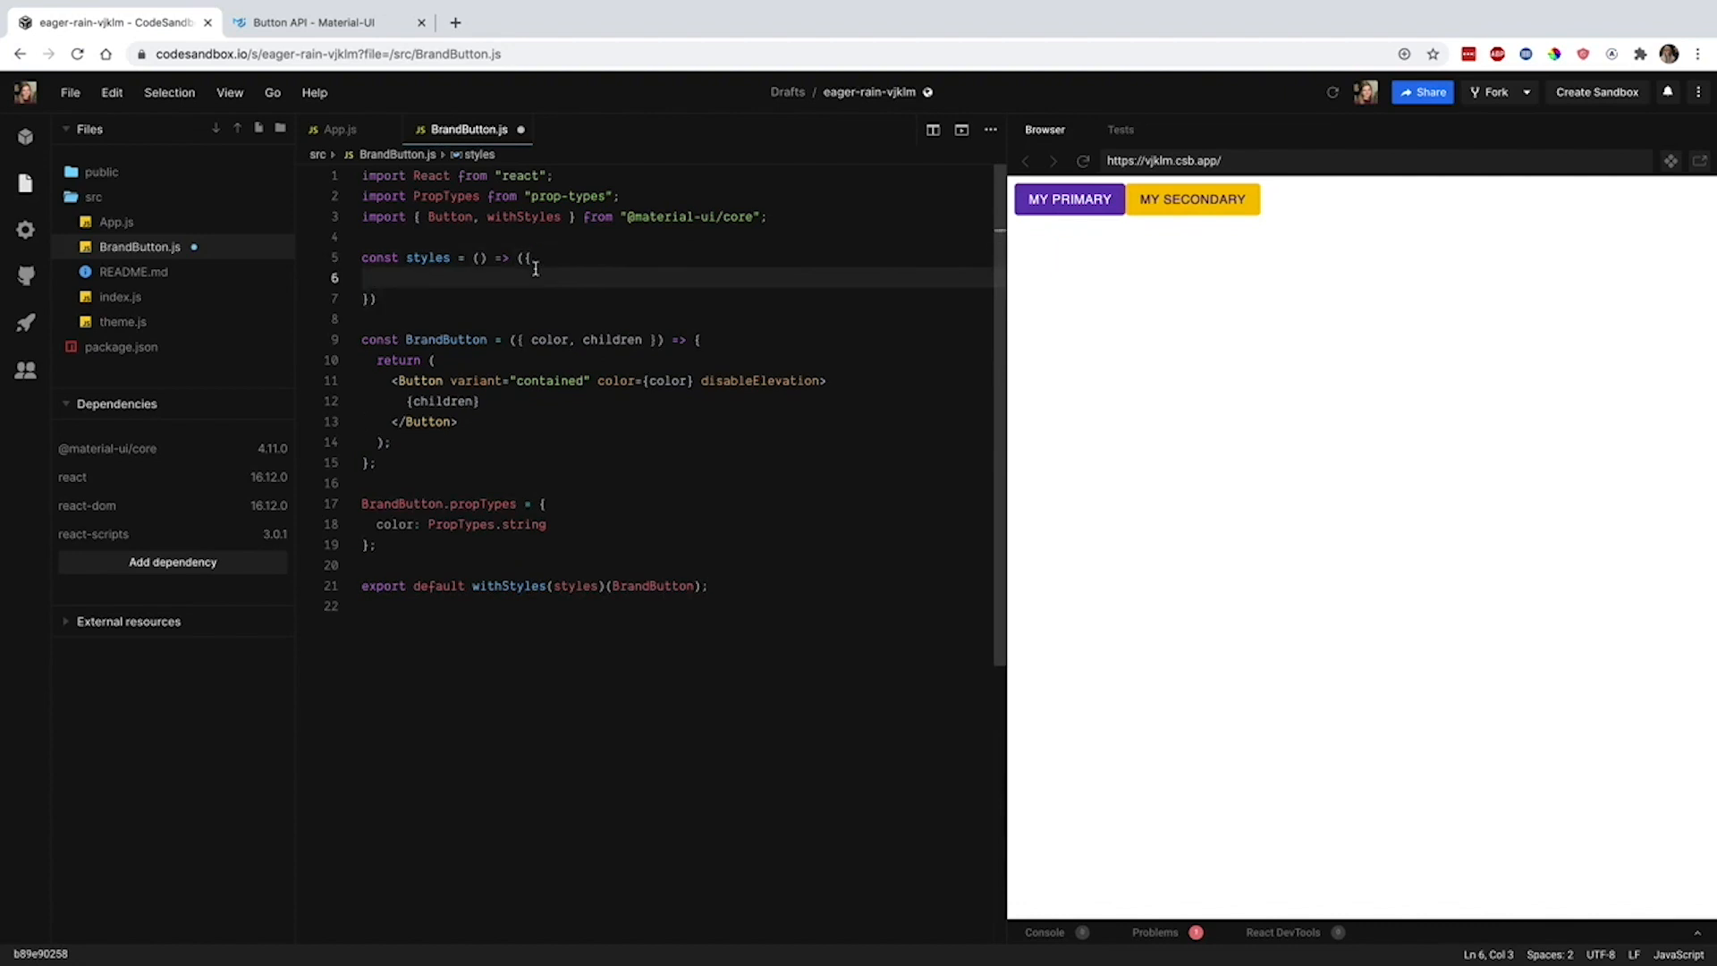
{"action": "type", "text": "default:"}
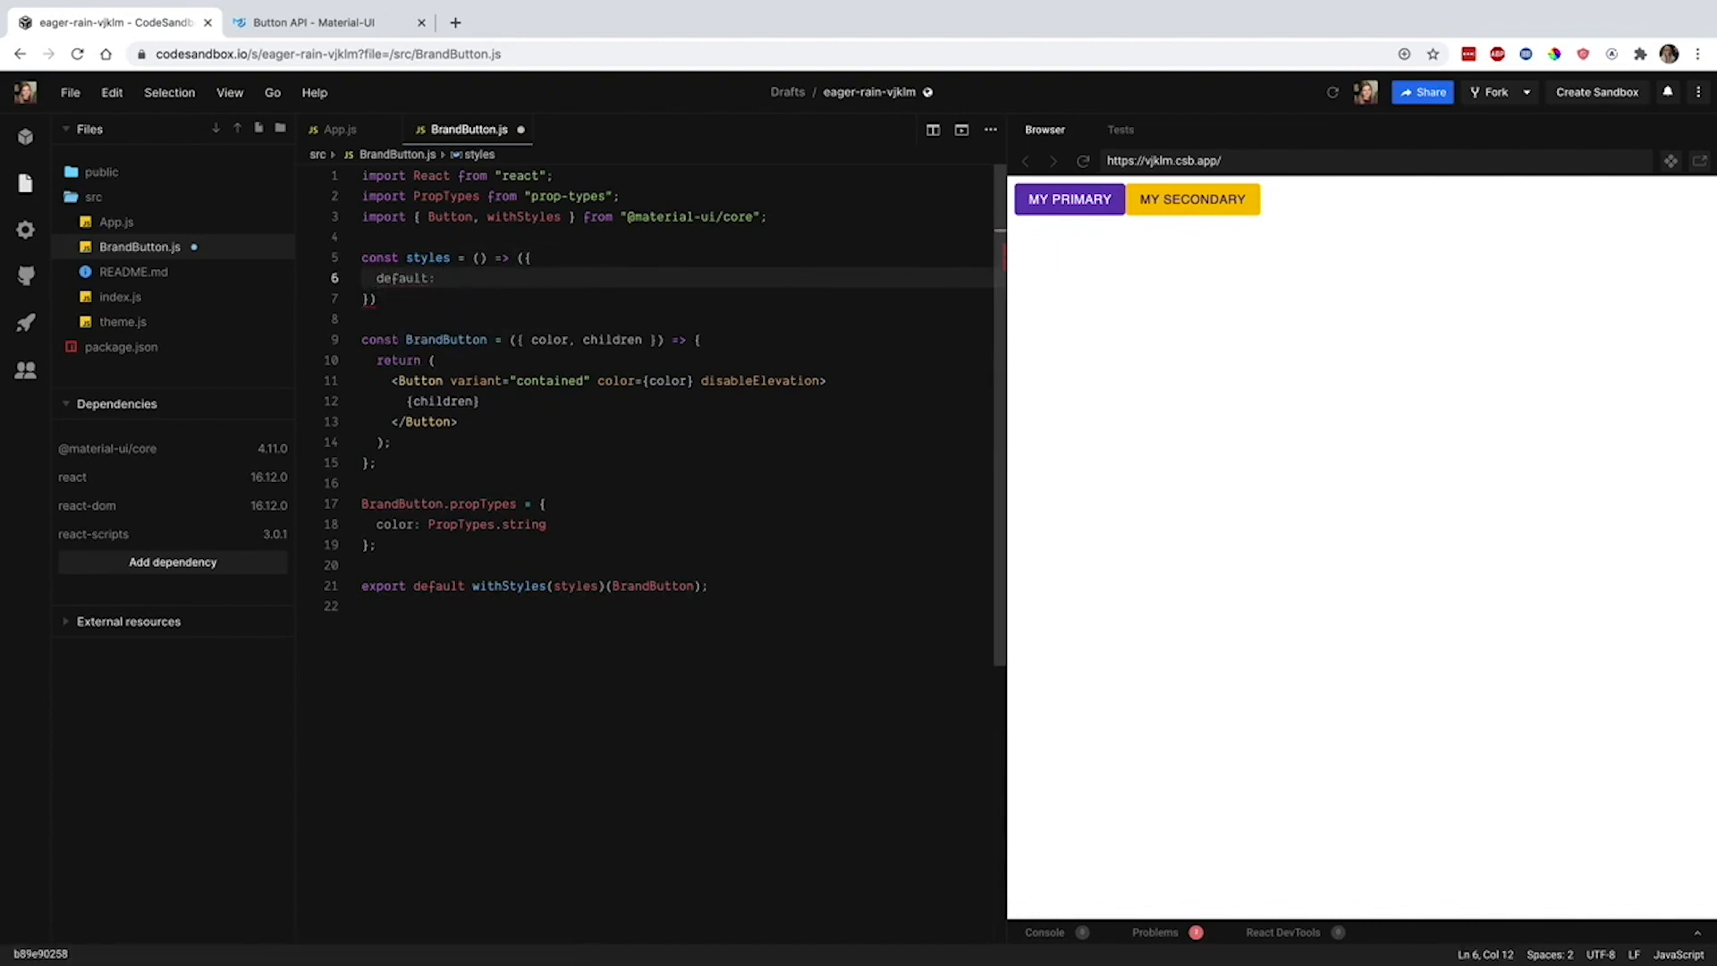
{"action": "type", "text": "box"}
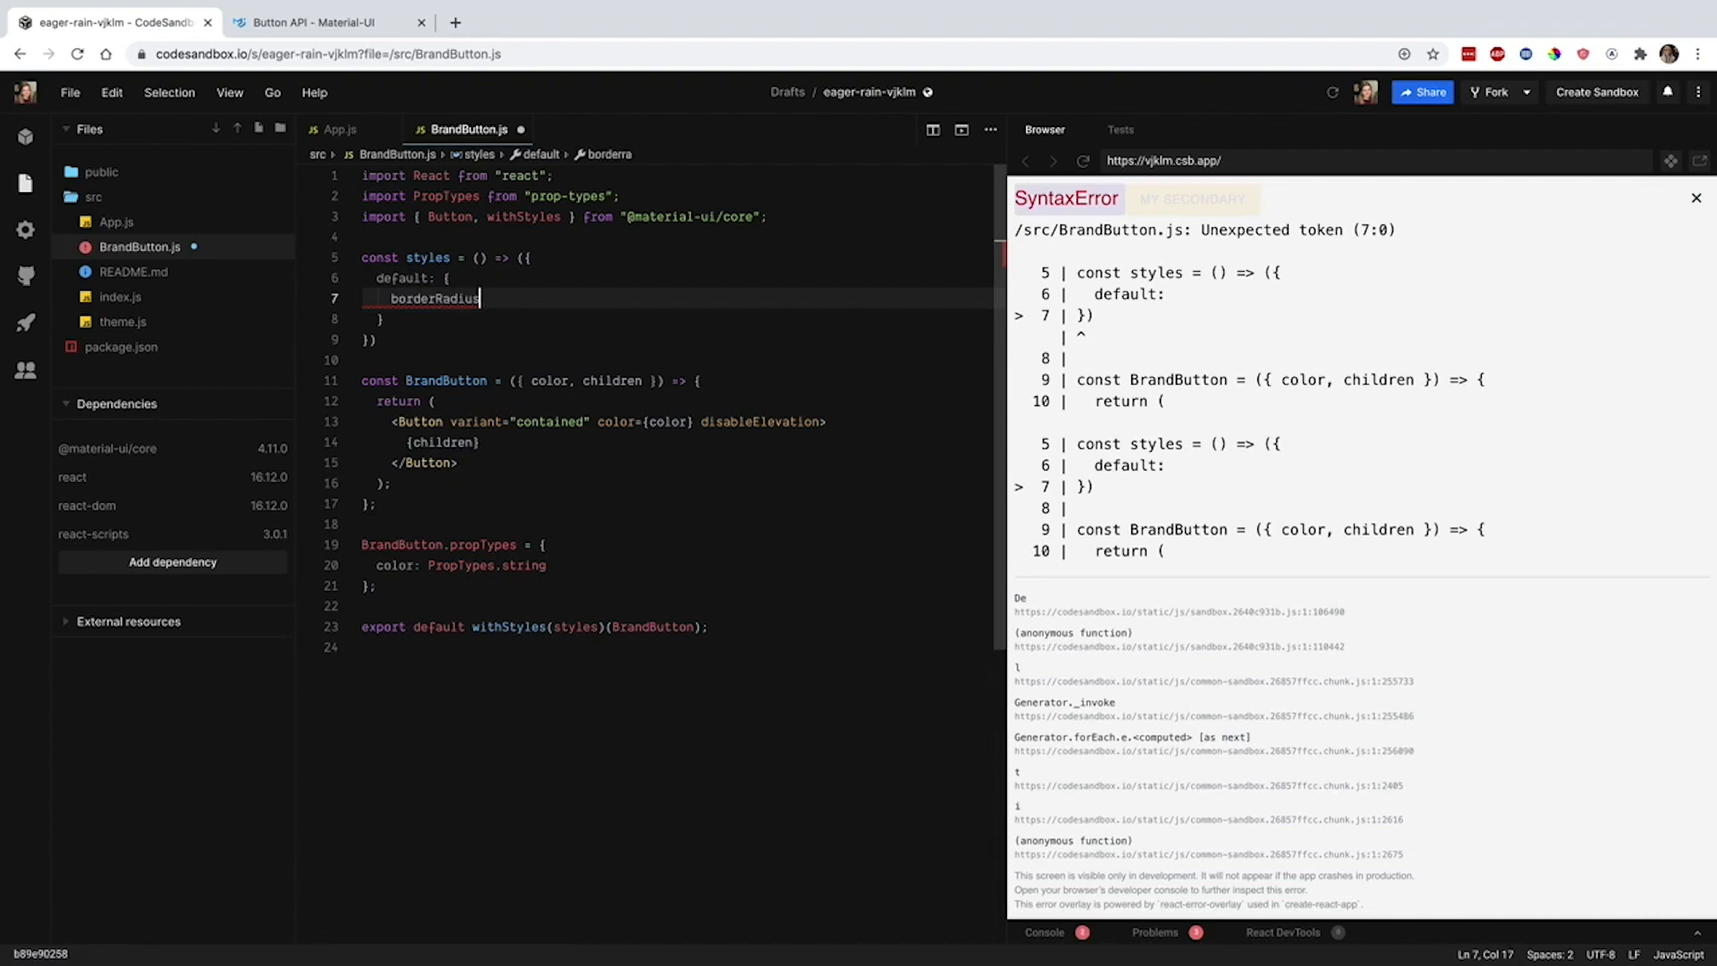
{"action": "type", "text": ": 0,"}
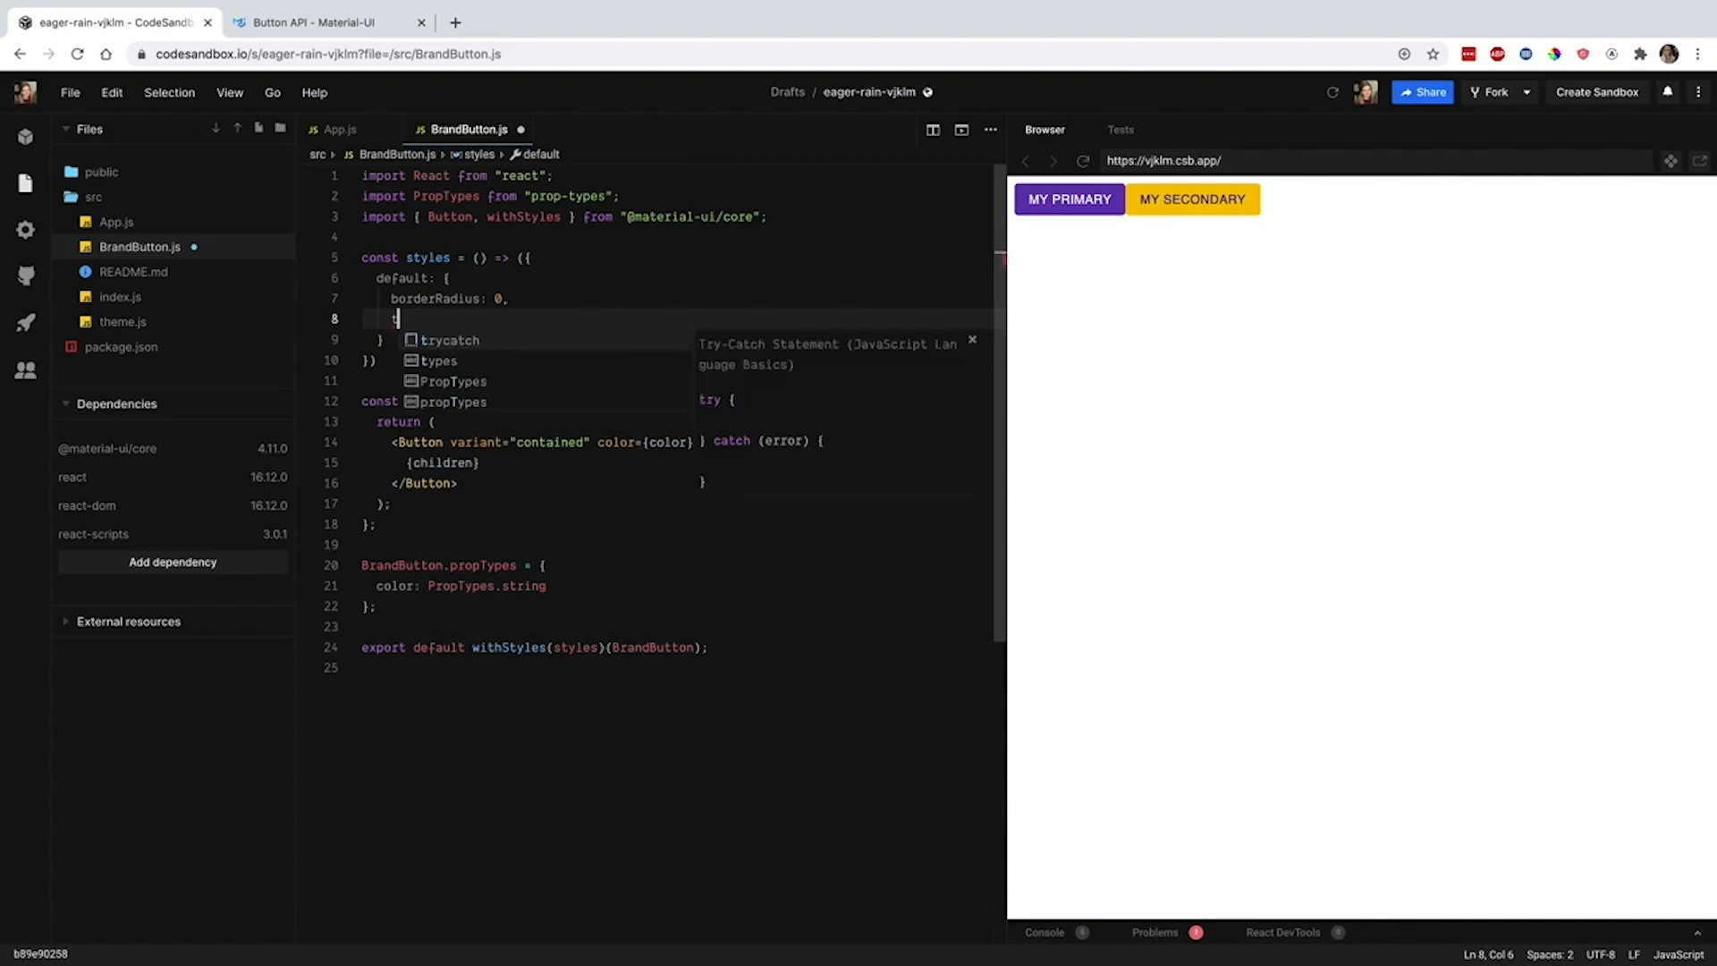
{"action": "type", "text": "extTransform"}
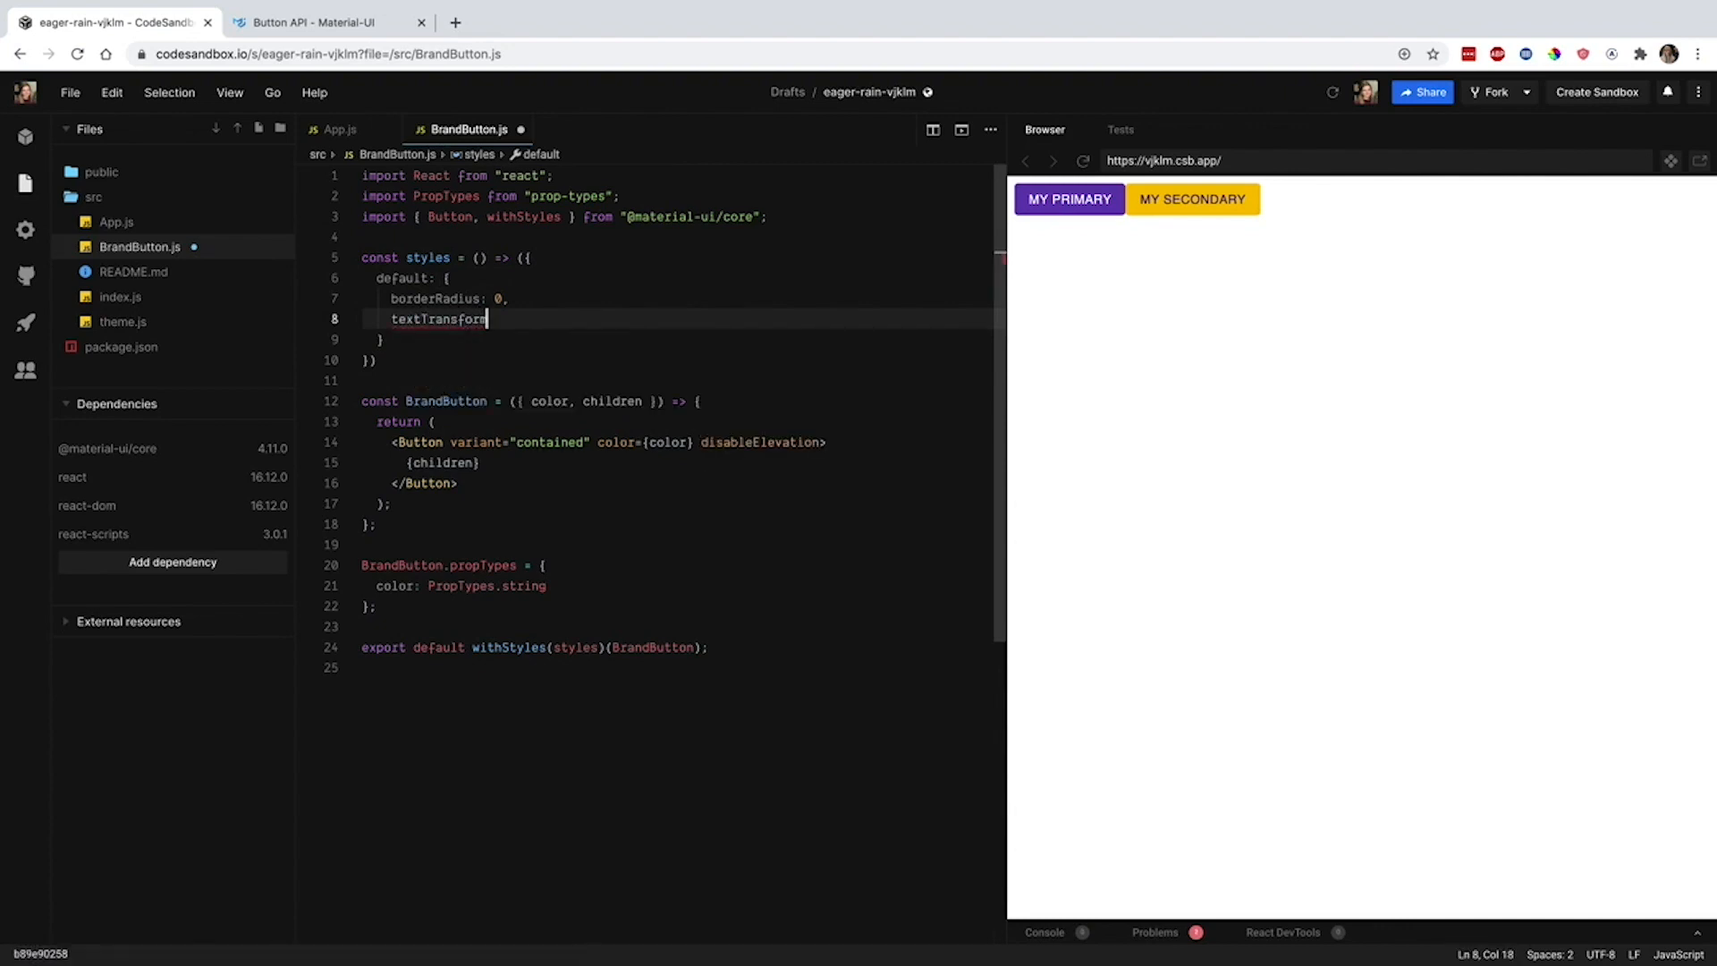
{"action": "type", "text": ": 'none'"}
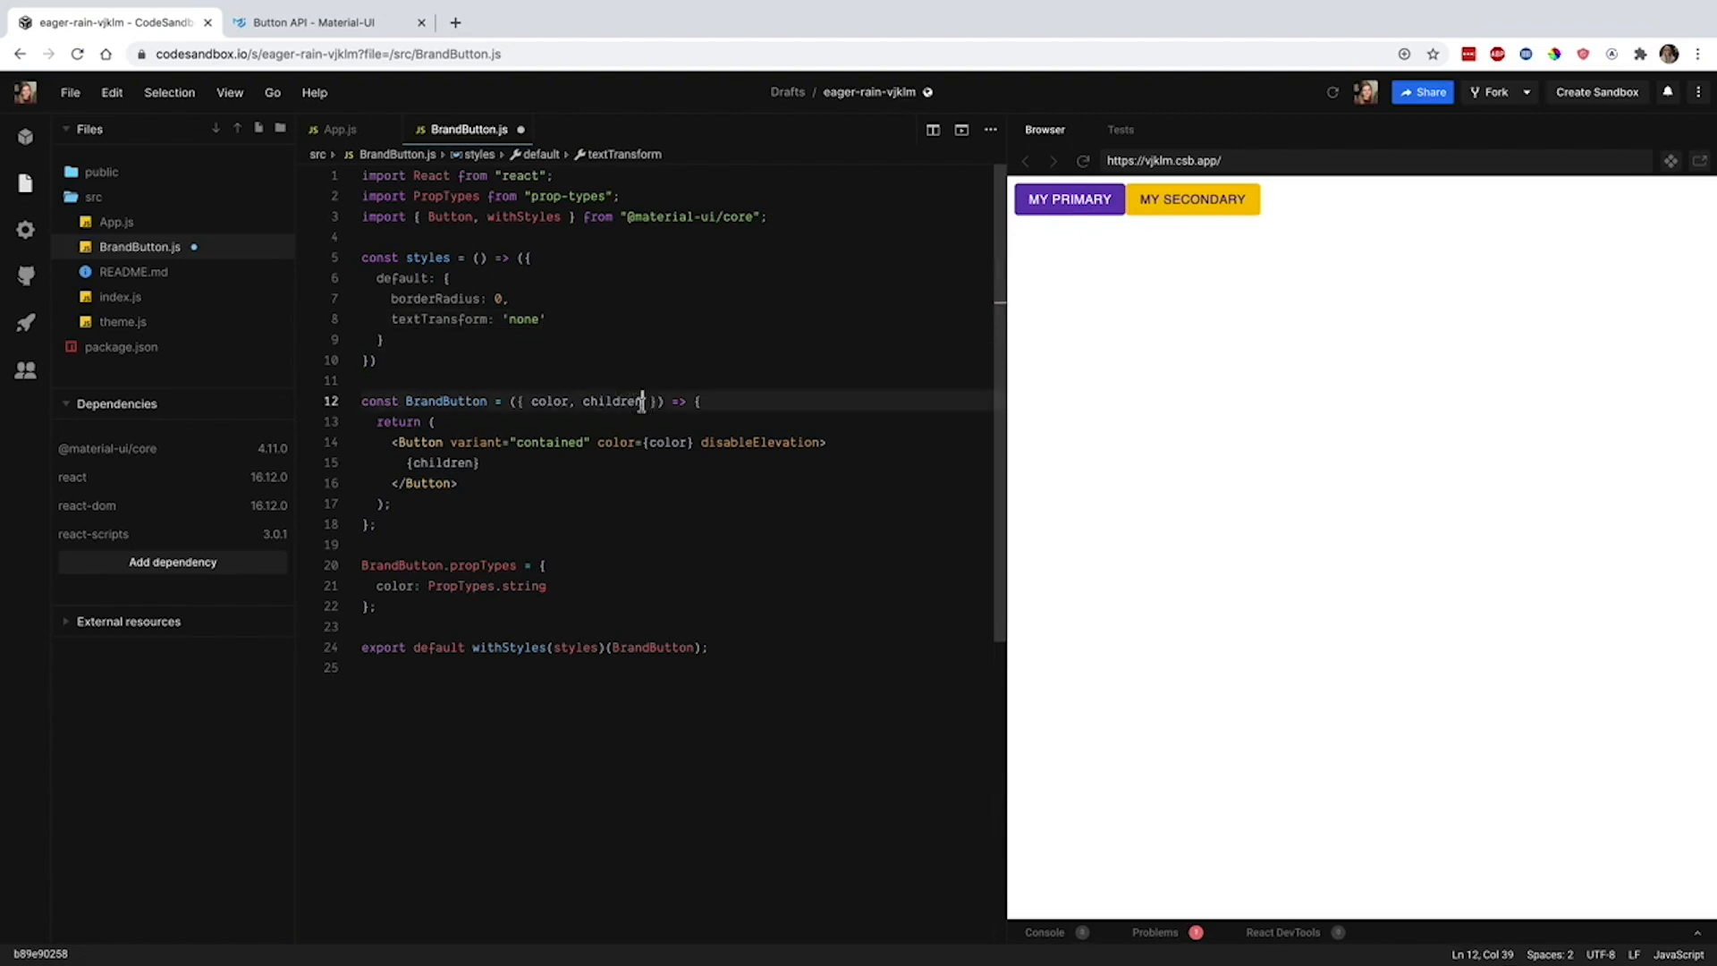
Step: Apply className={classes.default} to the Button and reload the preview
{"action": "type", "text": ", class"}
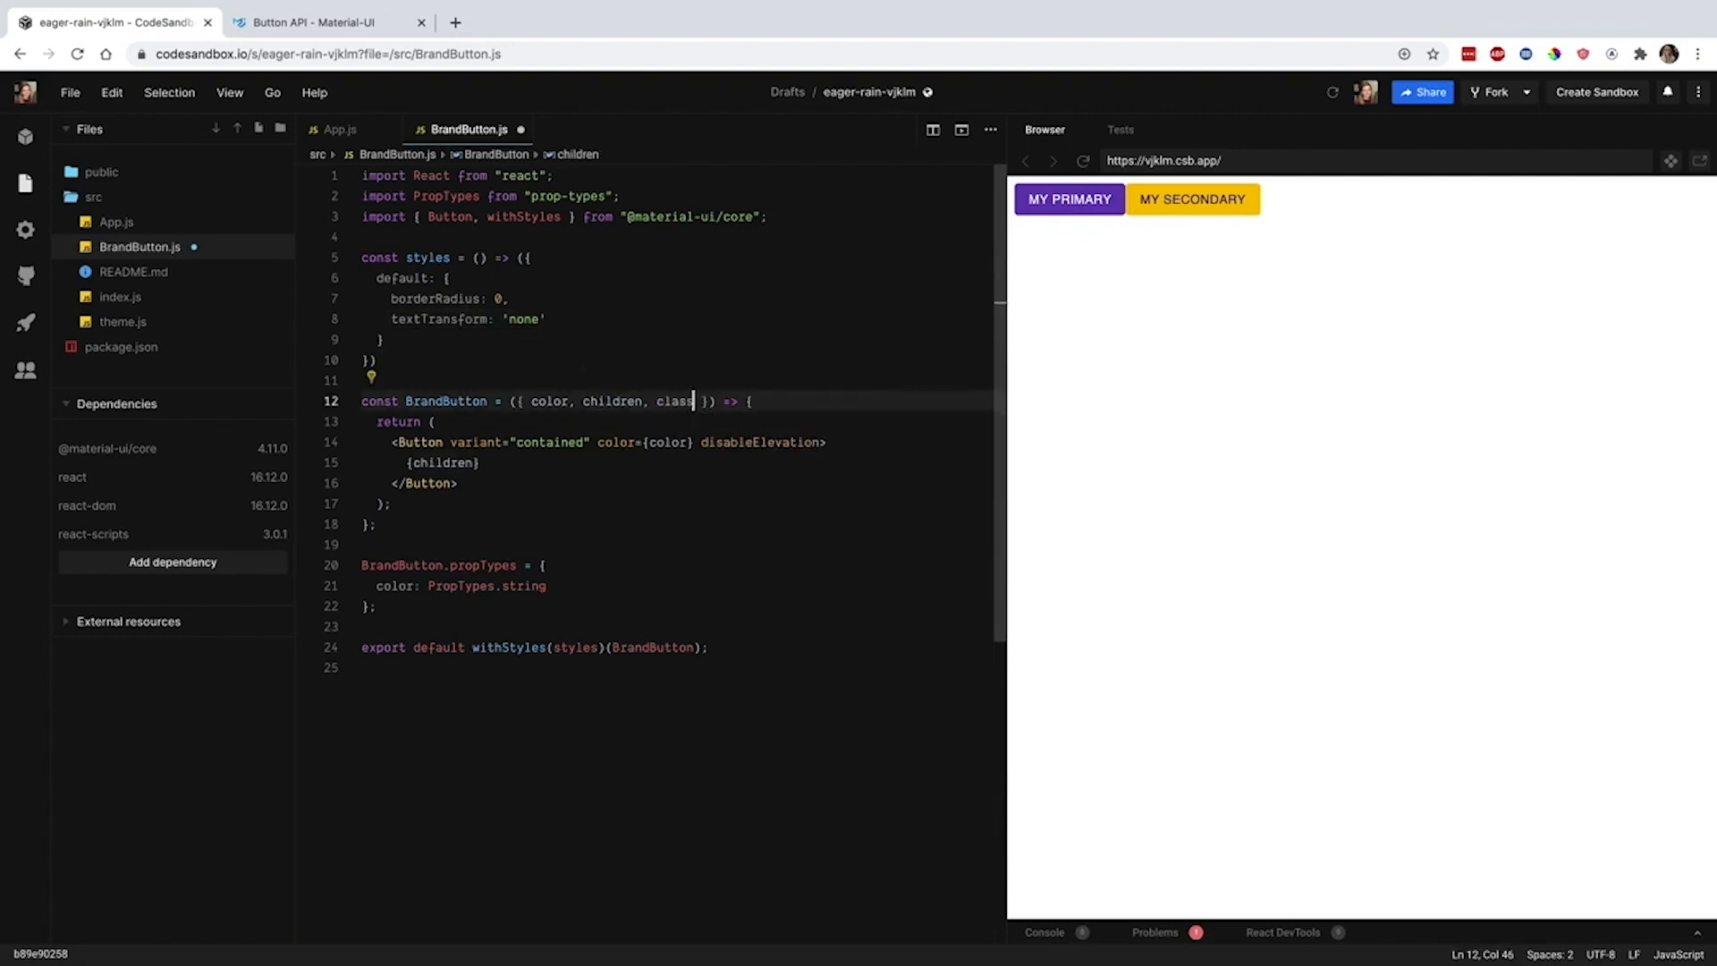
{"action": "type", "text": "es"}
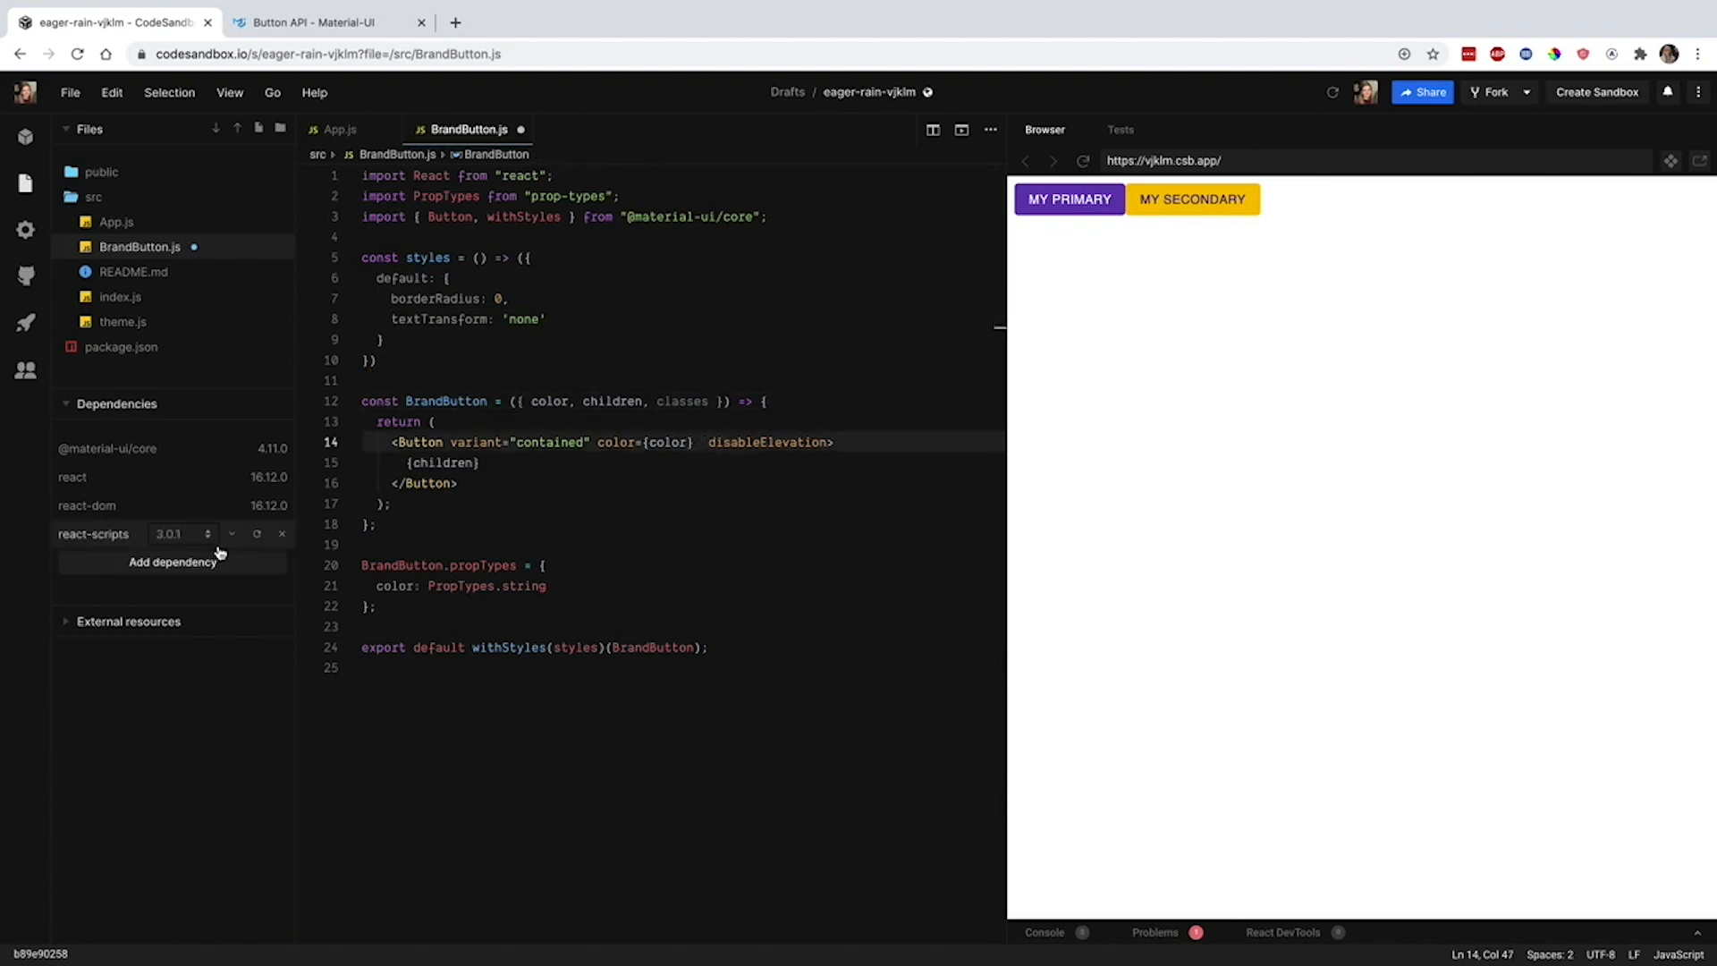
{"action": "type", "text": "className={classes.default"}
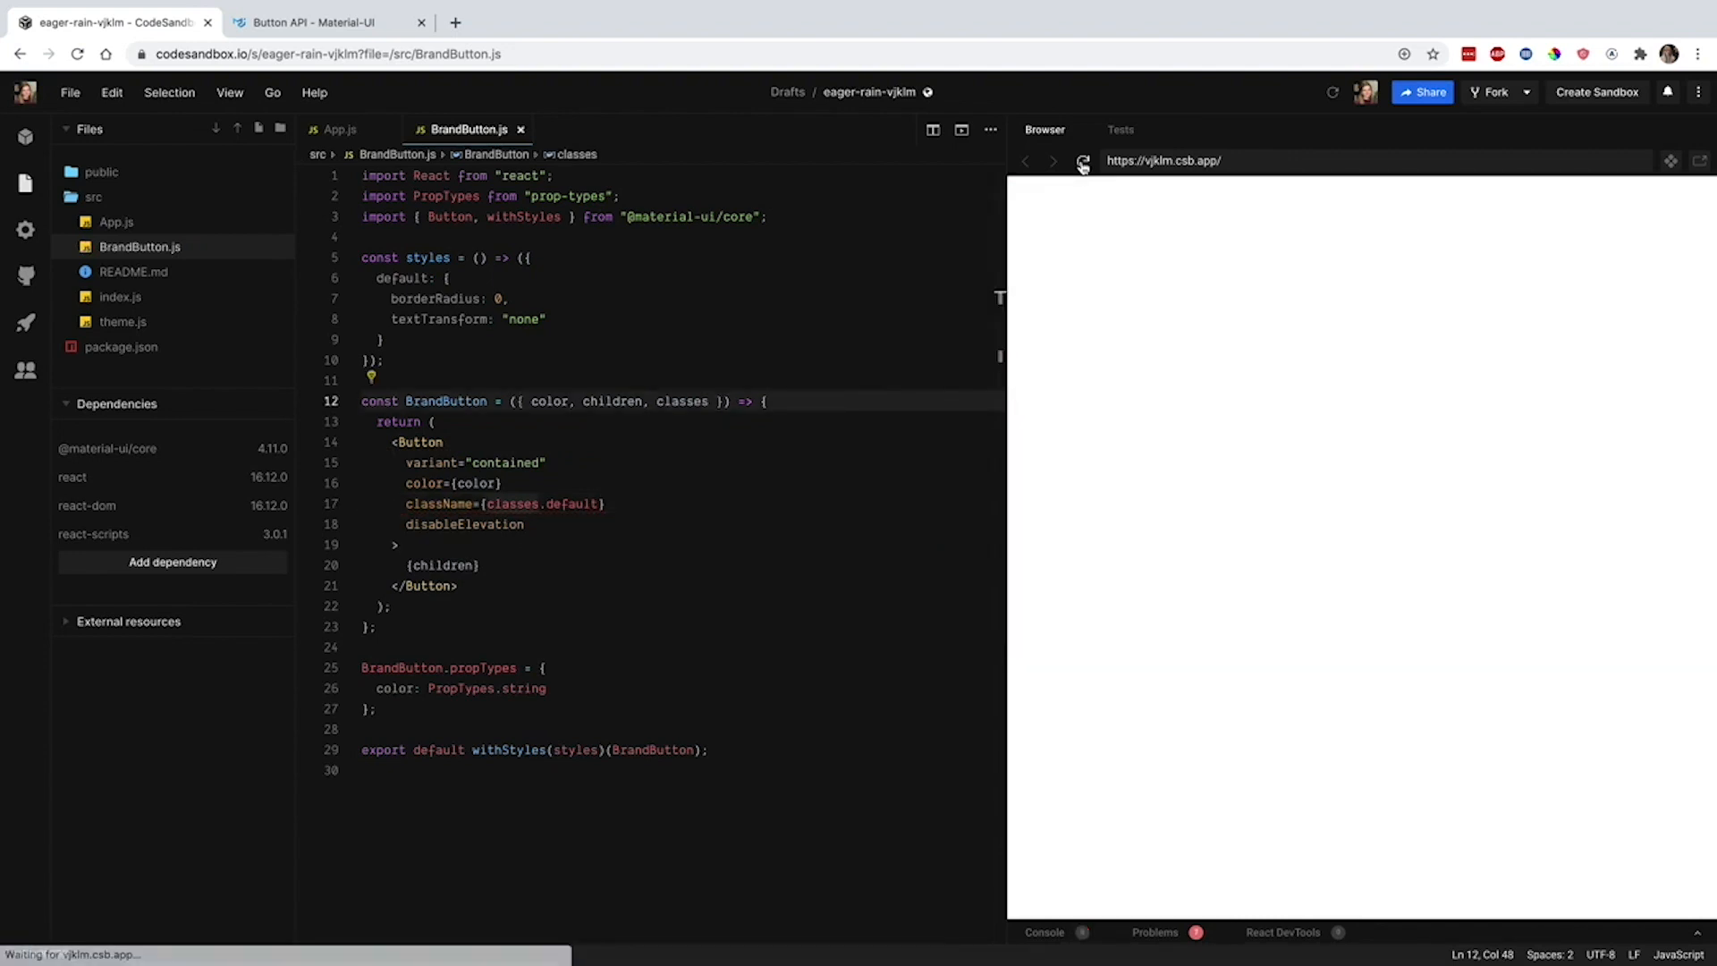
{"action": "left_click", "coordinate": [1082, 161]}
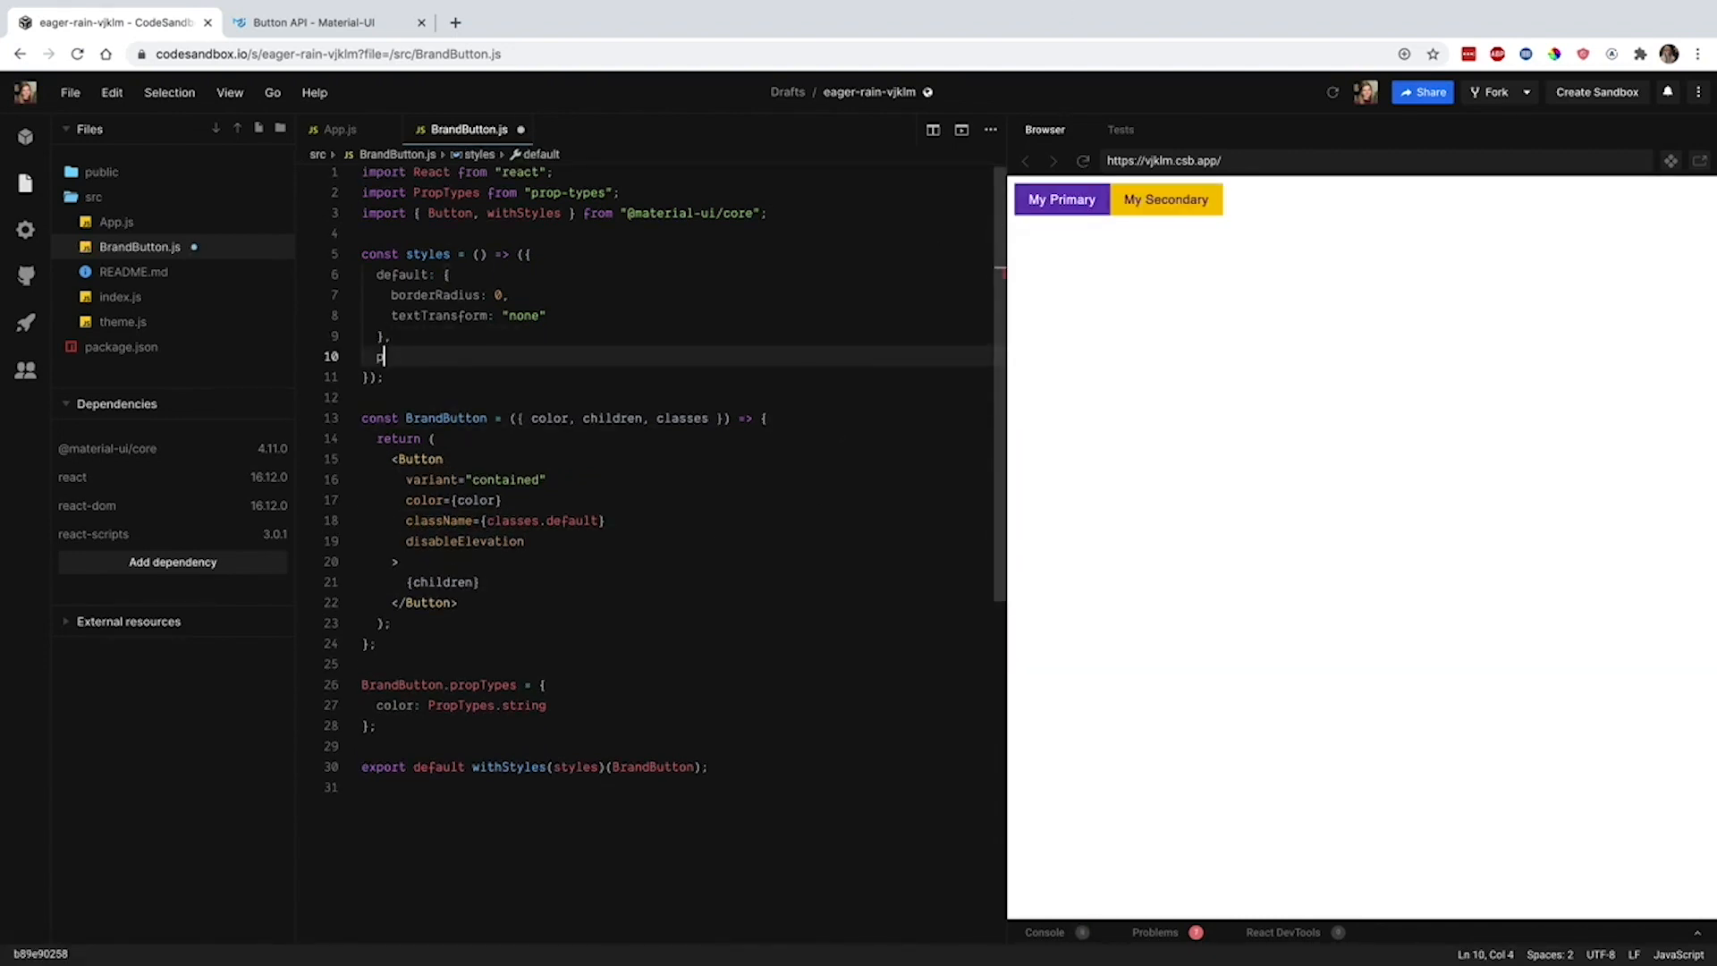
Step: Add a primary '&:hover' style with amber[500] background and deepPurple[900] text, importing both colours
{"action": "type", "text": "rimary: {"}
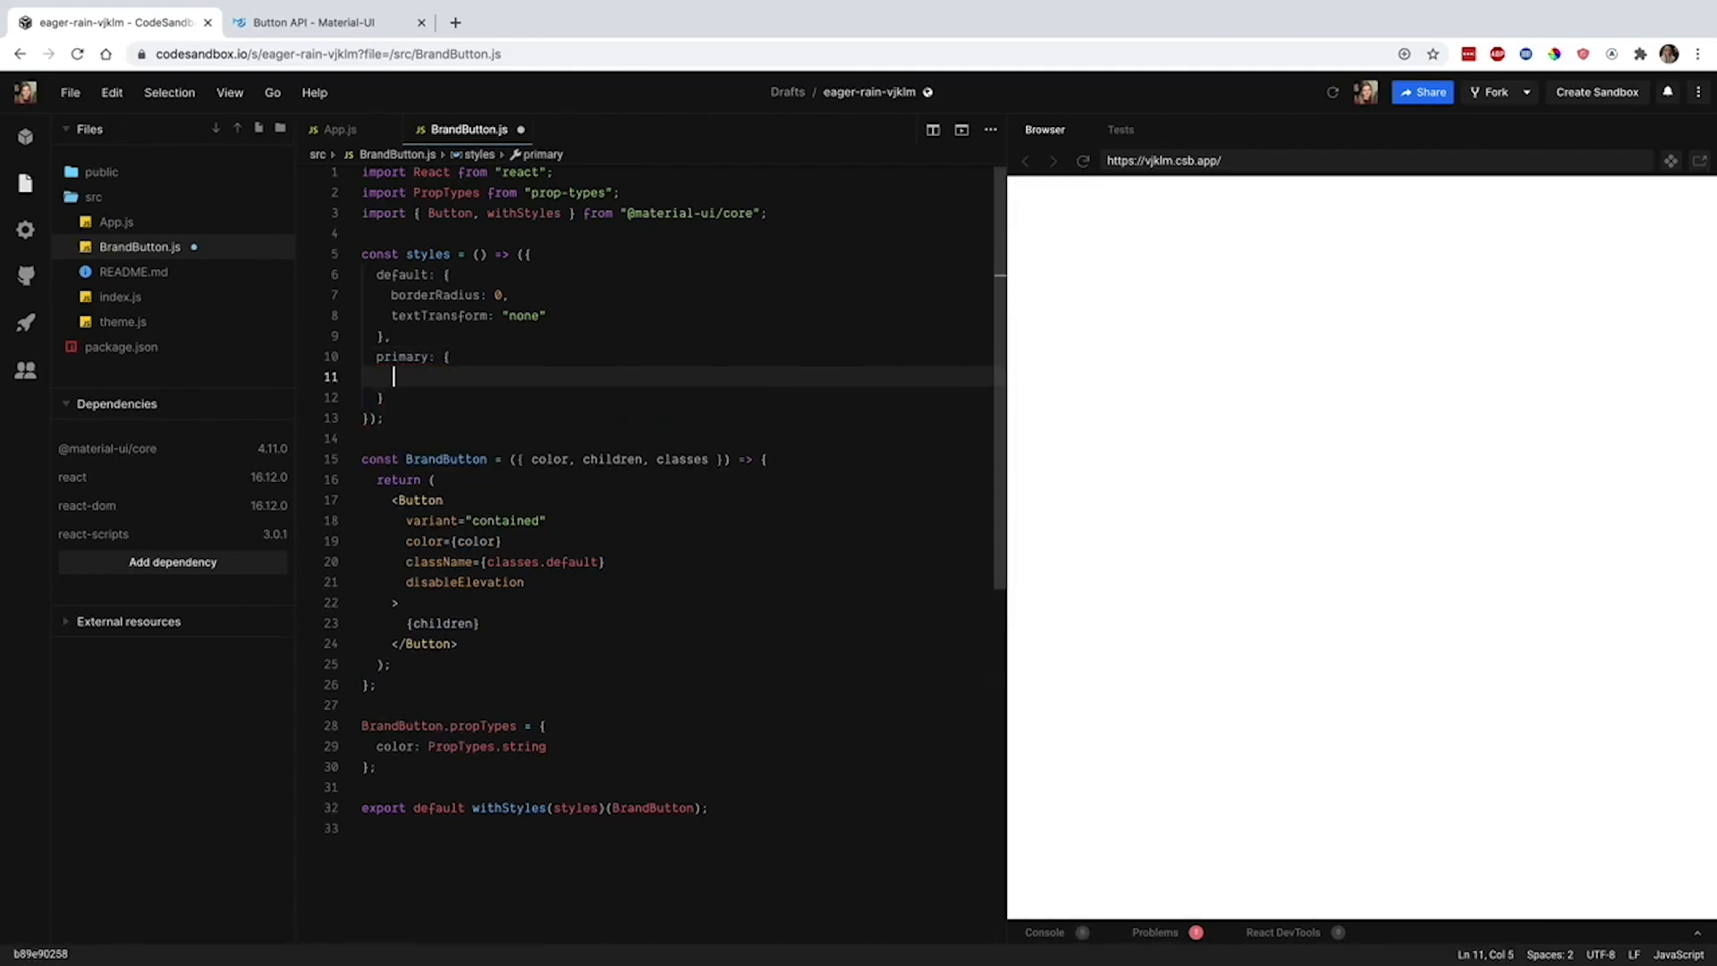
{"action": "type", "text": "'&:"}
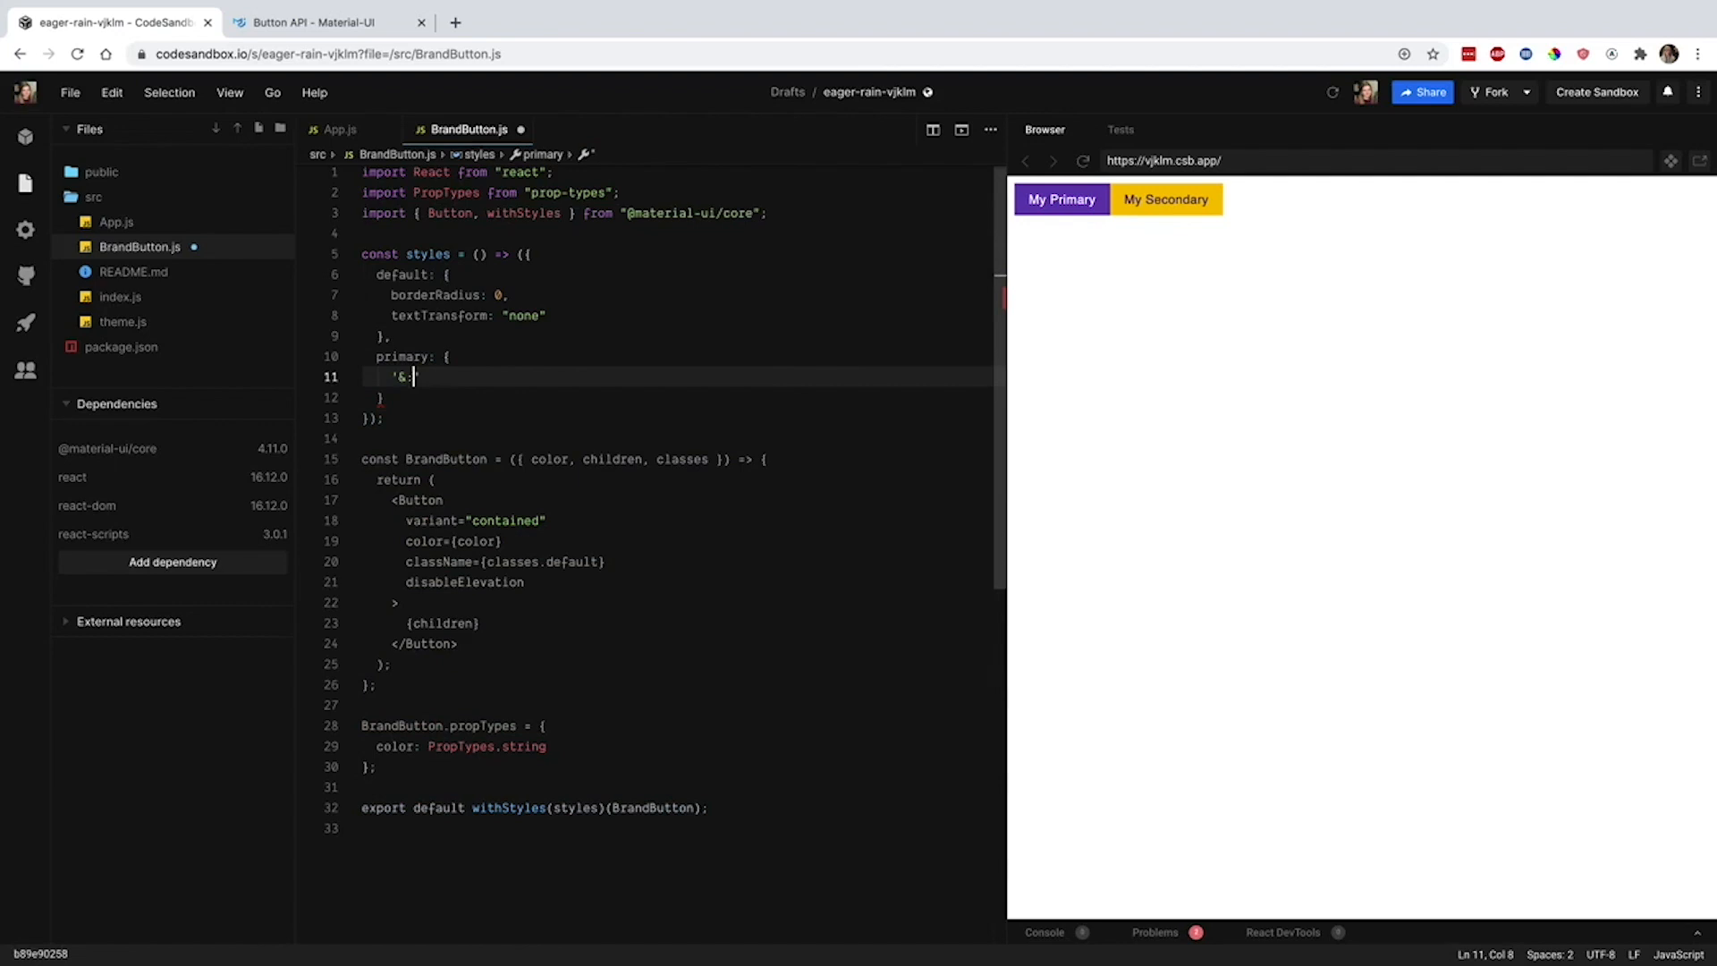
{"action": "type", "text": "hover': {"}
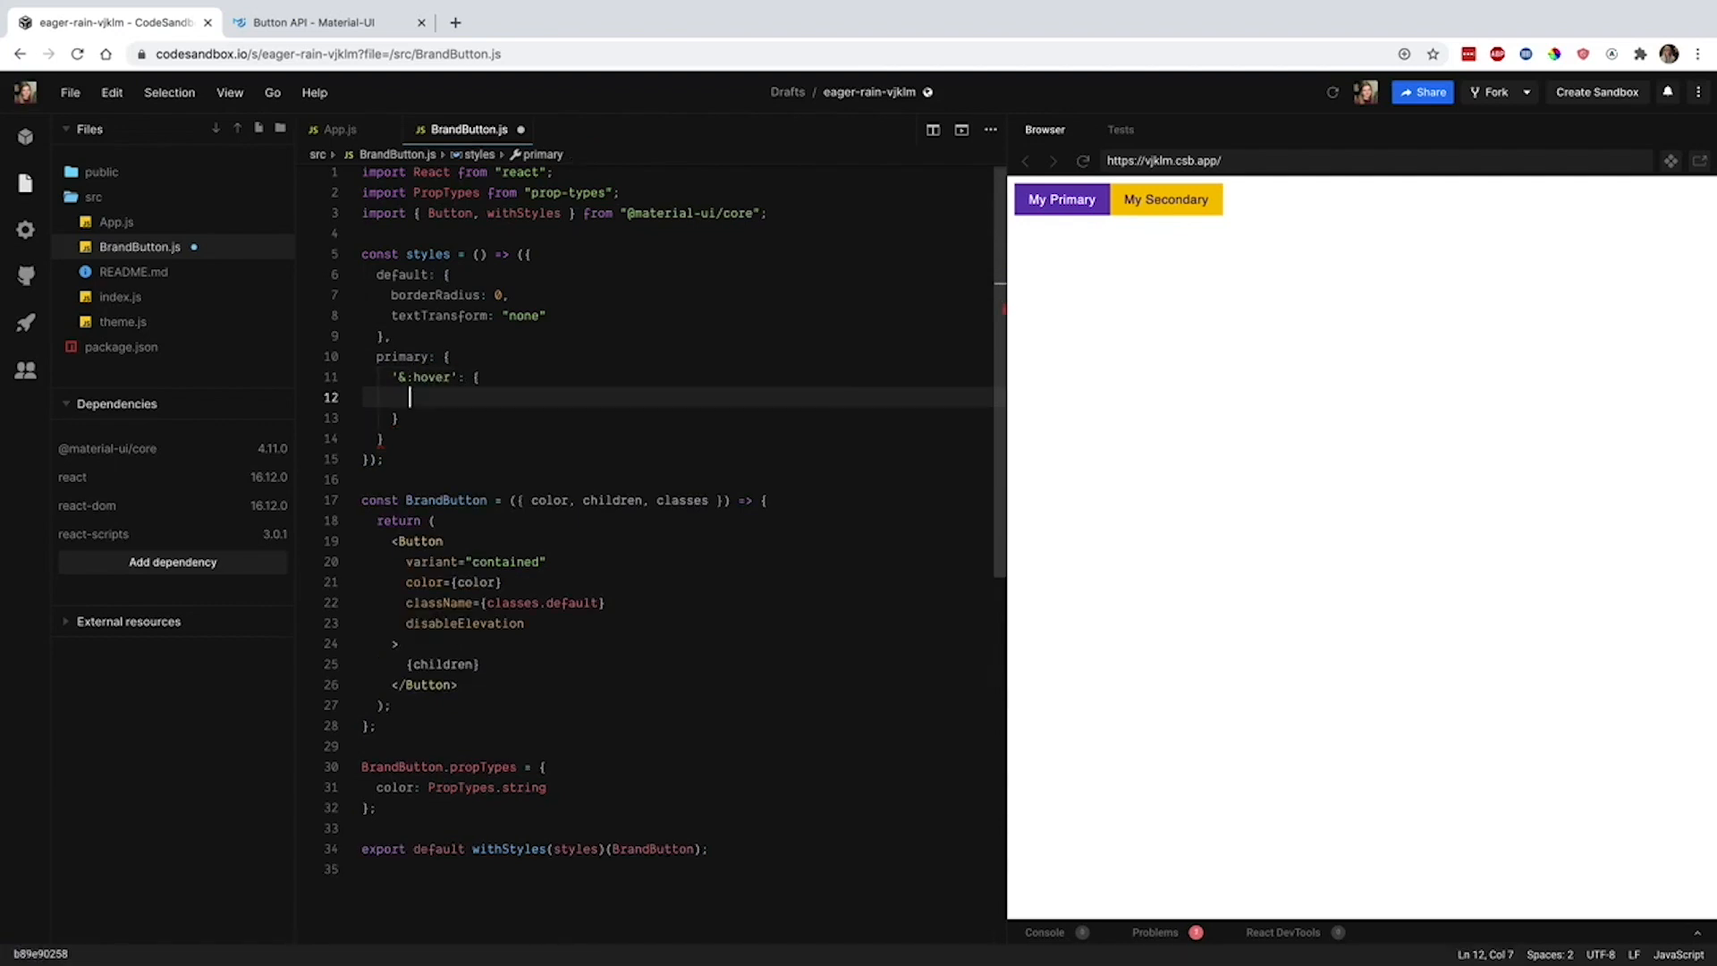
{"action": "type", "text": "backgroundColor: a"}
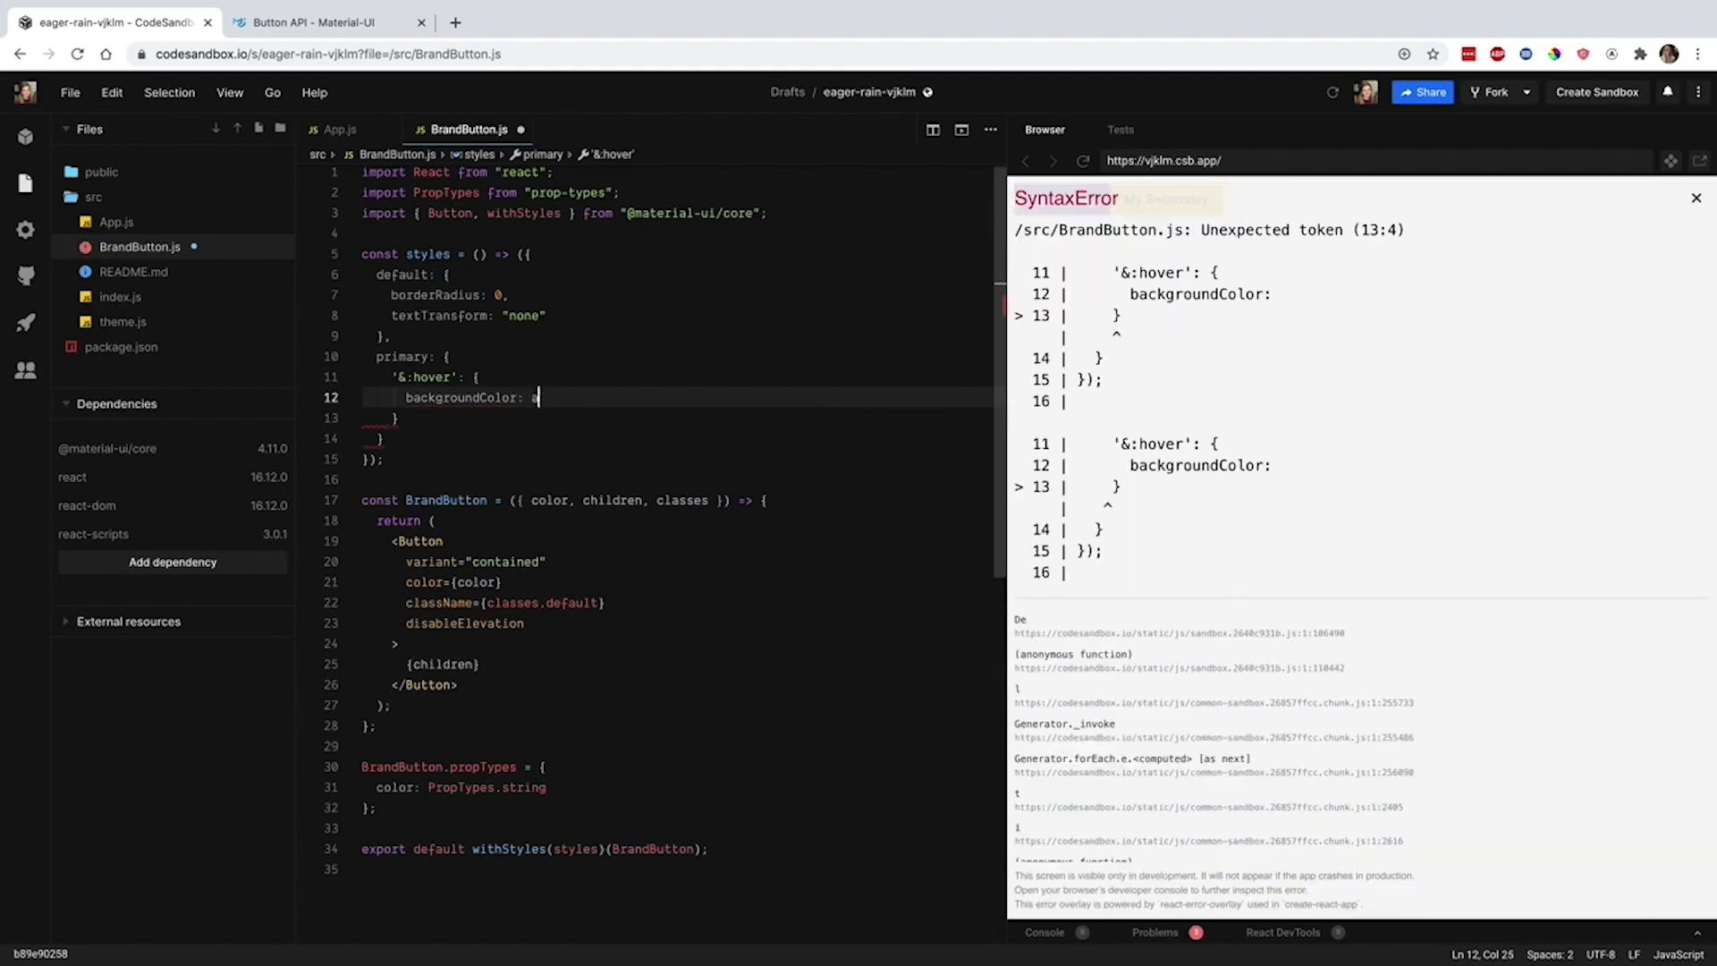
{"action": "type", "text": "mber[500],"}
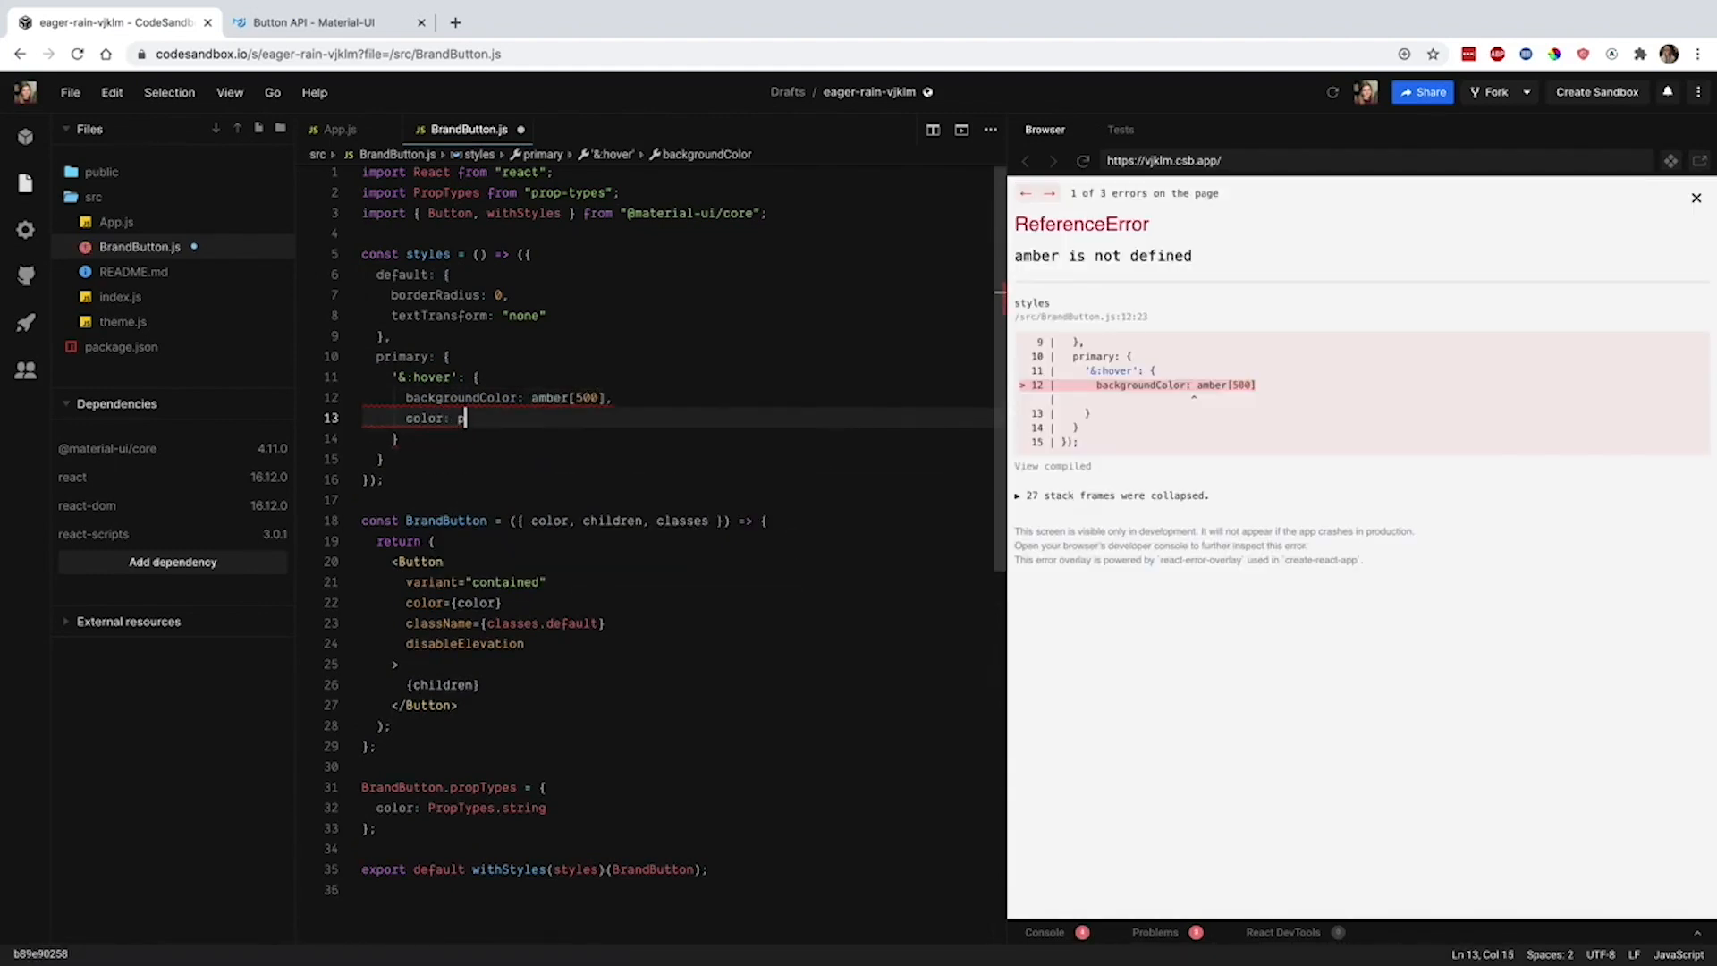
{"action": "type", "text": "deepPurple[]"}
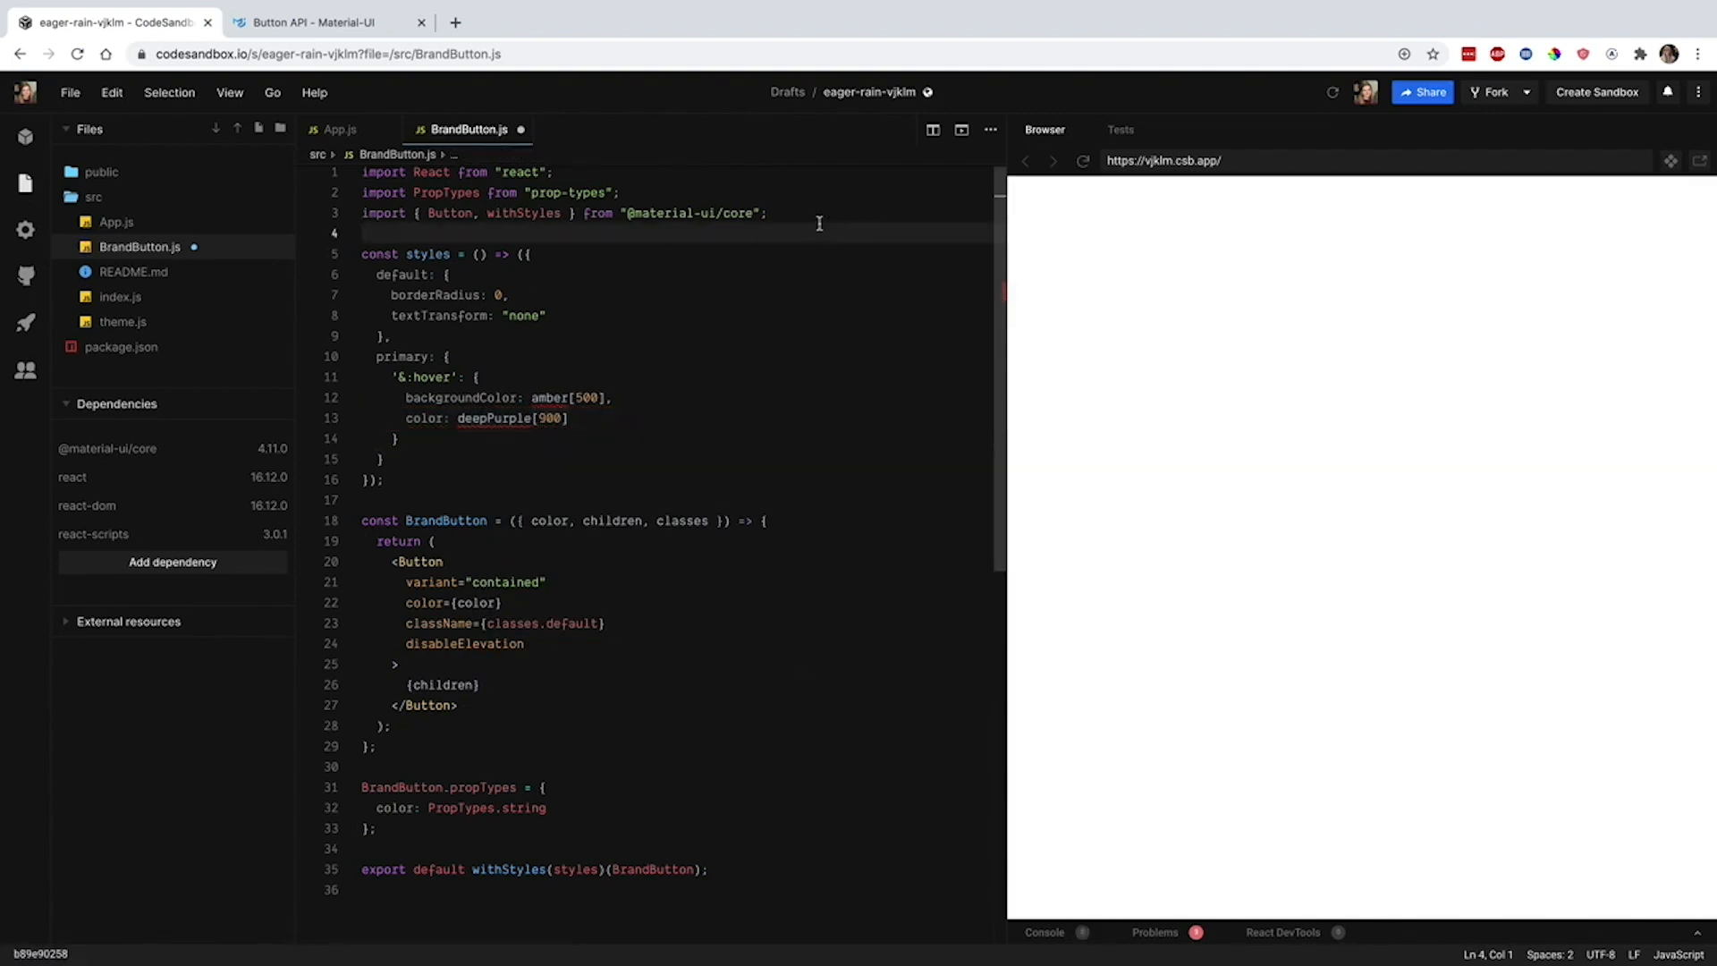
{"action": "type", "text": "import {amber, deepPurple } from \"@material-ui/core/colors\";"}
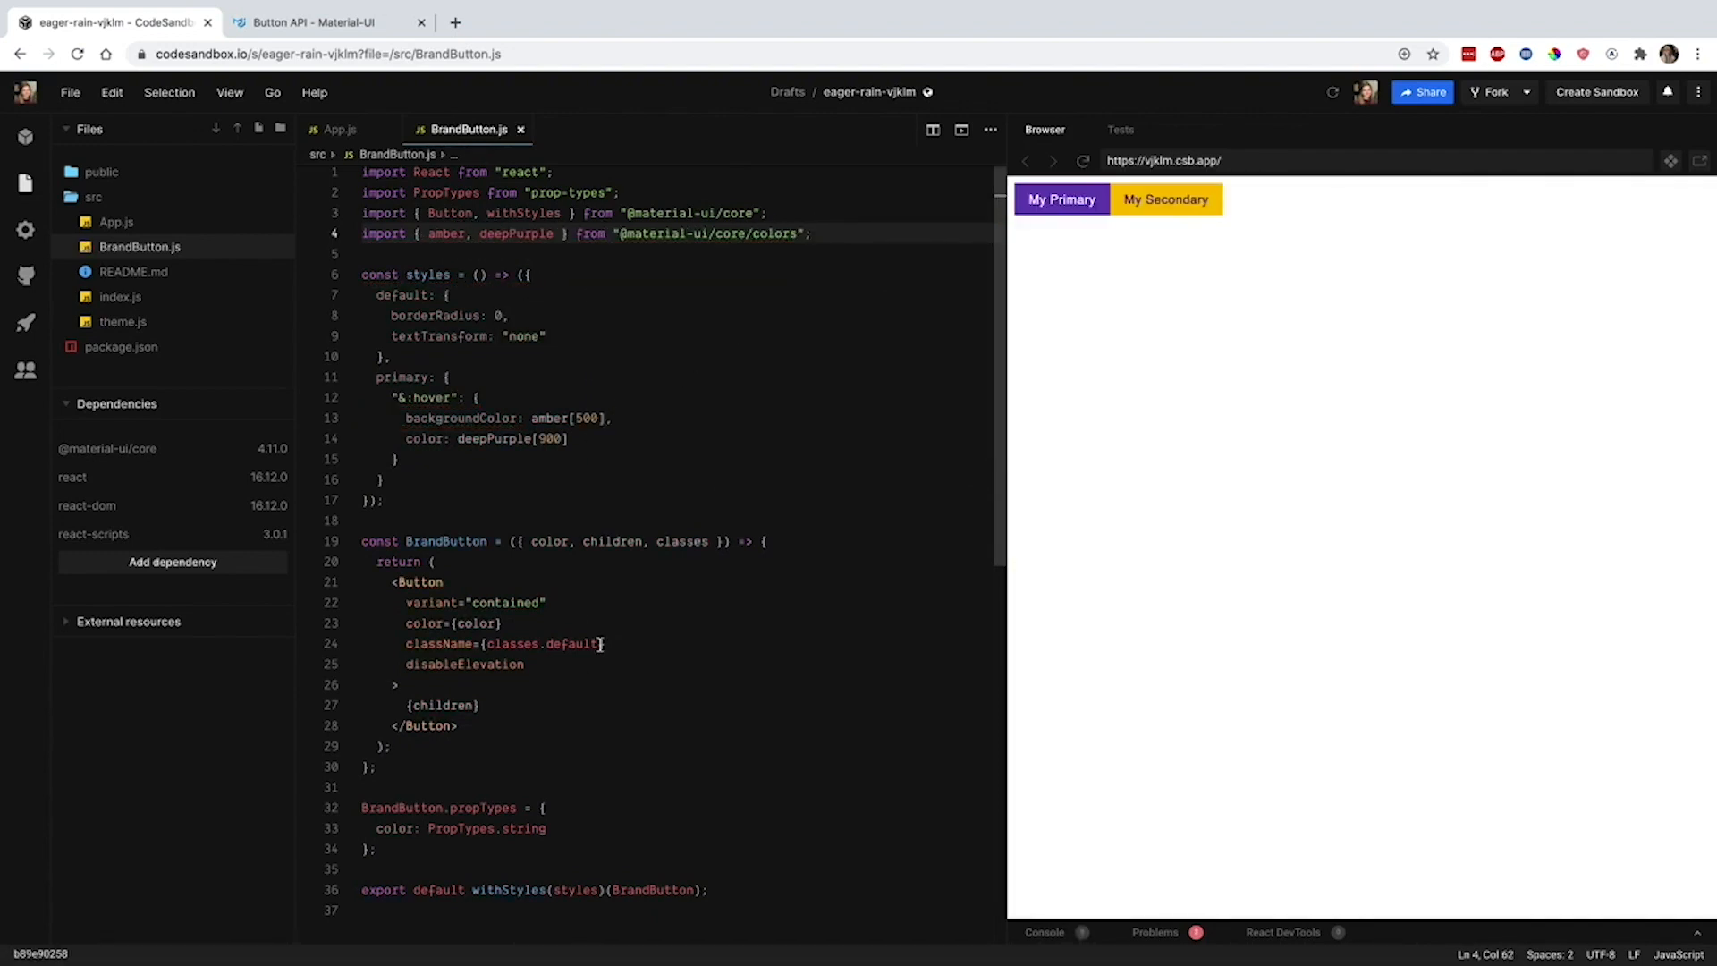
Step: Set className to clsx(classes.default, classes.primary) and import clsx from 'clsx'
{"action": "left_click", "coordinate": [485, 642]}
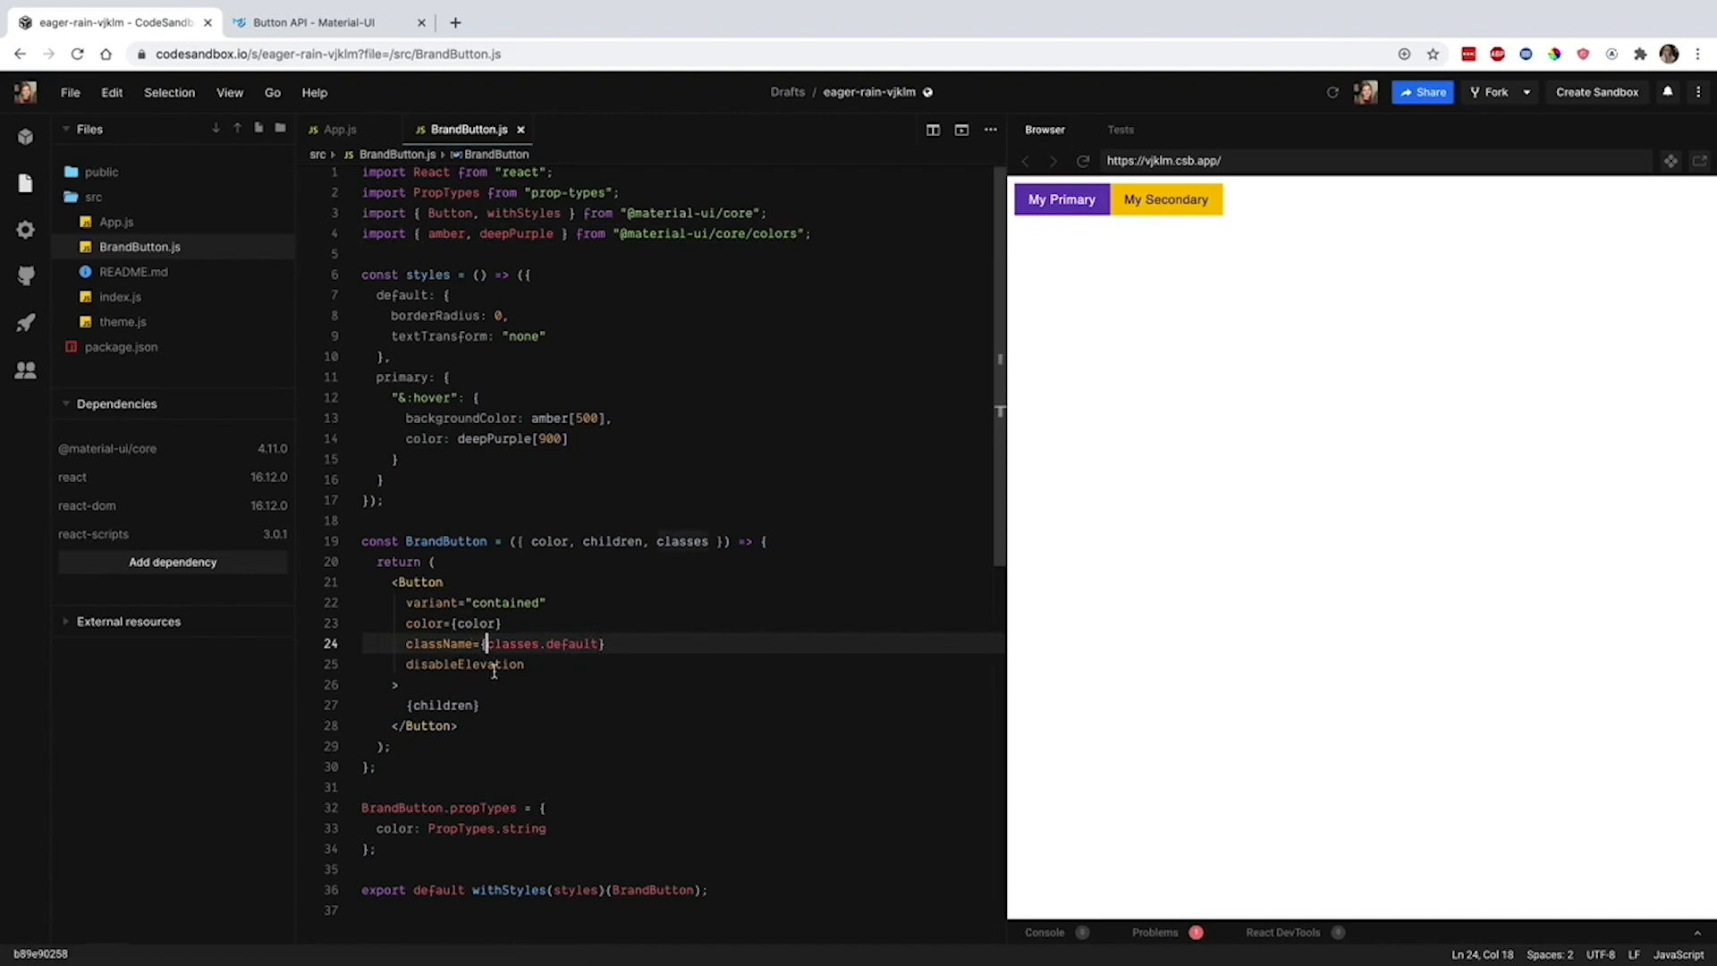
{"action": "type", "text": "{clsx("}
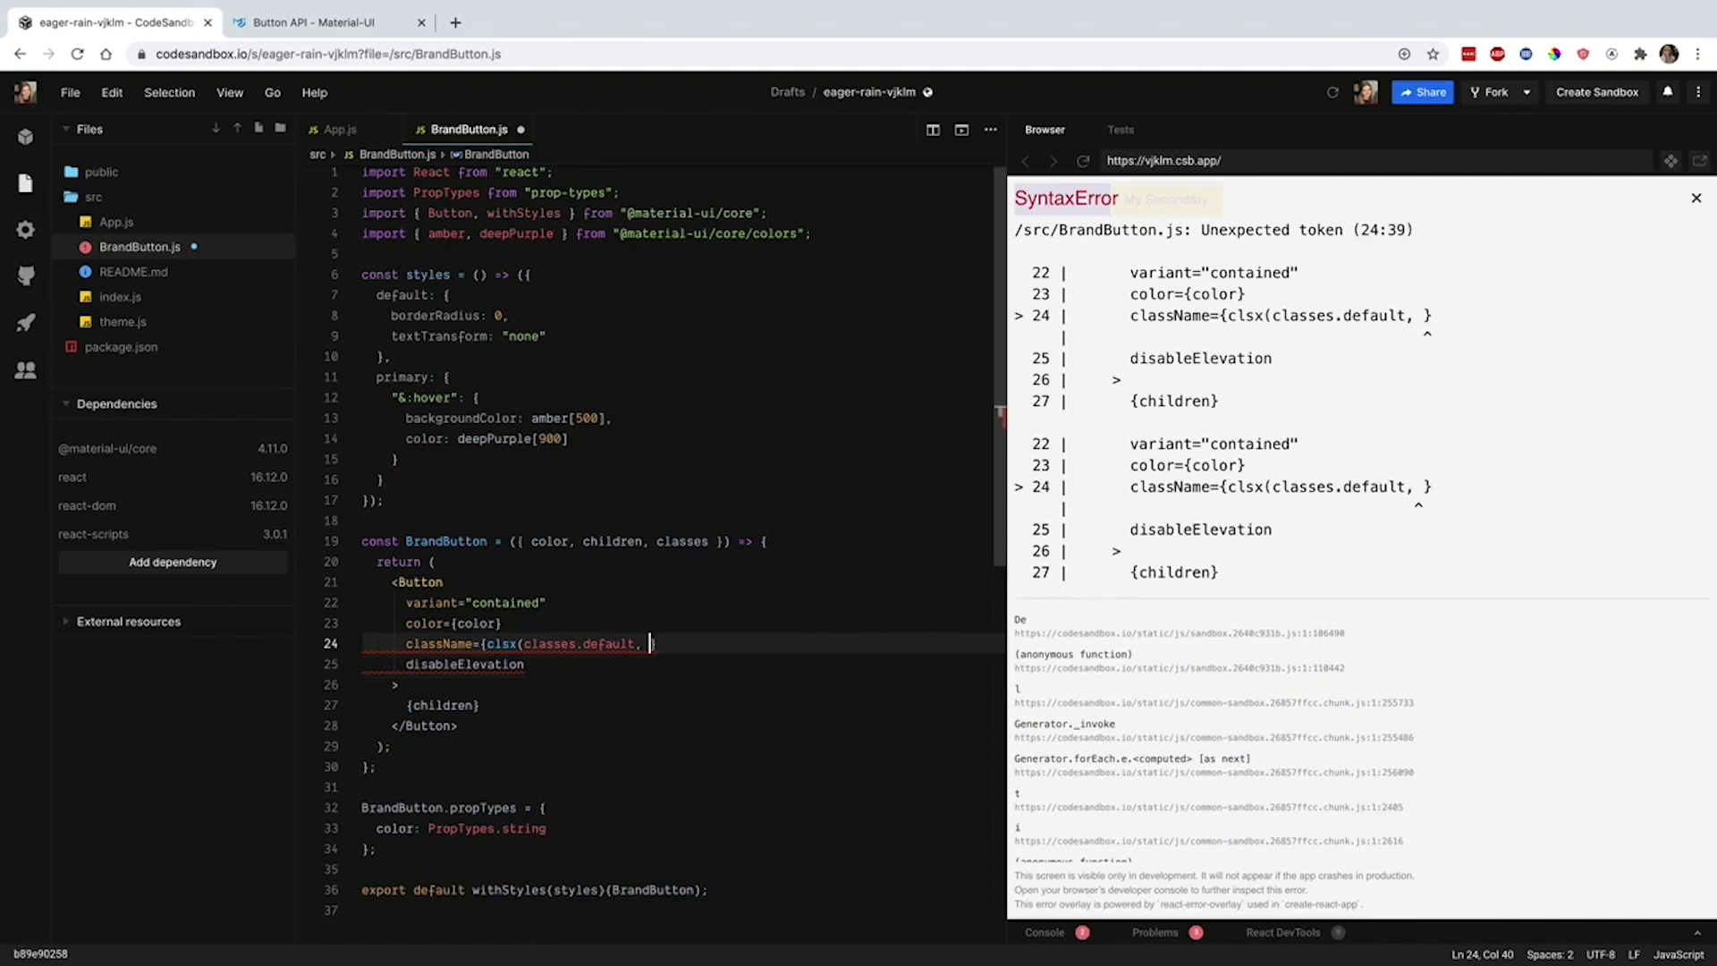
{"action": "type", "text": "classes.primary)"}
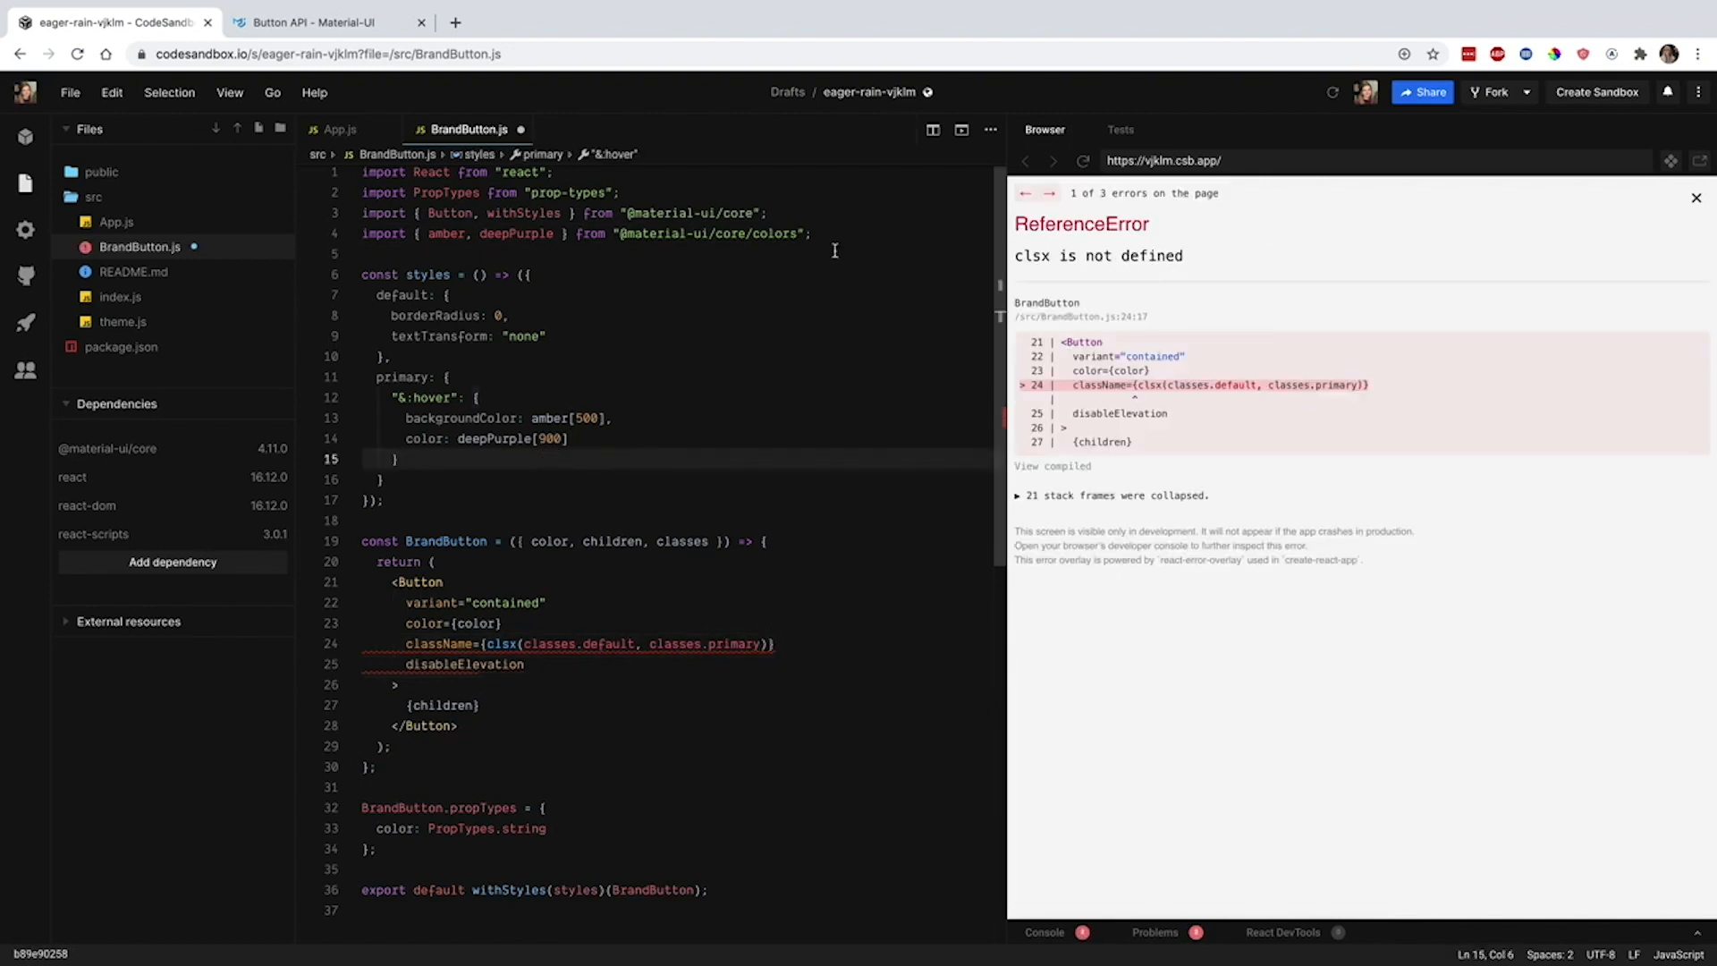
{"action": "type", "text": "import c"}
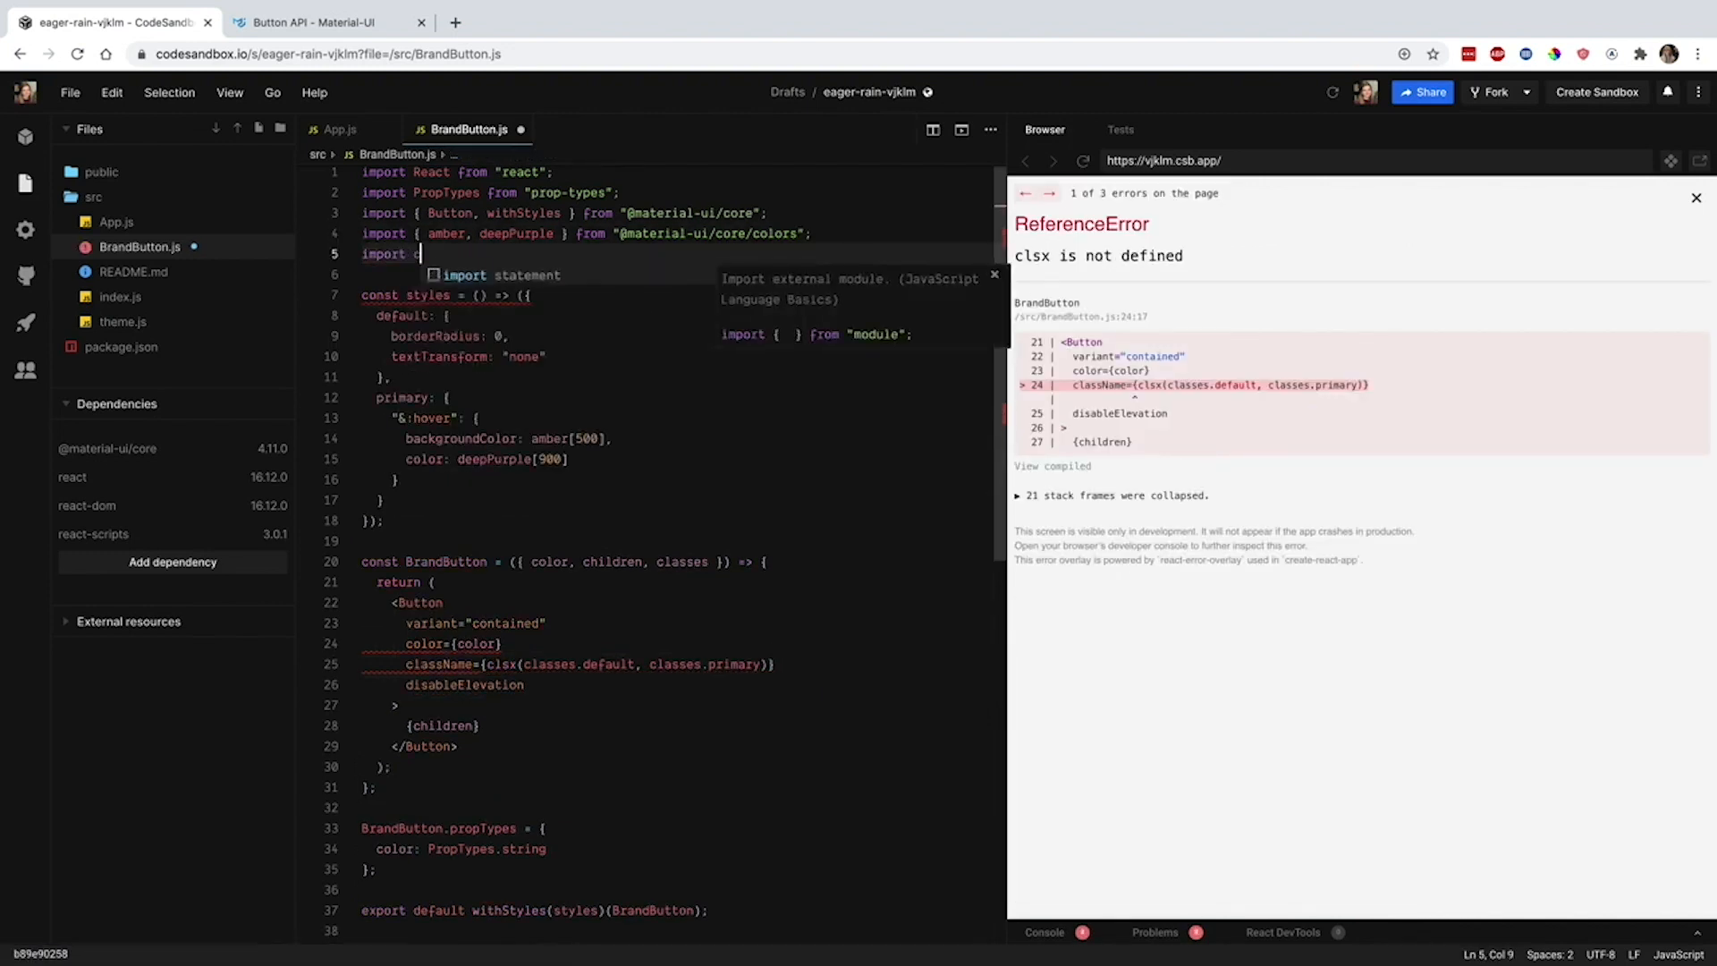
{"action": "type", "text": "clsx from 'clsx';"}
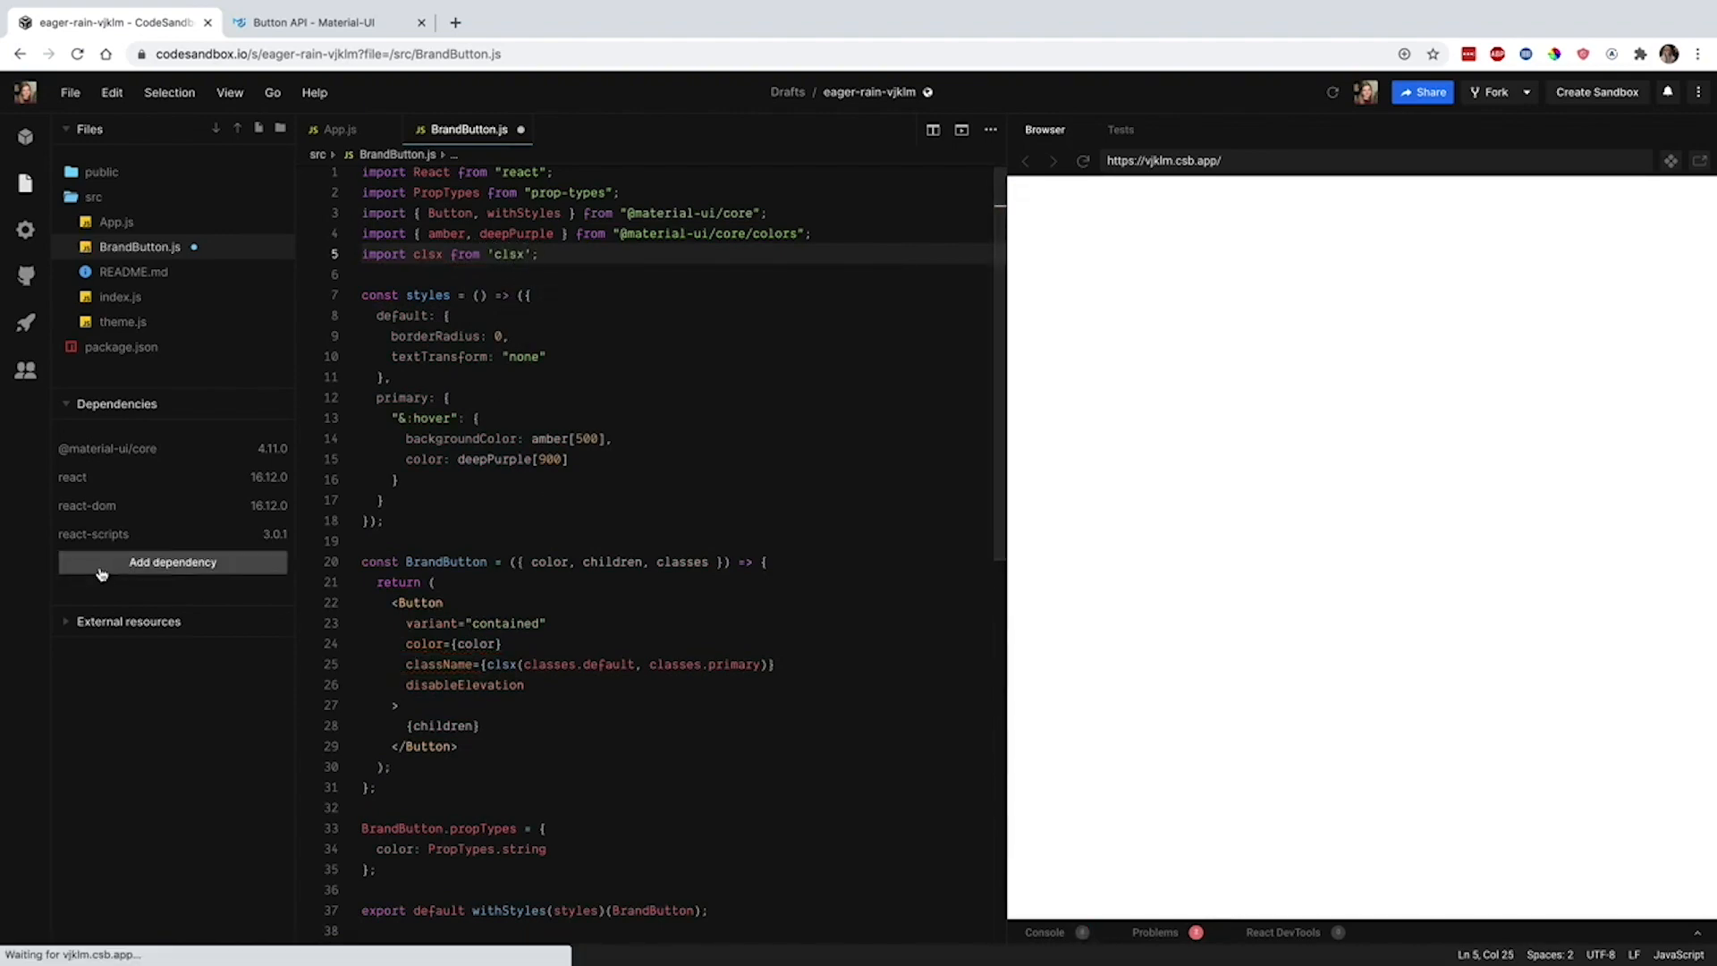
Step: Add the clsx package as a sandbox dependency and return to the editor
{"action": "left_click", "coordinate": [171, 562]}
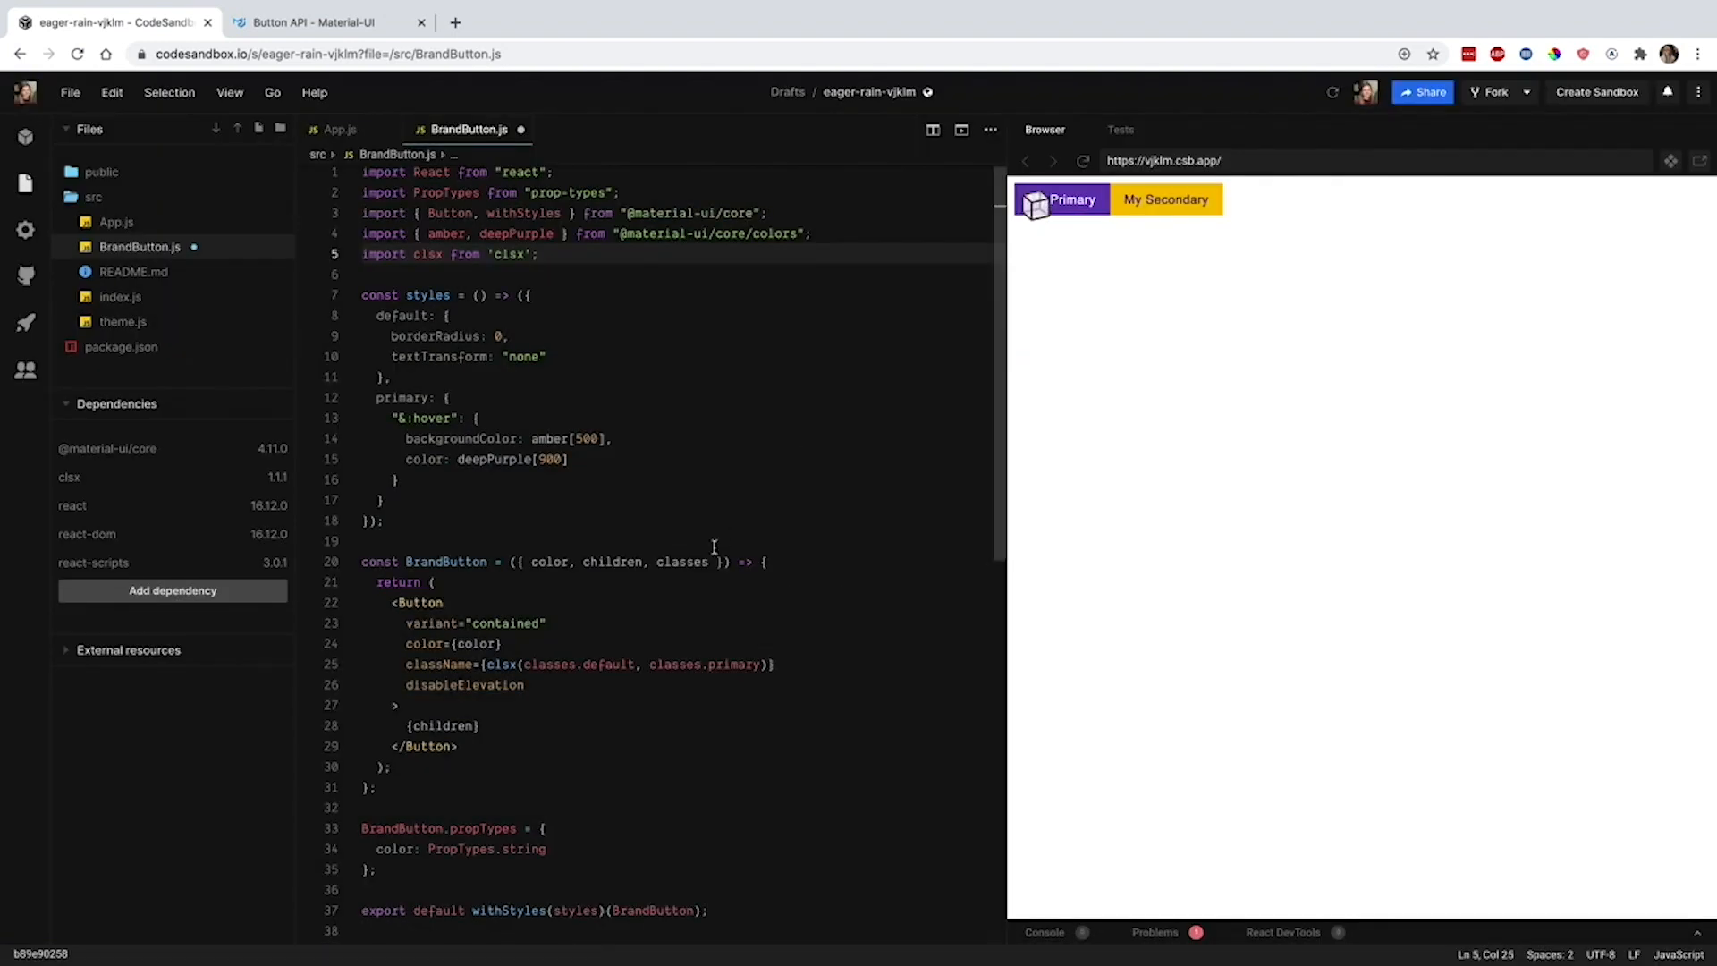
{"action": "left_click", "coordinate": [734, 417]}
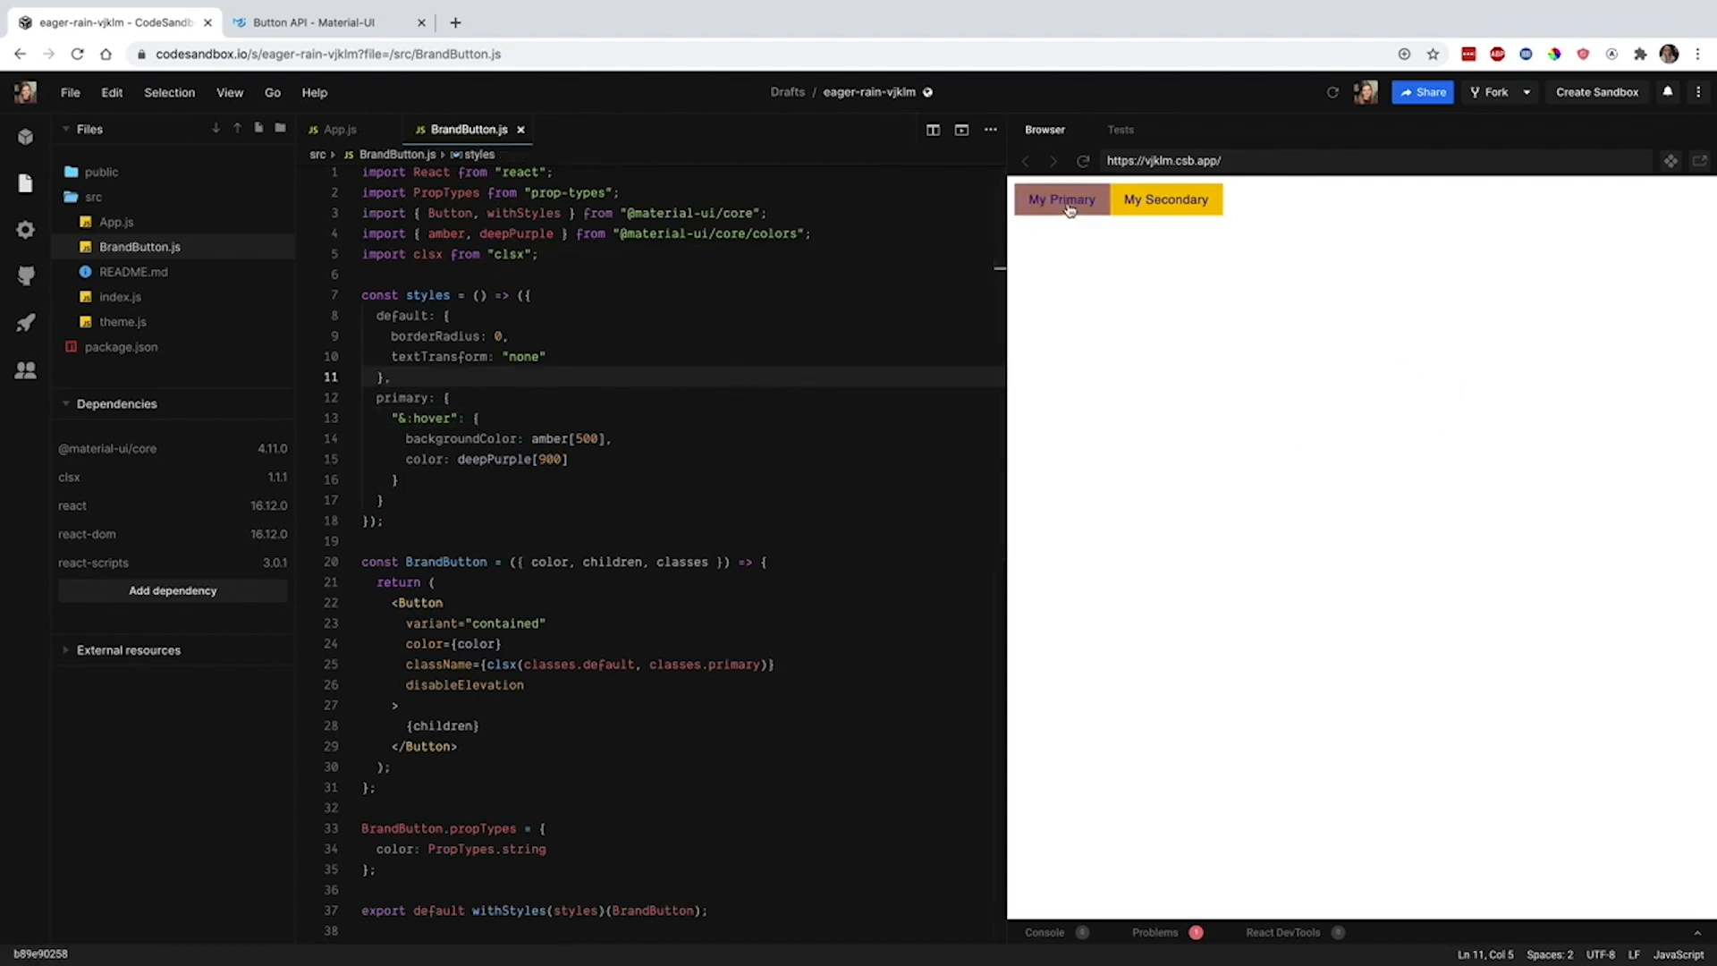
{"action": "mouse_move", "coordinate": [998, 445]}
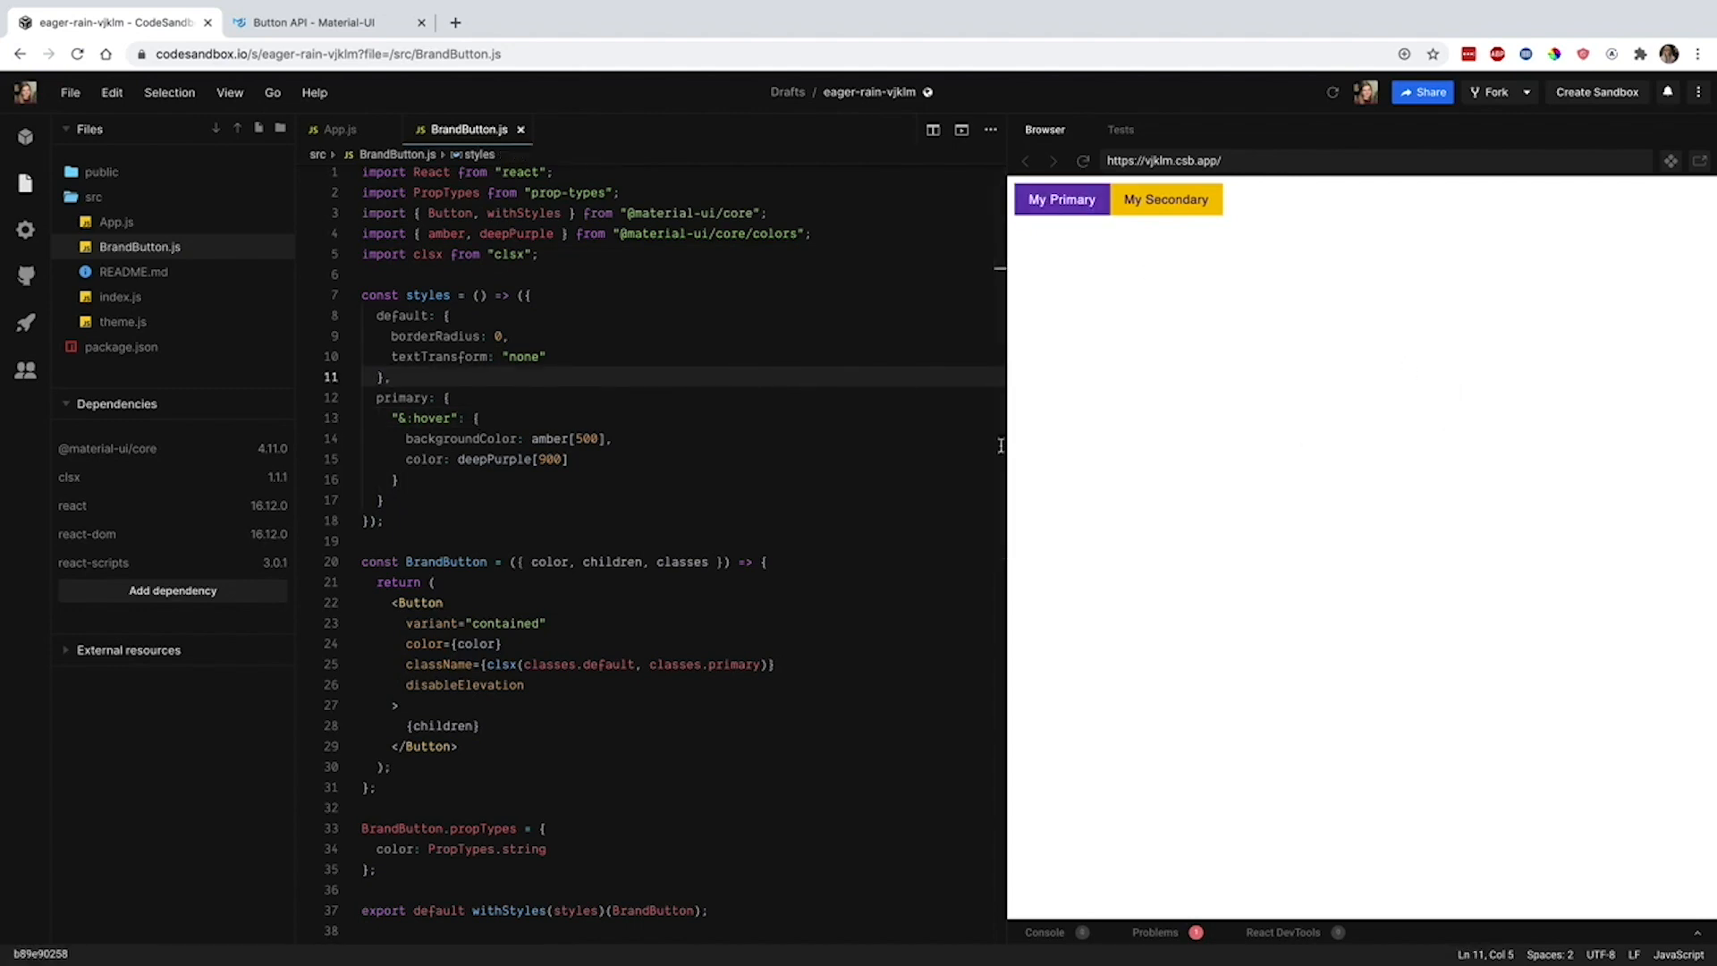
{"action": "left_click", "coordinate": [624, 664]}
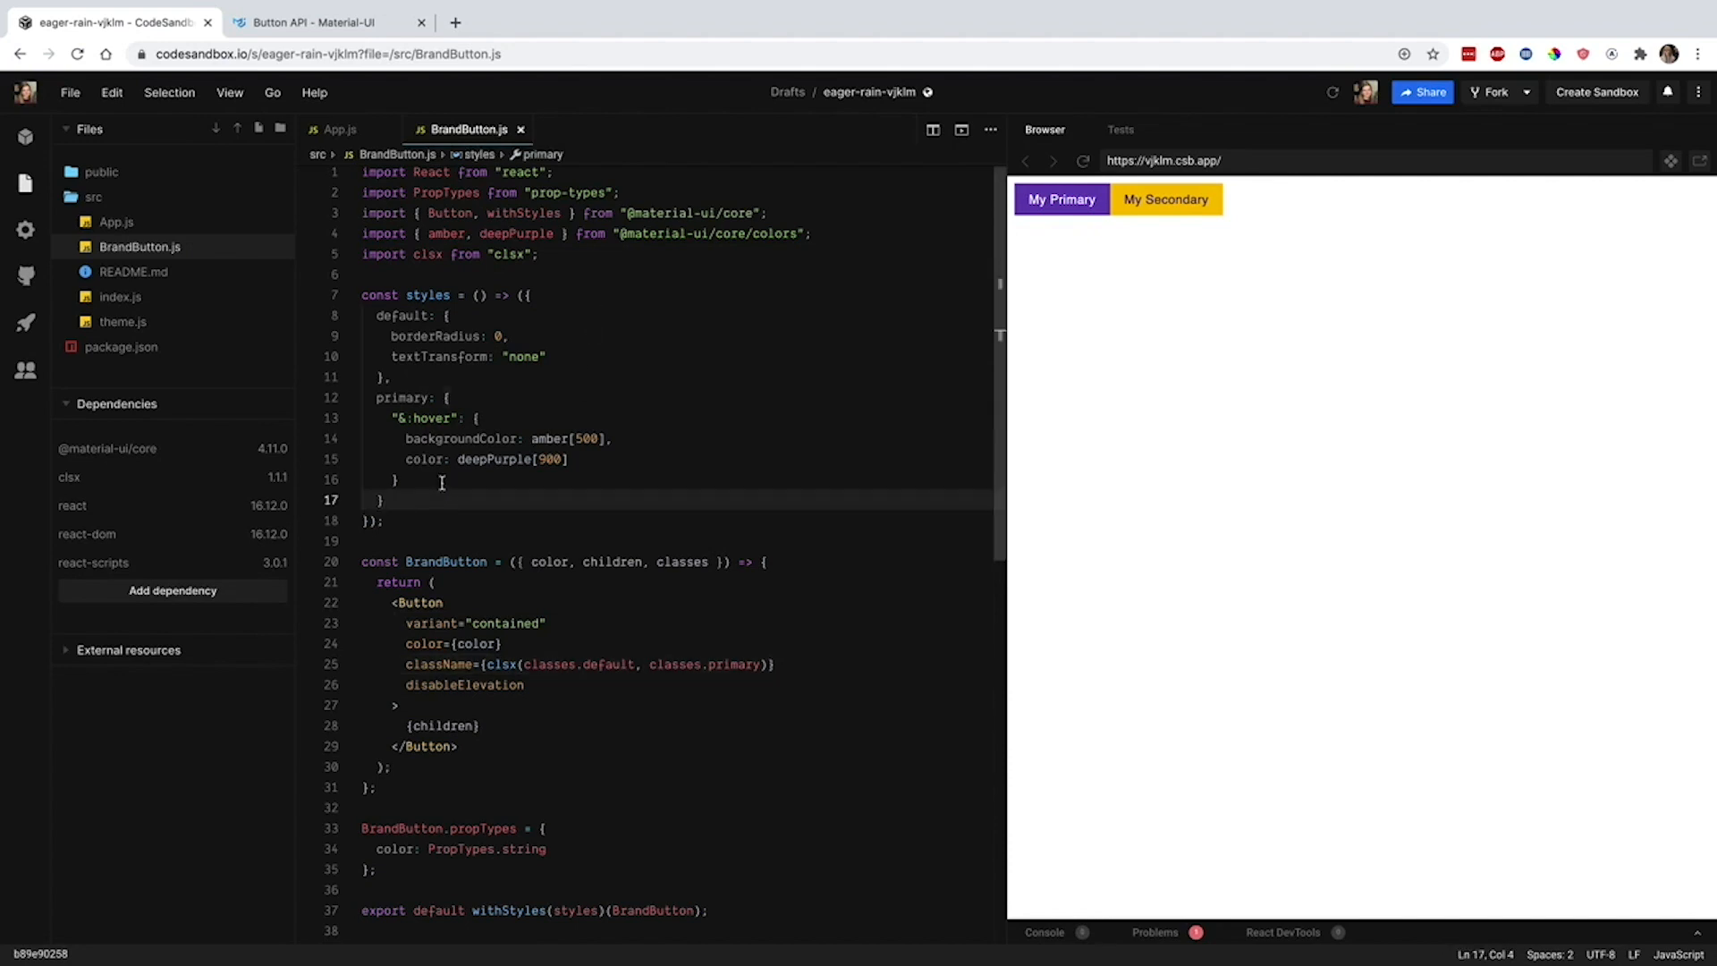
{"action": "mouse_move", "coordinate": [526, 690]}
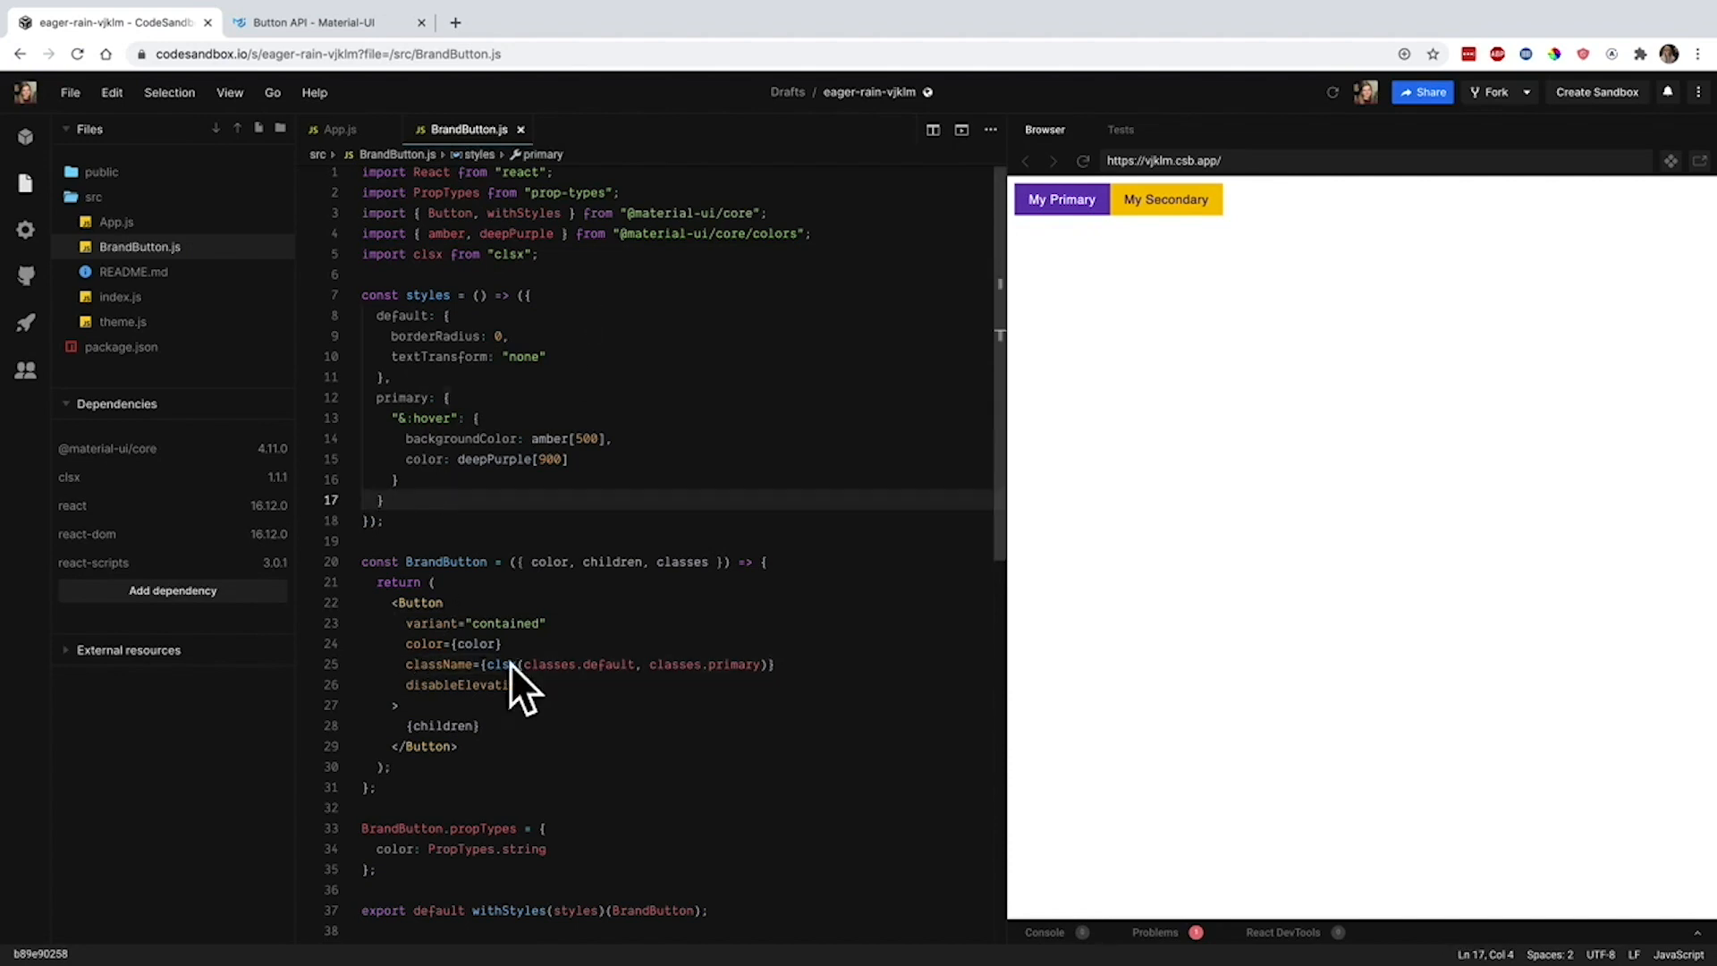
Step: Replace className with classes={{ root: classes.default, containedPrimary: classes.primary }} on the contained Button
{"action": "left_click", "coordinate": [475, 665]}
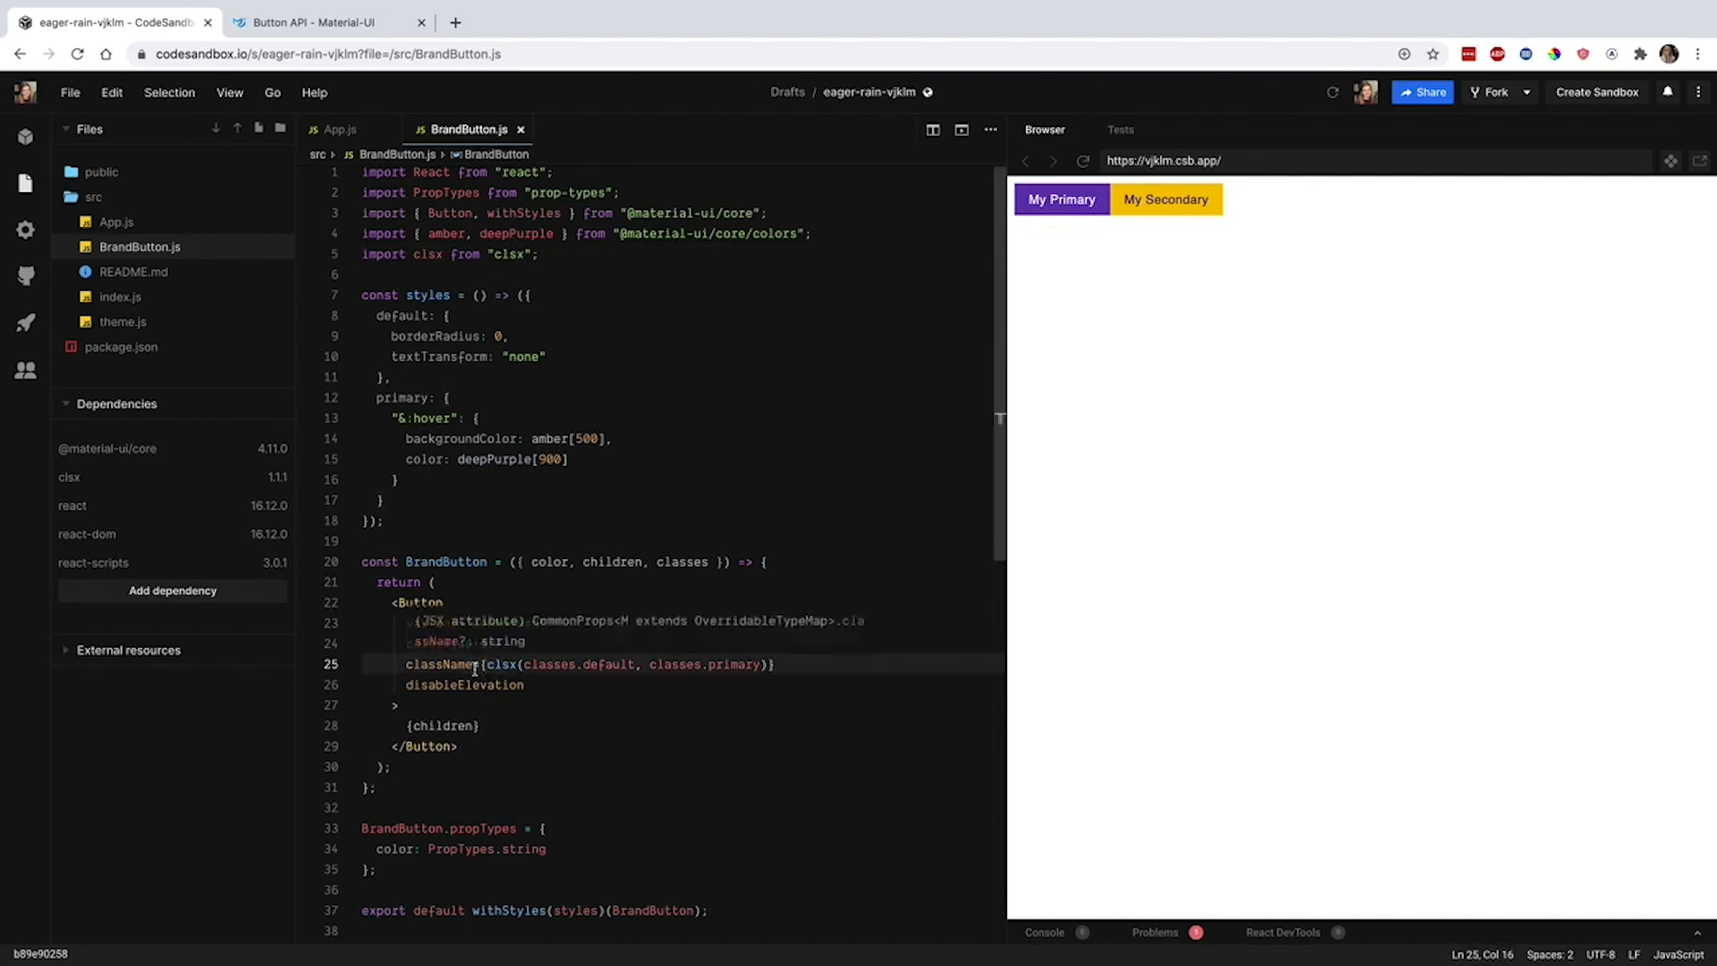
{"action": "type", "text": "variant=\"contained\""}
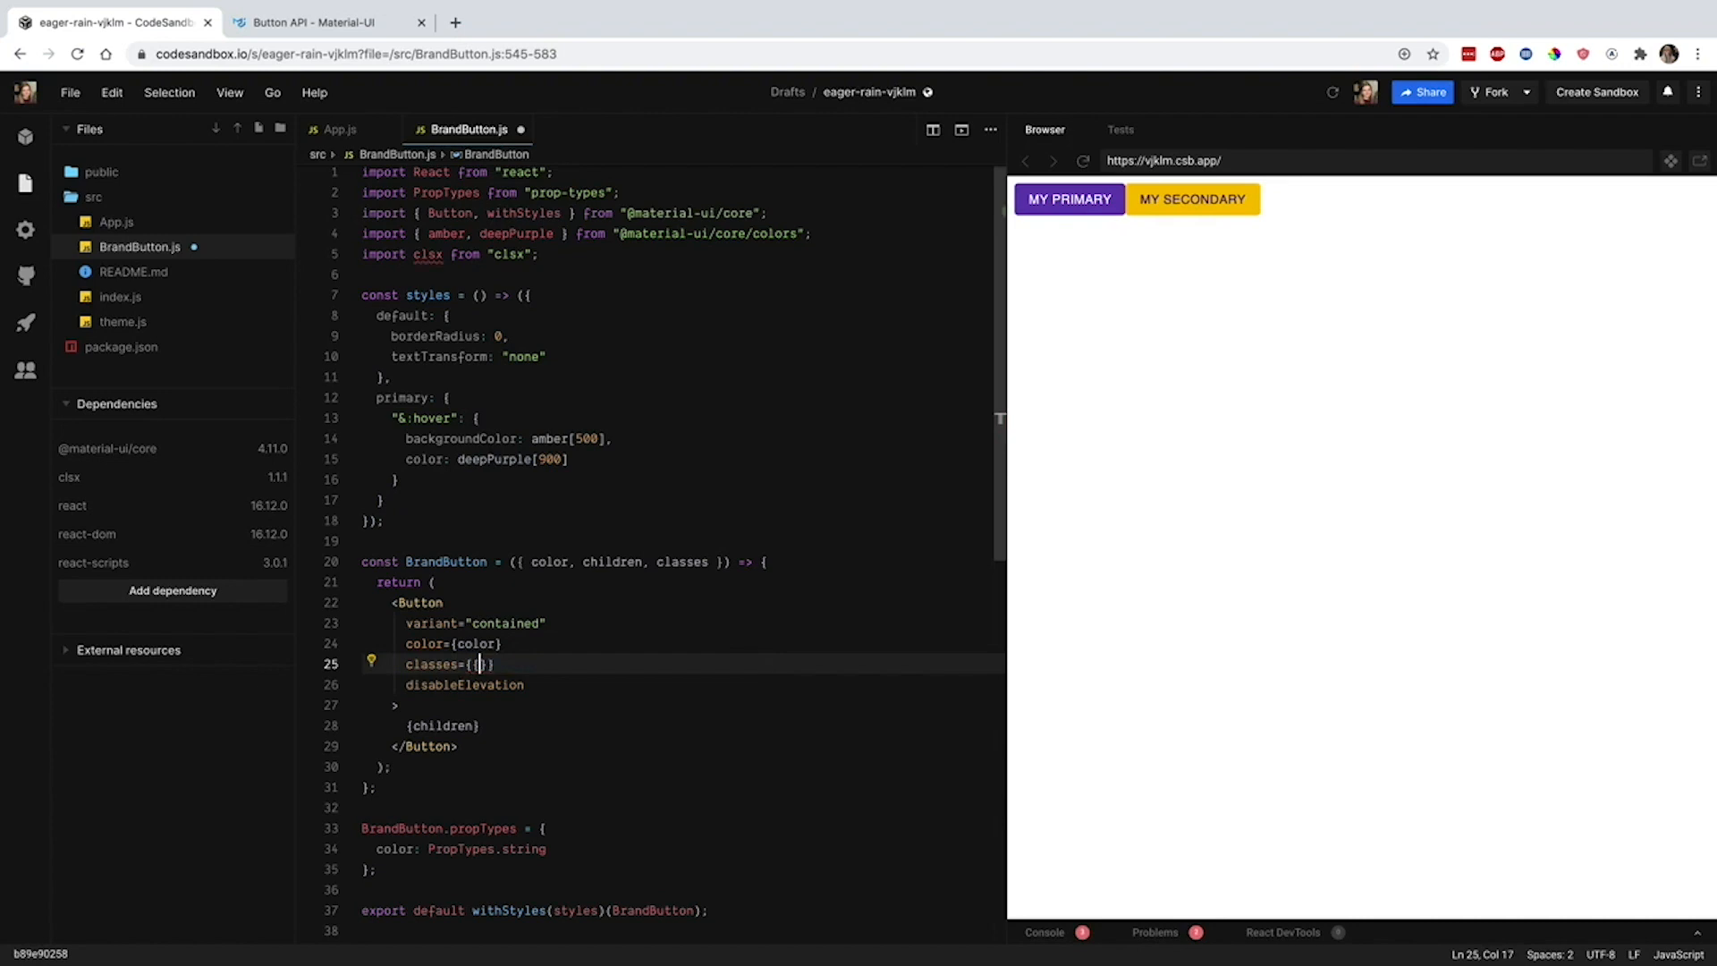
{"action": "type", "text": "{root: classes.default, c"}
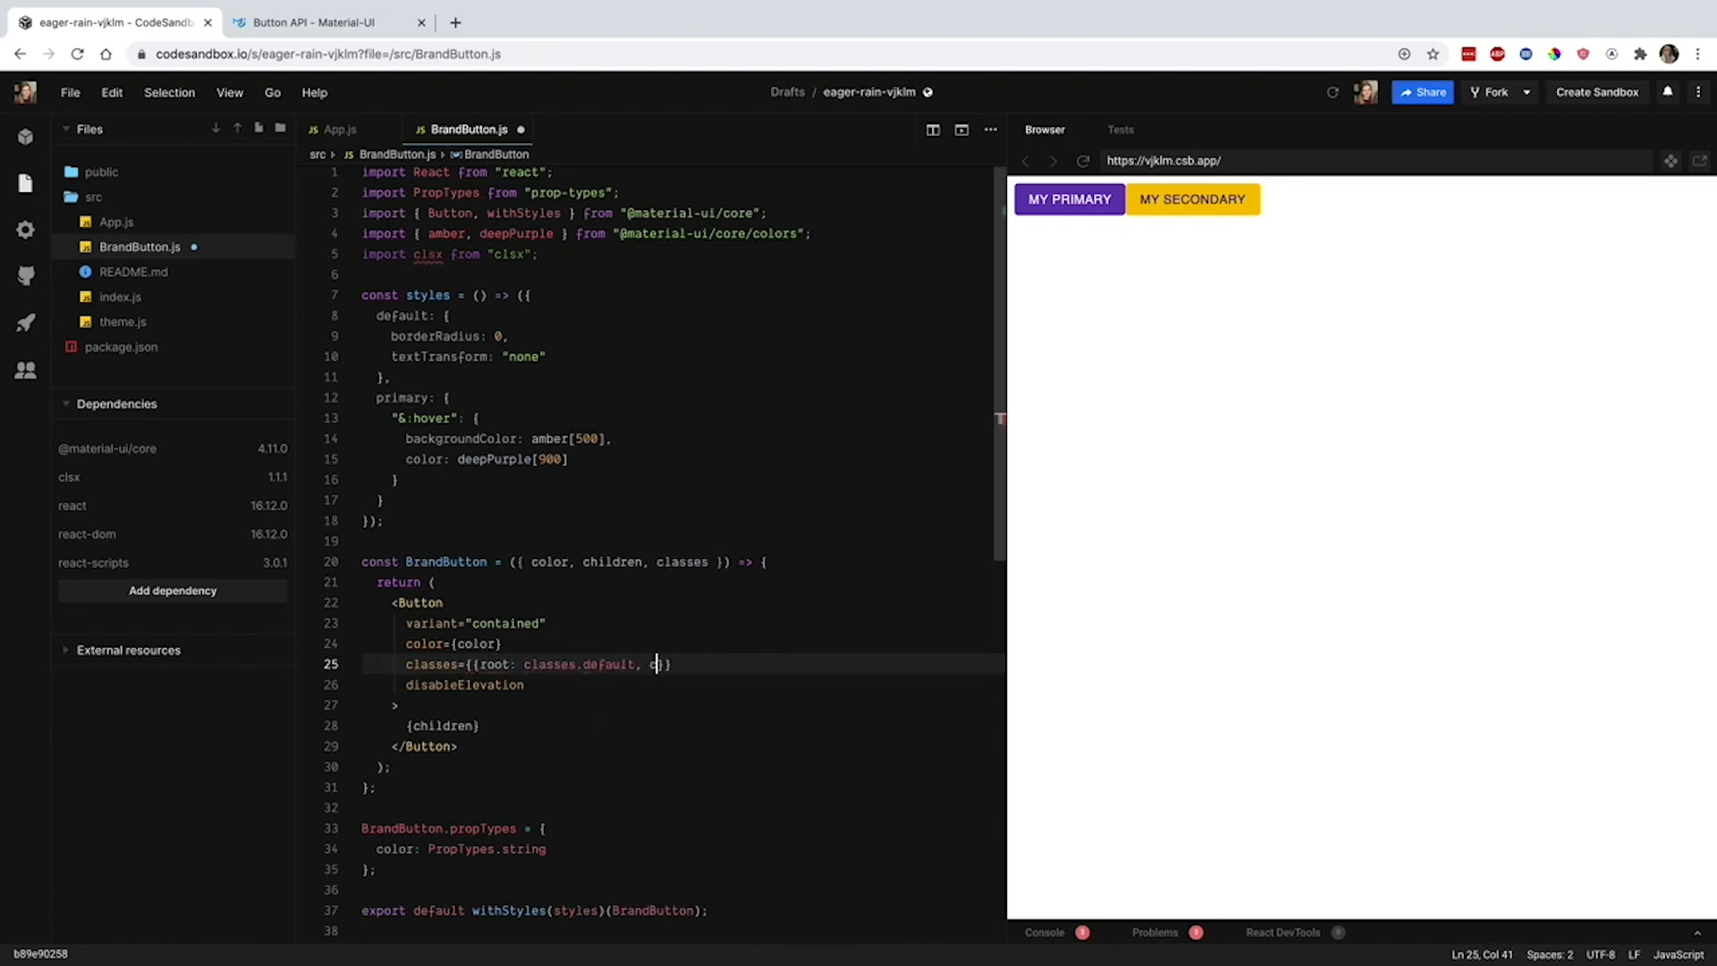
{"action": "type", "text": "ont"}
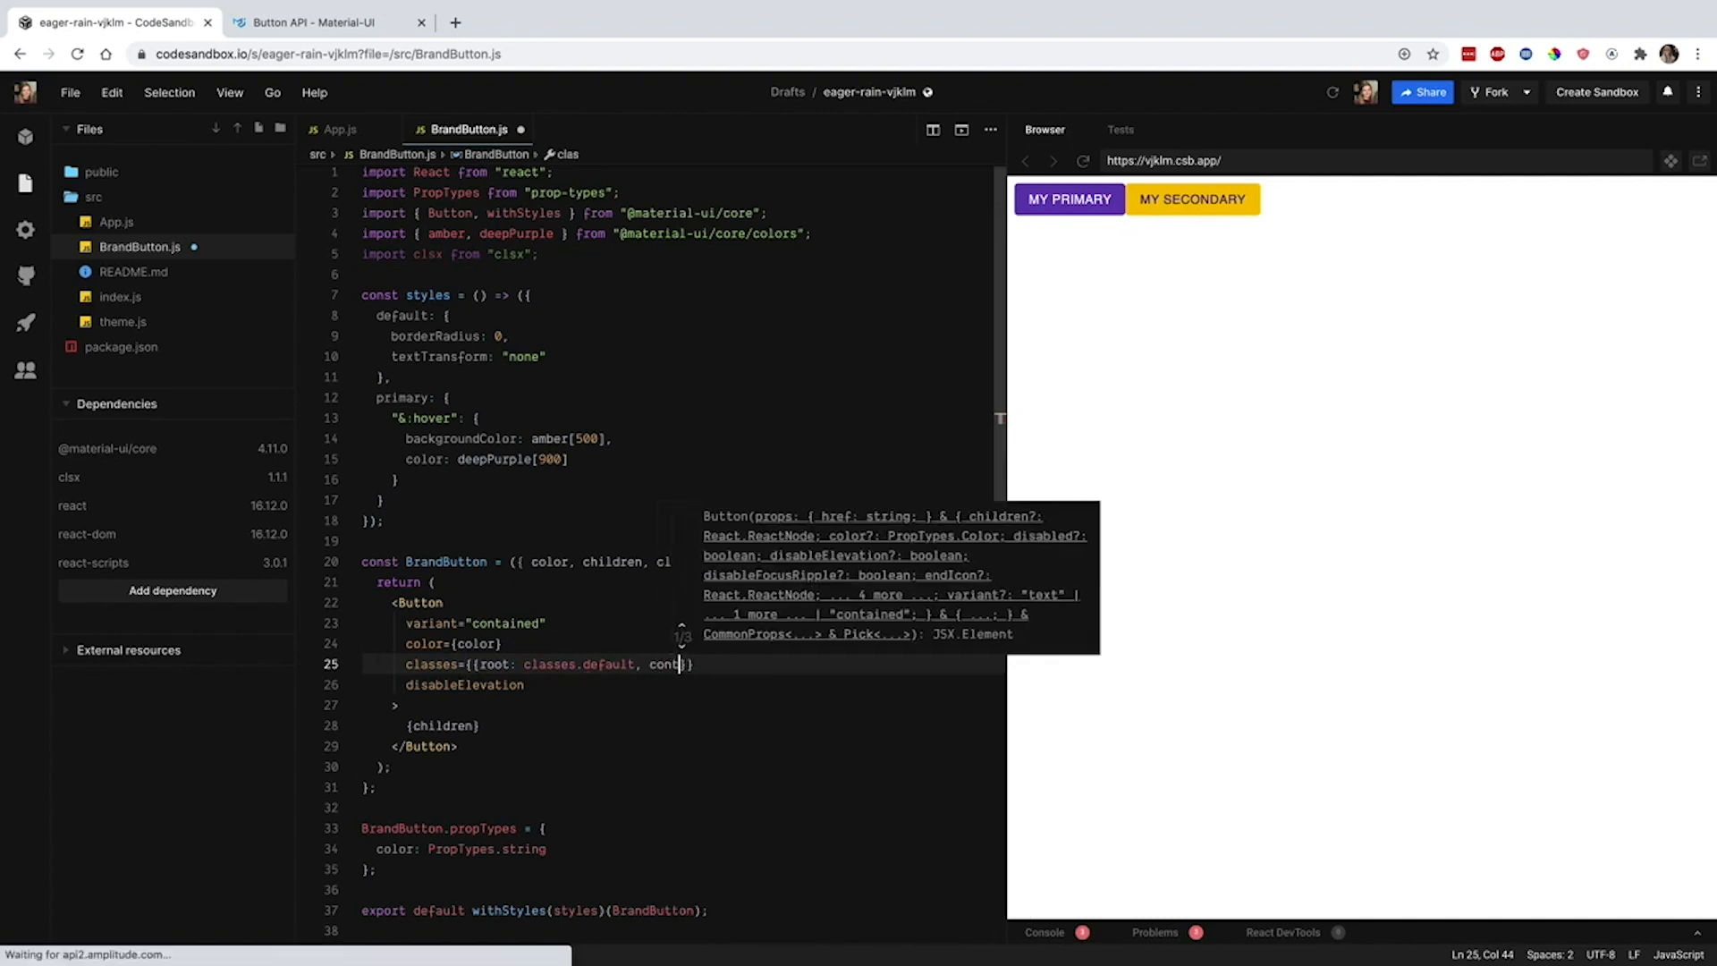
{"action": "type", "text": "containedPrimary:"}
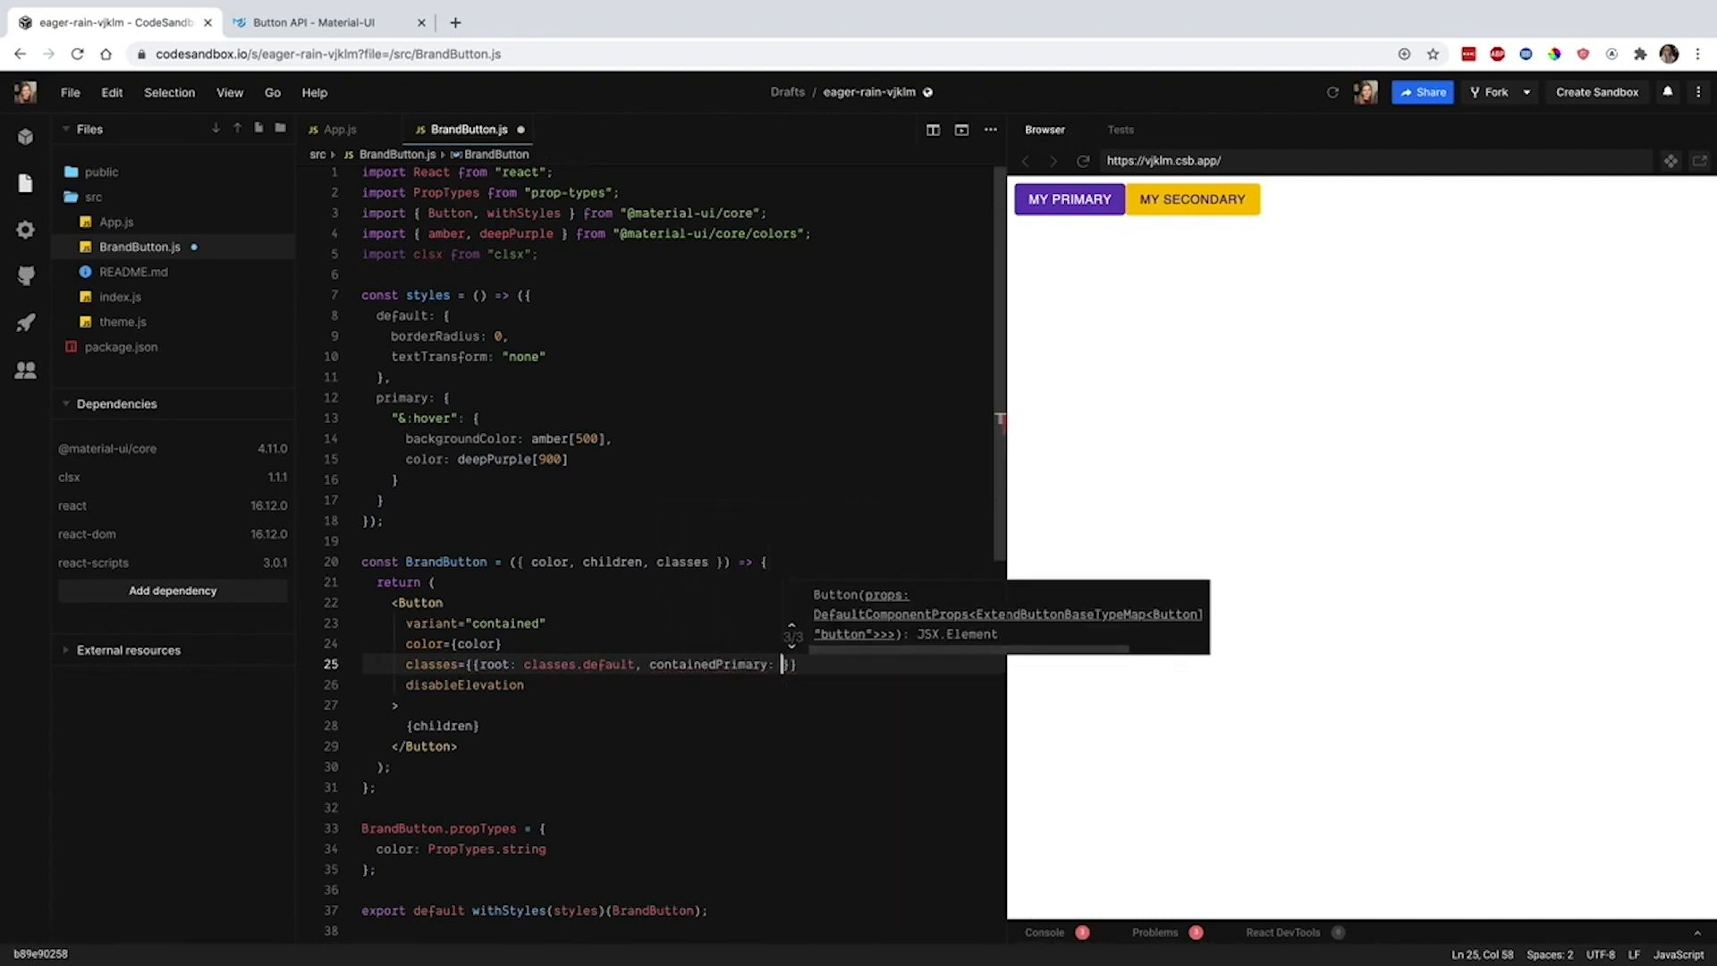
{"action": "type", "text": "classes."}
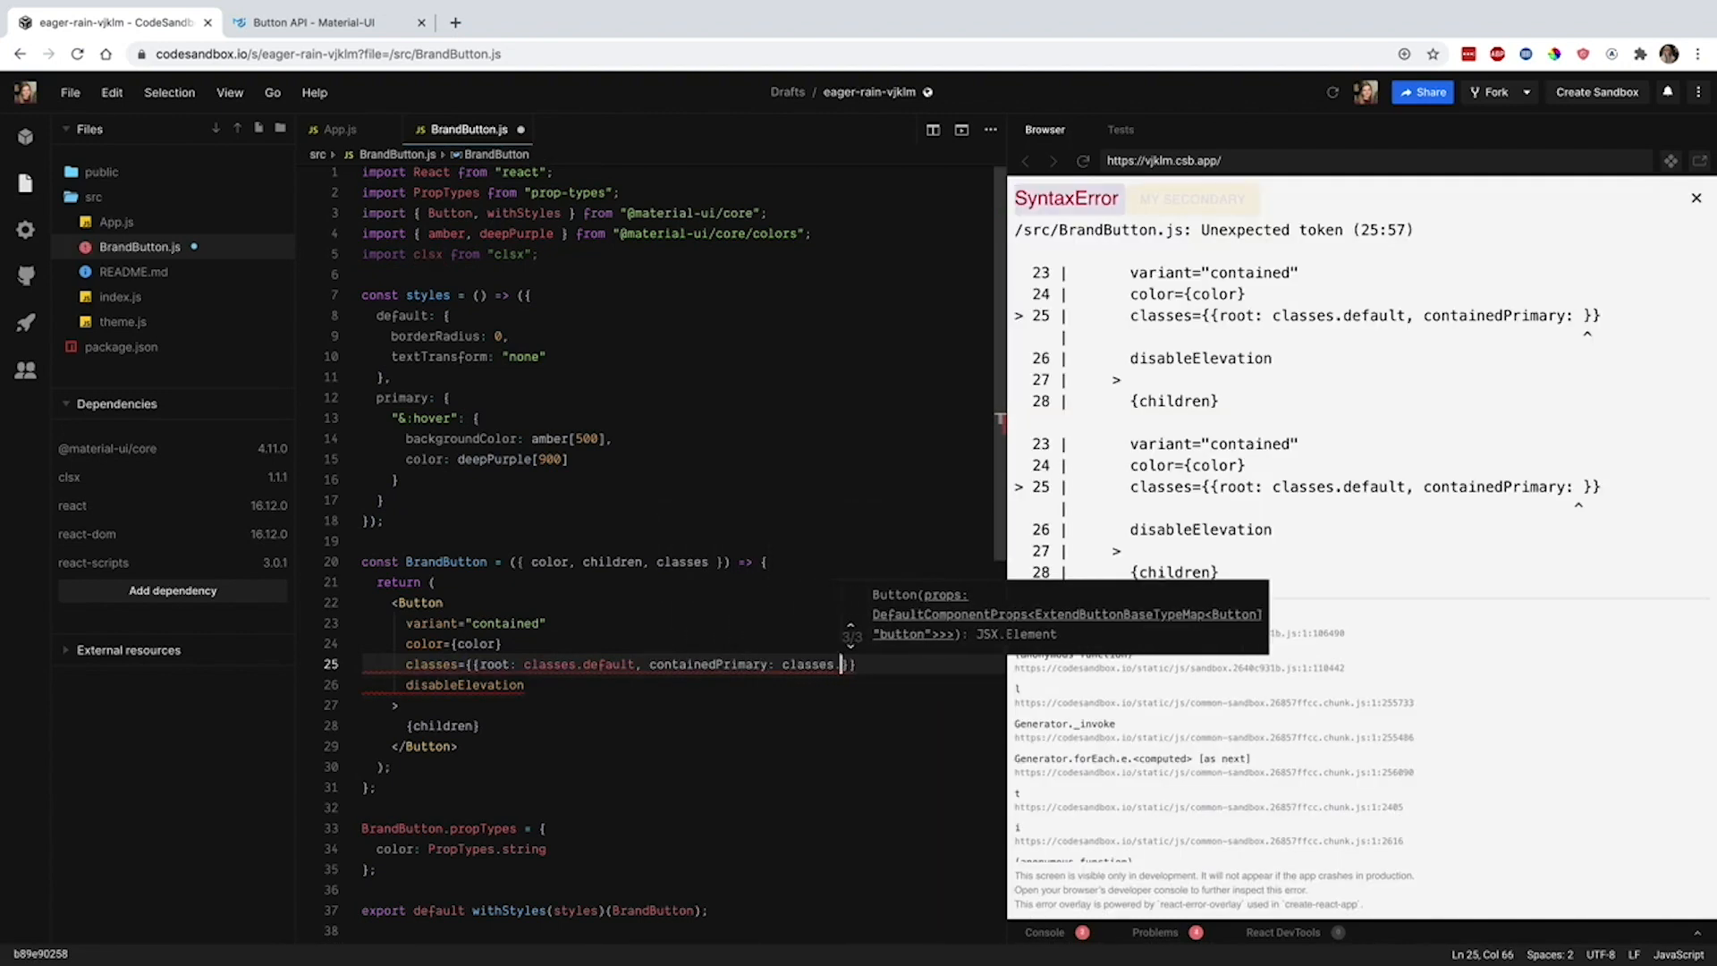
{"action": "type", "text": "primary"}
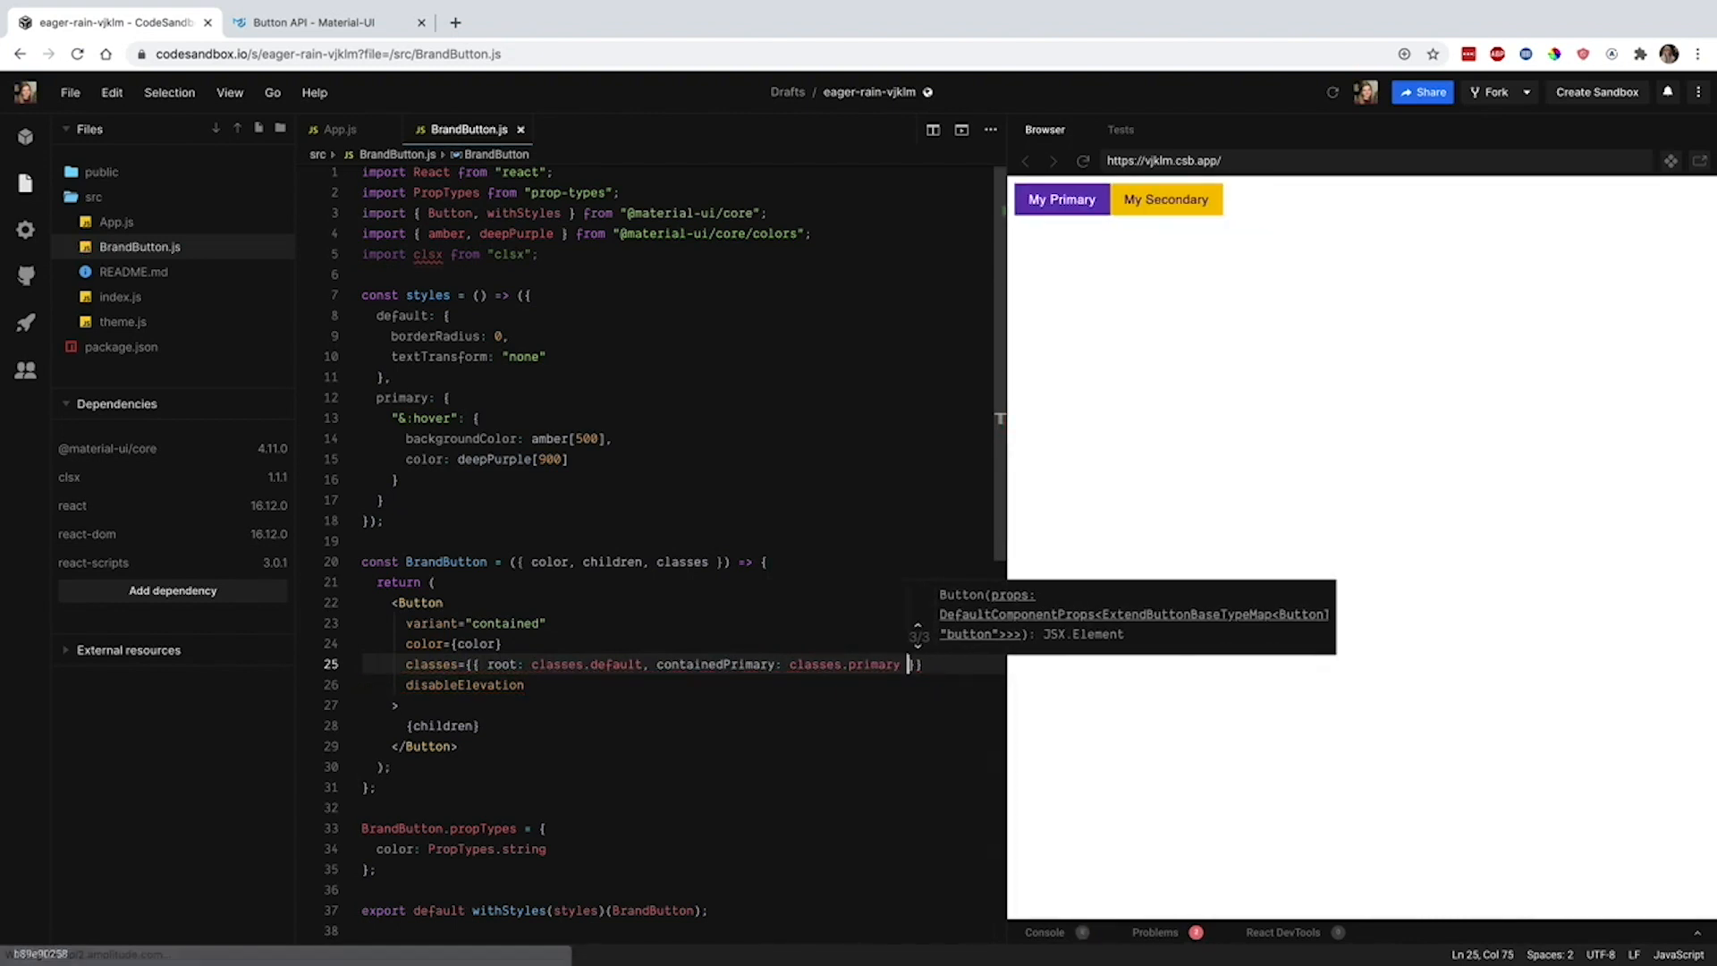
{"action": "mouse_move", "coordinate": [1061, 199]}
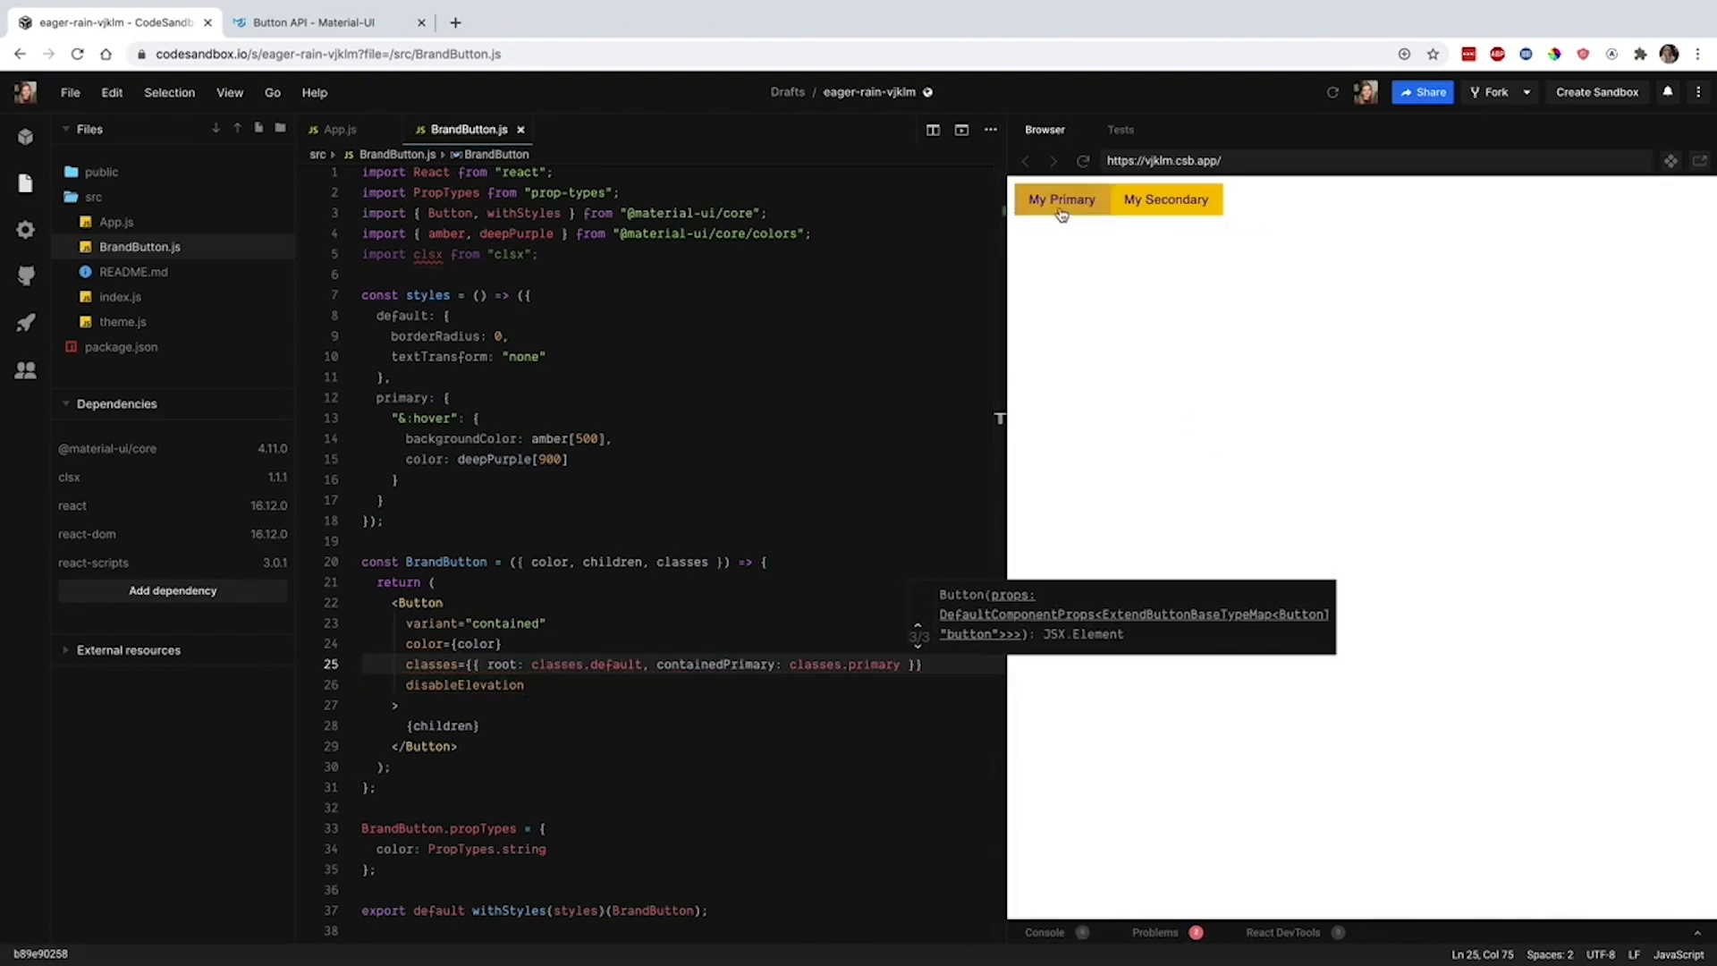
{"action": "mouse_move", "coordinate": [1153, 257]}
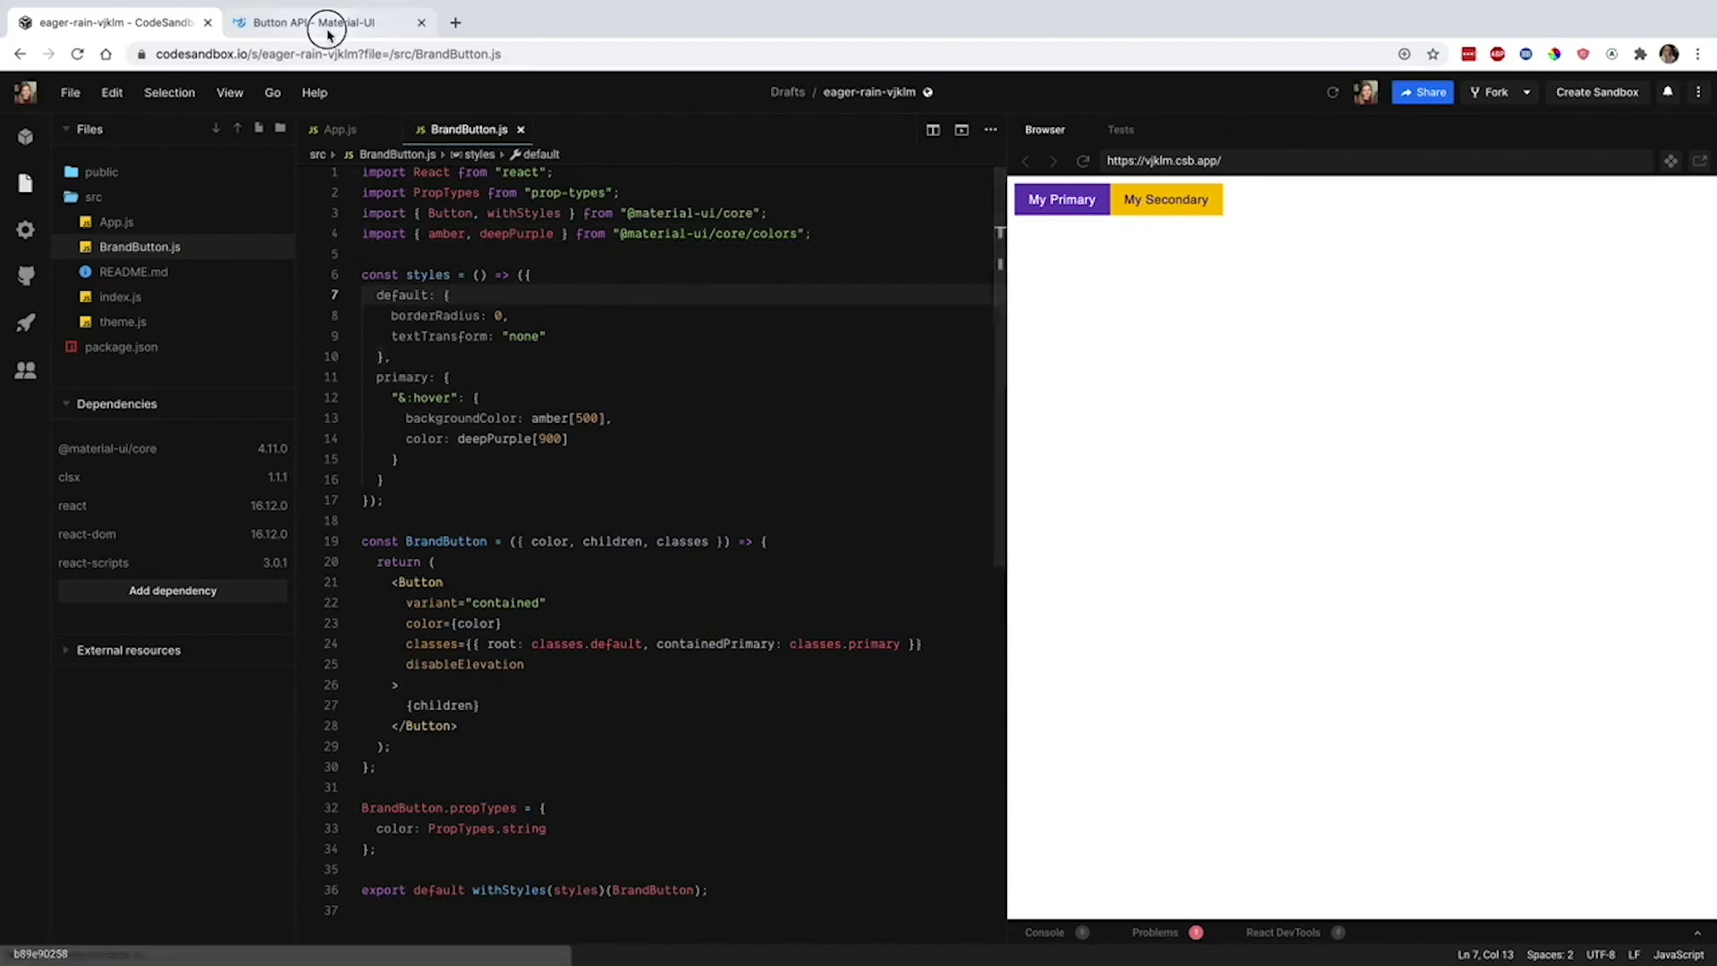
Step: Scroll the Button API docs down to the CSS rules table with containedPrimary and containedSecondary
{"action": "left_click", "coordinate": [324, 22]}
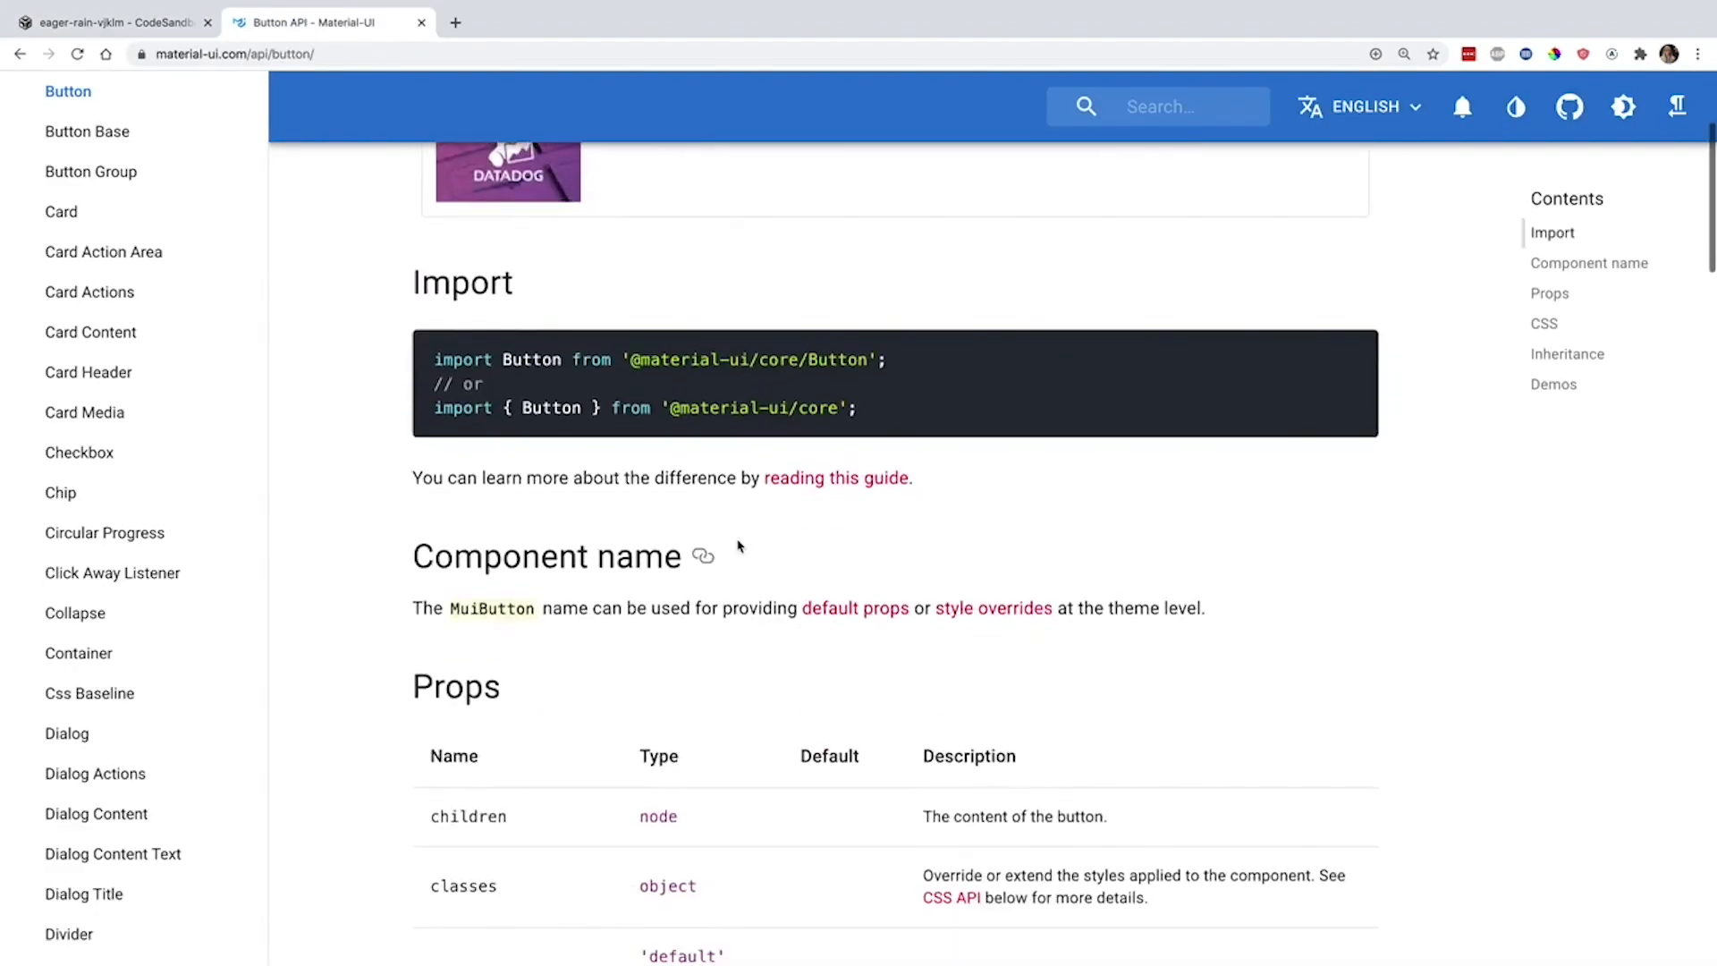
{"action": "scroll", "scroll_direction": "down", "scroll_amount": 3}
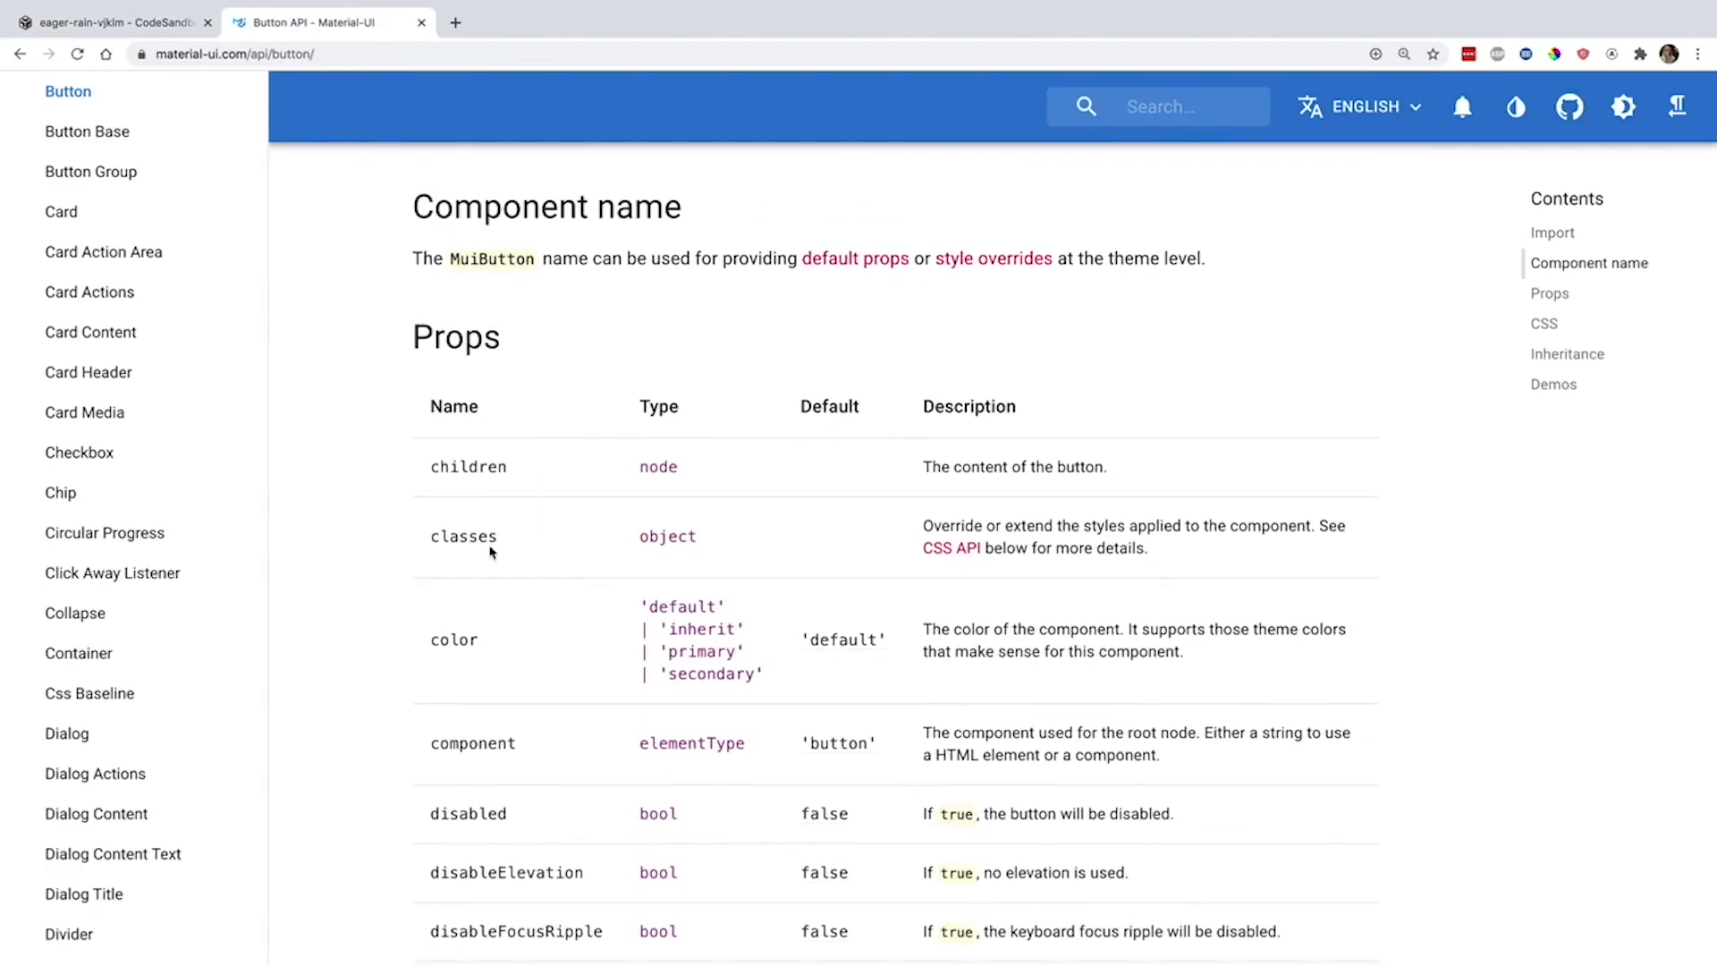
{"action": "scroll", "scroll_direction": "down", "scroll_amount": 3}
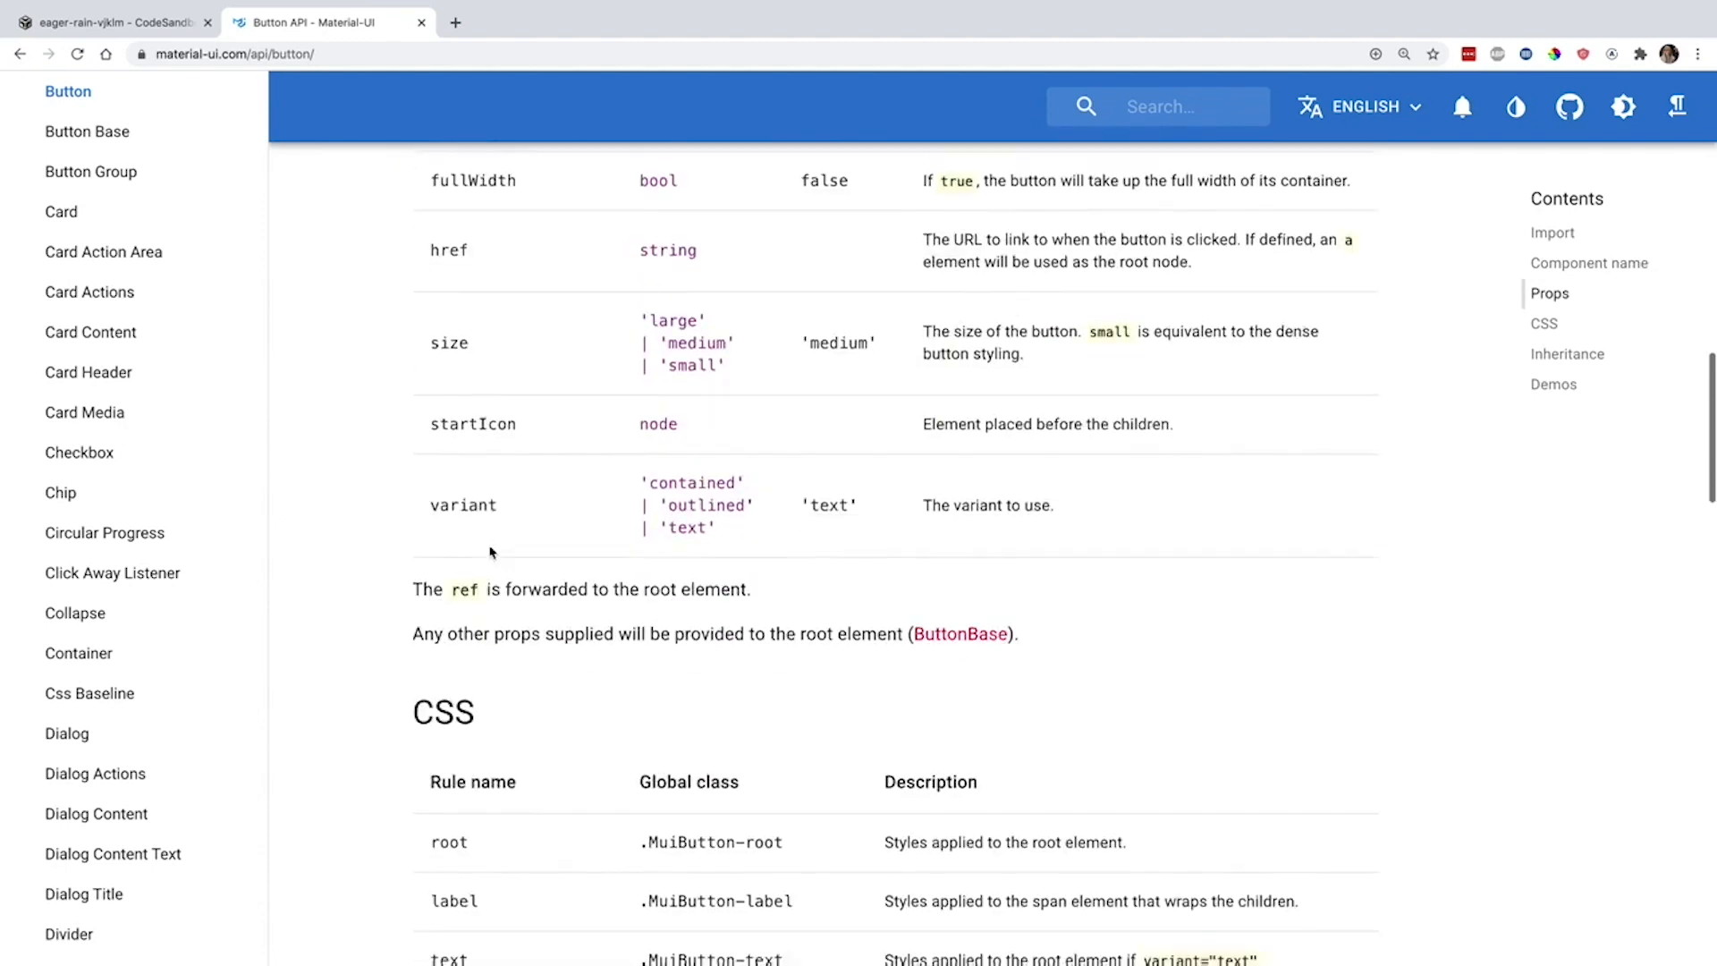
{"action": "scroll", "scroll_direction": "down", "scroll_amount": 3}
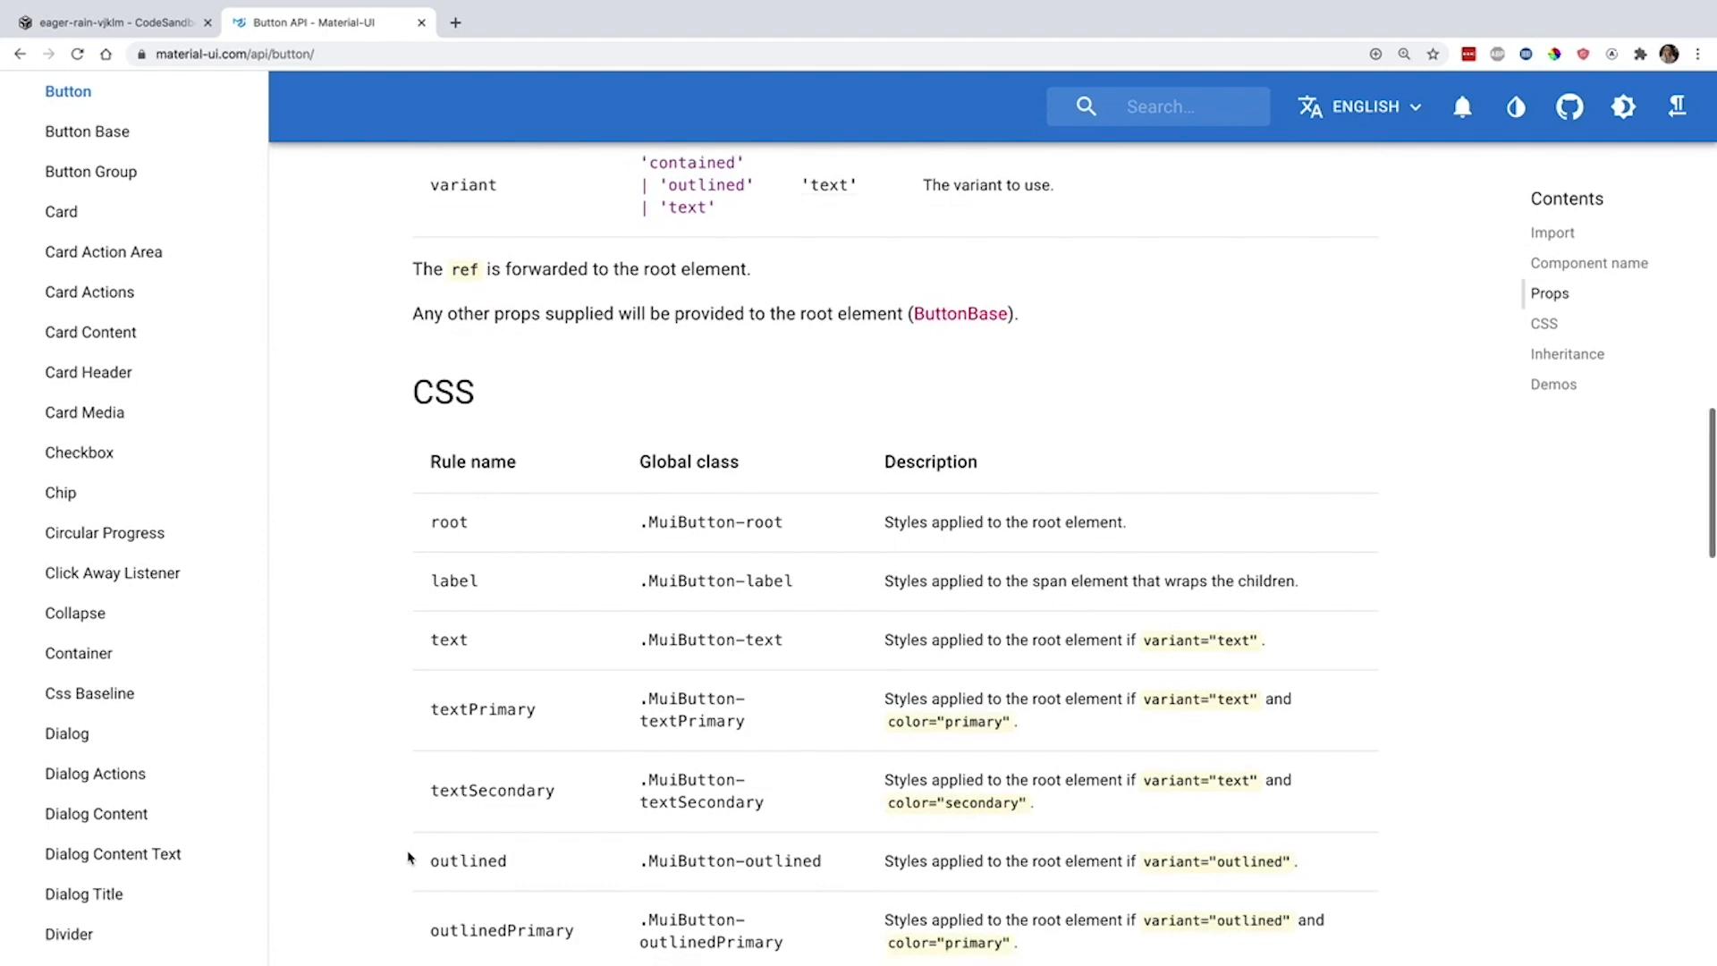
{"action": "scroll", "scroll_direction": "down", "scroll_amount": 3}
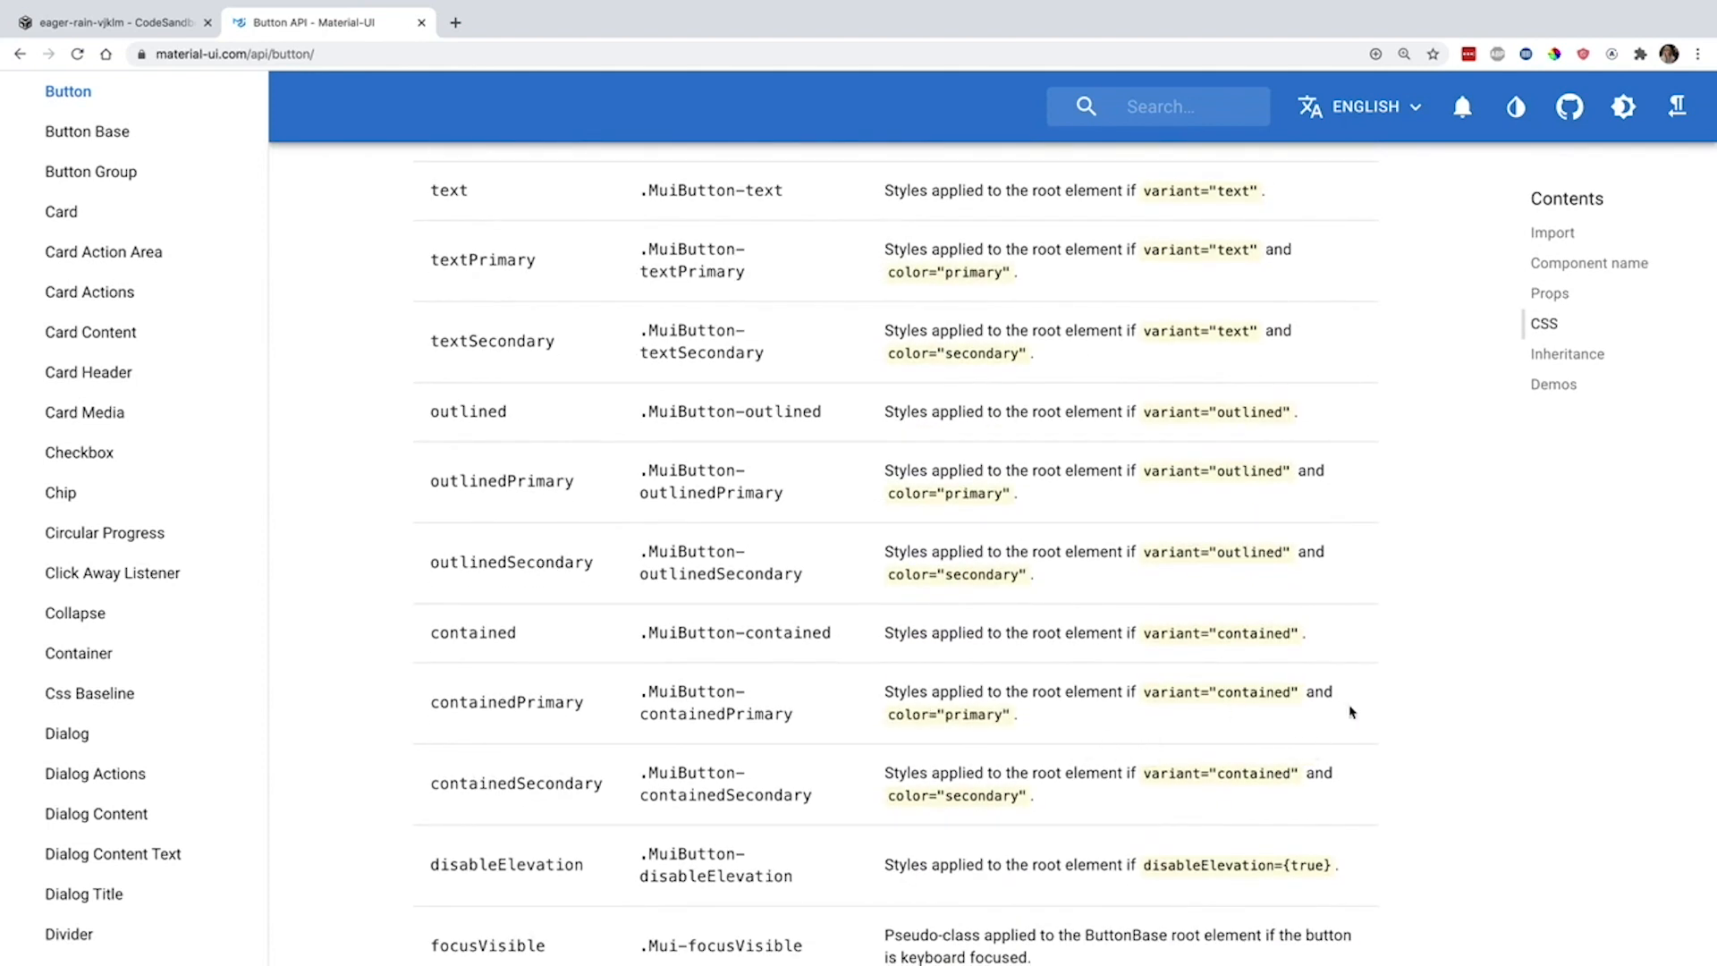
{"action": "mouse_move", "coordinate": [488, 778]}
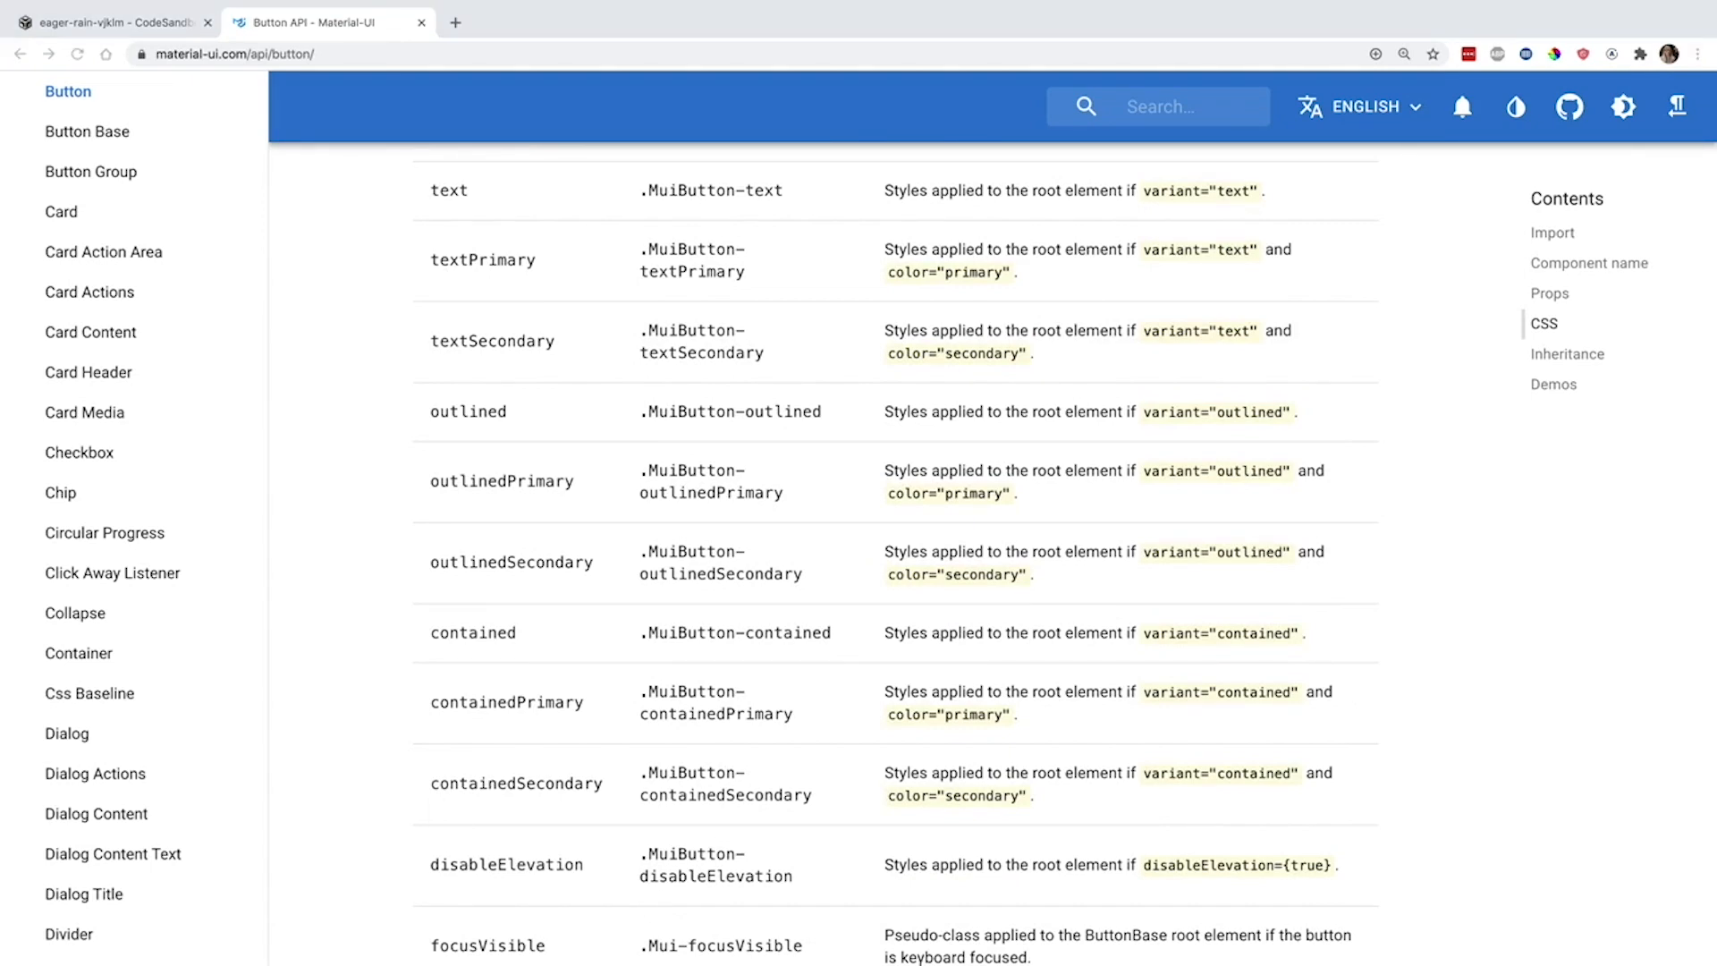
Step: Add a secondary style with fontWeight 700 to the styles object
{"action": "left_click", "coordinate": [110, 21]}
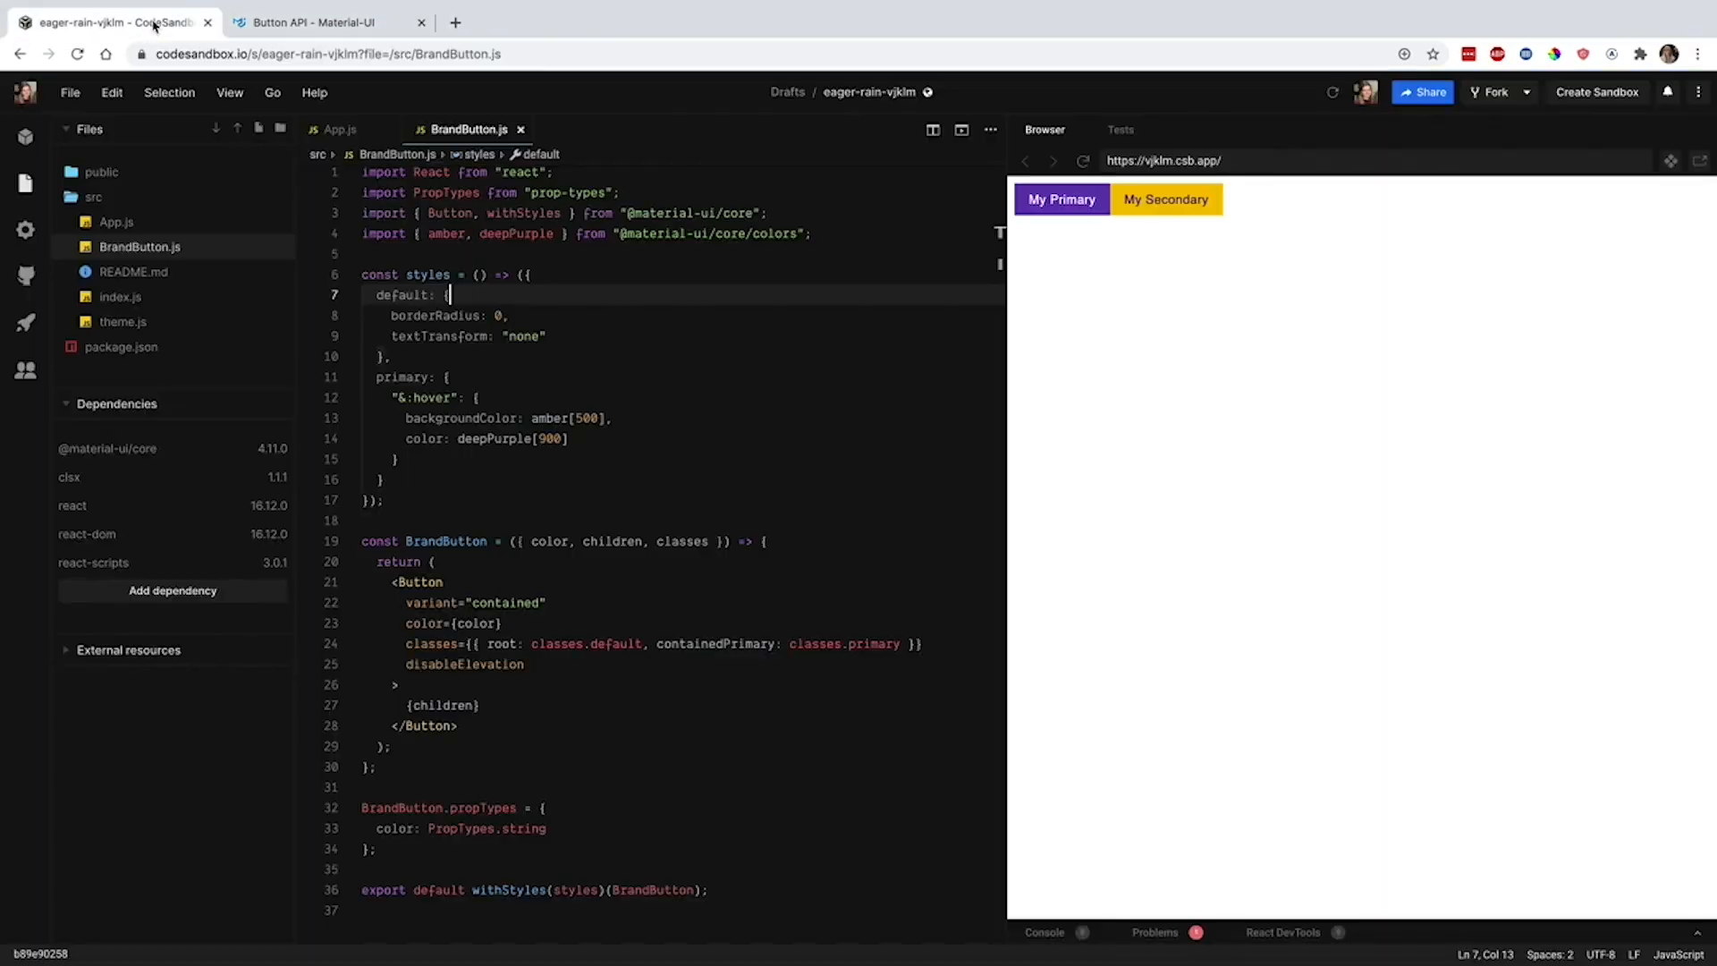
{"action": "left_click", "coordinate": [429, 479]}
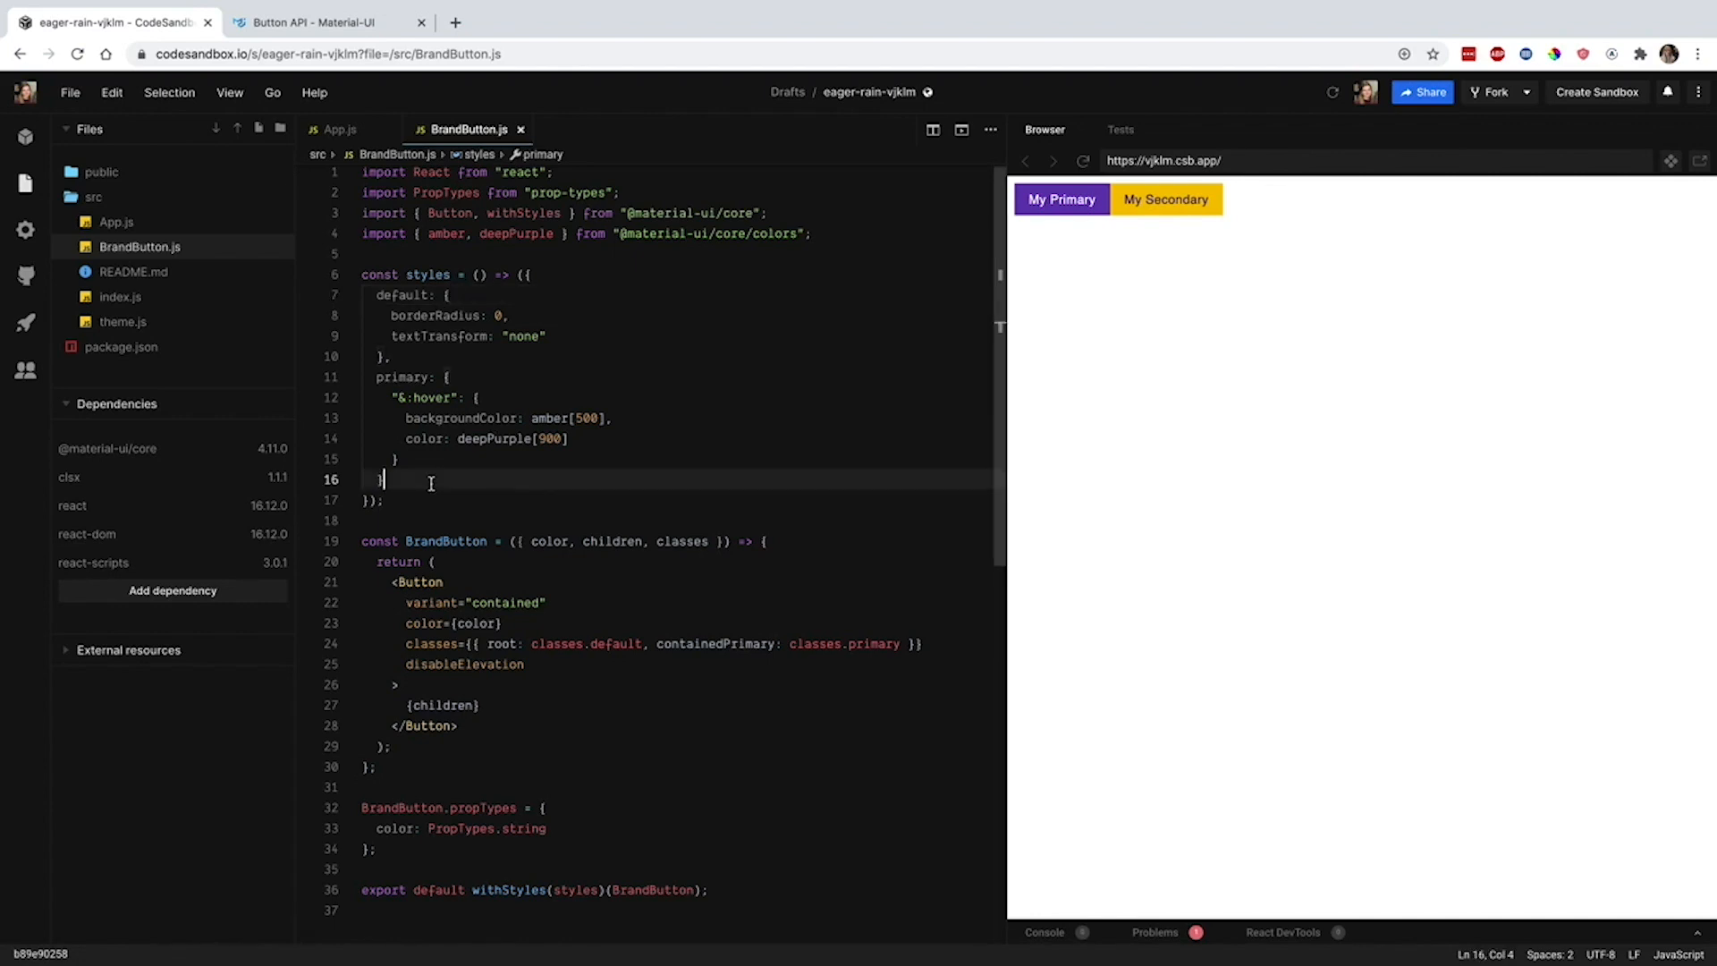
{"action": "key", "text": "Enter"}
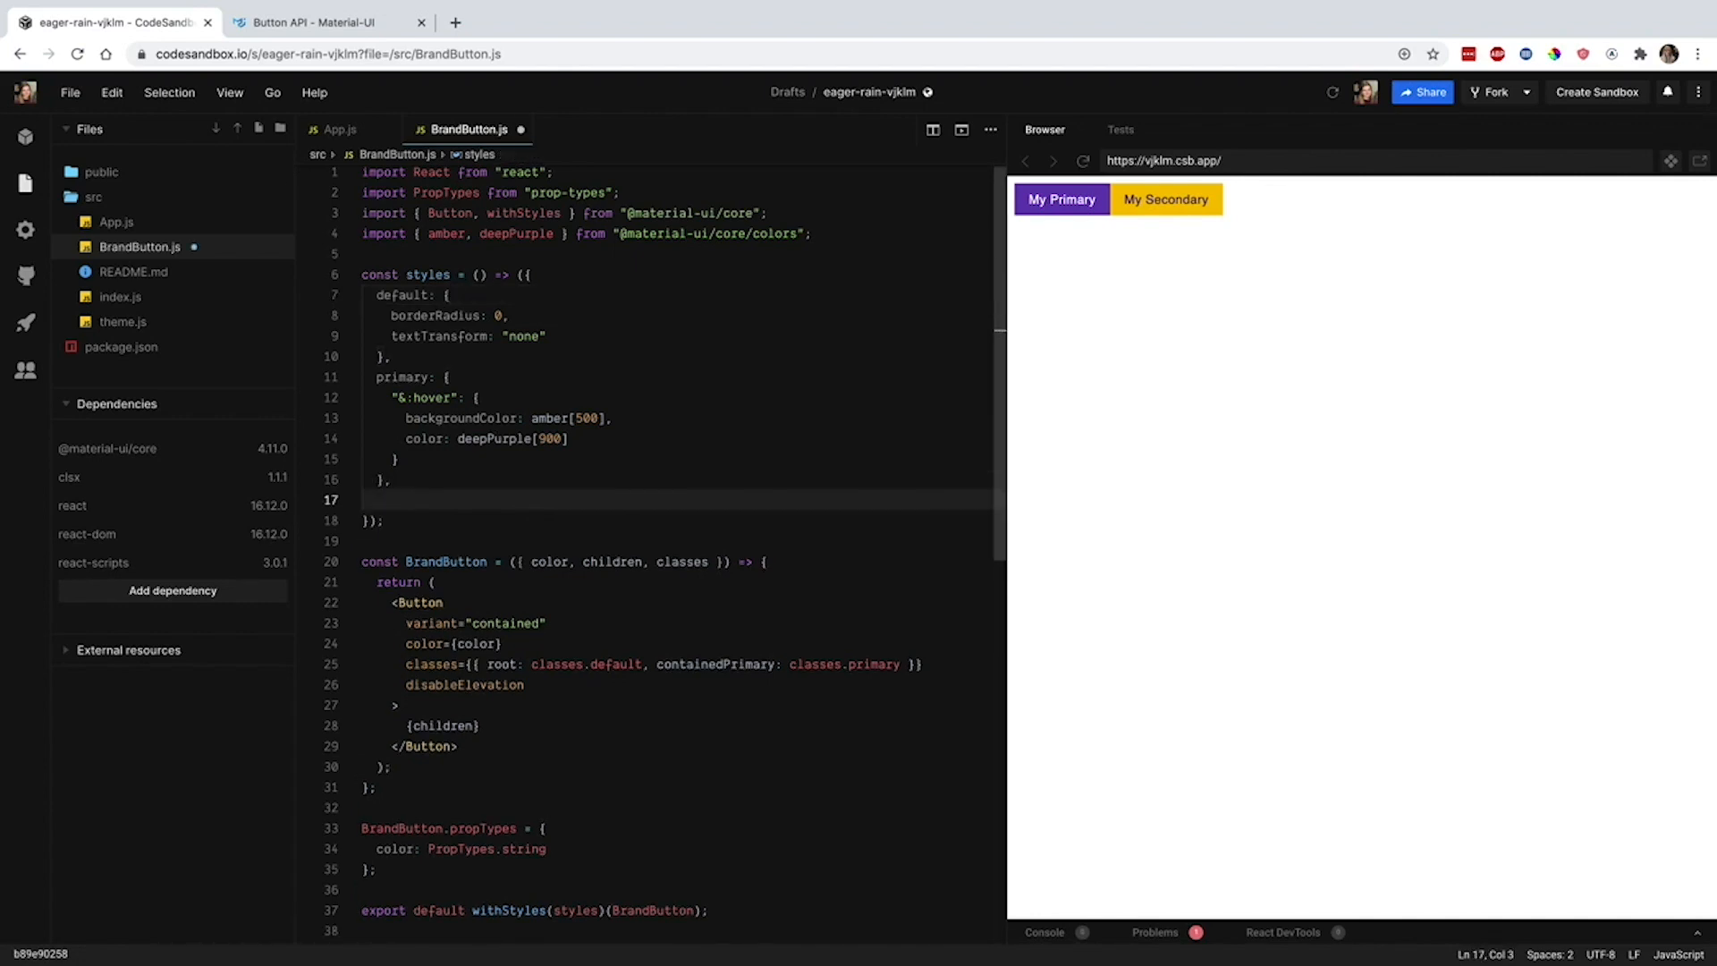
{"action": "type", "text": "secondary: {"}
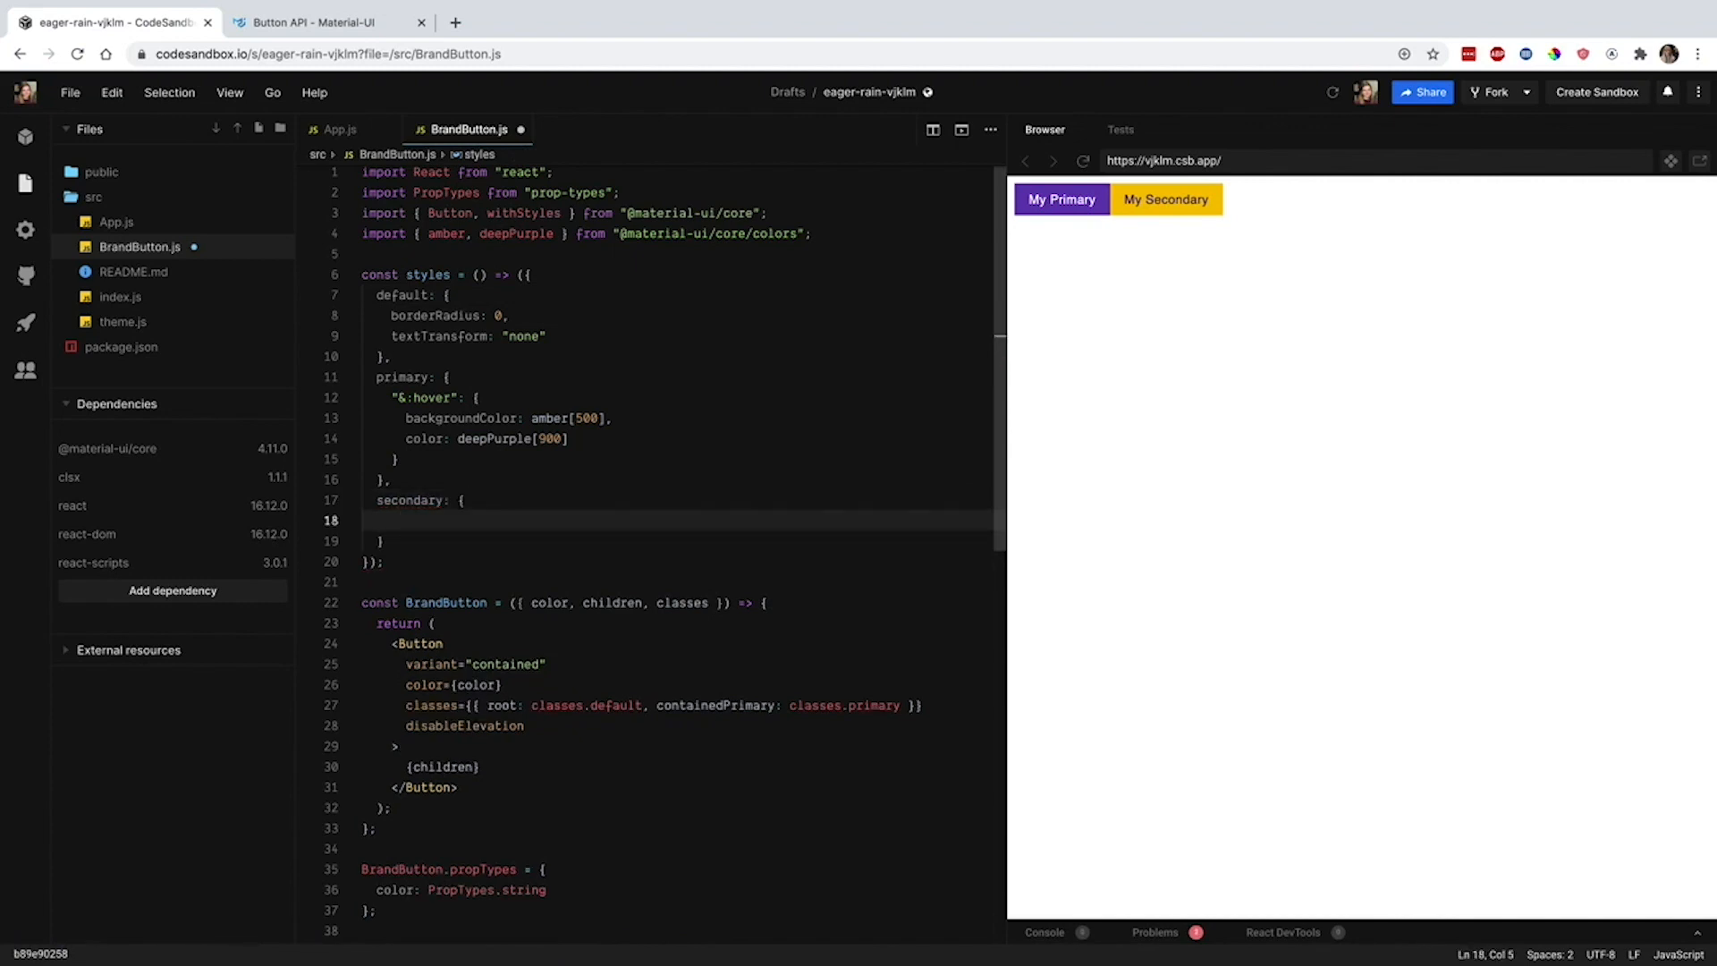
{"action": "type", "text": "fontWeight"}
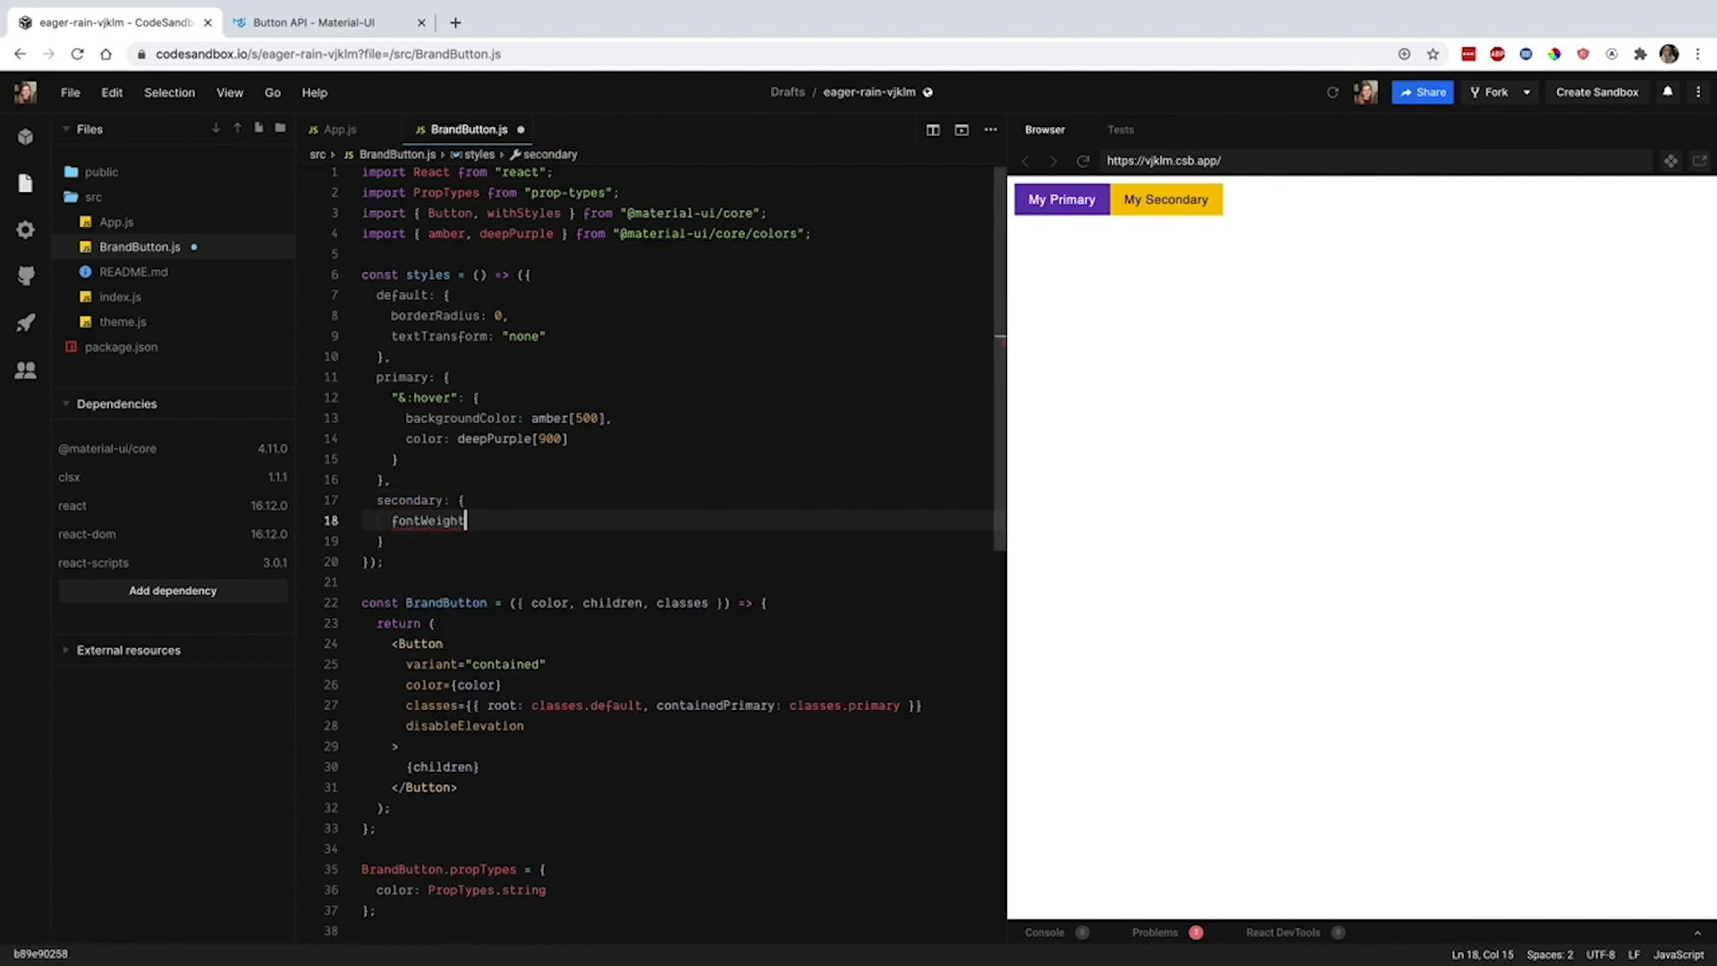
{"action": "type", "text": ": 700"}
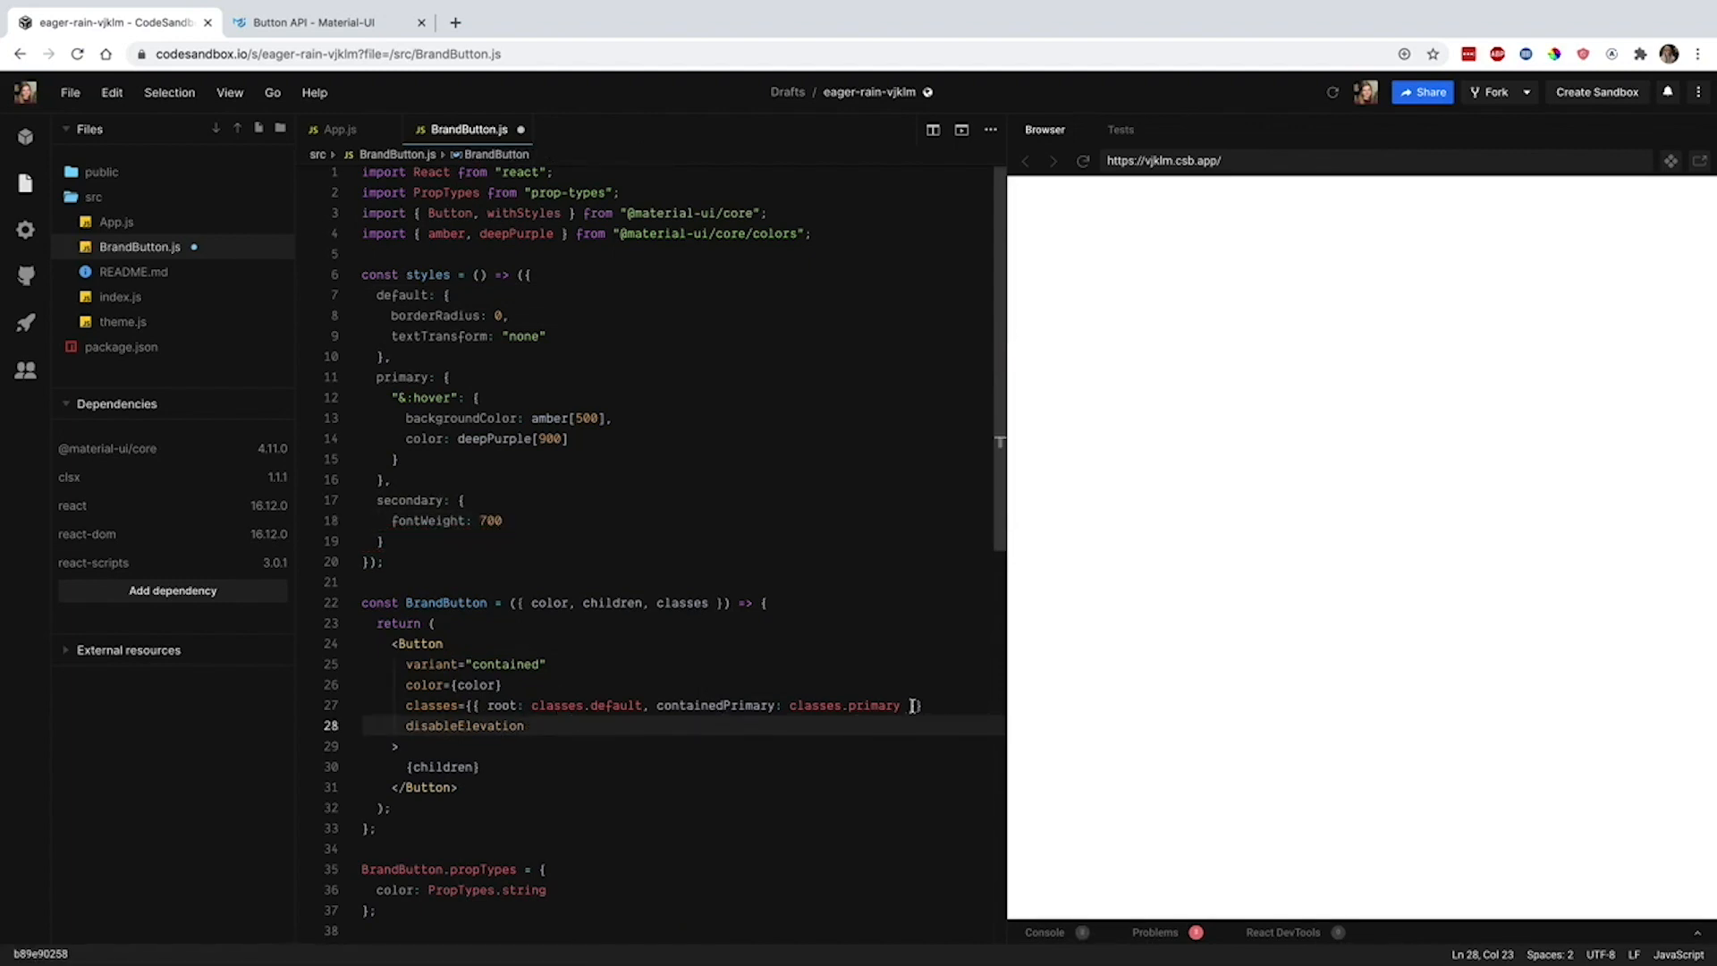
Step: Map containedSecondary to classes.secondary in the Button's classes prop
{"action": "type", "text": ", contai"}
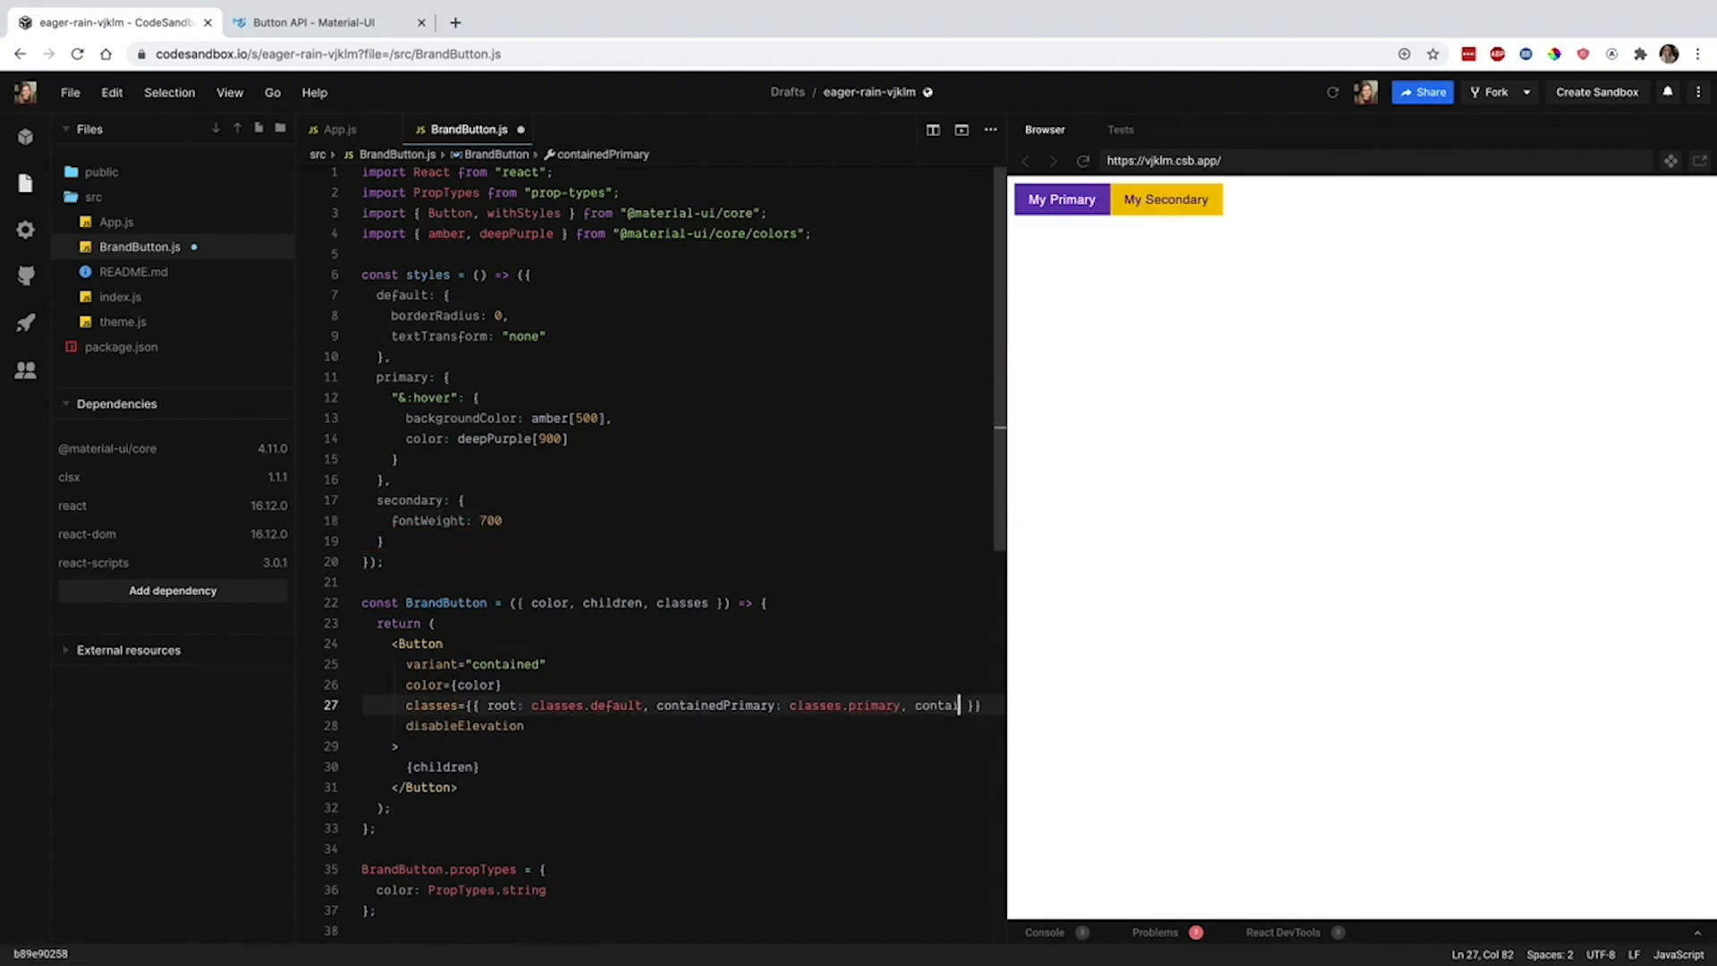
{"action": "type", "text": "containedSecondary: classes.secondary"}
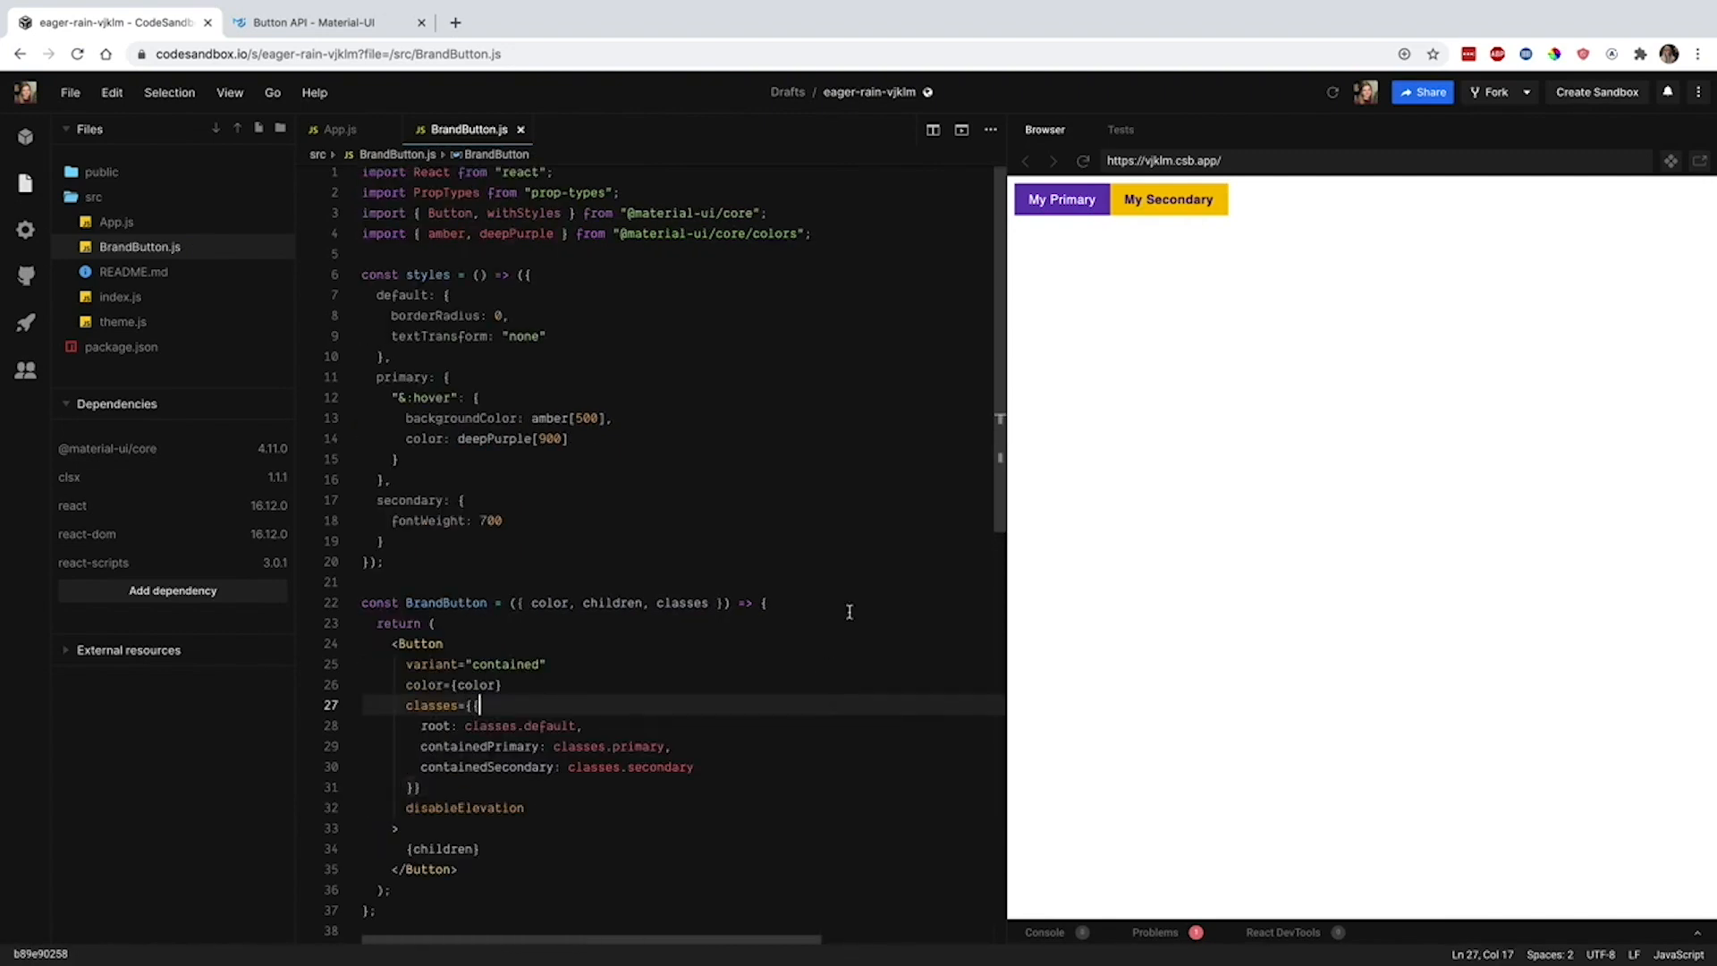
{"action": "mouse_move", "coordinate": [1060, 199]}
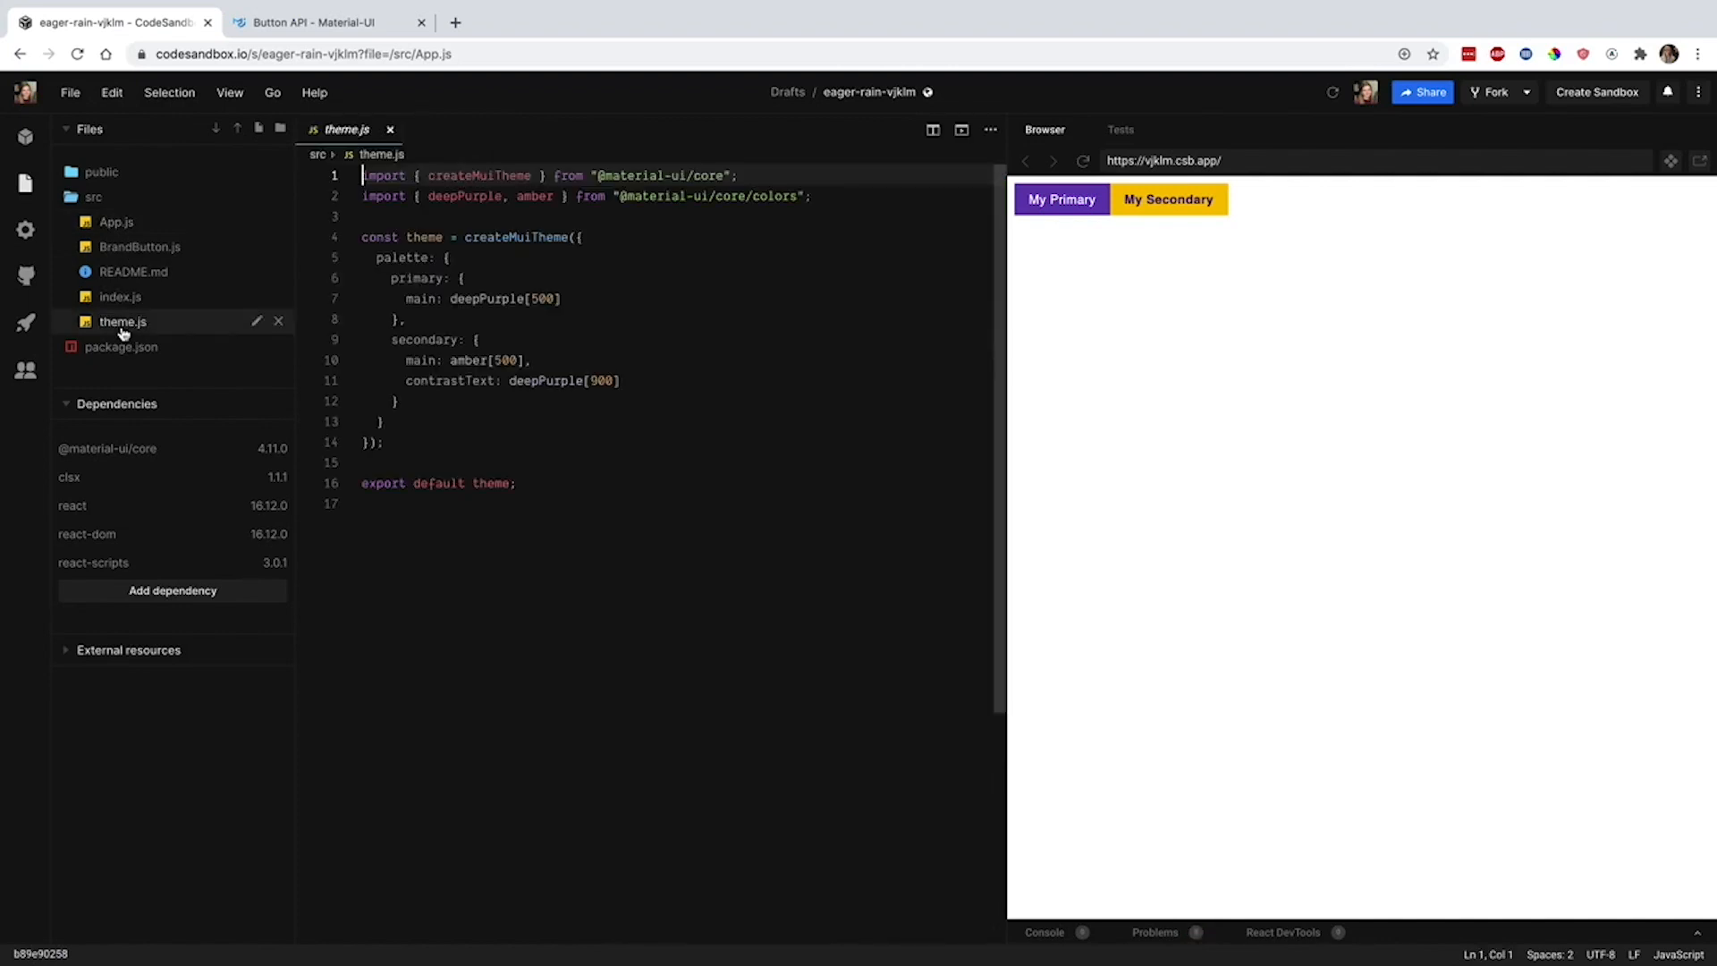
Step: In theme.js set theme.props = { MuiButton: { disableElevation: true } } below createMuiTheme
{"action": "left_click", "coordinate": [475, 338]}
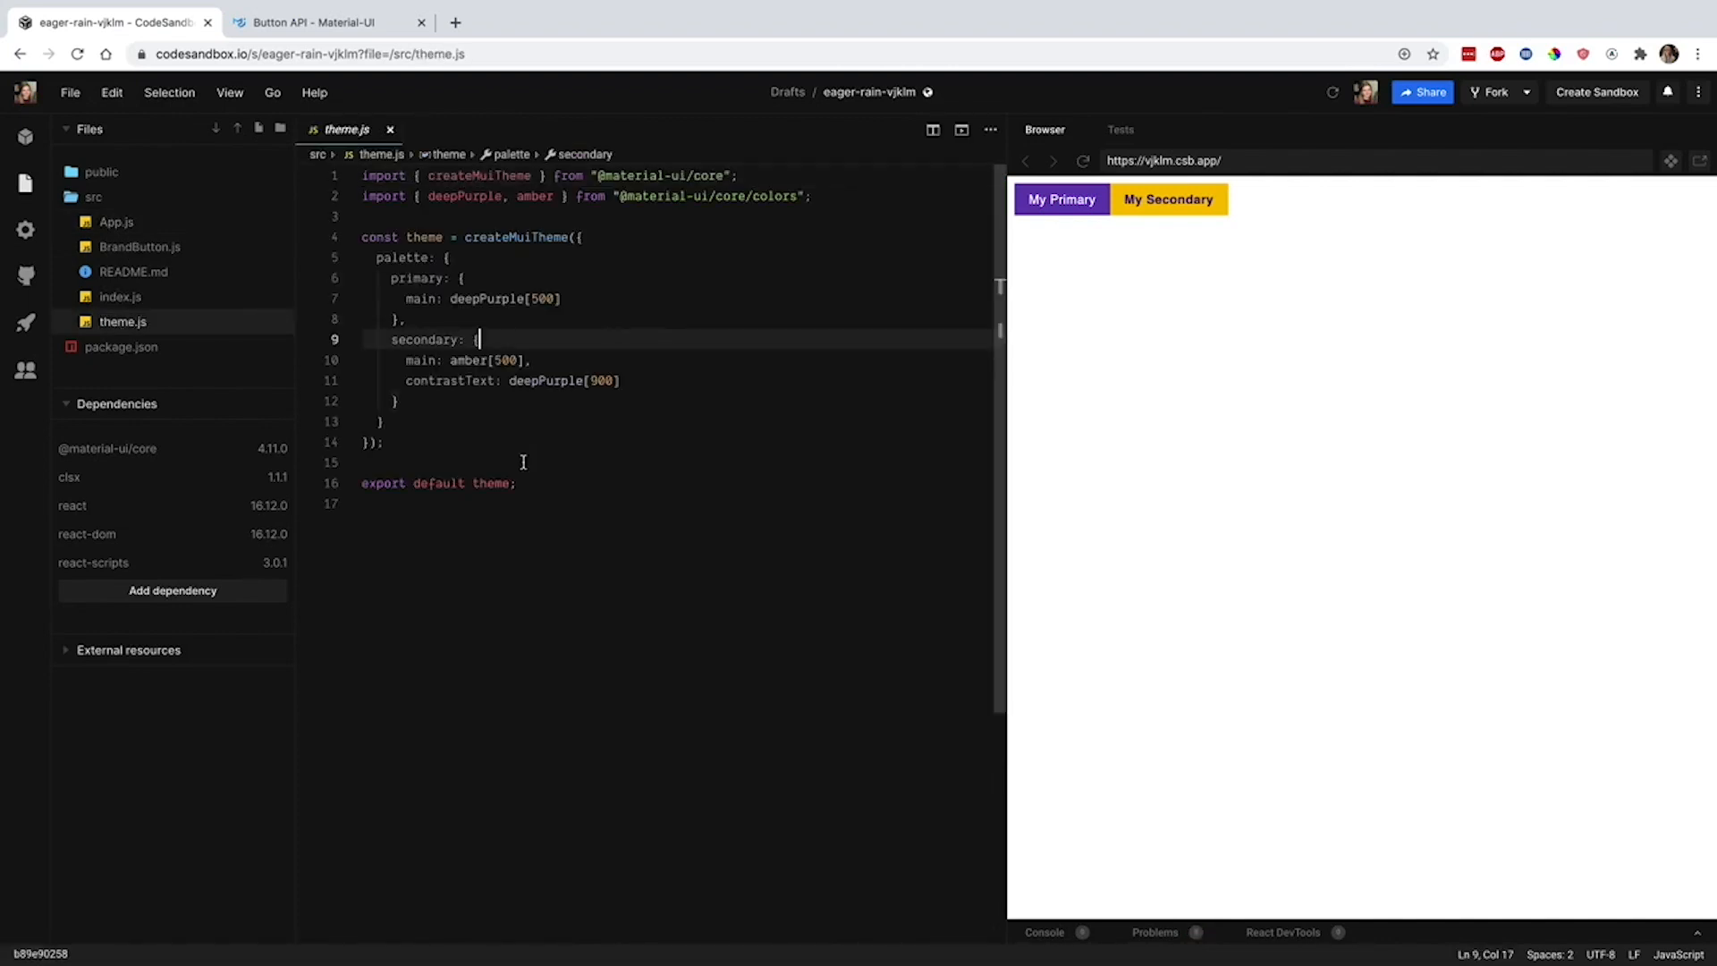
{"action": "left_click", "coordinate": [377, 442]}
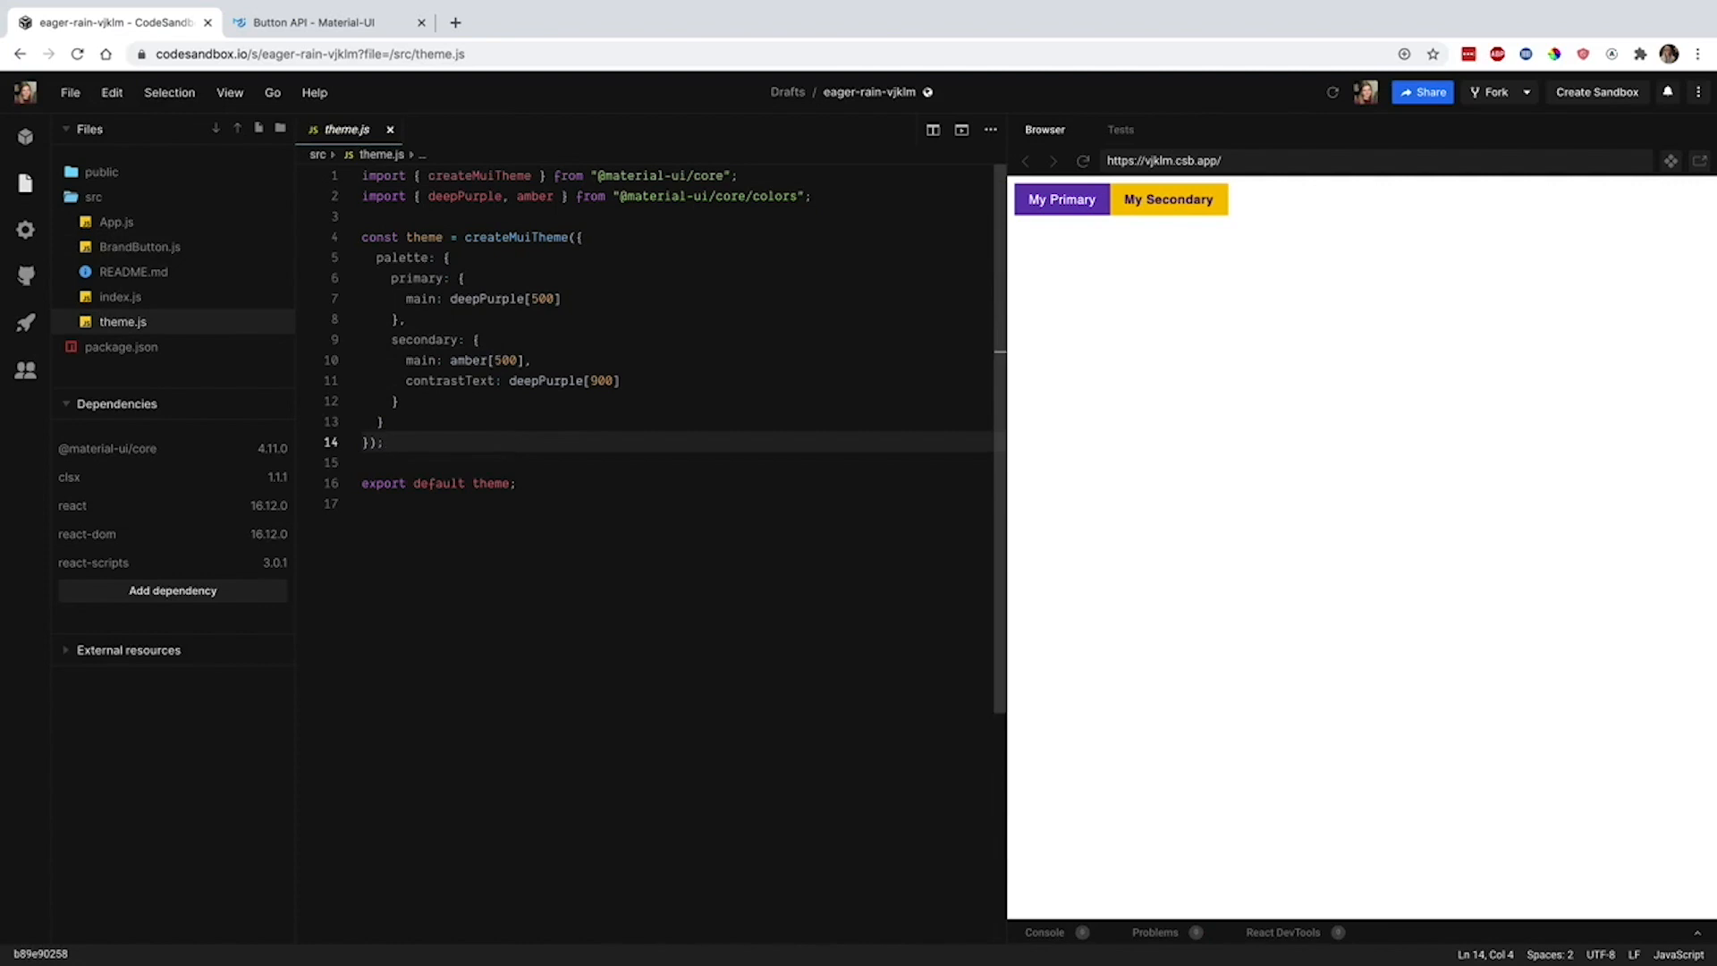
{"action": "type", "text": "theme.props"}
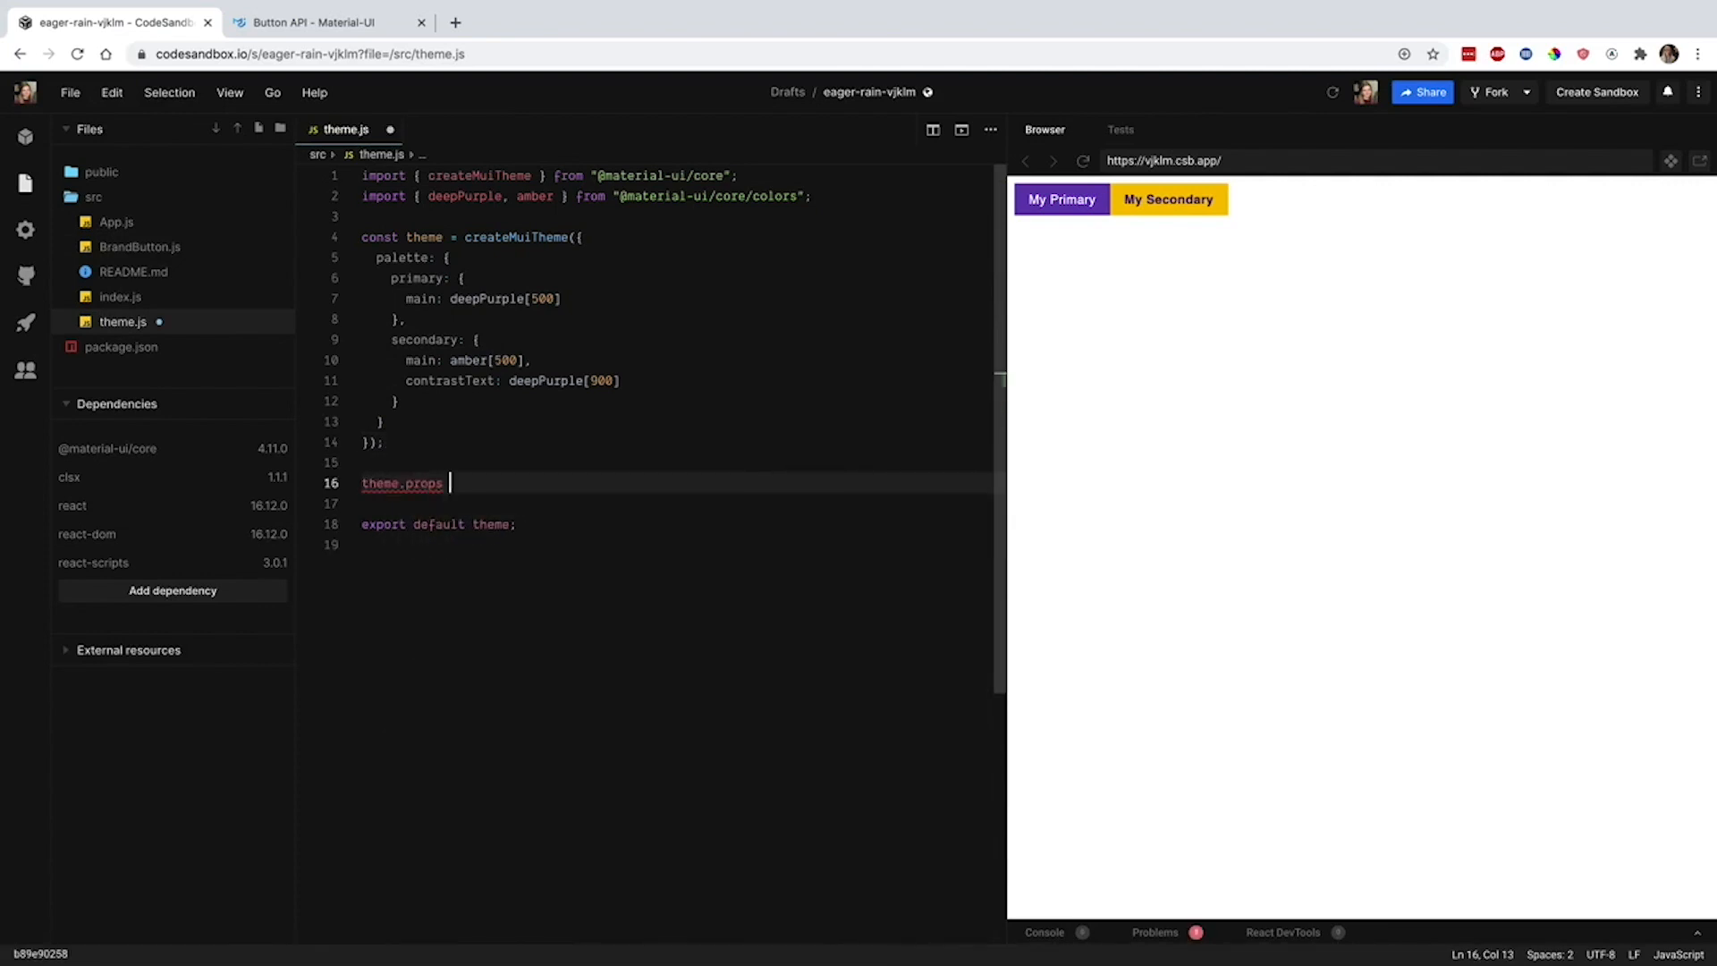
{"action": "type", "text": "= {"}
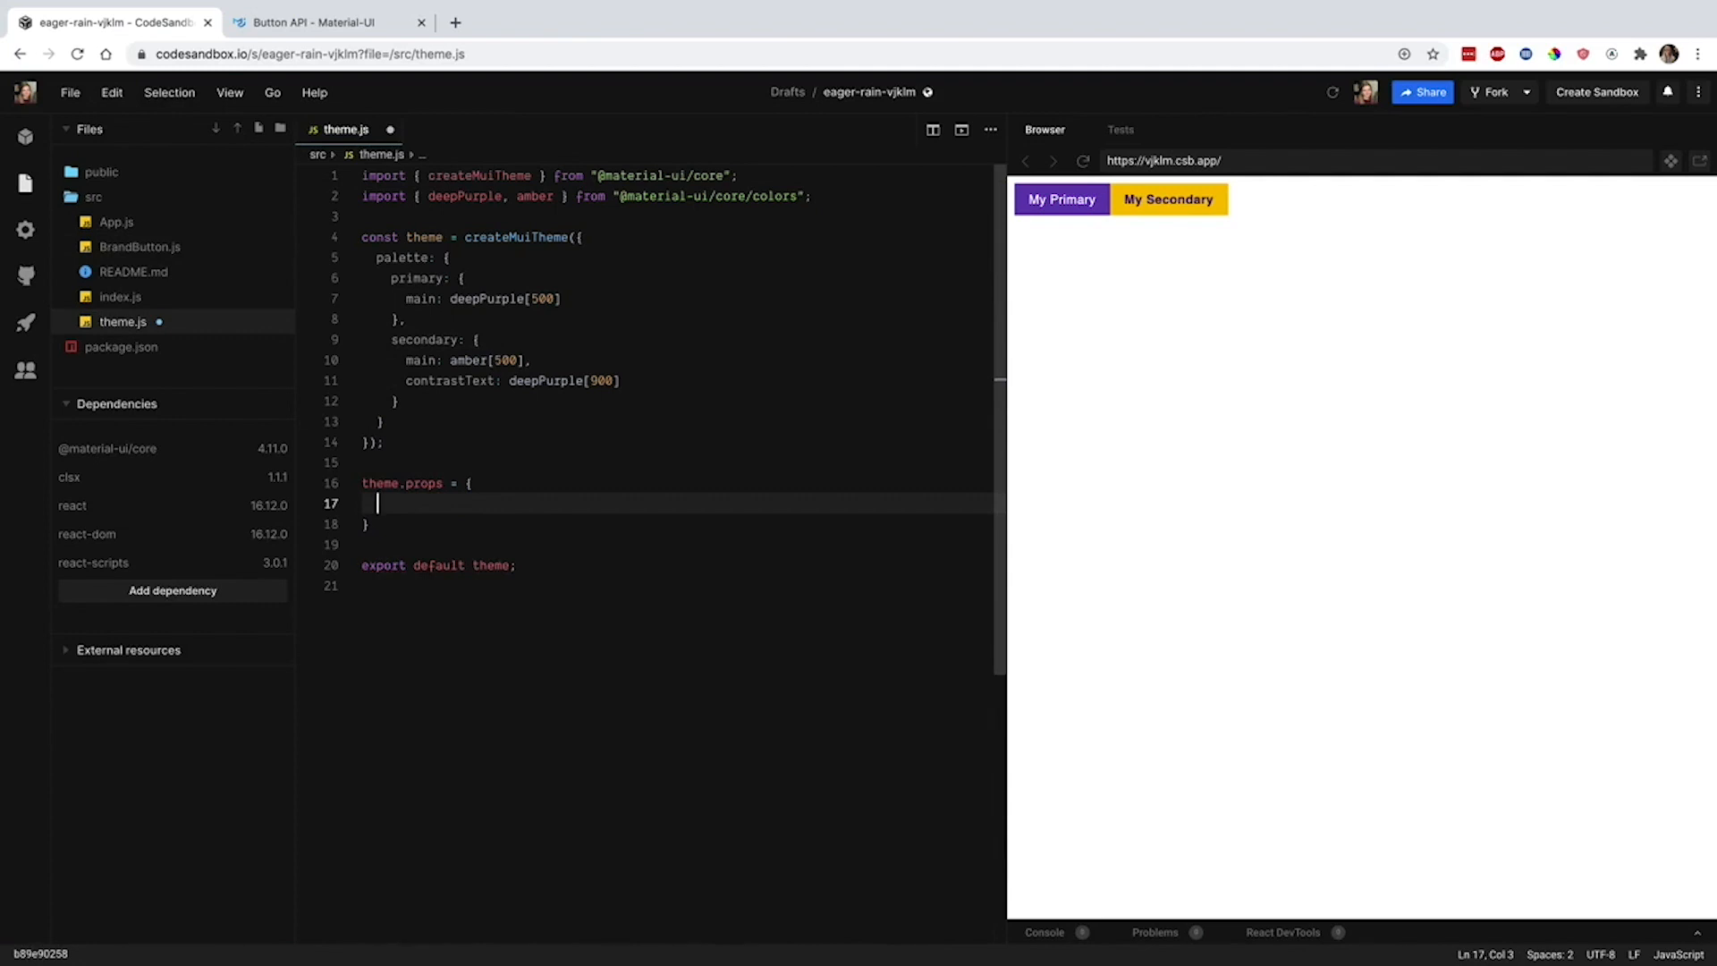
{"action": "type", "text": "MuiButton: {"}
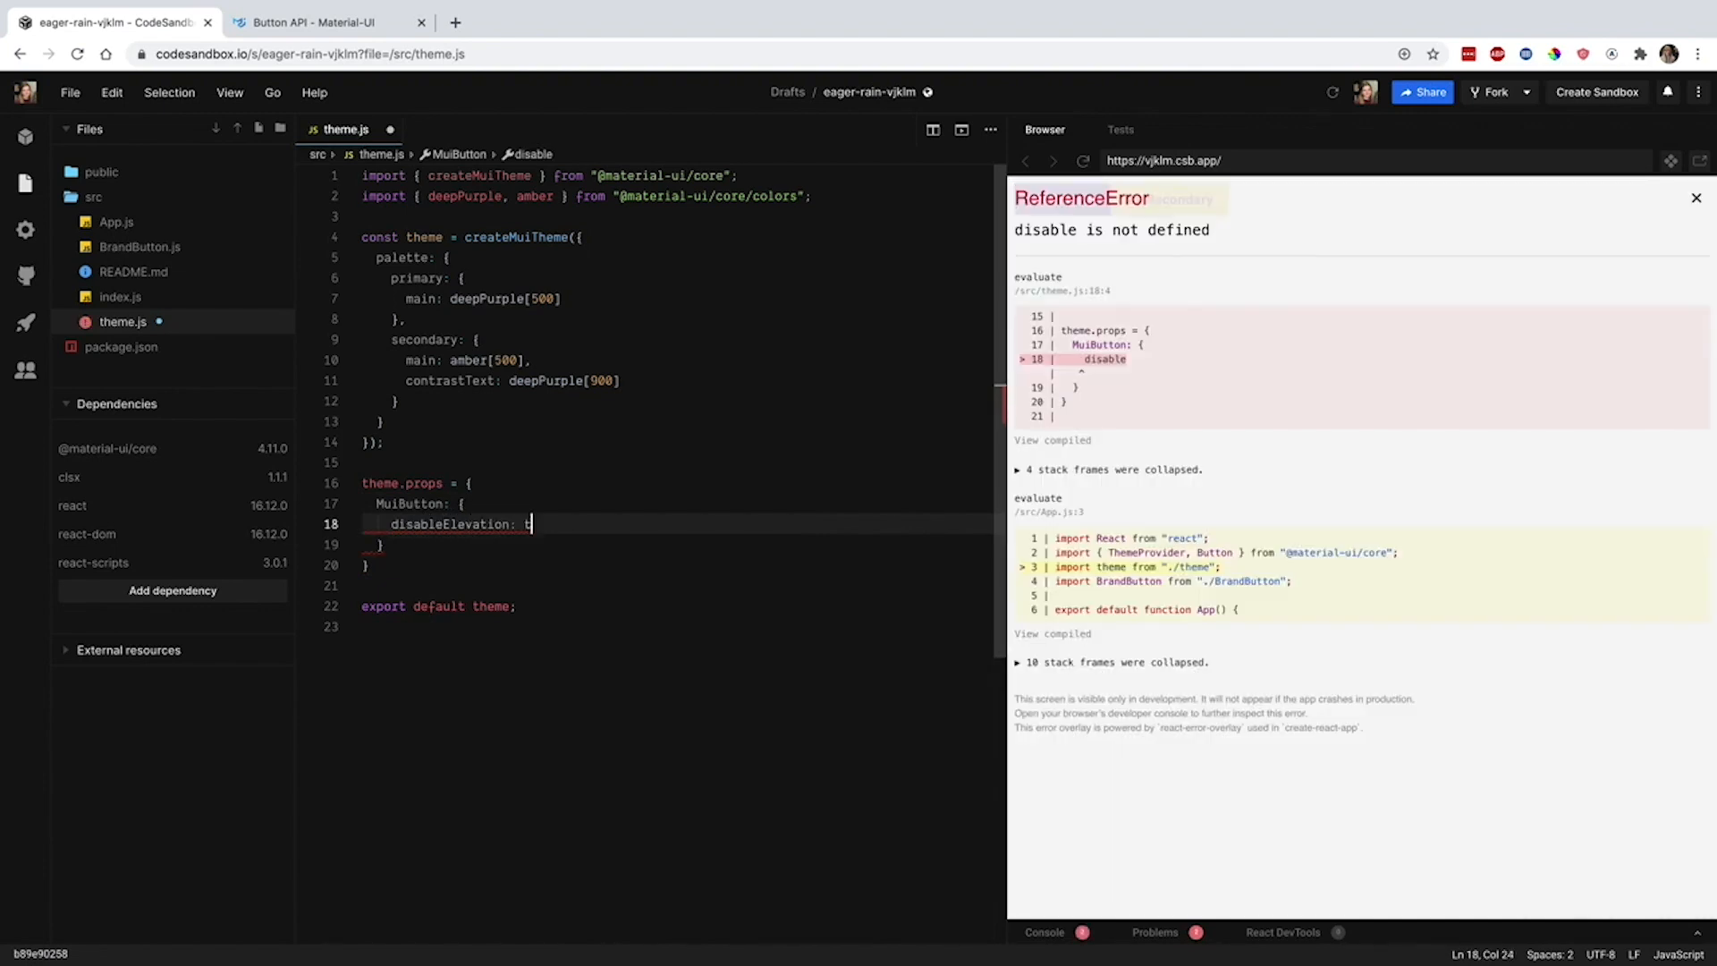
{"action": "type", "text": "rue"}
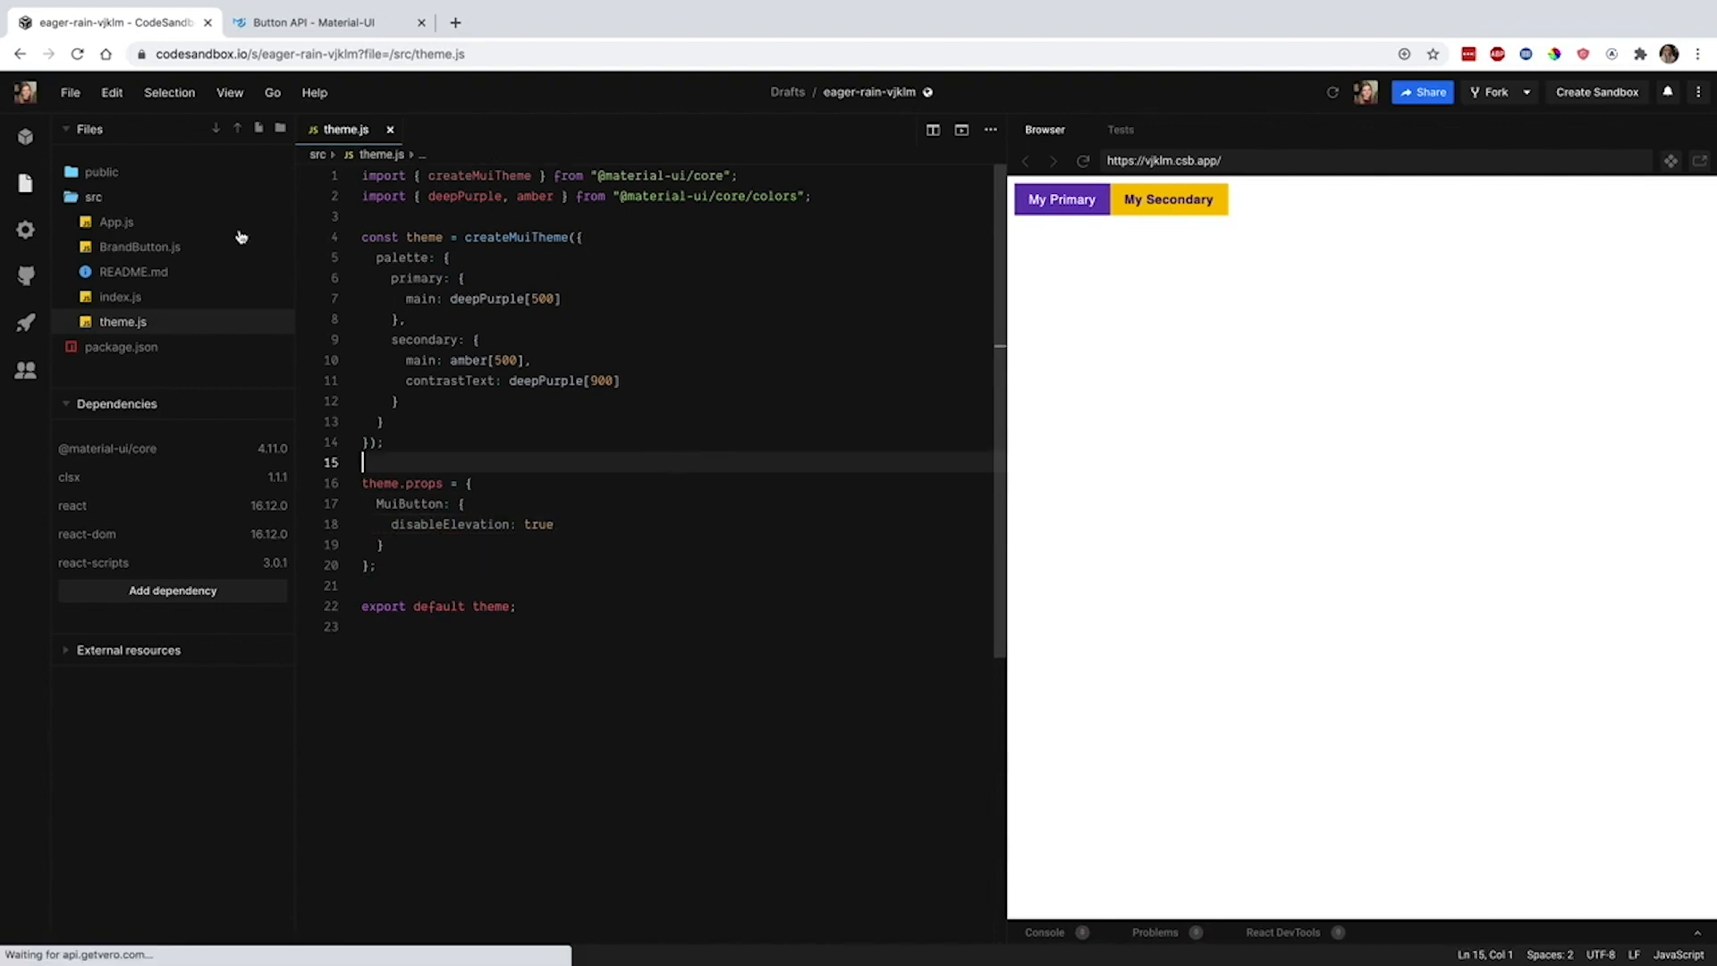
Step: Remove the disableElevation prop from BrandButton's Button and reload the preview
{"action": "left_click", "coordinate": [140, 247]}
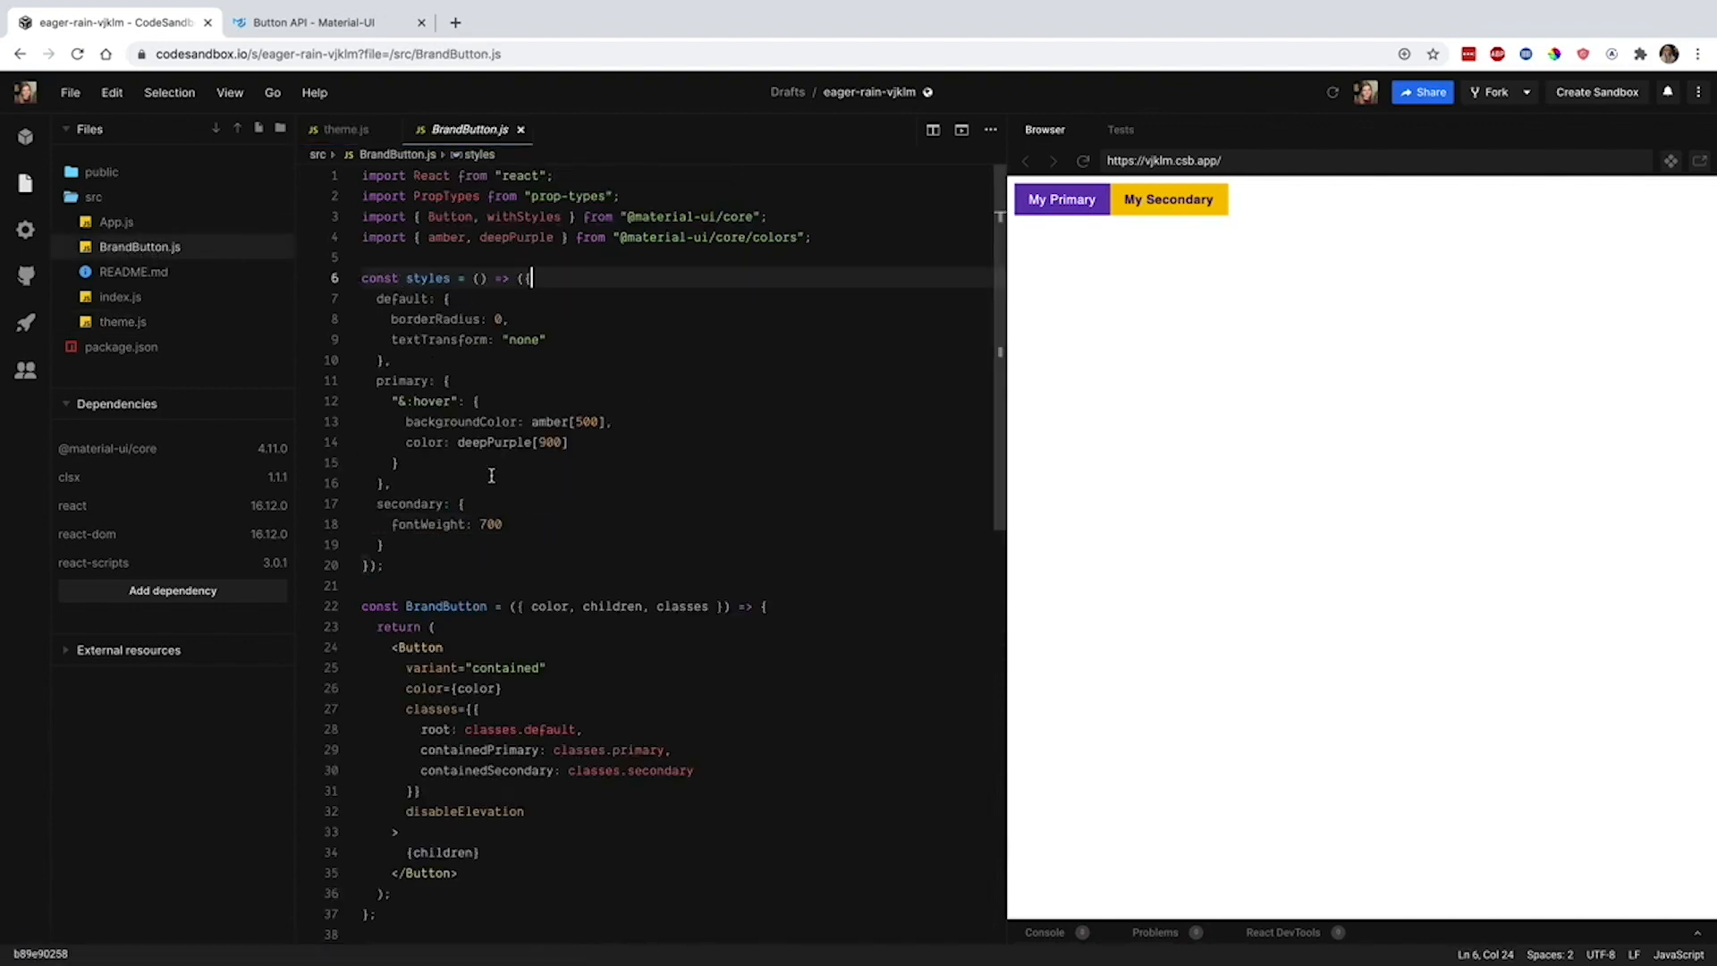
{"action": "left_click", "coordinate": [524, 811]}
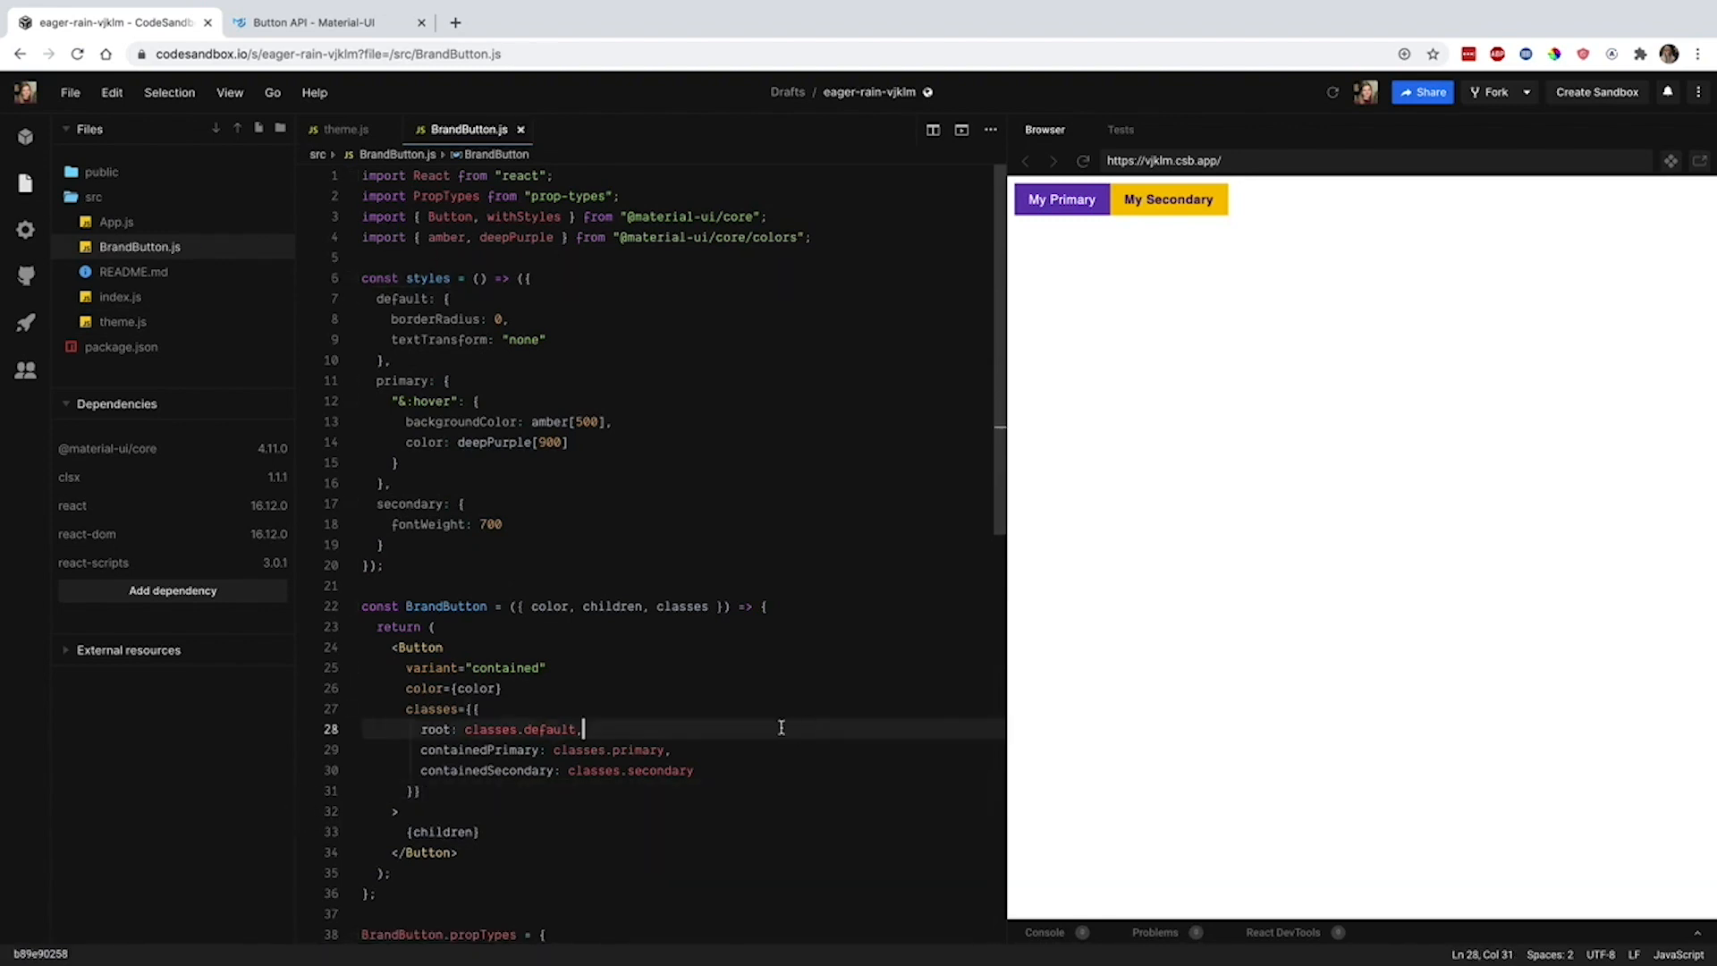
{"action": "left_click", "coordinate": [1082, 161]}
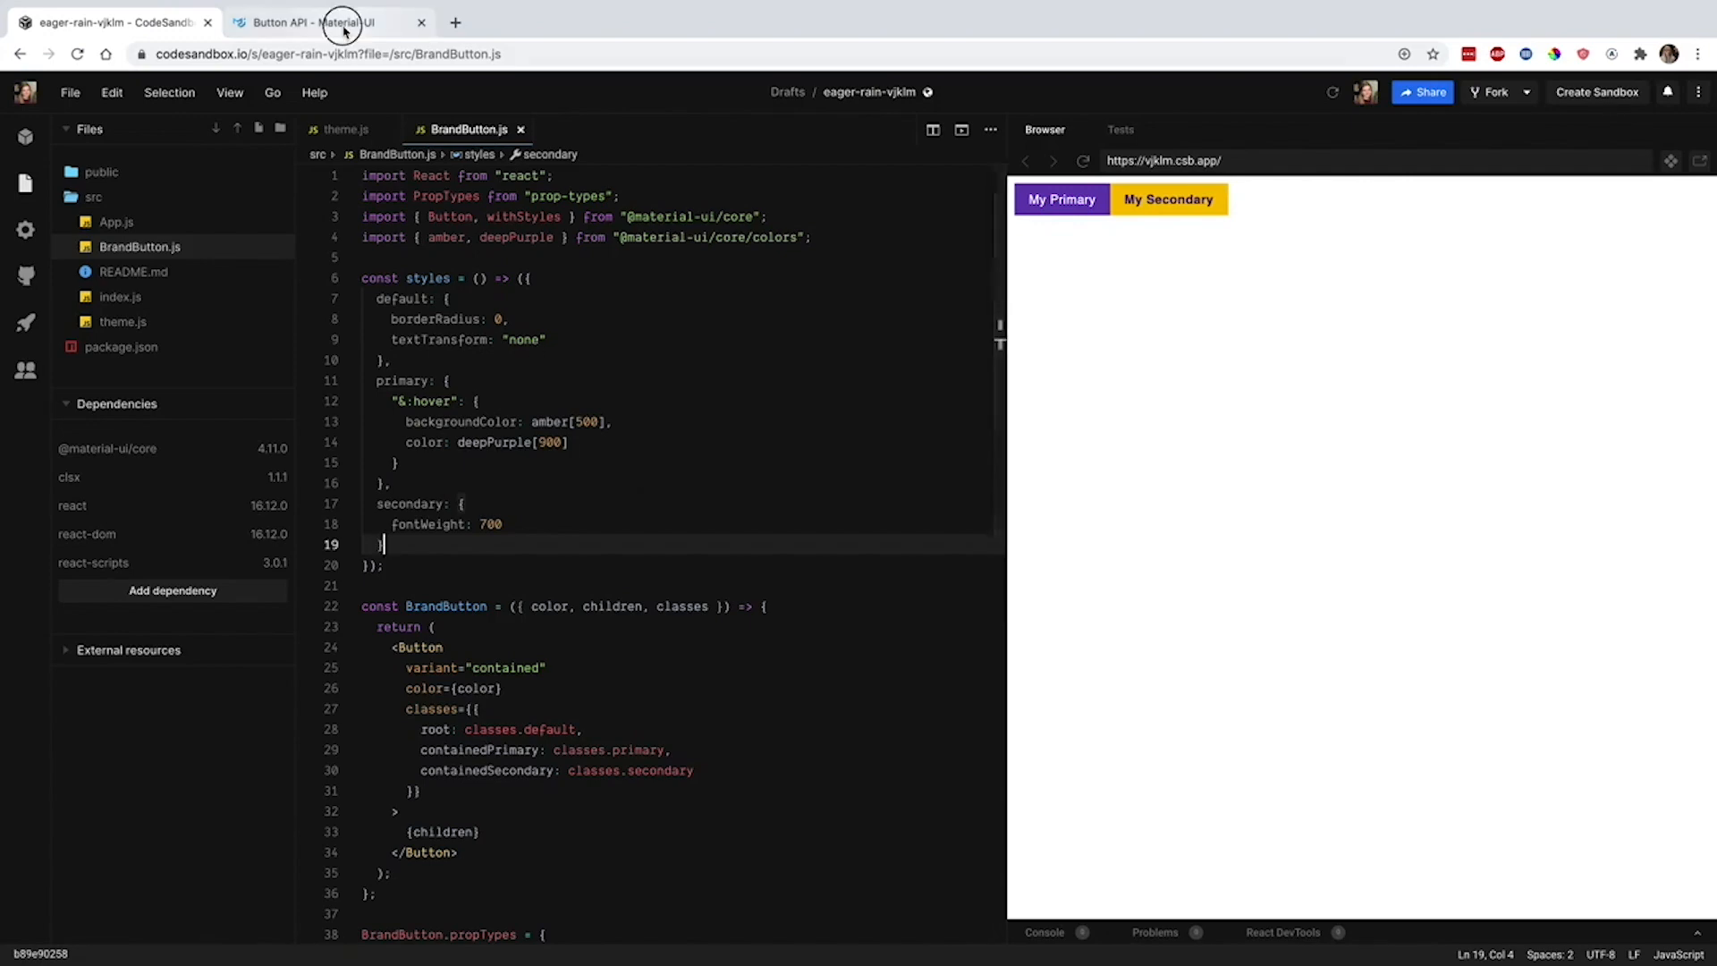
Step: Check the docs' Component name note on MuiButton, then return to theme.js
{"action": "left_click", "coordinate": [318, 21]}
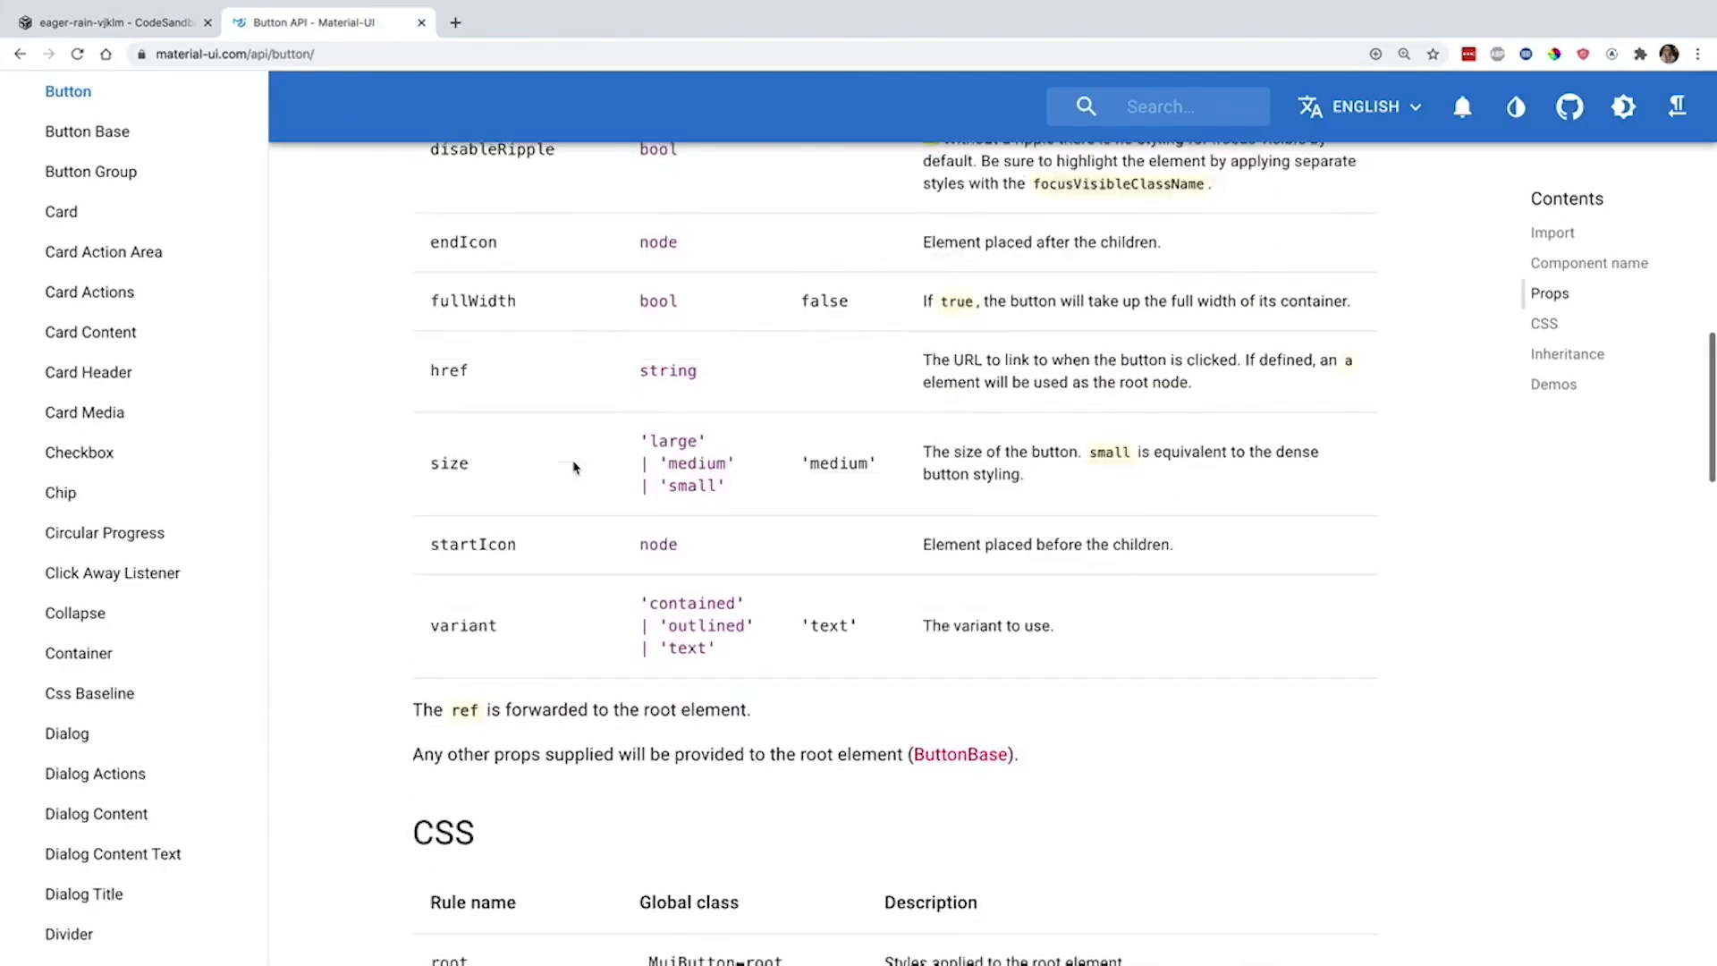
{"action": "scroll", "scroll_direction": "up", "scroll_amount": 3}
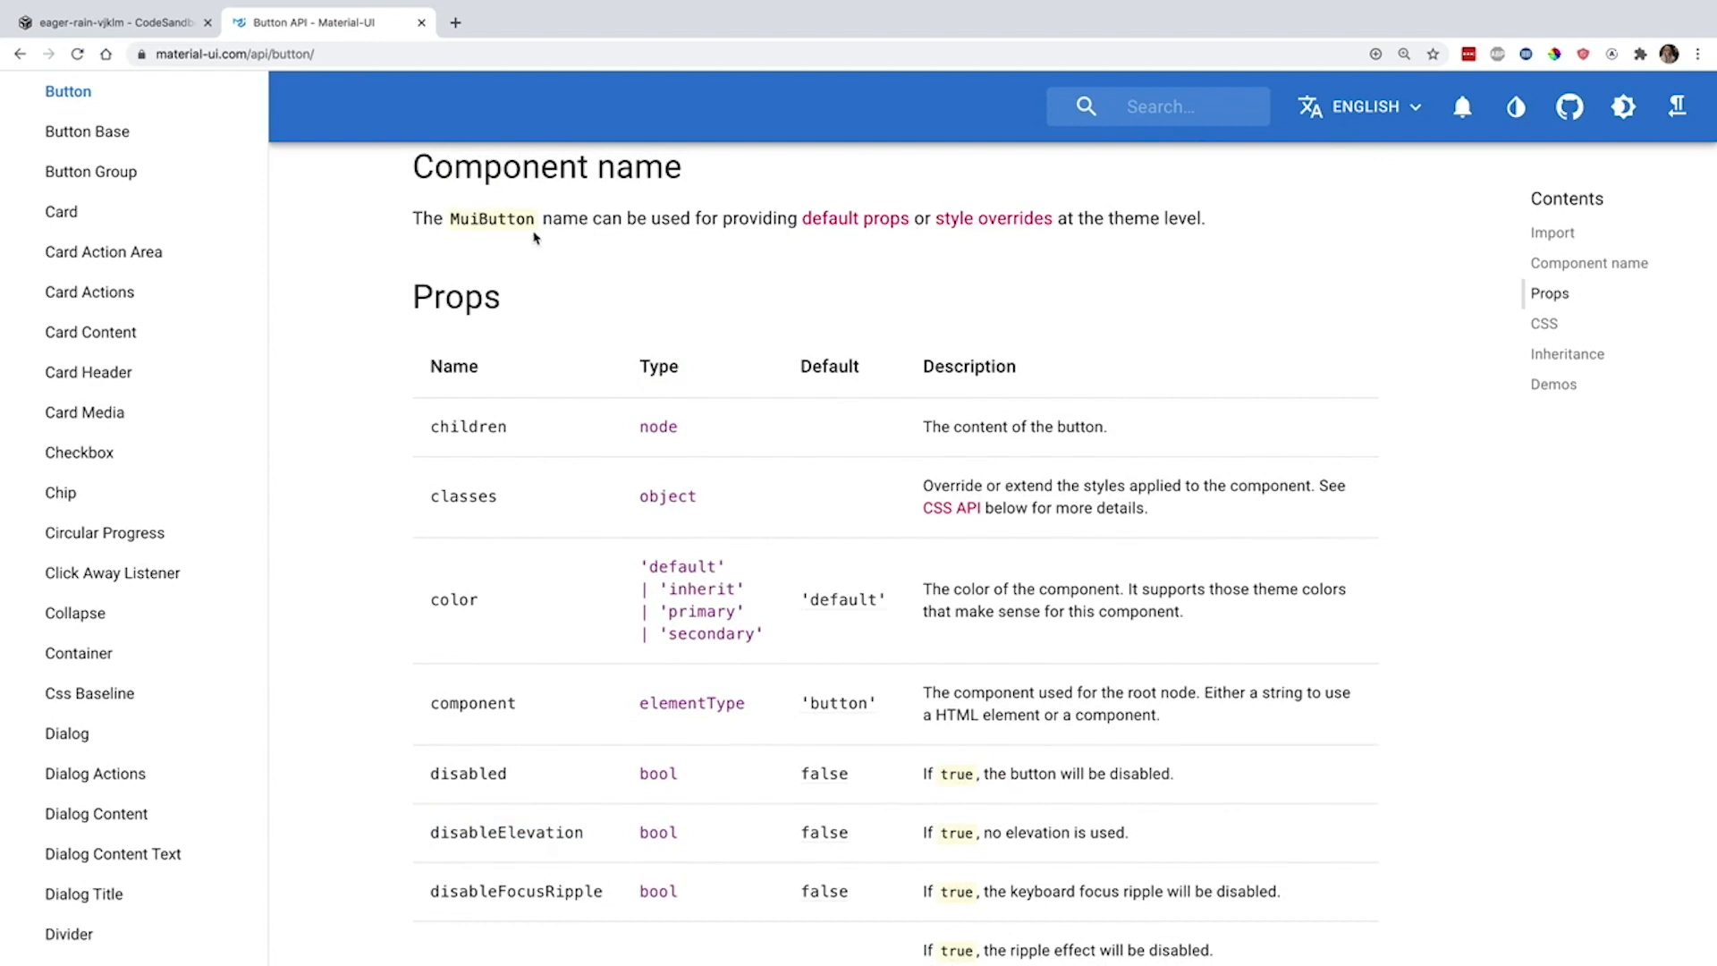
{"action": "mouse_move", "coordinate": [1057, 241]}
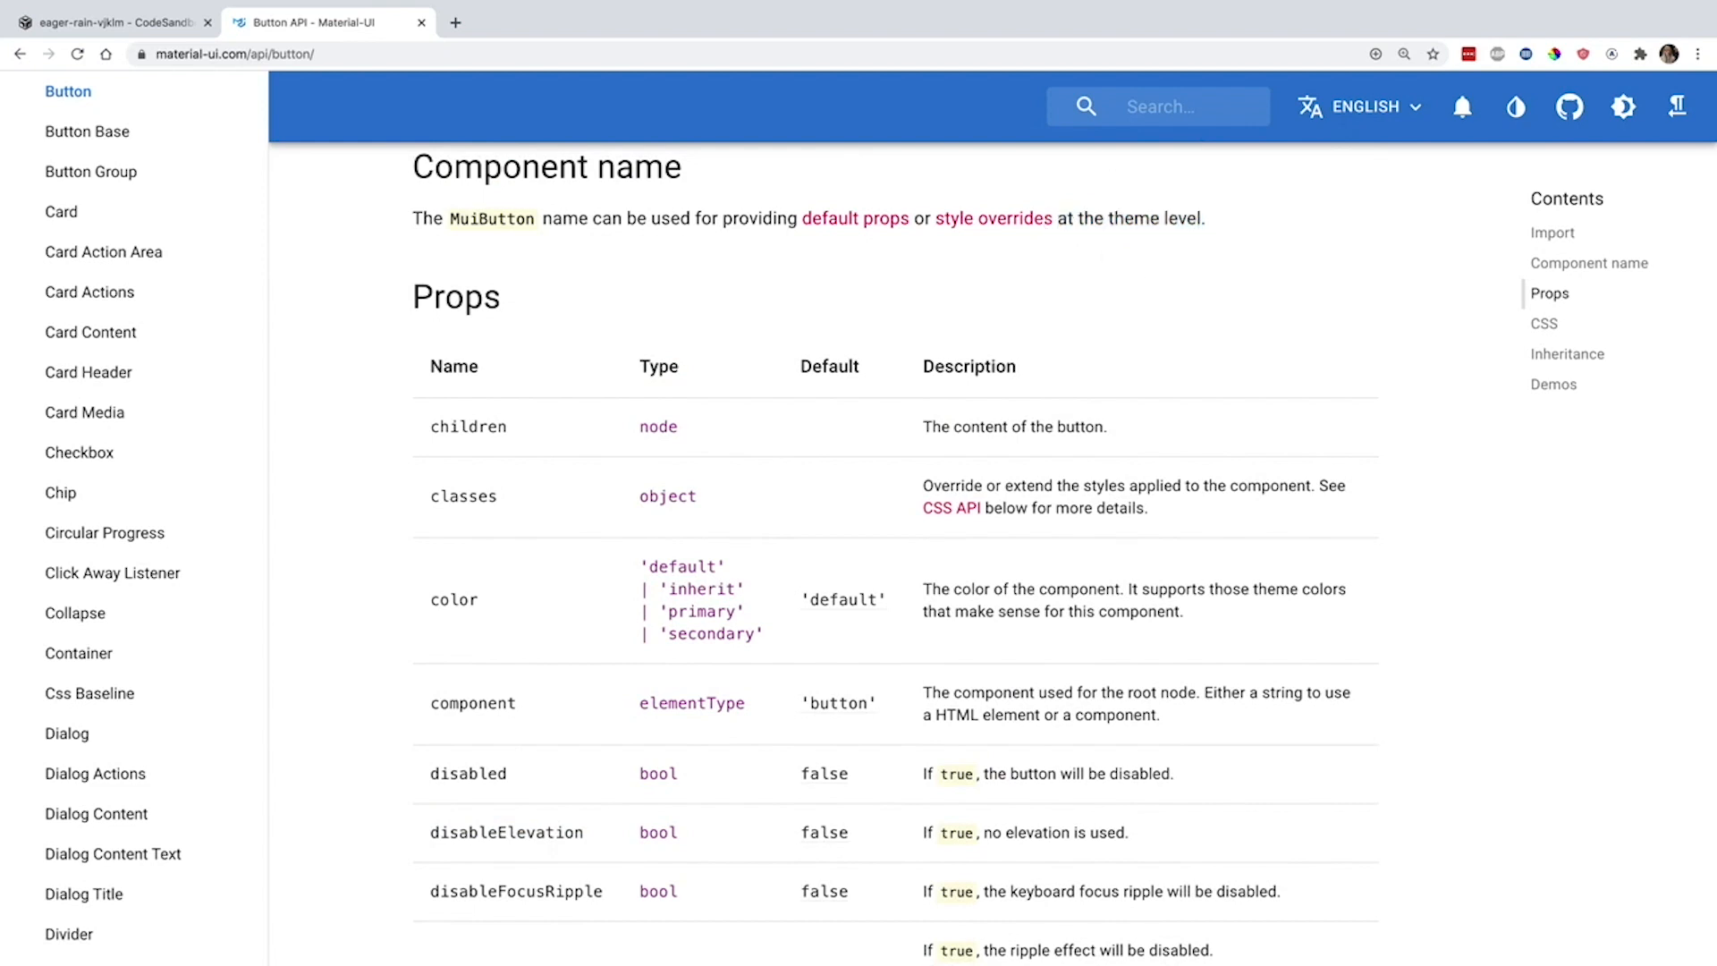
{"action": "left_click", "coordinate": [109, 22]}
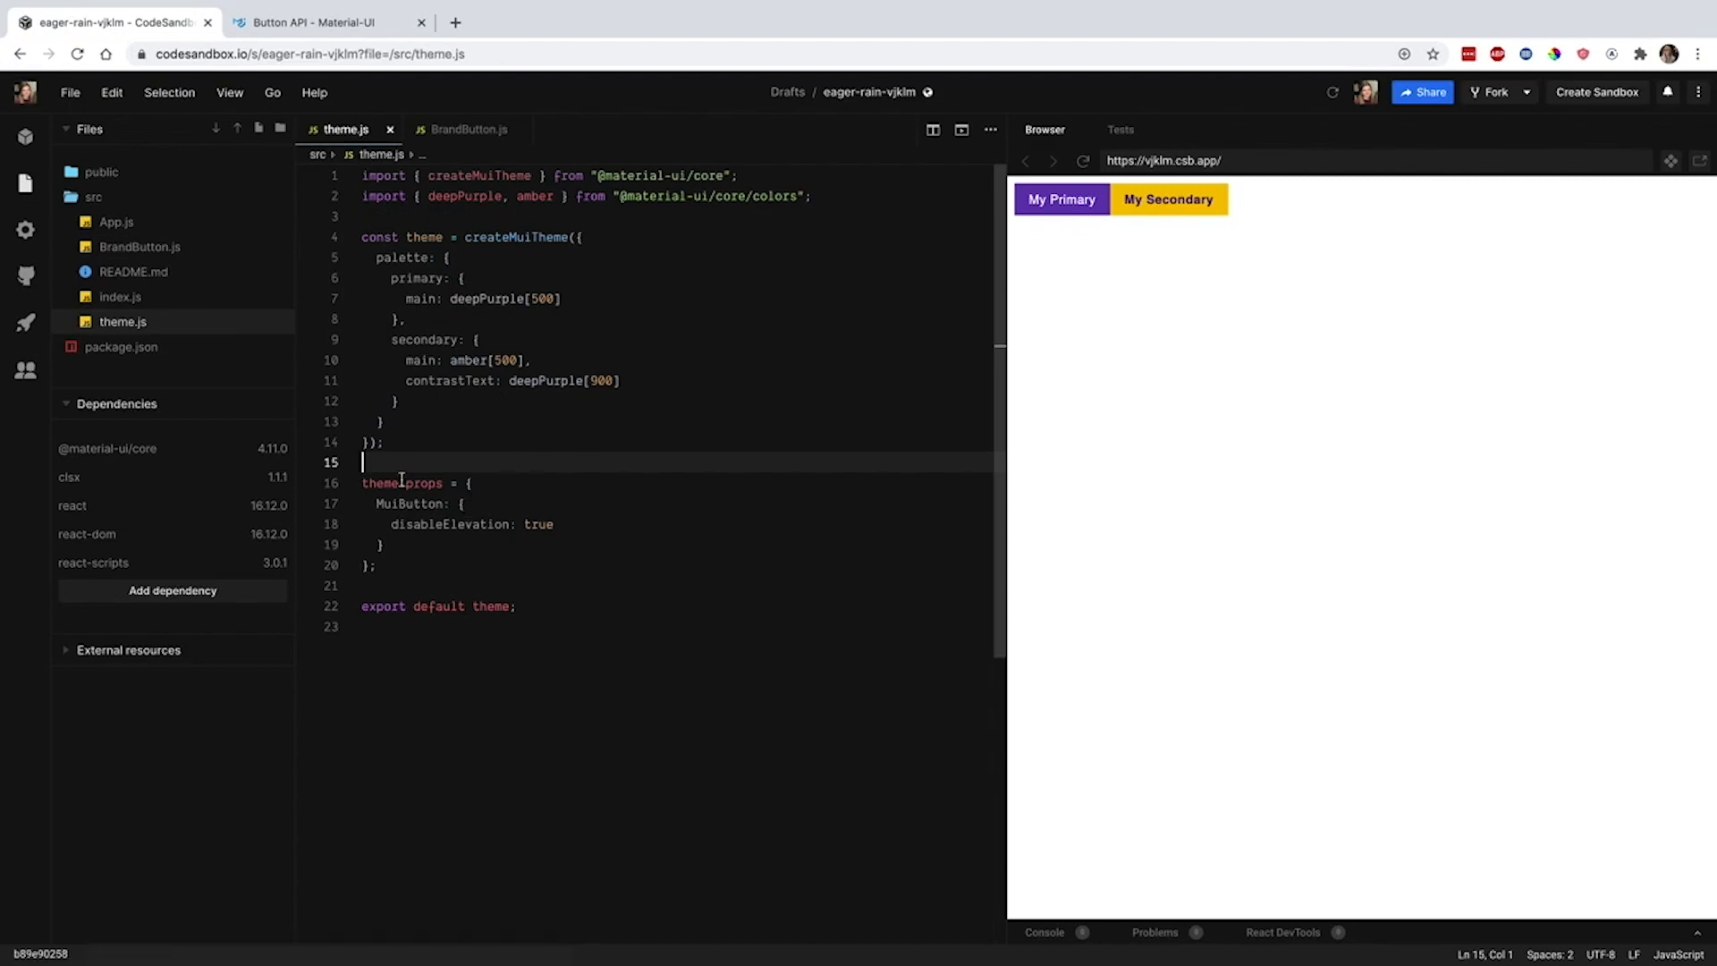
Step: Add theme.overrides = { MuiButton: { } } after the theme.props block
{"action": "double_click", "coordinate": [408, 503]}
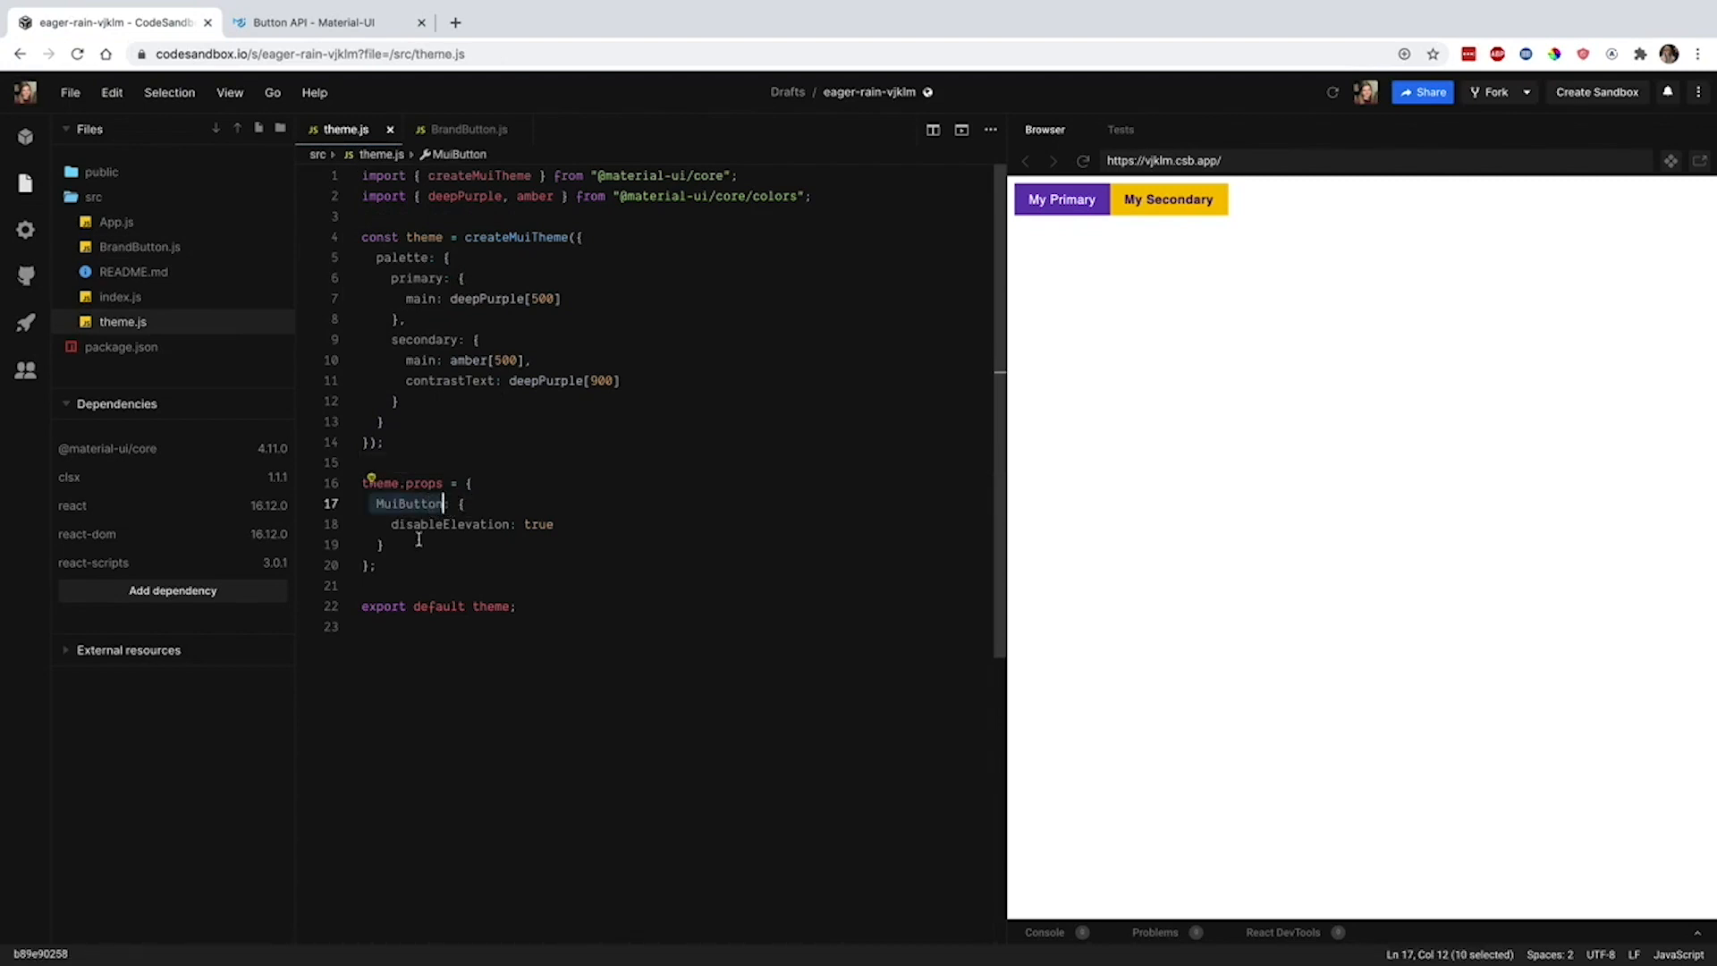
{"action": "left_click", "coordinate": [553, 524]}
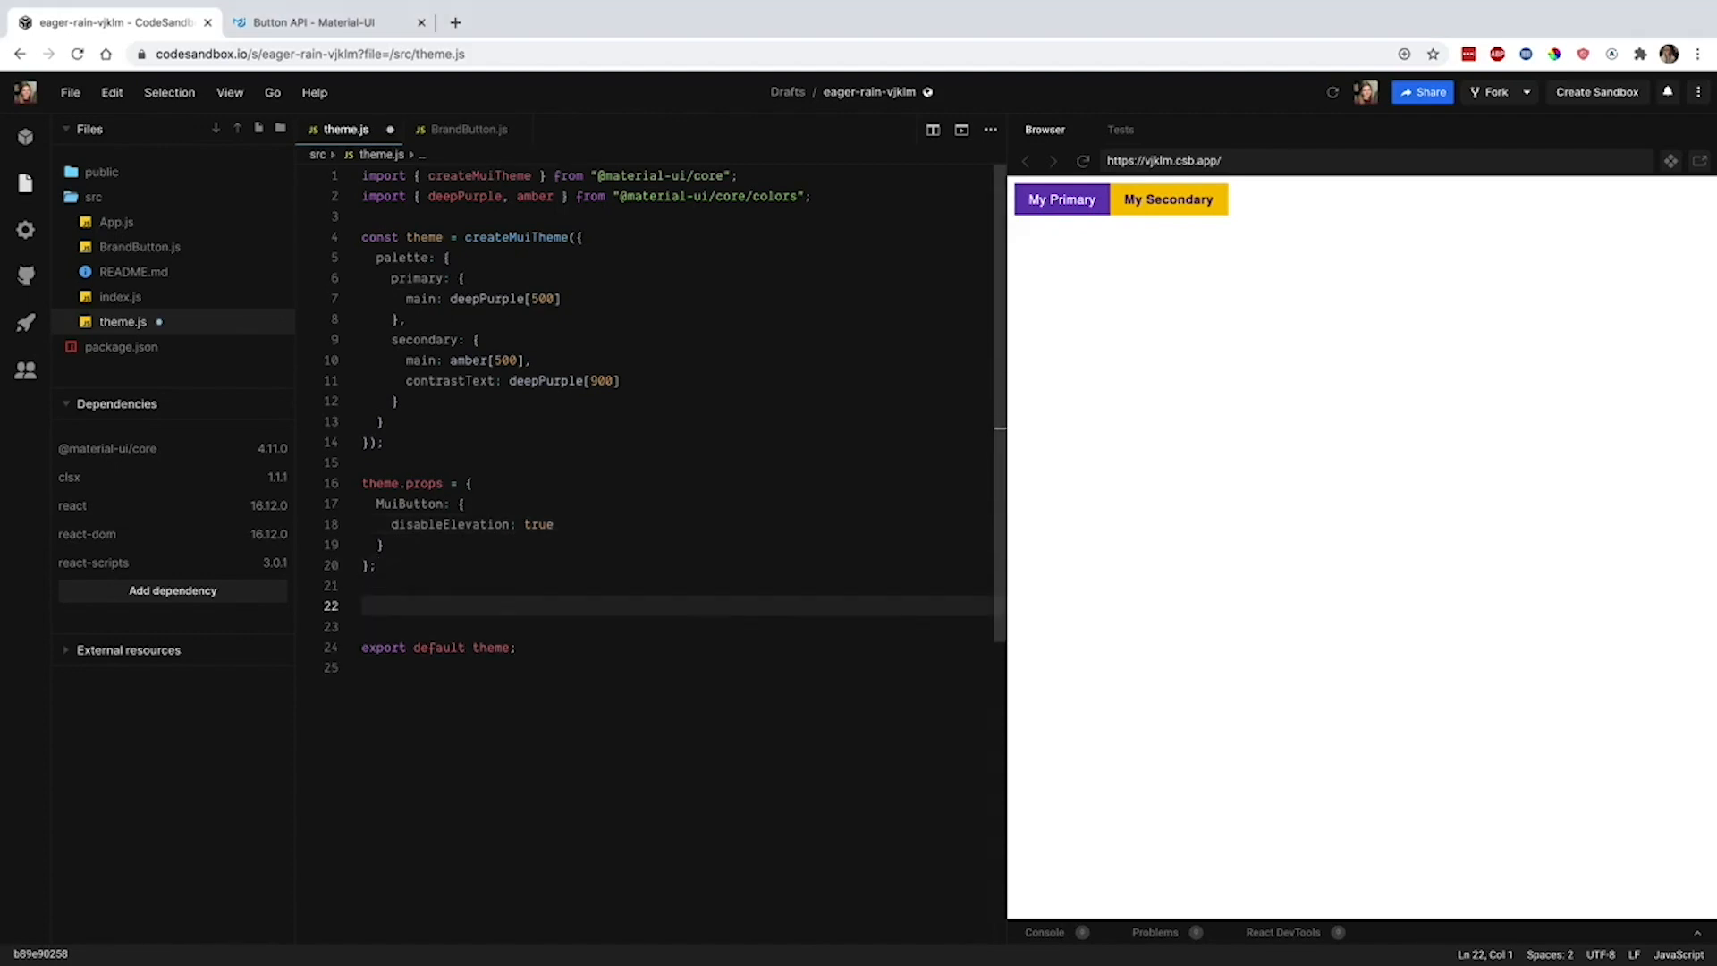
{"action": "type", "text": "theme.overrides = {"}
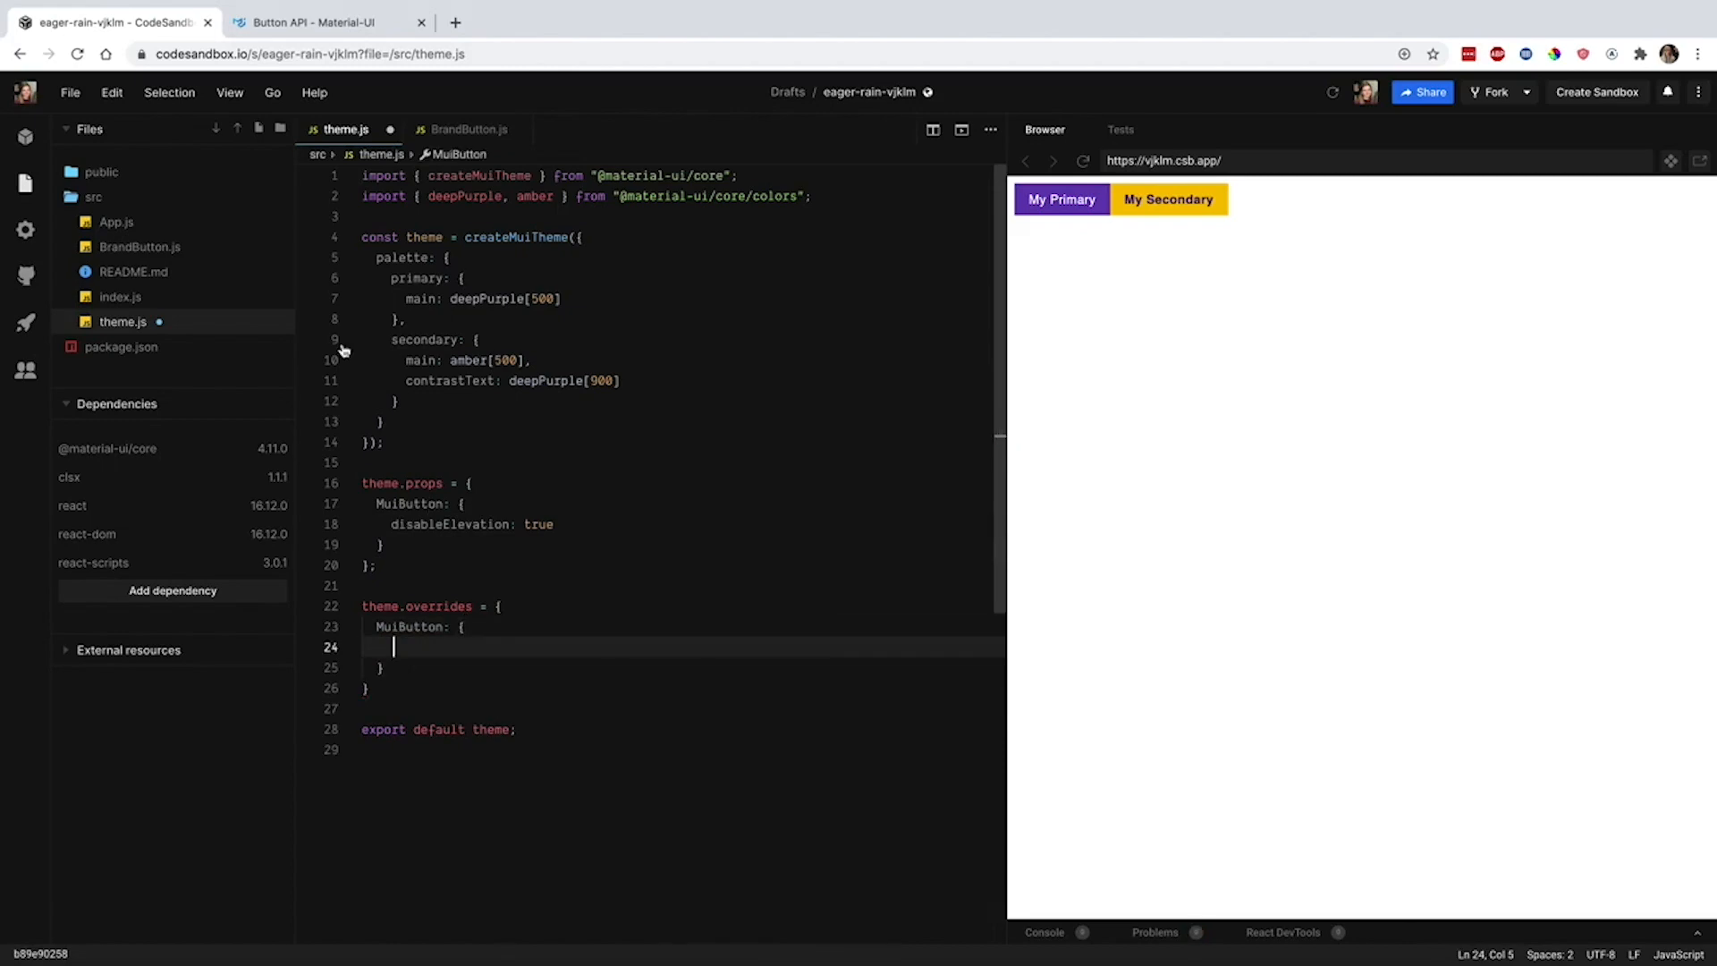
Step: Check the Button CSS rule names in the docs and return to theme.js
{"action": "left_click", "coordinate": [319, 21]}
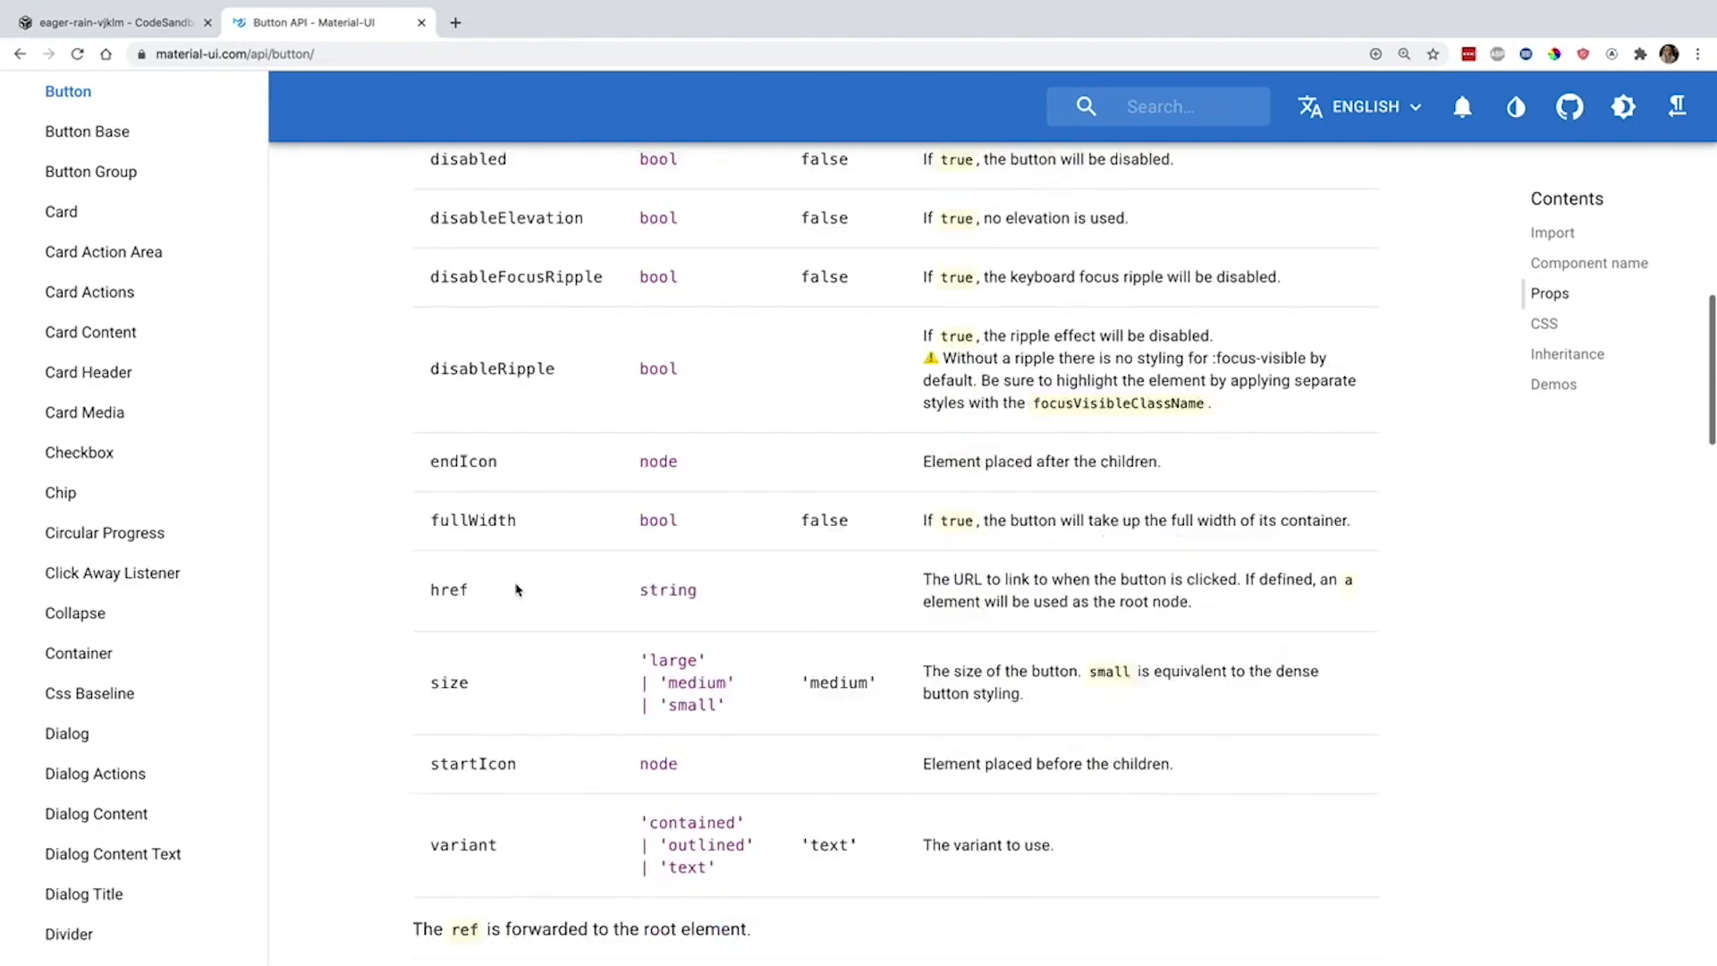
{"action": "scroll", "scroll_direction": "down", "scroll_amount": 3}
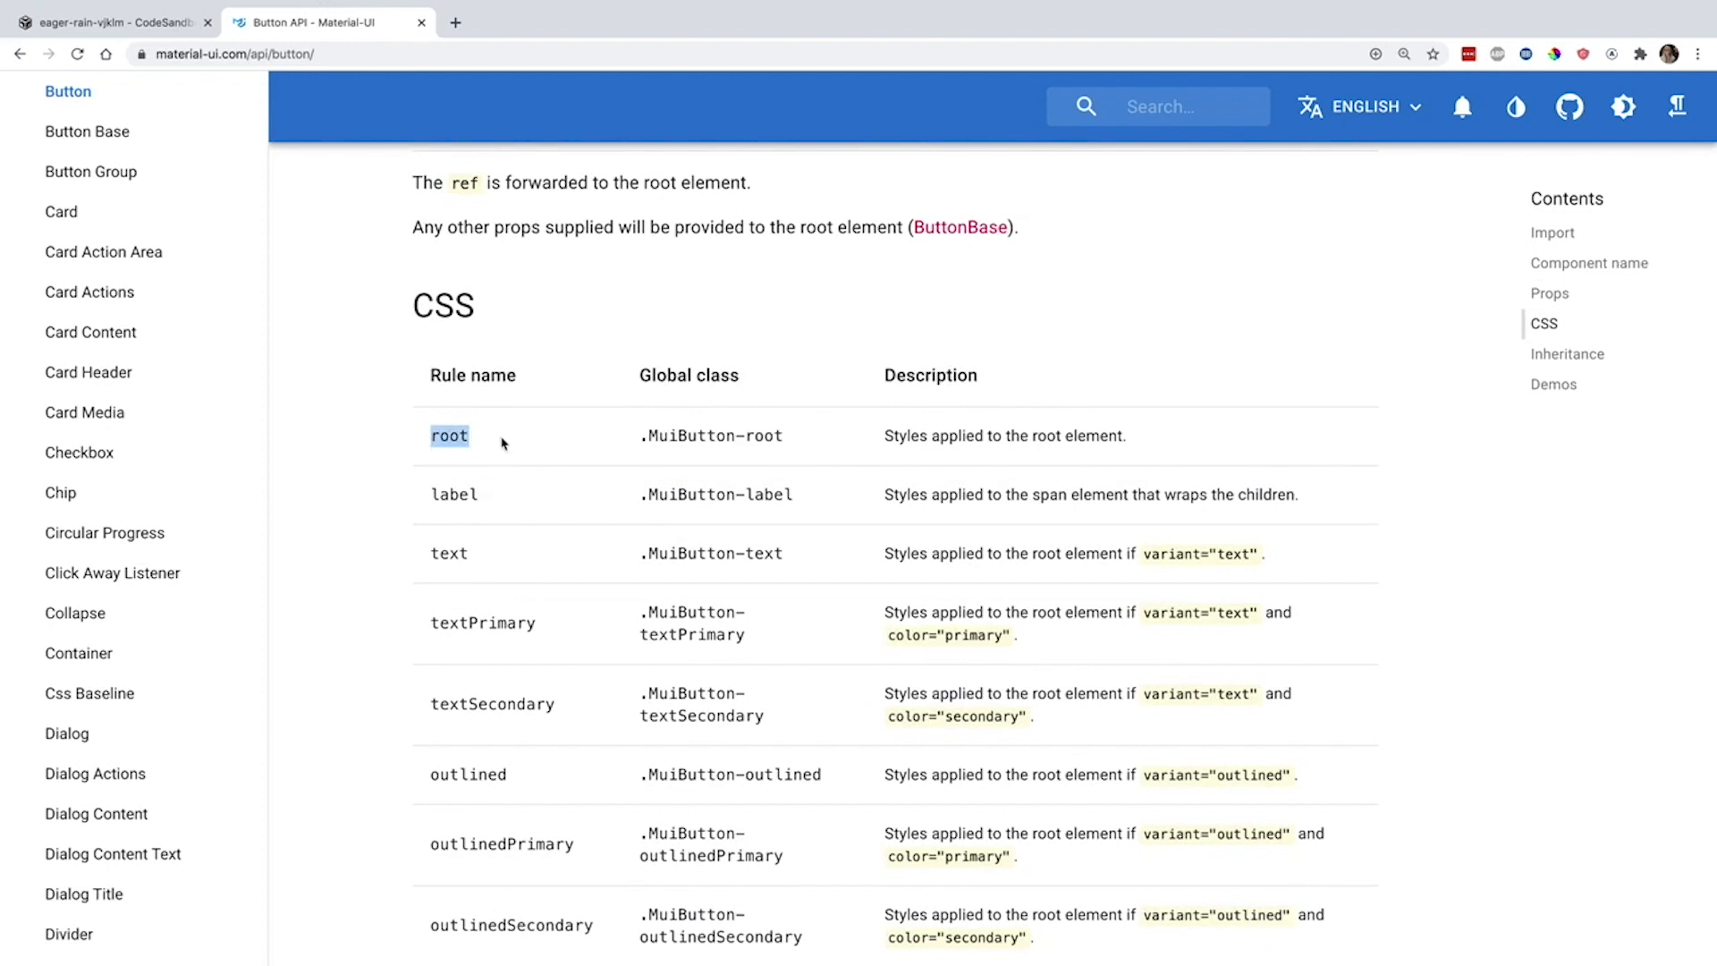
{"action": "left_click", "coordinate": [109, 21]}
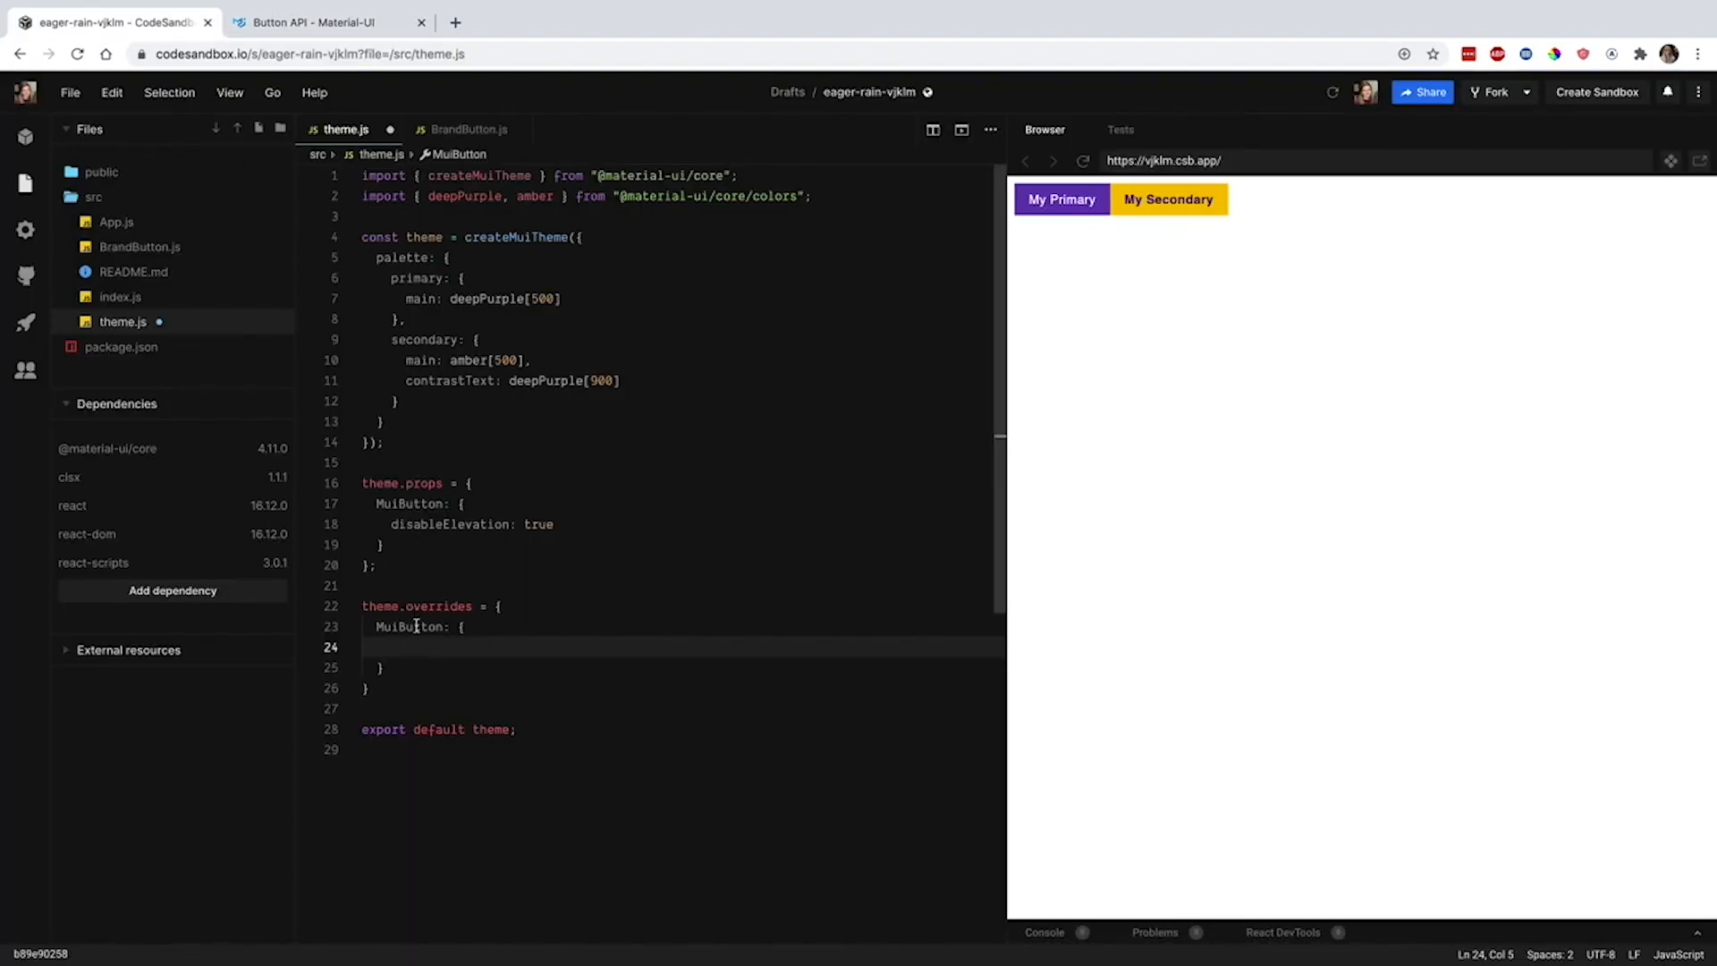
Step: Add a MuiButton root override block in theme.js and begin a containedPrimary entry after it
{"action": "type", "text": "root"}
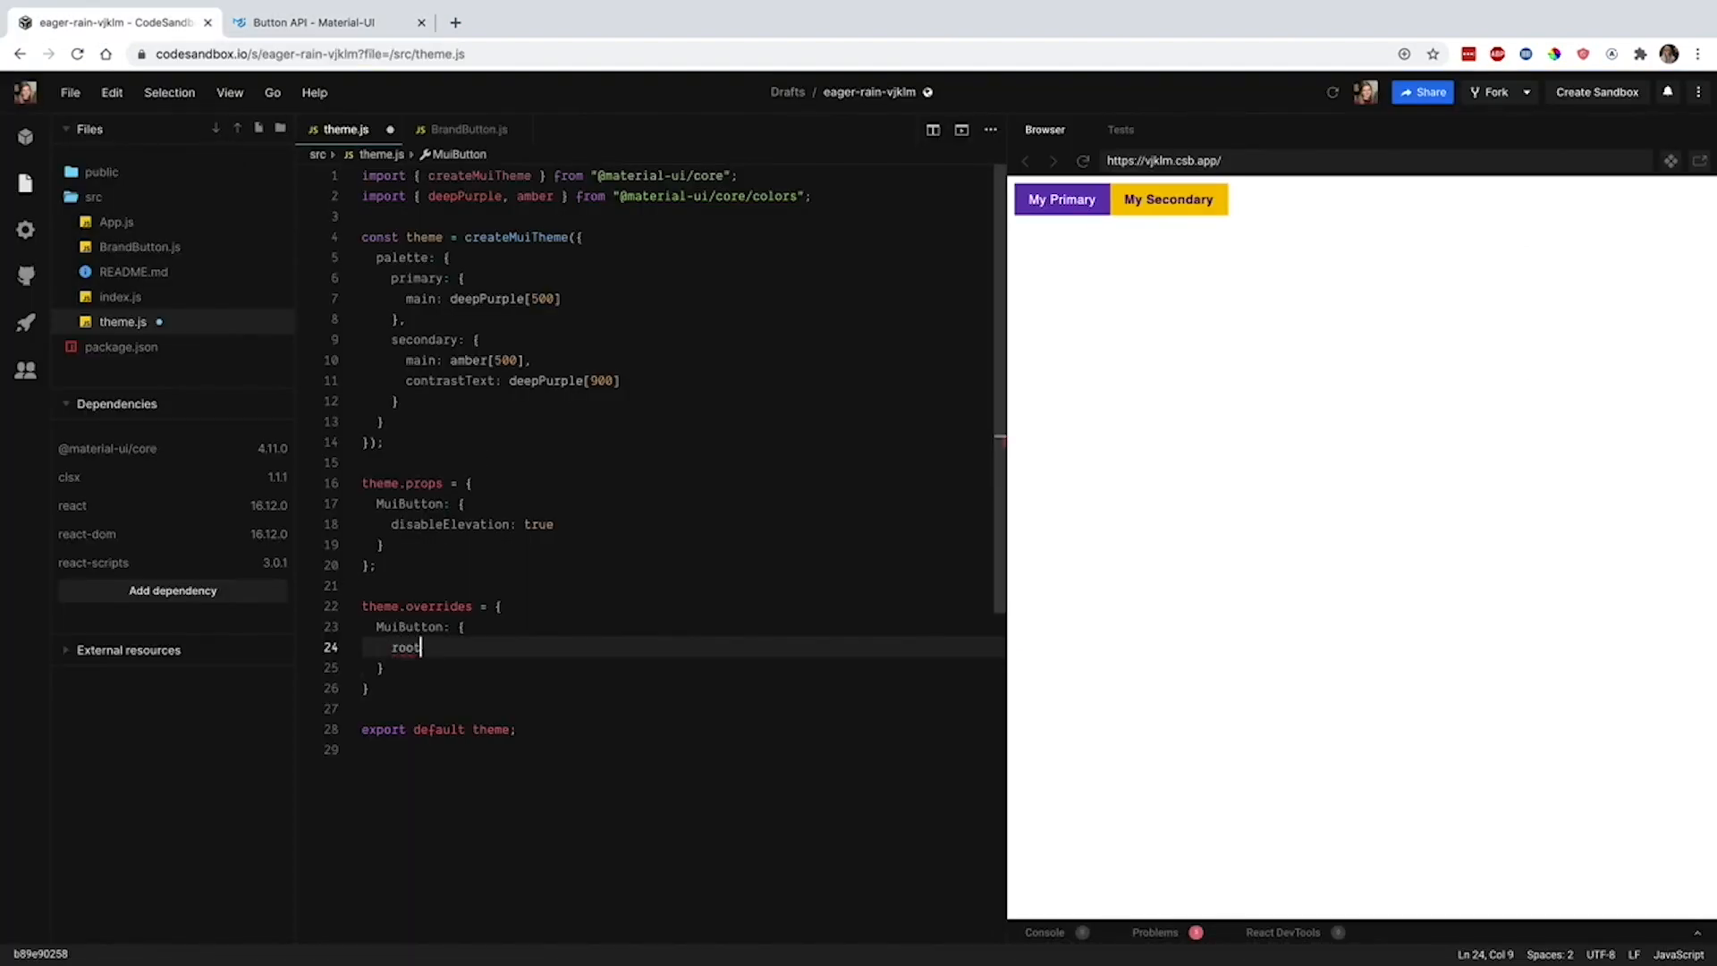
{"action": "type", "text": ": {"}
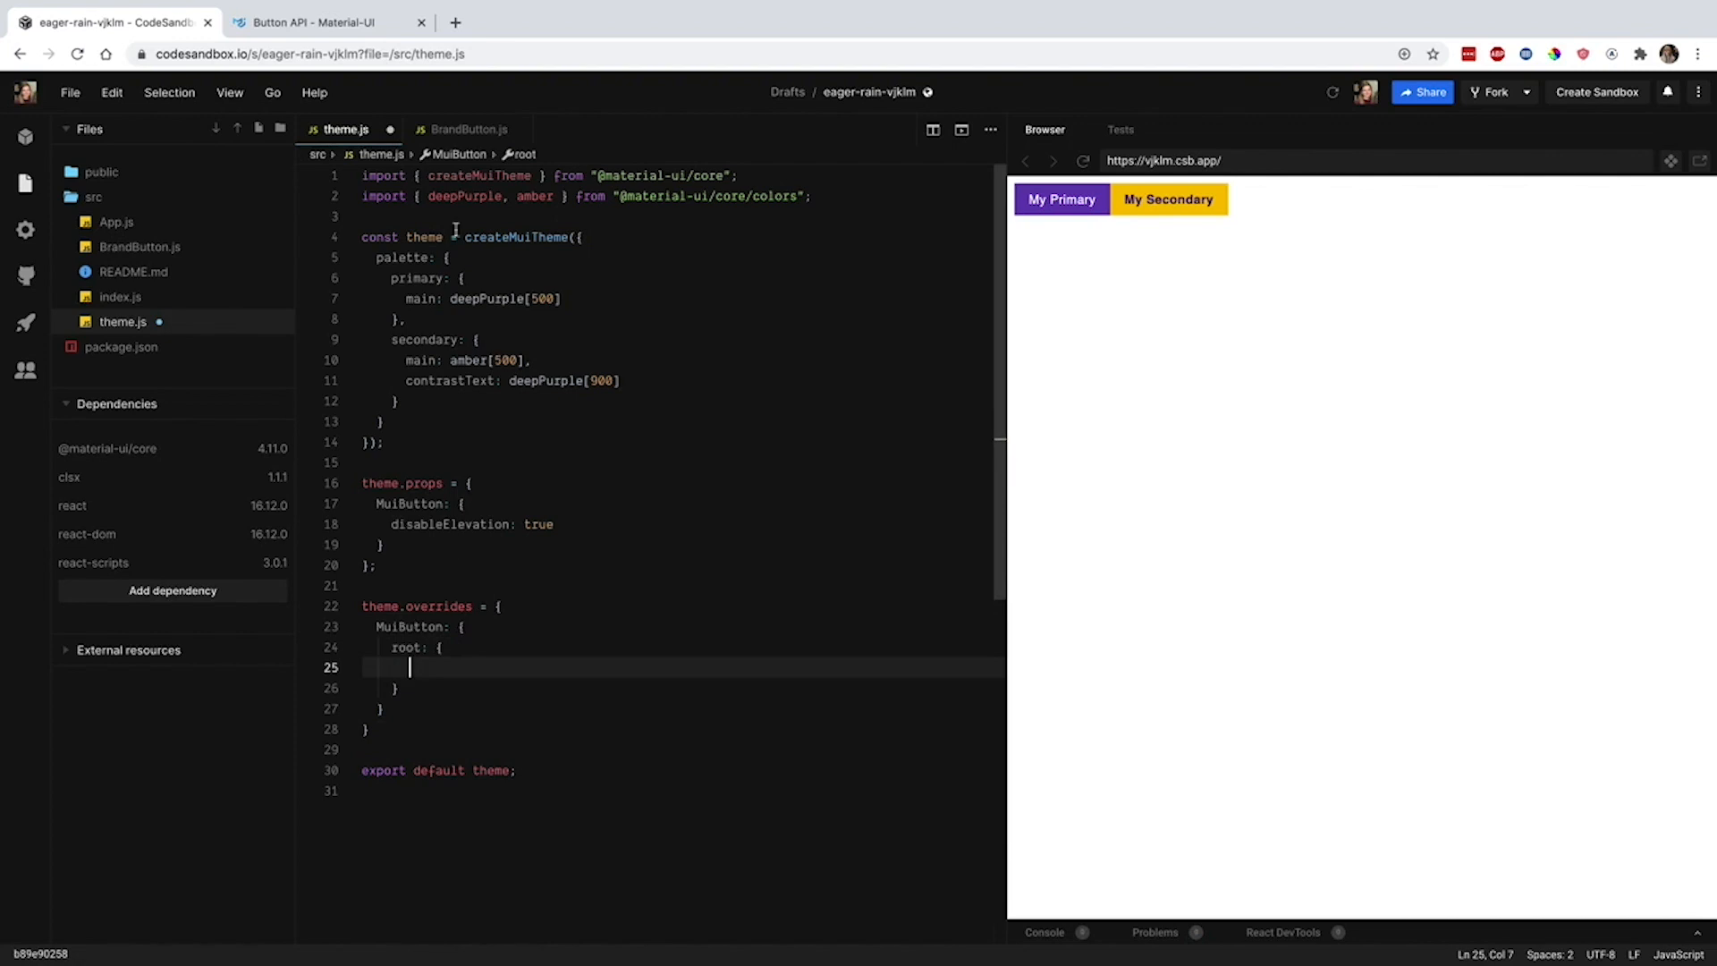
{"action": "left_click", "coordinate": [467, 129]}
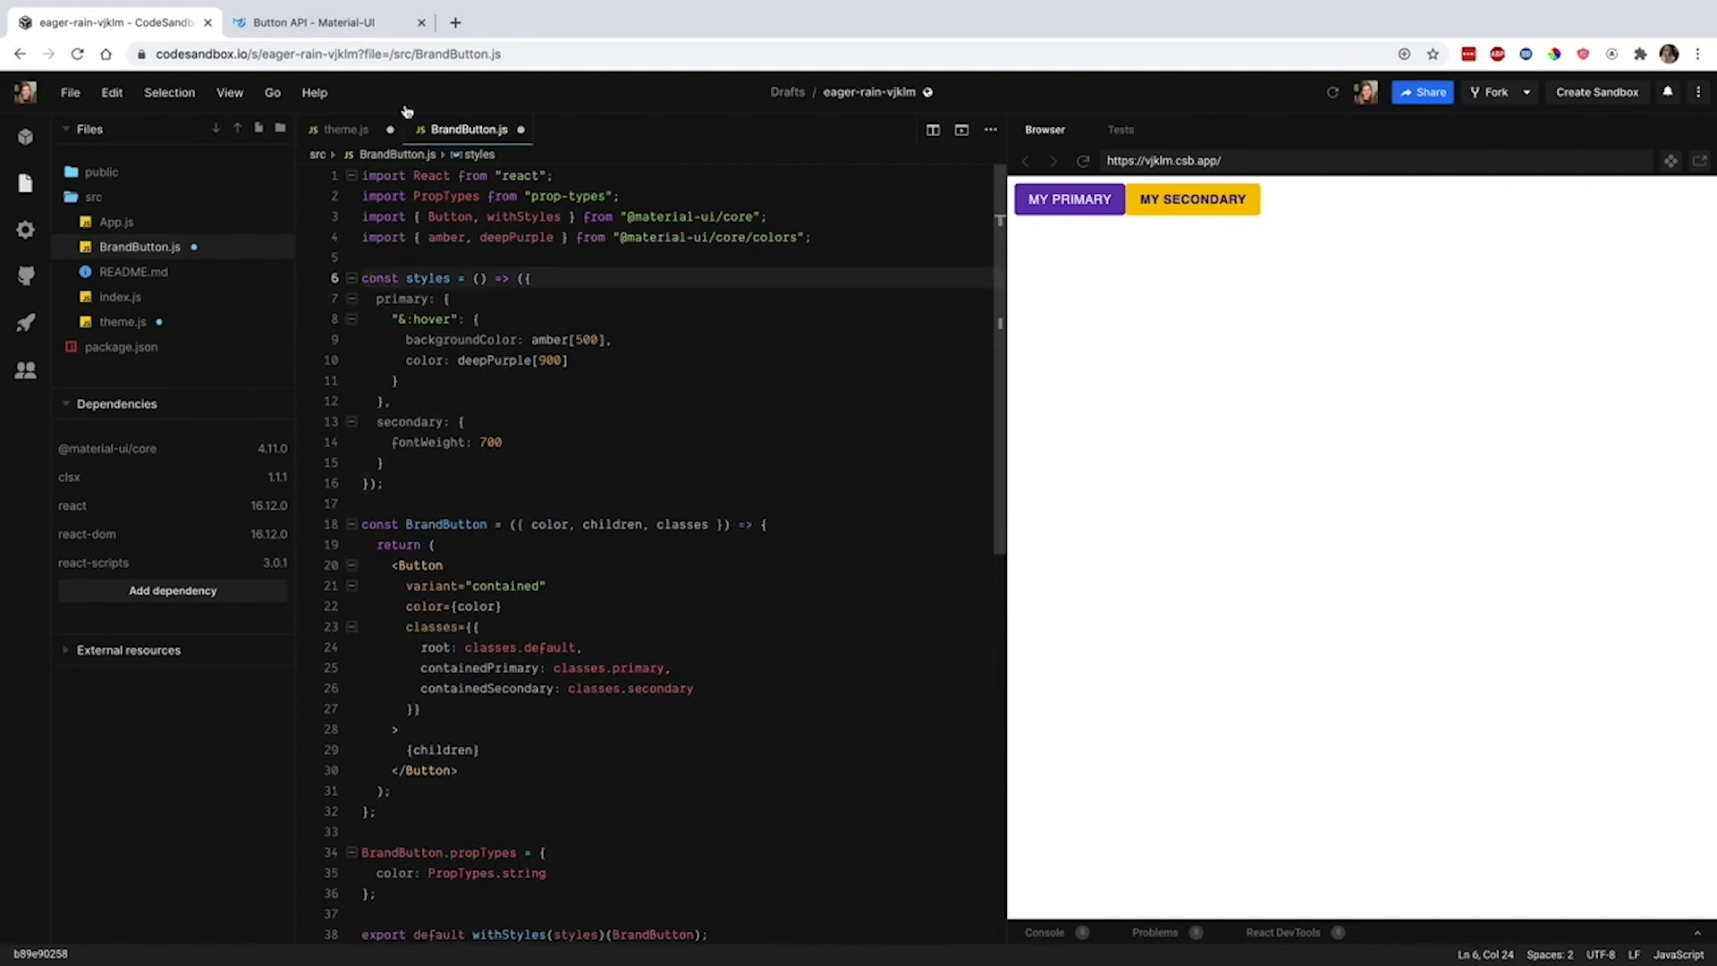
{"action": "left_click", "coordinate": [343, 129]}
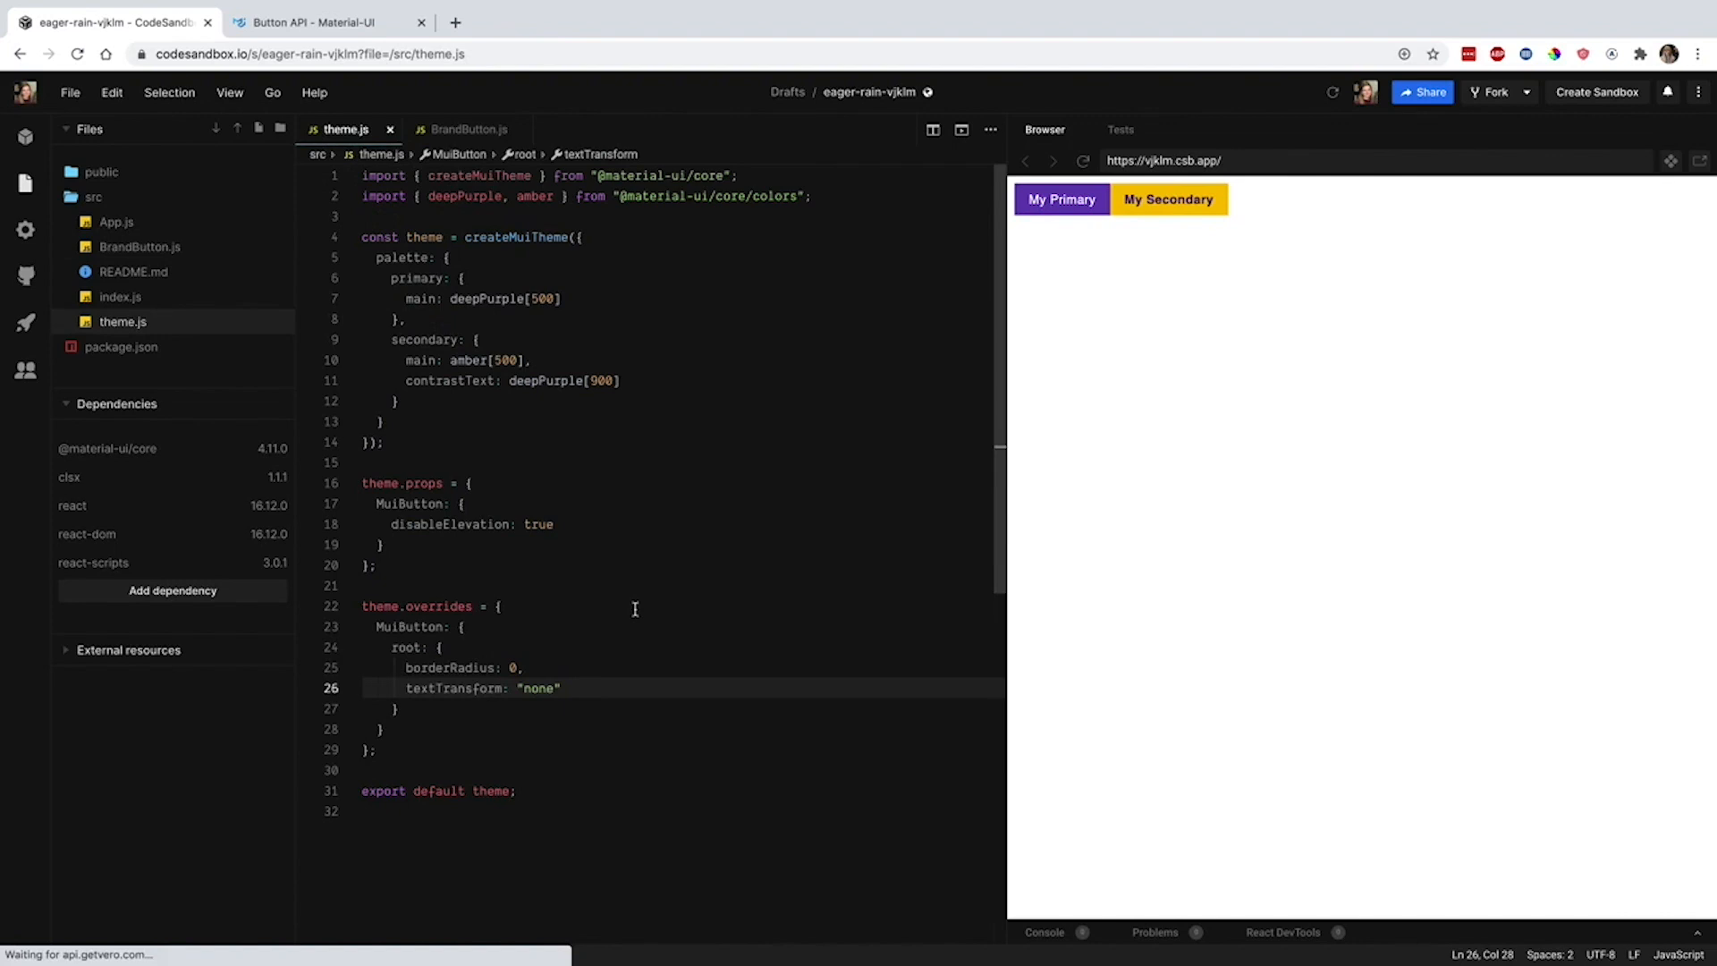
{"action": "left_click", "coordinate": [486, 708]}
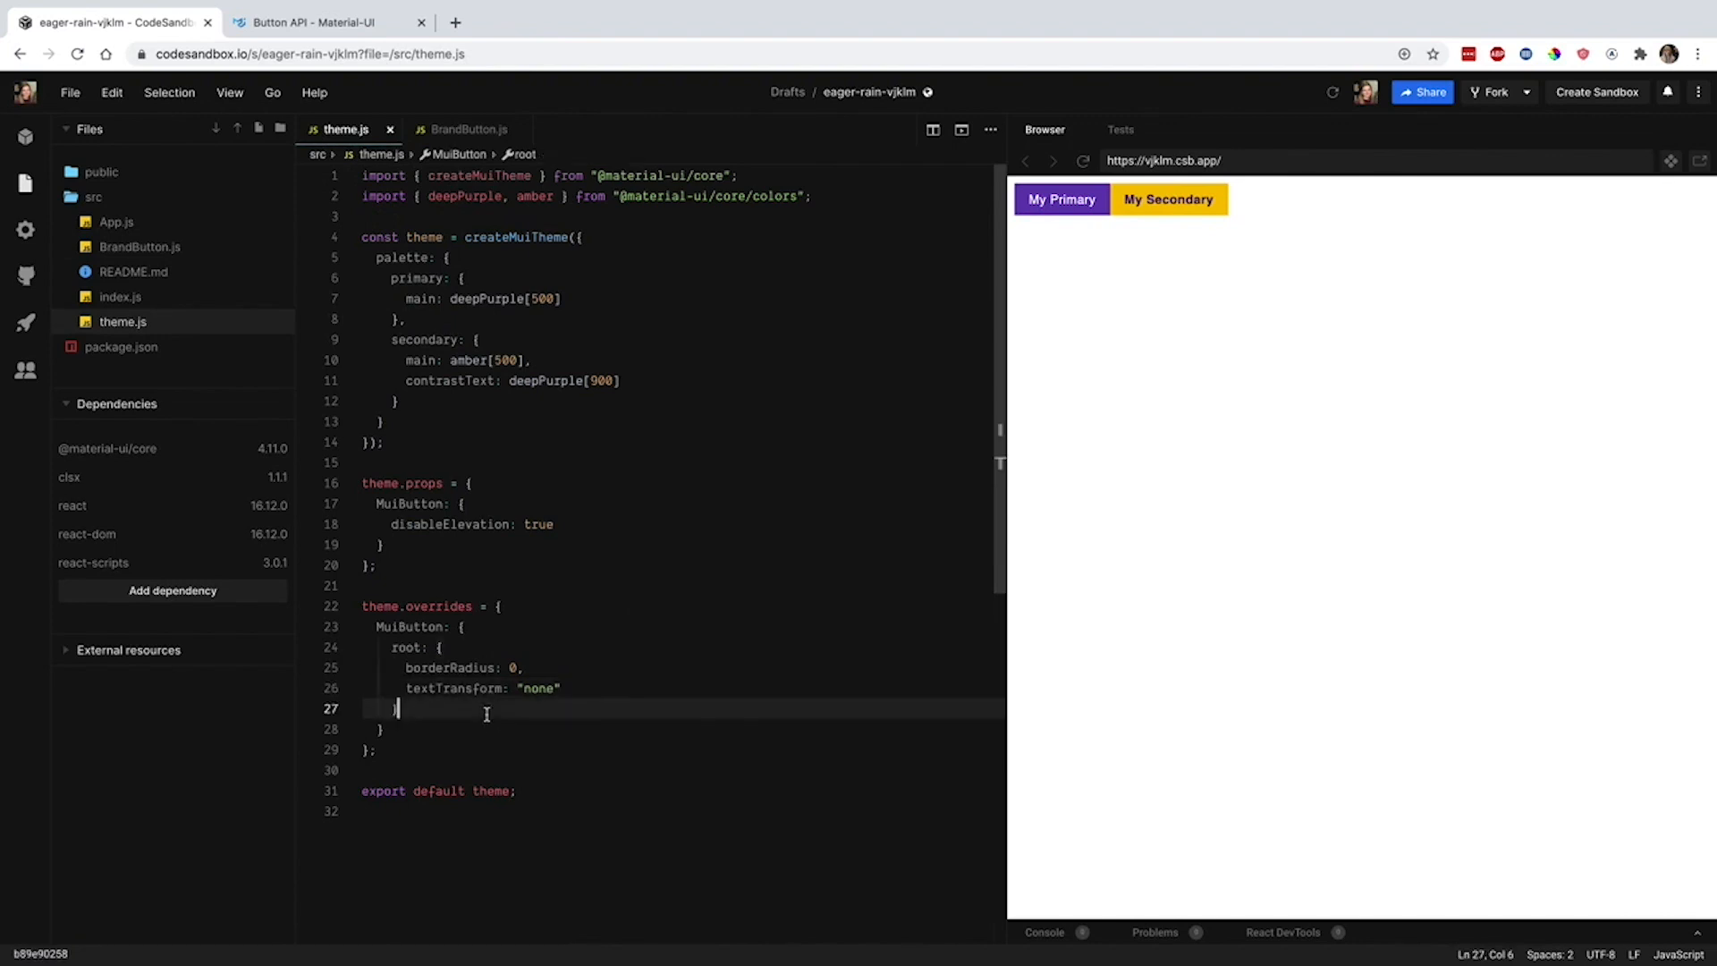
{"action": "type", "text": "containedPrimary:"}
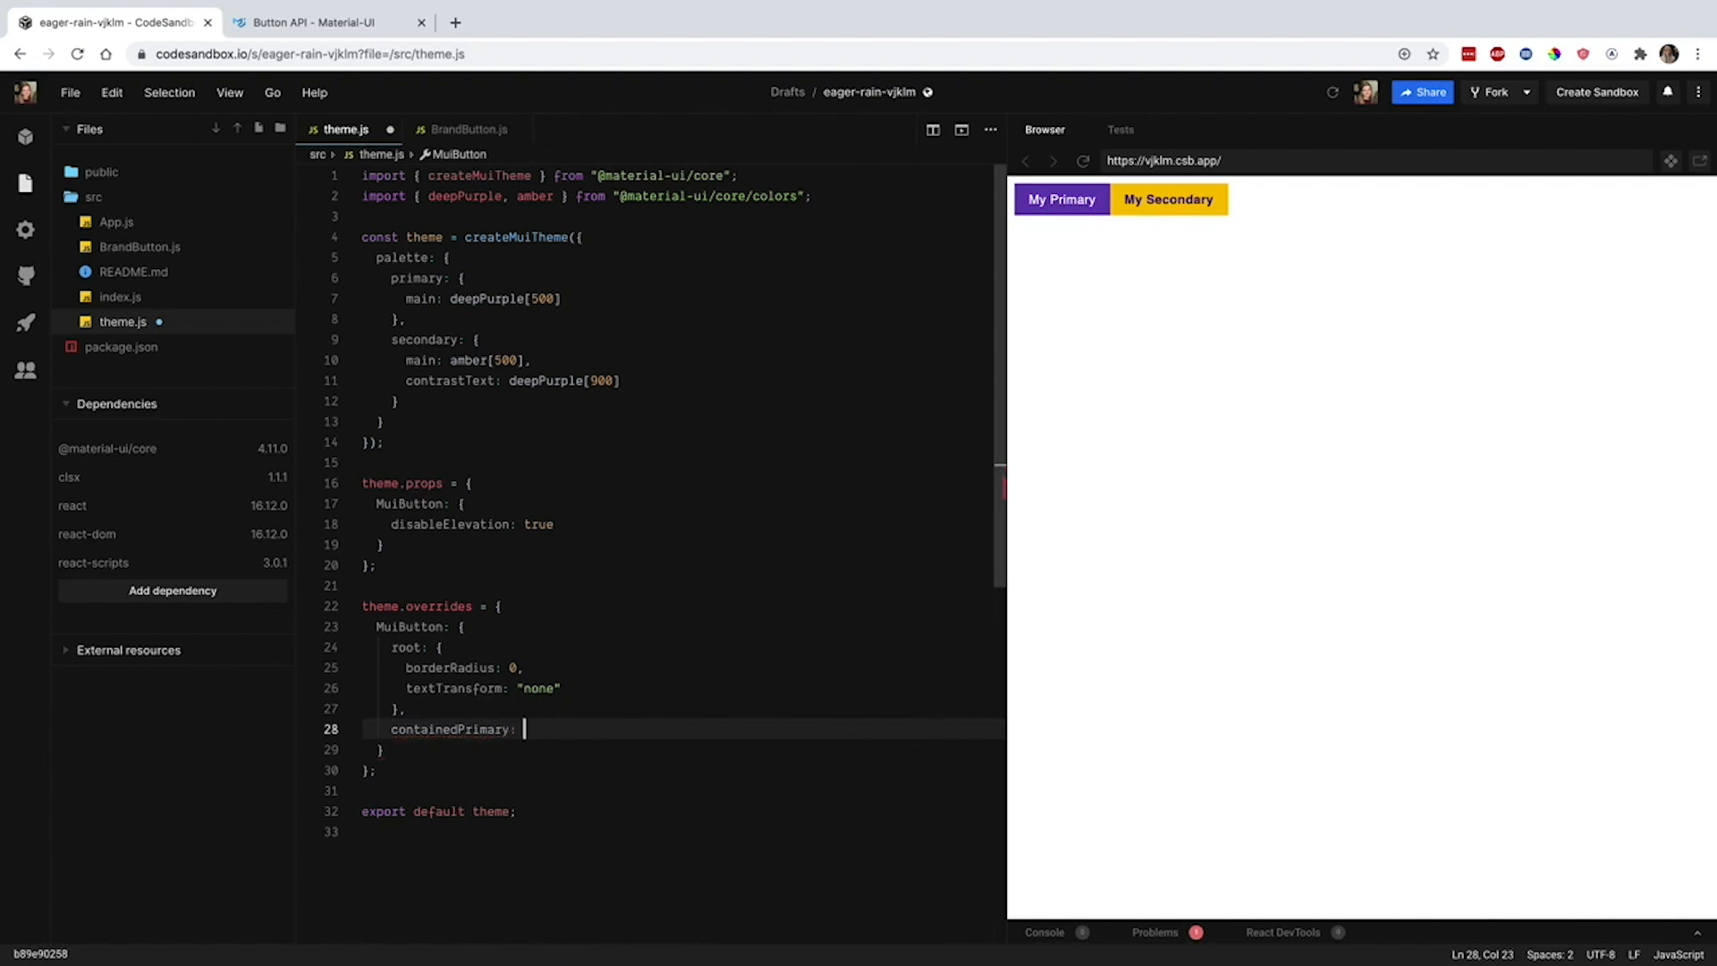
Step: Move the primary hover and secondary styles out of BrandButton.js into theme.js
{"action": "left_click", "coordinate": [467, 129]}
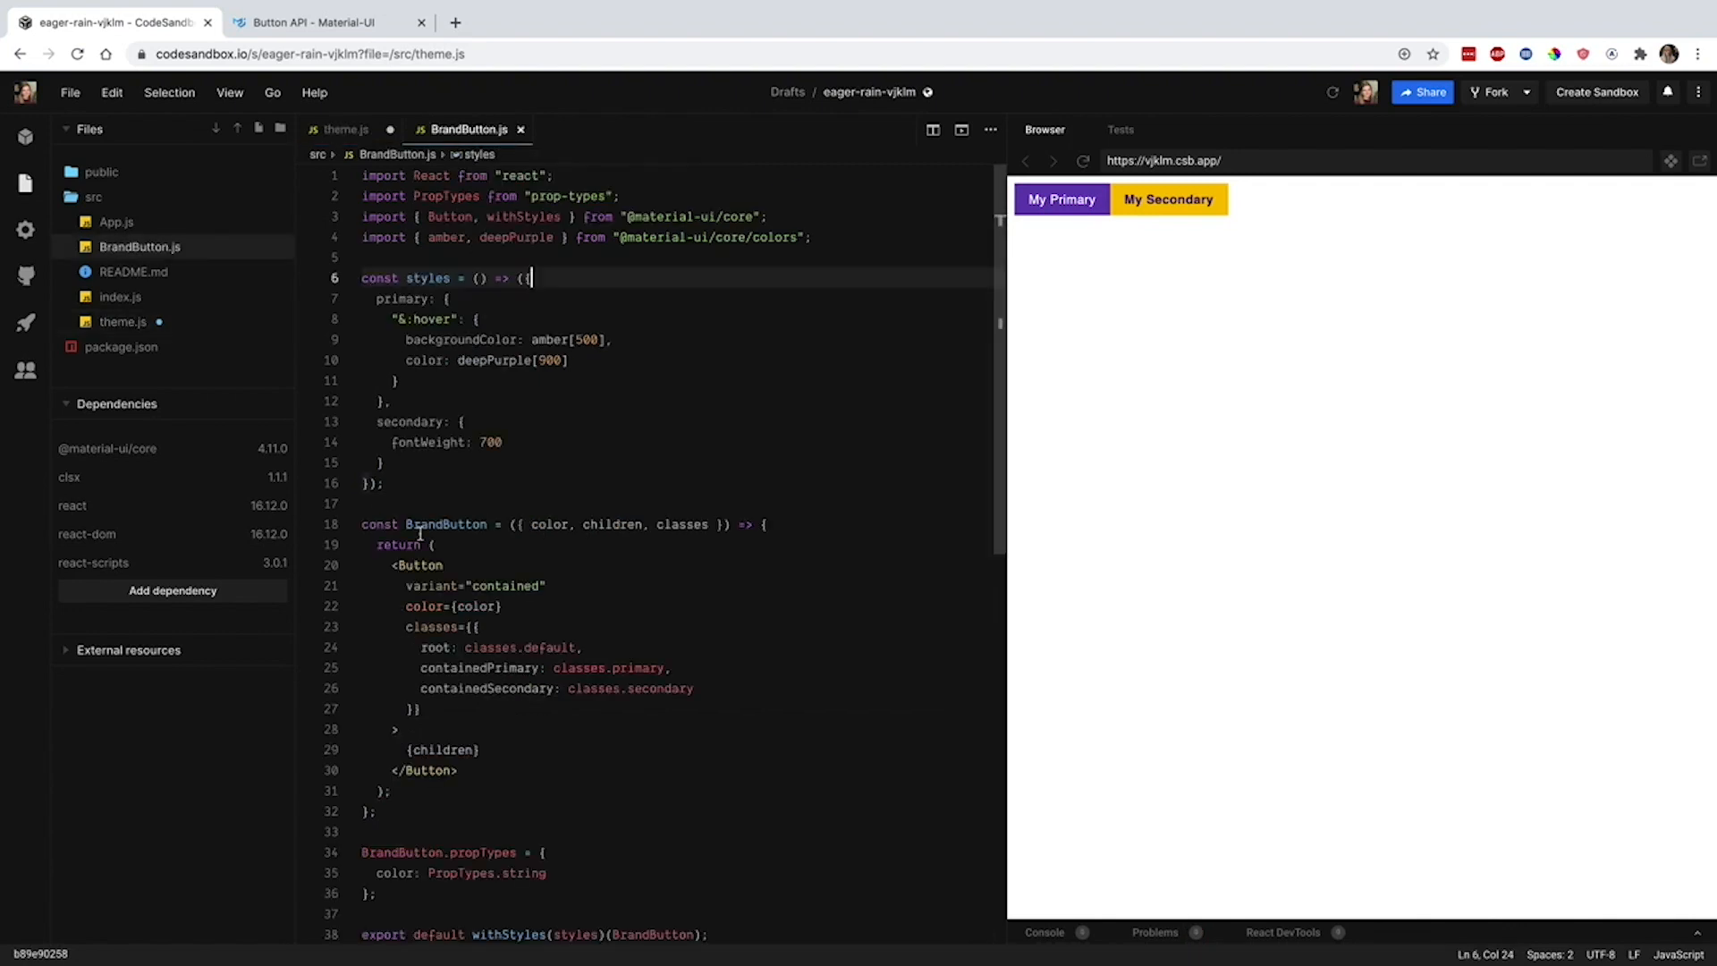
{"action": "left_click_drag", "start_coordinate": [411, 318], "coordinate": [397, 379]}
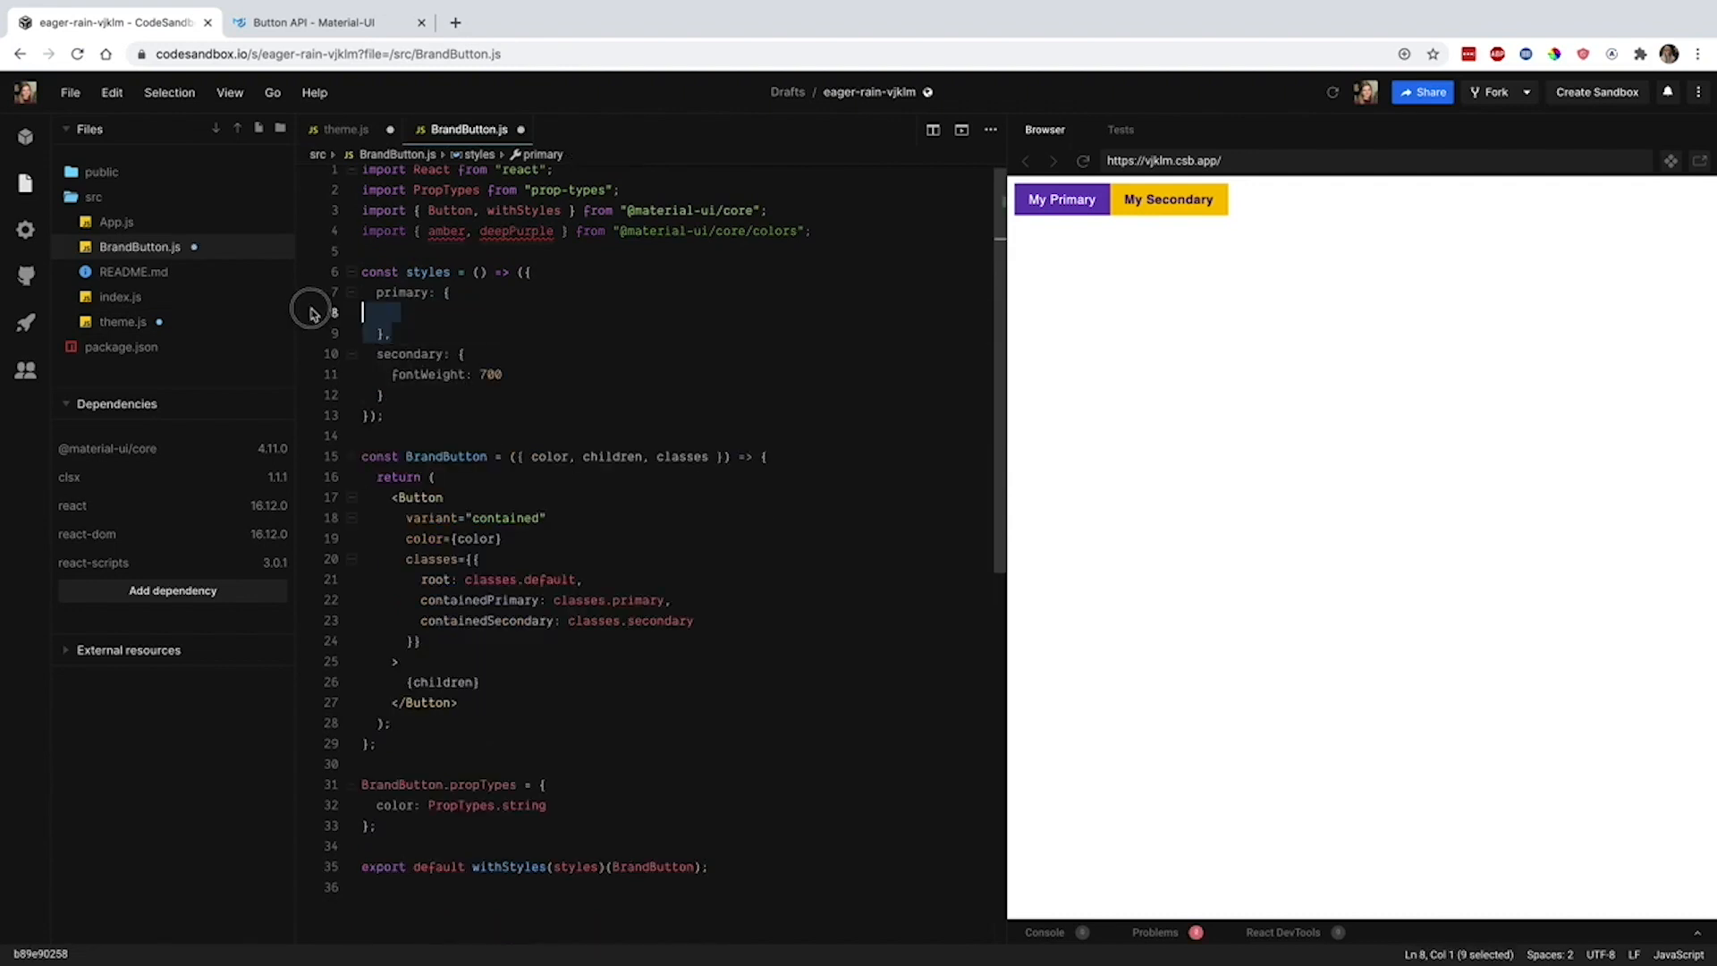
{"action": "key", "text": "Delete"}
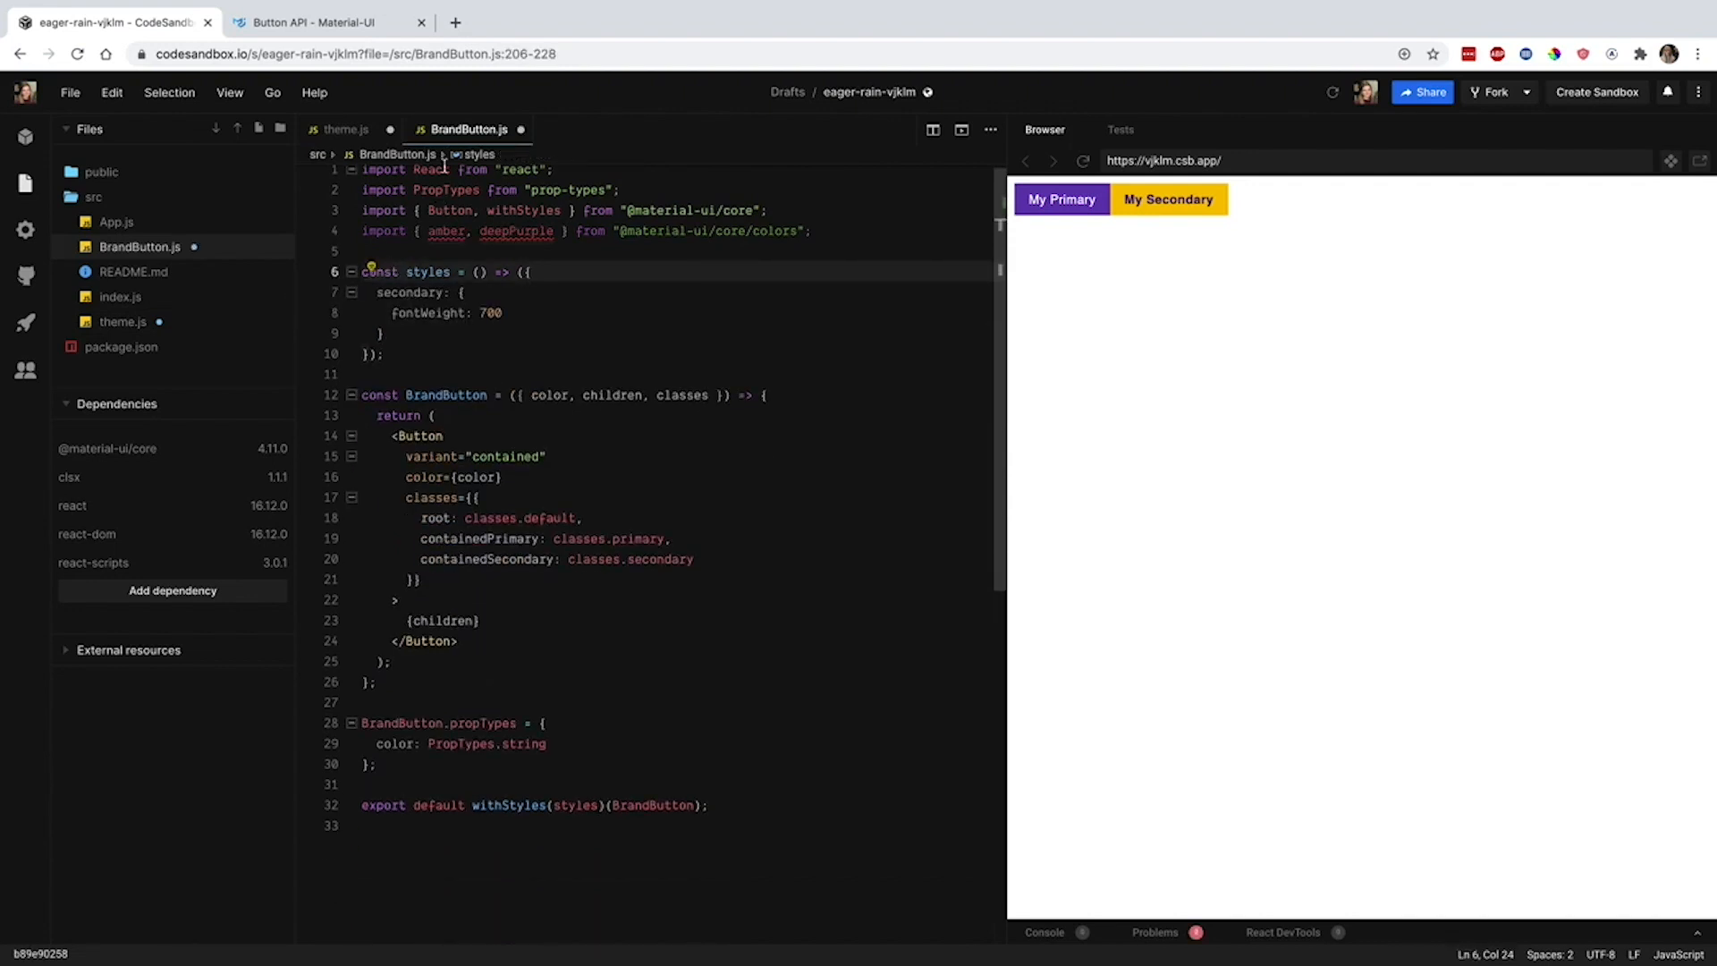
{"action": "left_click", "coordinate": [345, 129]}
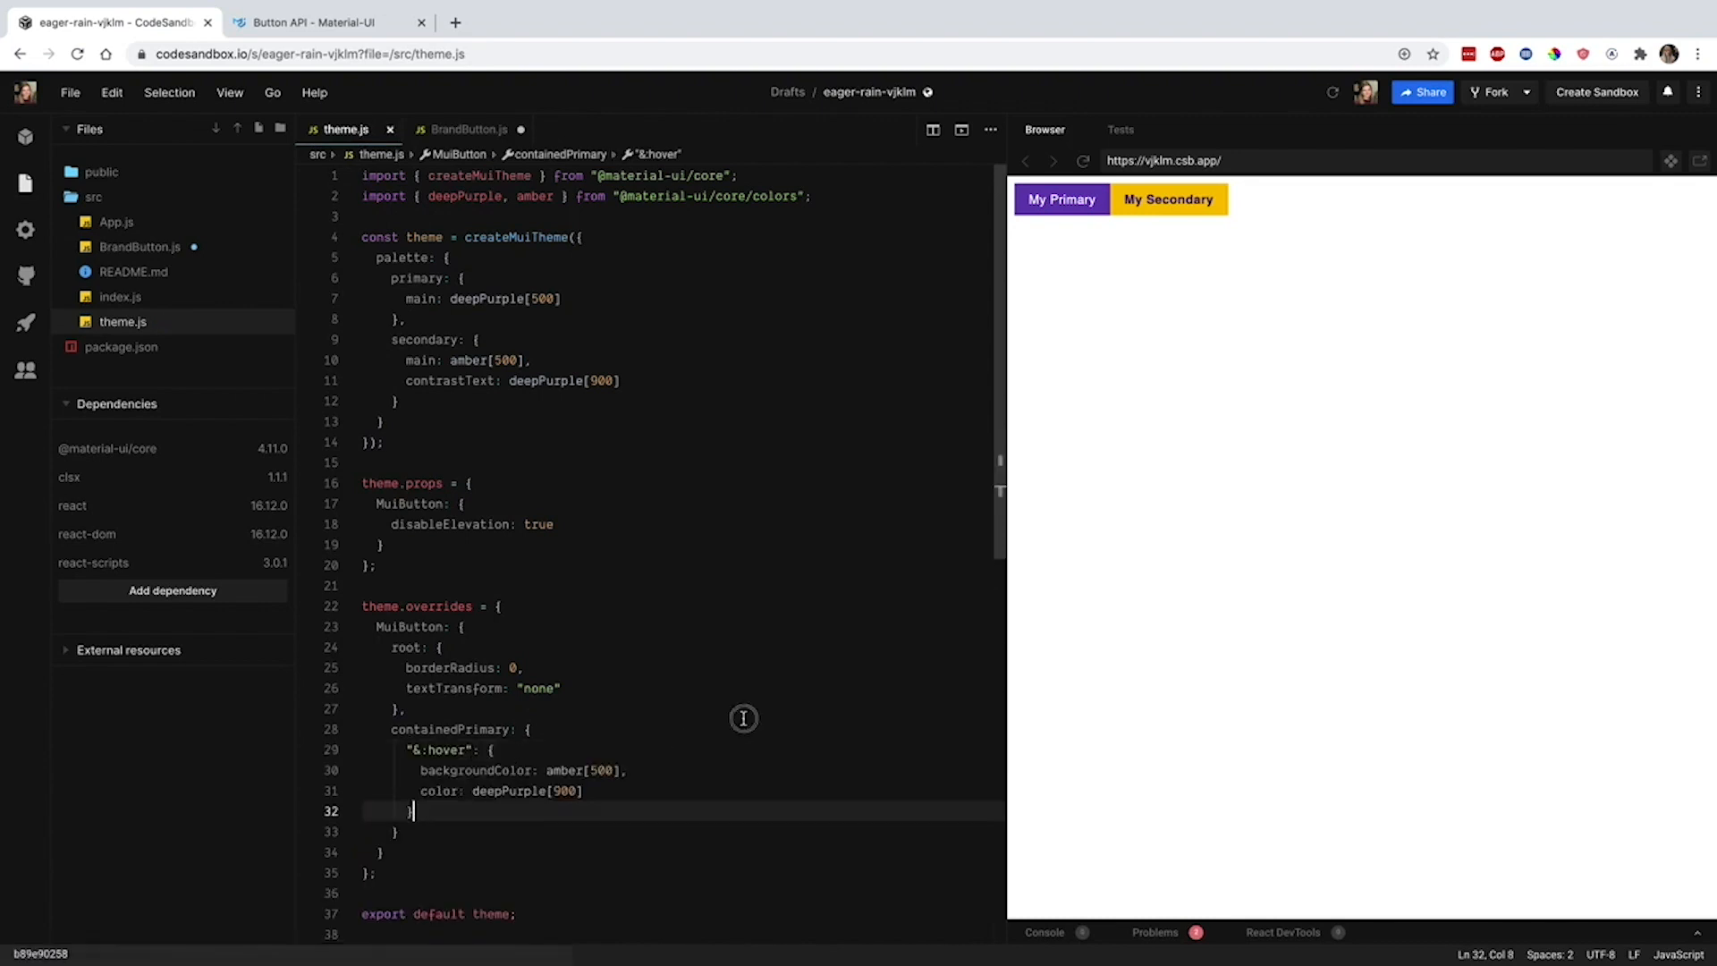
{"action": "left_click", "coordinate": [468, 128]}
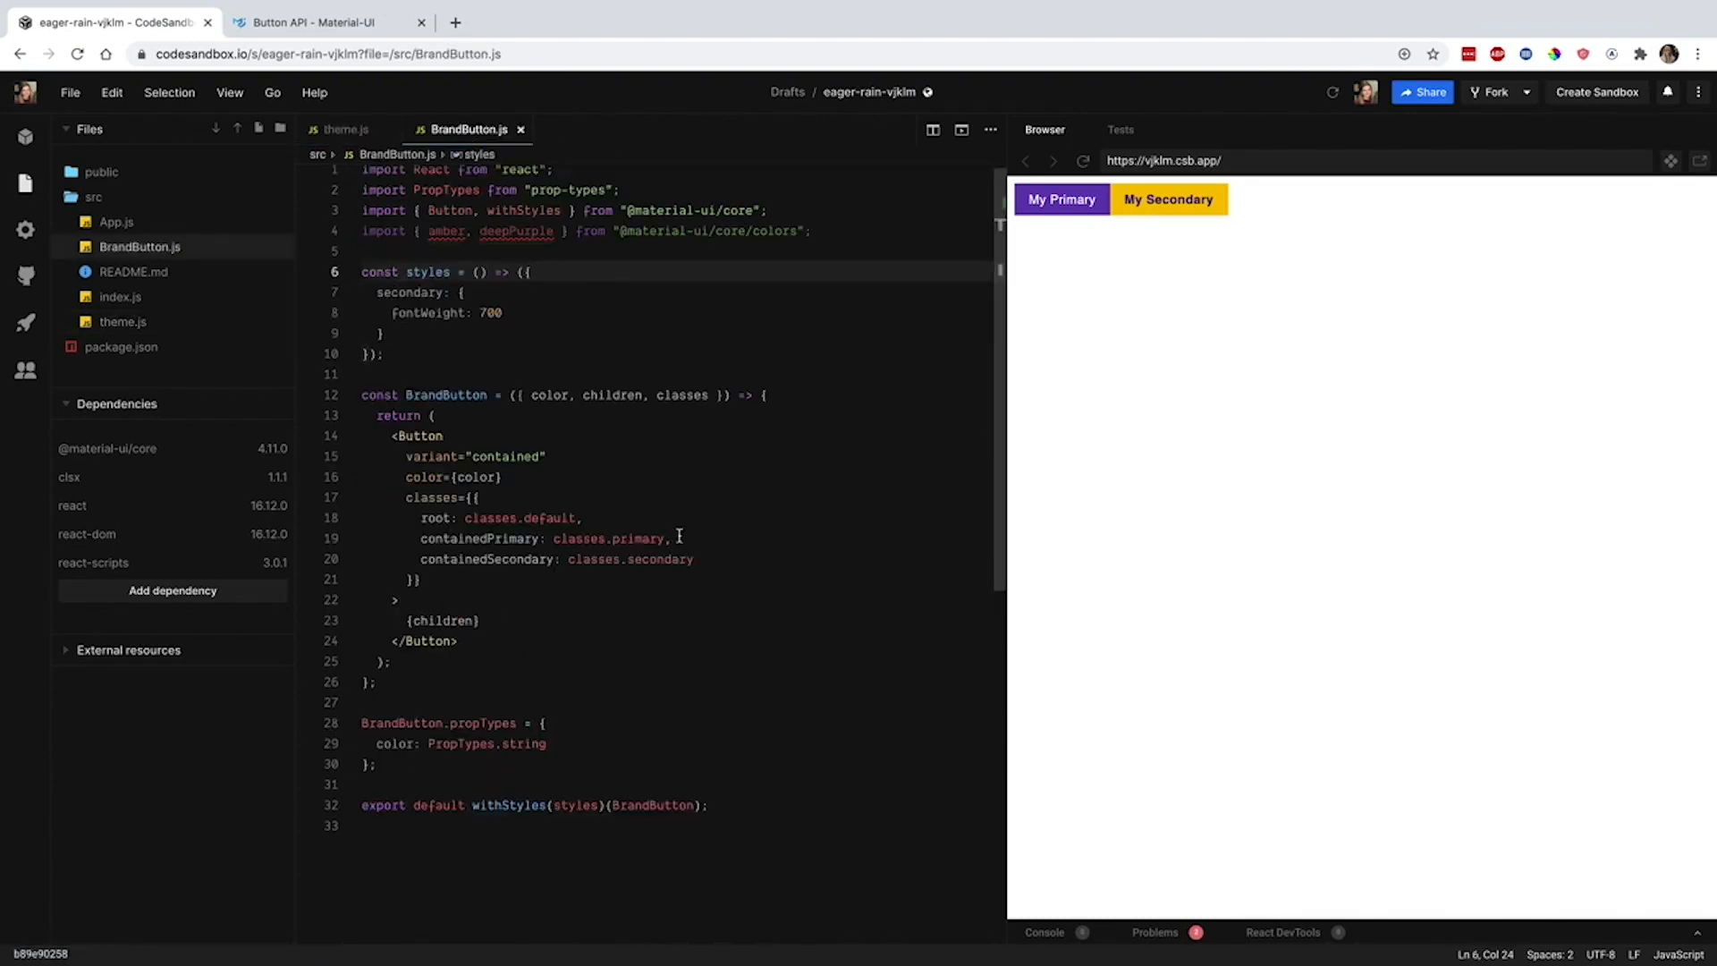
{"action": "left_click", "coordinate": [465, 497]}
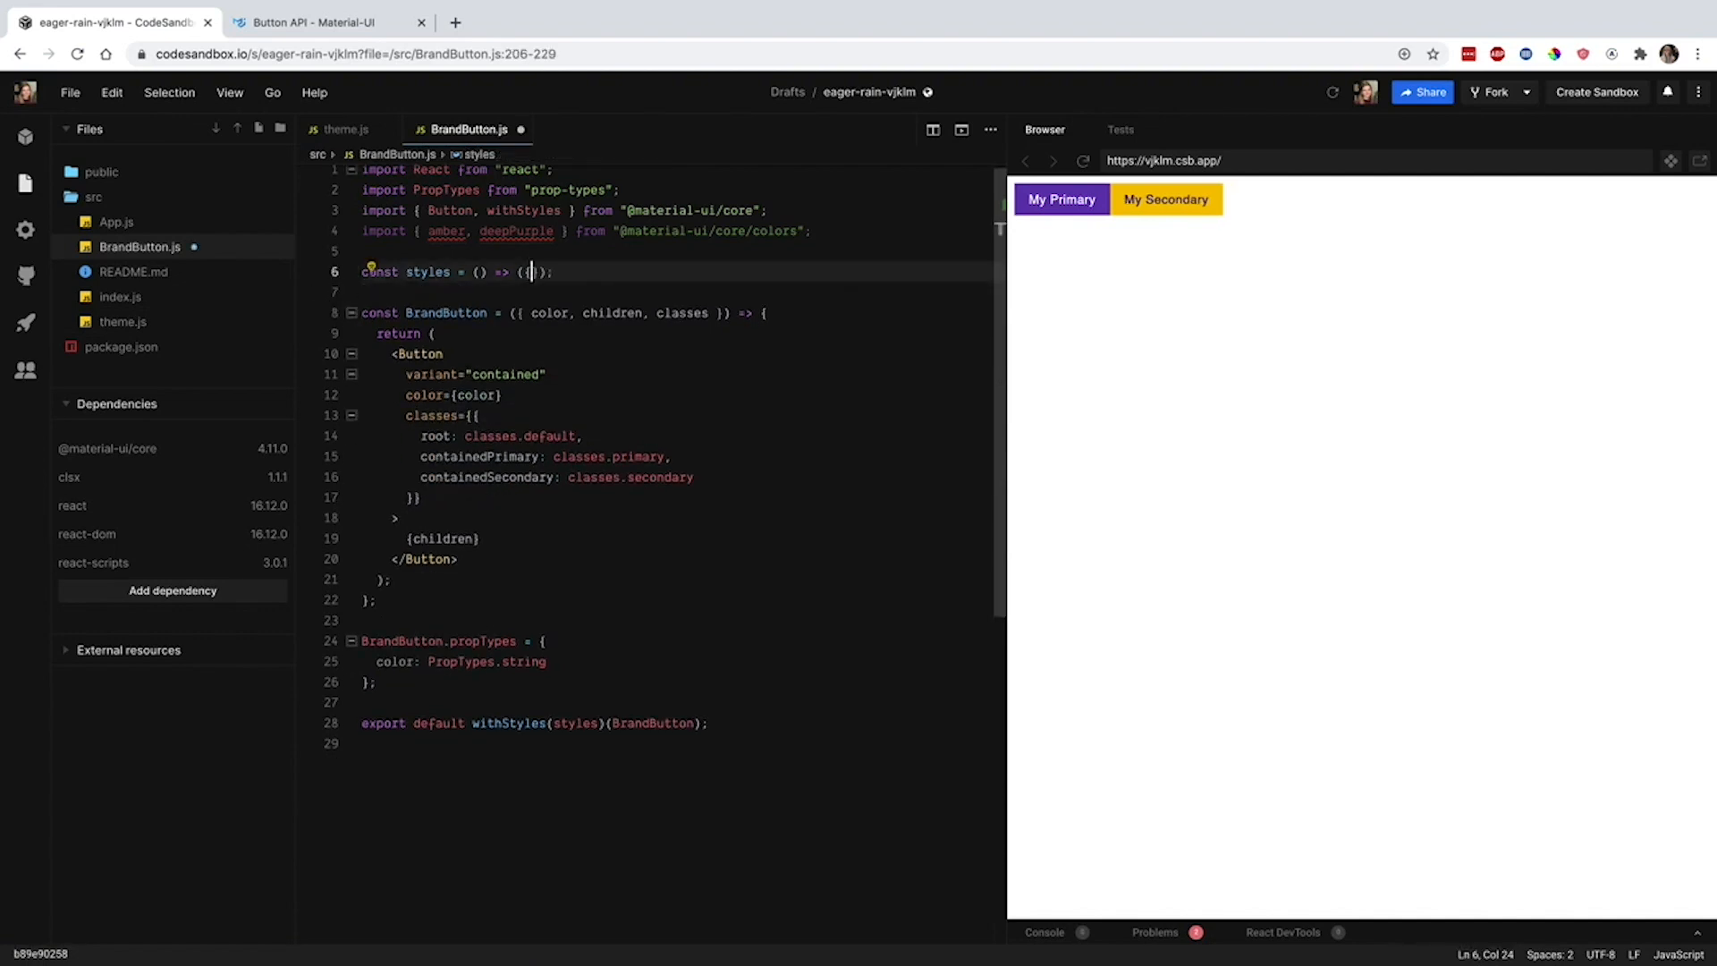
{"action": "left_click", "coordinate": [123, 320]}
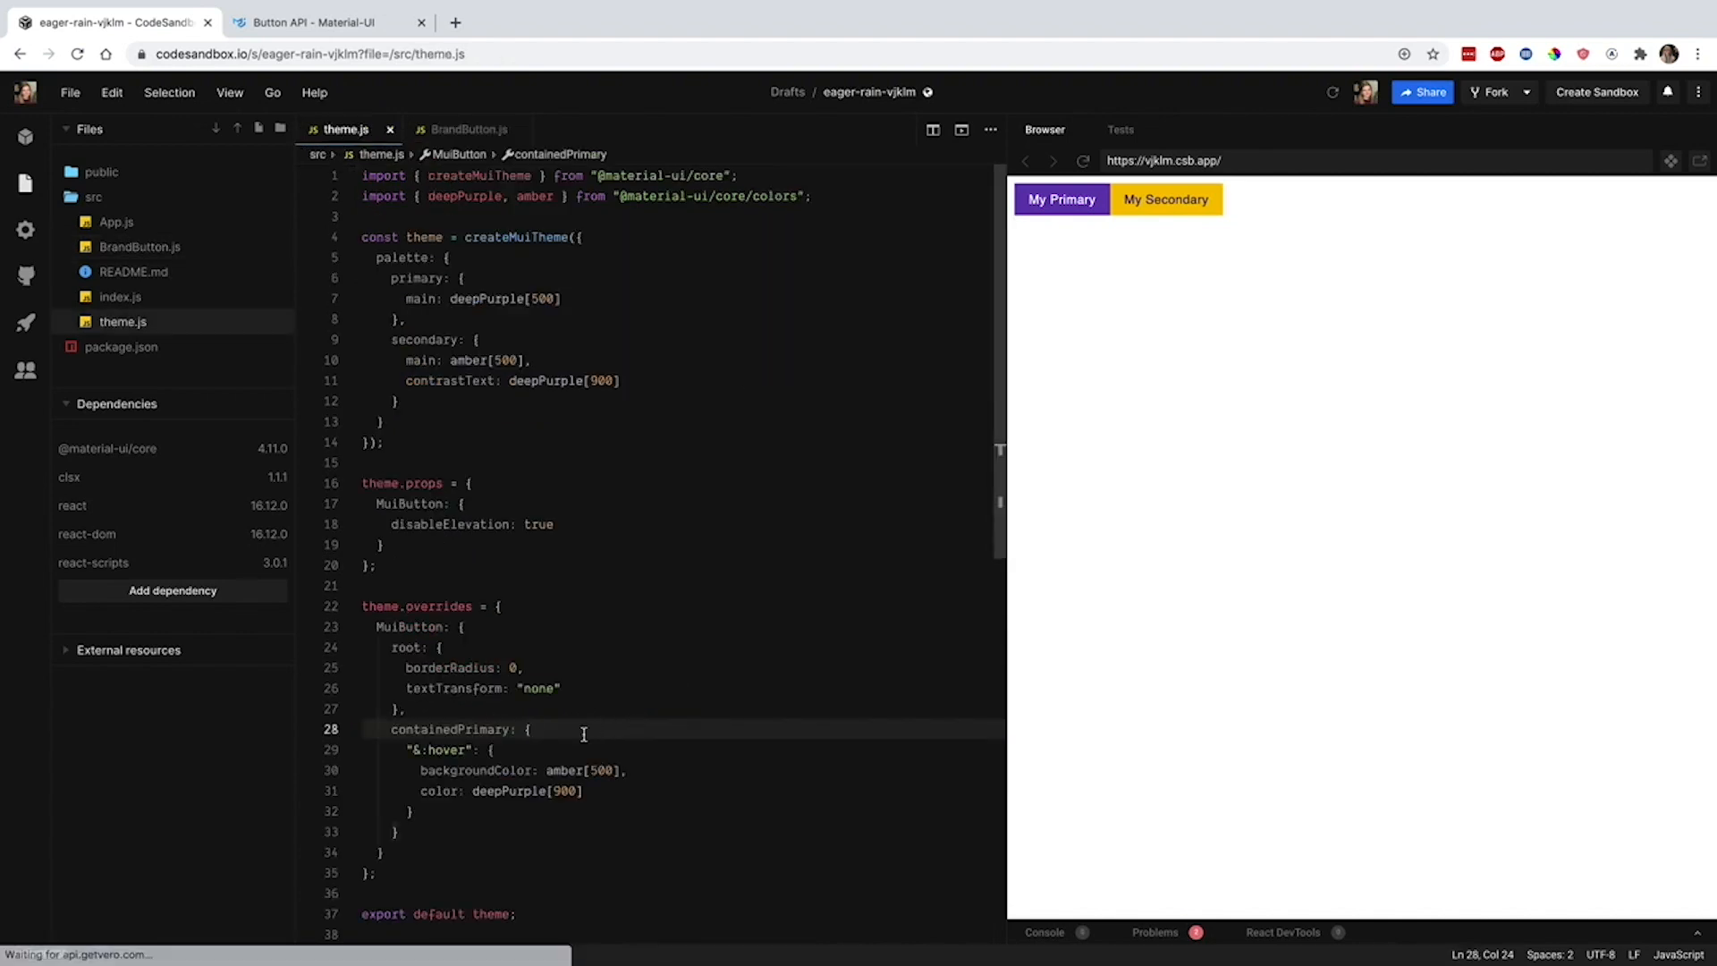
Step: Add a containedSecondary override with fontWeight: 700 after containedPrimary
{"action": "left_click", "coordinate": [406, 832]}
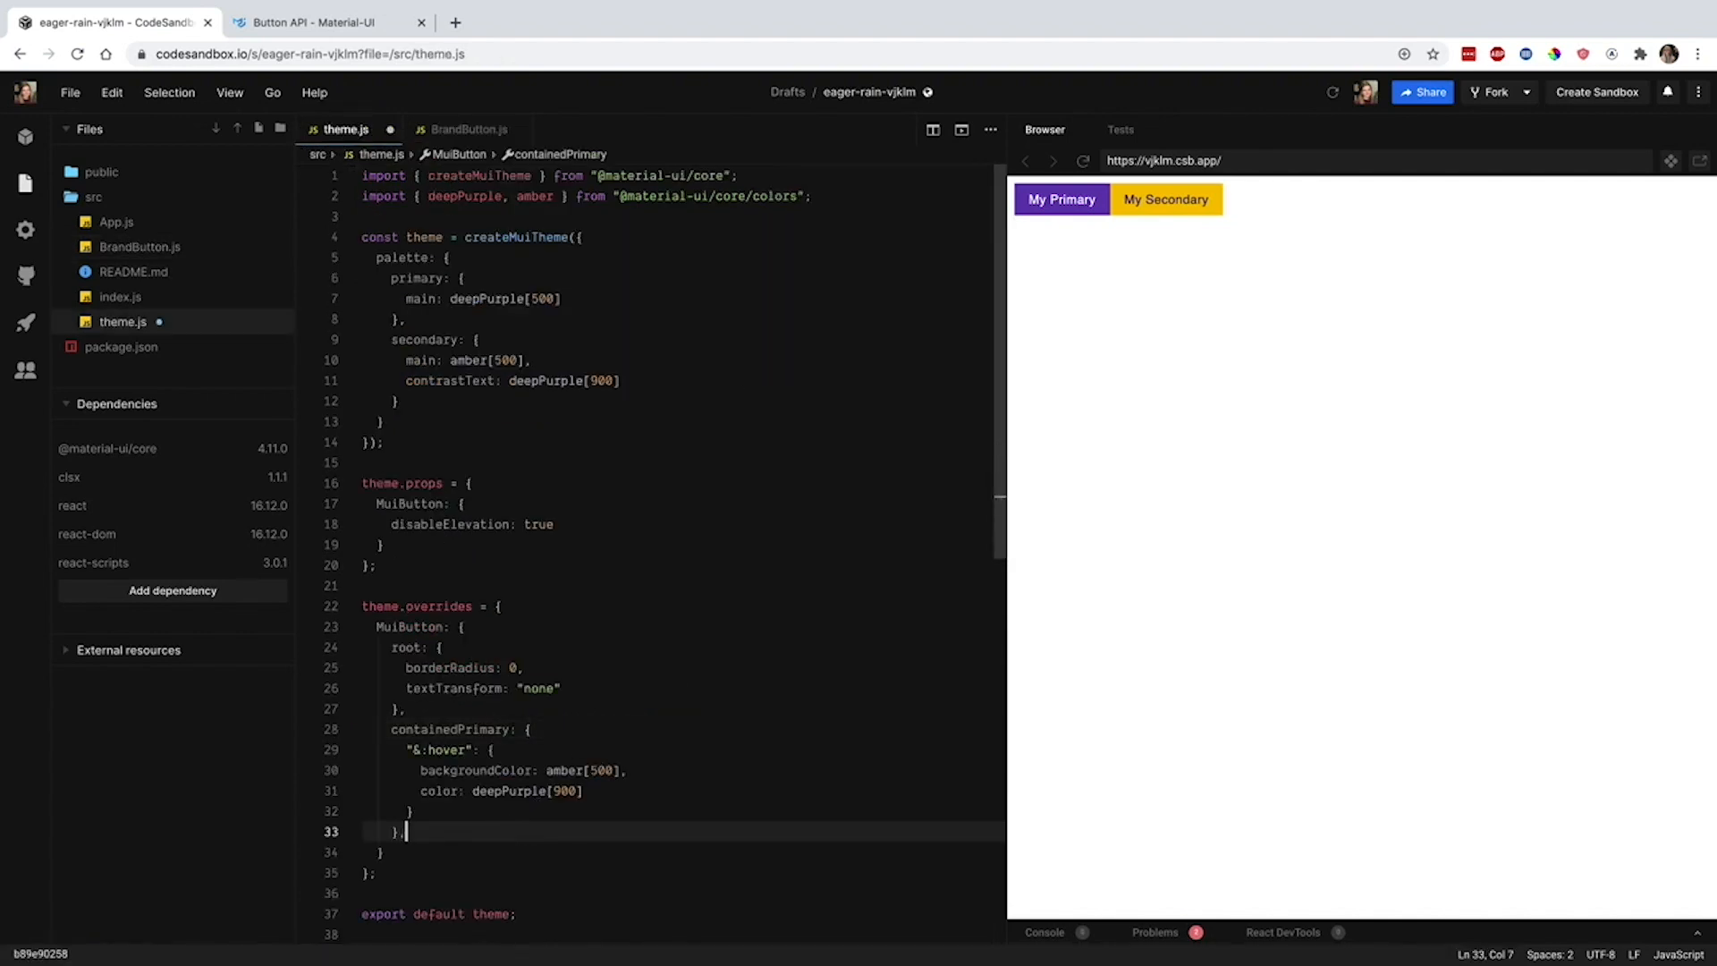
{"action": "type", "text": "containedSecon"}
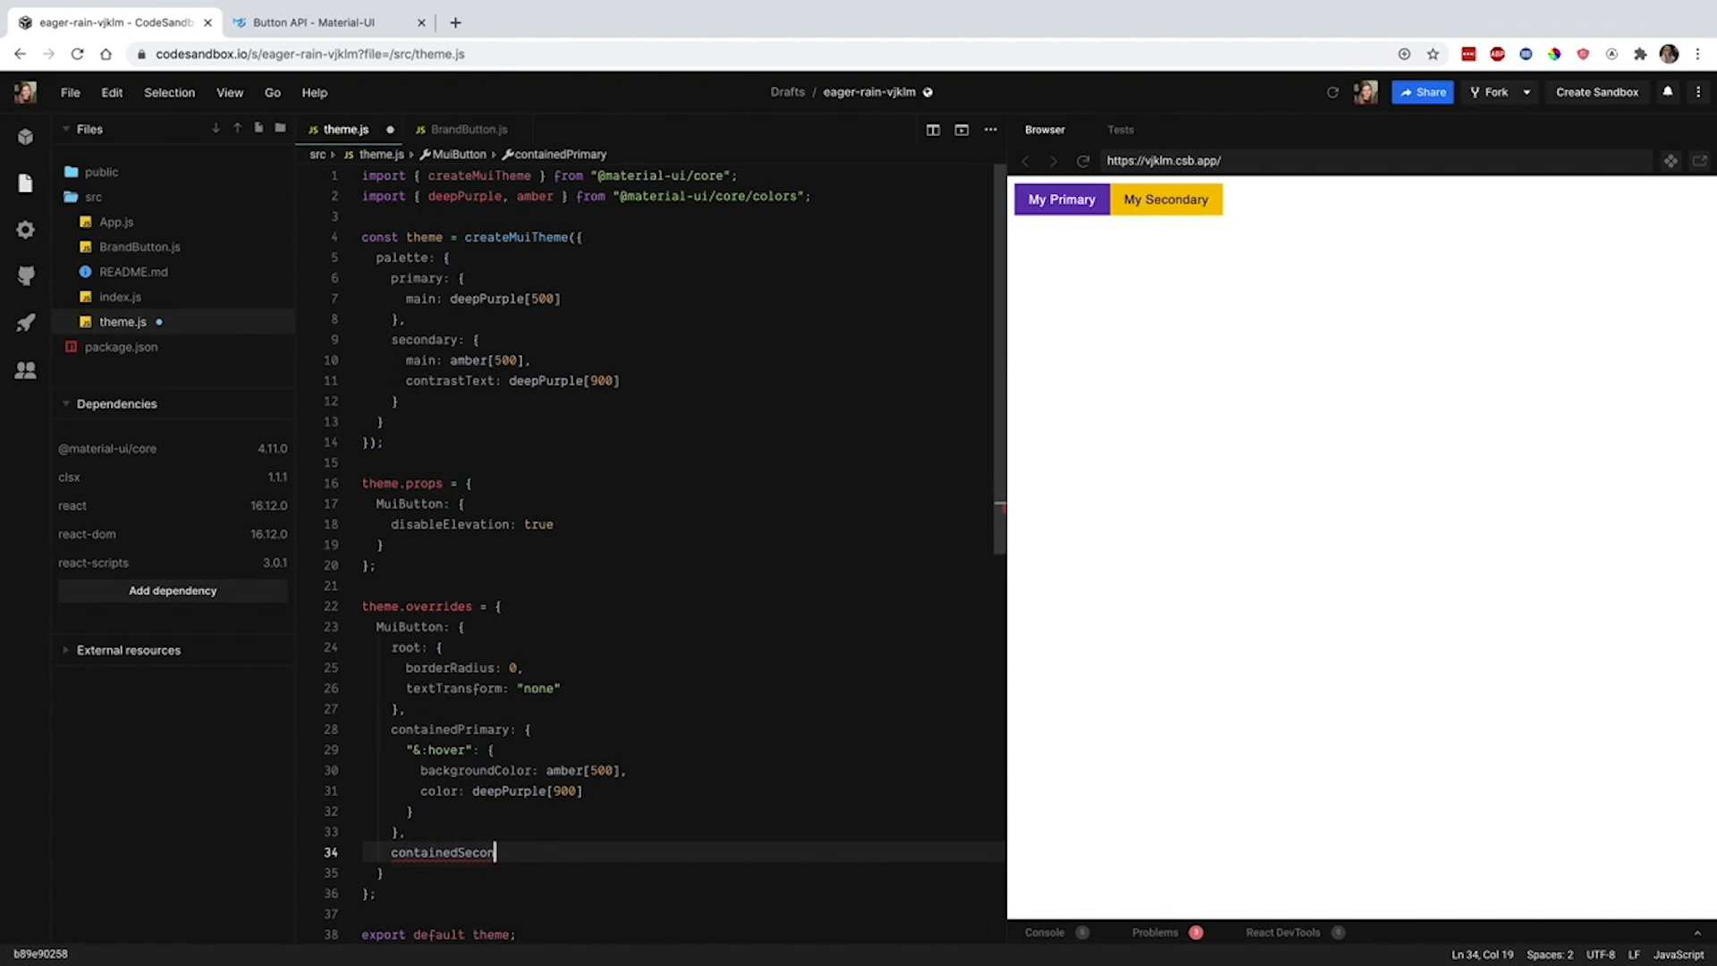
{"action": "type", "text": "dary: {"}
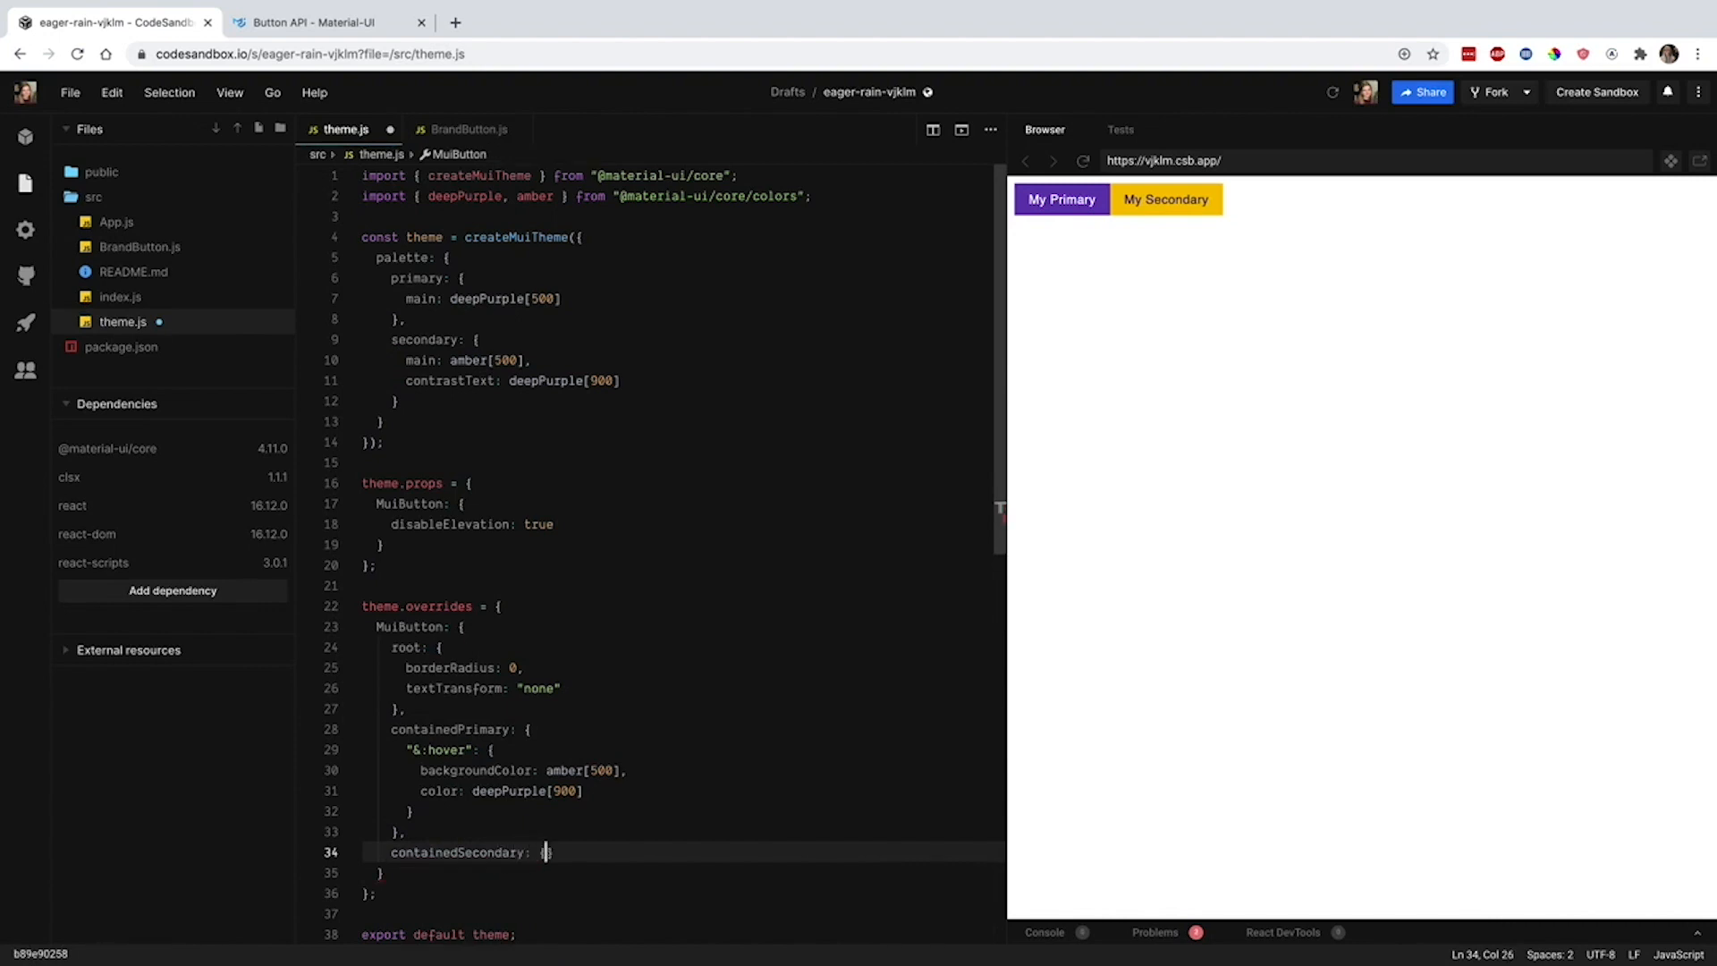
{"action": "type", "text": "fontWeight: 700"}
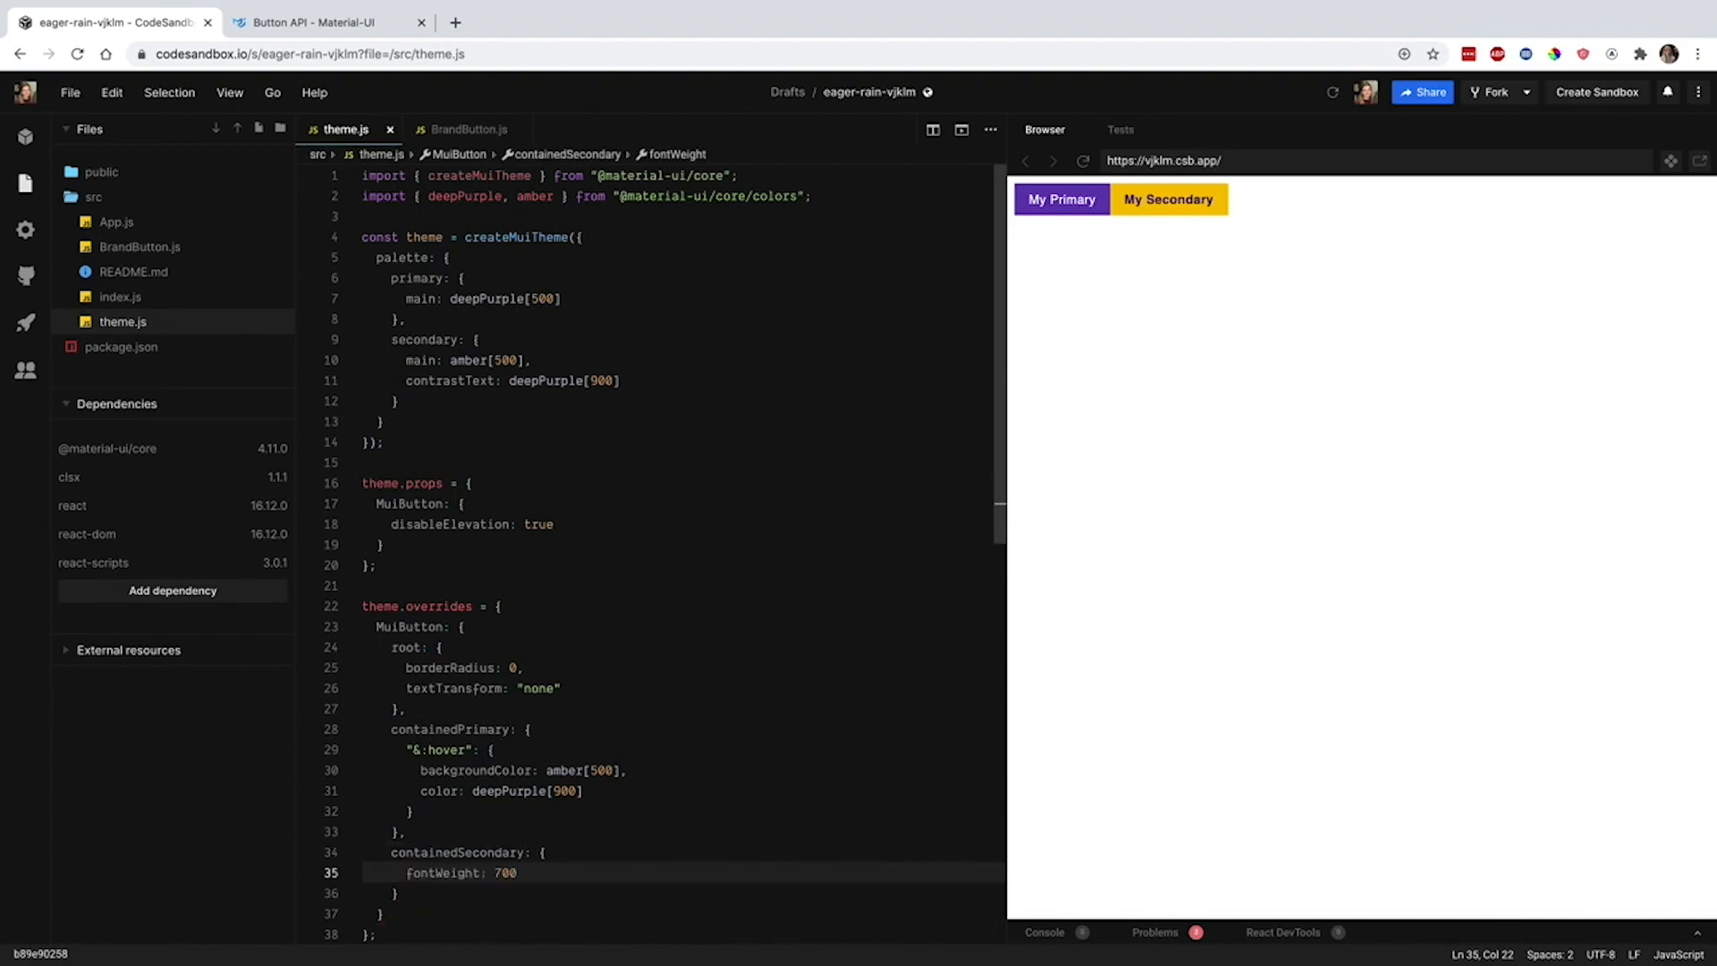
{"action": "left_click", "coordinate": [787, 483]}
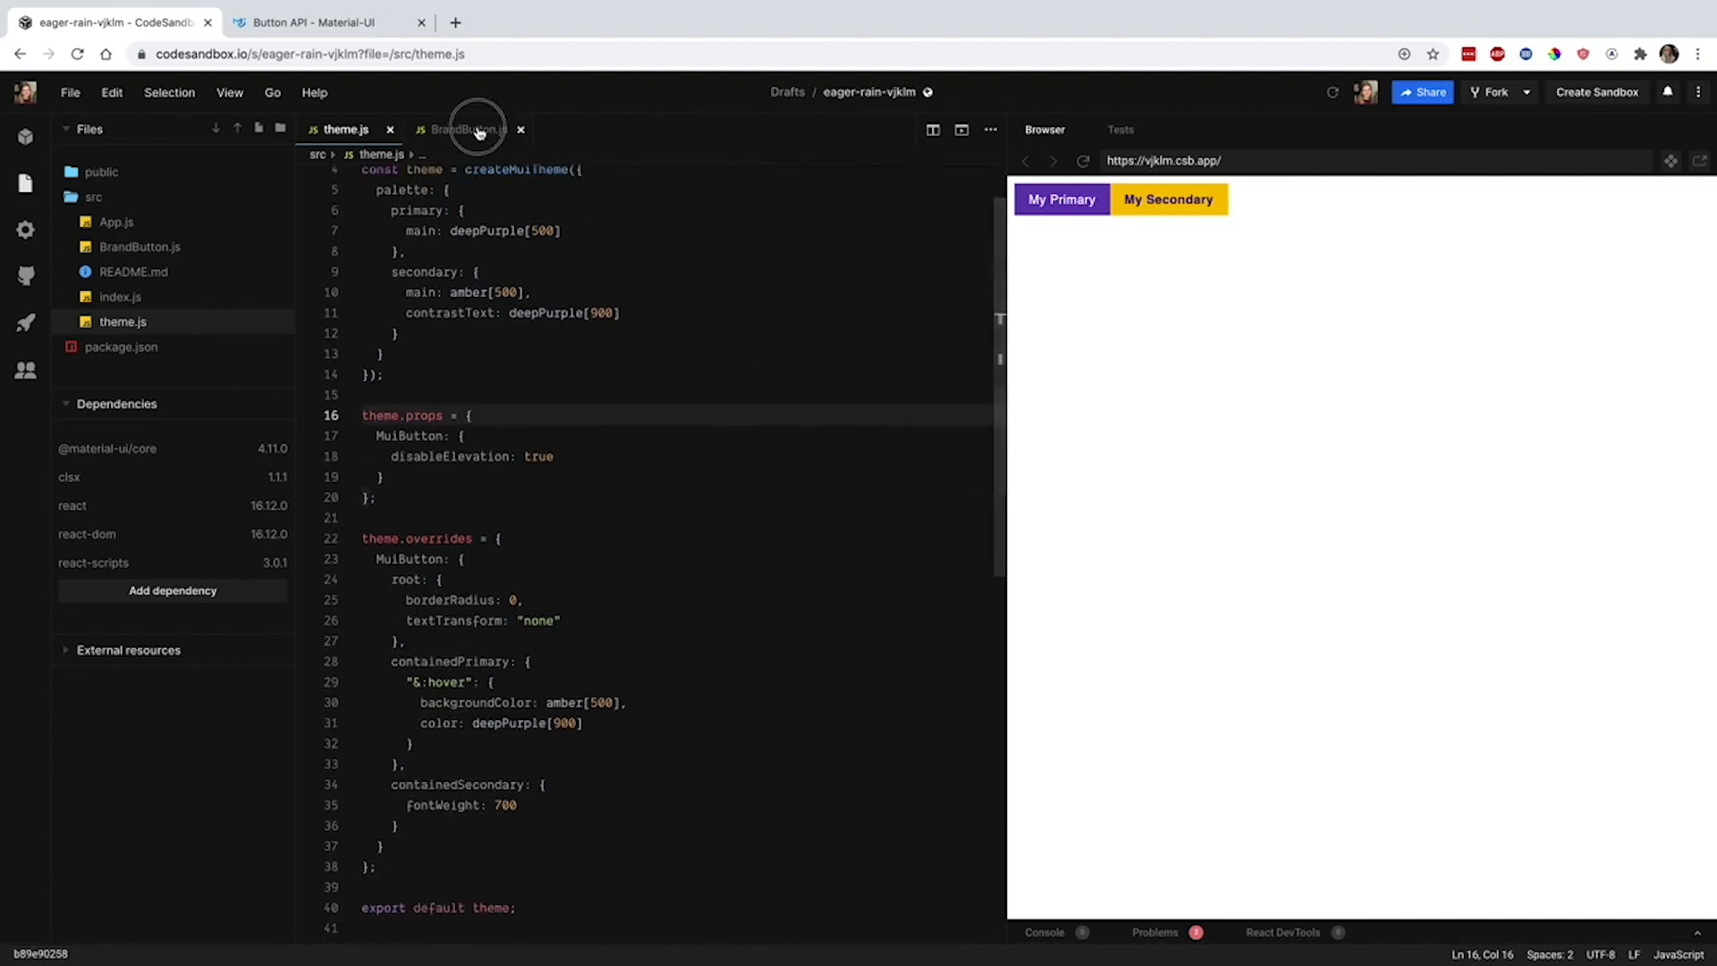
{"action": "left_click", "coordinate": [465, 128]}
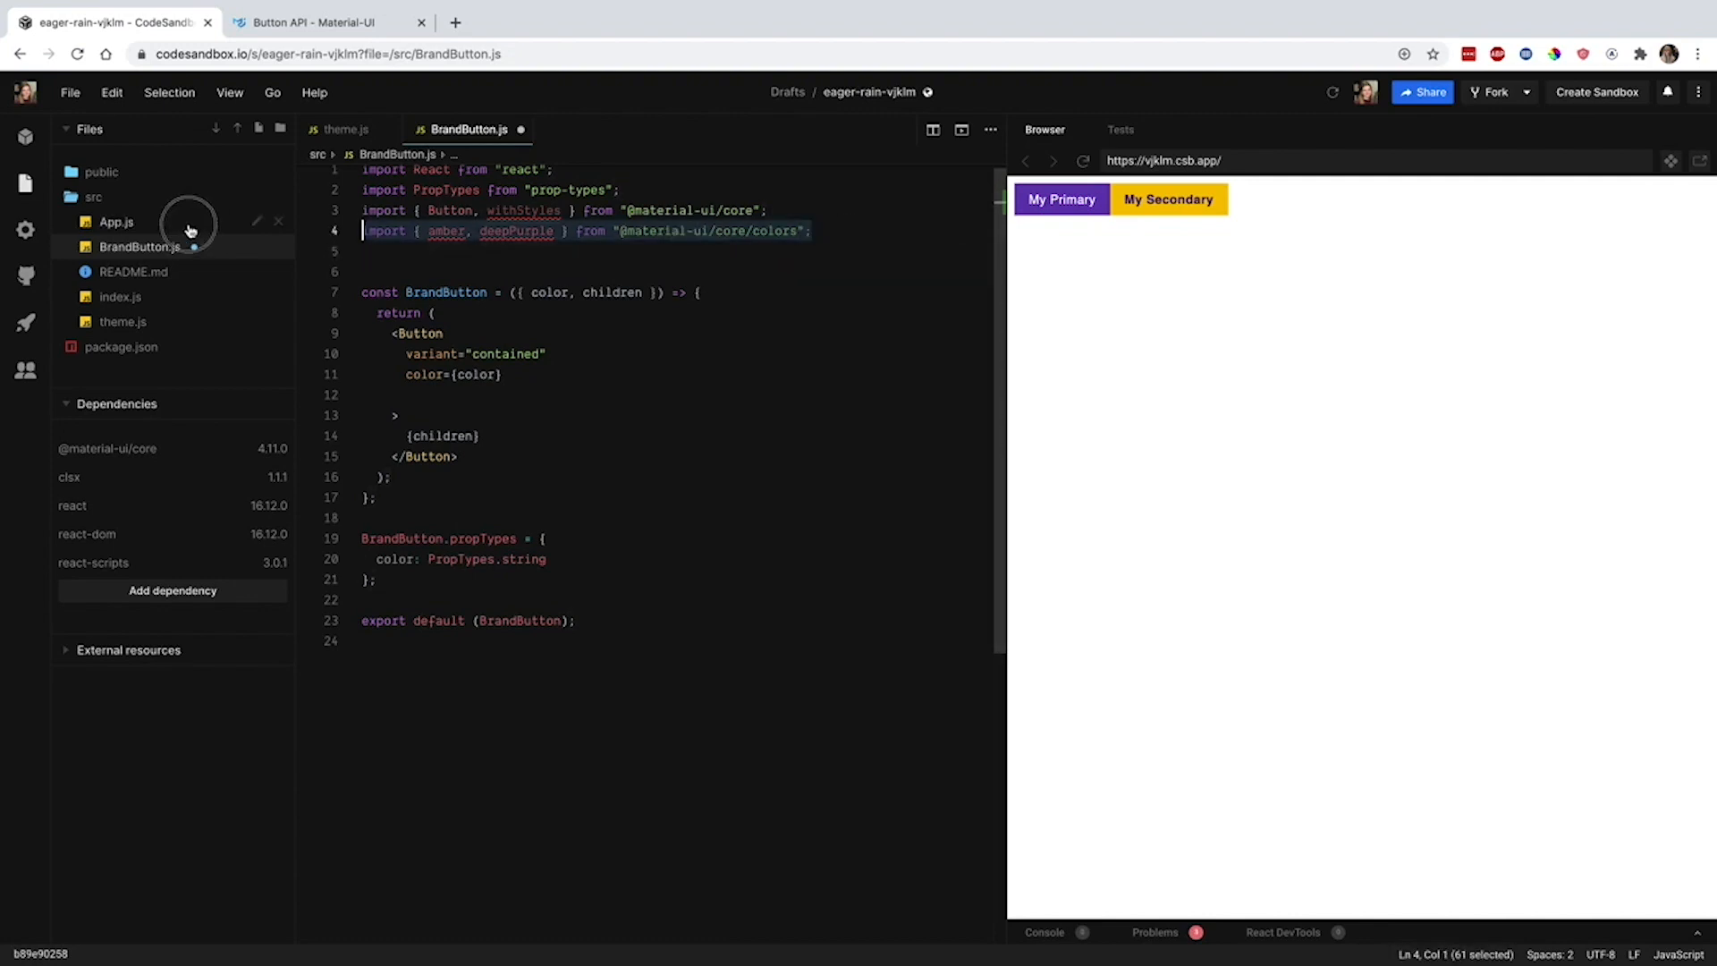
Step: Remove the unused colours import from BrandButton.js, check theme.js, and switch to App.js
{"action": "key", "text": "Delete"}
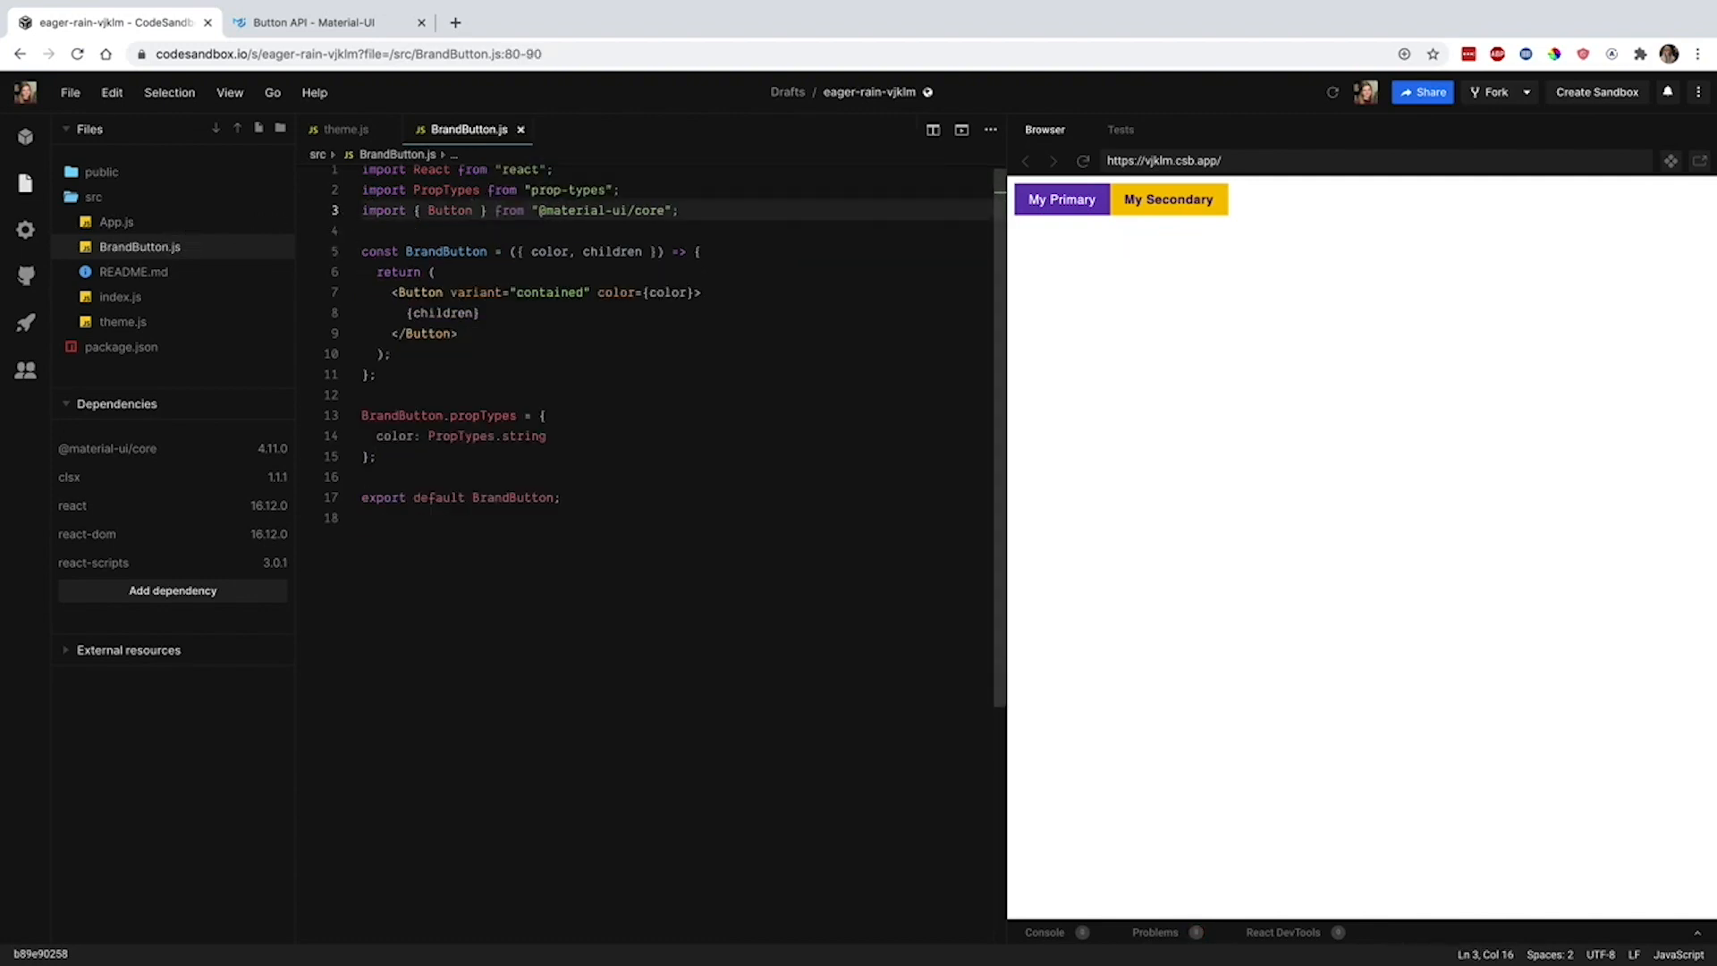
{"action": "left_click", "coordinate": [683, 335]}
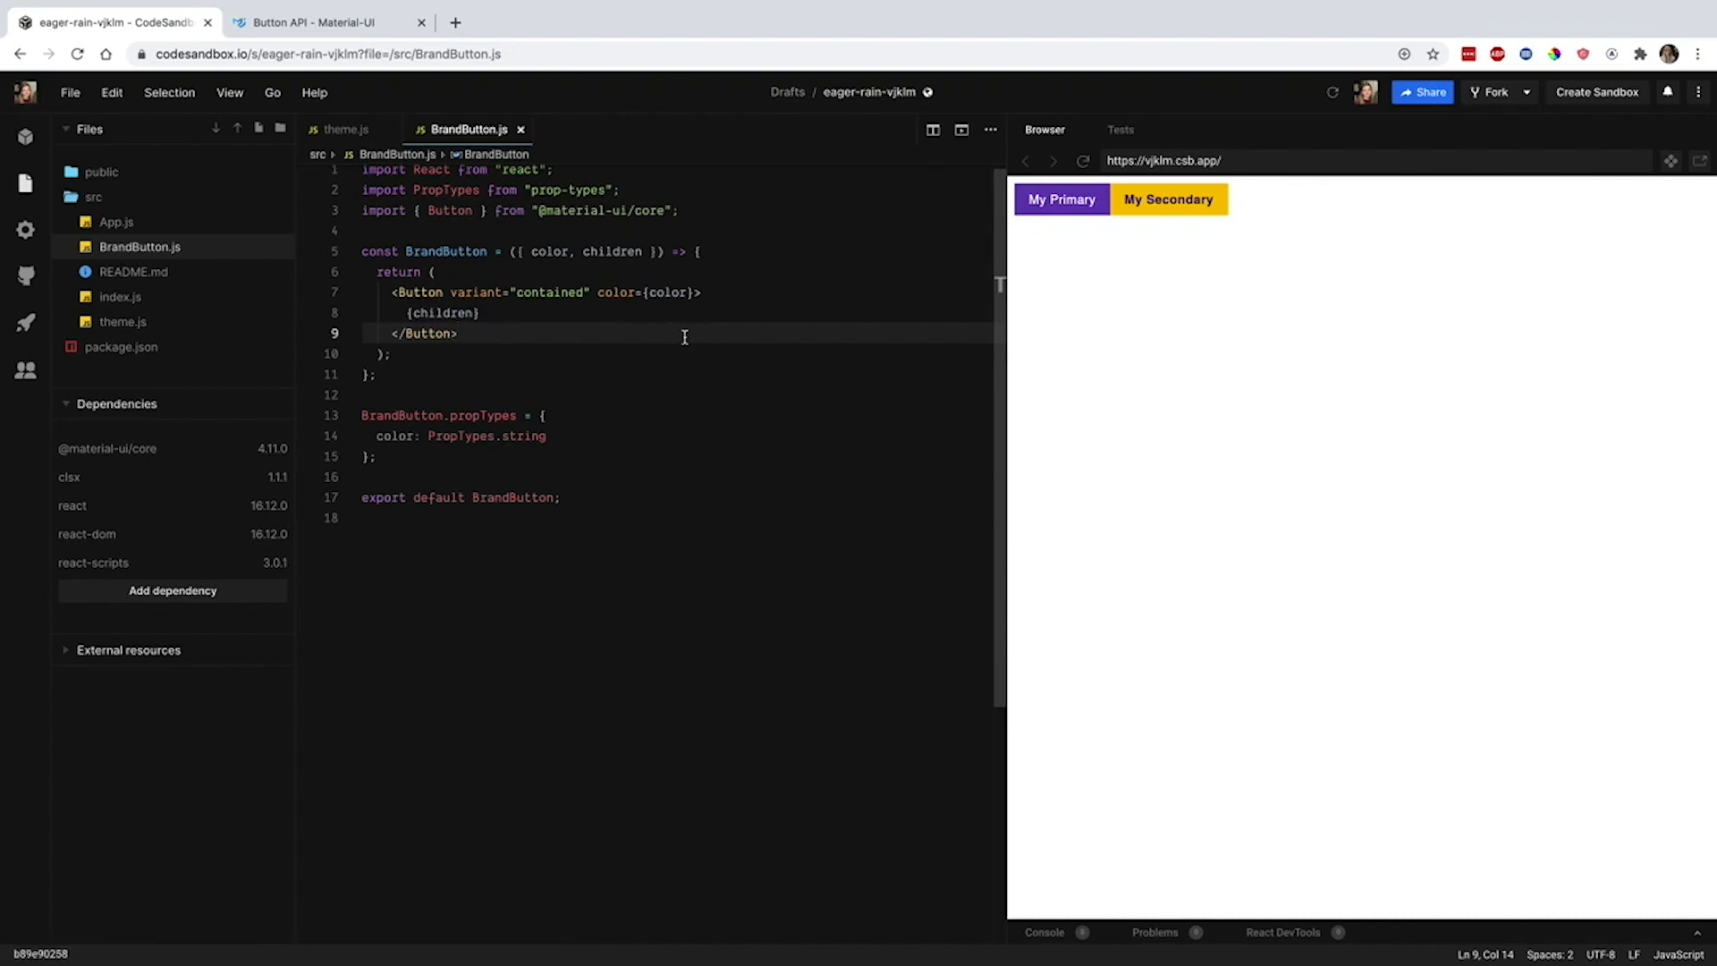
{"action": "left_click", "coordinate": [345, 129]}
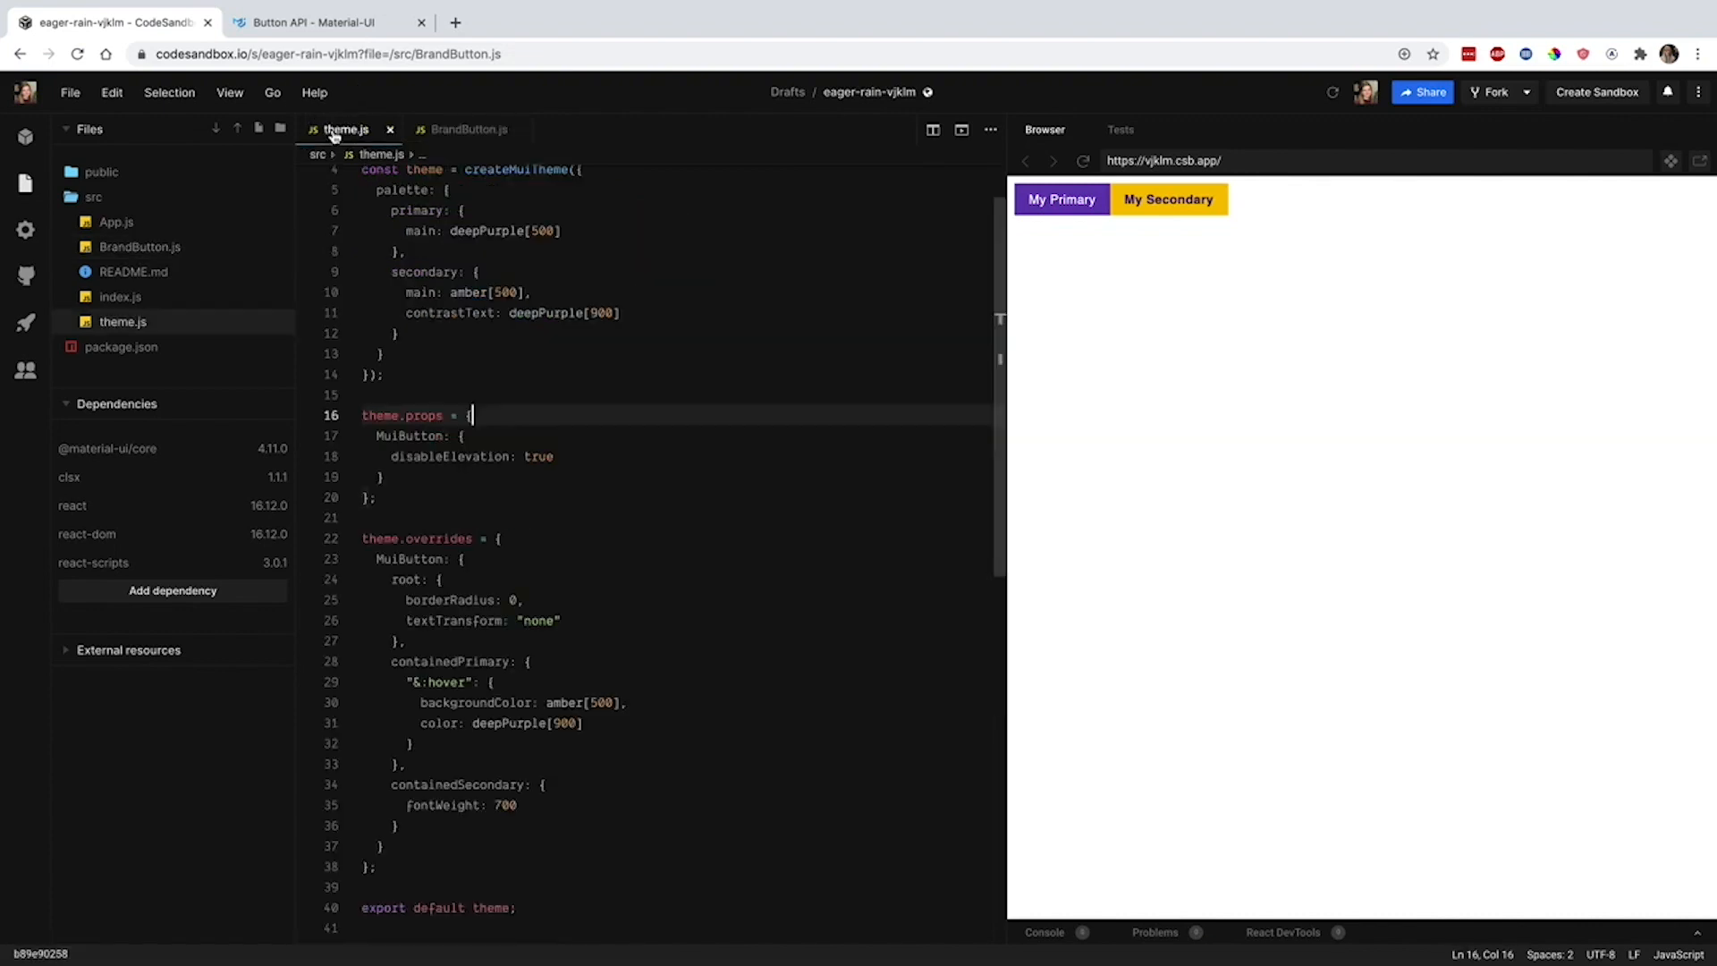
{"action": "left_click", "coordinate": [114, 221]}
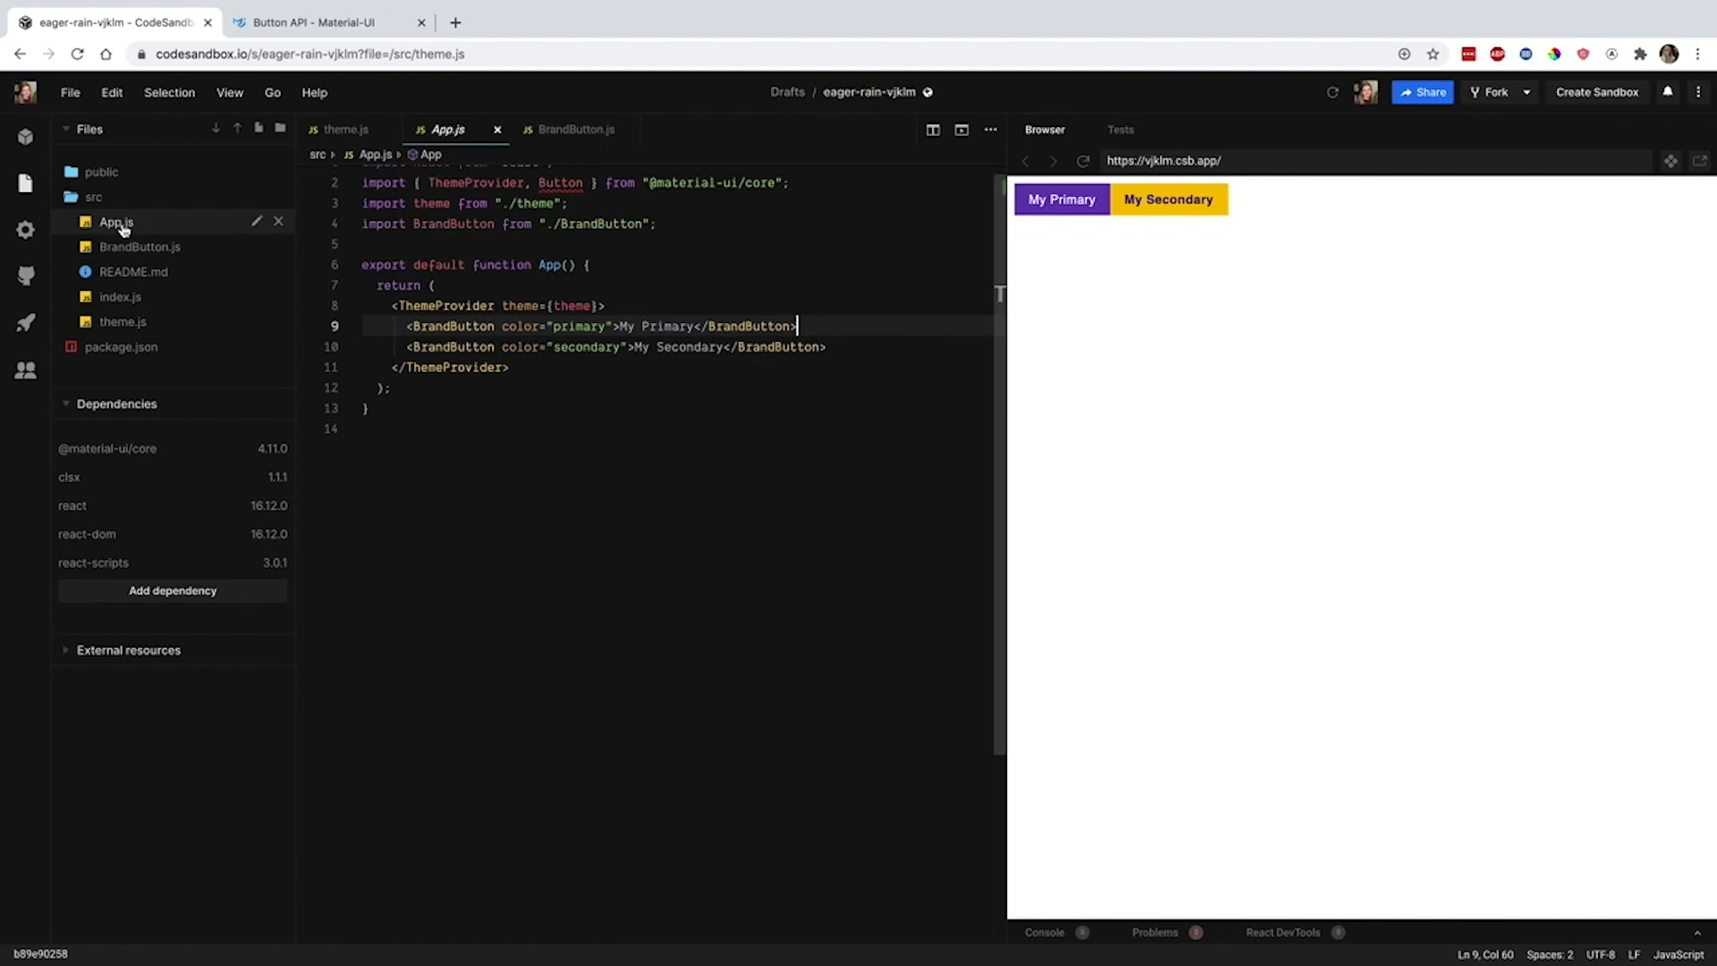
Step: Replace the BrandButton tags with Button variant="contained" and delete the BrandButton import
{"action": "left_click", "coordinate": [456, 325]}
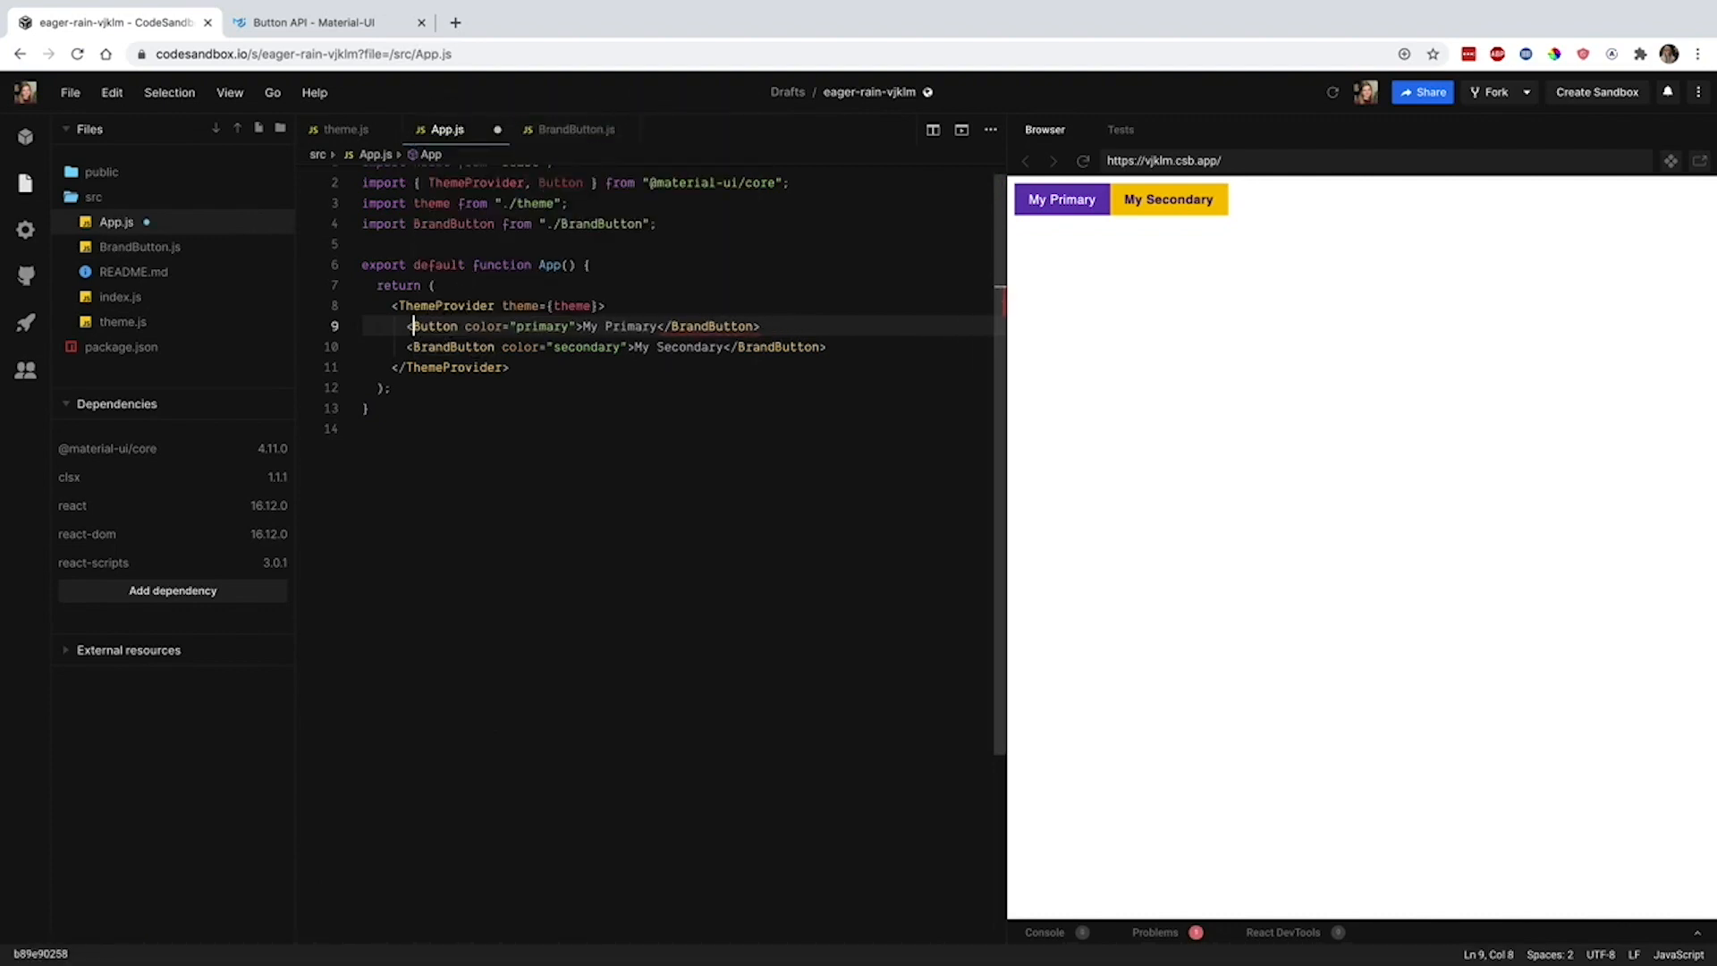
{"action": "type", "text": "var"}
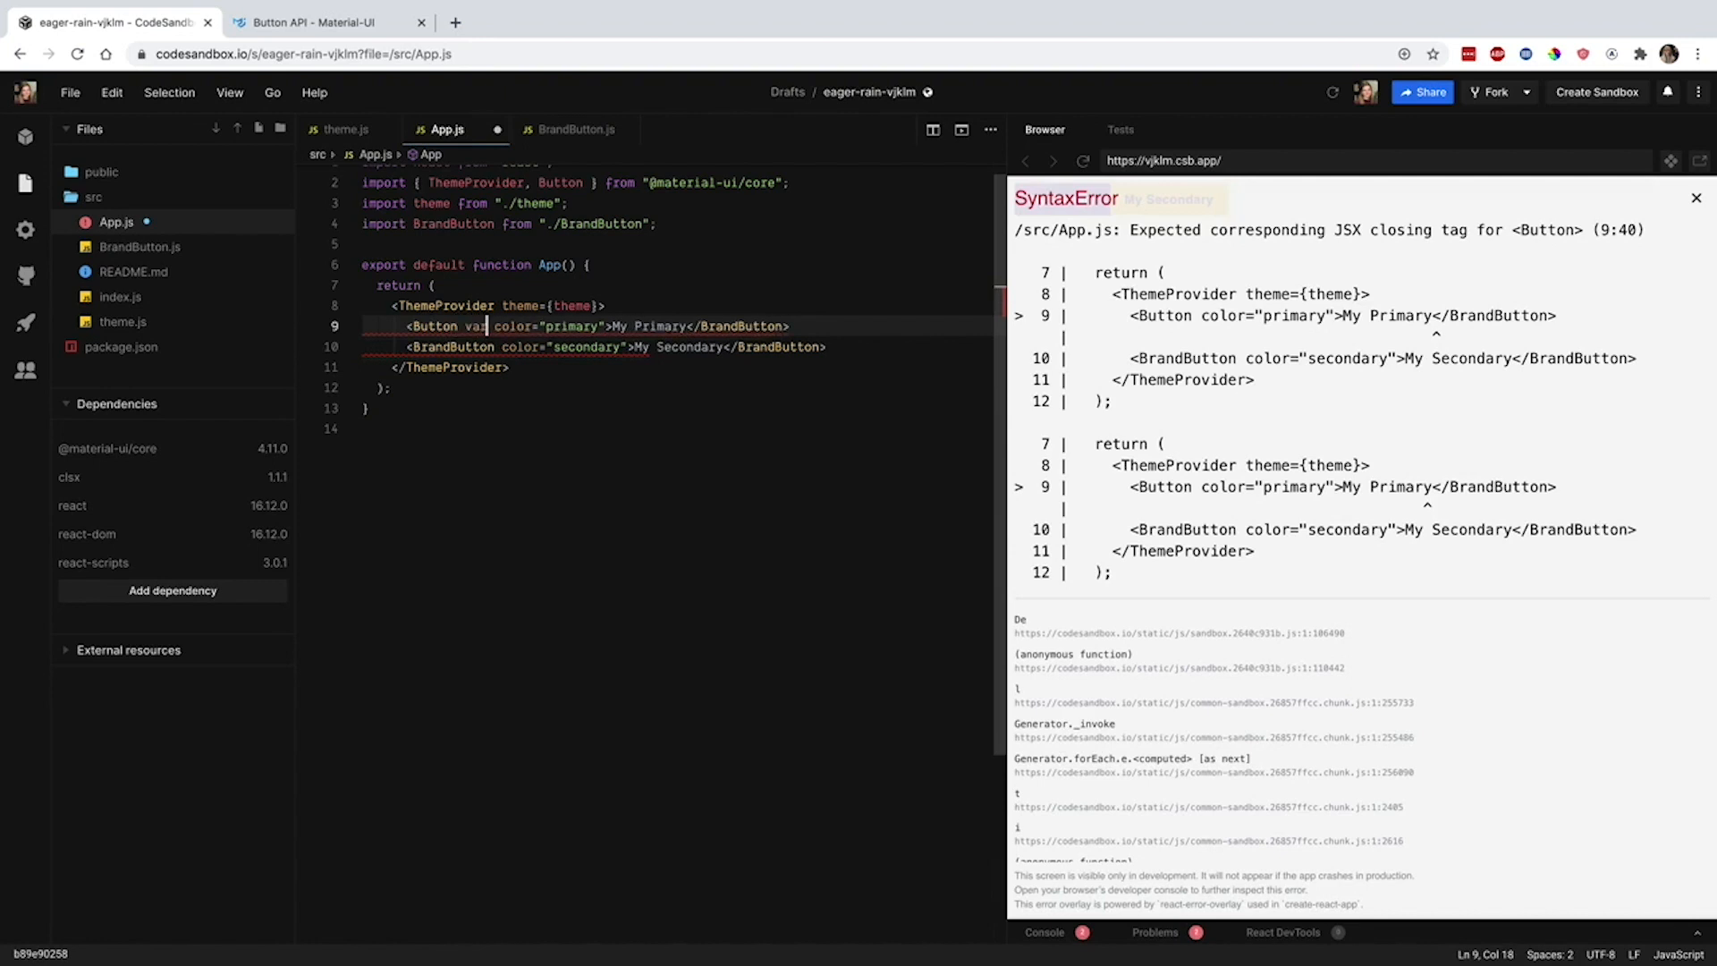
{"action": "type", "text": "variant=\"contained\""}
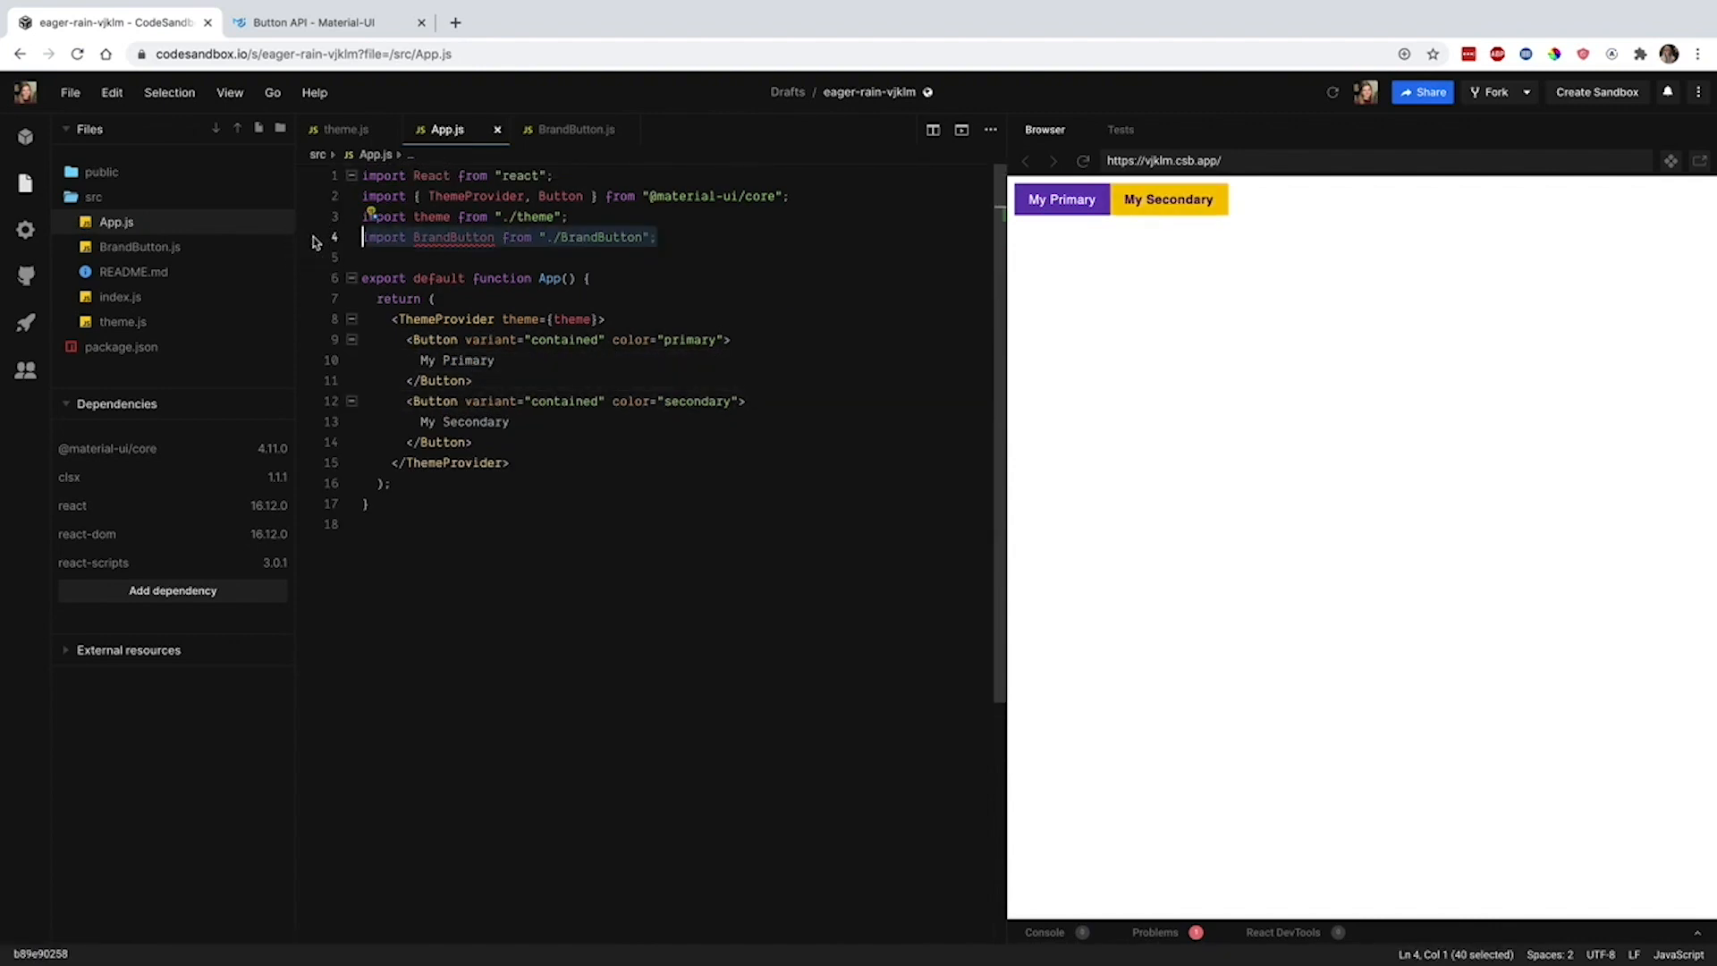
{"action": "key", "text": "Delete"}
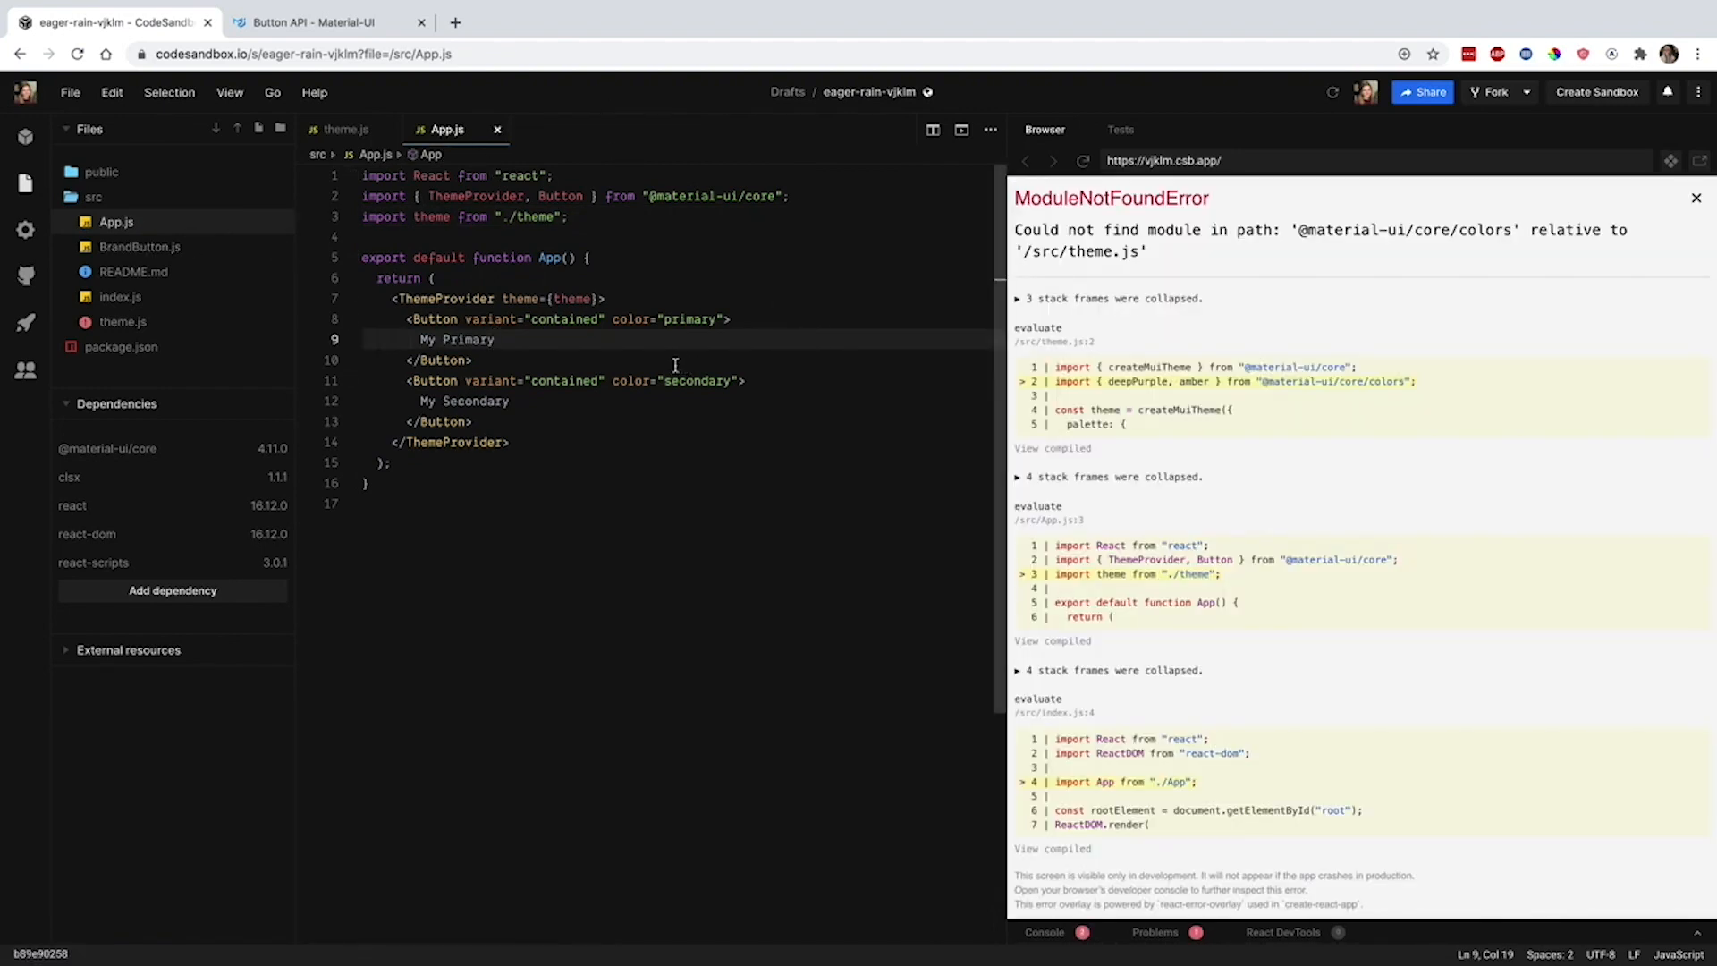
Step: Reload the preview after the module error and delete BrandButton.js from the file tree
{"action": "left_click", "coordinate": [1085, 161]}
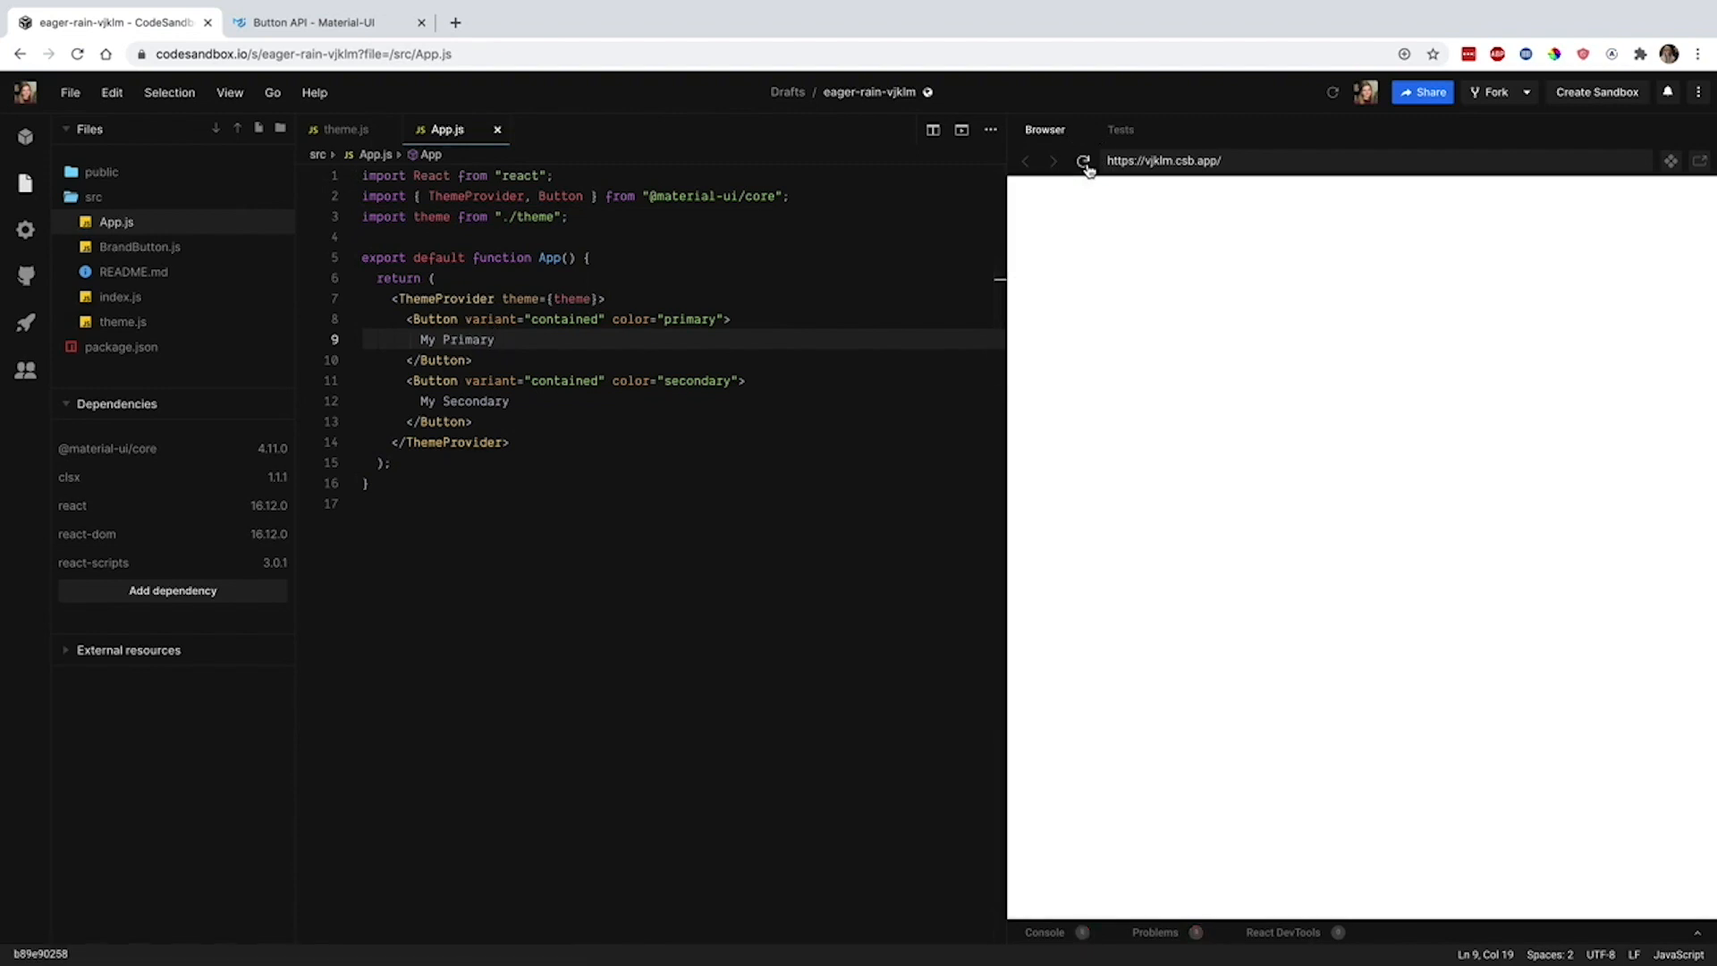
{"action": "left_click", "coordinate": [1084, 161]}
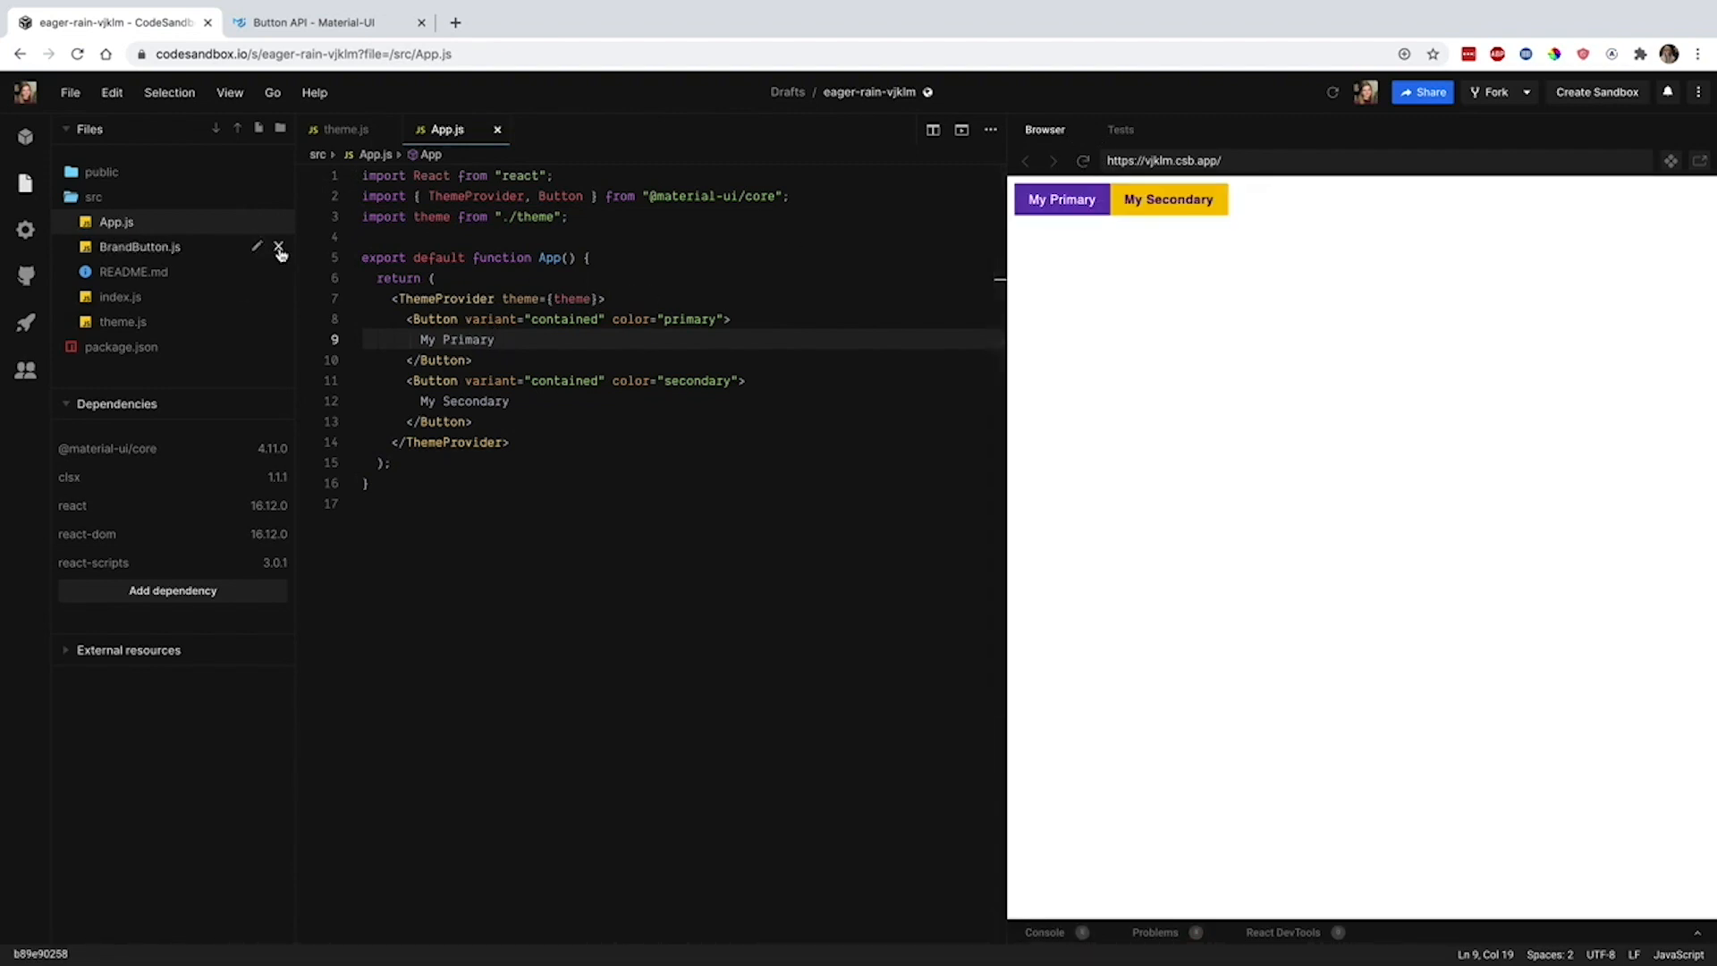
{"action": "left_click", "coordinate": [281, 247]}
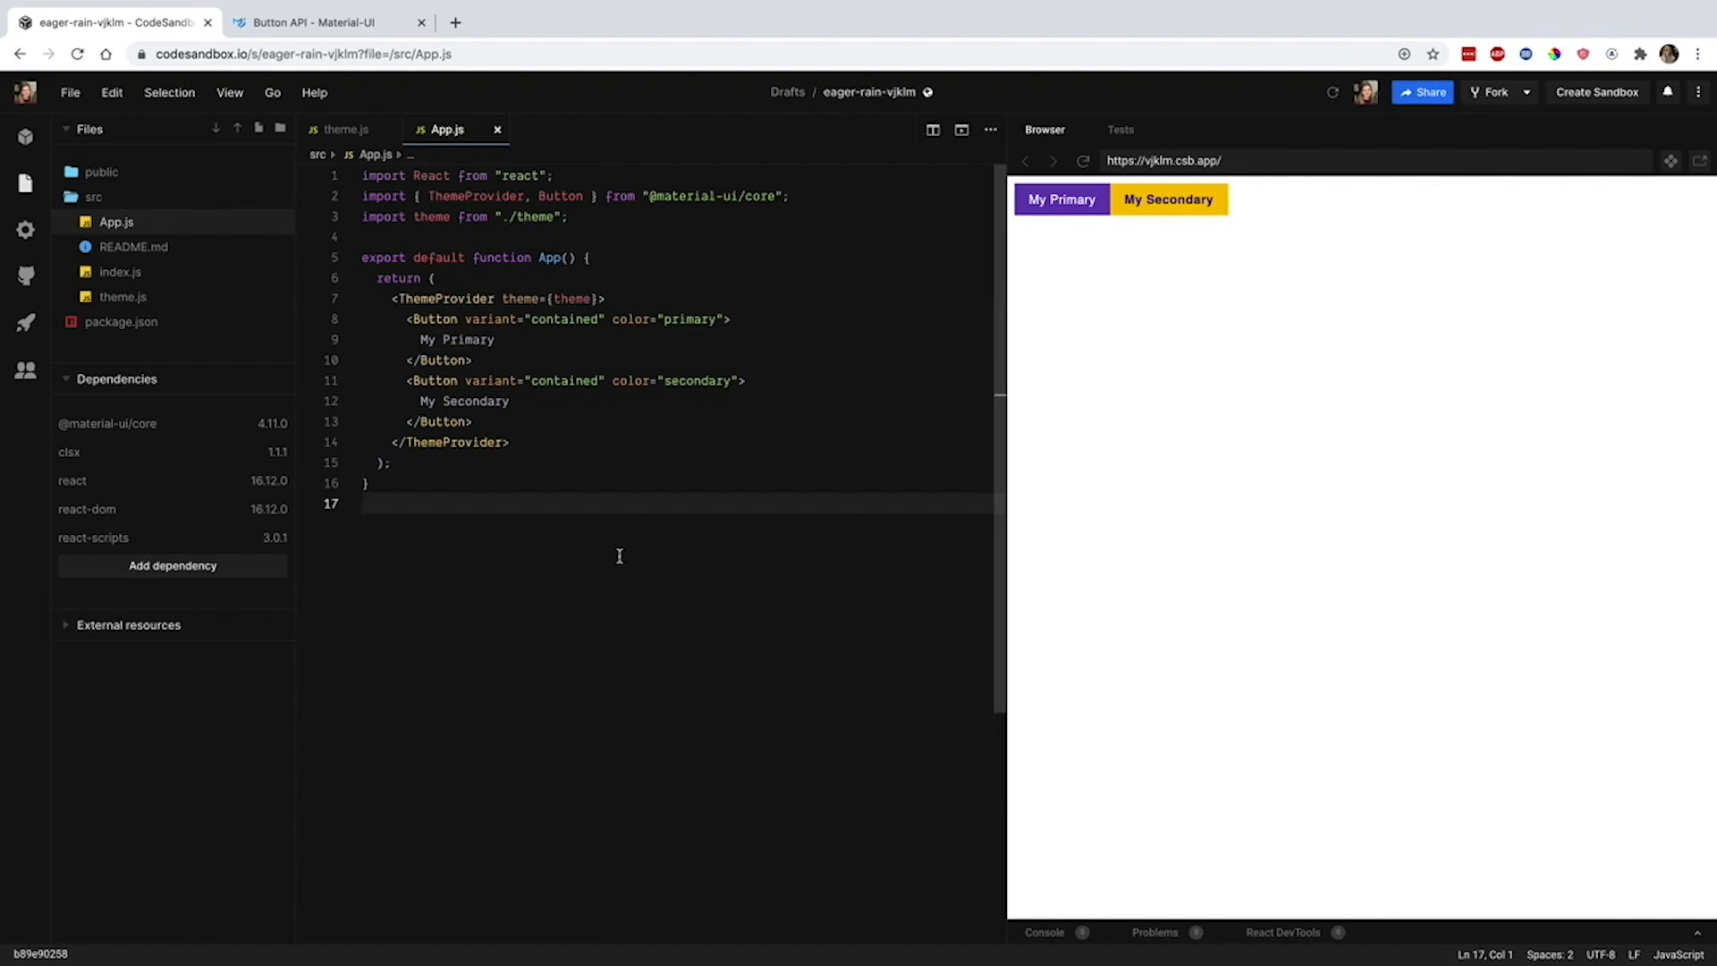
{"action": "left_click", "coordinate": [123, 296]}
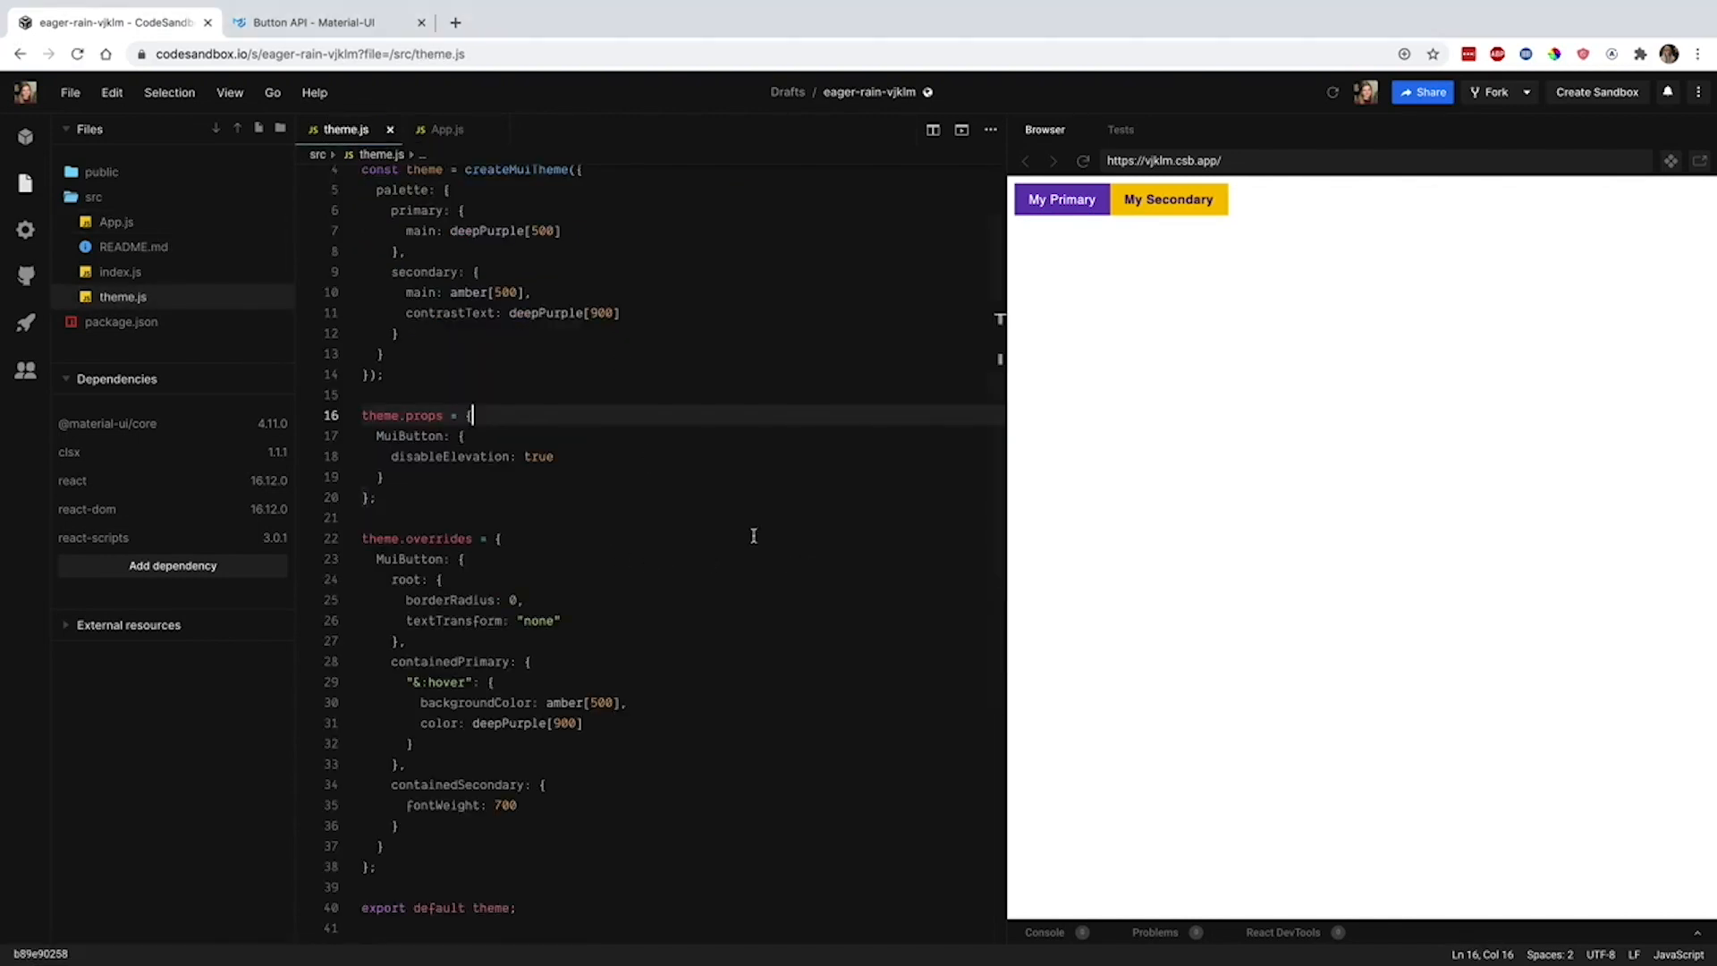
{"action": "left_click", "coordinate": [444, 128]}
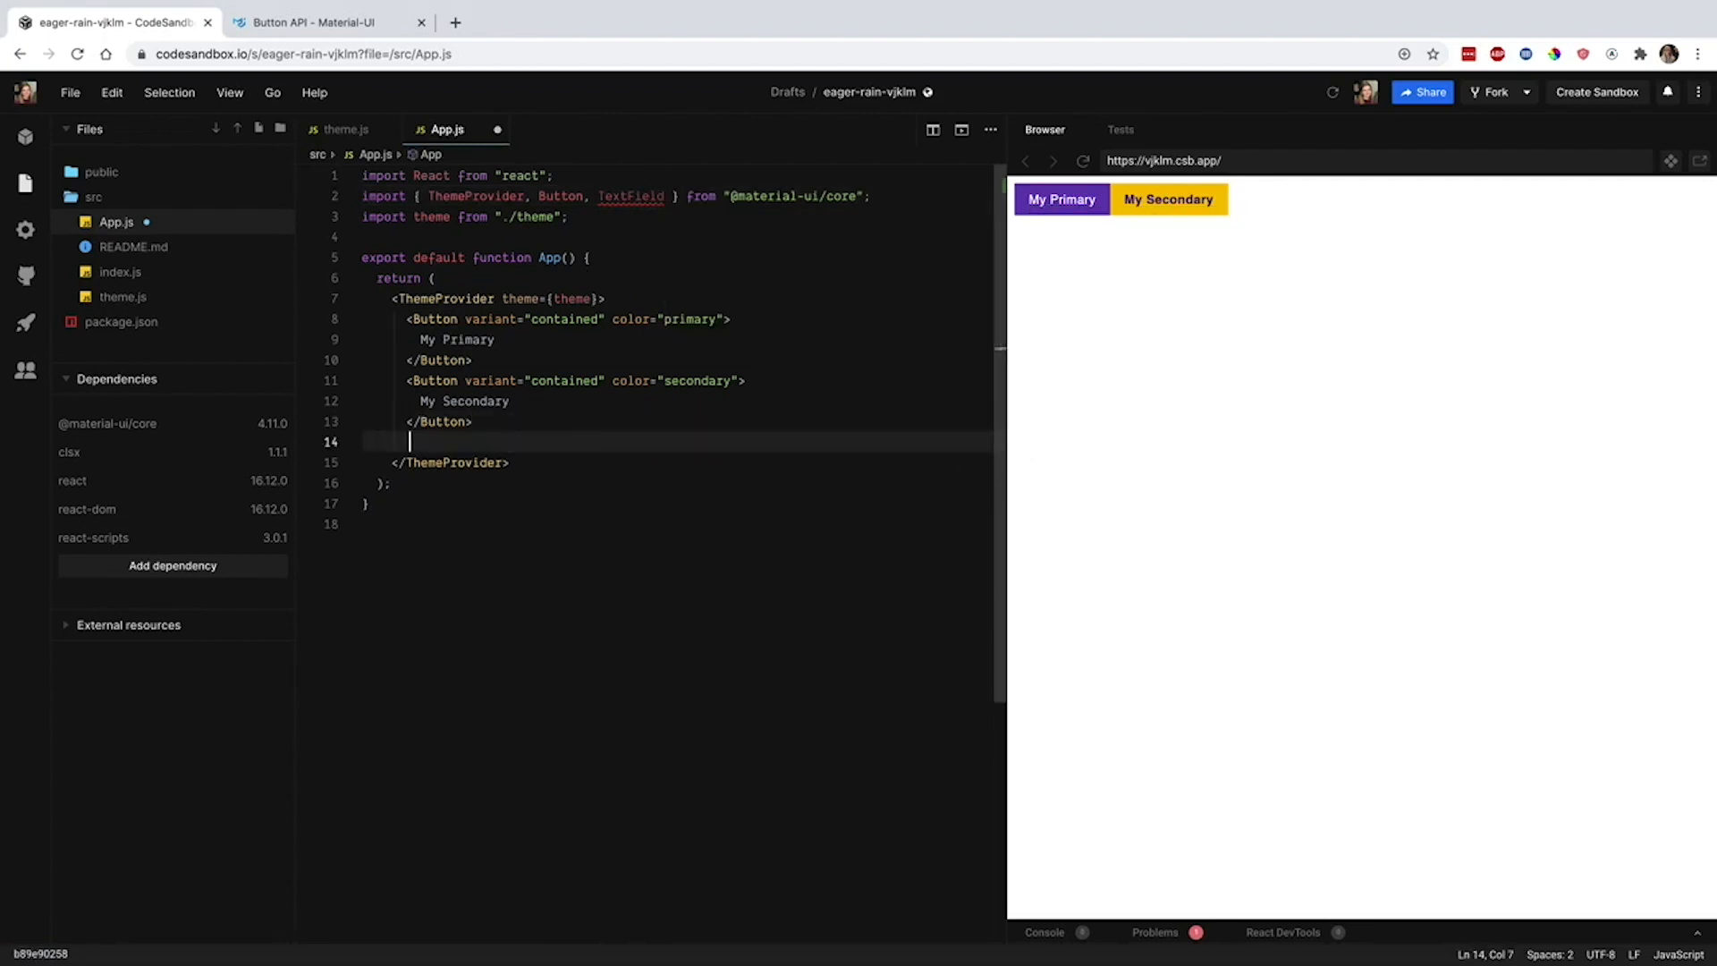
Step: Add a TextField with label "First Name" below the buttons in App.js
{"action": "type", "text": "<TextField"}
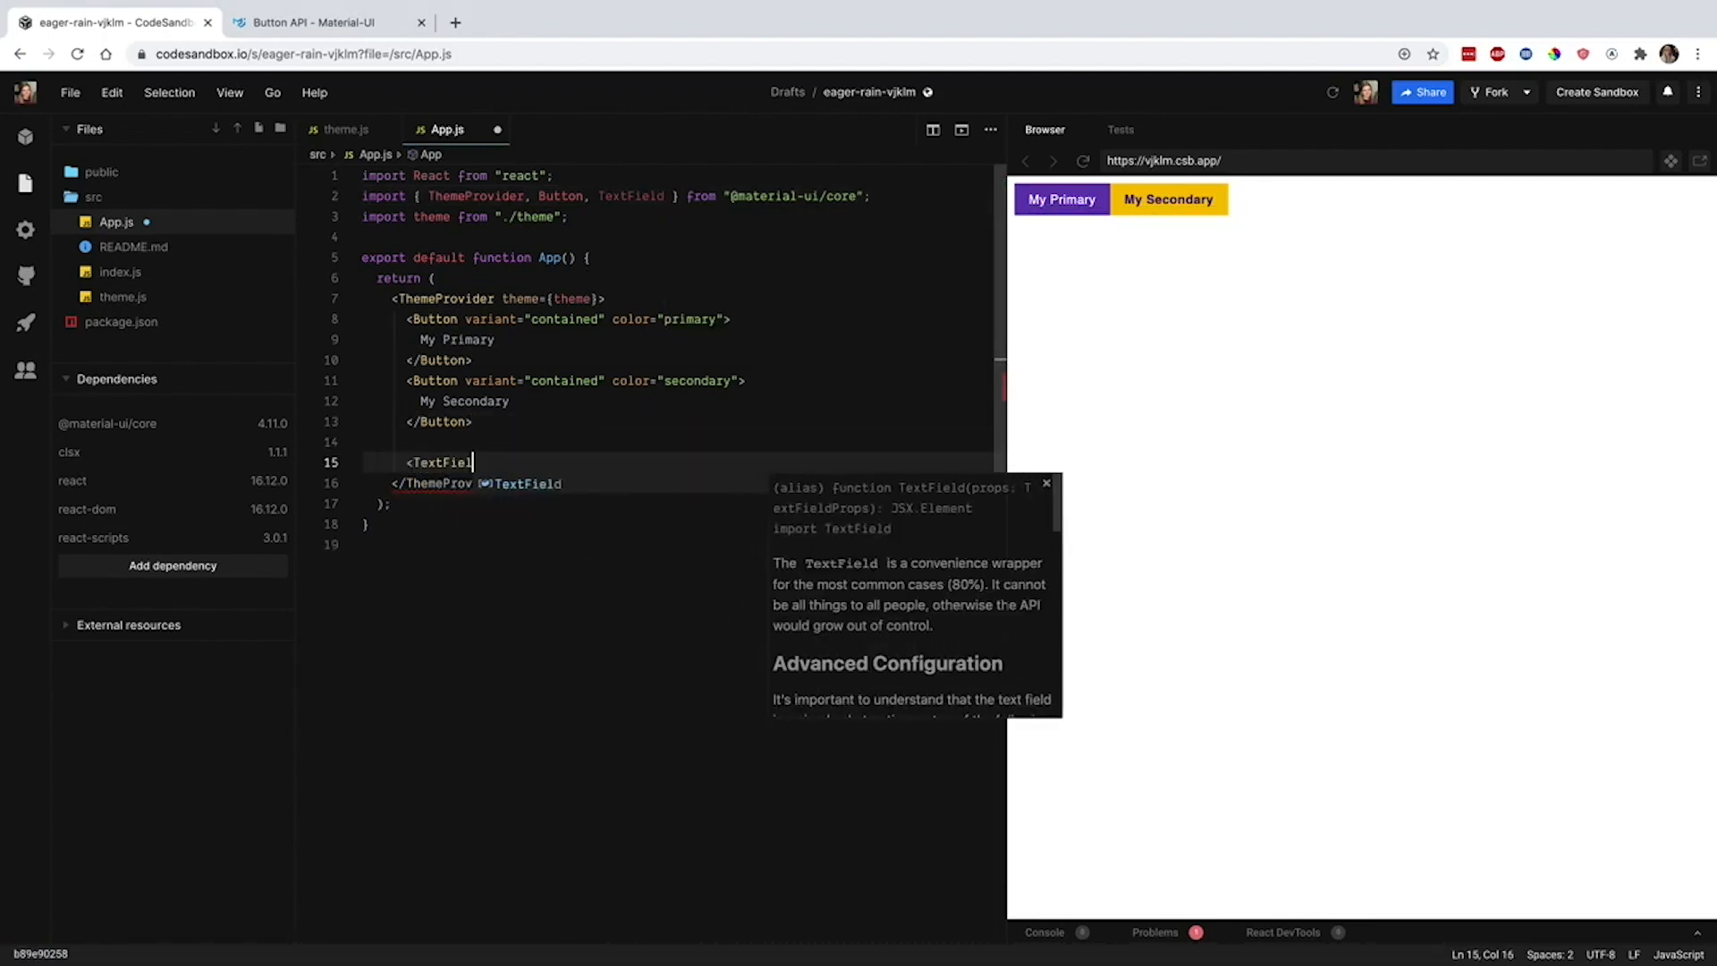
{"action": "type", "text": "label=\"First"}
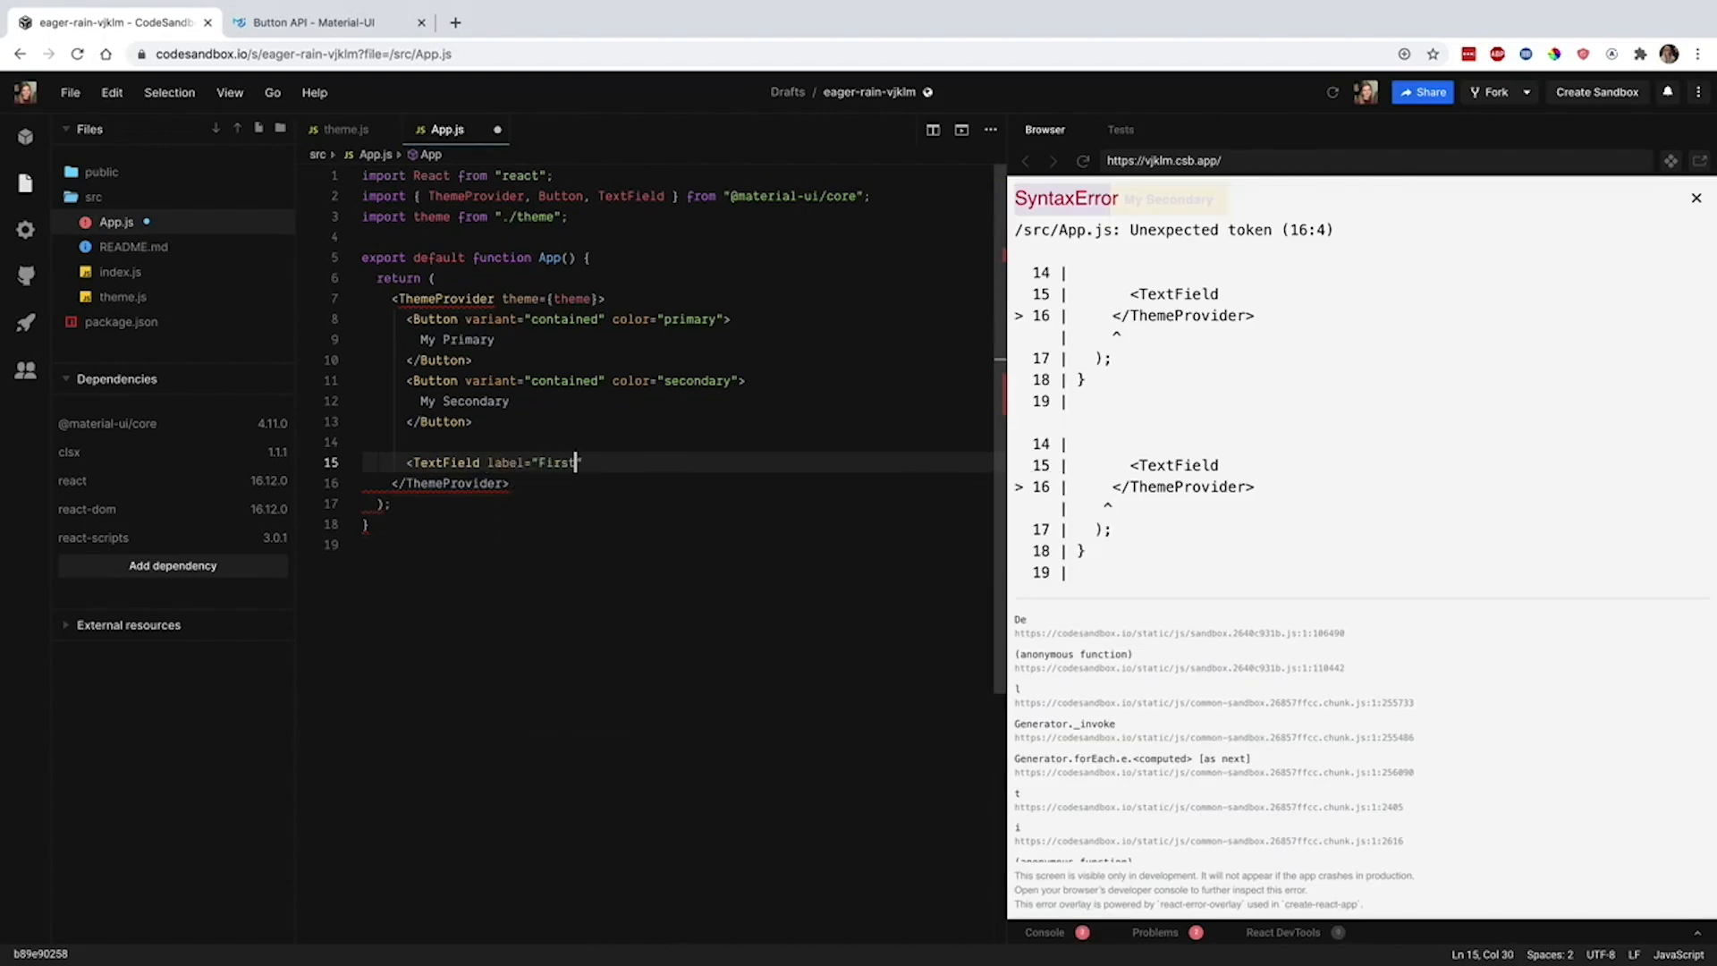
{"action": "type", "text": "Name\"/>"}
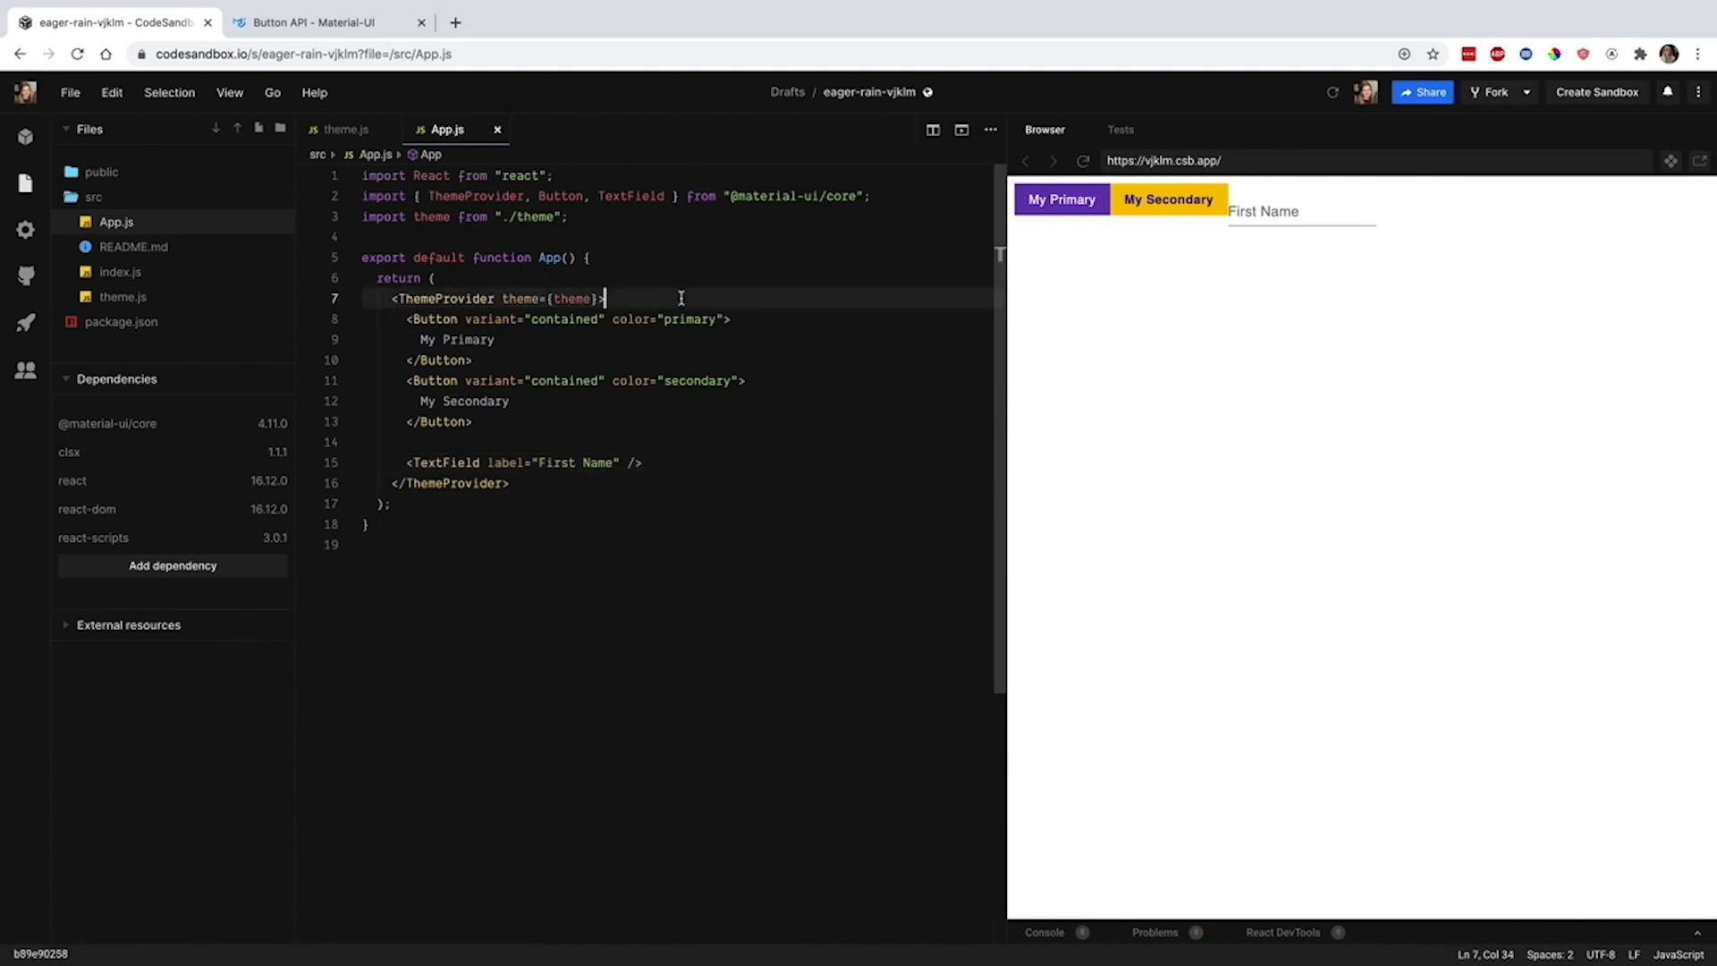
Step: Wrap the buttons and TextField in Grid item xs="12" elements inside a Grid container
{"action": "type", "text": "Grid>"}
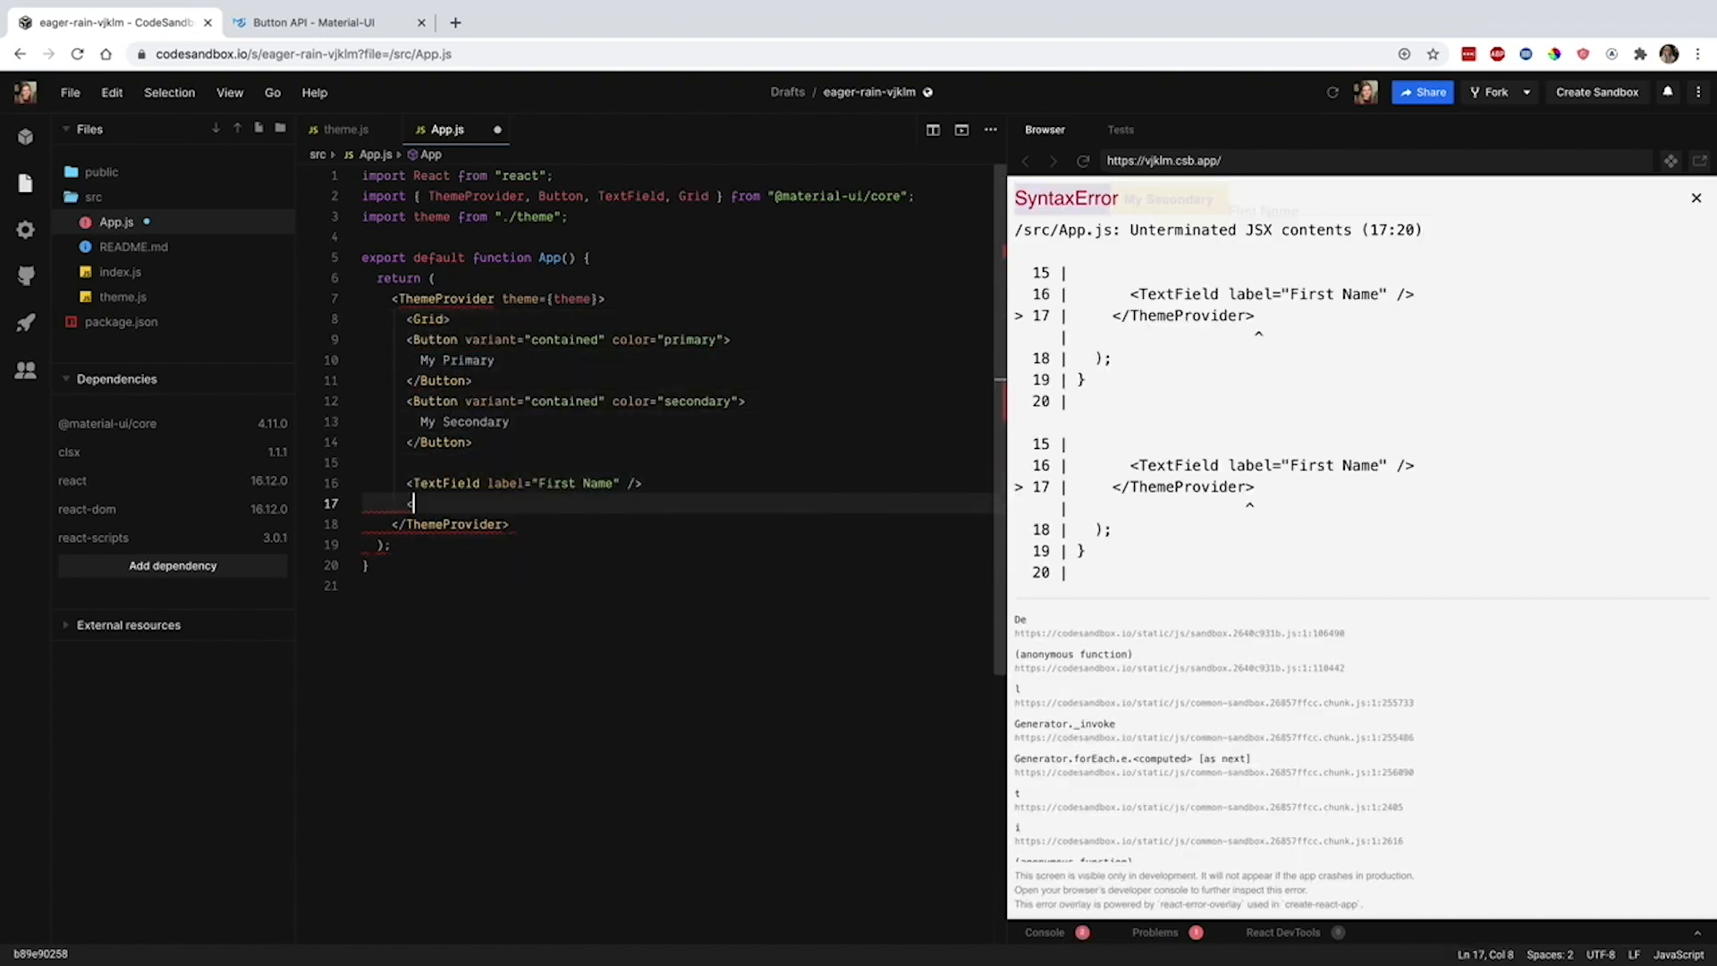
{"action": "type", "text": "</Grid>"}
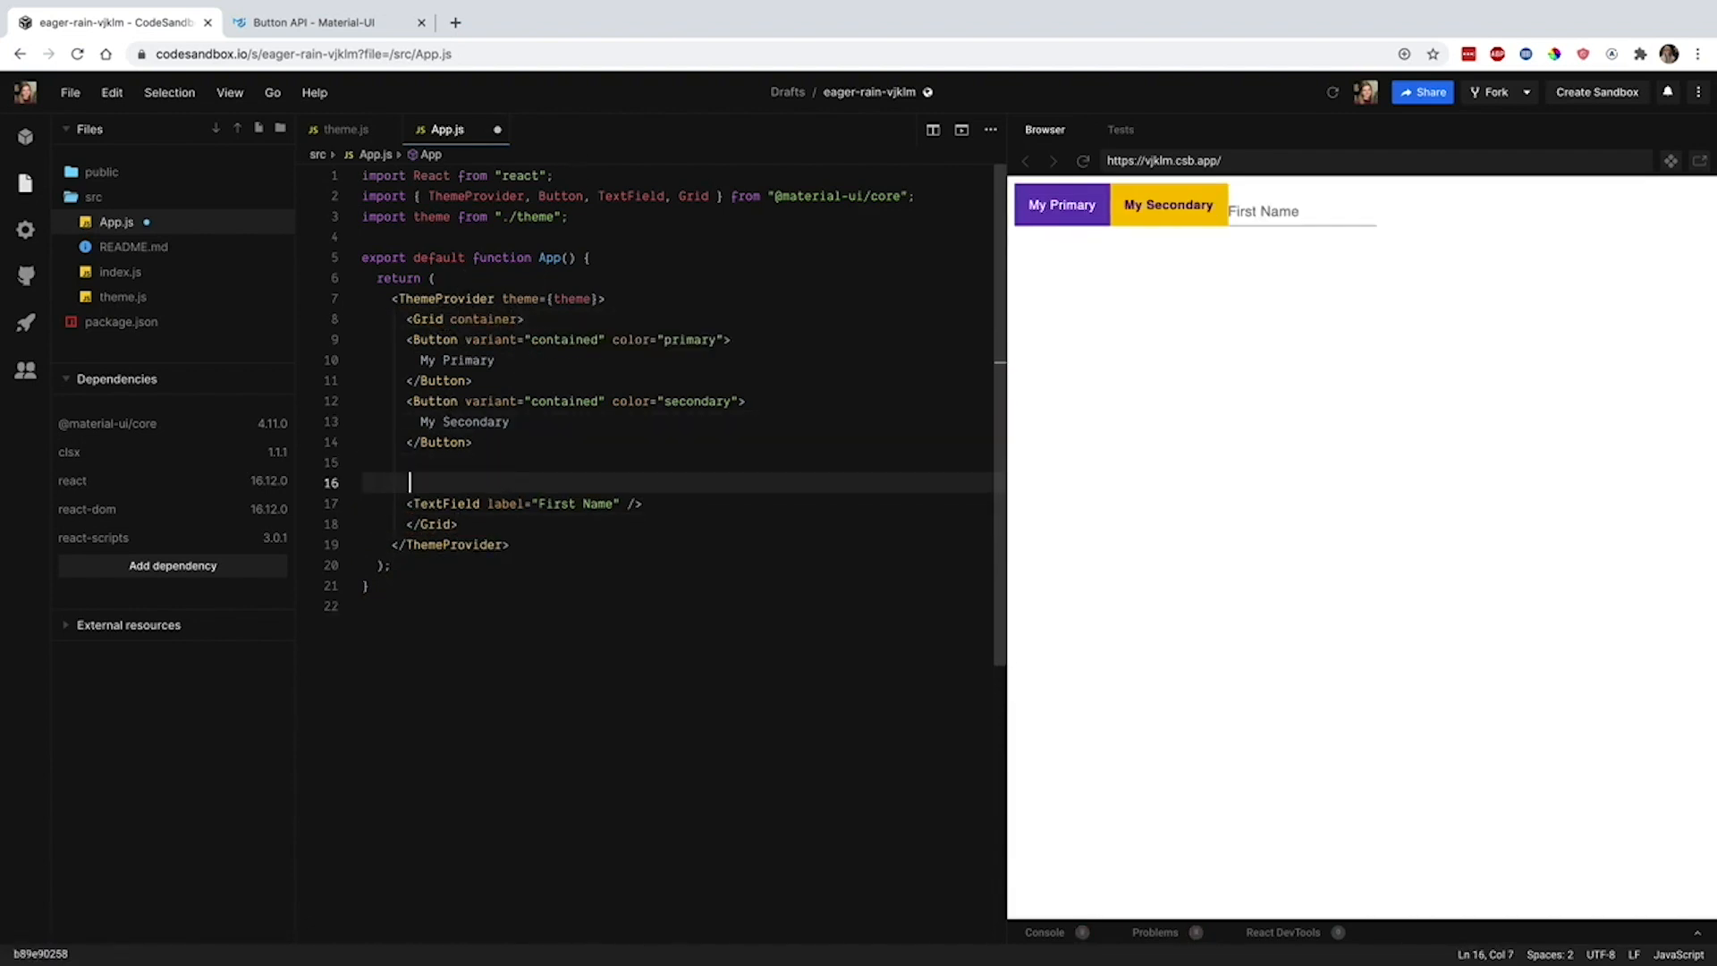
{"action": "type", "text": "<Grid item x="}
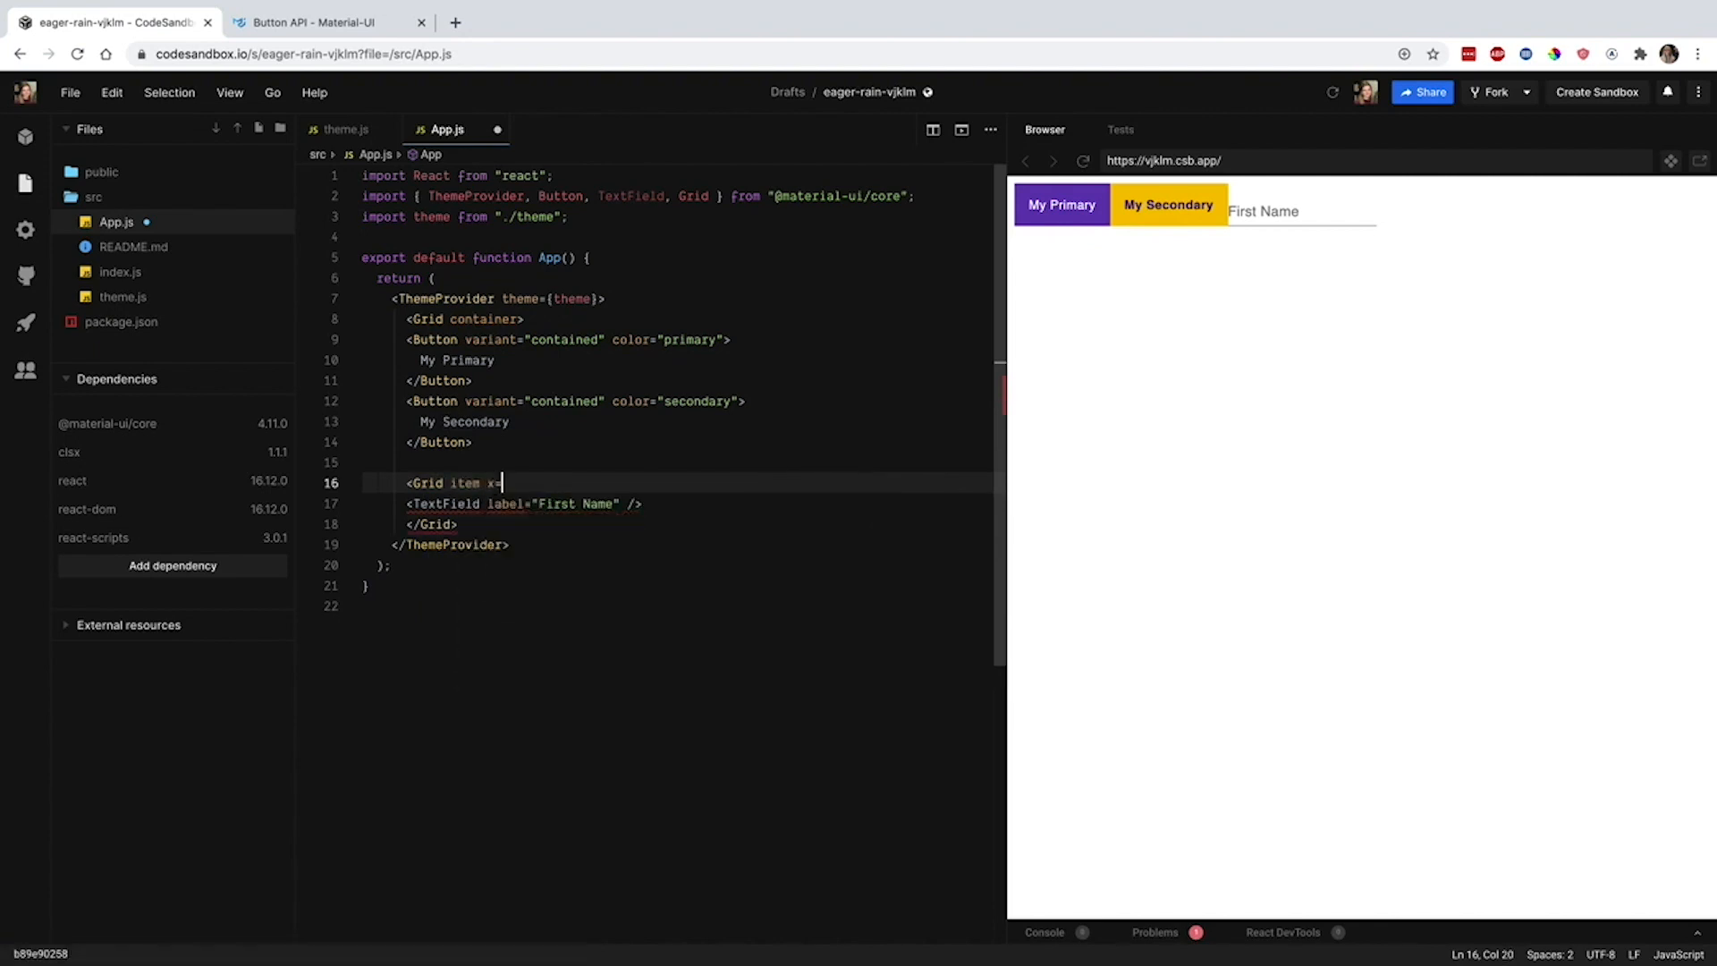
{"action": "type", "text": "\"12\">"}
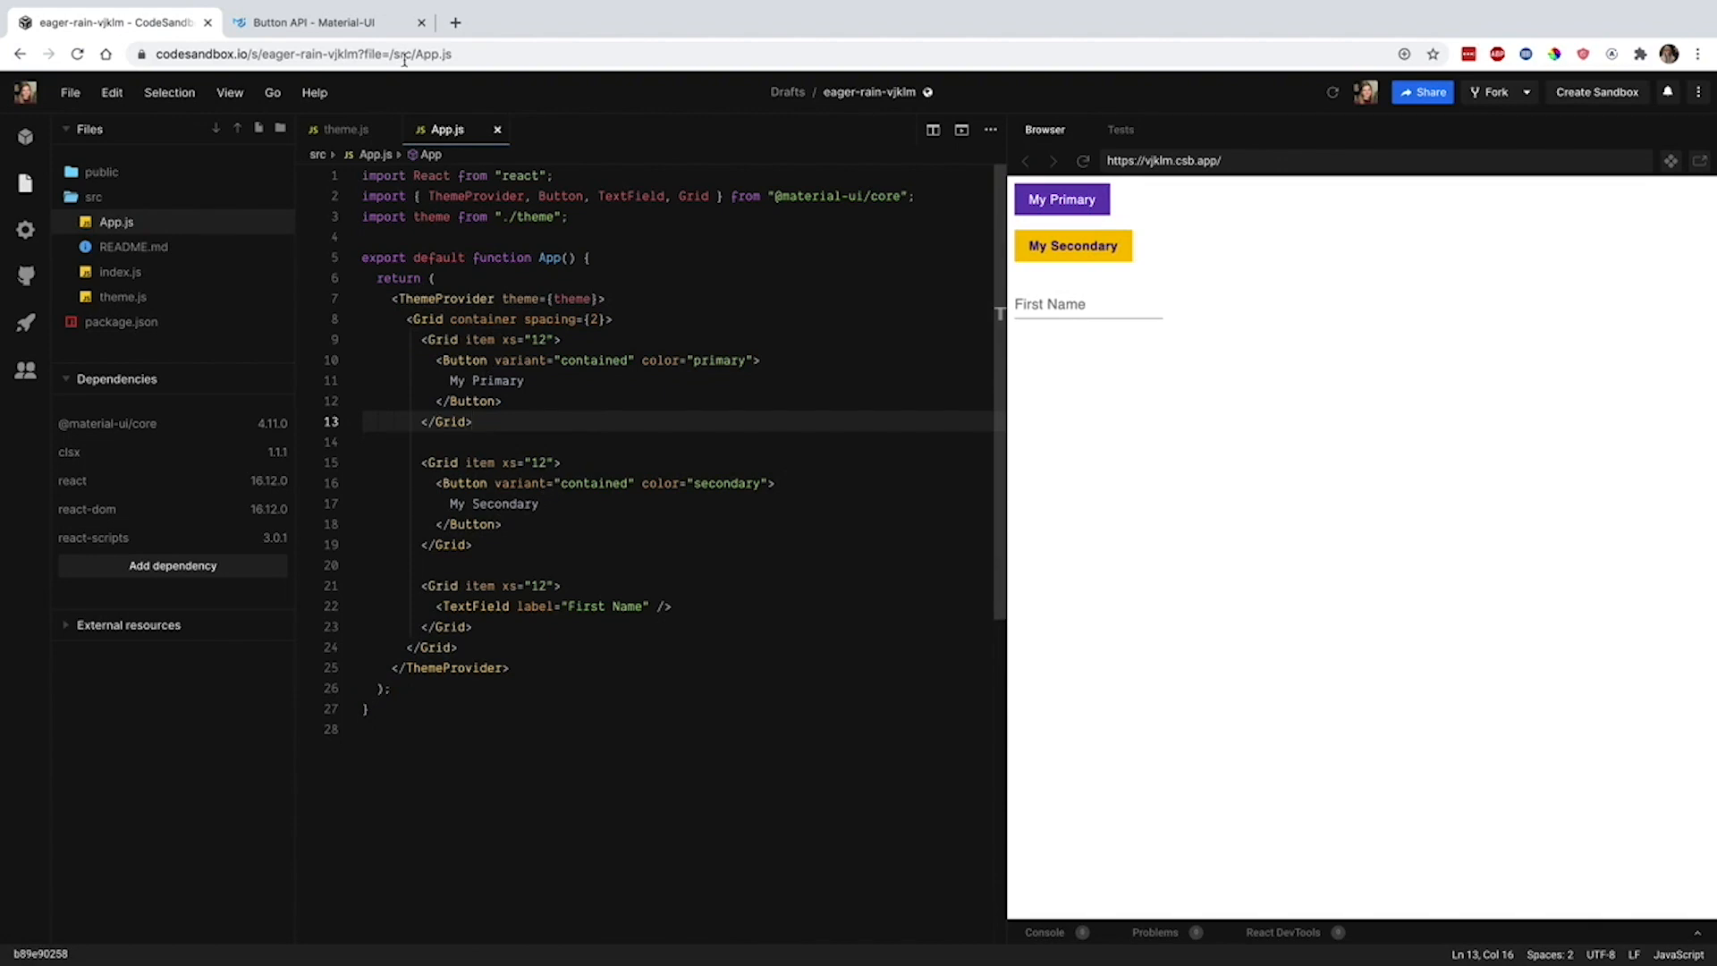
{"action": "left_click", "coordinate": [320, 22]}
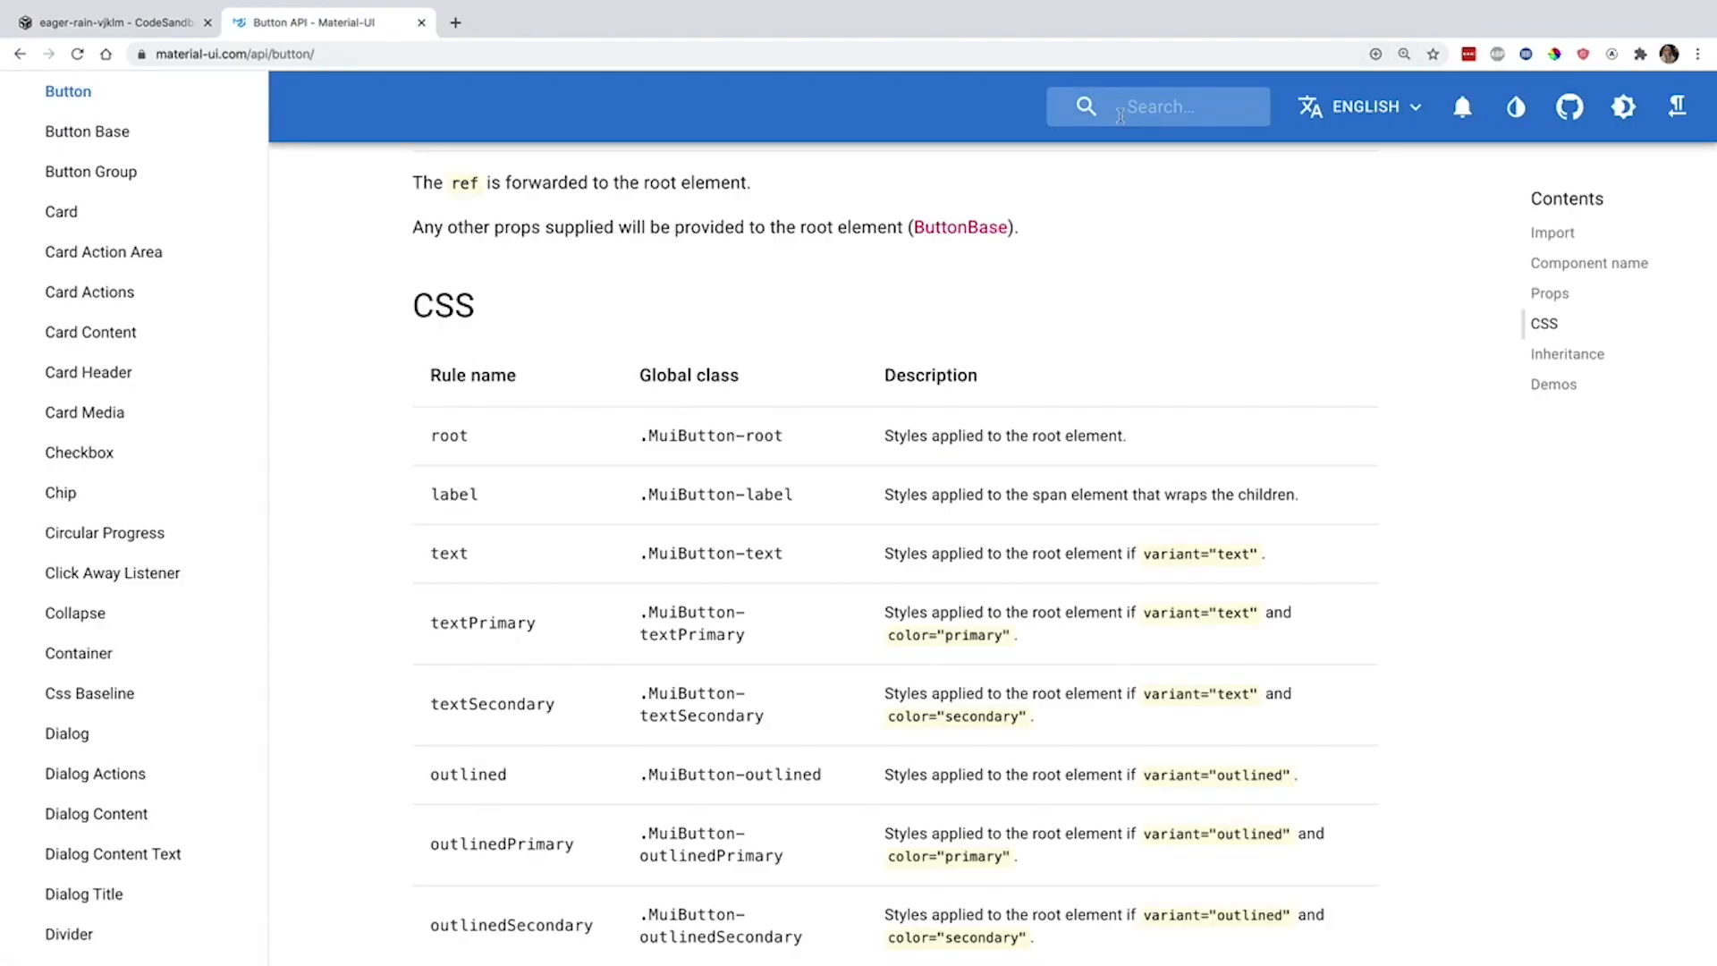
Step: Search the Material-UI docs for 'tex' and read the TextField API page's advanced configuration
{"action": "type", "text": "tex"}
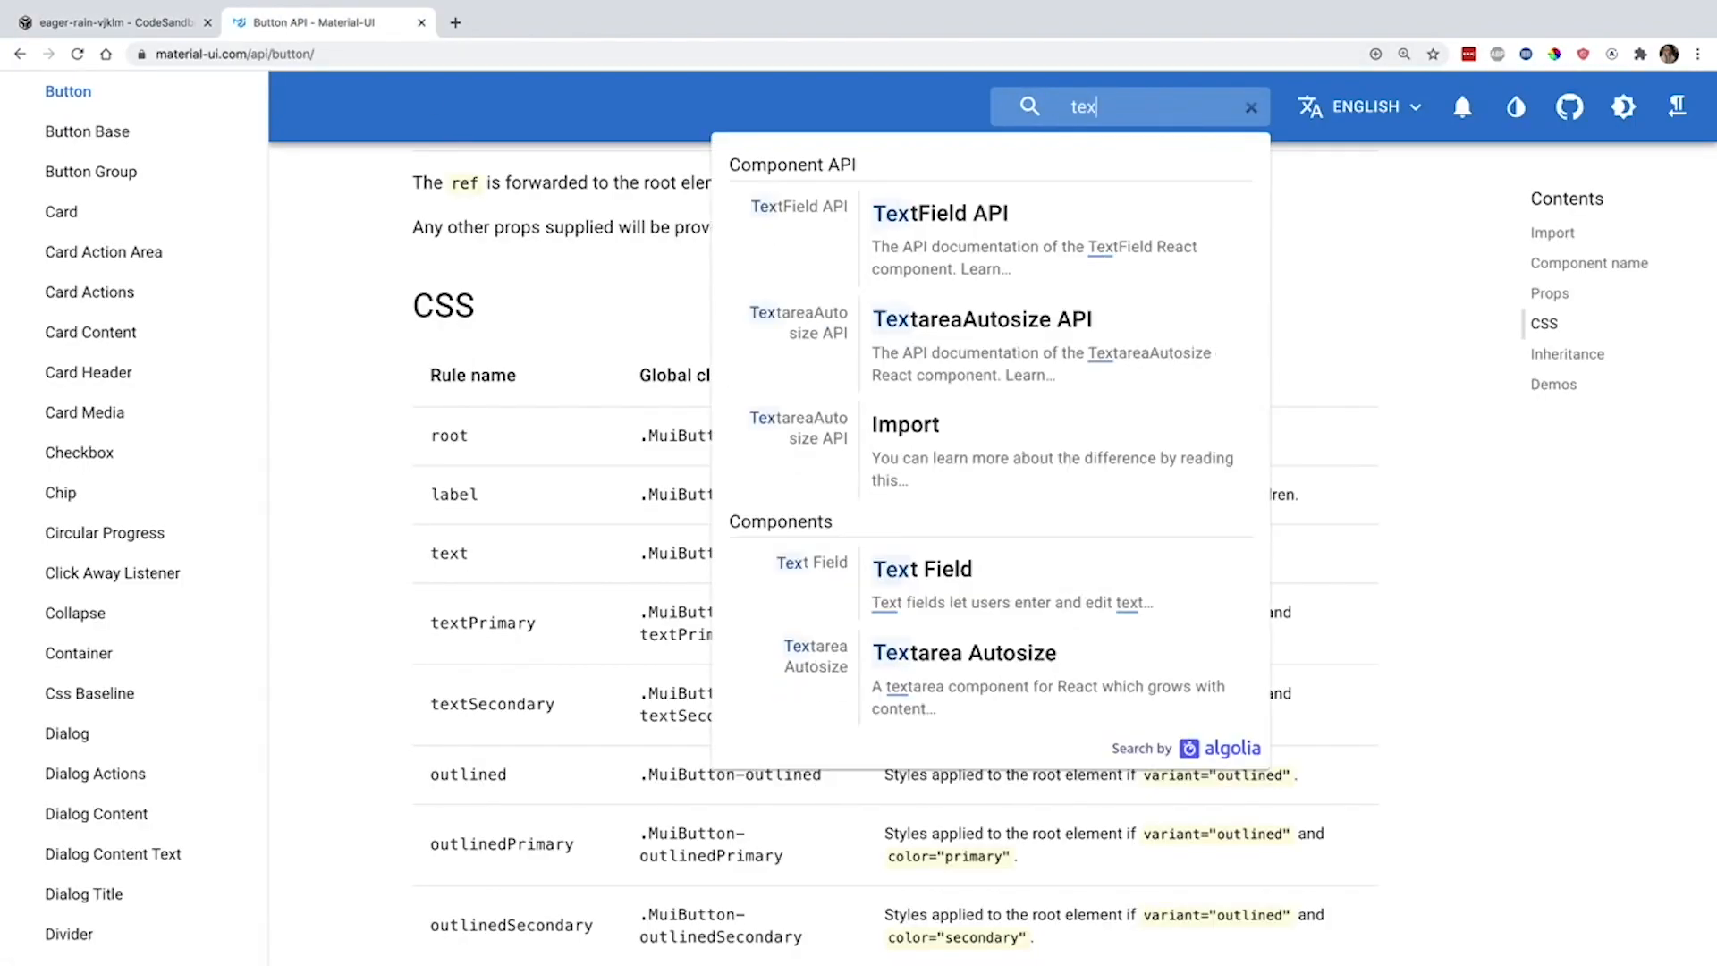
{"action": "left_click", "coordinate": [939, 213]}
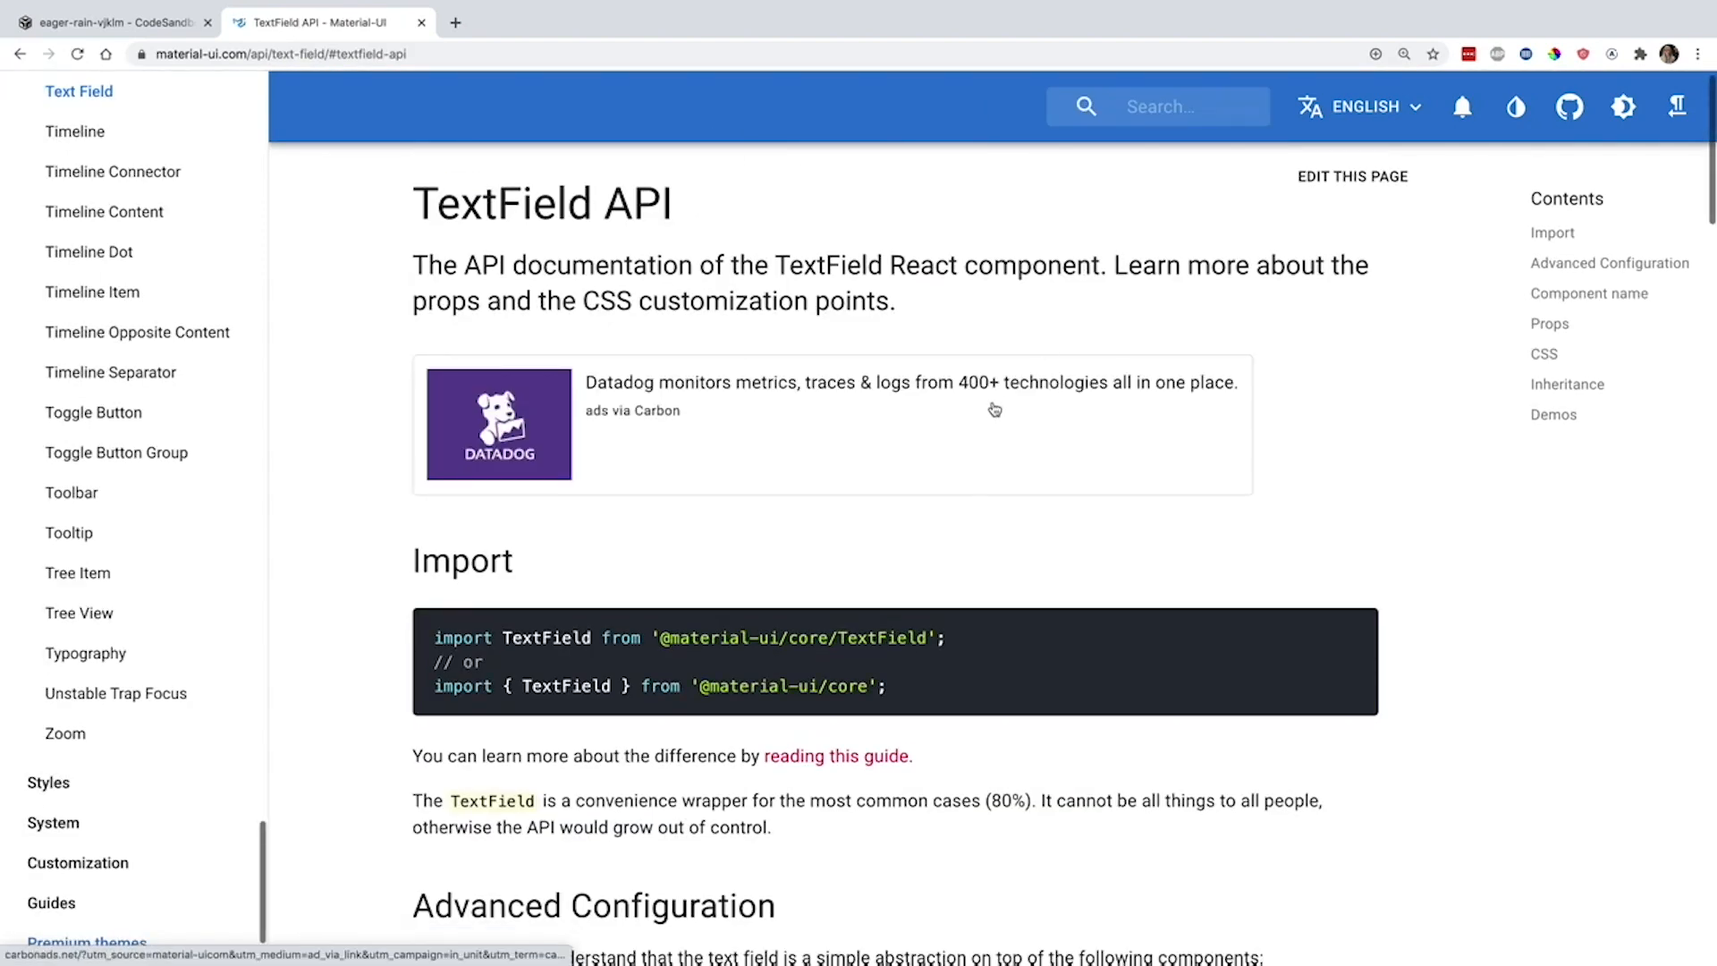
{"action": "scroll", "scroll_direction": "down", "scroll_amount": 3}
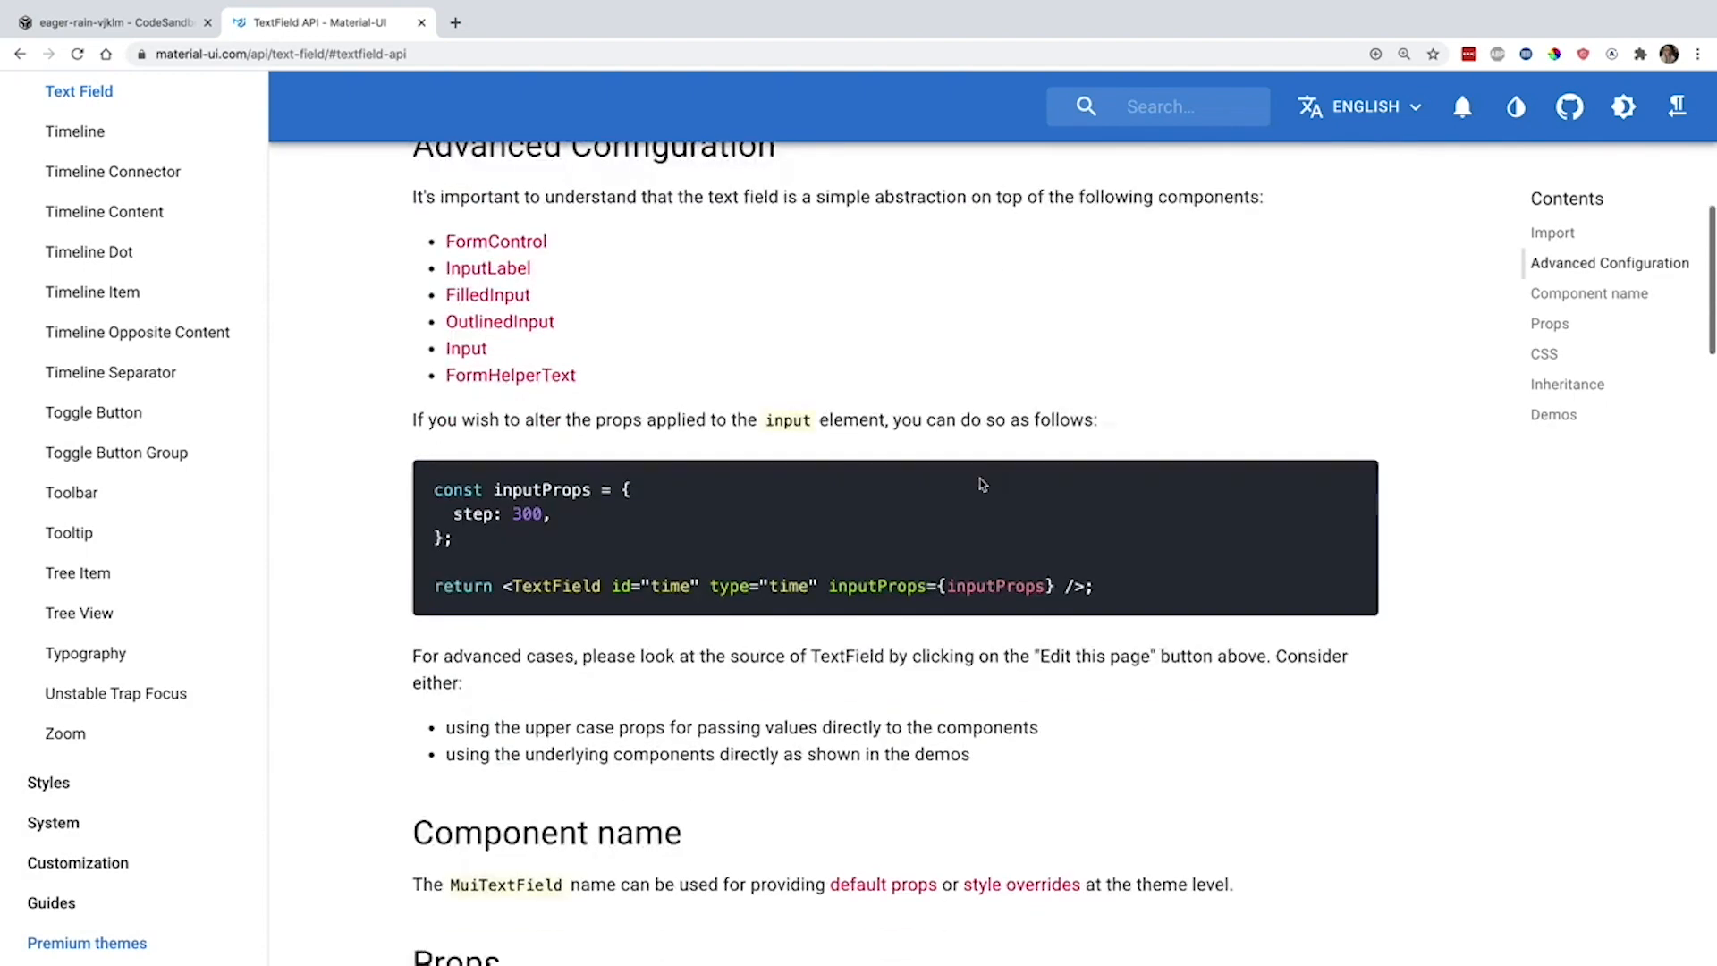
{"action": "scroll", "scroll_direction": "down", "scroll_amount": 3}
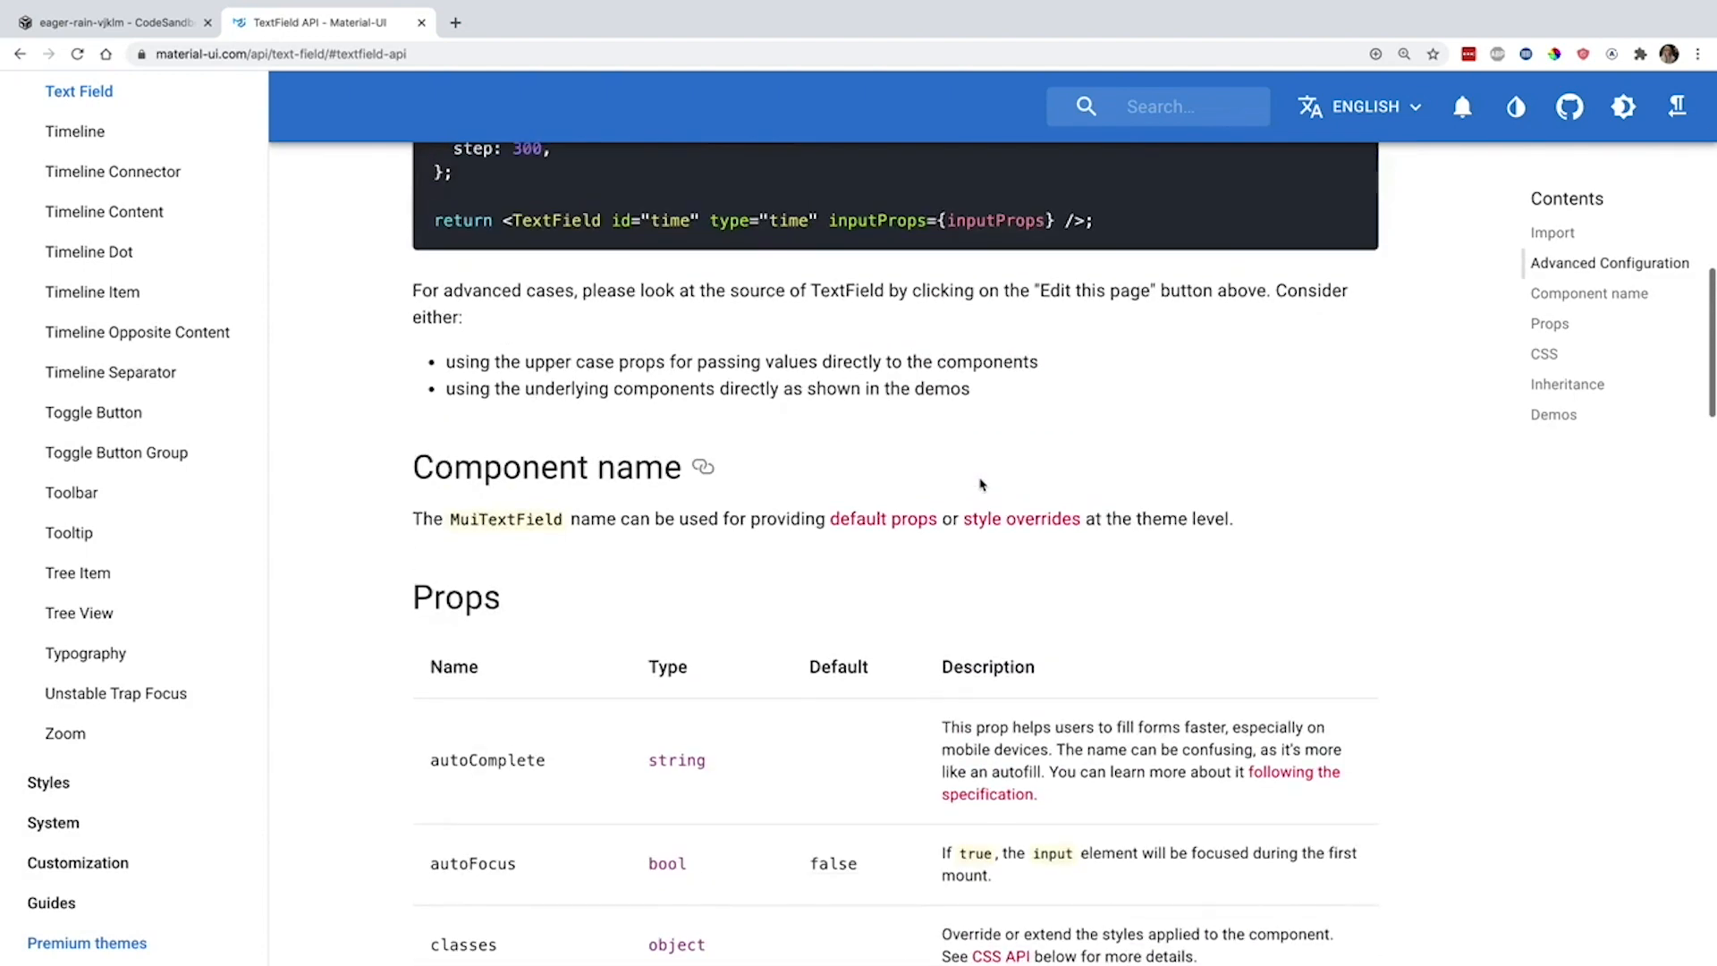
{"action": "scroll", "scroll_direction": "up", "scroll_amount": 3}
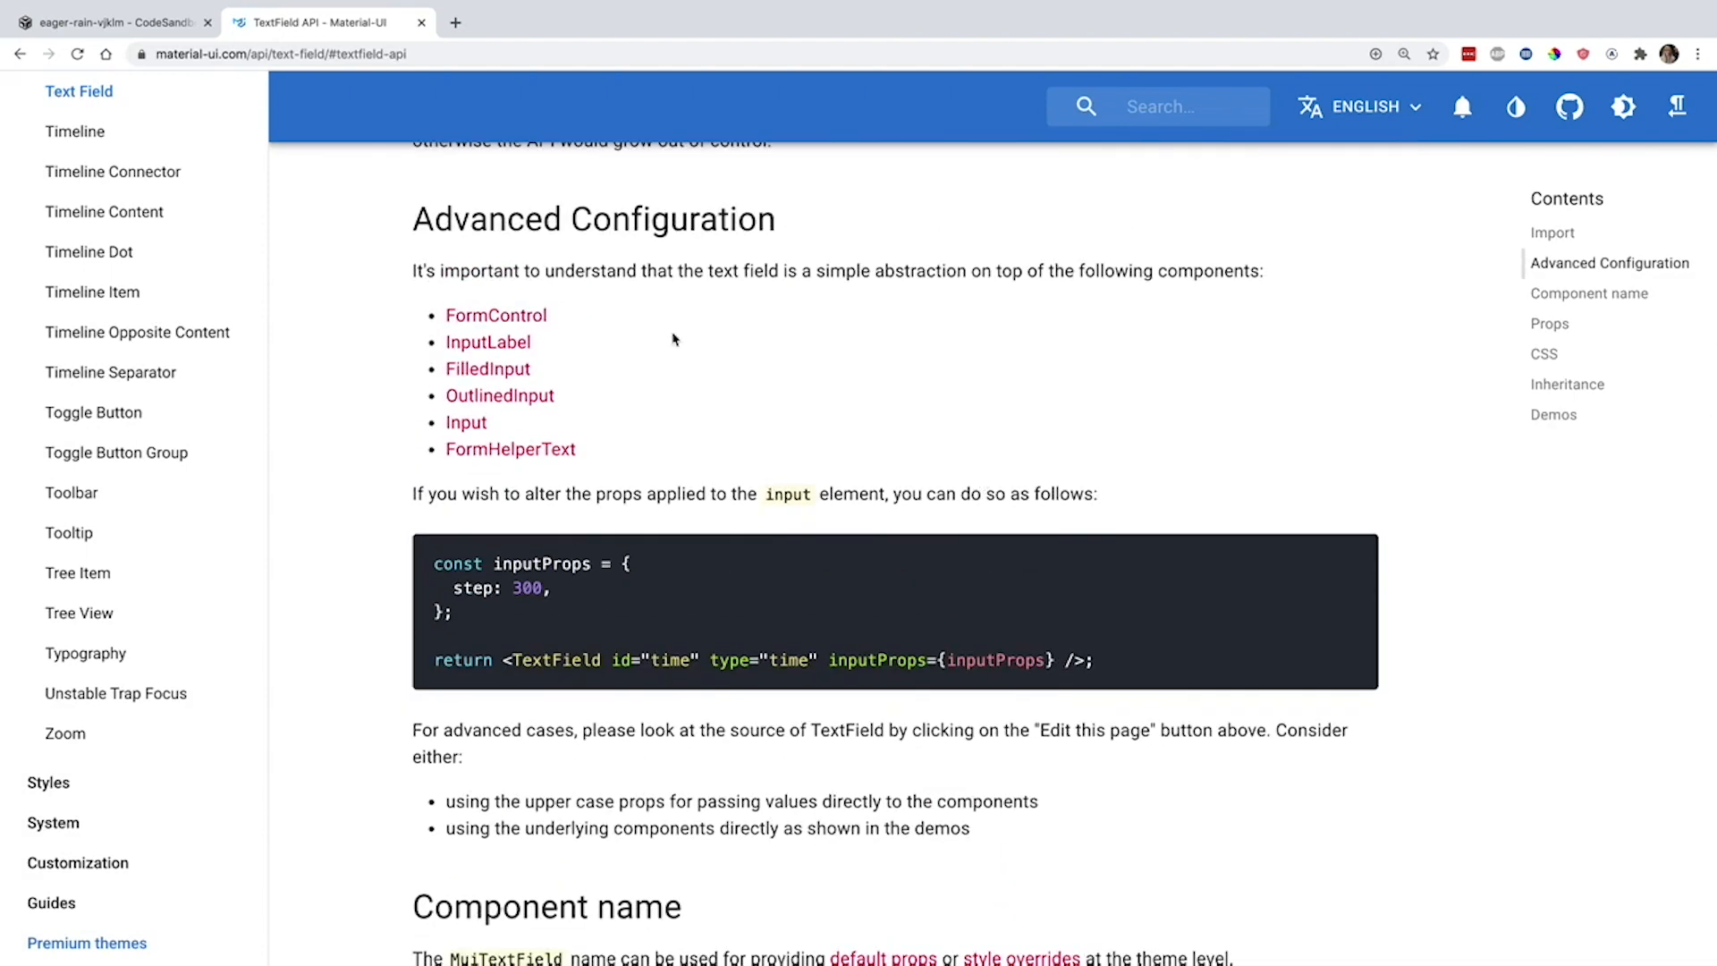
{"action": "mouse_move", "coordinate": [1247, 281]}
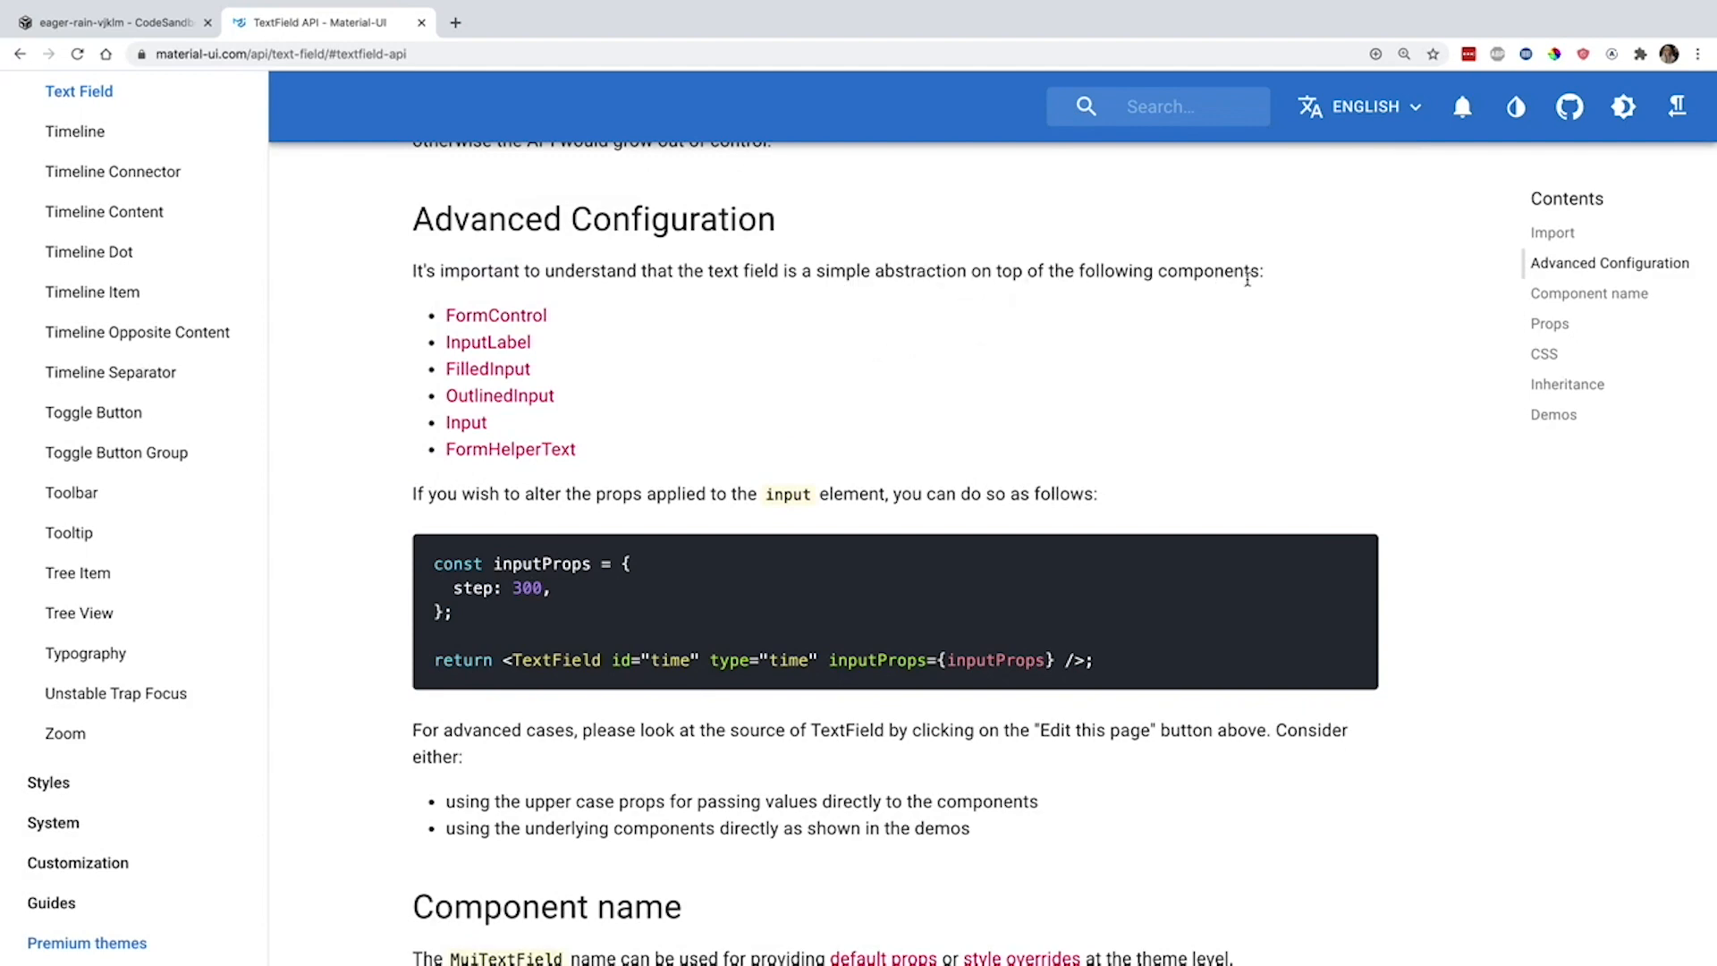
{"action": "mouse_move", "coordinate": [487, 342]}
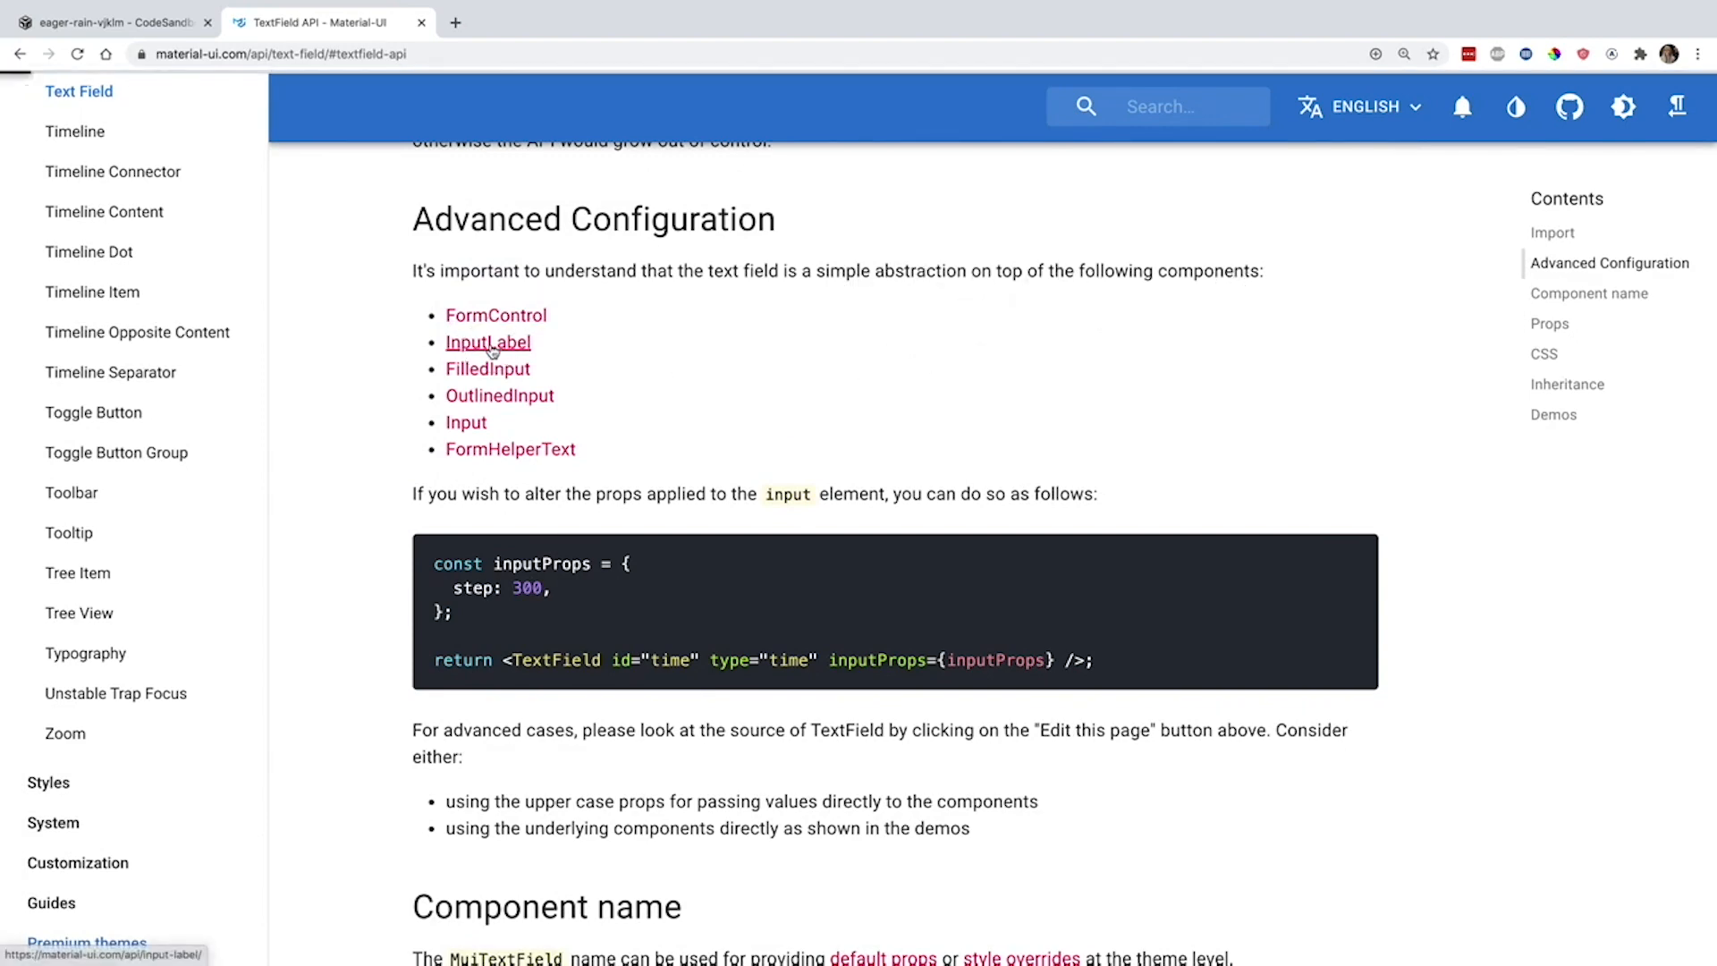
Step: Review the InputLabel API docs, then return to theme.js in the sandbox
{"action": "left_click", "coordinate": [486, 342]}
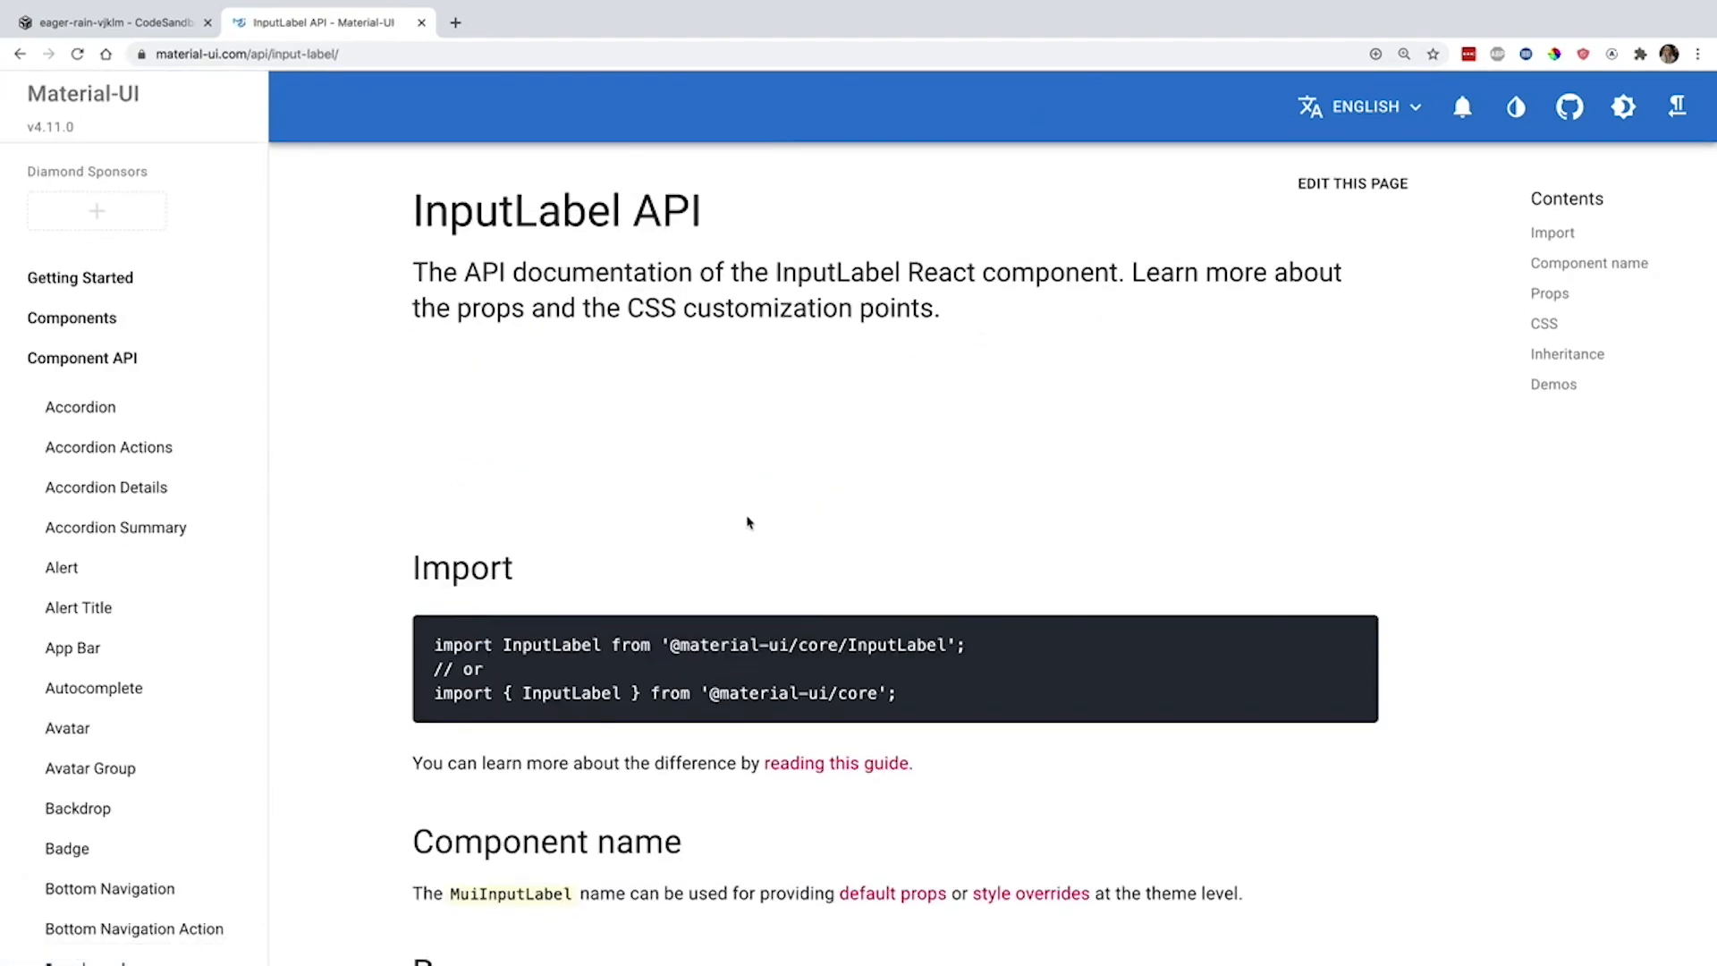
{"action": "scroll", "scroll_direction": "down", "scroll_amount": 3}
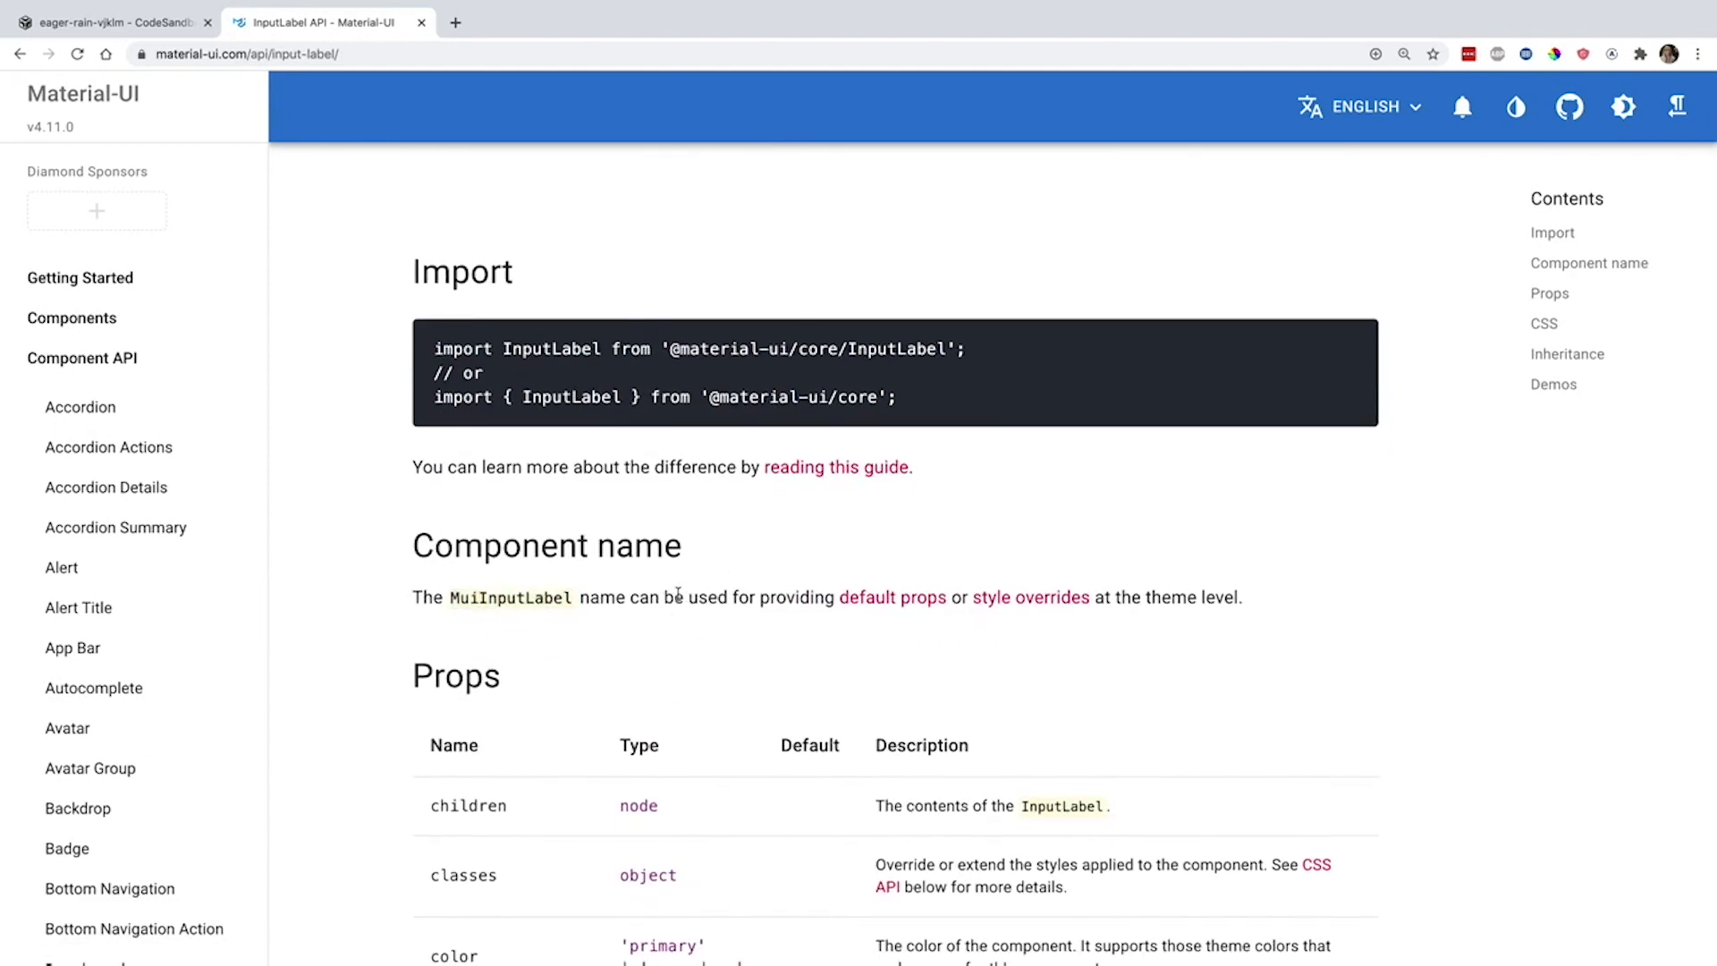
{"action": "left_click", "coordinate": [109, 21]}
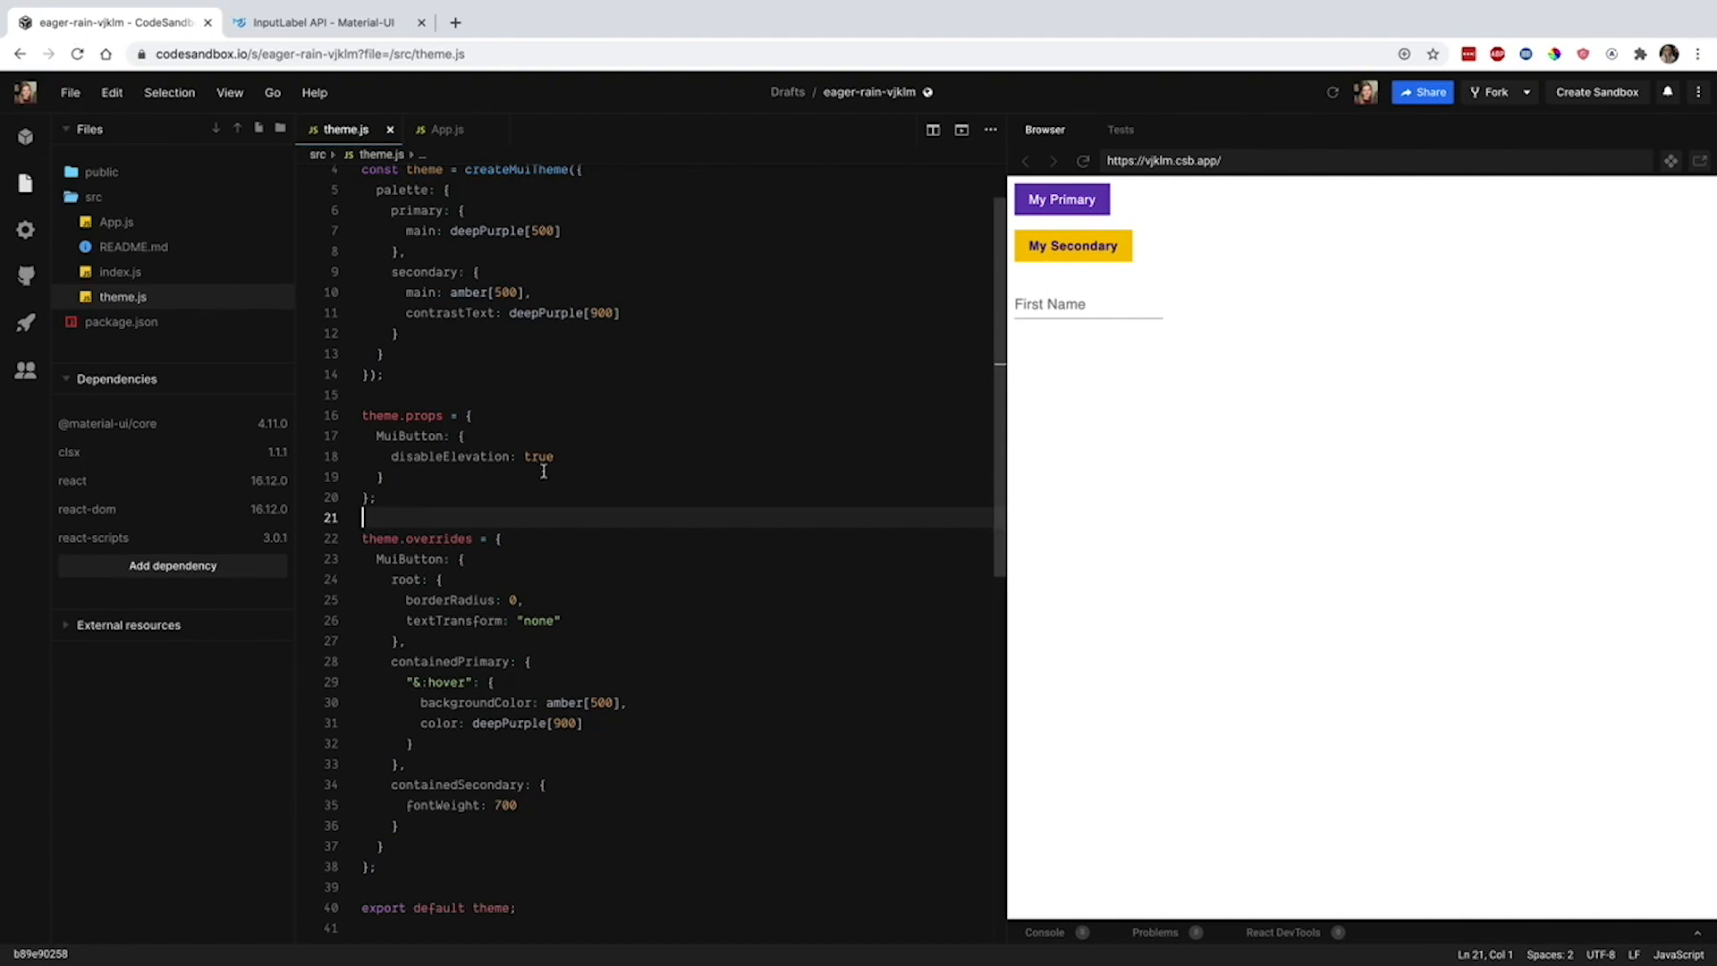
Step: Start a MuiInputLabel entry in theme.props, checking the shrink prop in the InputLabel docs
{"action": "type", "text": "MuiInputLabel"}
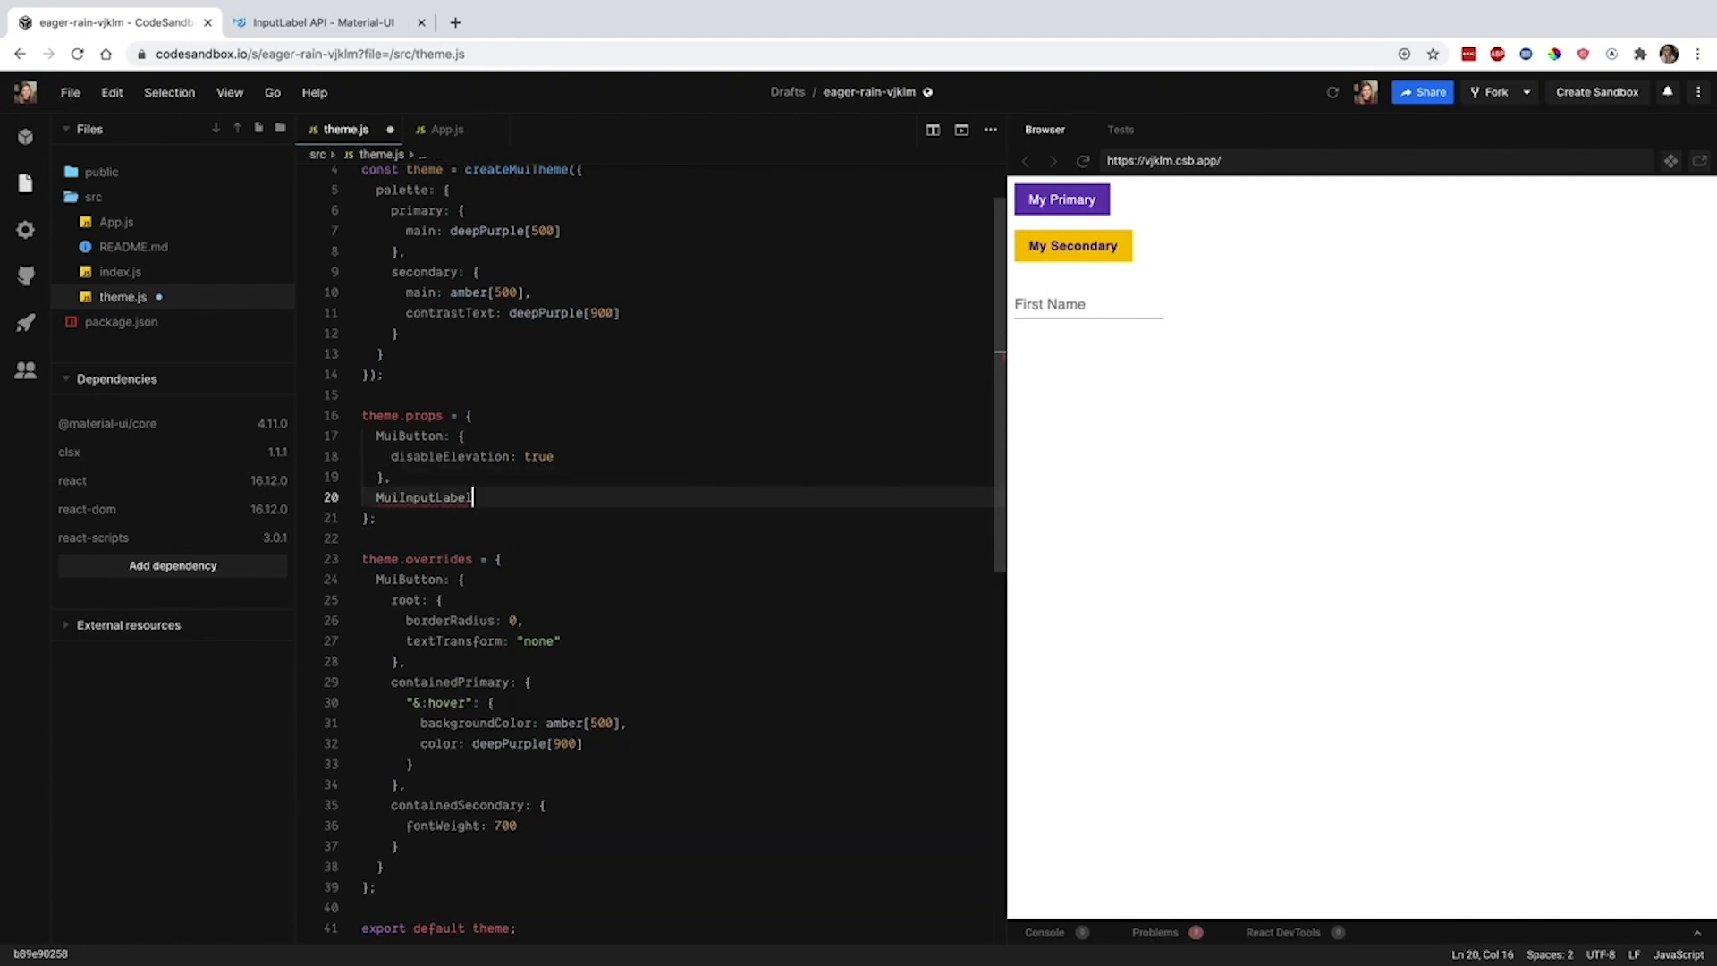
{"action": "type", "text": ": {"}
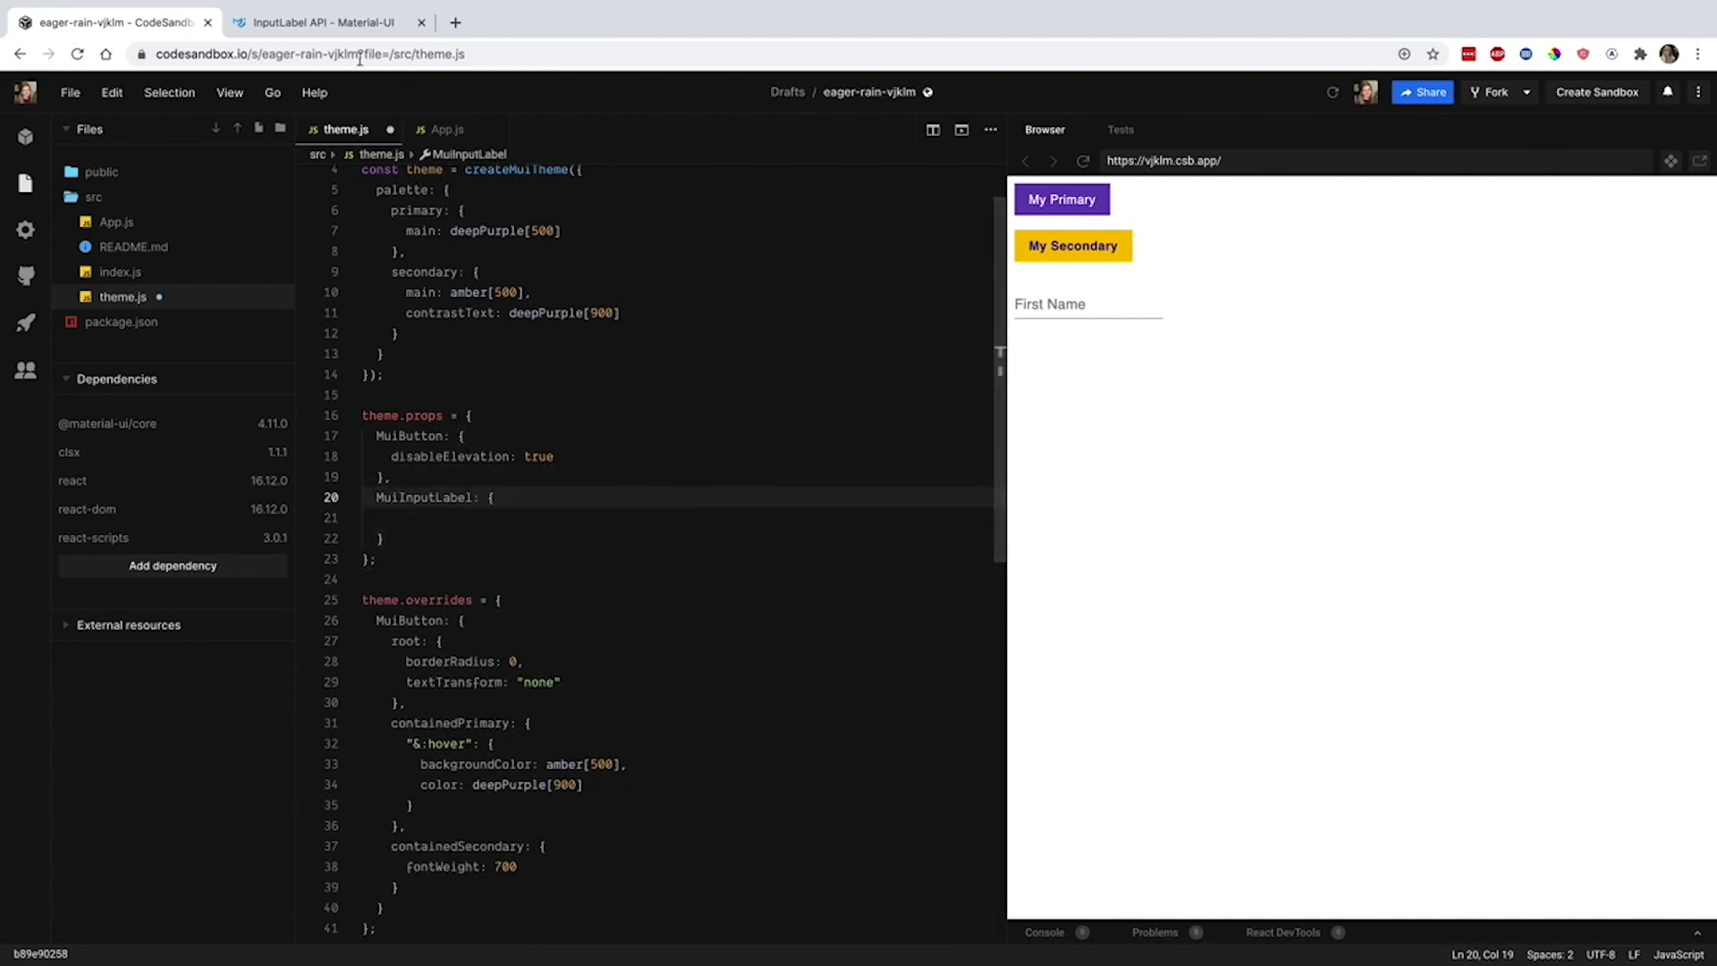
{"action": "left_click", "coordinate": [318, 22]}
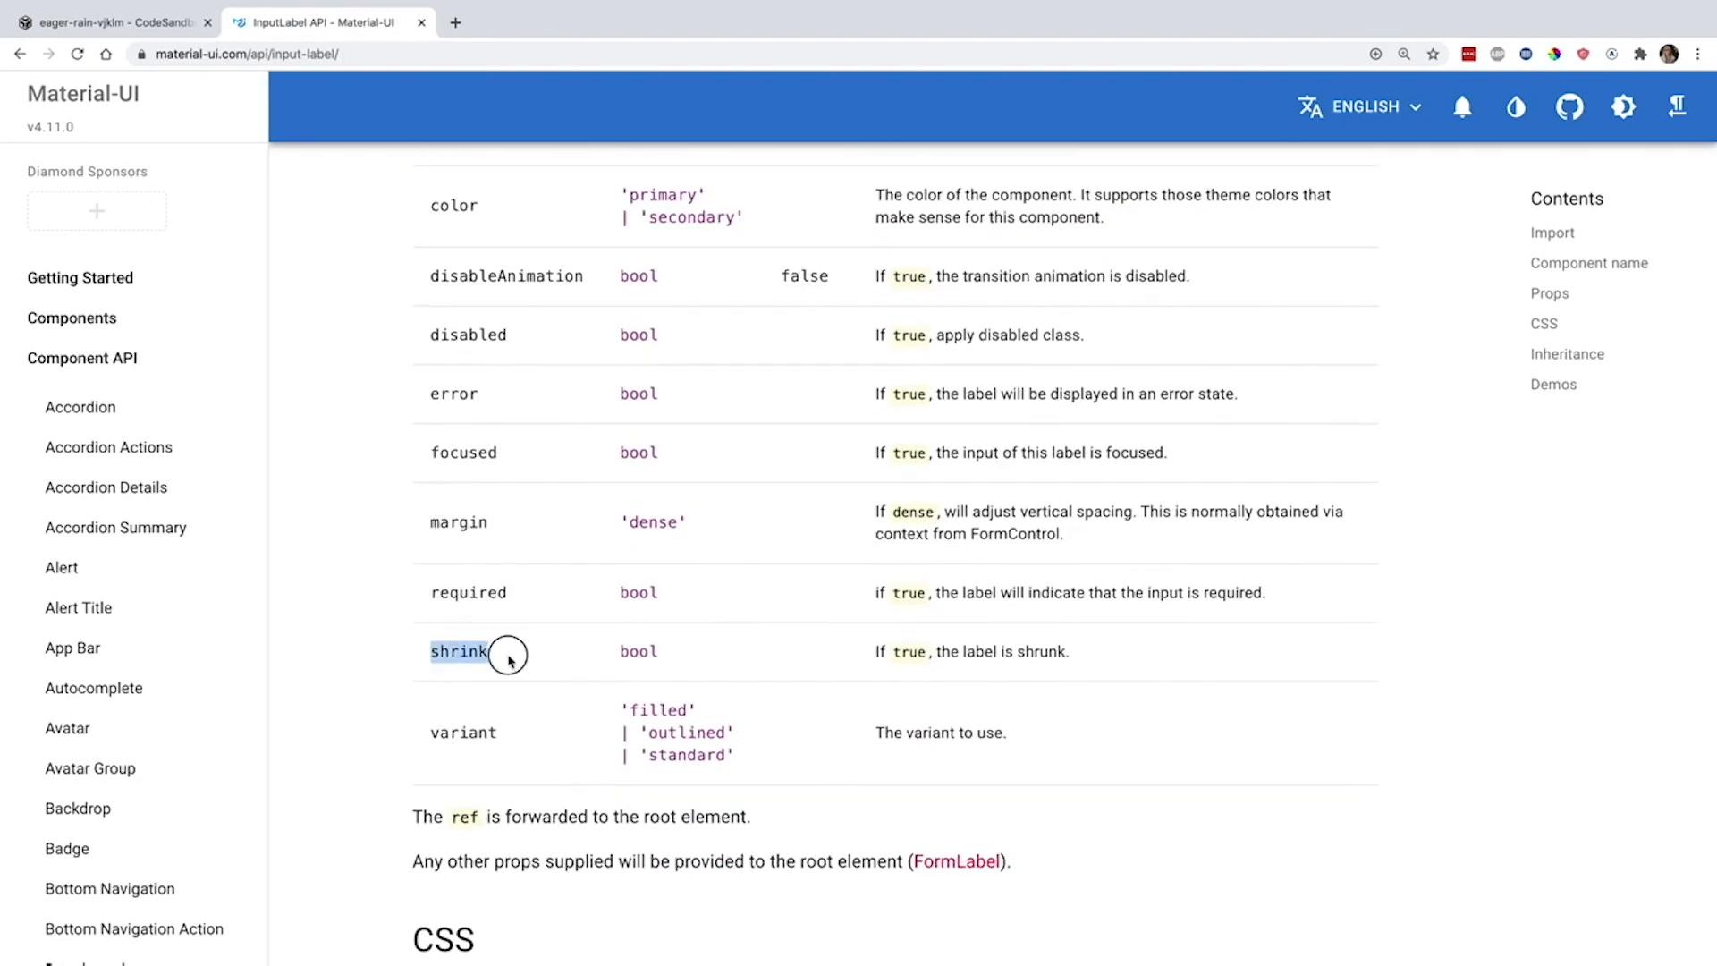
{"action": "left_click", "coordinate": [109, 21]}
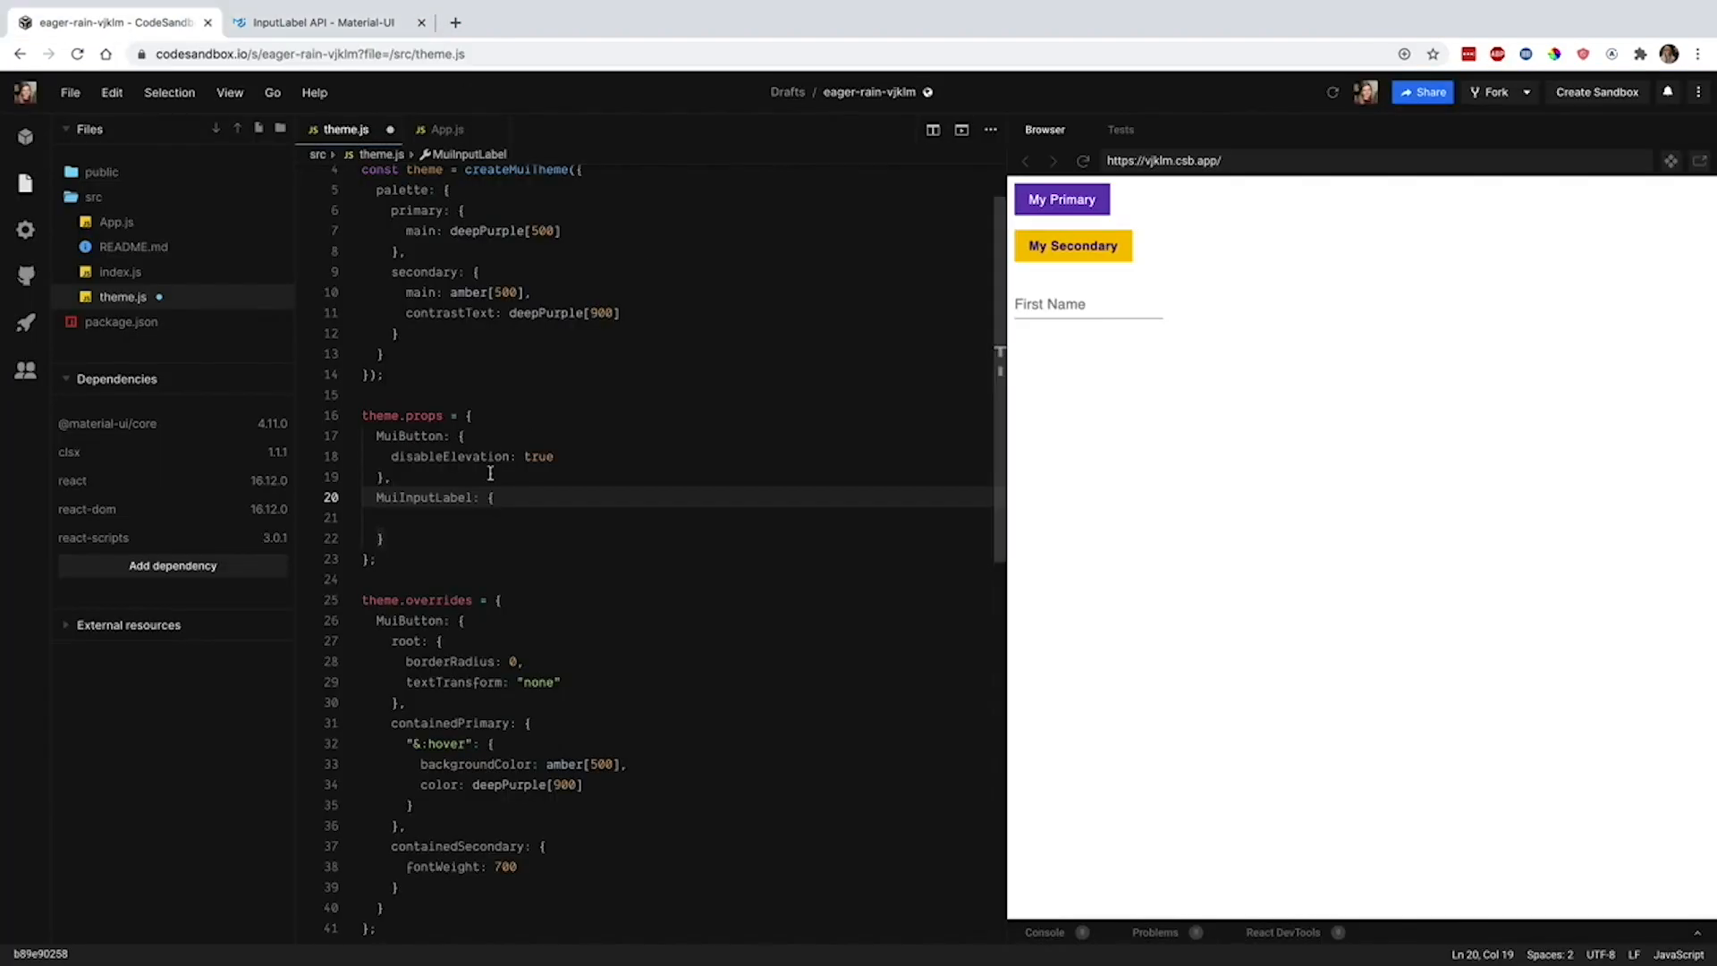
Step: Set shrink: true on MuiInputLabel and save theme.js
{"action": "type", "text": "shrink"}
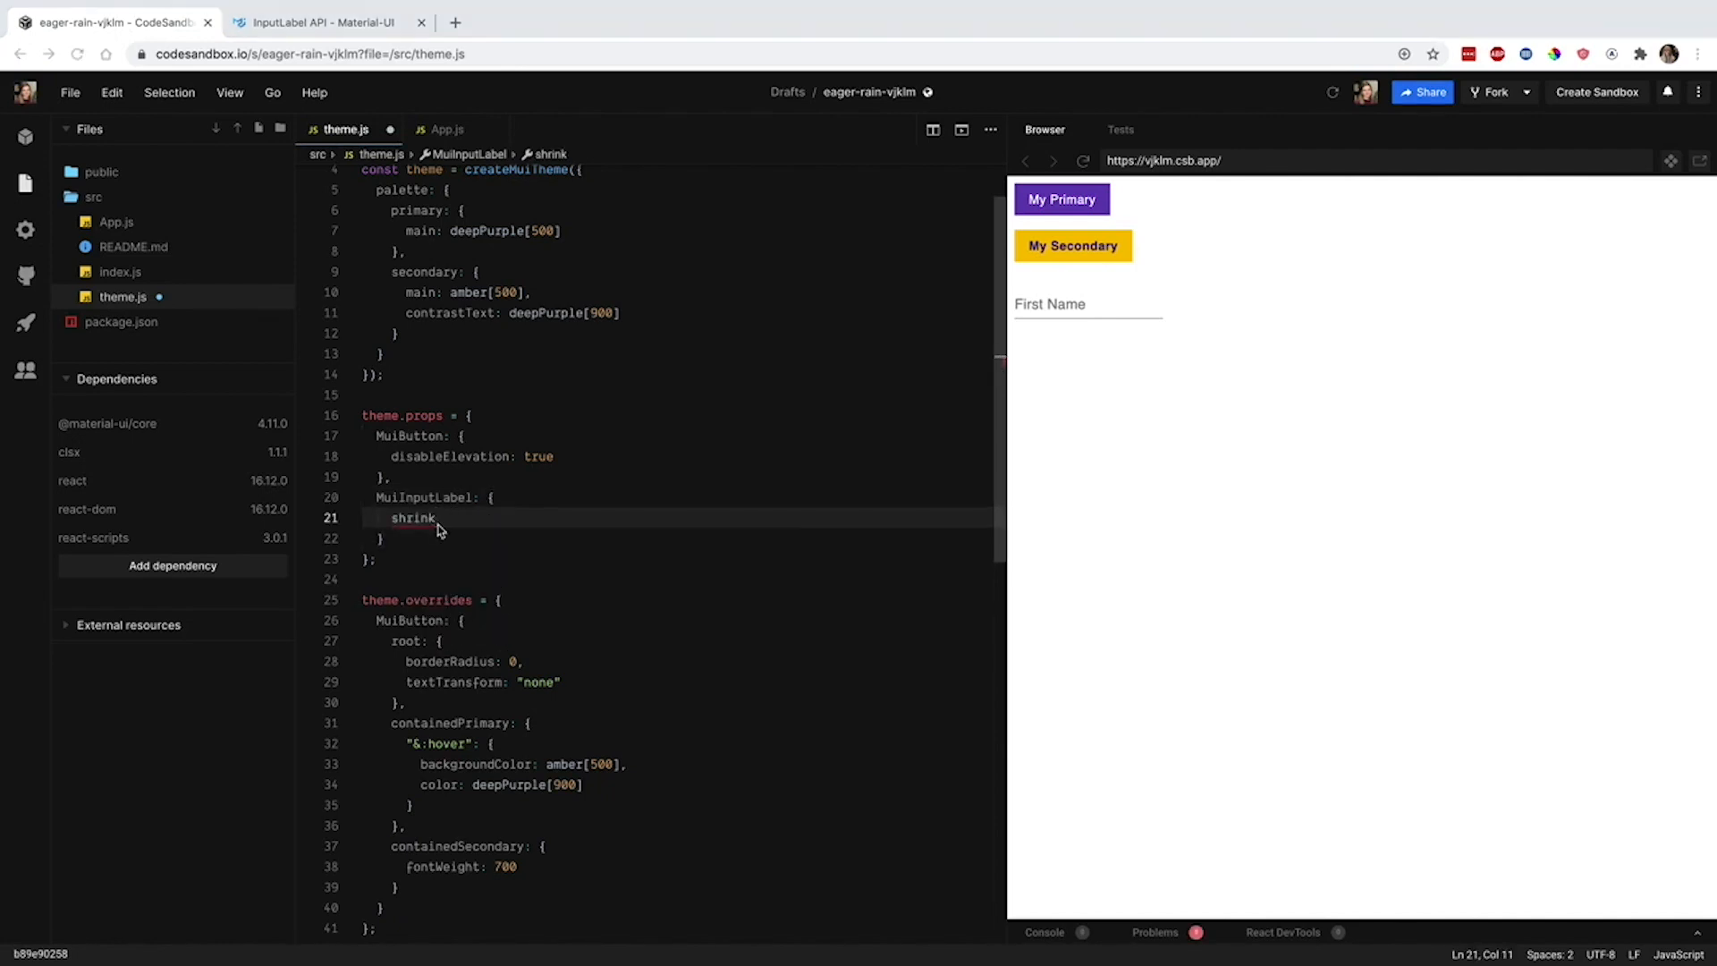
{"action": "type", "text": ": true"}
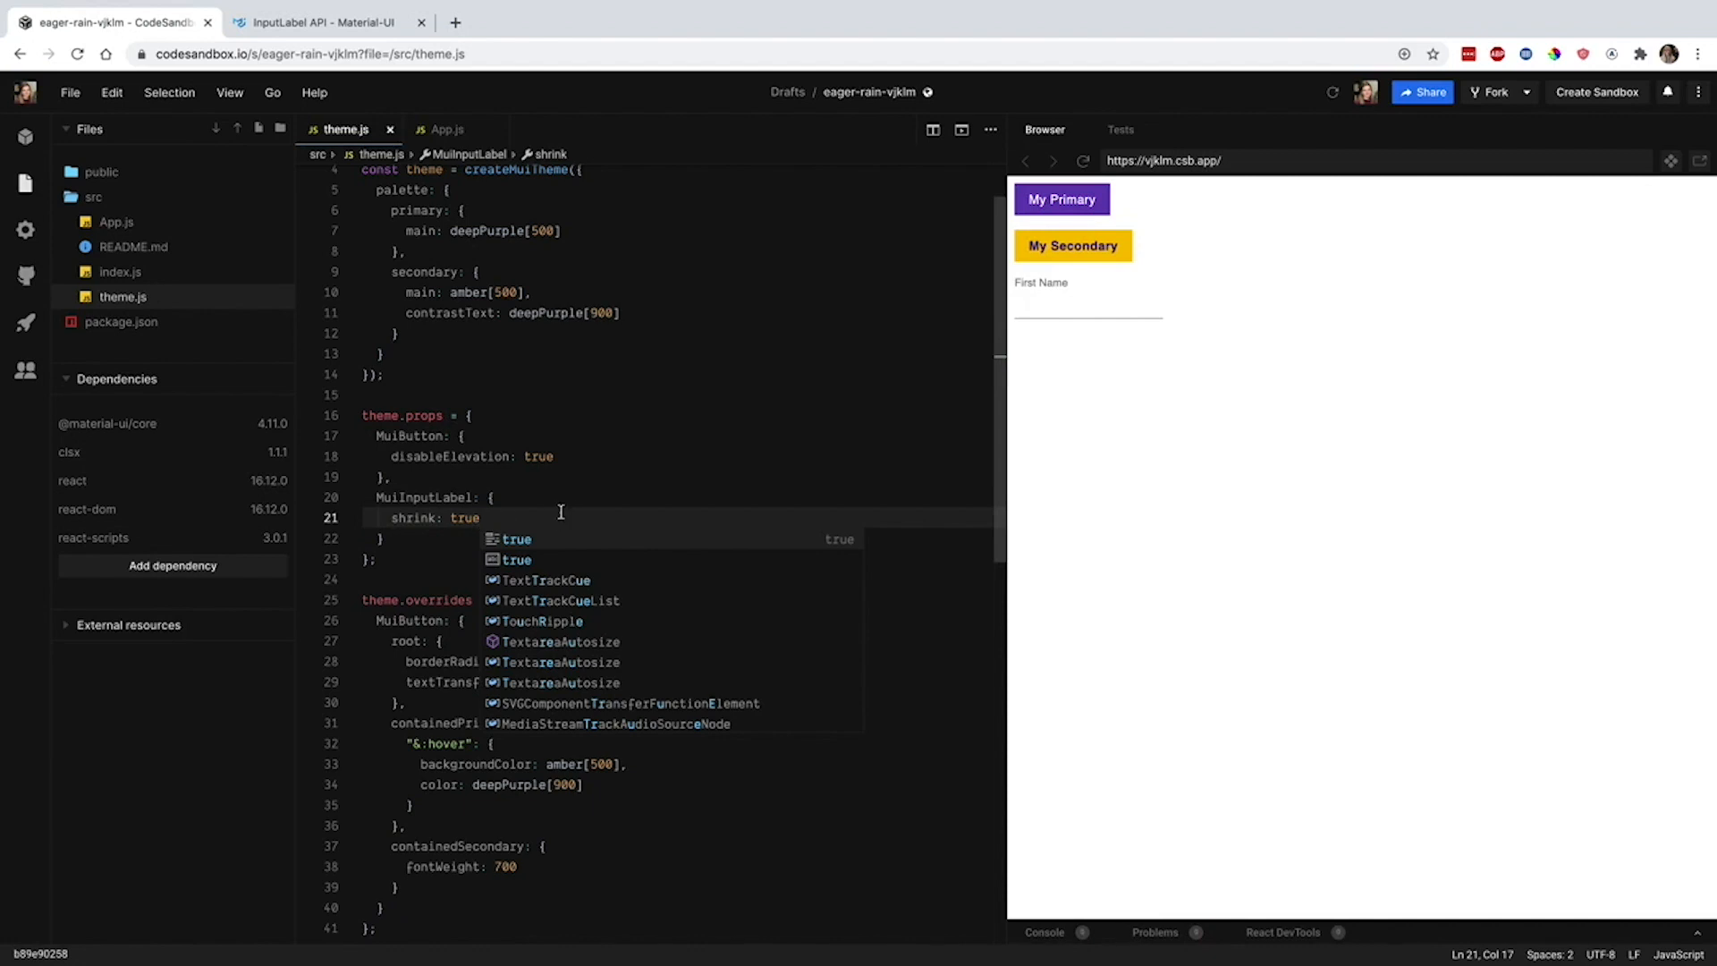
{"action": "key", "text": "Escape"}
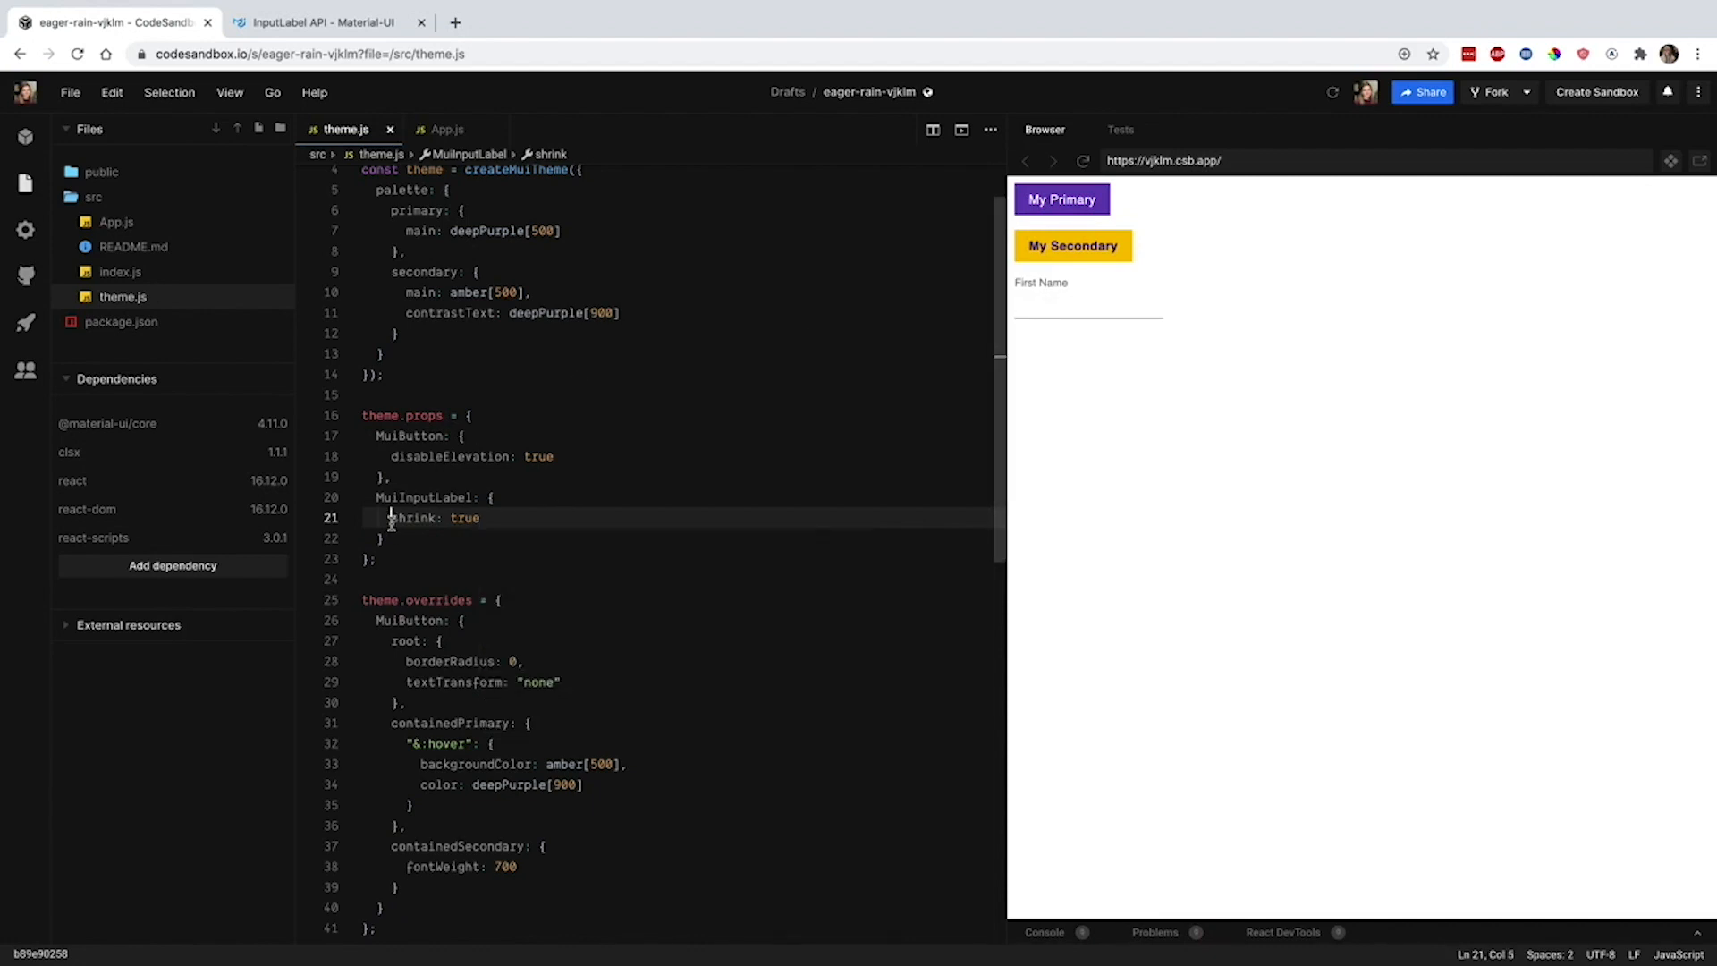
{"action": "key", "text": "Ctrl+/"}
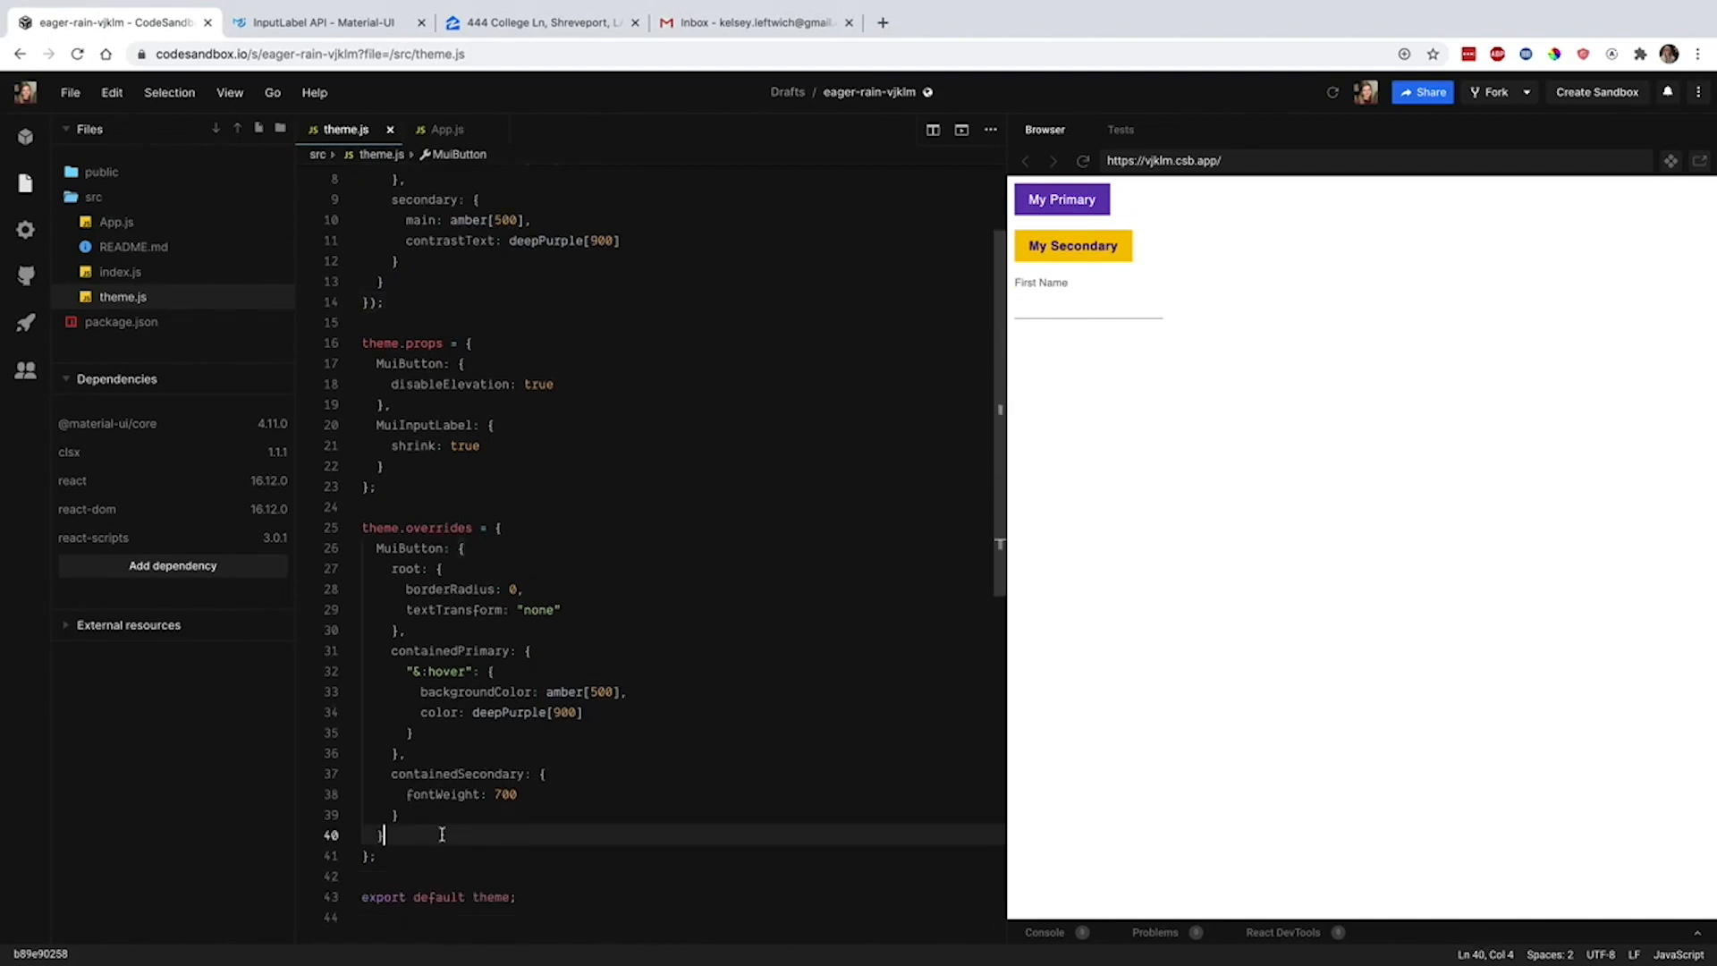
Step: Add a MuiInput root override with top spacing theme.spacing(2)
{"action": "type", "text": ","}
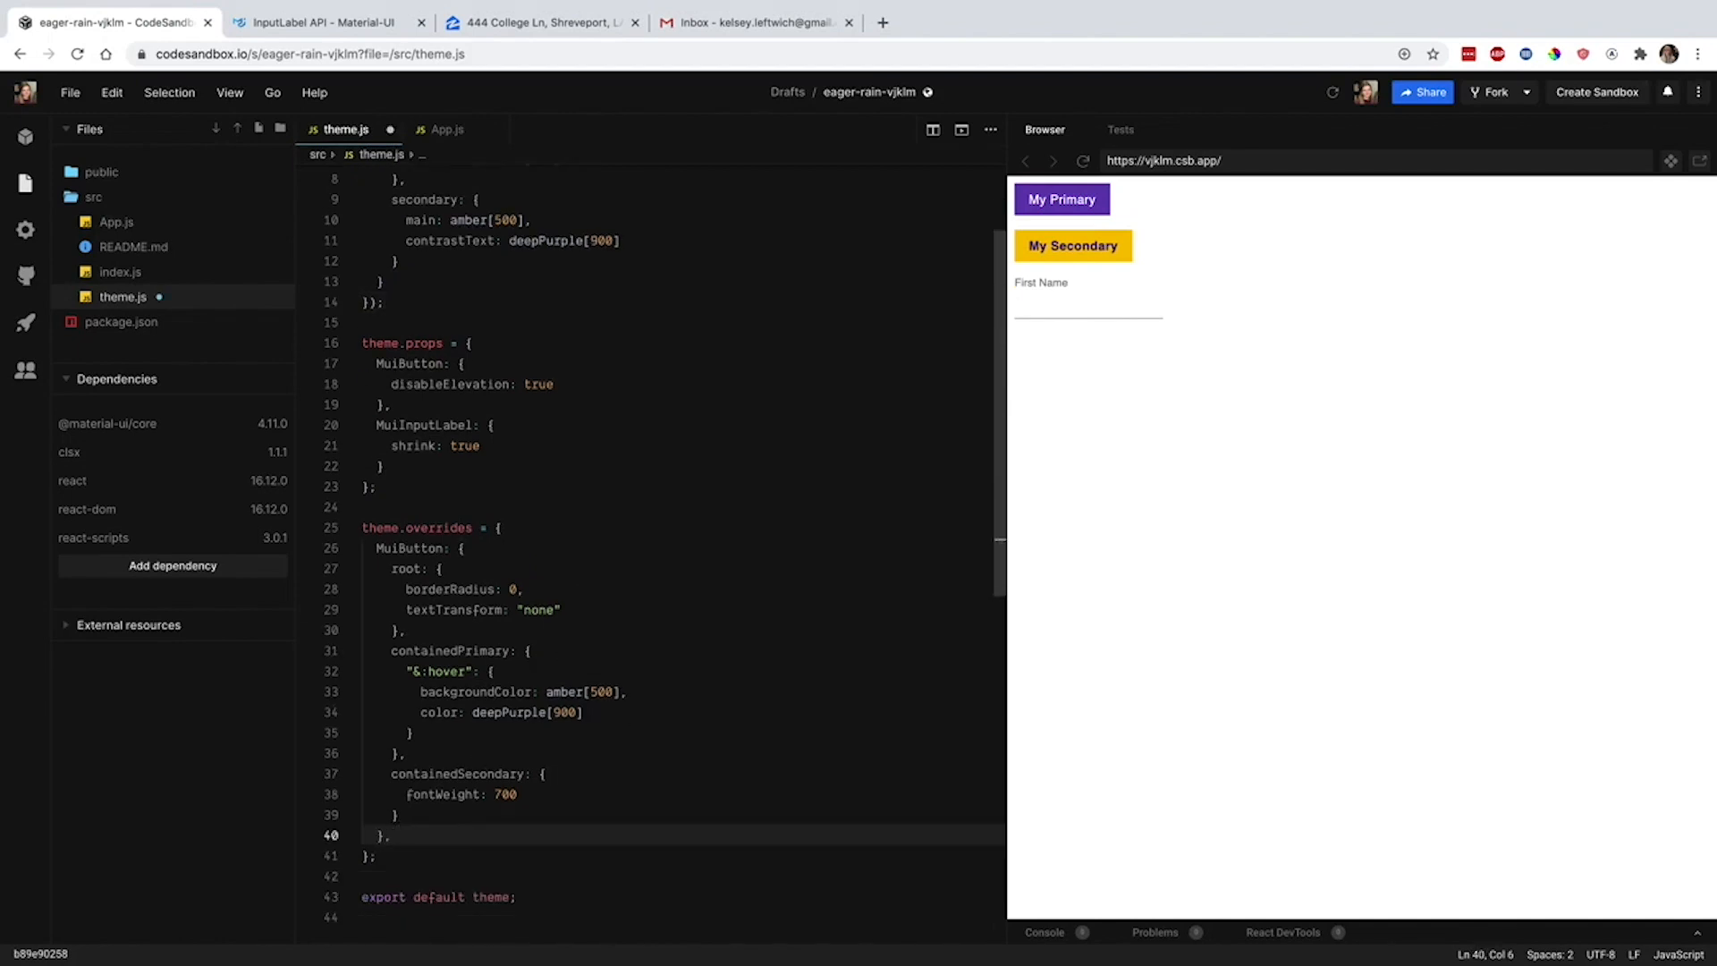
{"action": "type", "text": "MuiInput: {"}
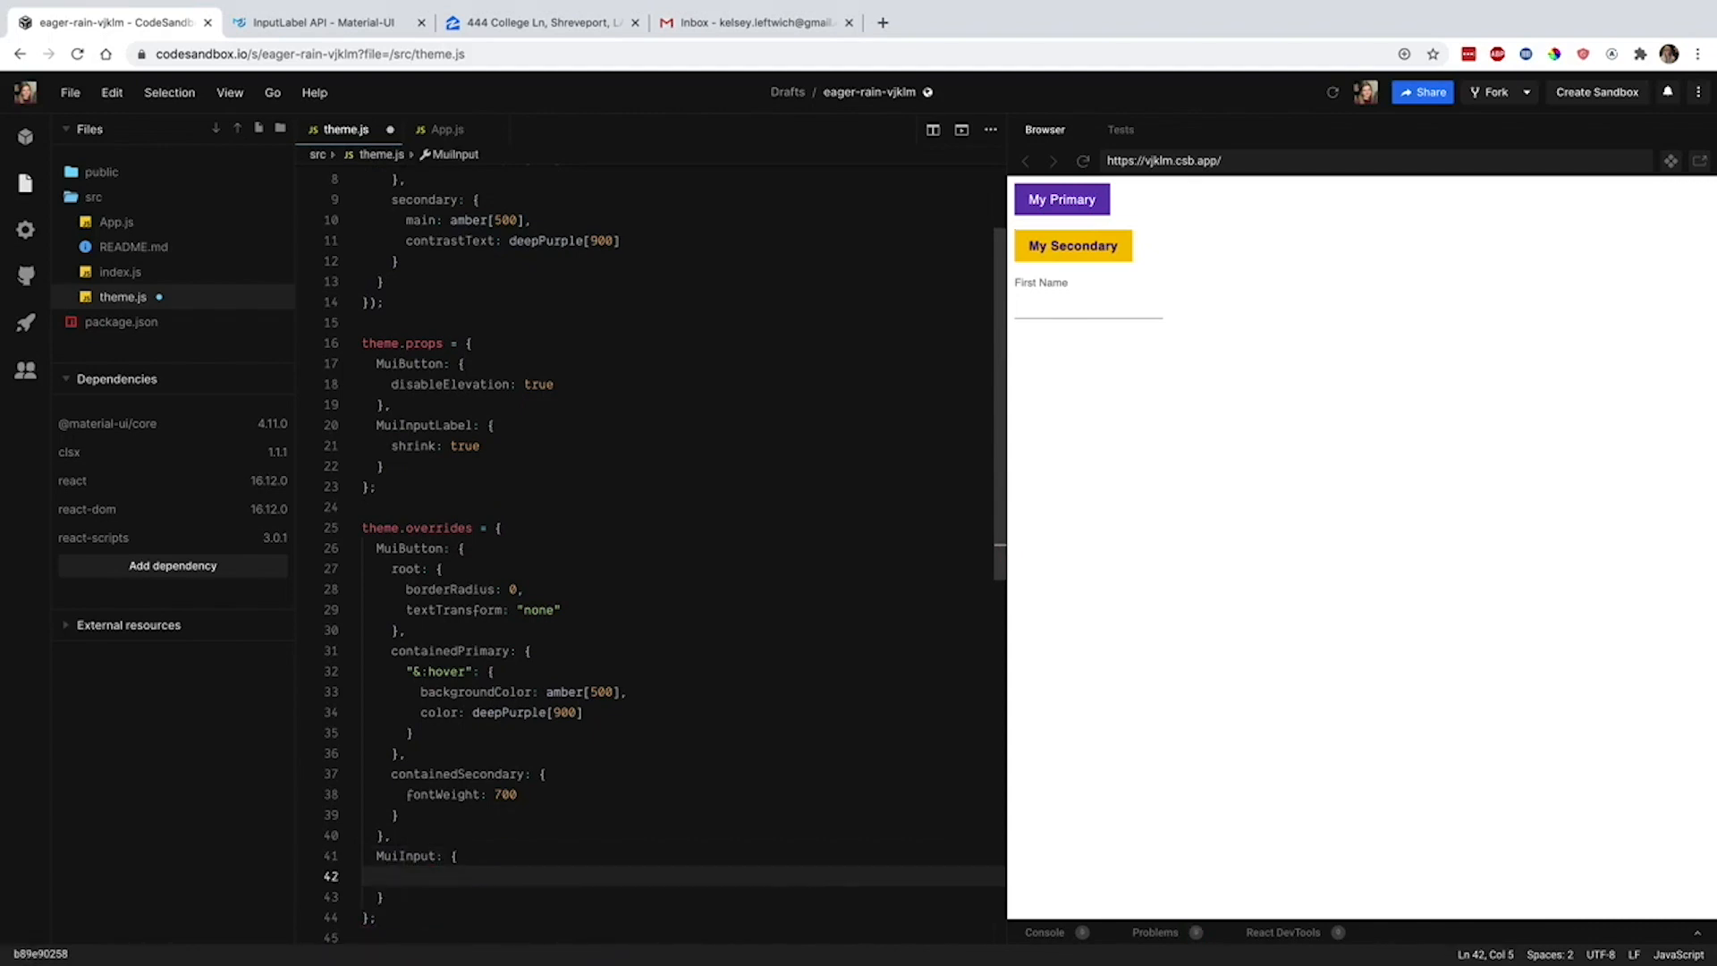
{"action": "type", "text": "root: {"}
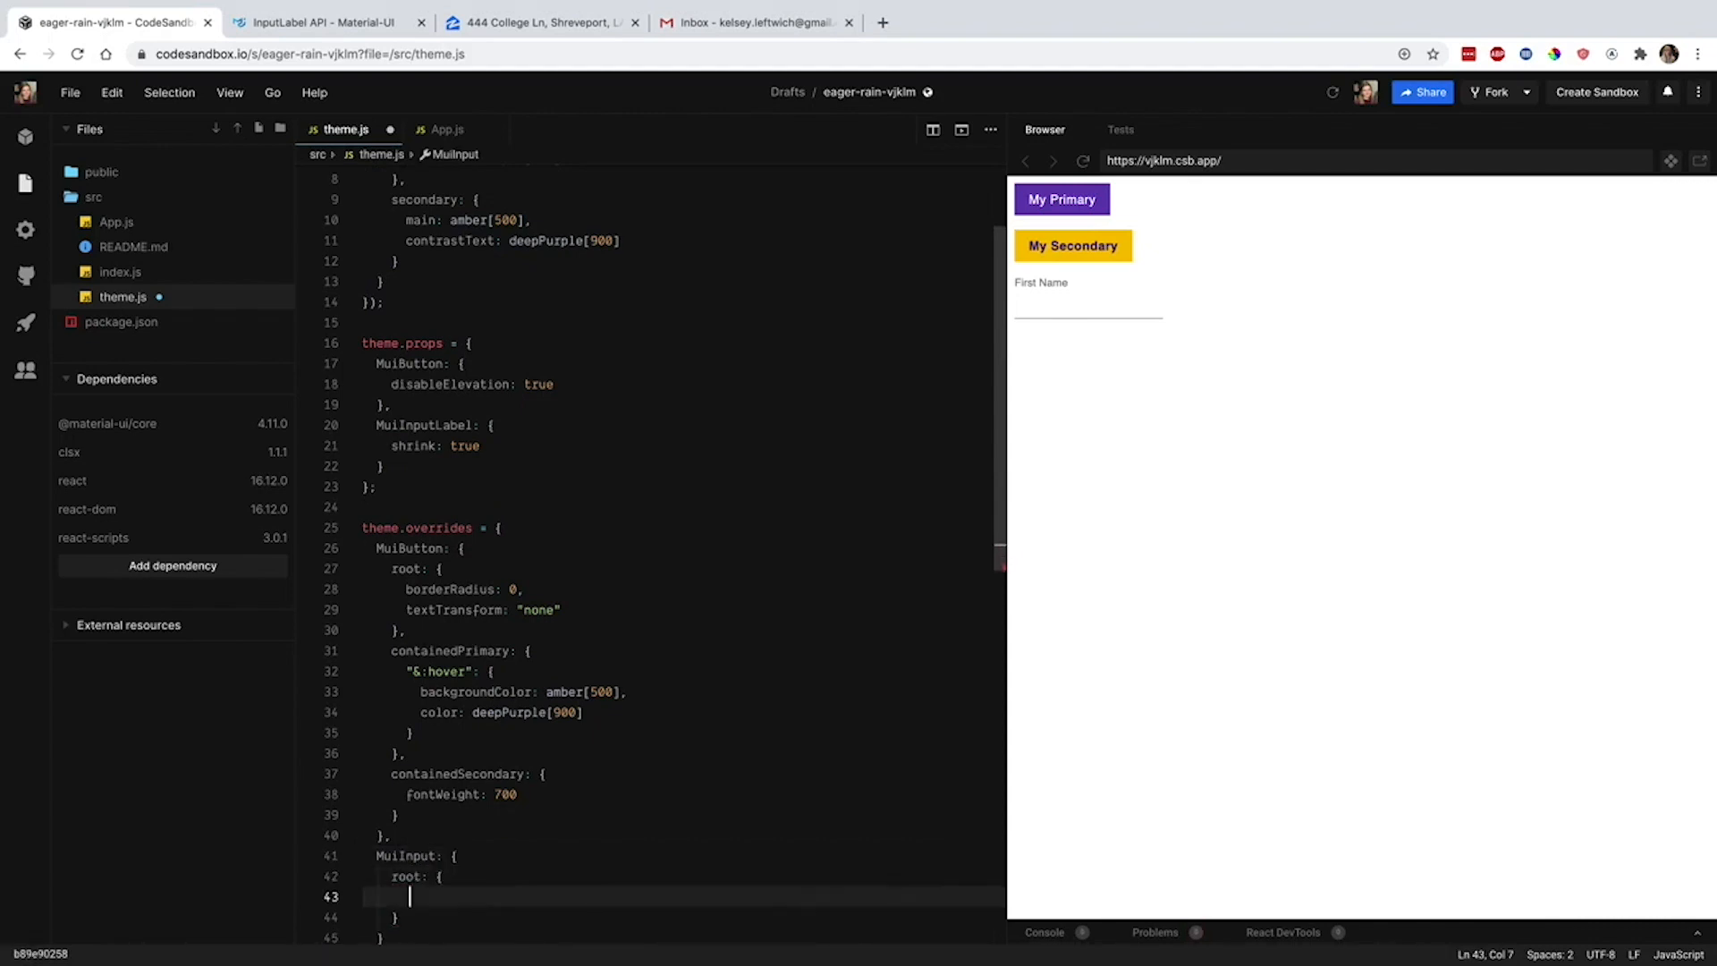
{"action": "scroll", "scroll_direction": "down", "scroll_amount": 3}
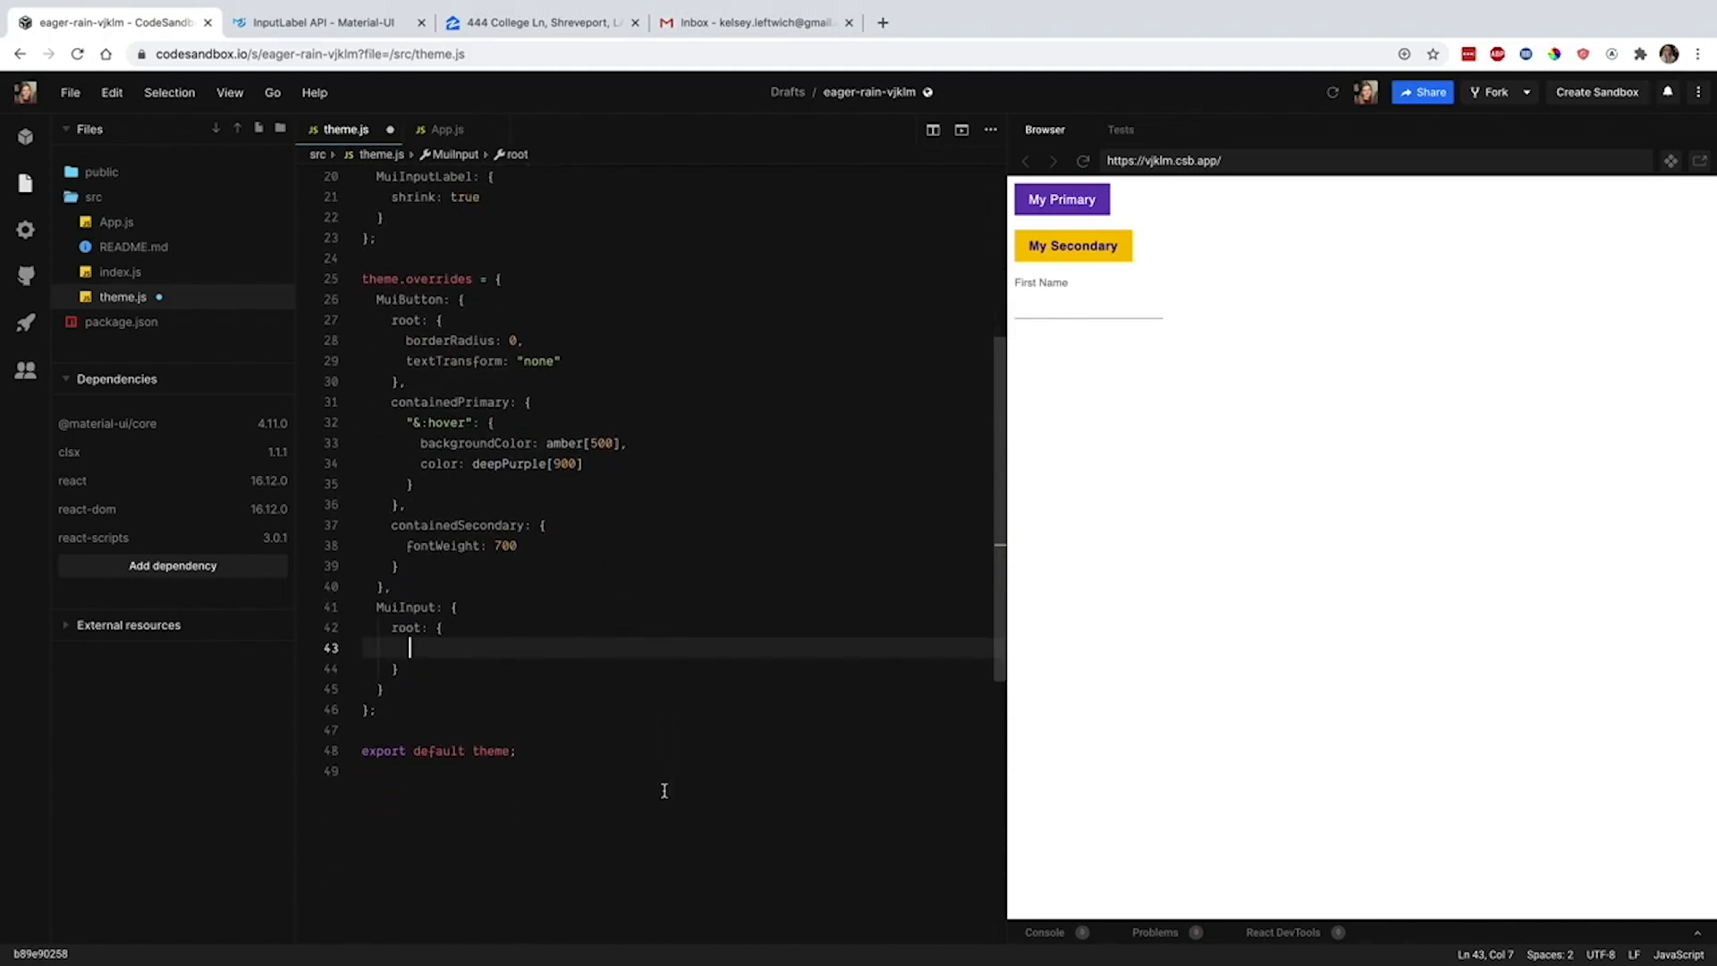
{"action": "type", "text": "top"}
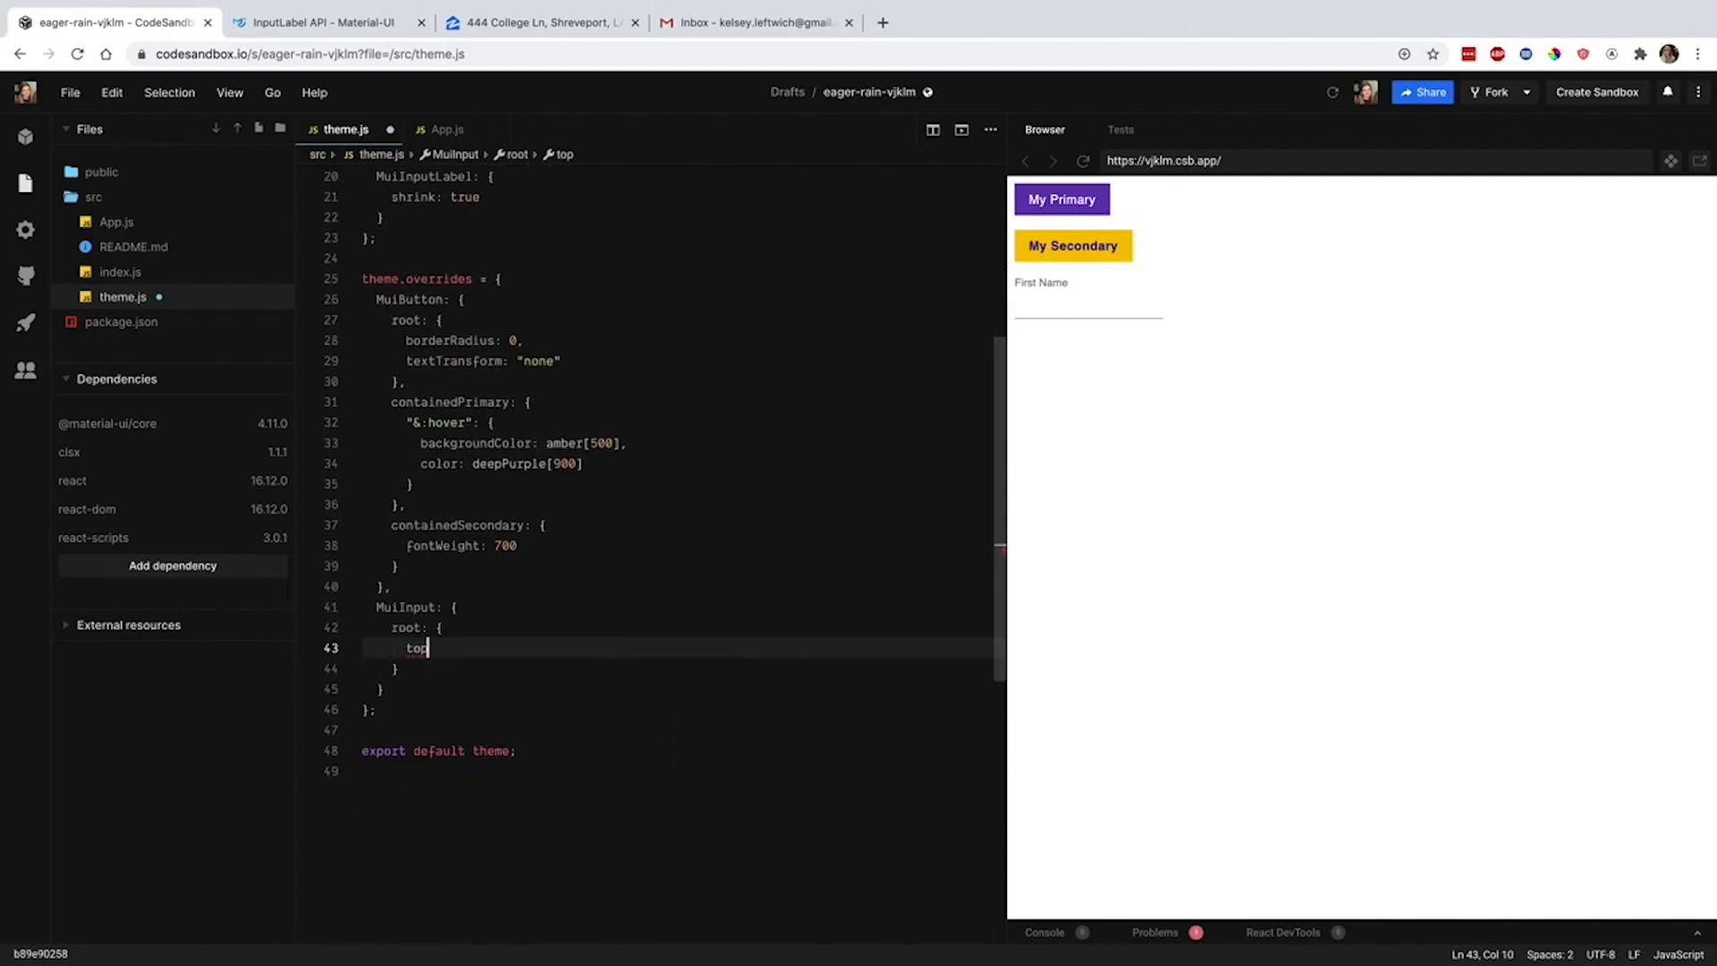
{"action": "type", "text": ": theme.psaci"}
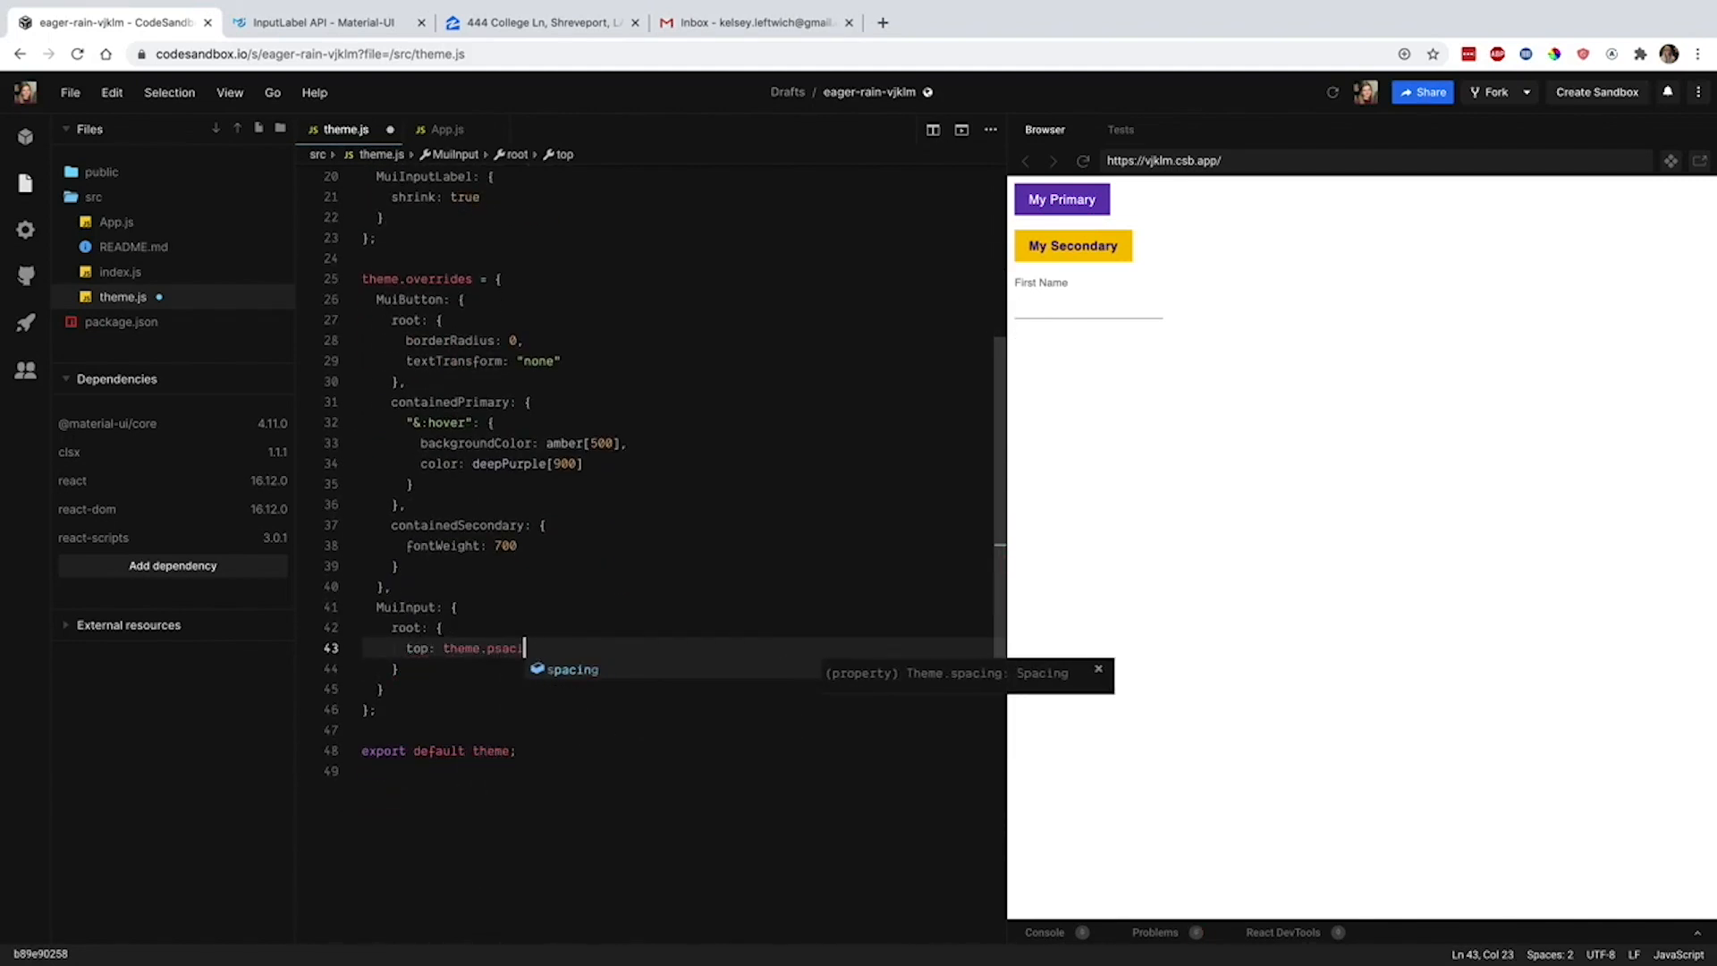
{"action": "type", "text": "spacing(2),"}
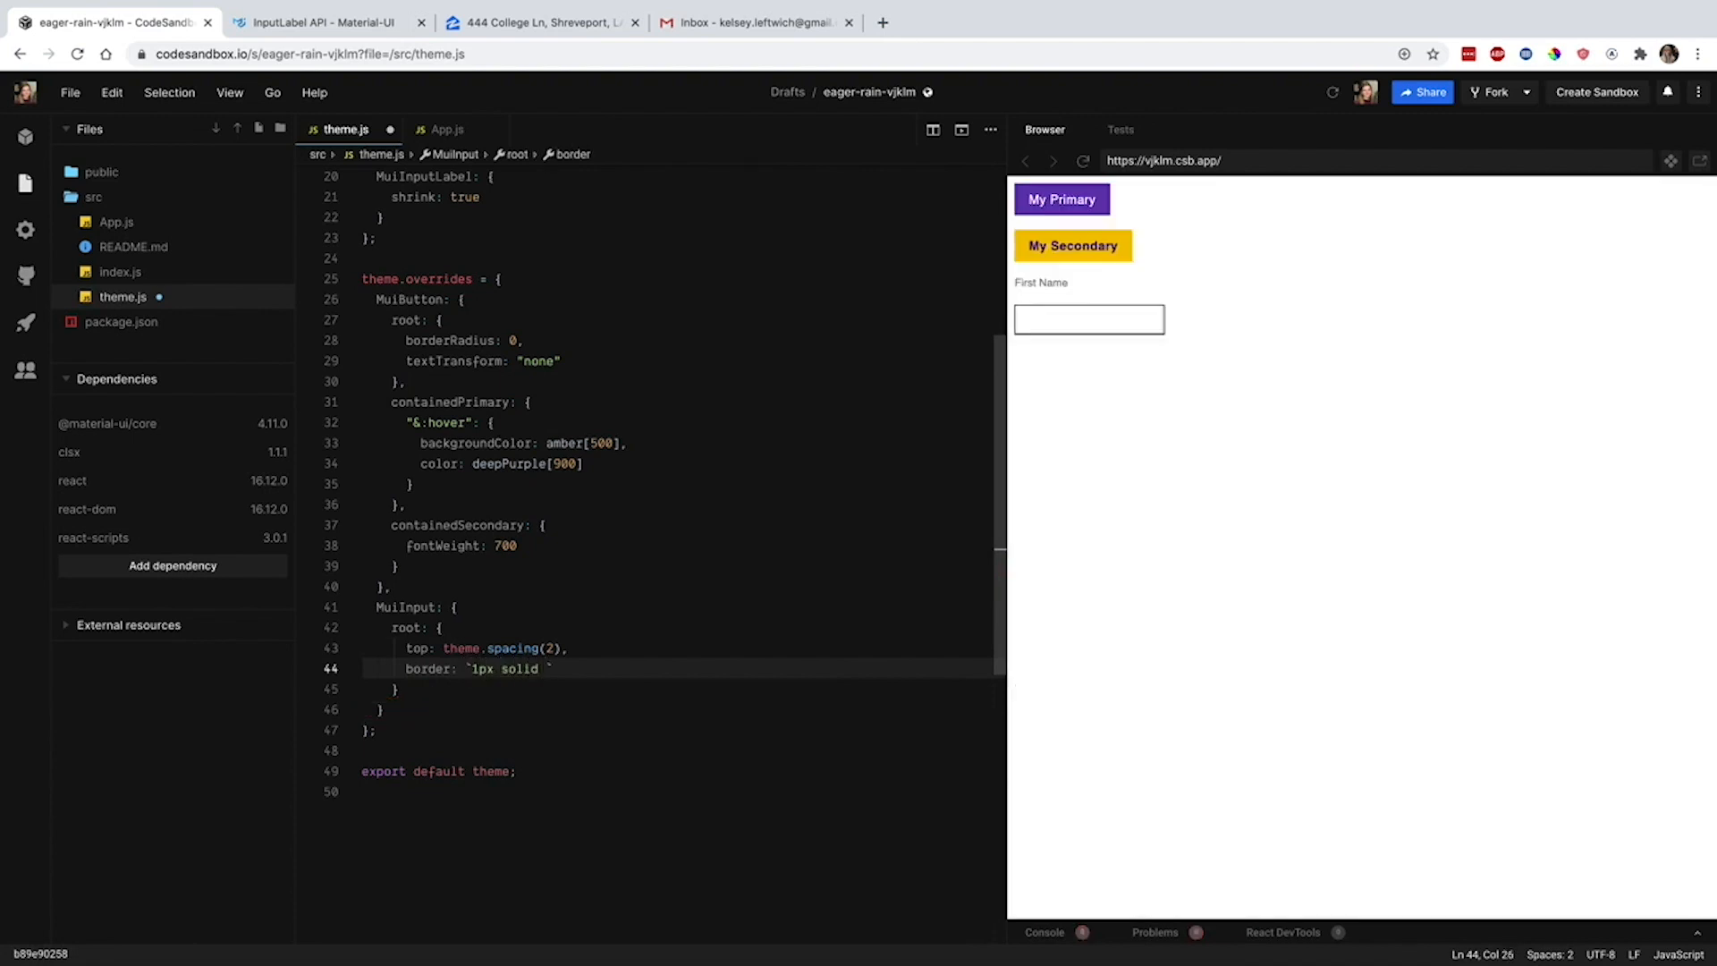
Step: Give MuiInput root a 1px solid grey[500] border and theme.spacing(1) padding, then save
{"action": "type", "text": "${}"}
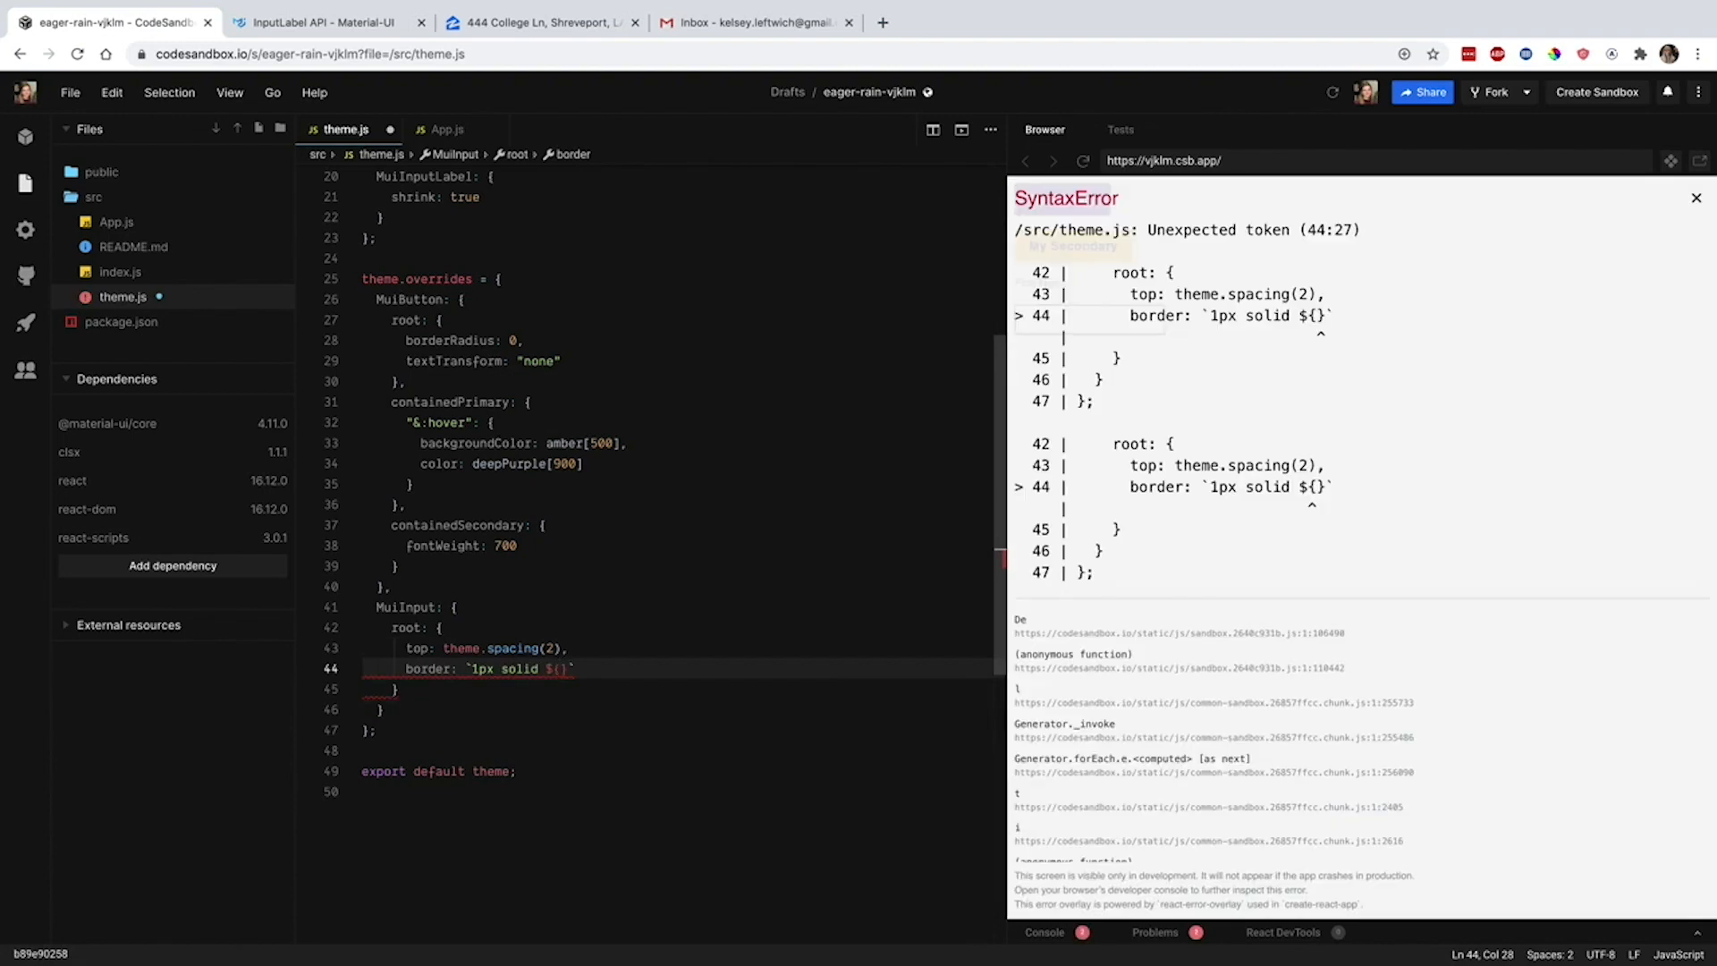
{"action": "type", "text": "grey"}
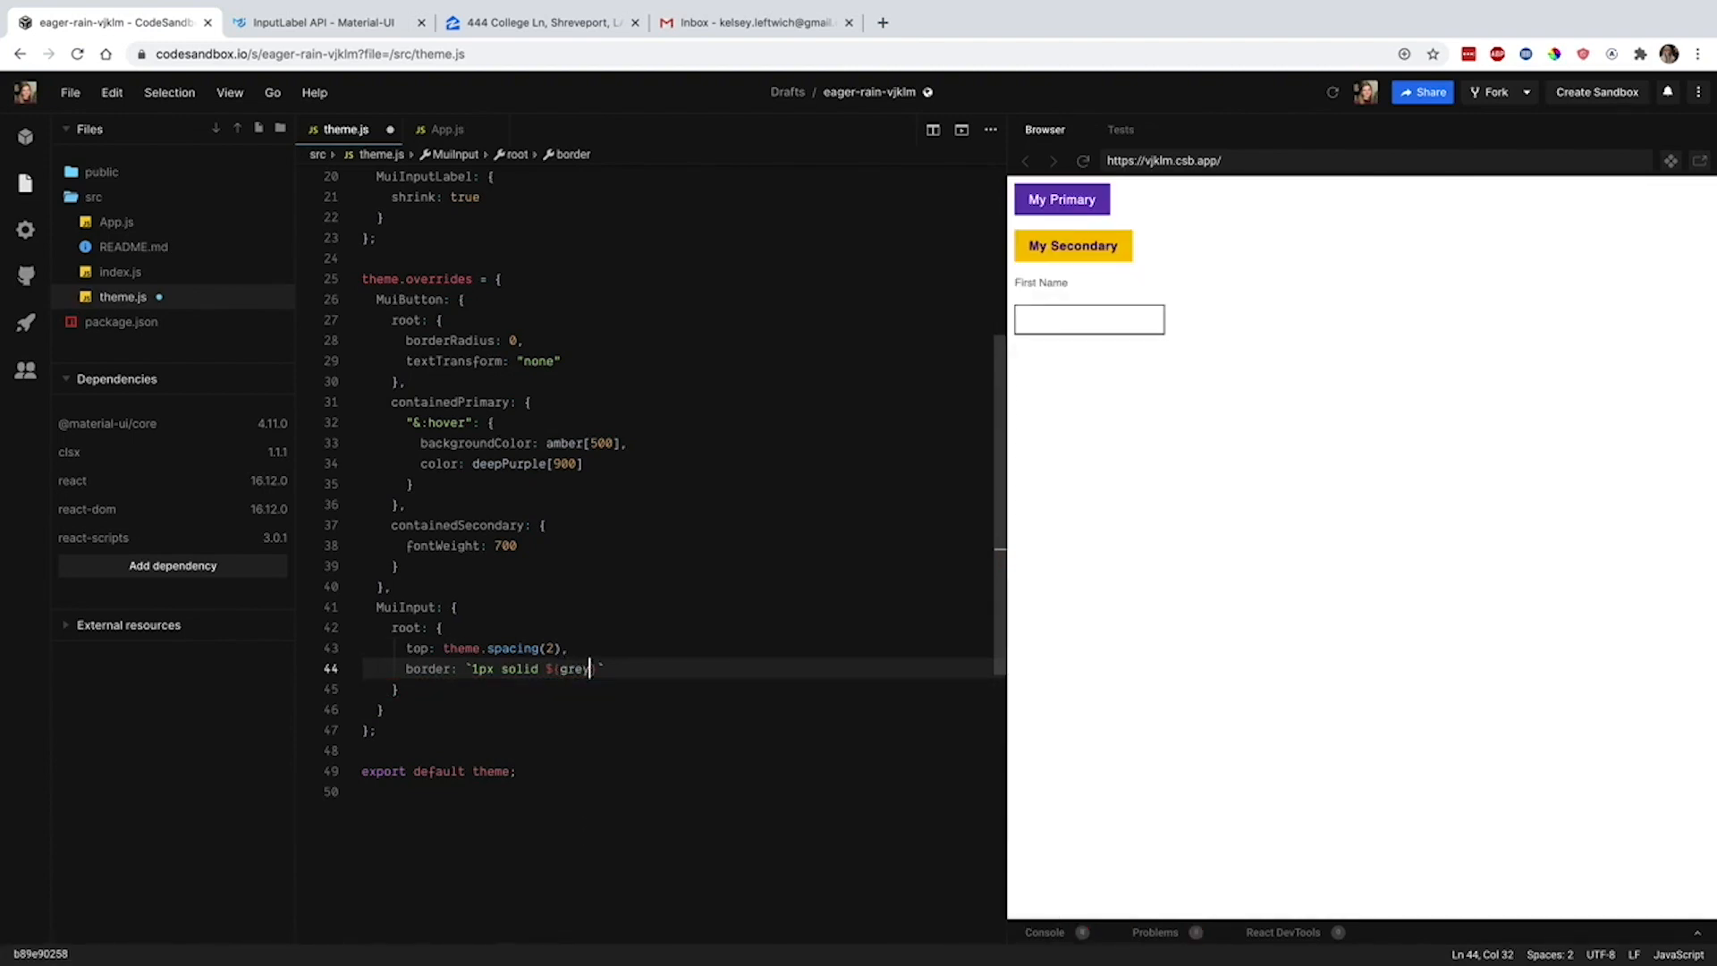
{"action": "type", "text": "[500]"}
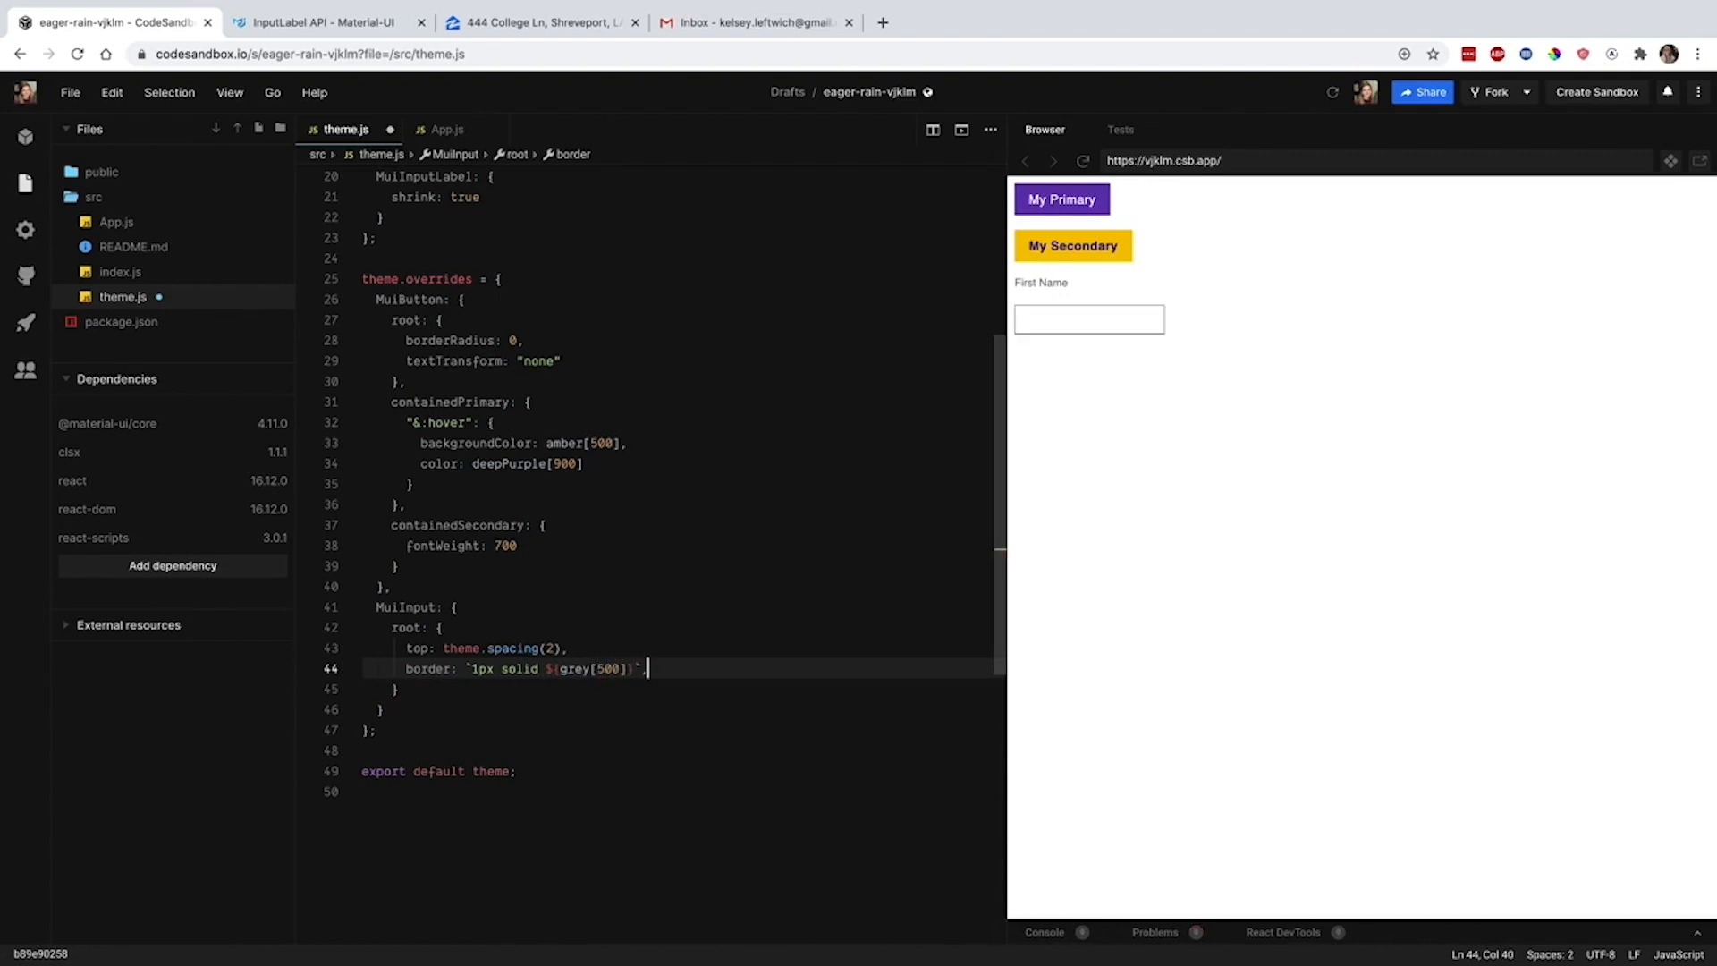
{"action": "type", "text": "padding: theme.spacing(1"}
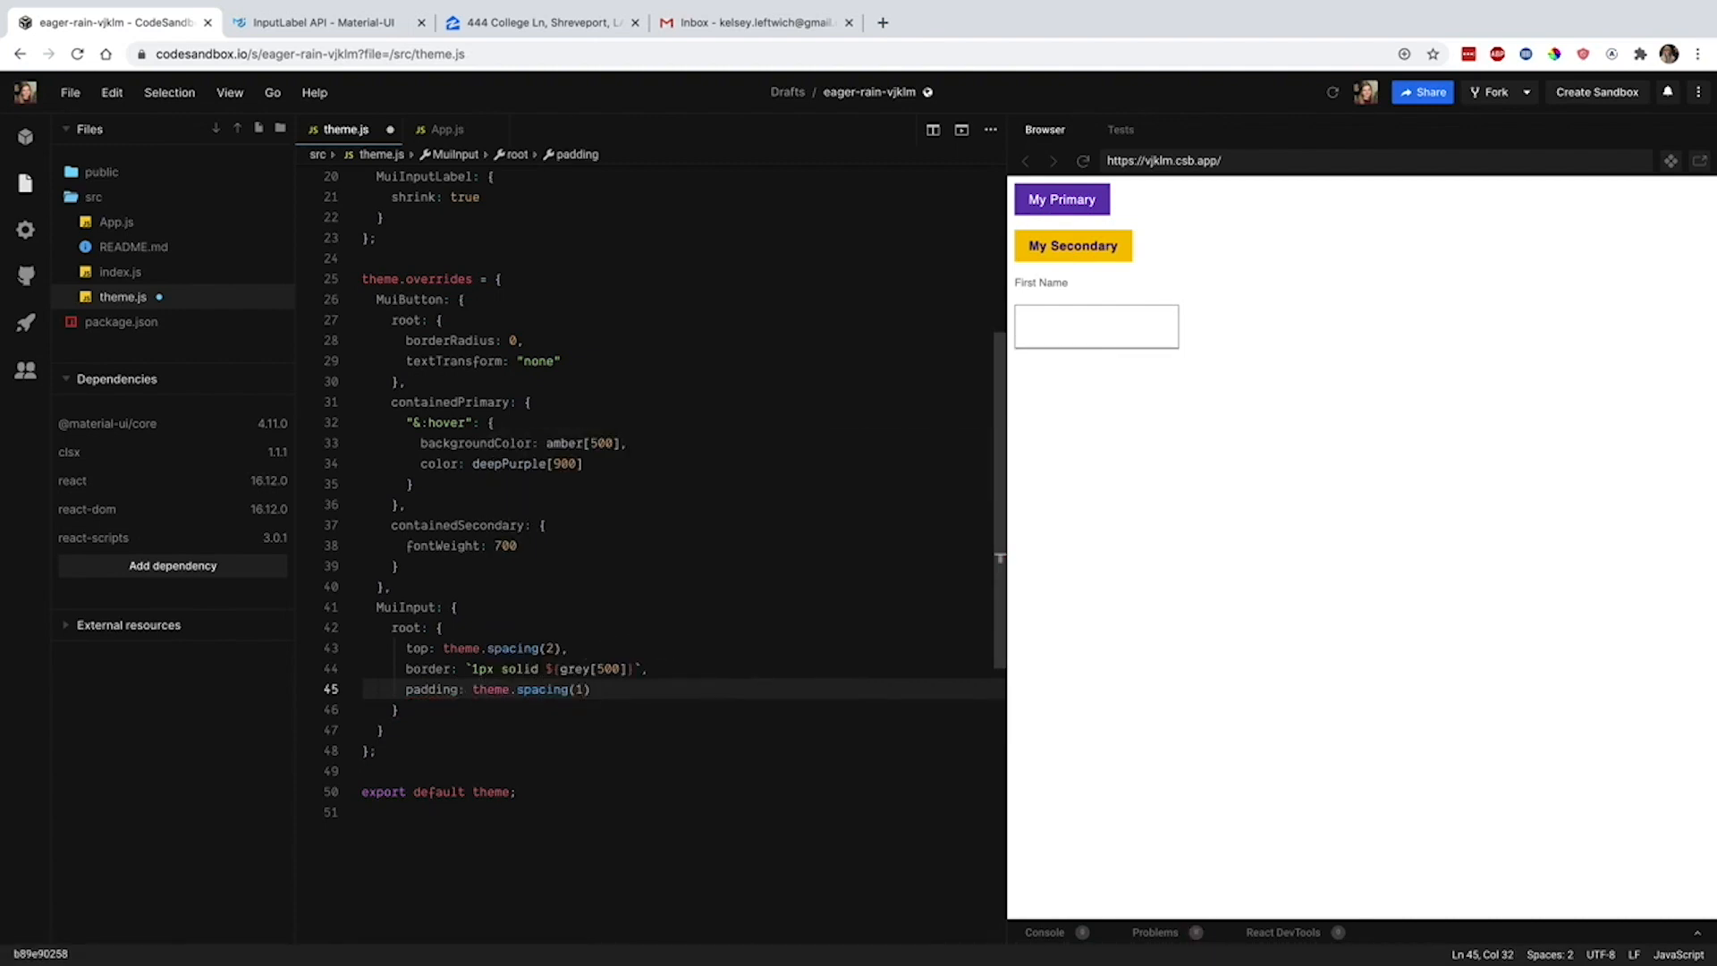
{"action": "key", "text": "ctrl+s"}
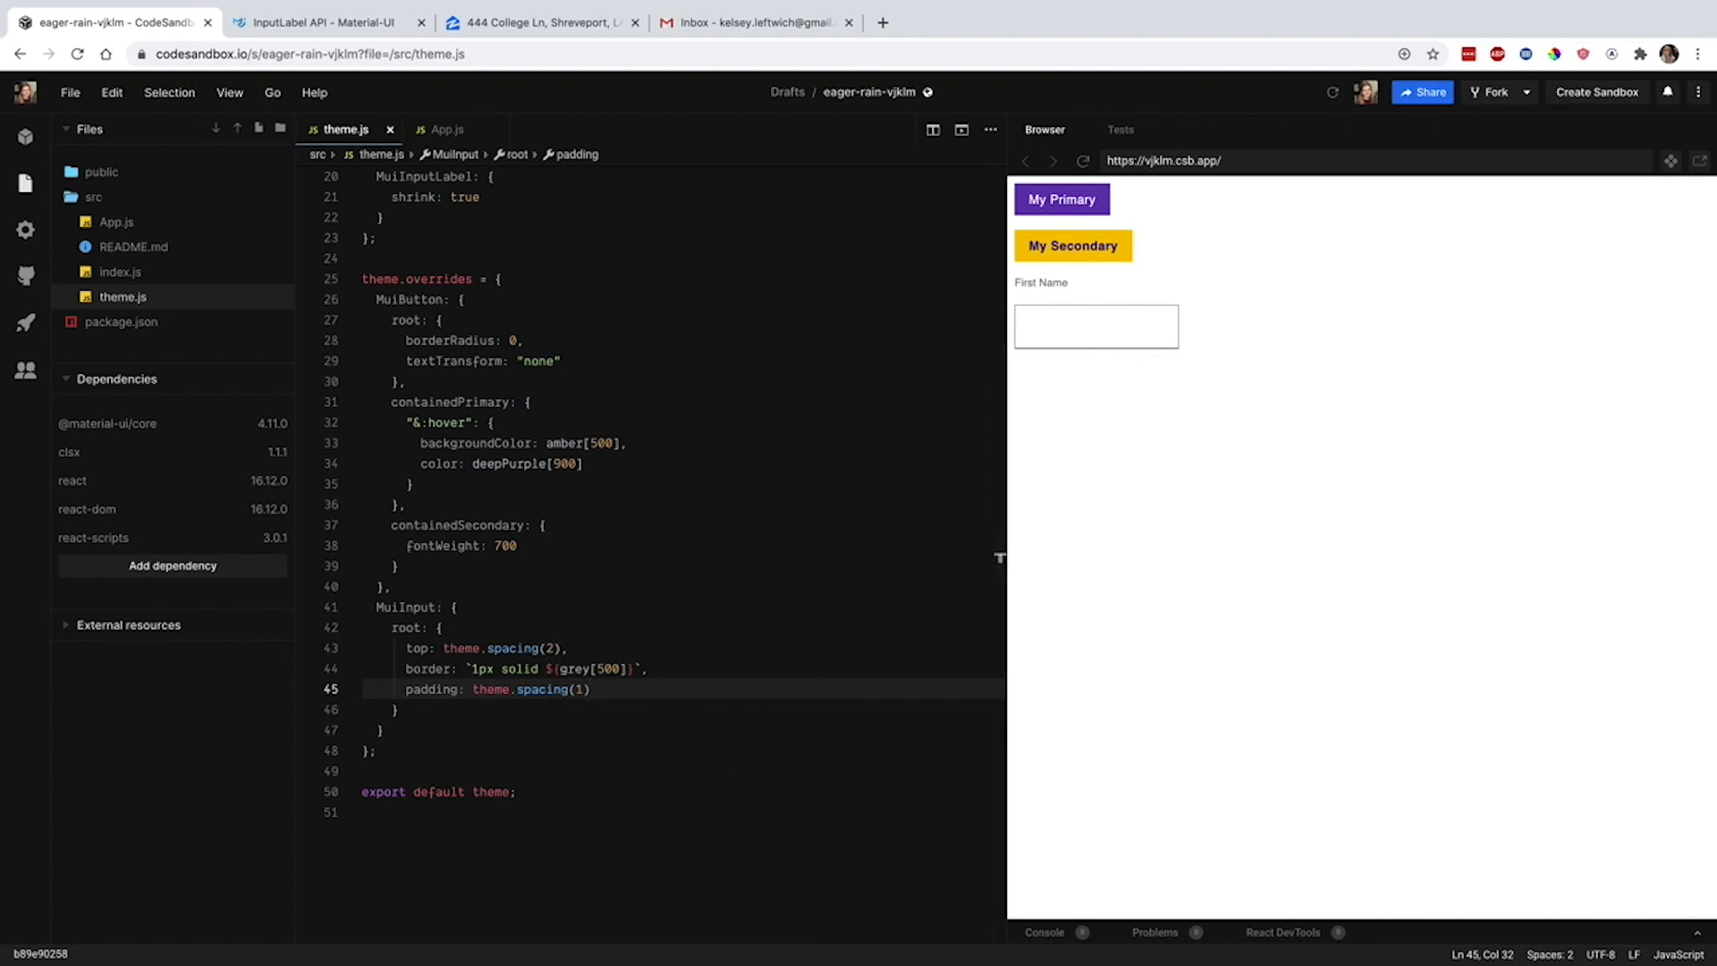
{"action": "mouse_move", "coordinate": [1121, 358]}
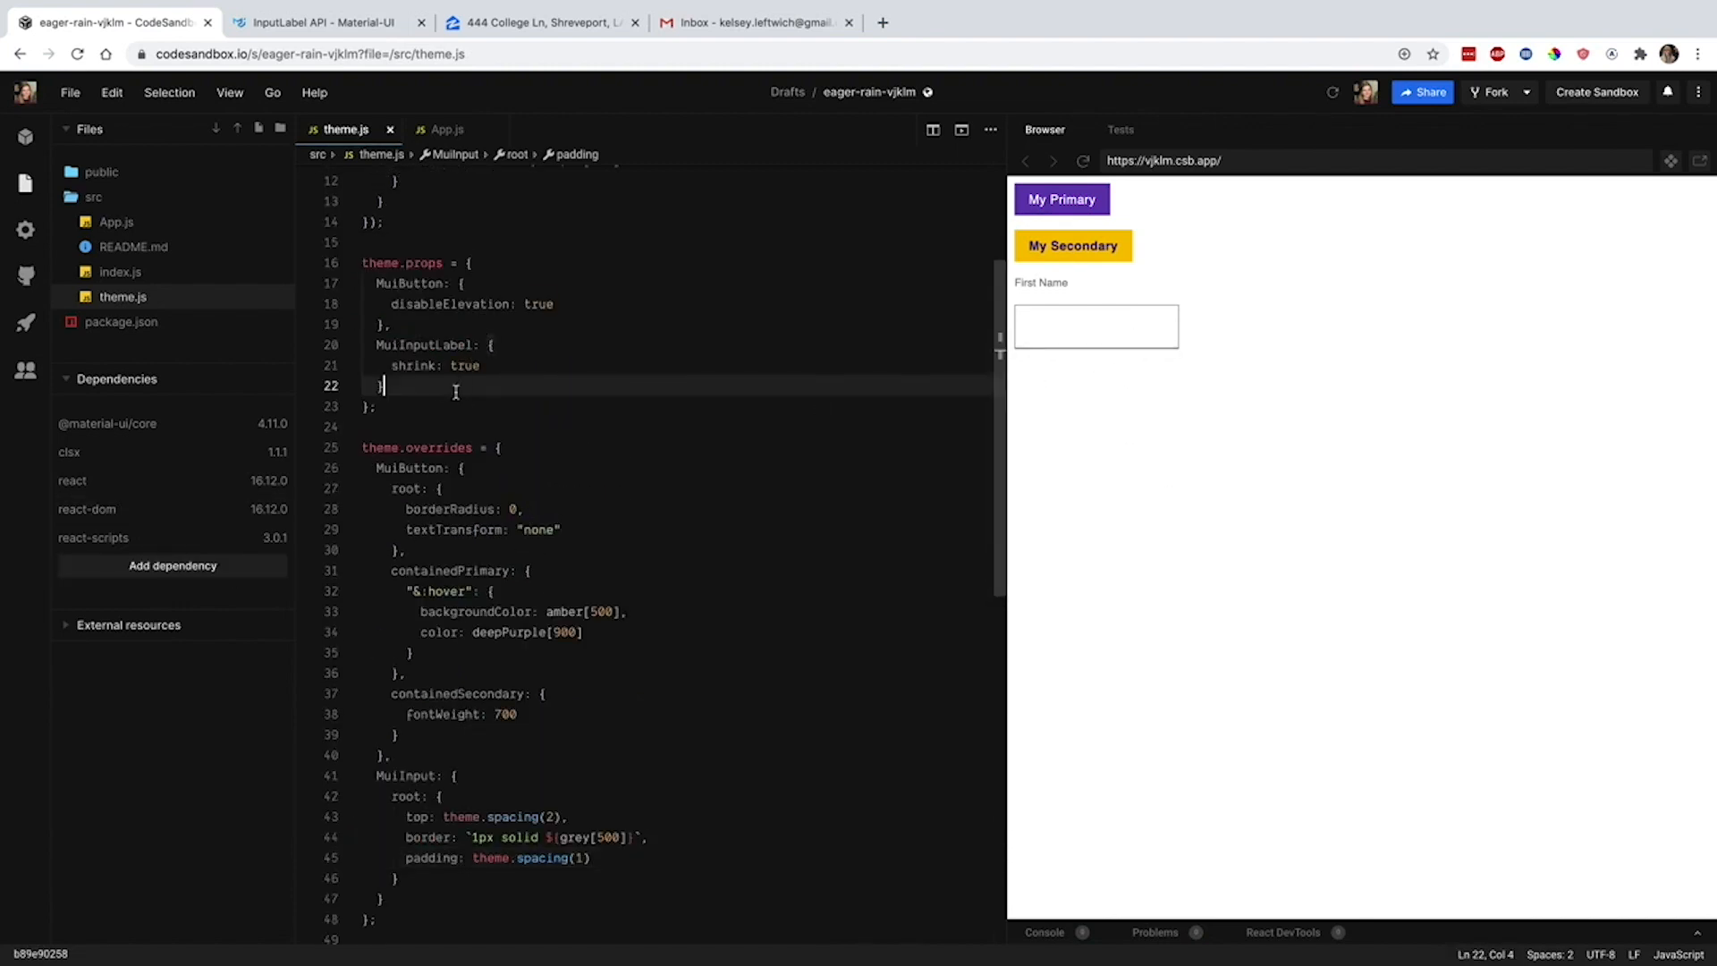
Step: Add MuiInput with disableUnderline: true to theme.props
{"action": "type", "text": "MuiInput: {"}
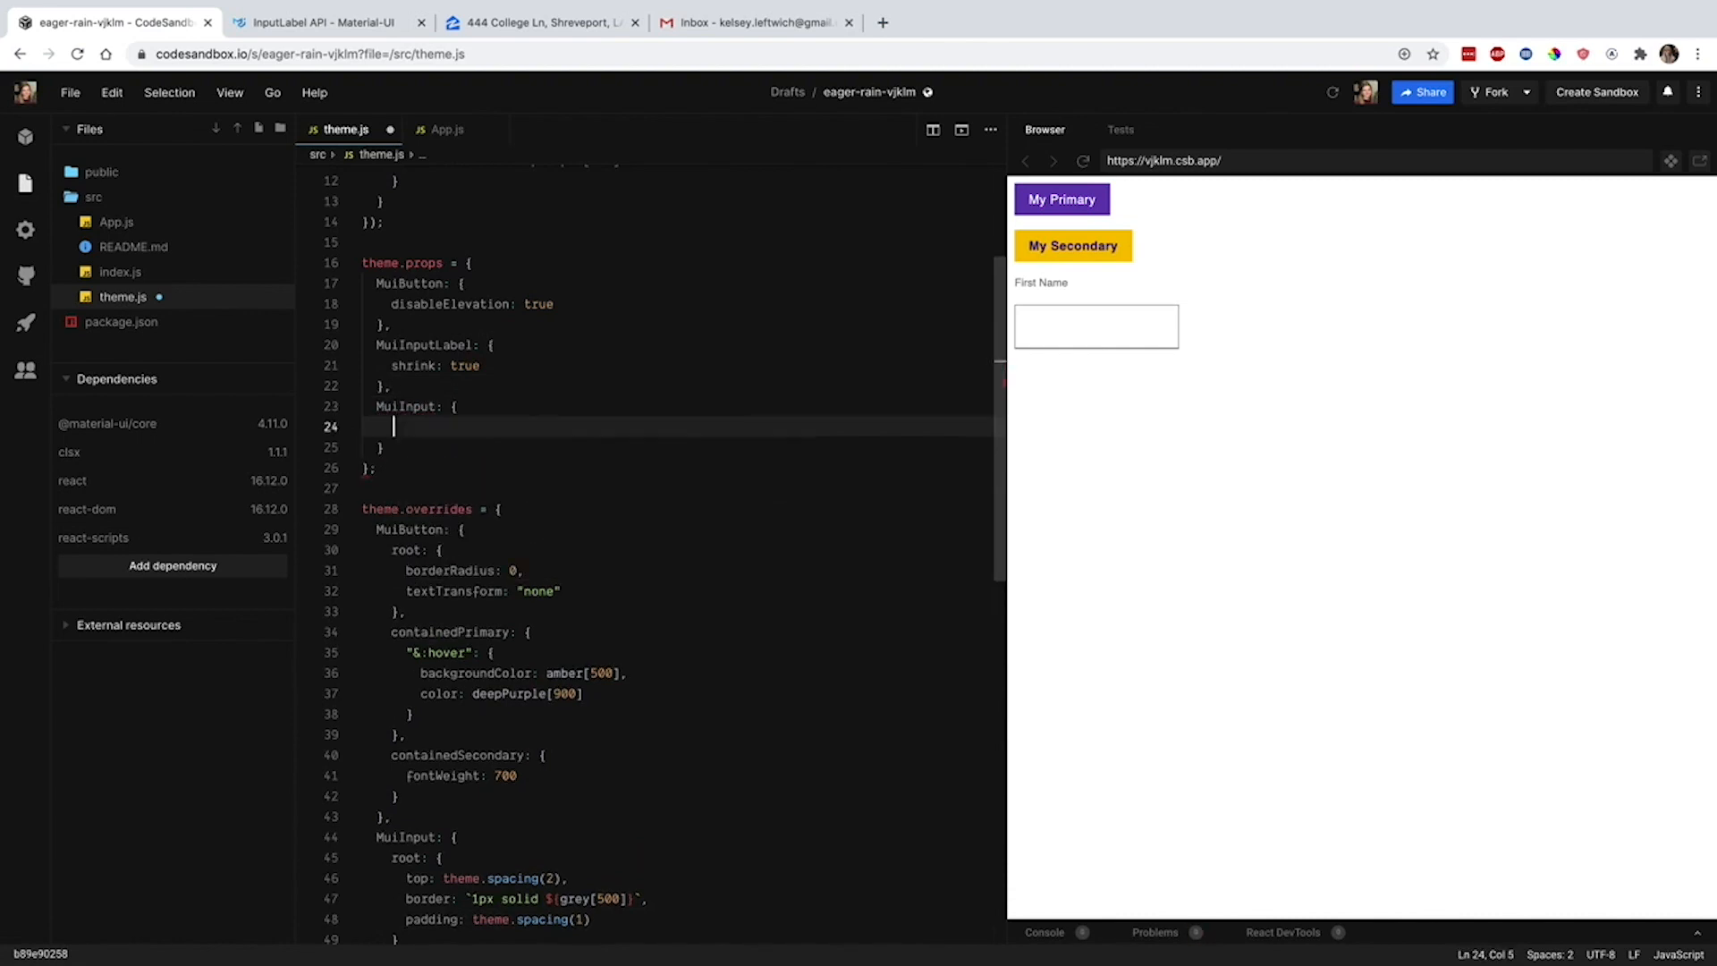
{"action": "type", "text": "disableUnderline: true"}
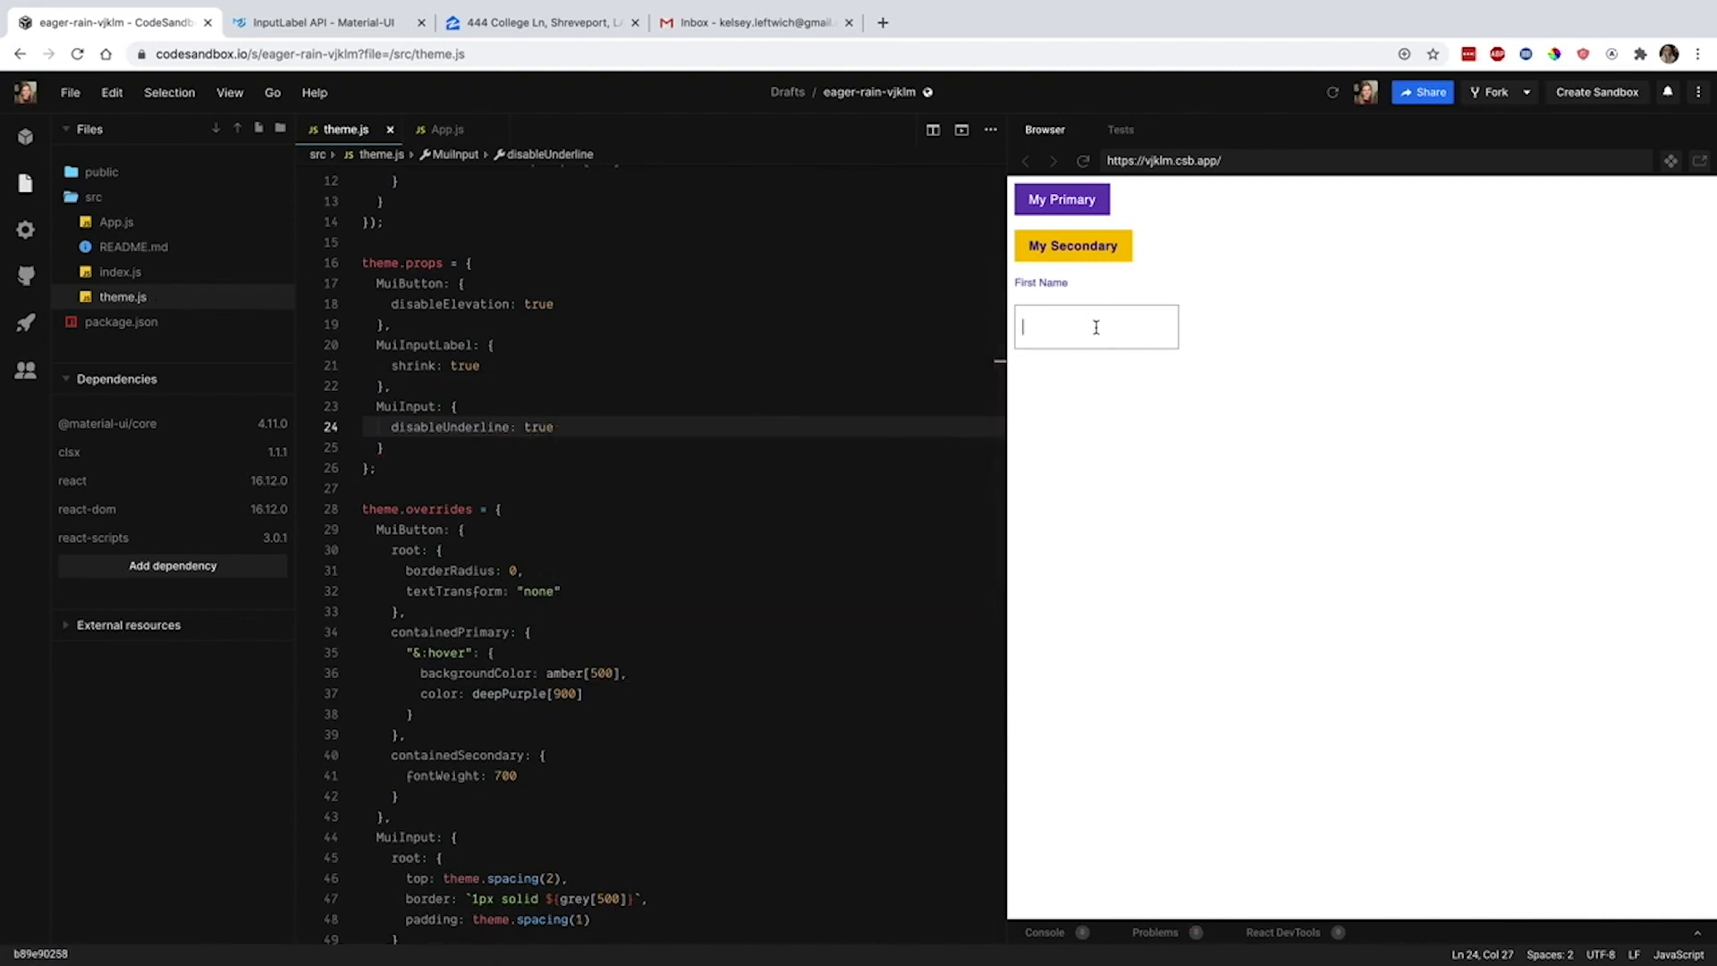
{"action": "scroll", "scroll_direction": "down", "scroll_amount": 3}
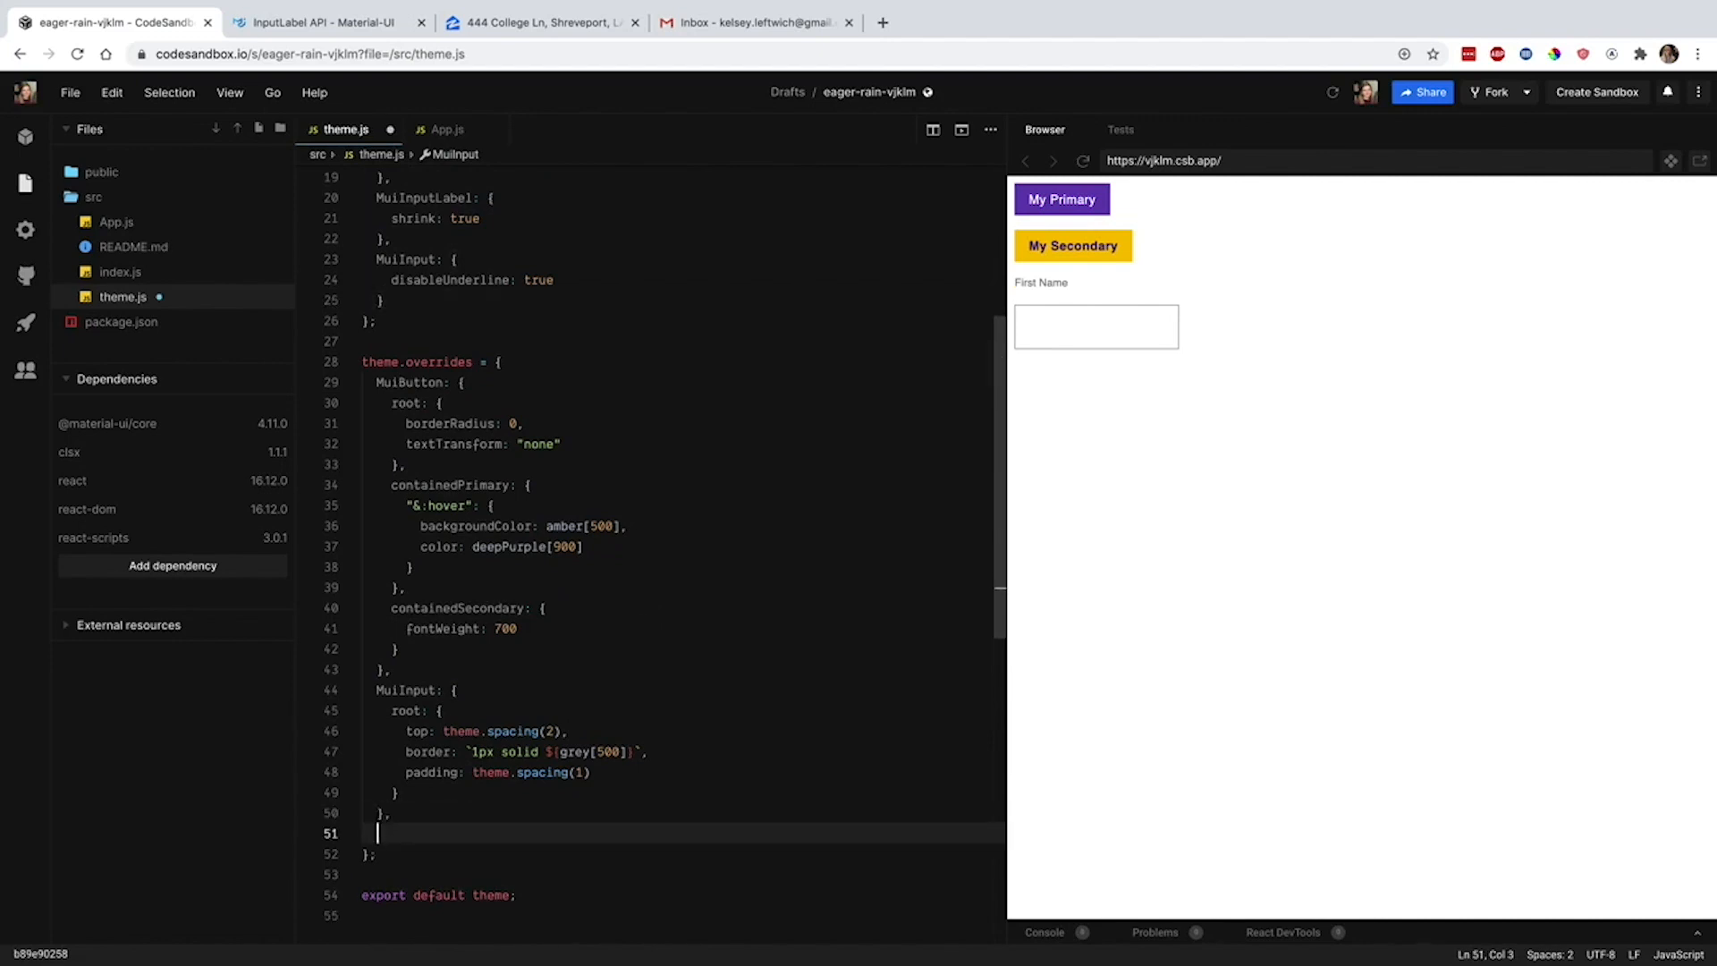
Step: Add a MuiInputLabel root override with textTransform 'uppercase' and start a fontSize property
{"action": "type", "text": "MuiInputLabel: {"}
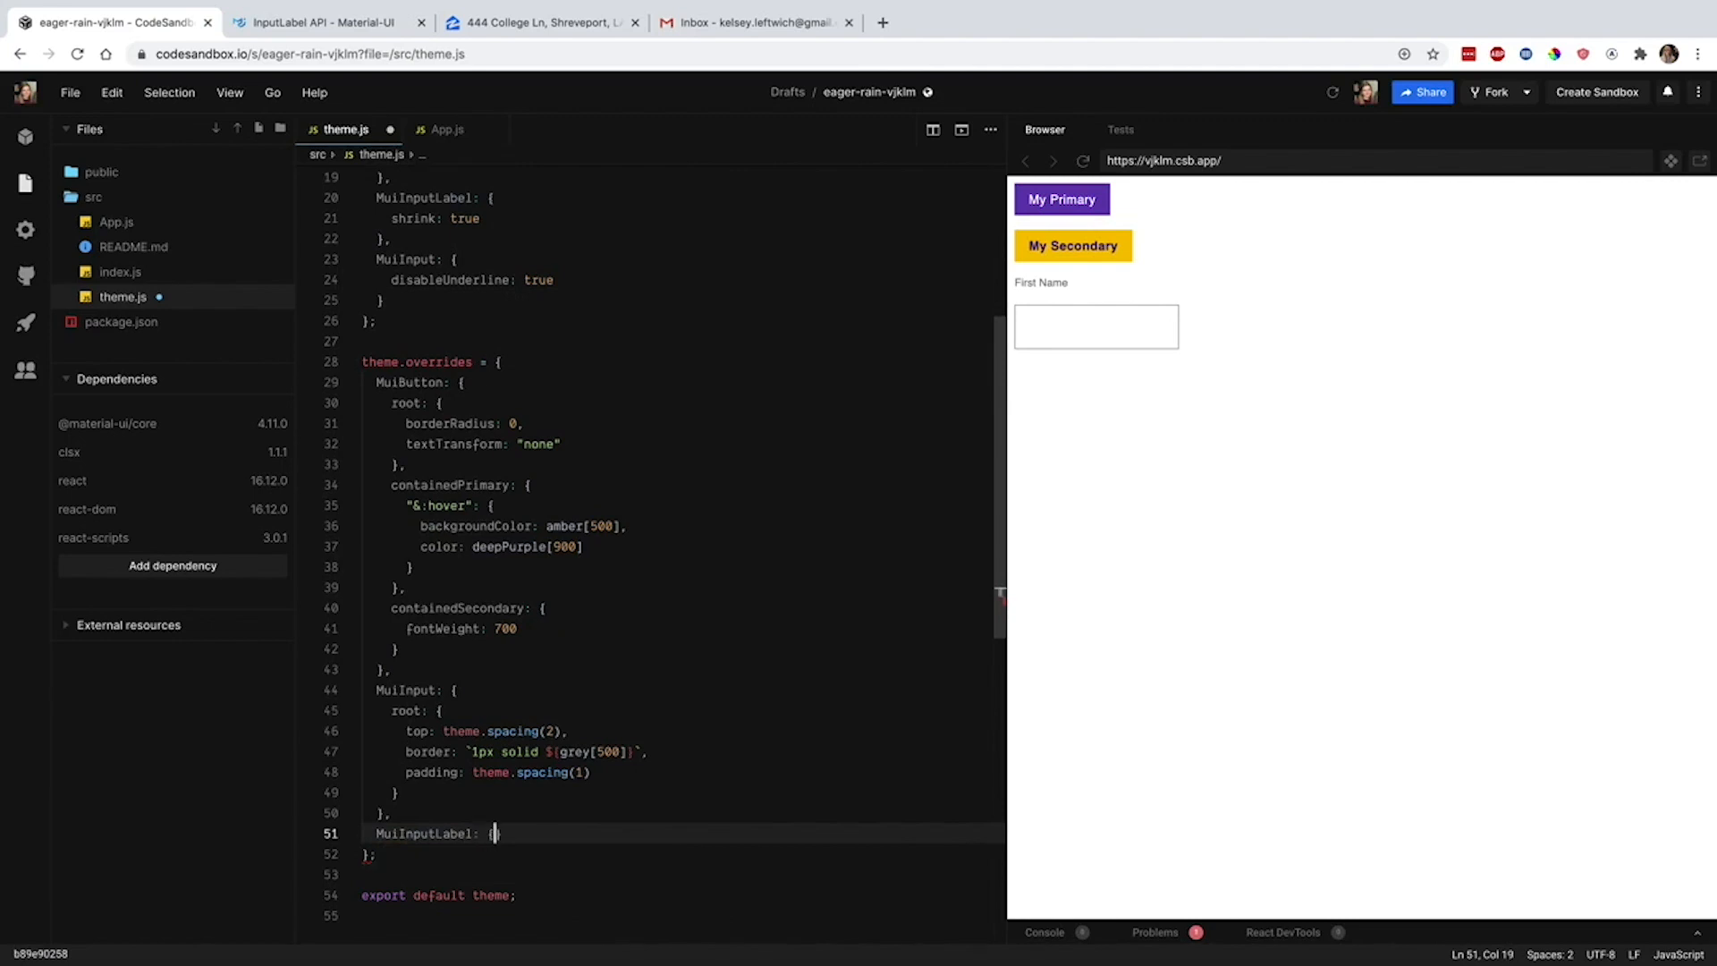
{"action": "type", "text": "root: {"}
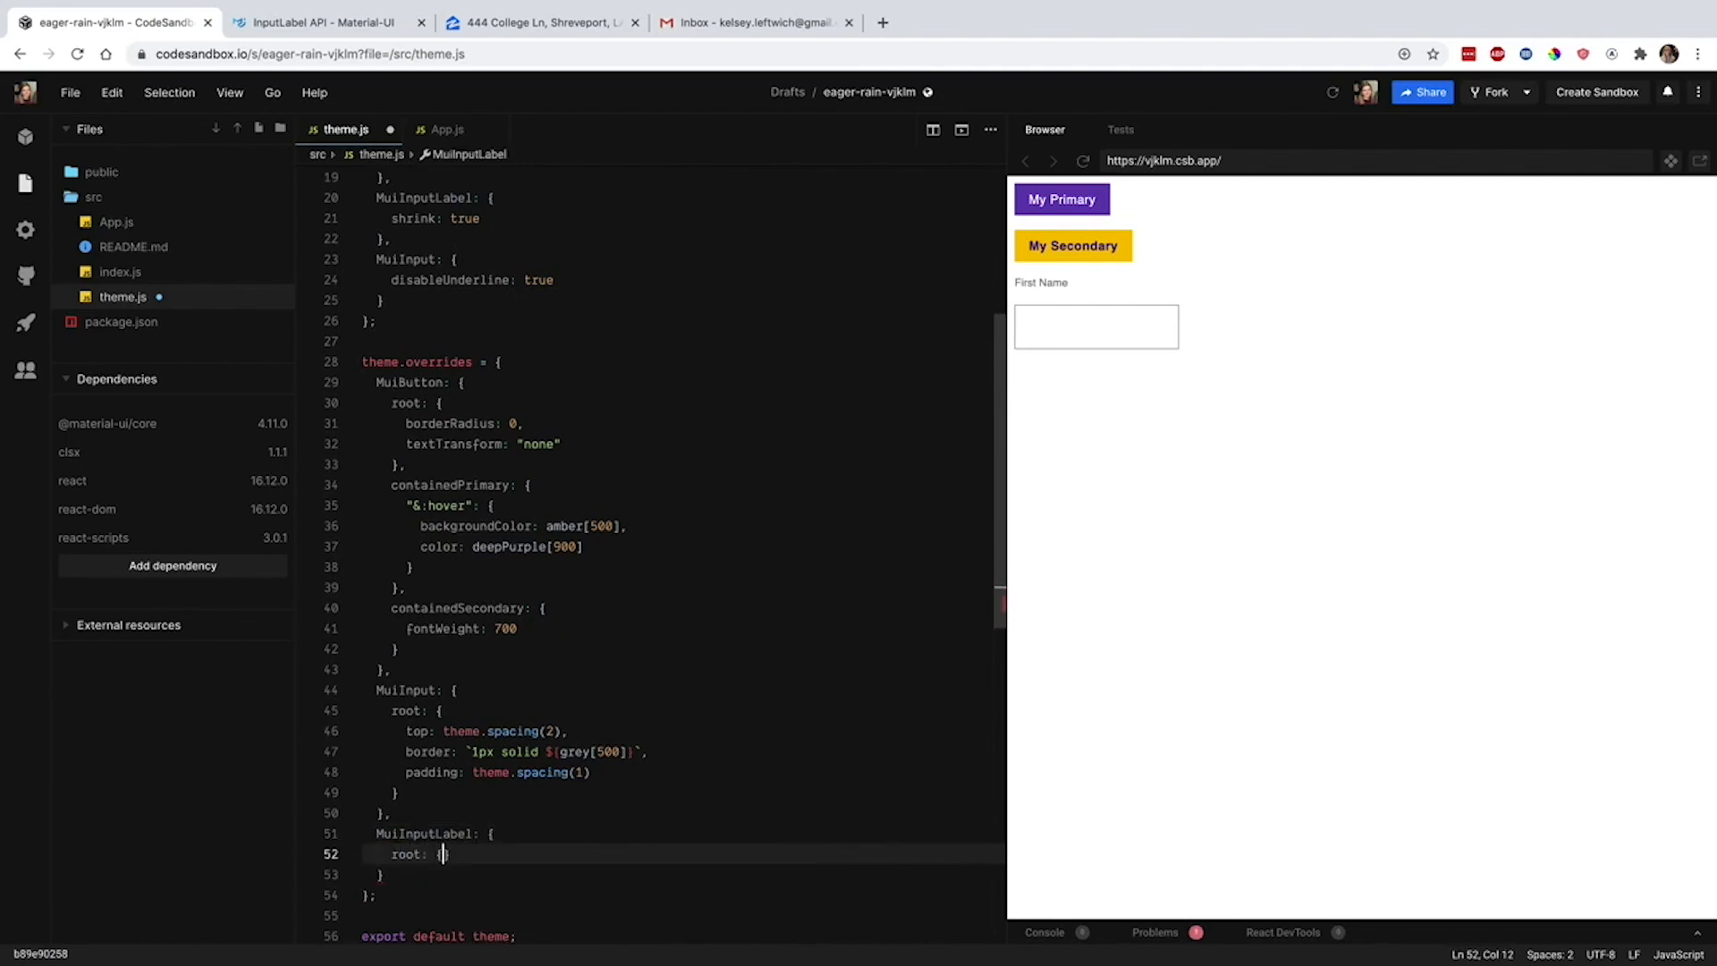
{"action": "type", "text": "textTransform"}
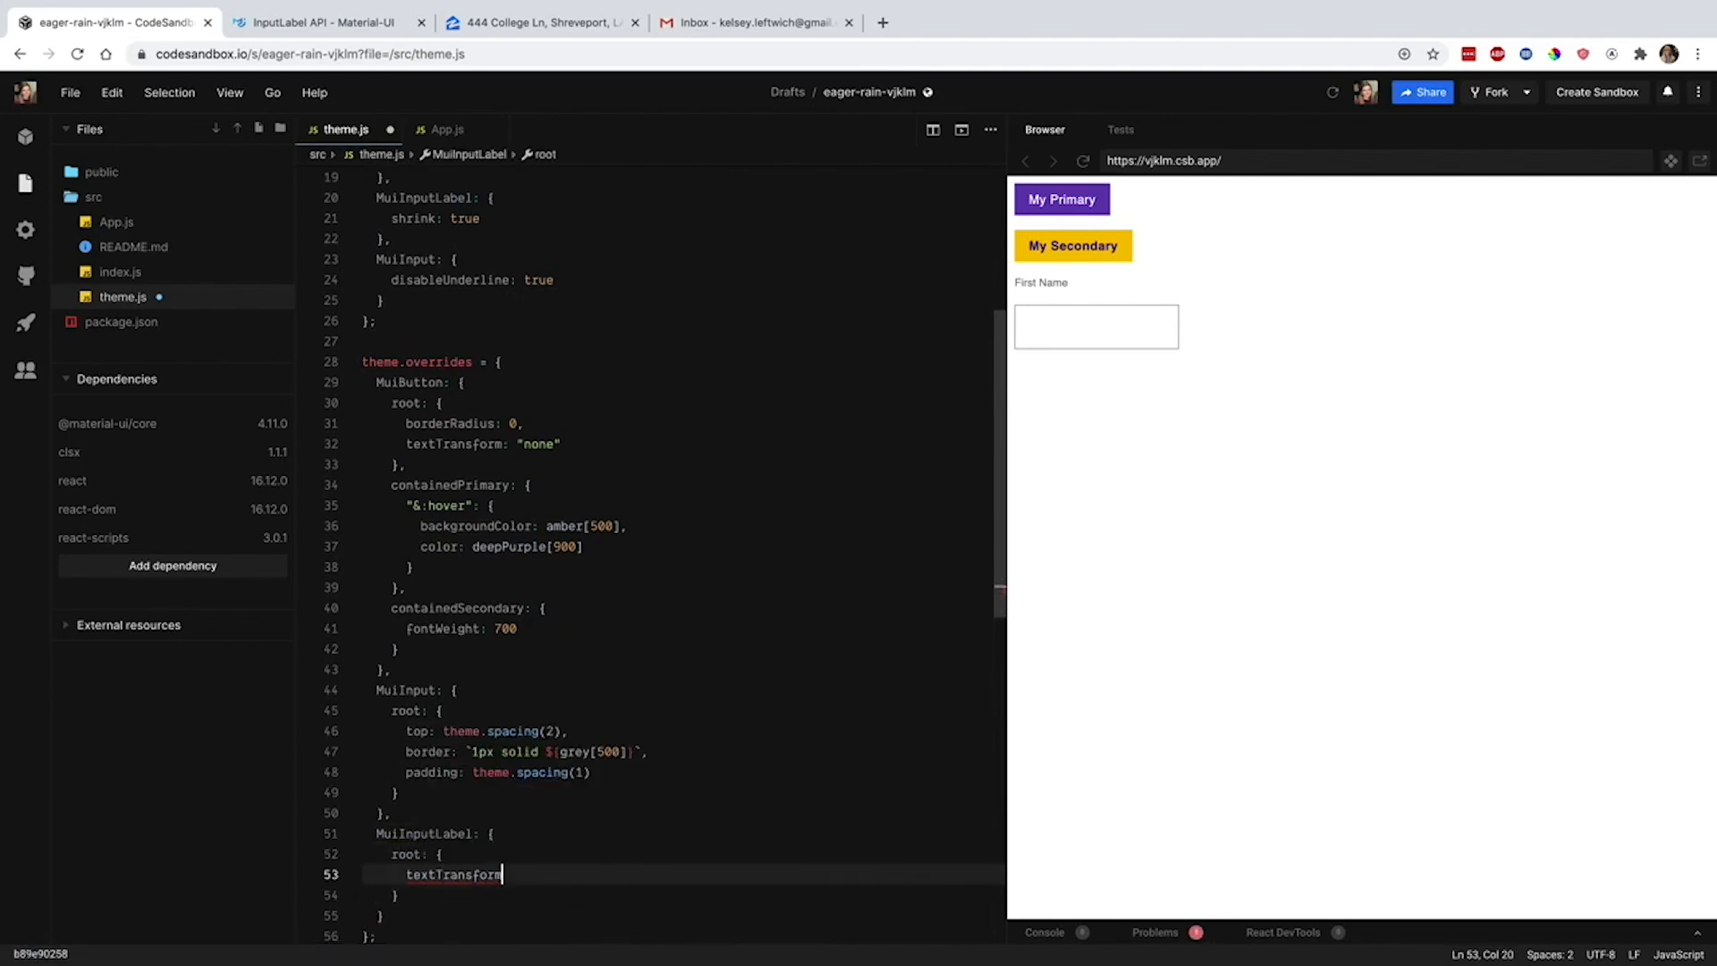
{"action": "type", "text": ": 'uppercase',"}
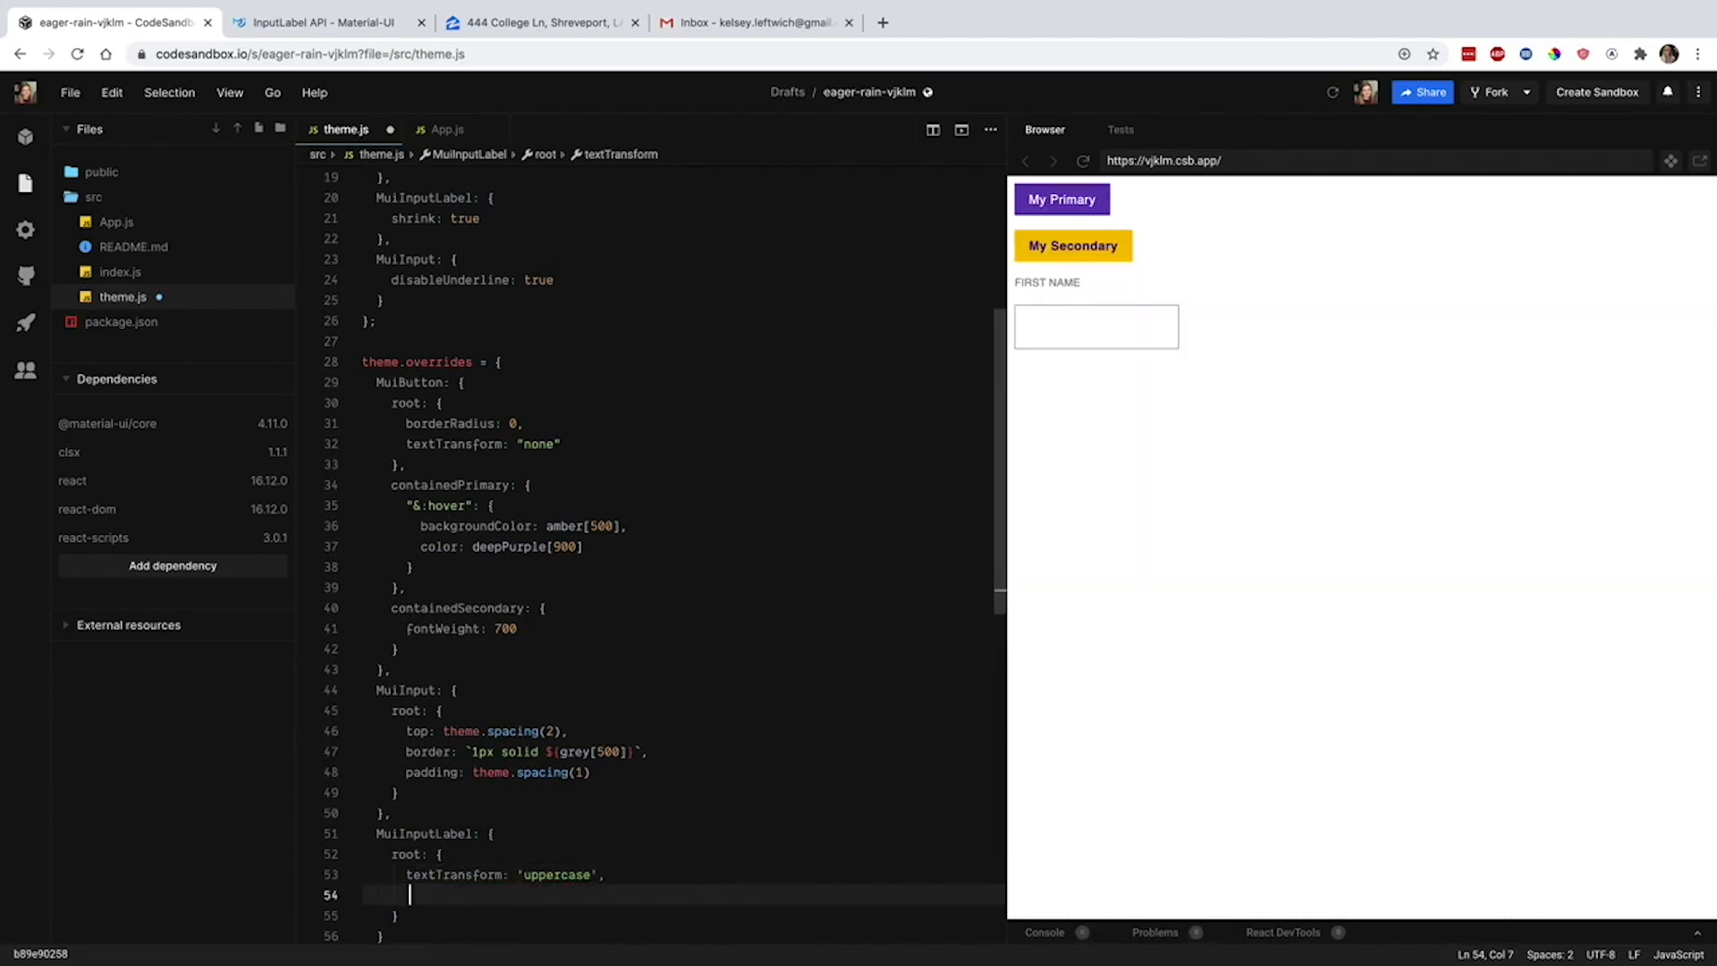
{"action": "type", "text": "fontSize: '1.5rem'"}
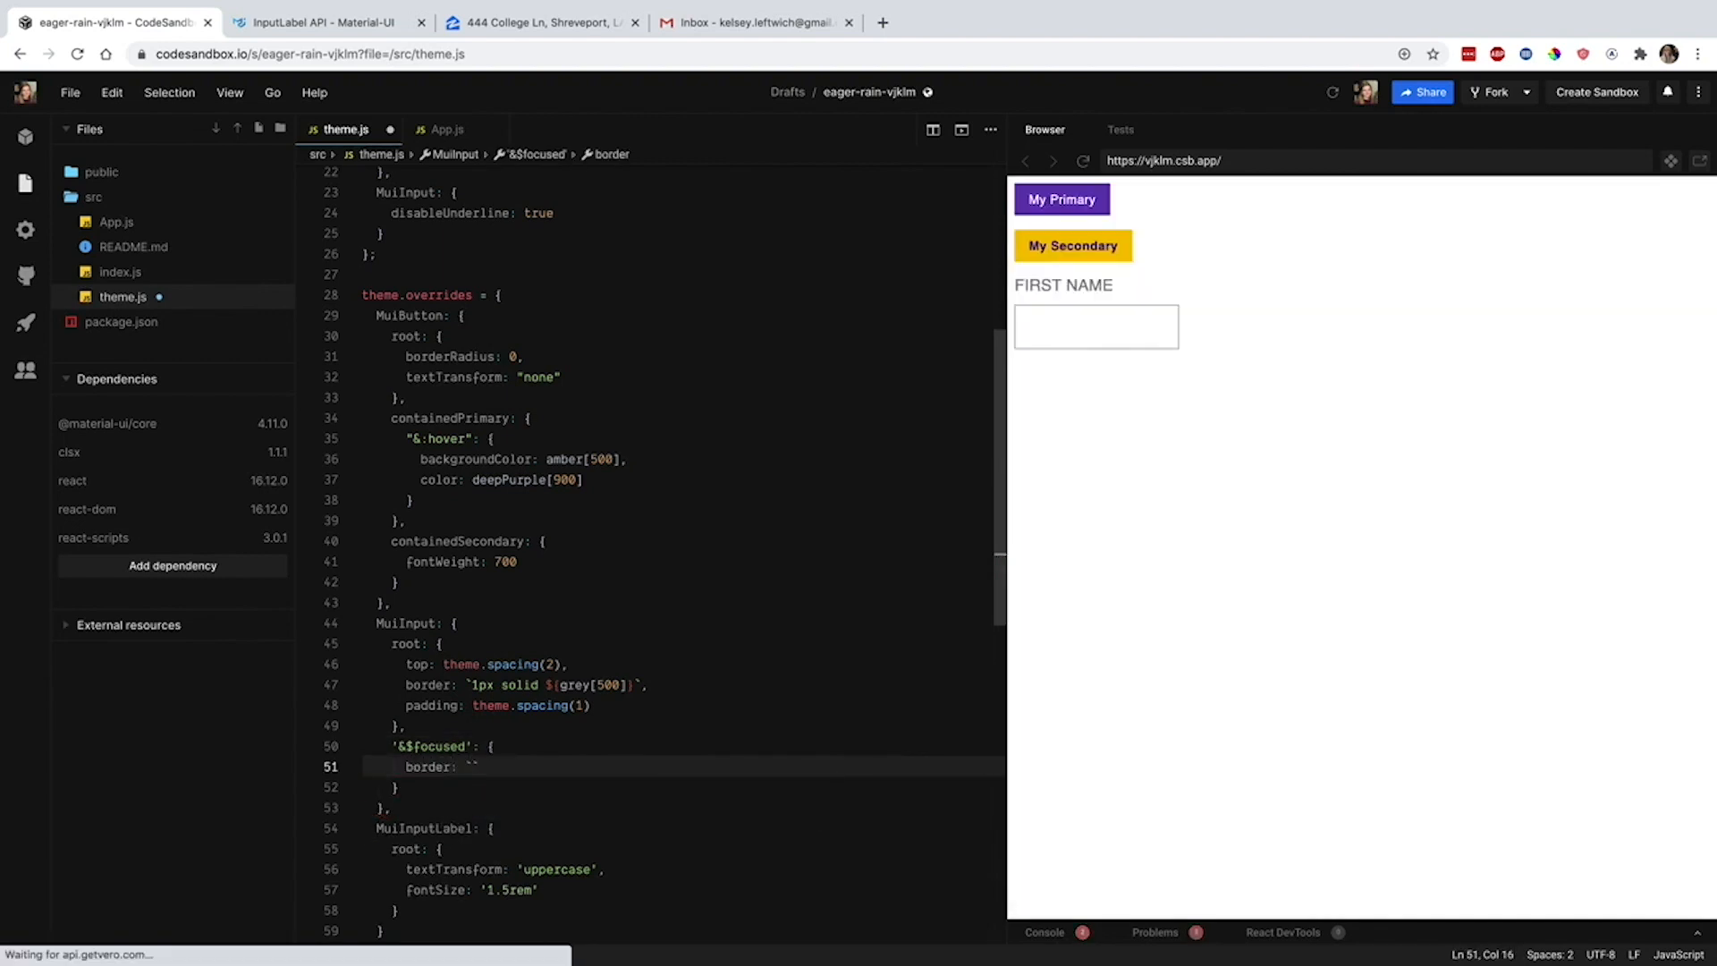
Step: Give the '&$focused' MuiInput state a 1px solid primary border and matching outline
{"action": "type", "text": "1px s"}
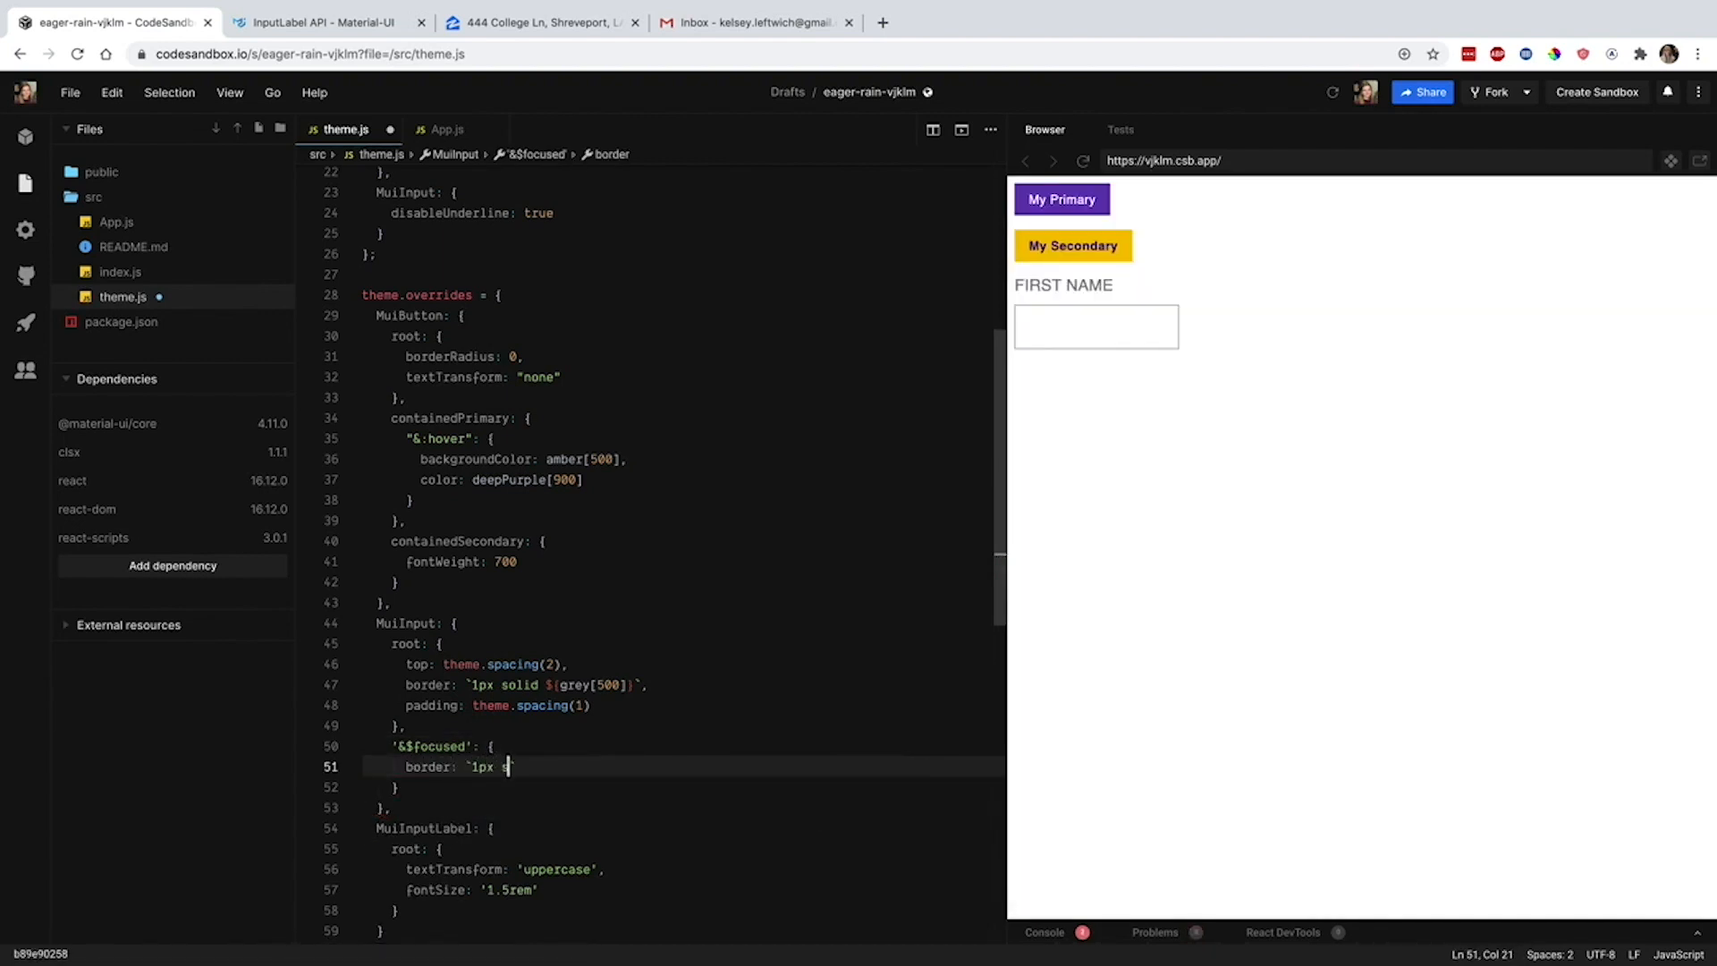
{"action": "type", "text": "olid ${theme.palette.primary.main}`,"}
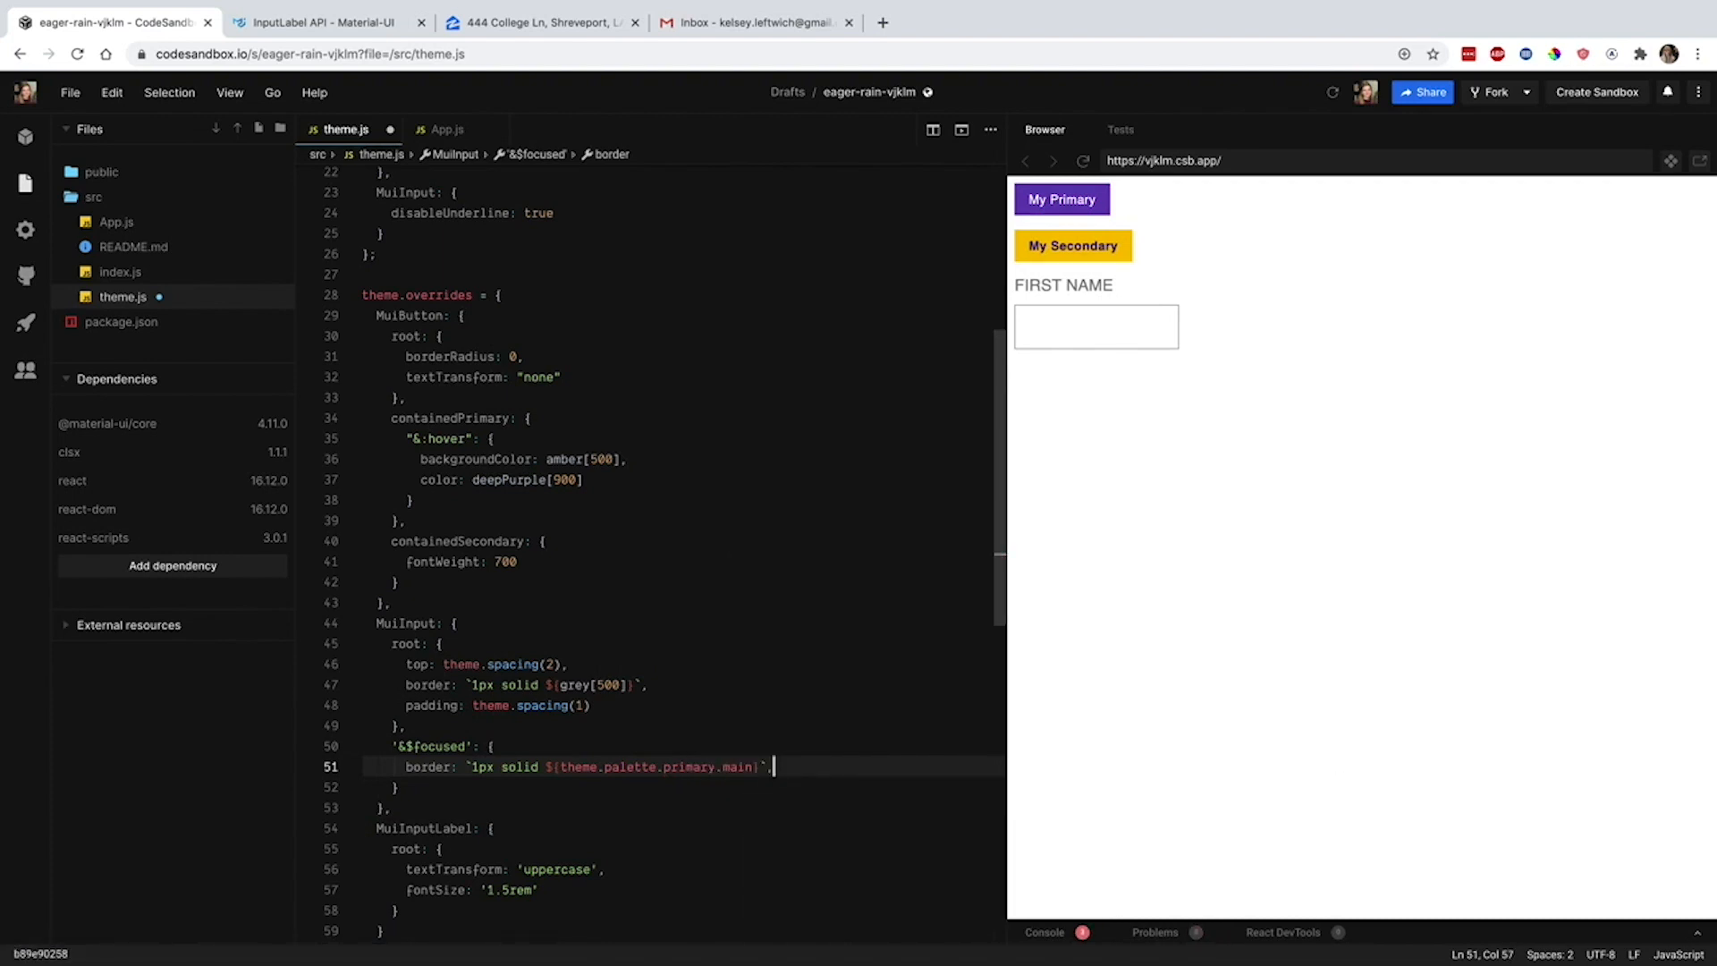
{"action": "key", "text": "Enter"}
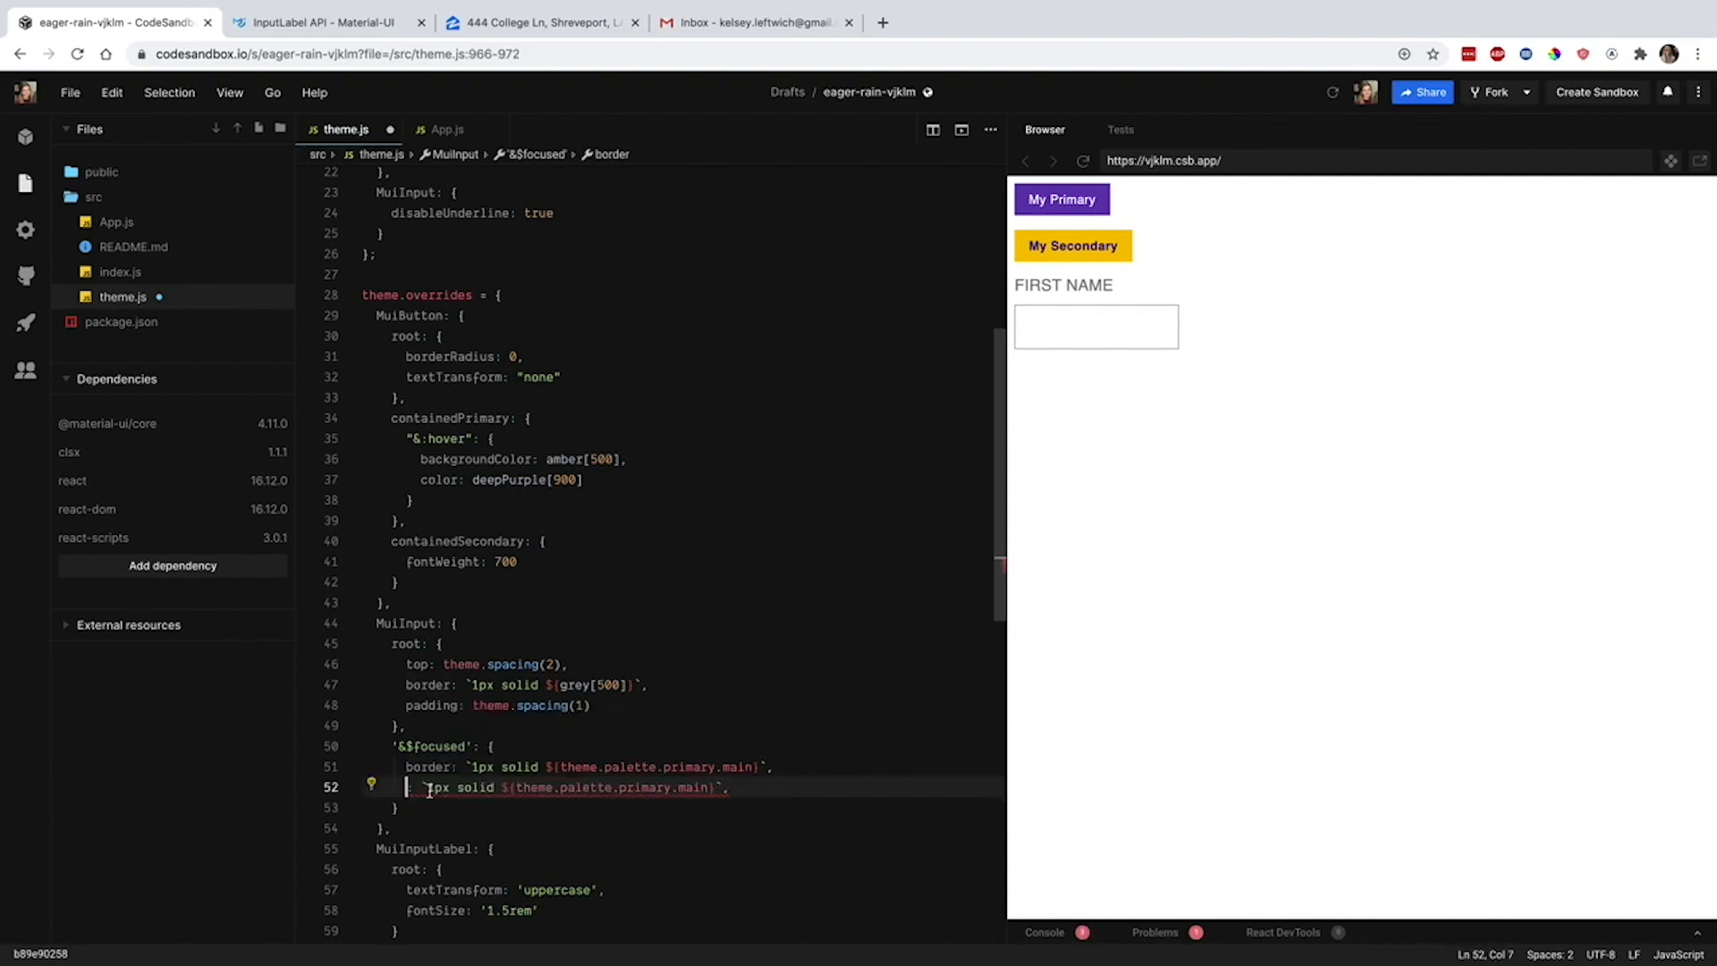
{"action": "type", "text": "outline:"}
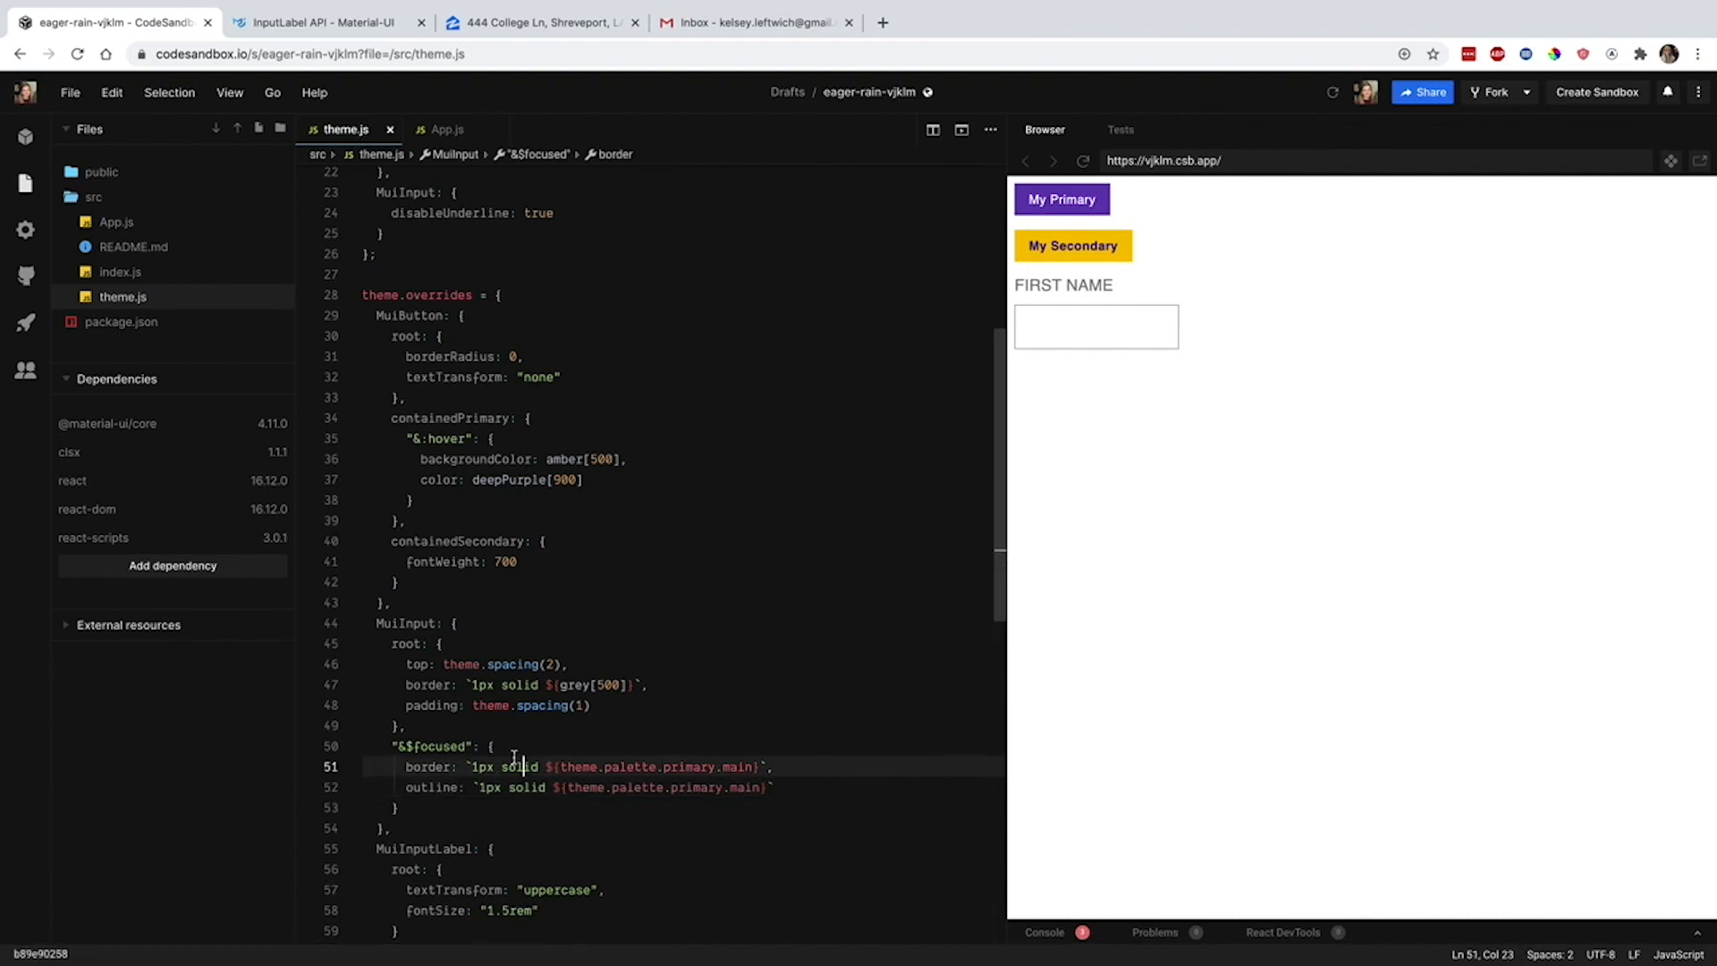
{"action": "left_click", "coordinate": [1094, 326]}
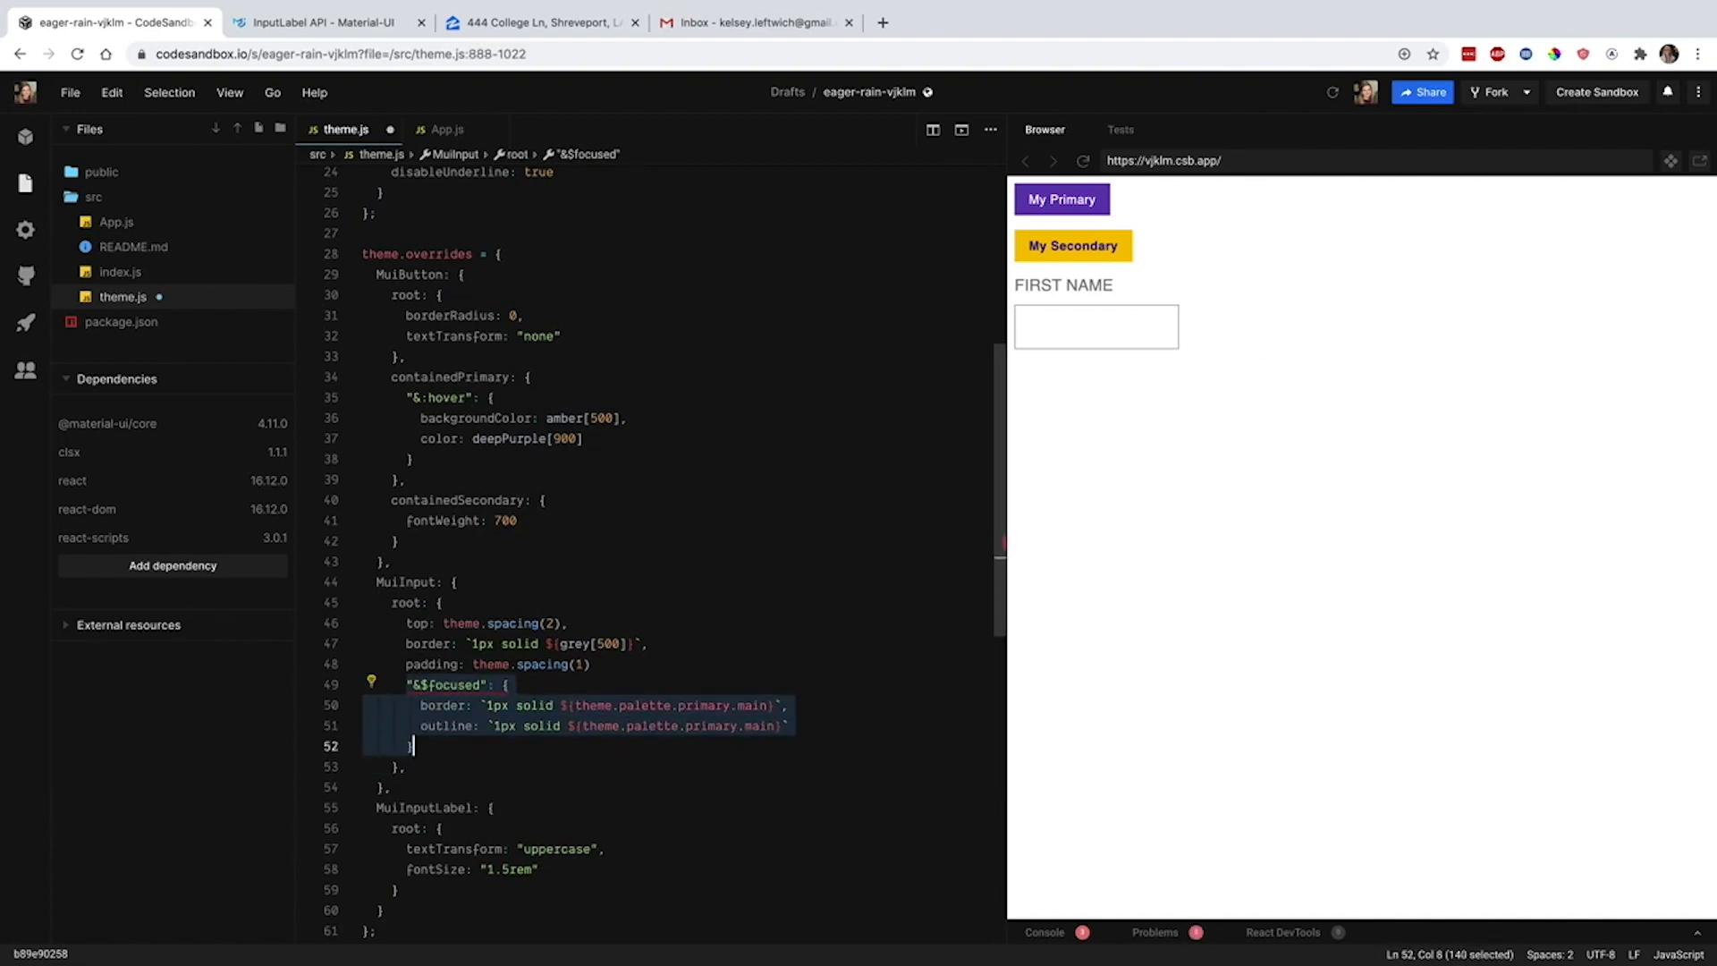
{"action": "left_click", "coordinate": [604, 666]}
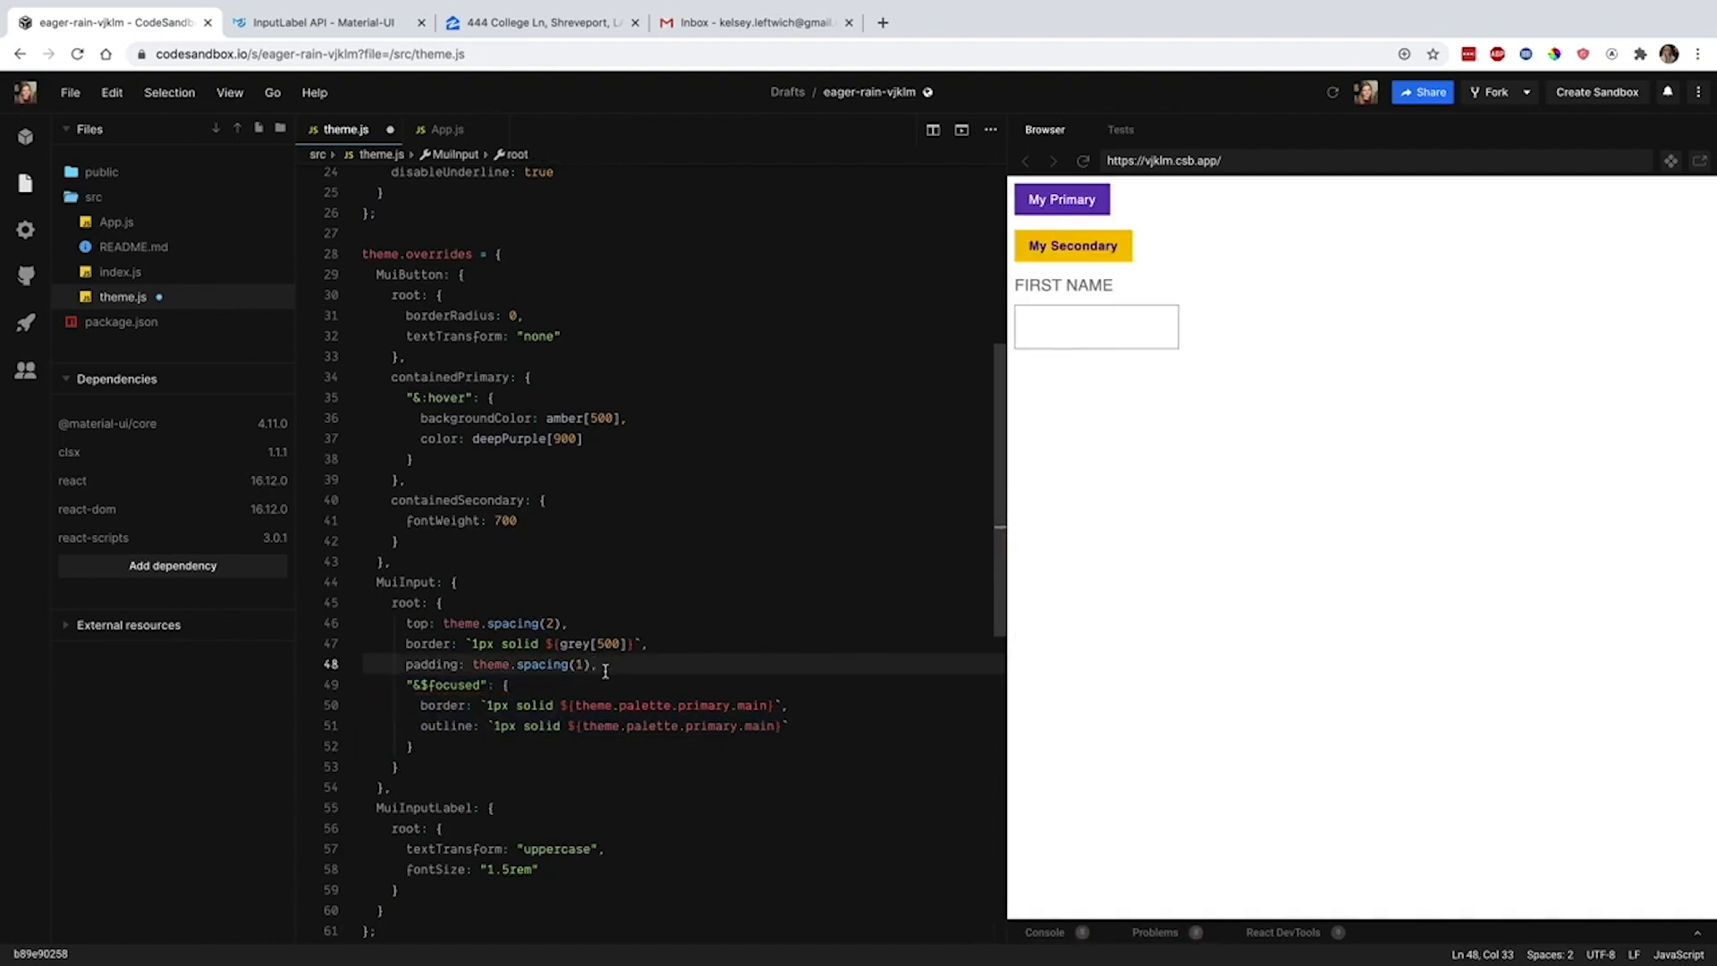
Step: Add outline: transparent to MuiInput root after the padding line
{"action": "left_click", "coordinate": [1094, 326]}
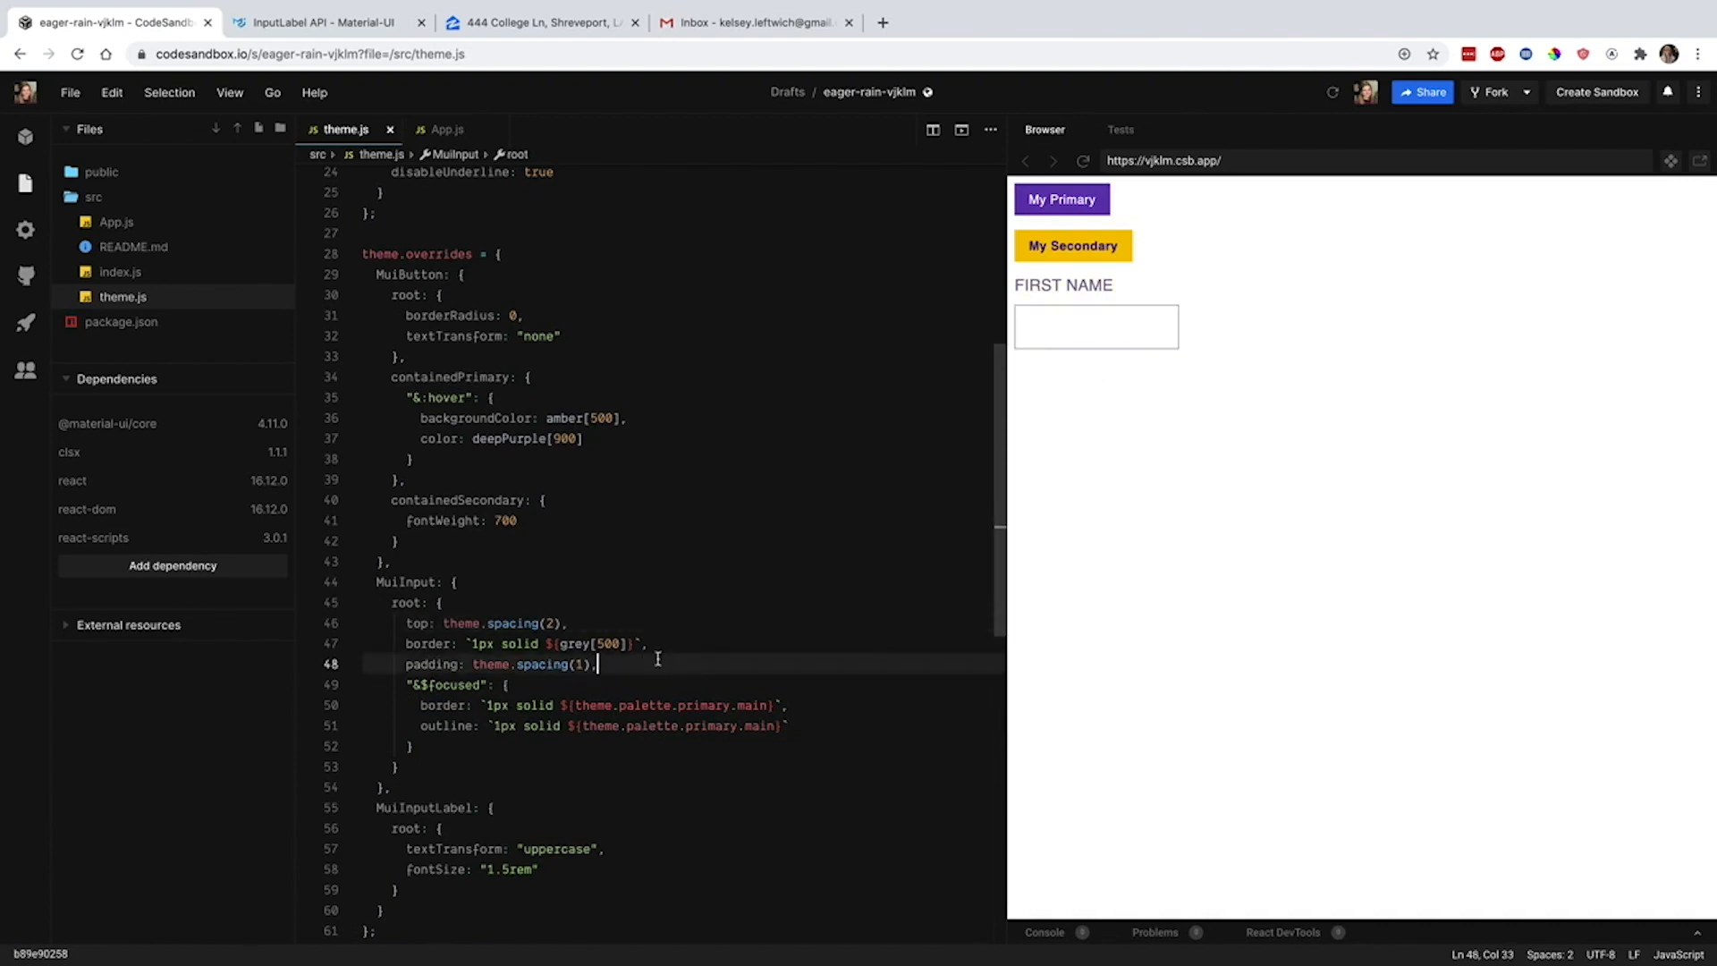
{"action": "type", "text": "outline: `1px solid"}
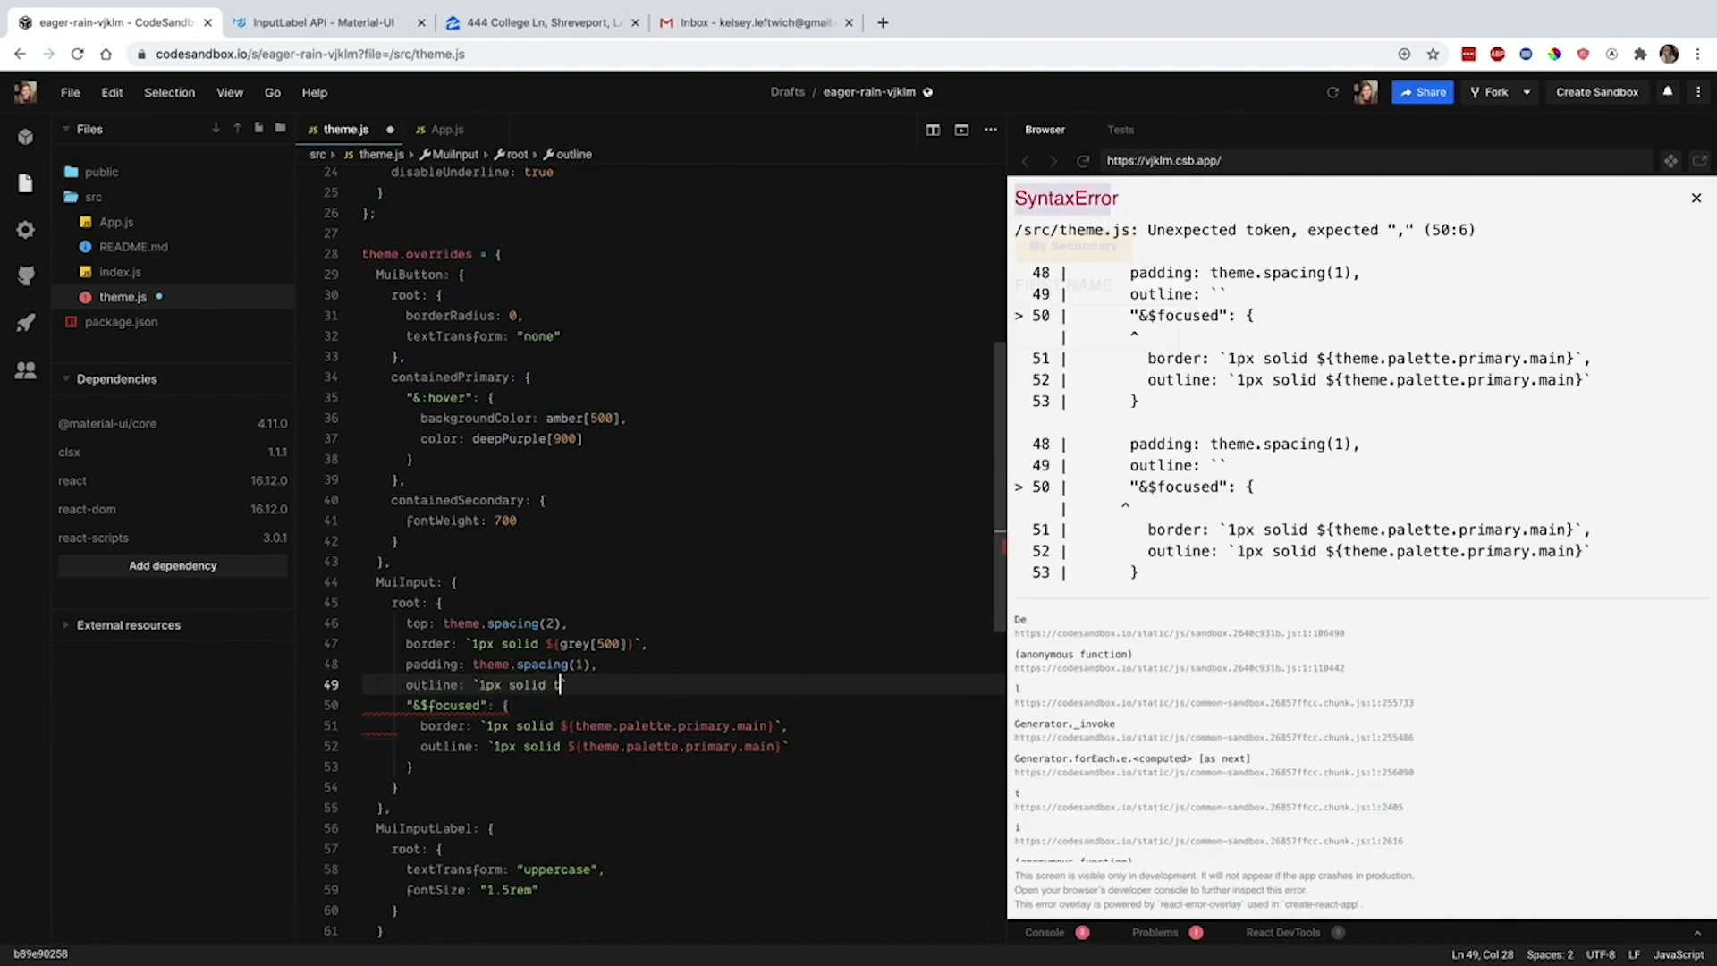
{"action": "type", "text": "transparent`,"}
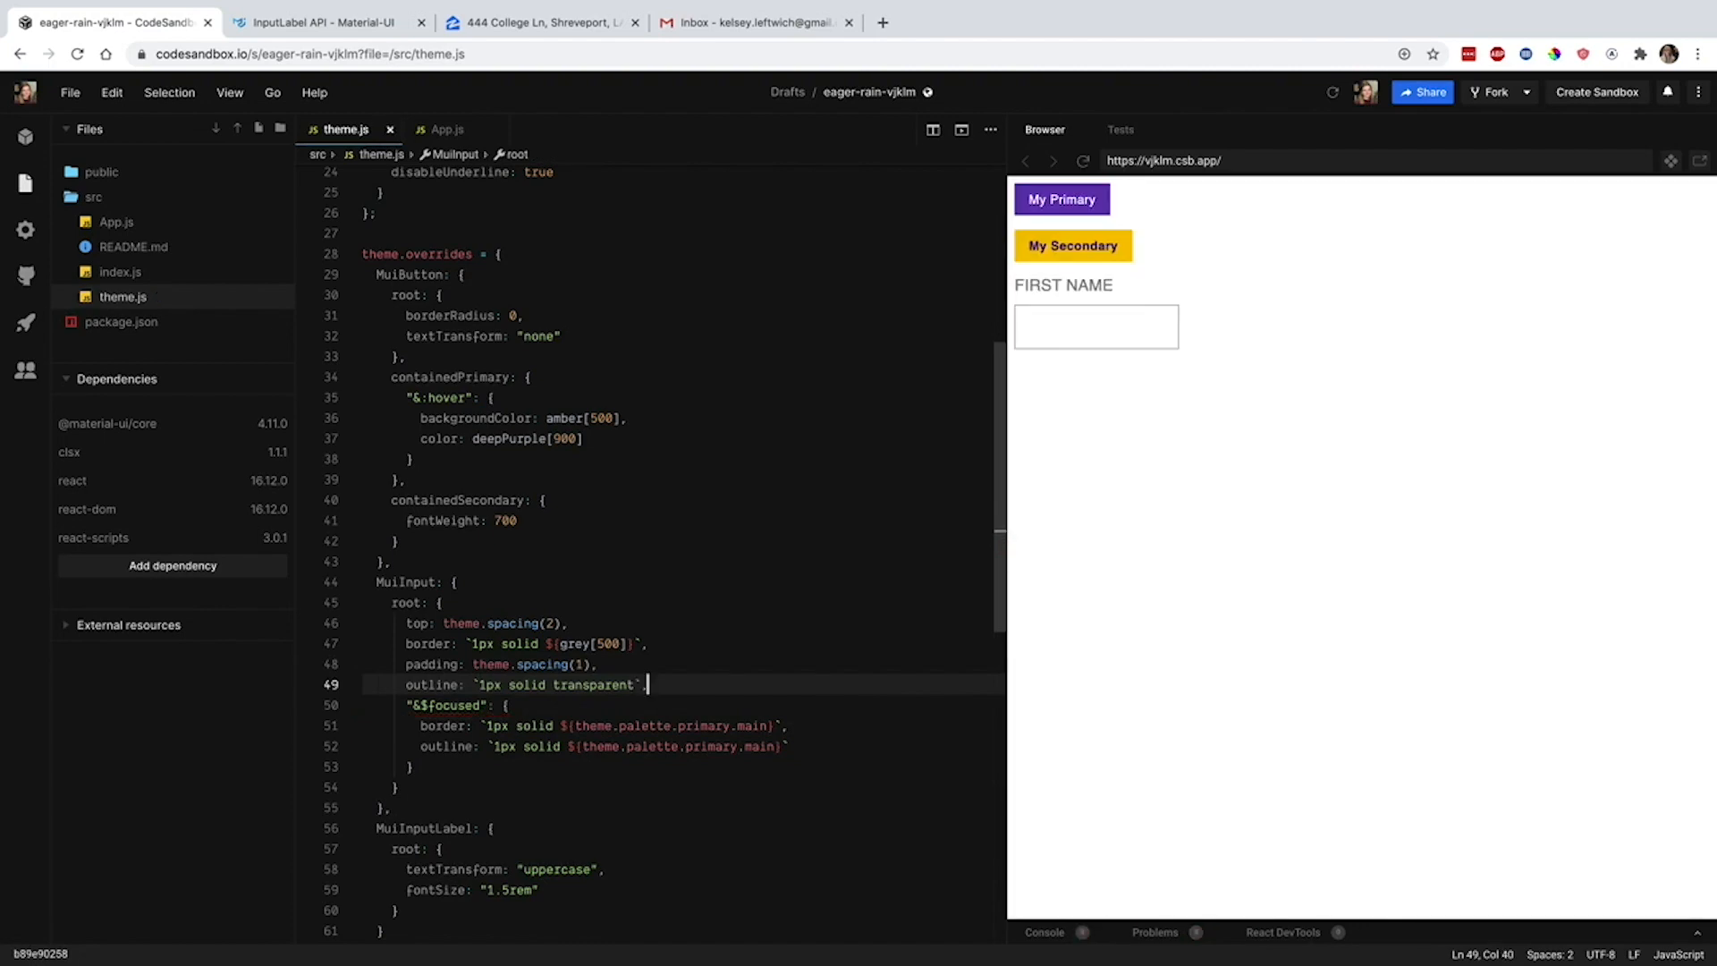
{"action": "left_click", "coordinate": [1095, 325]}
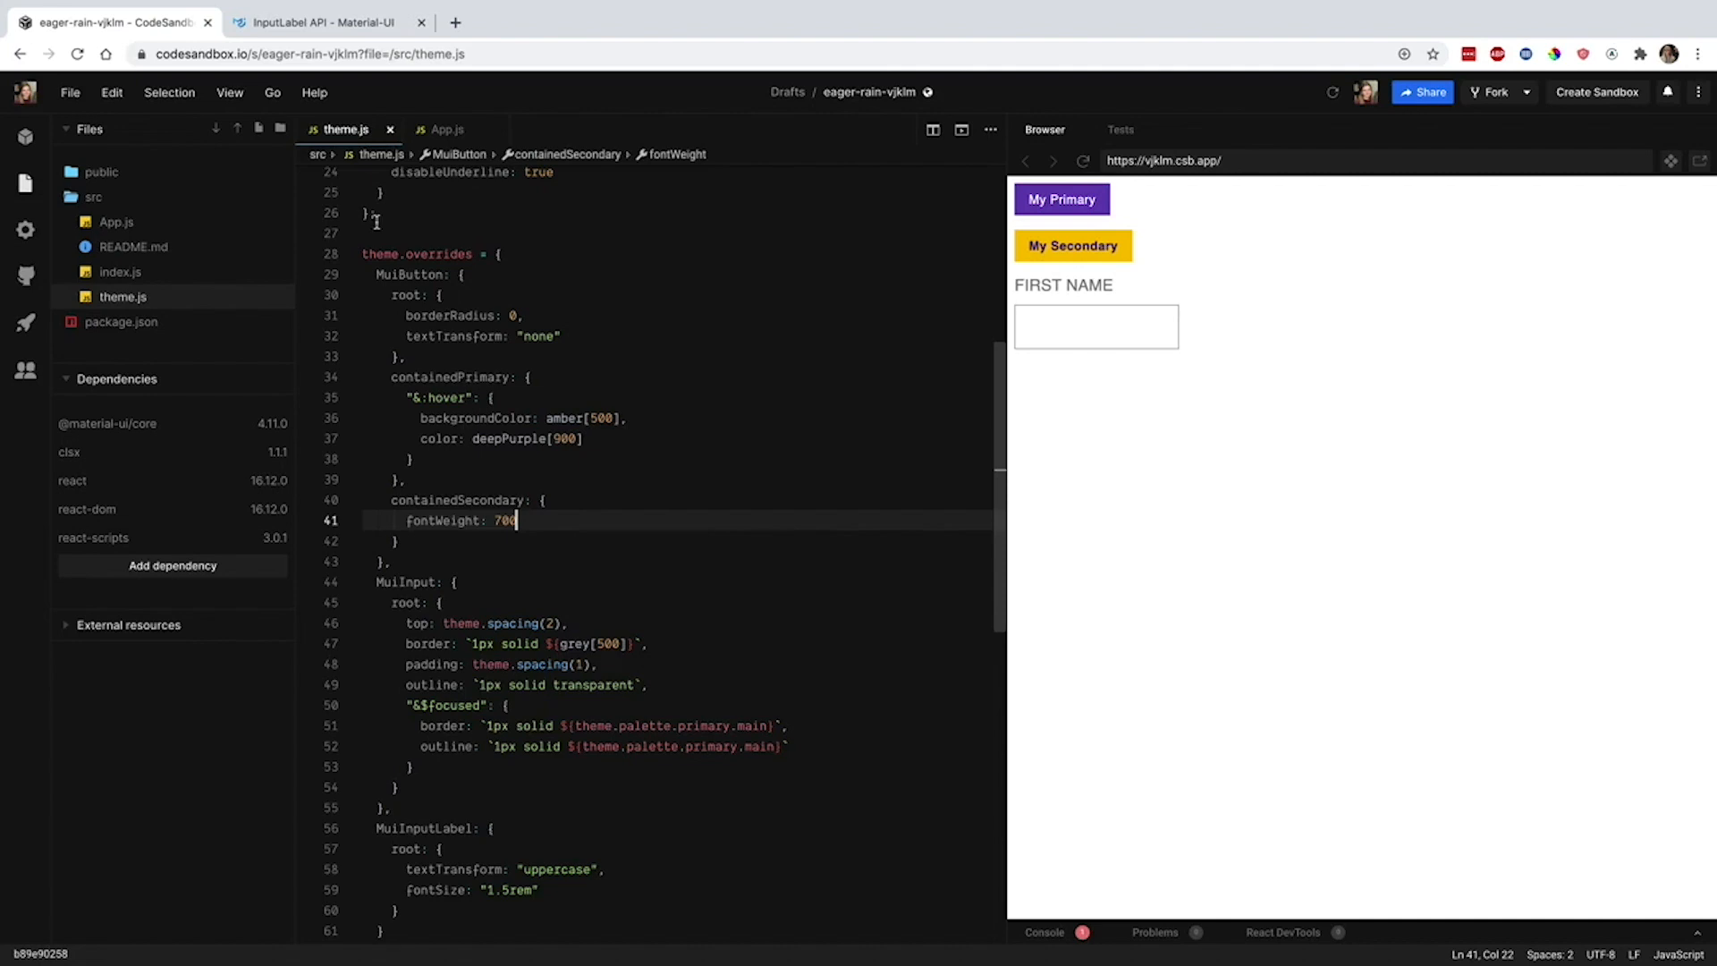
Step: In App.js wrap a 'Hover here!' label in a Tooltip titled 'Lorem ipsum'
{"action": "left_click", "coordinate": [445, 129]}
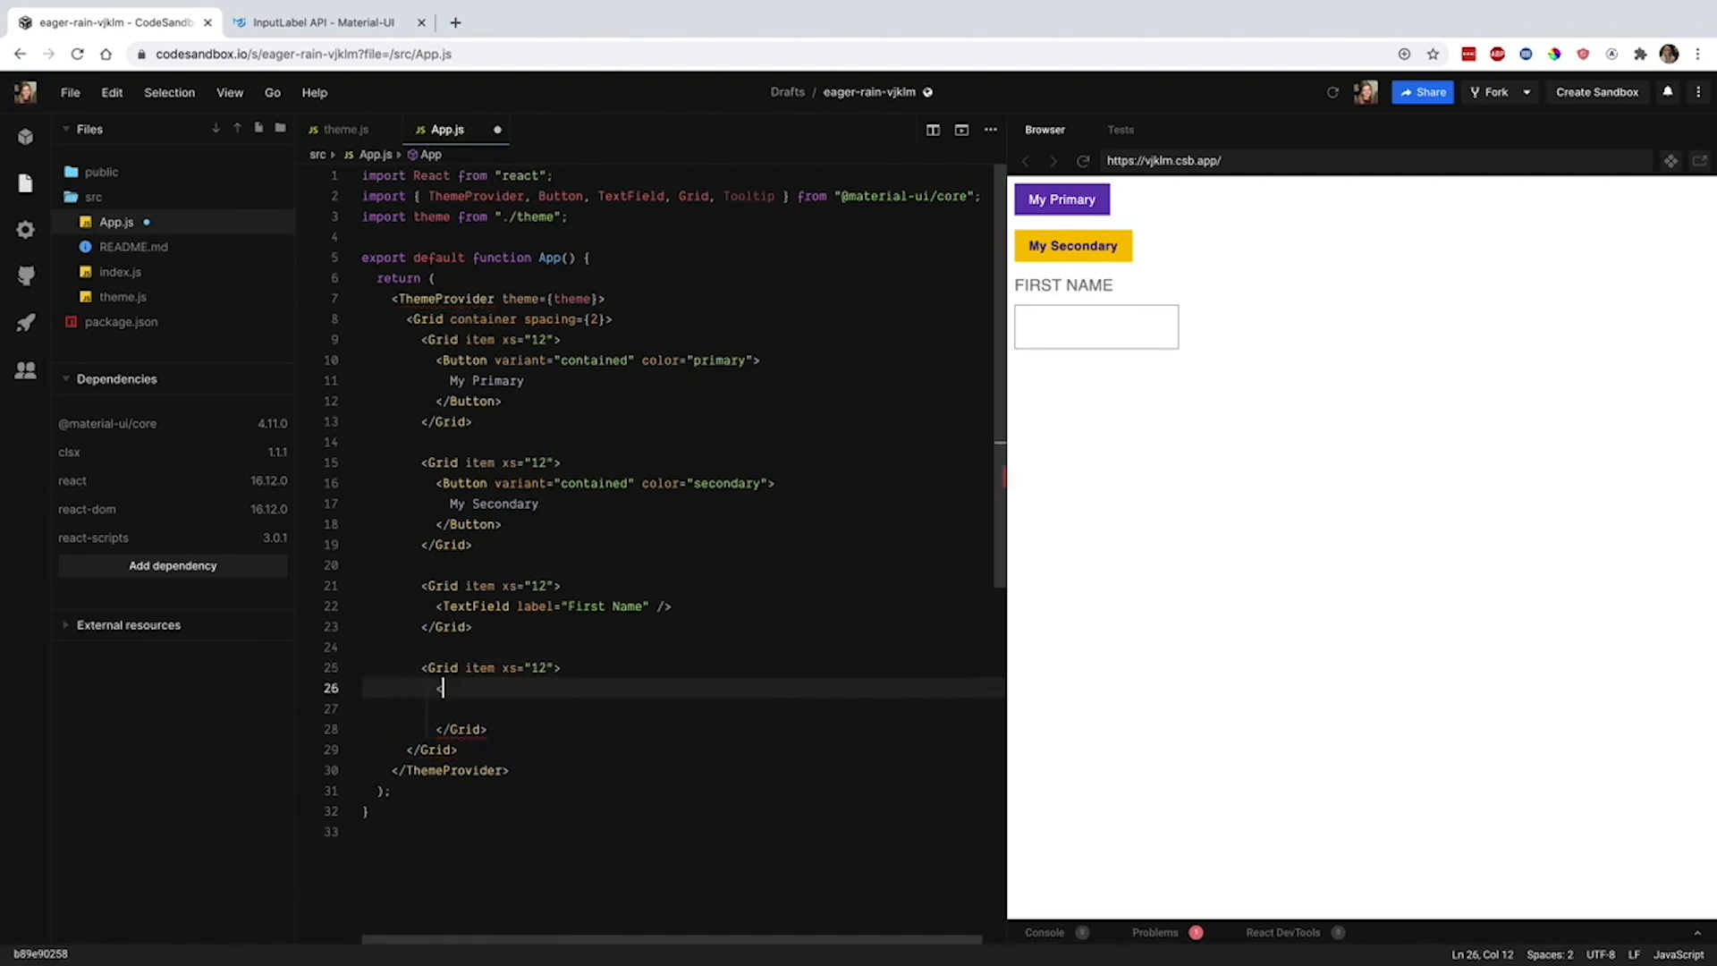
{"action": "type", "text": "Tooltip"}
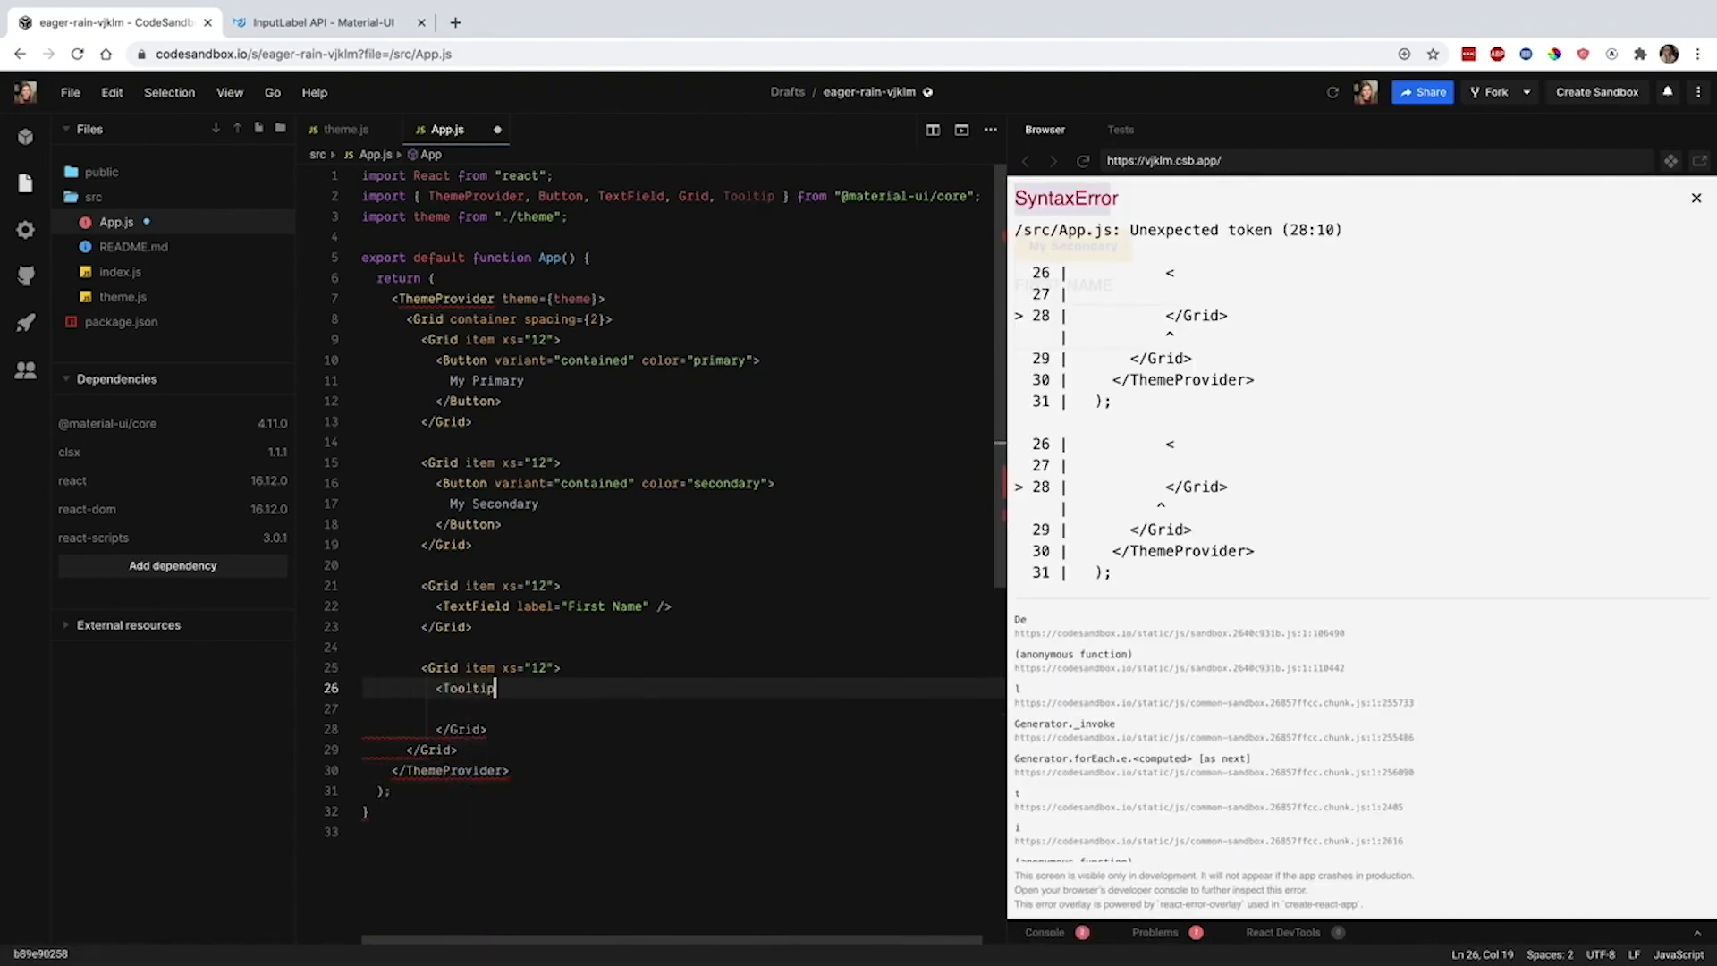
{"action": "type", "text": "title=\""}
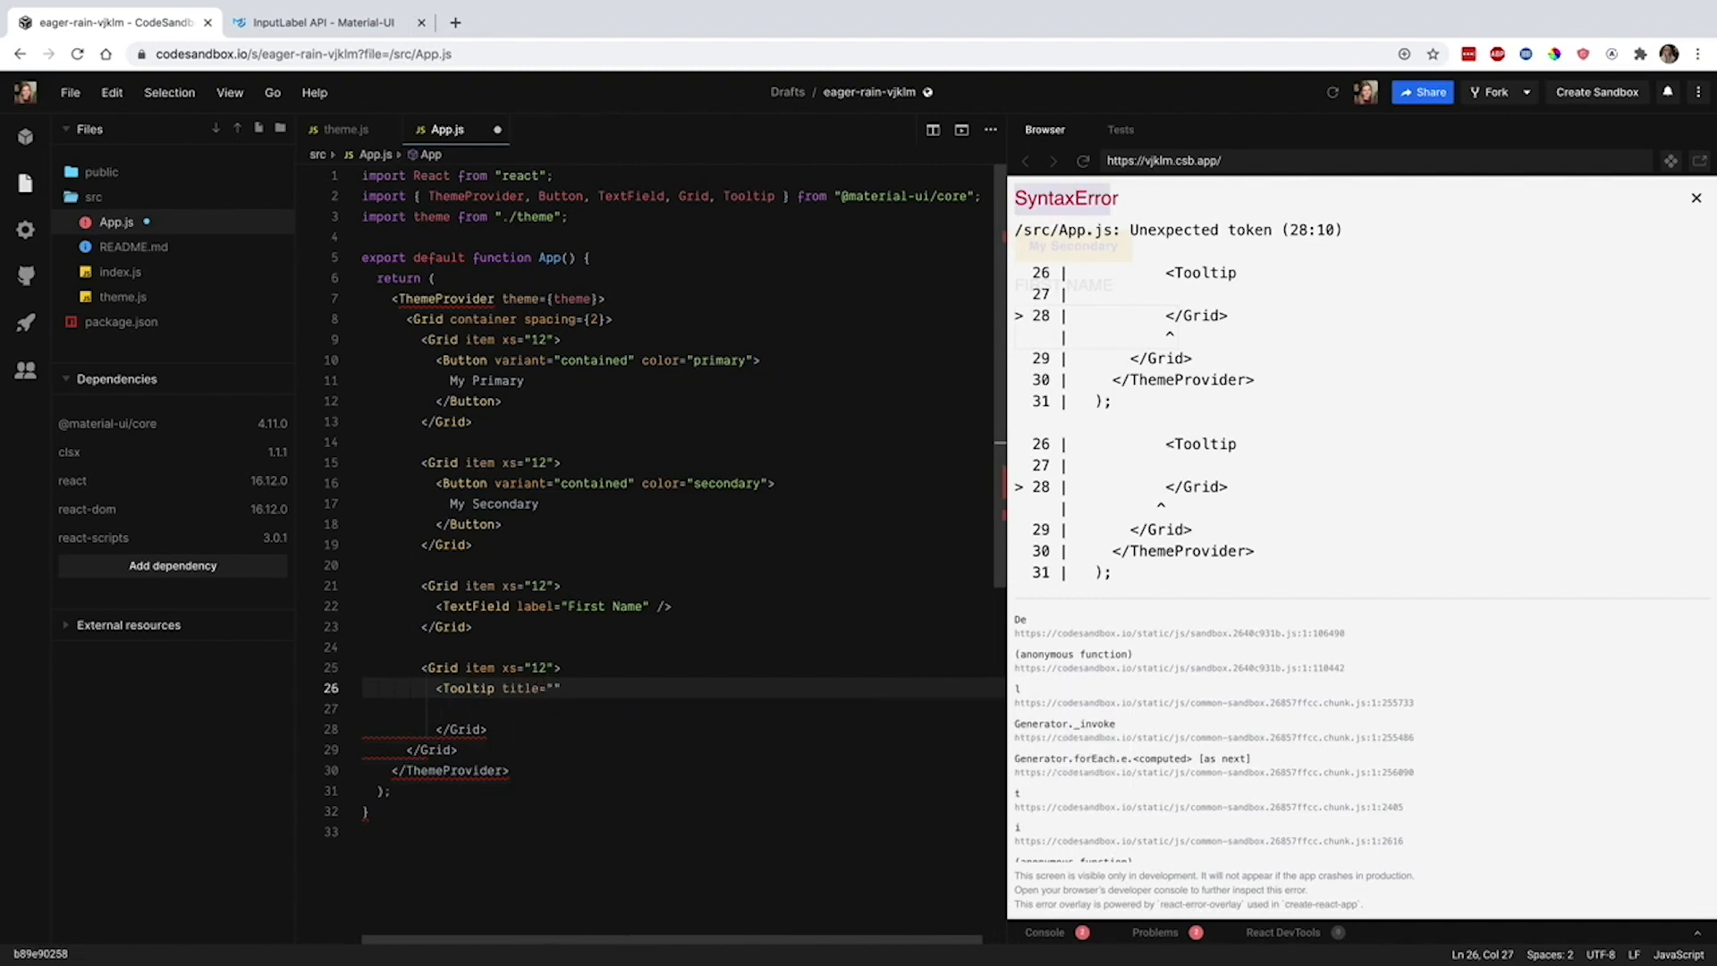
{"action": "type", "text": "Lorem ipsum"}
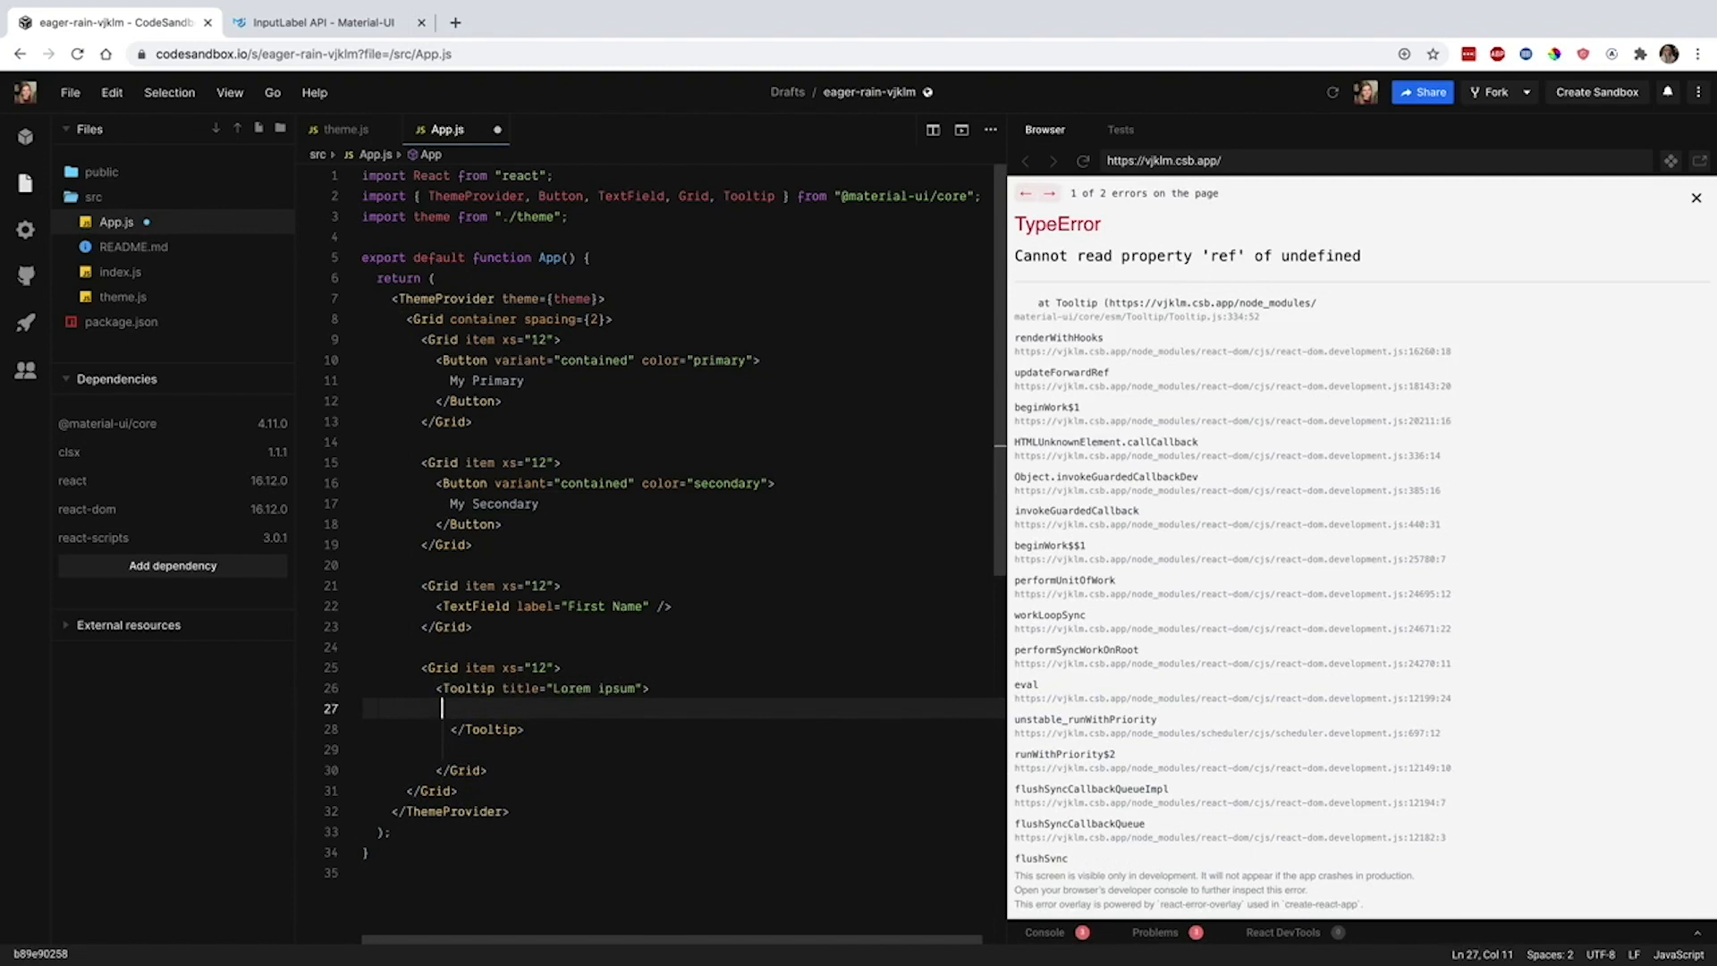
{"action": "type", "text": "Hover here!</Tooltip>"}
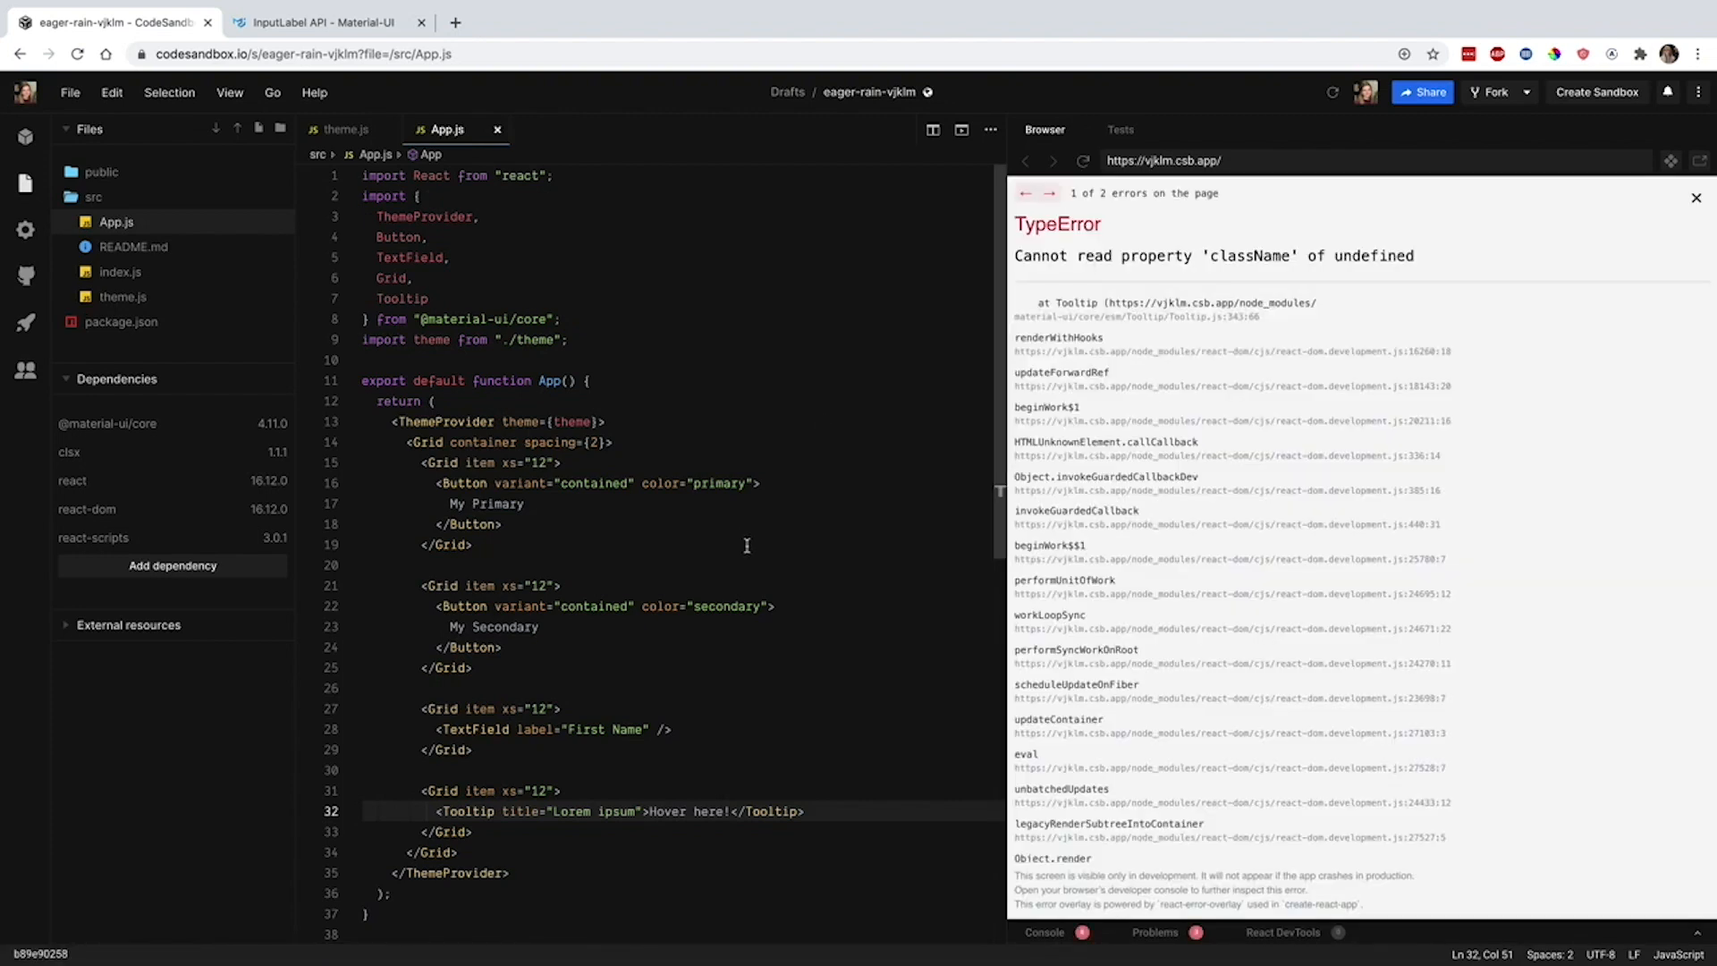
Step: Render the label as a body2 Typography with align="center" inside the Tooltip
{"action": "scroll", "scroll_direction": "down", "scroll_amount": 3}
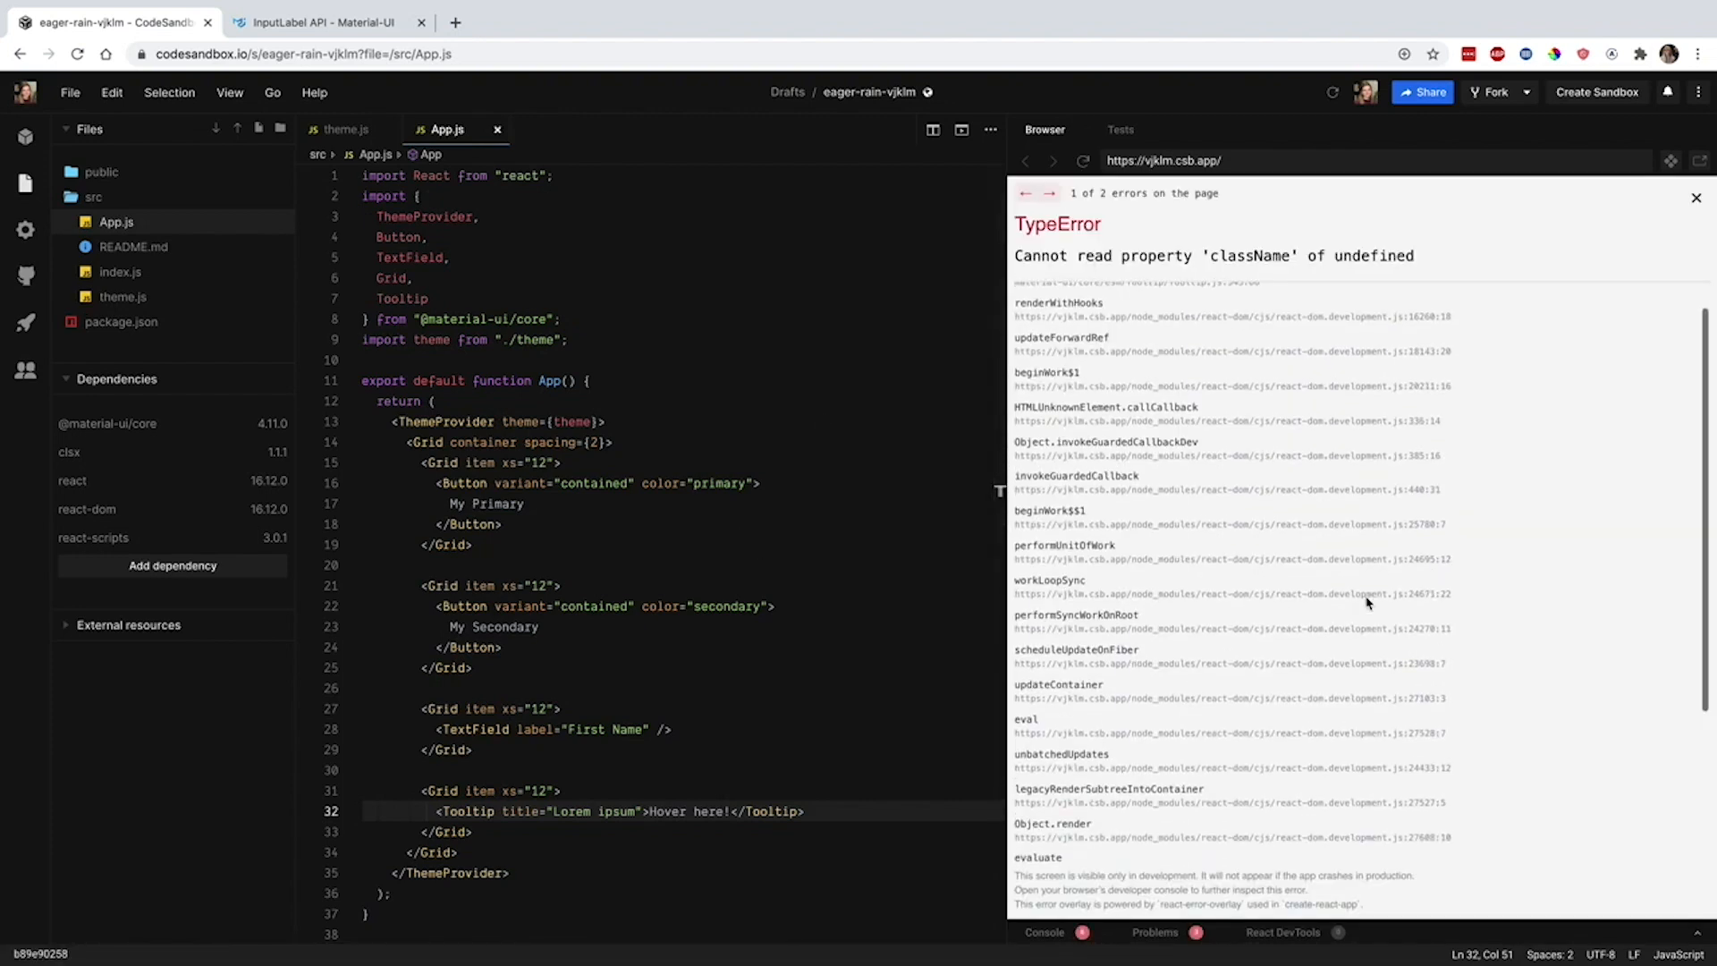
{"action": "scroll", "scroll_direction": "up", "scroll_amount": 3}
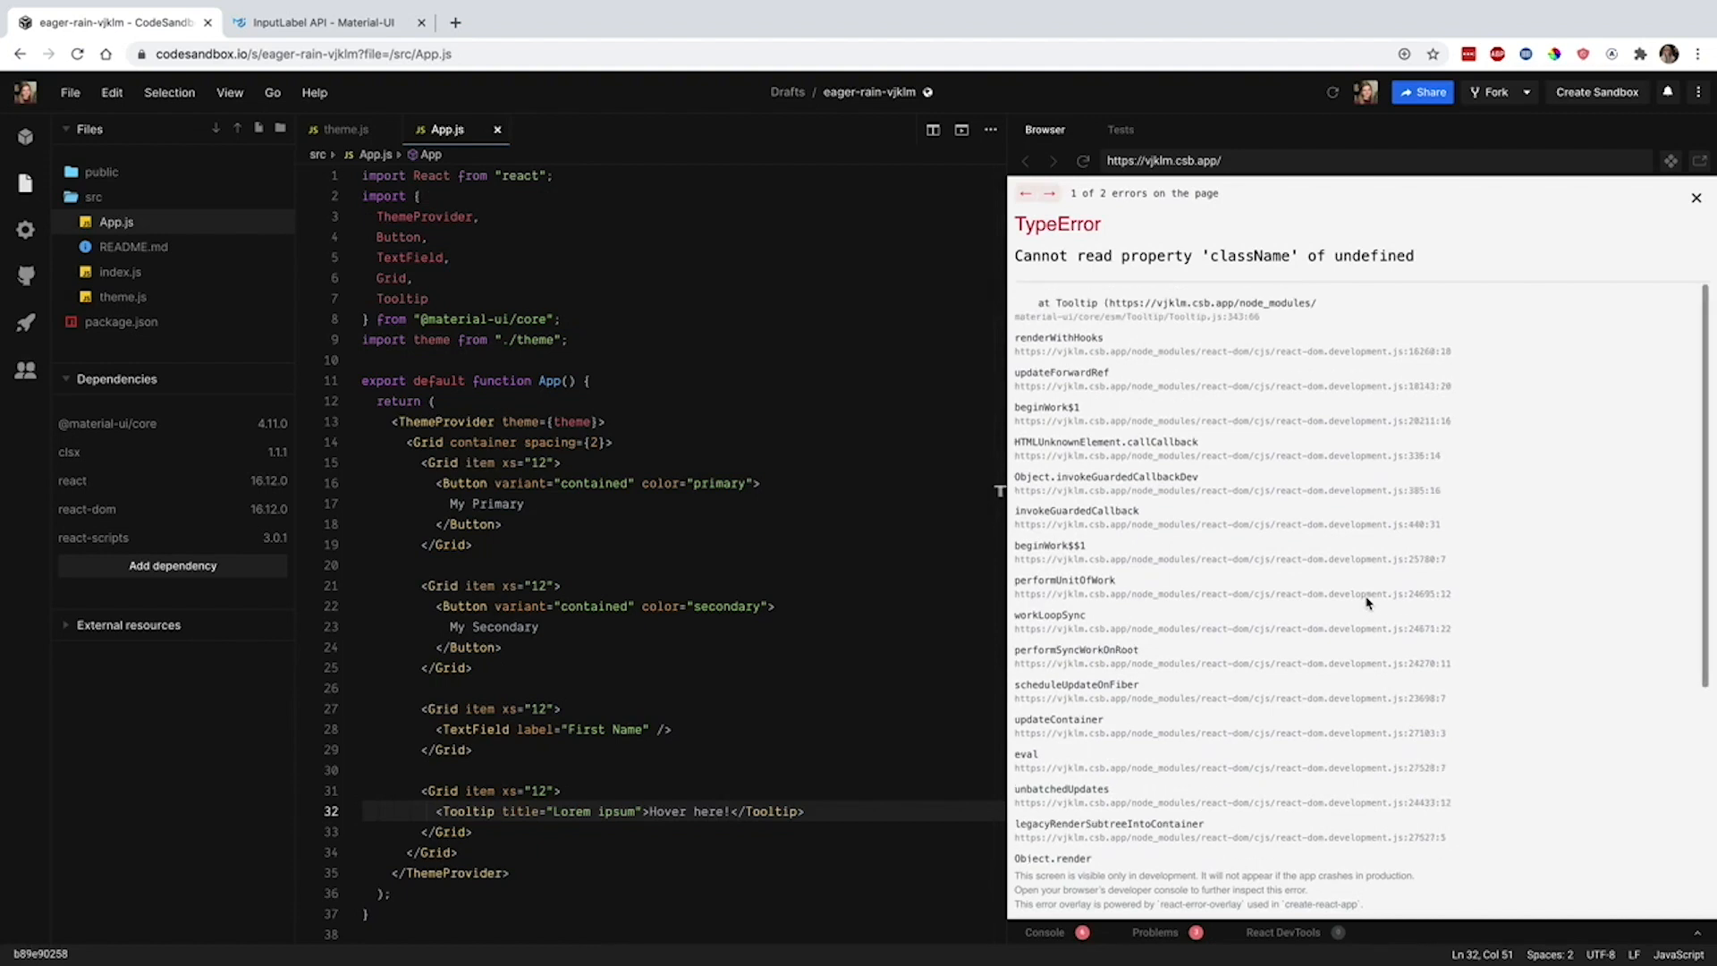
{"action": "type", "text": "<Typography variant=\"body2\">Hover here!</Typography>"}
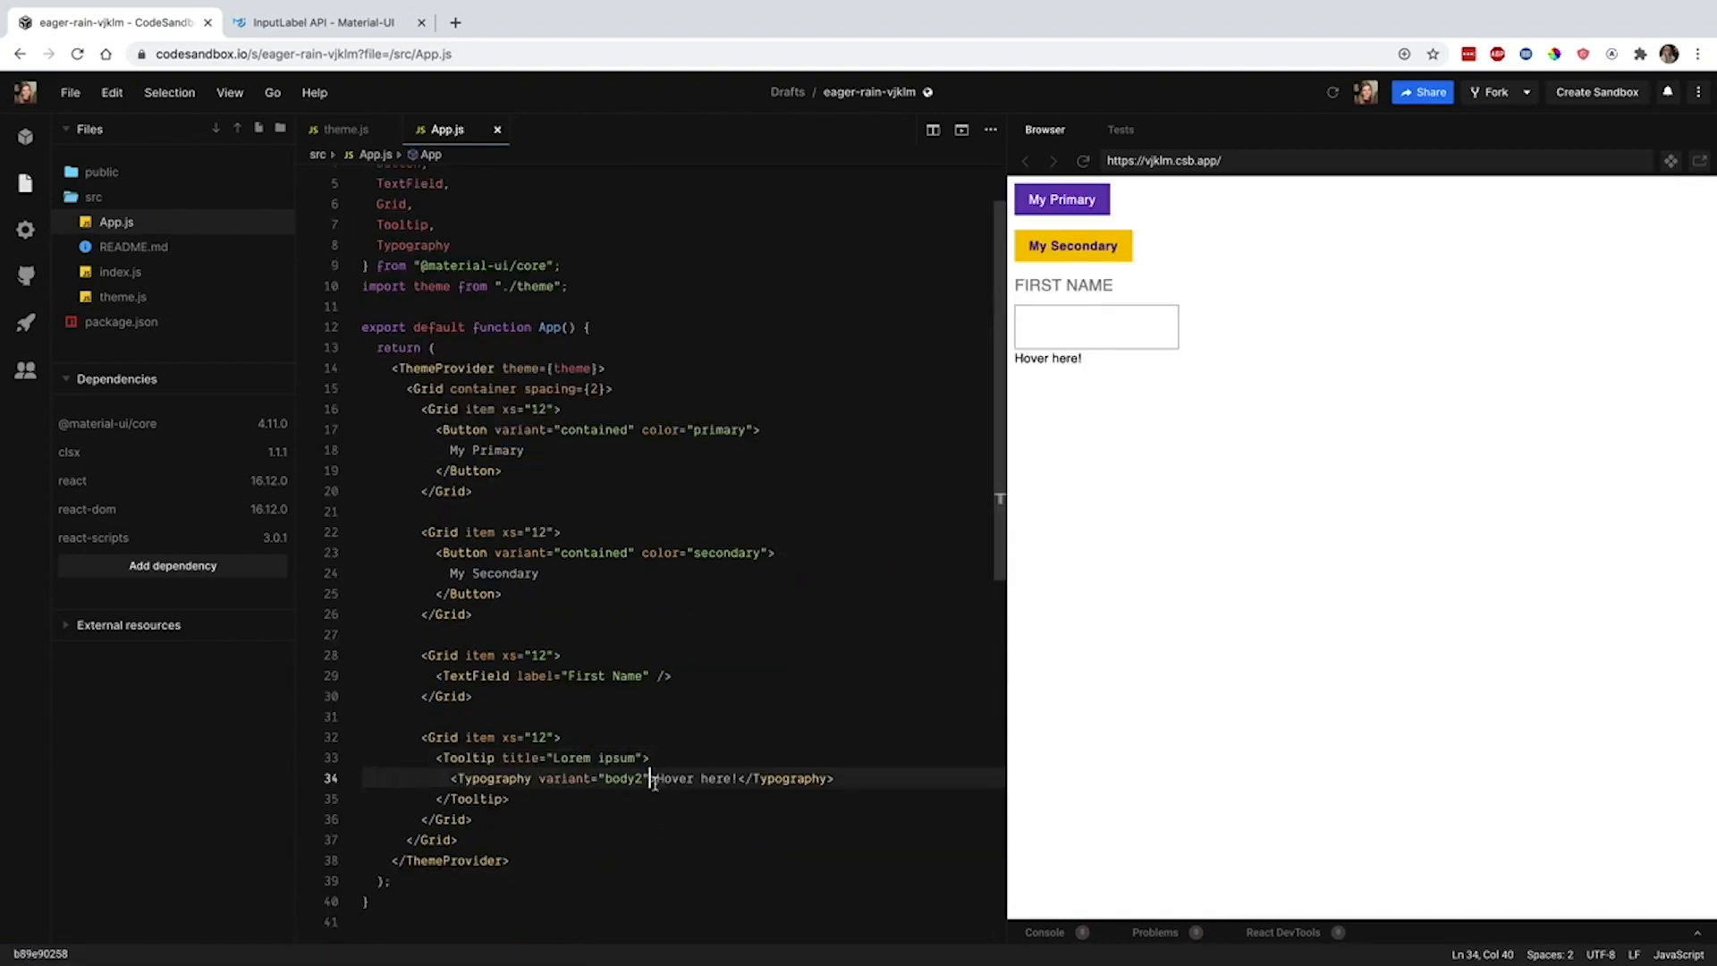
{"action": "type", "text": "align=\"center\""}
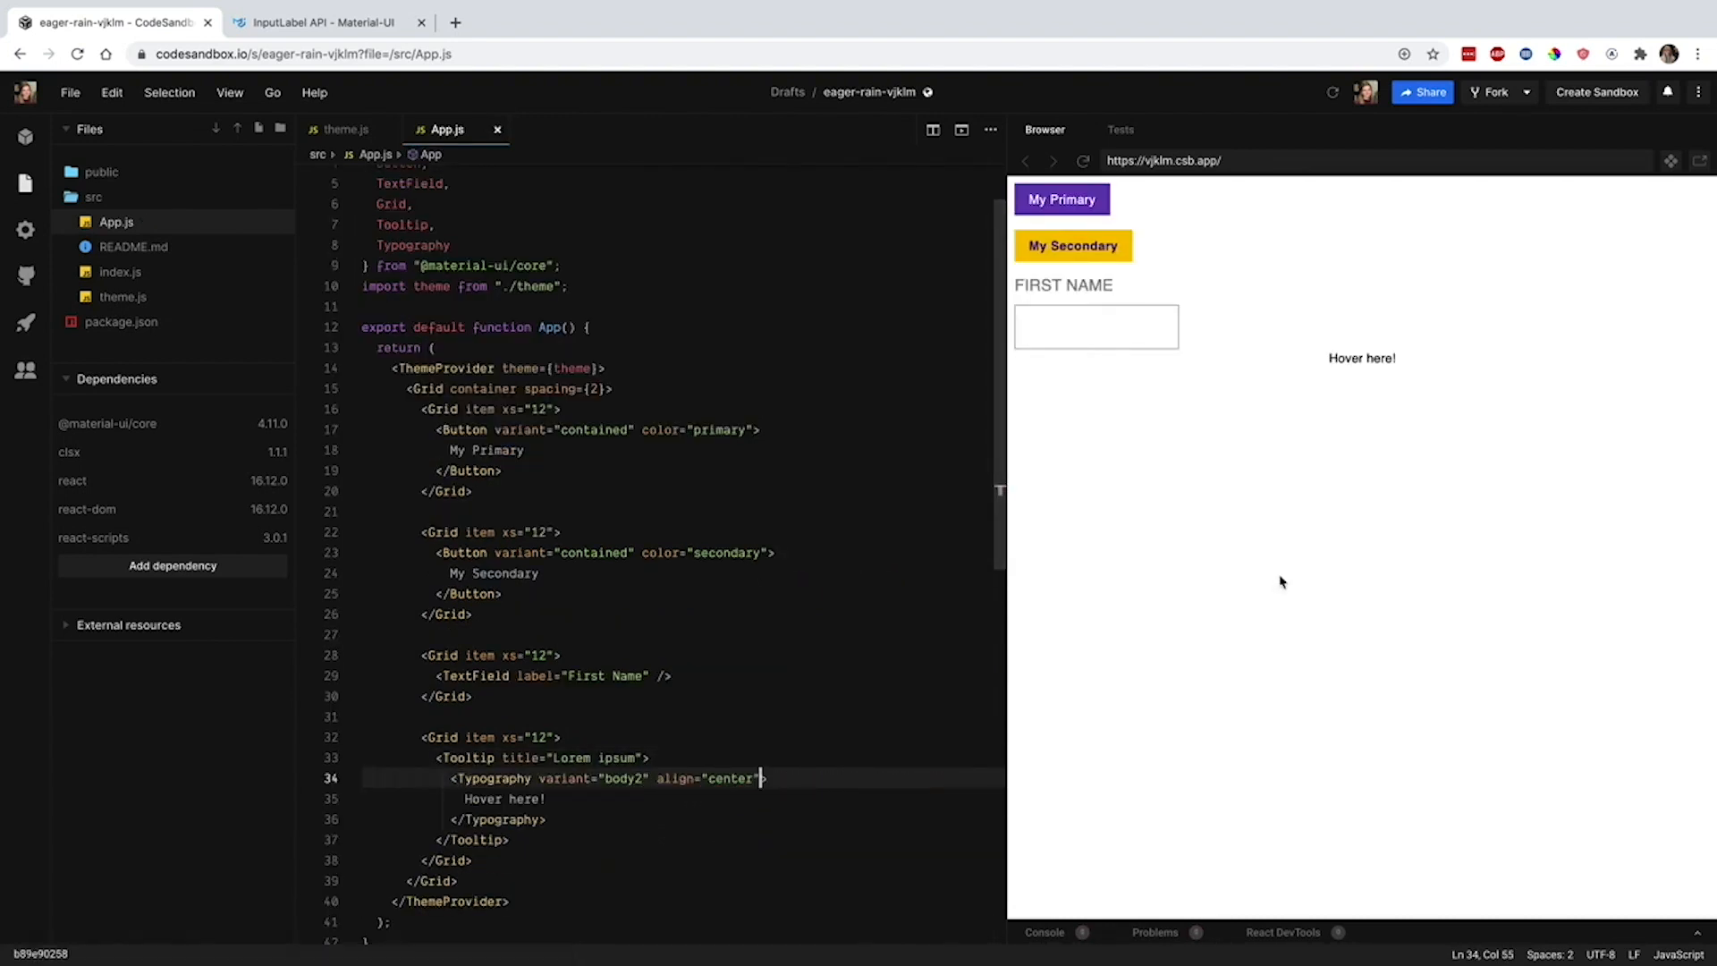
{"action": "mouse_move", "coordinate": [1361, 357]}
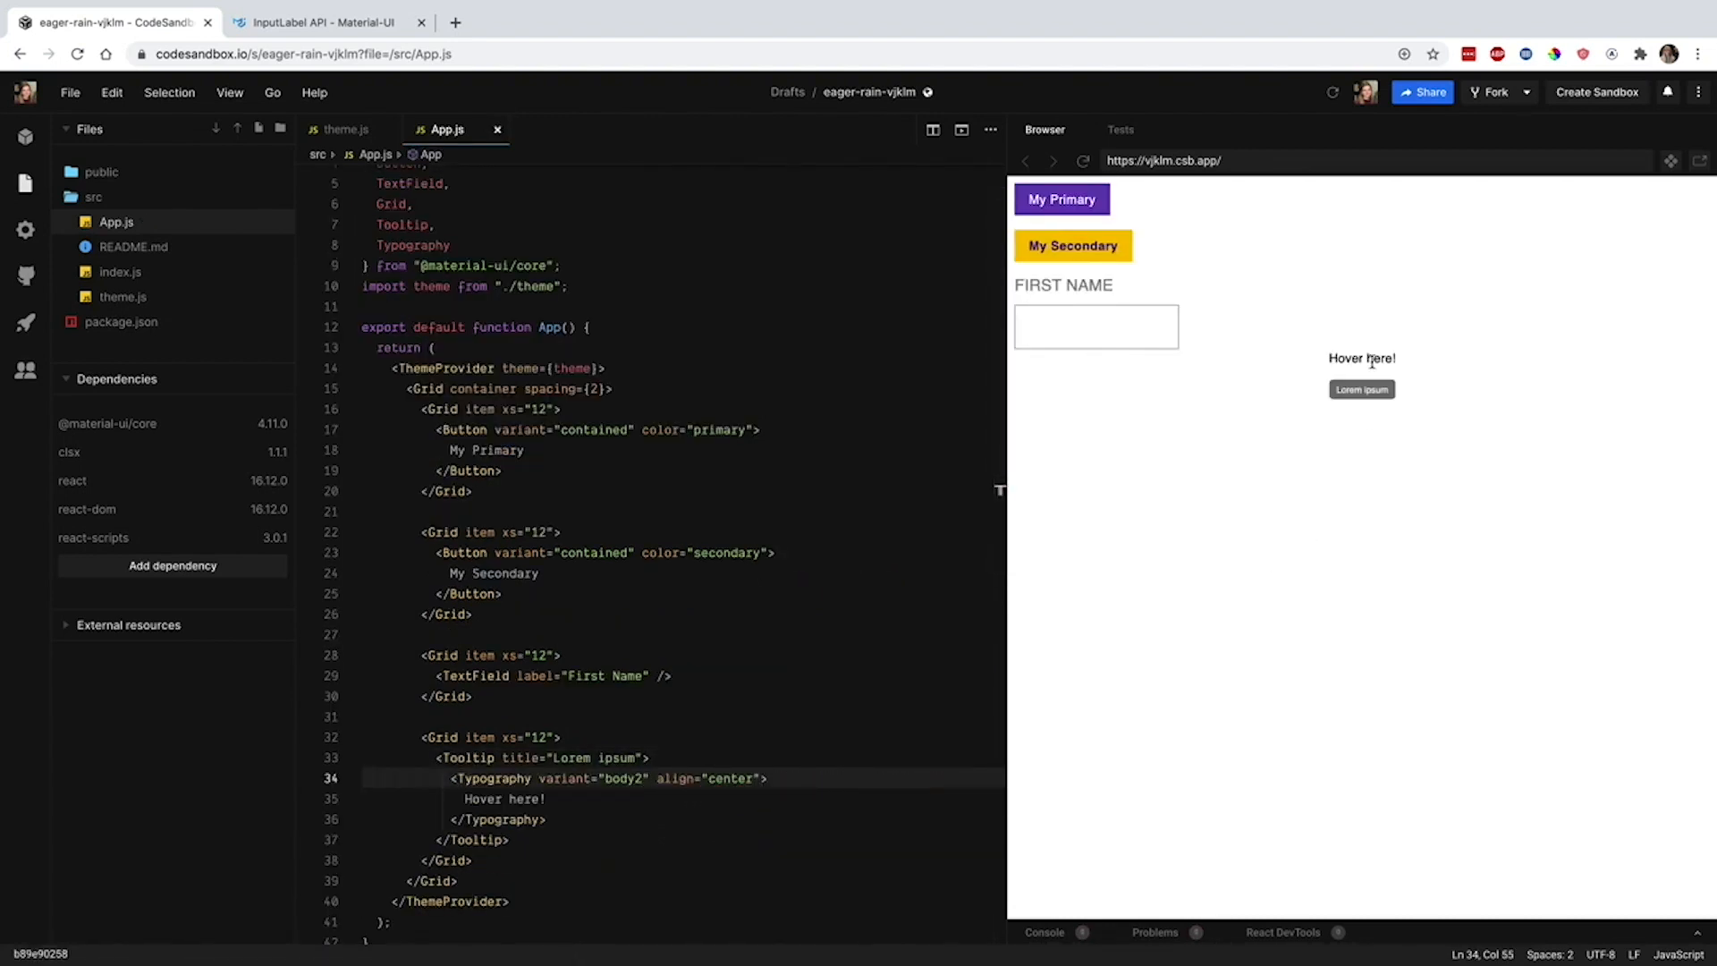
{"action": "mouse_move", "coordinate": [1345, 372]}
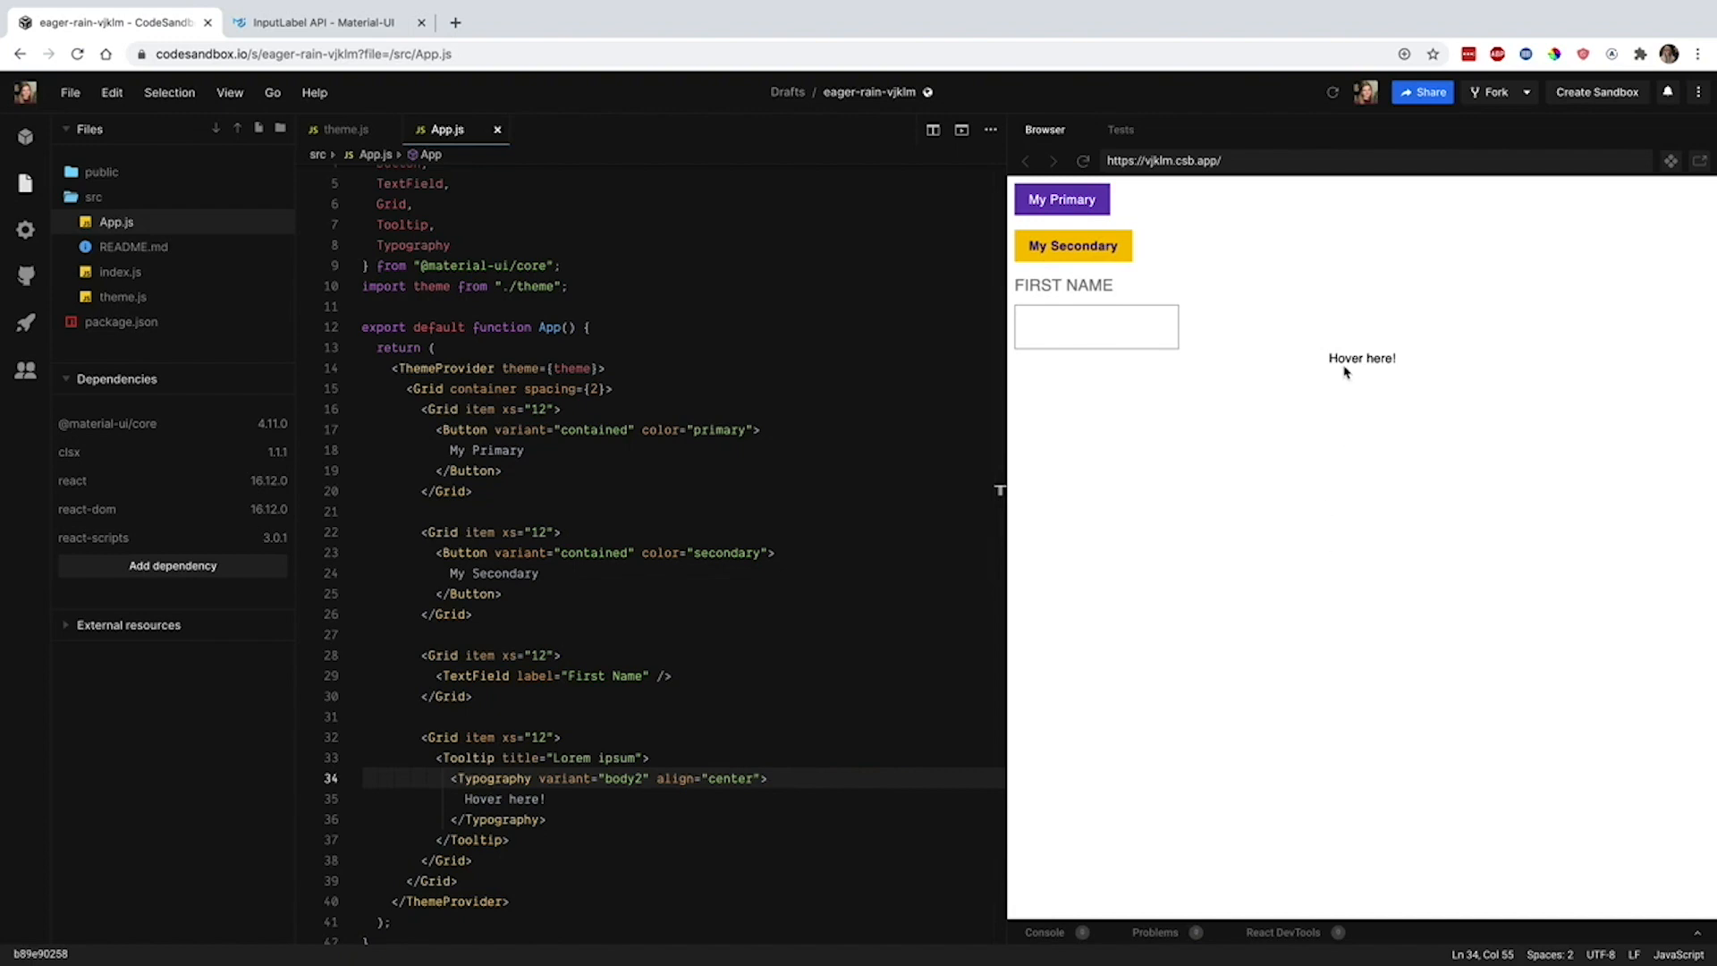
{"action": "mouse_move", "coordinate": [108, 496]}
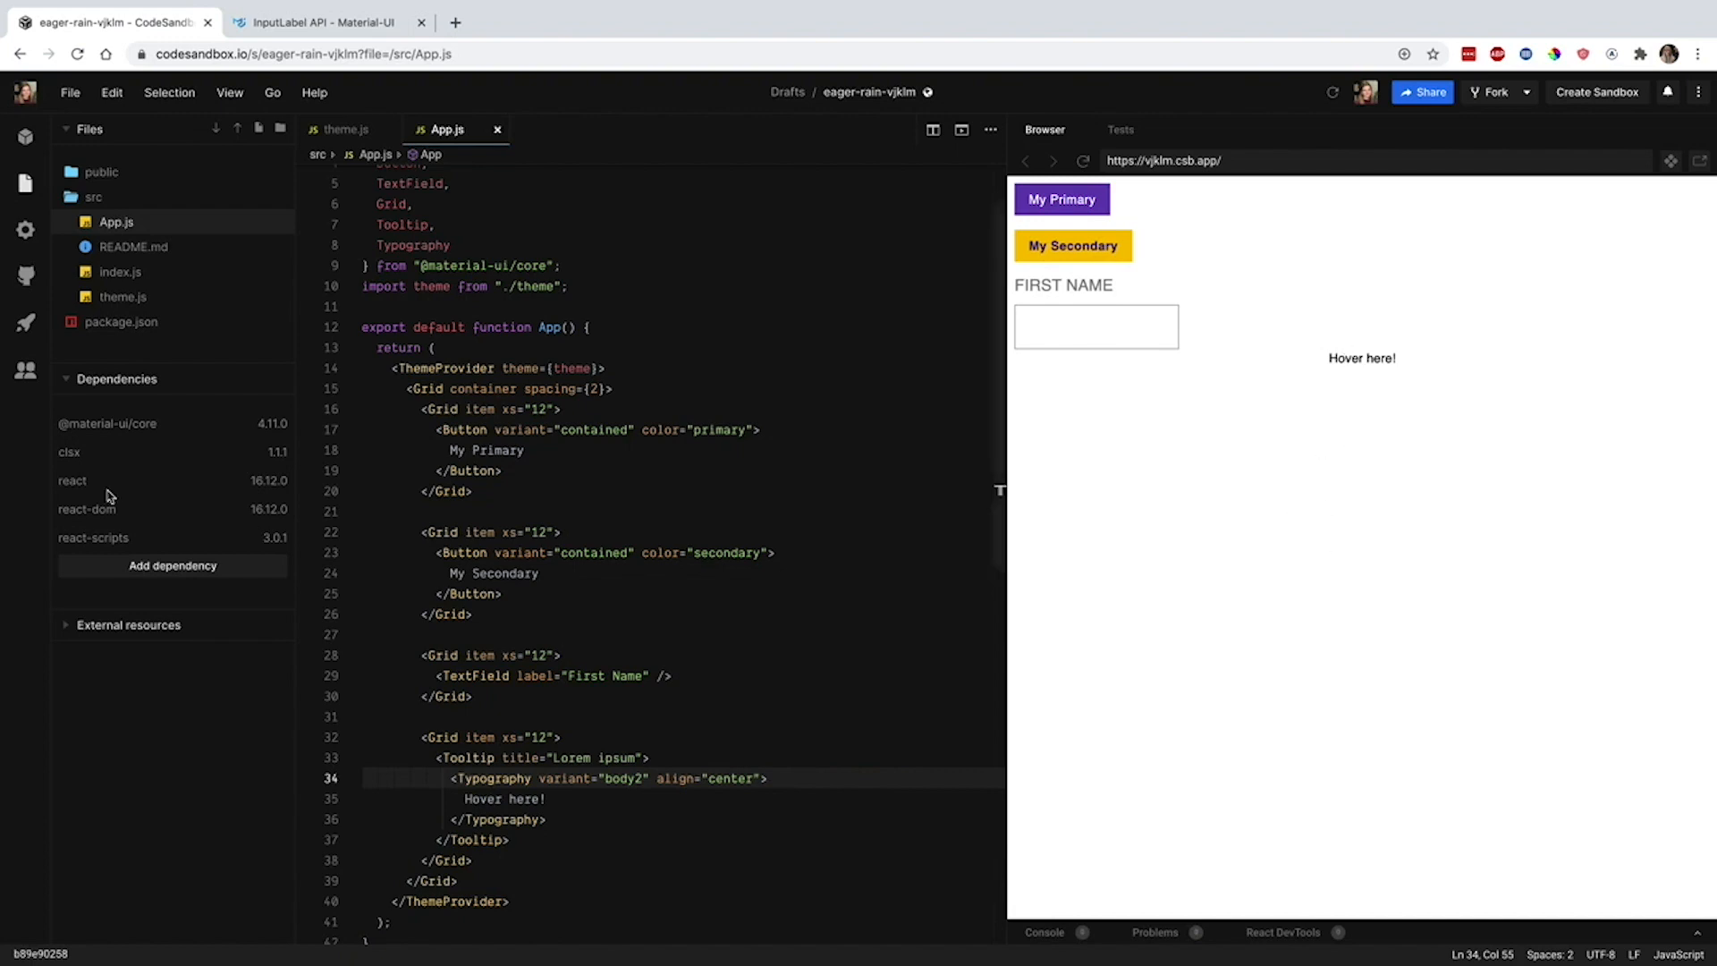
{"action": "mouse_move", "coordinate": [179, 283]}
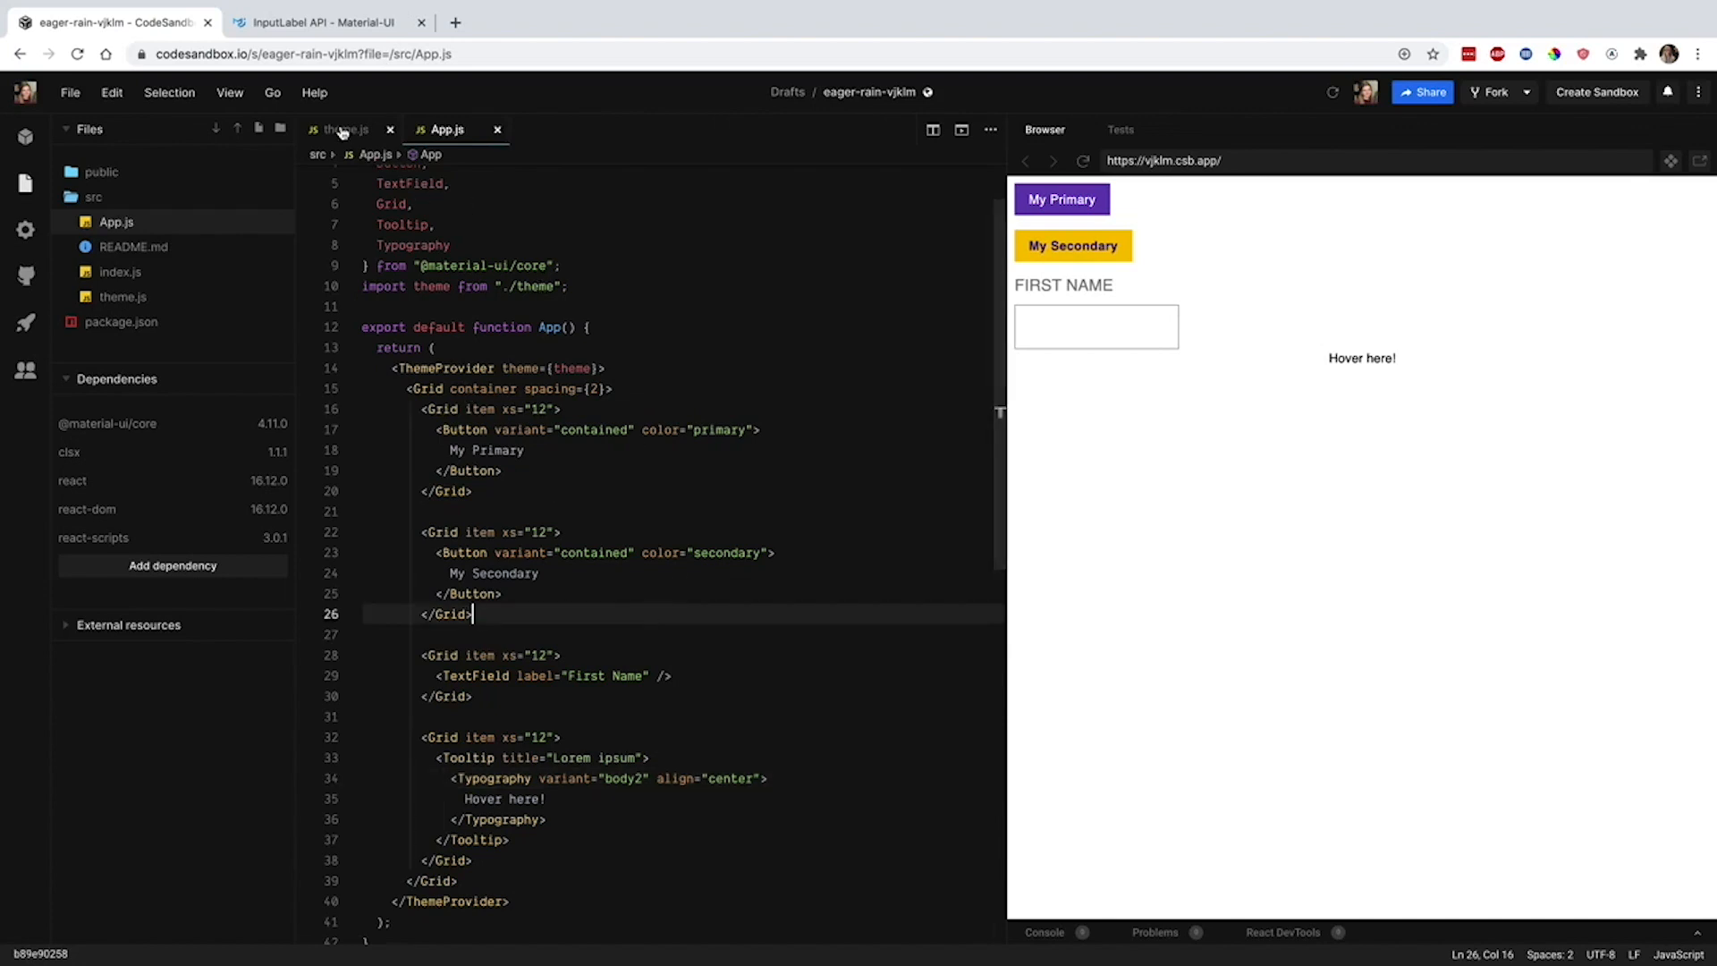
Step: In theme.js add a MuiTooltip entry with arrow: true under theme.props
{"action": "left_click", "coordinate": [346, 129]}
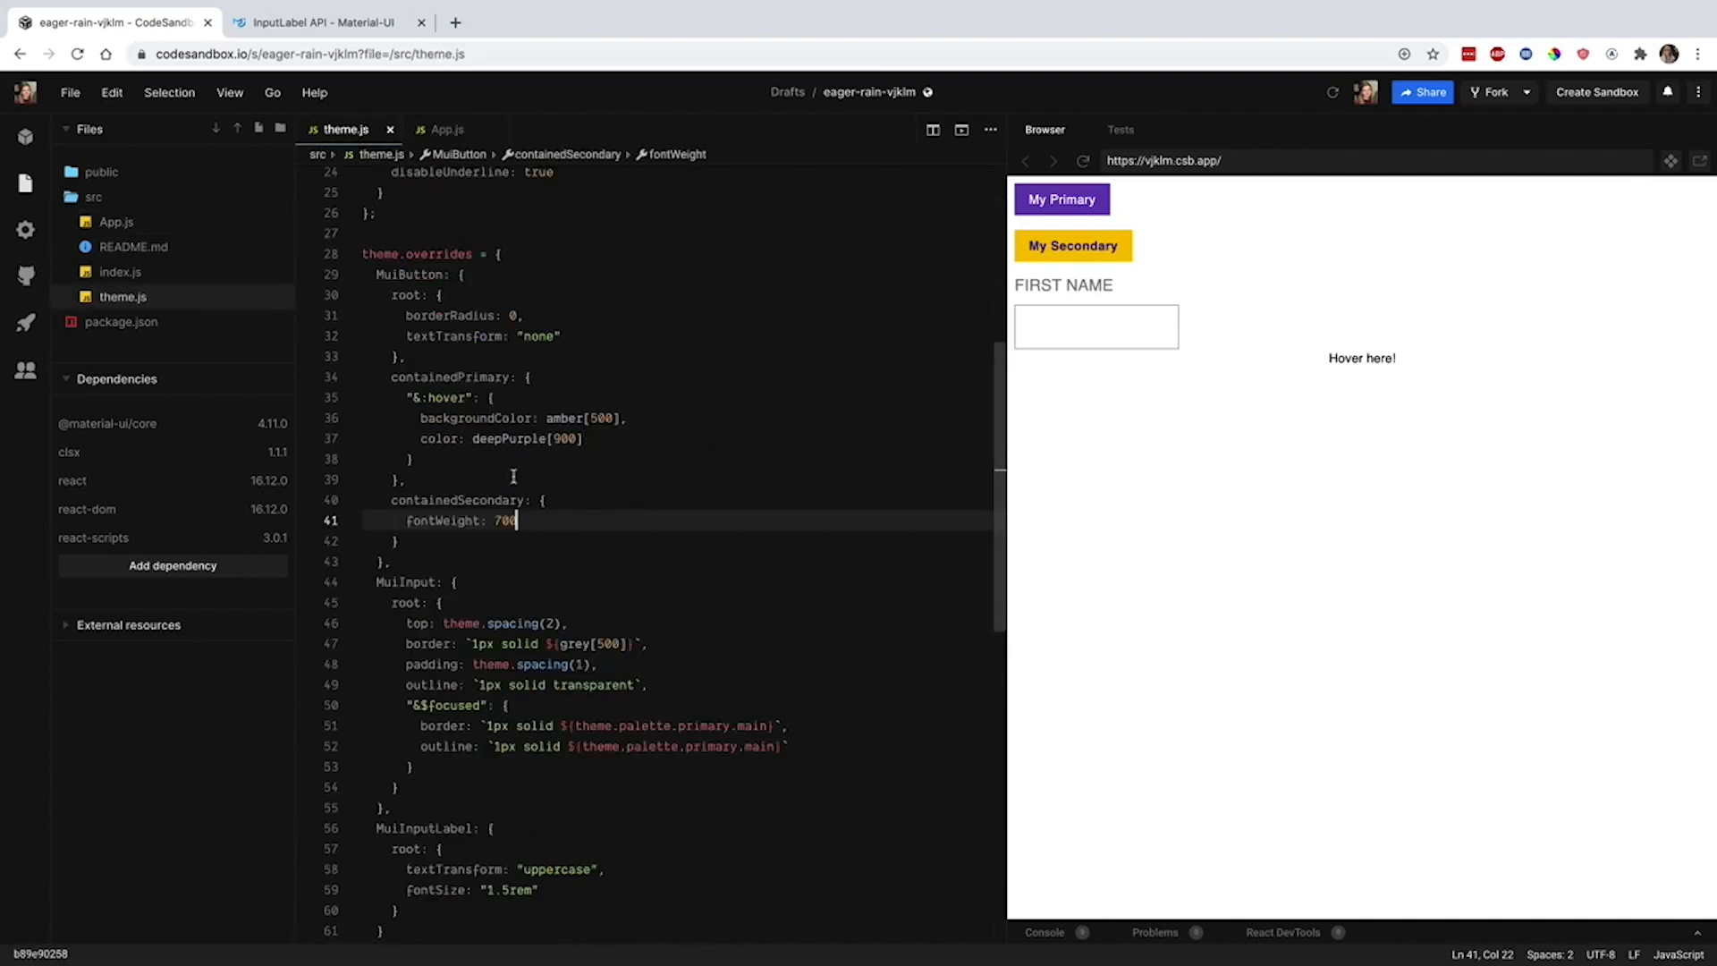
{"action": "scroll", "scroll_direction": "up", "scroll_amount": 3}
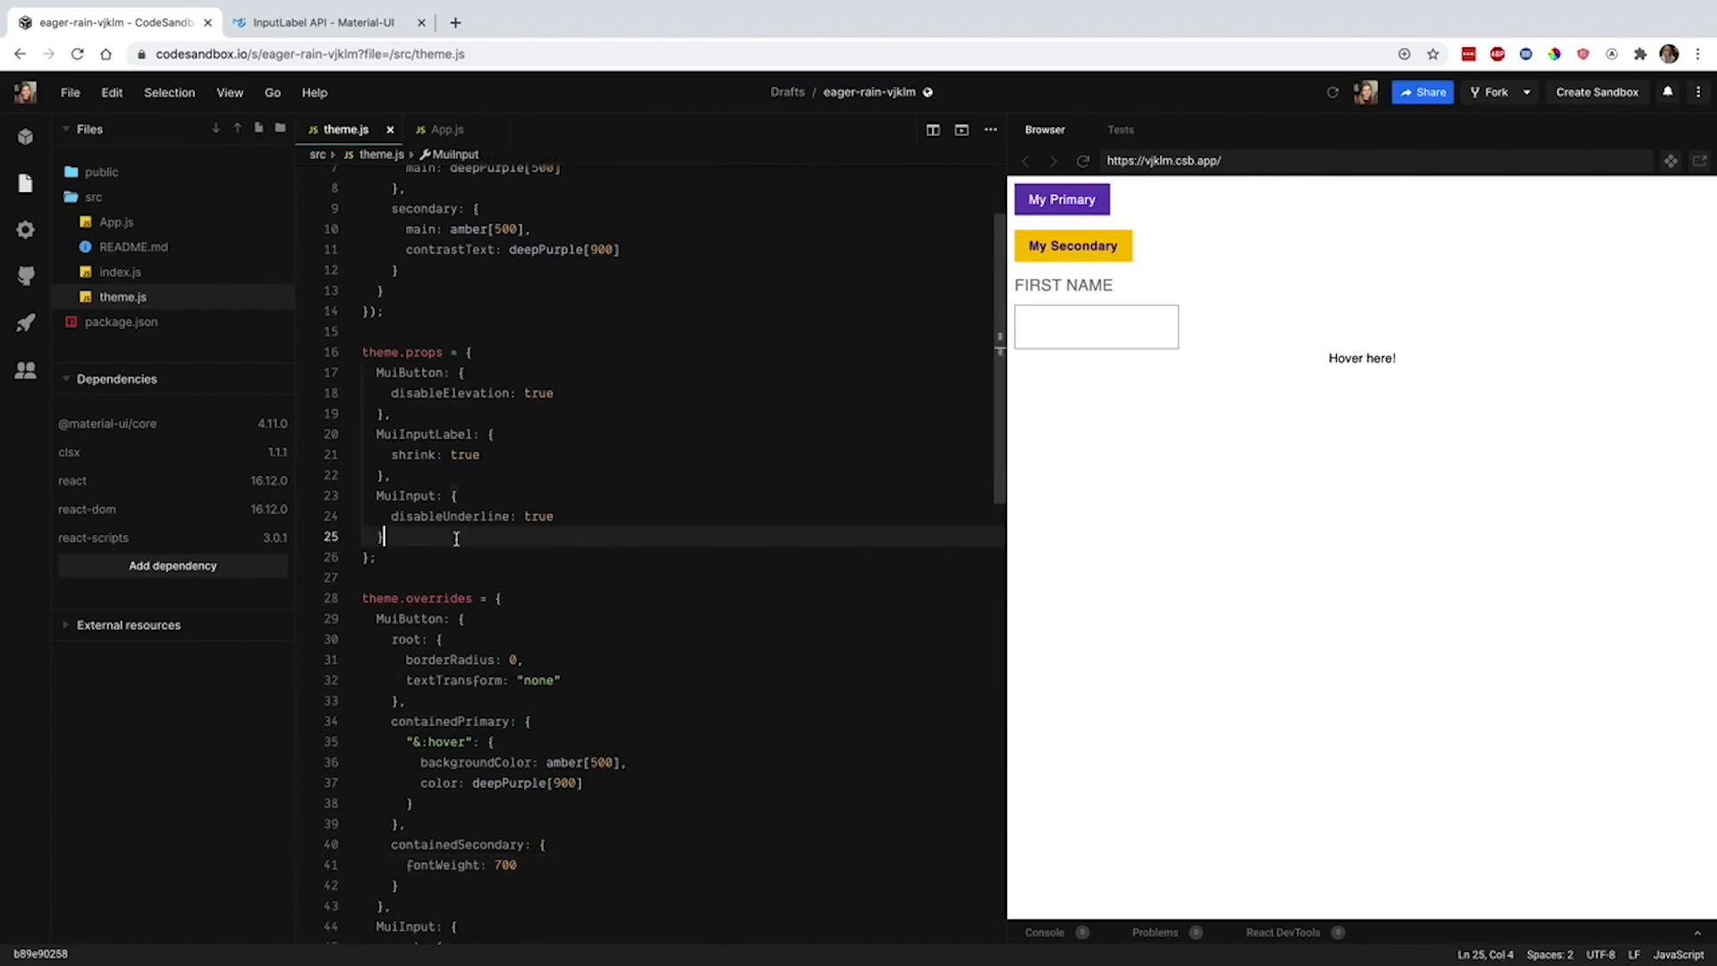
{"action": "key", "text": "enter"}
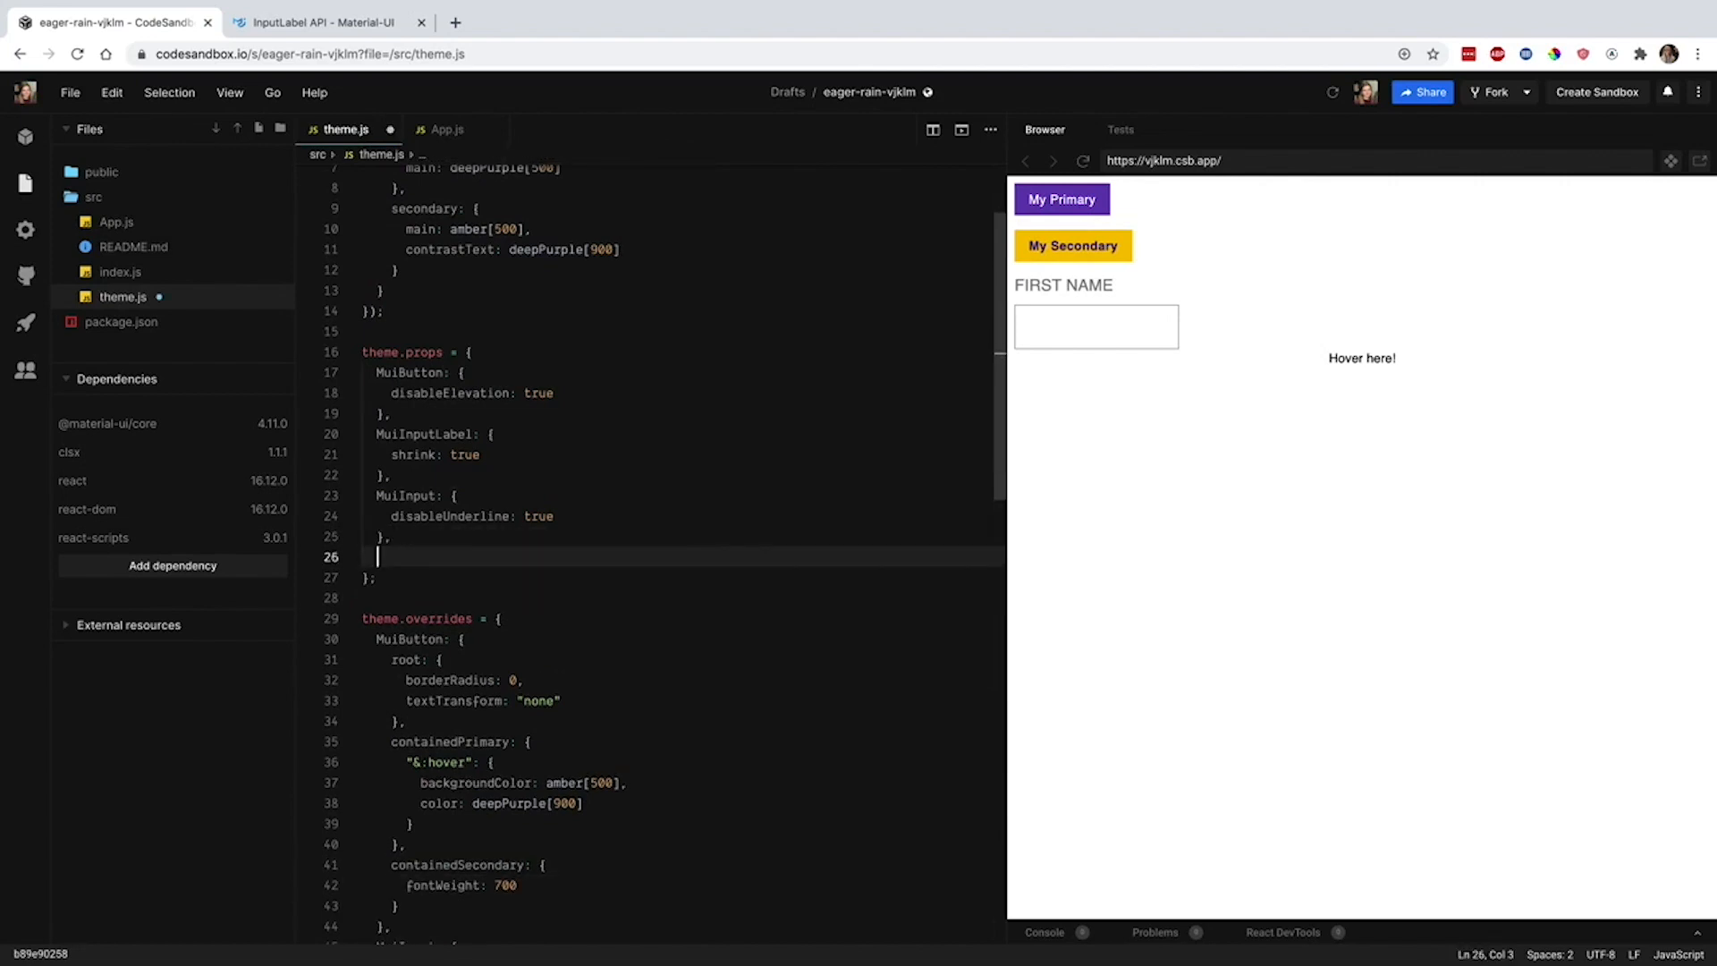
{"action": "type", "text": "MuiTooltip: {"}
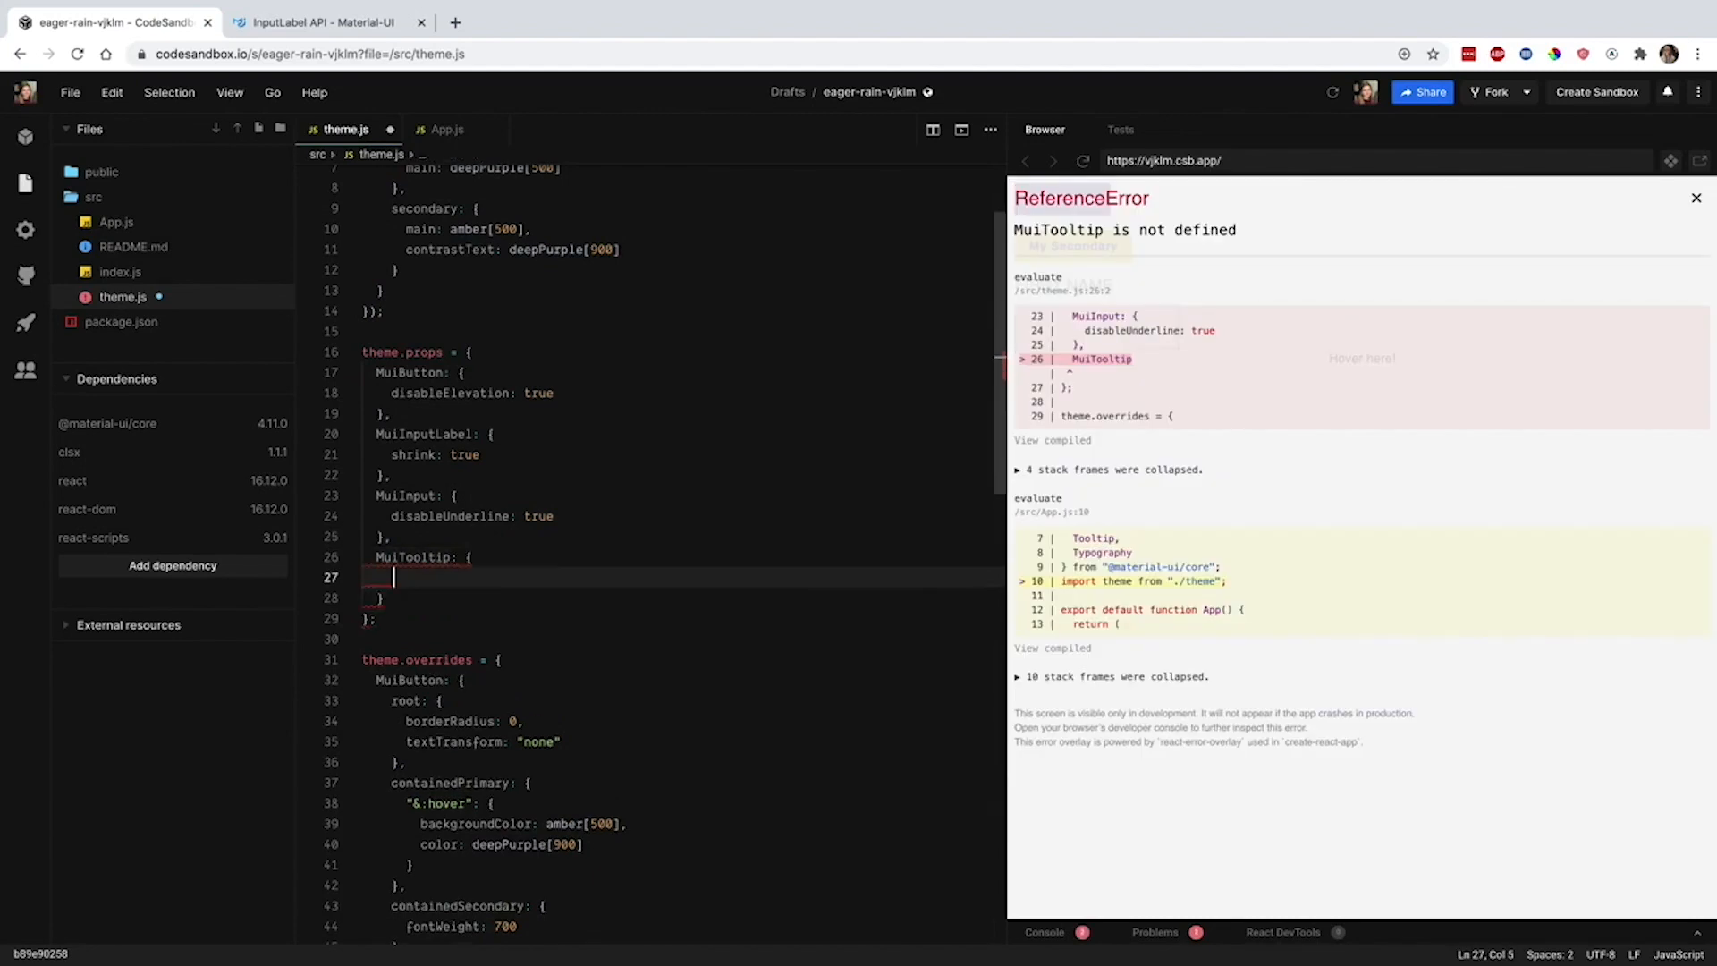
{"action": "type", "text": "arrow: true"}
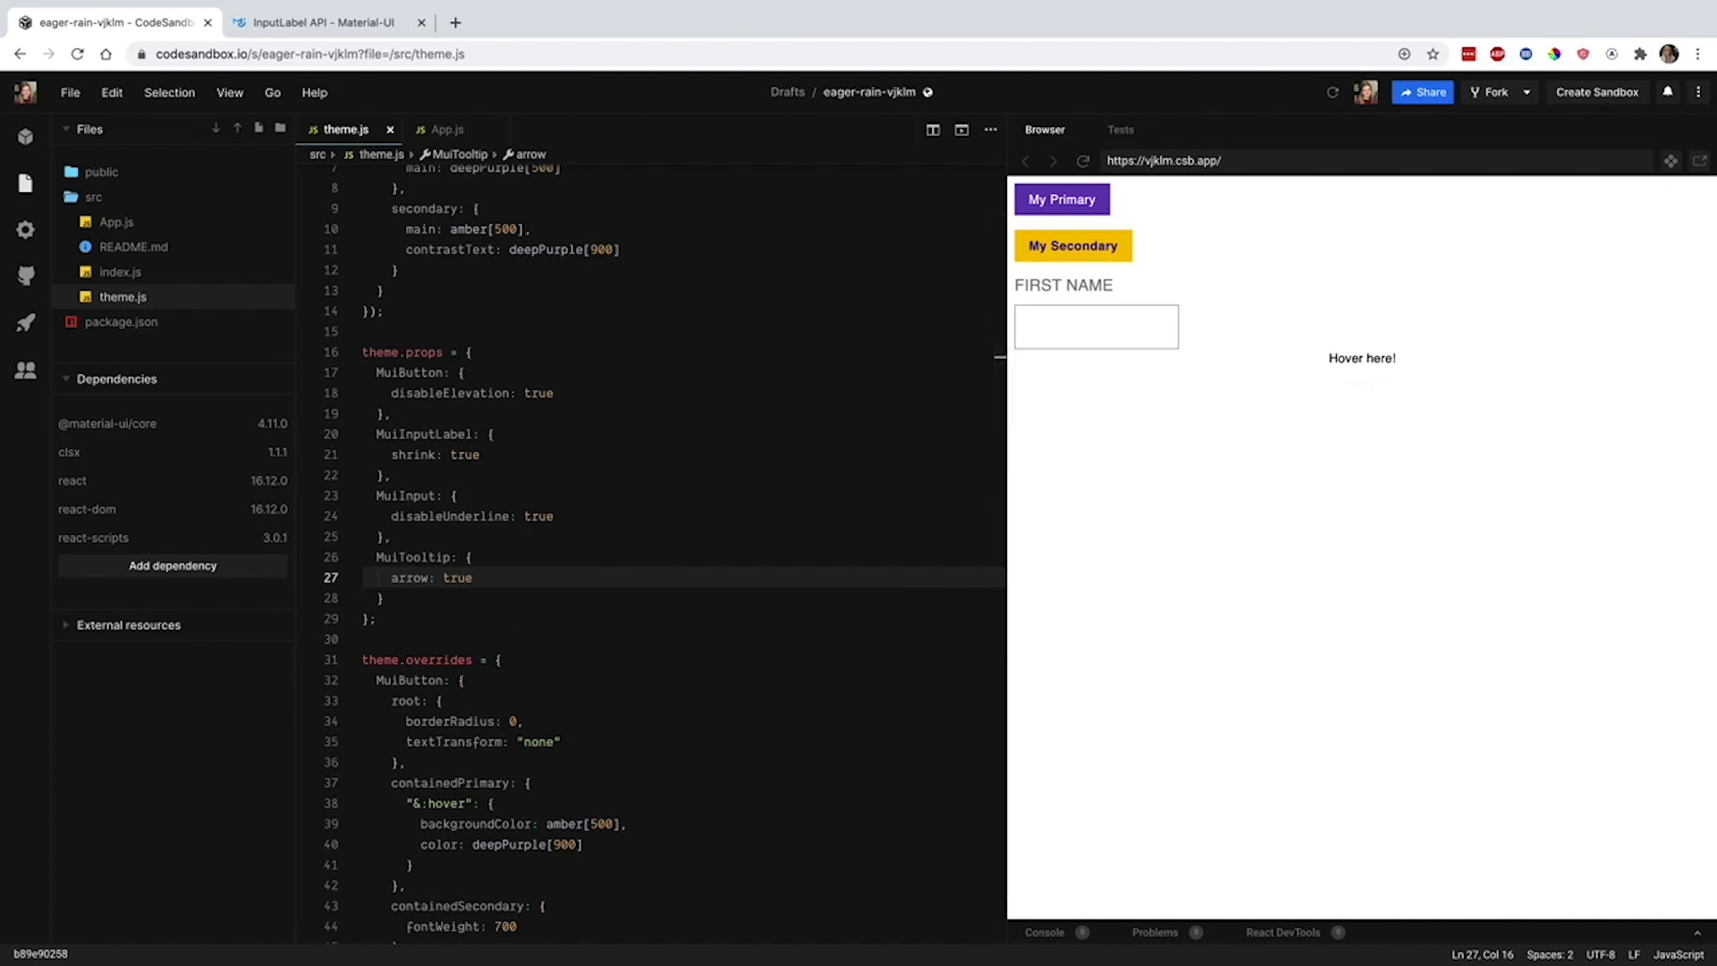
{"action": "left_click", "coordinate": [524, 720]}
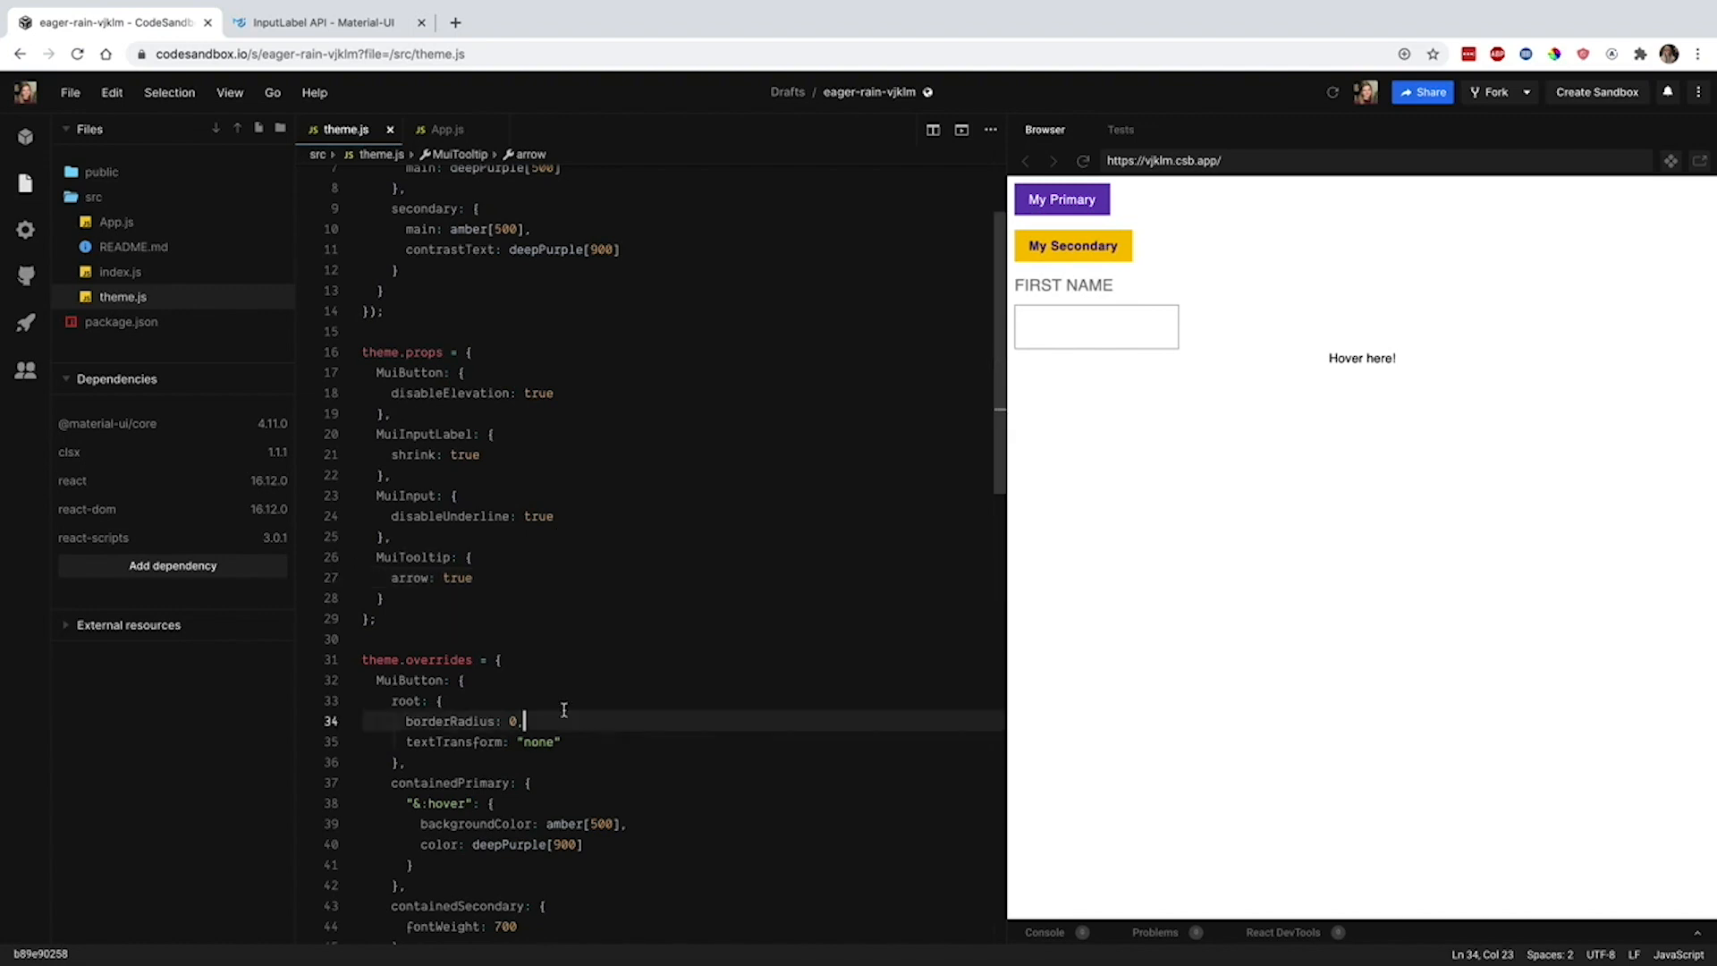
Step: Add a MuiTooltip override in theme.overrides whose tooltip has a white backgroundColor
{"action": "scroll", "scroll_direction": "down", "scroll_amount": 3}
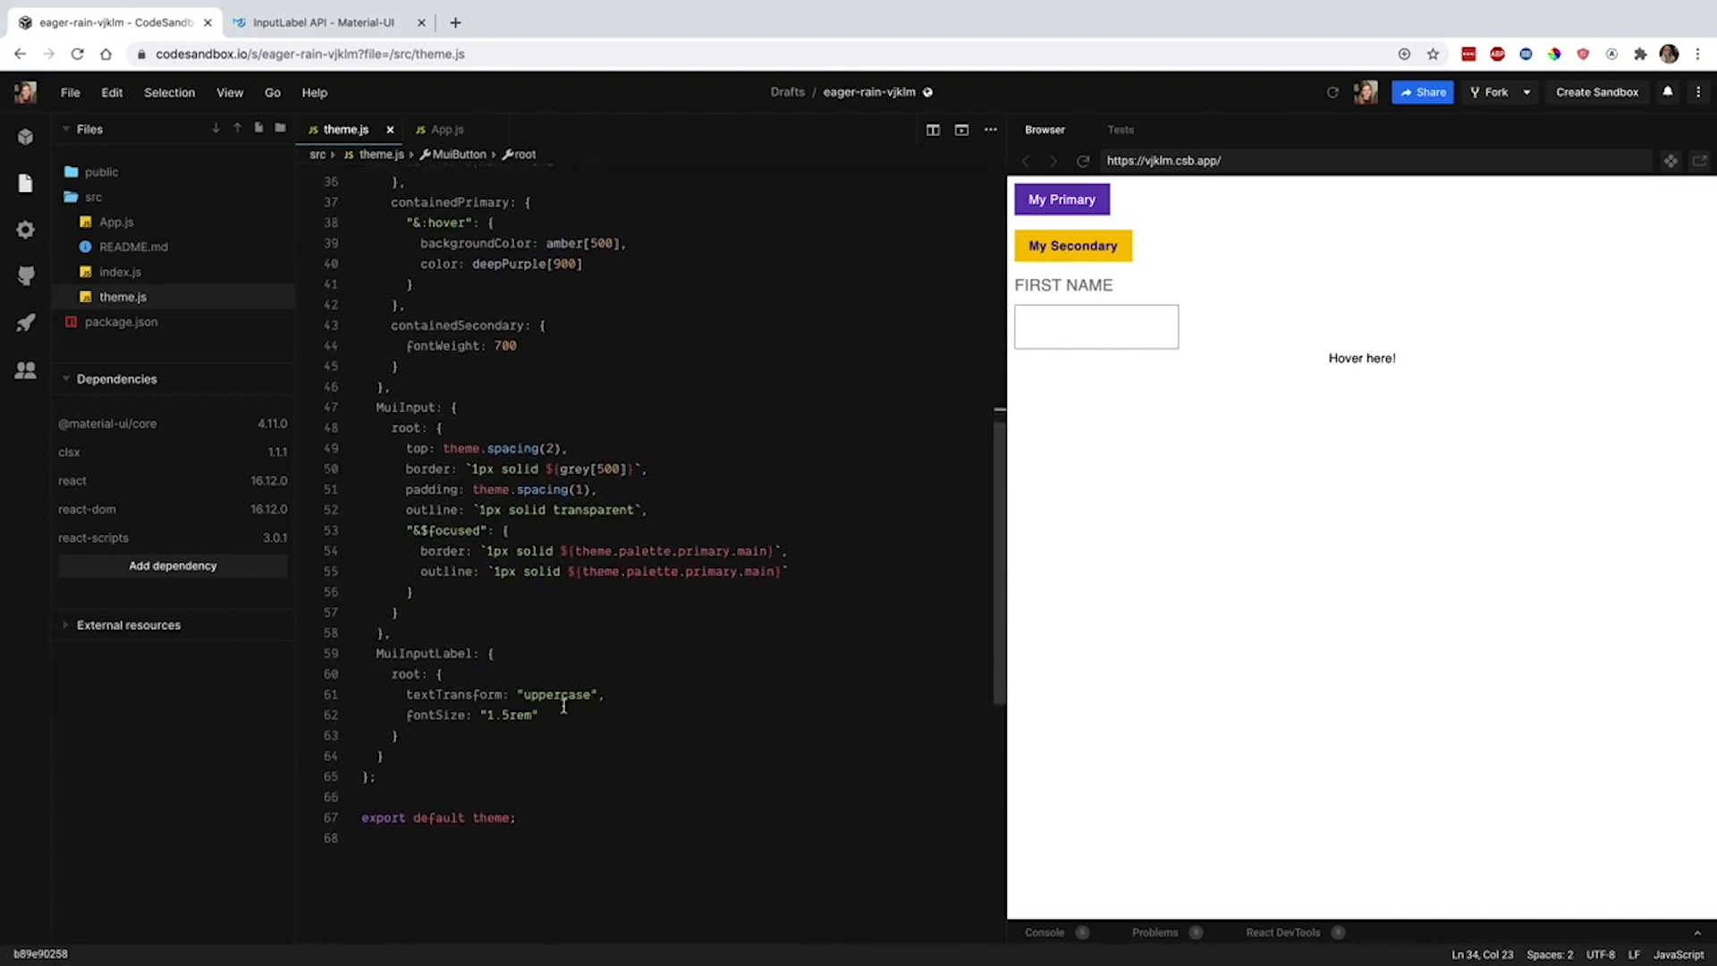
{"action": "key", "text": "enter"}
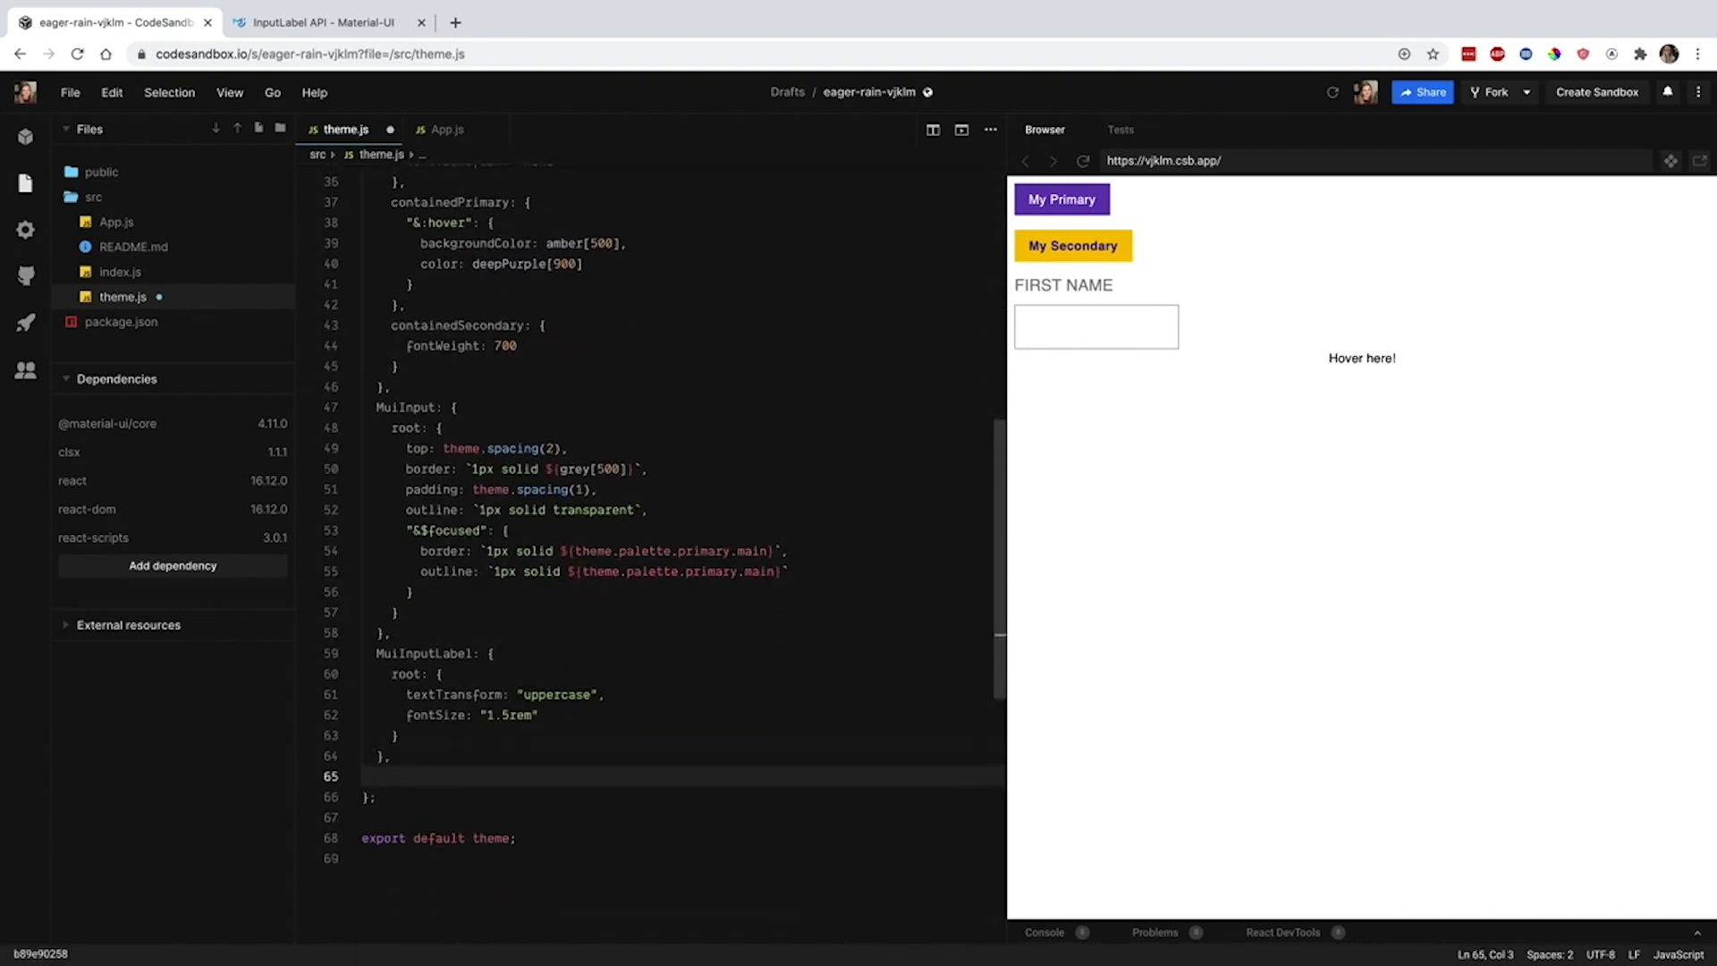
{"action": "type", "text": "MuiTooltip: {"}
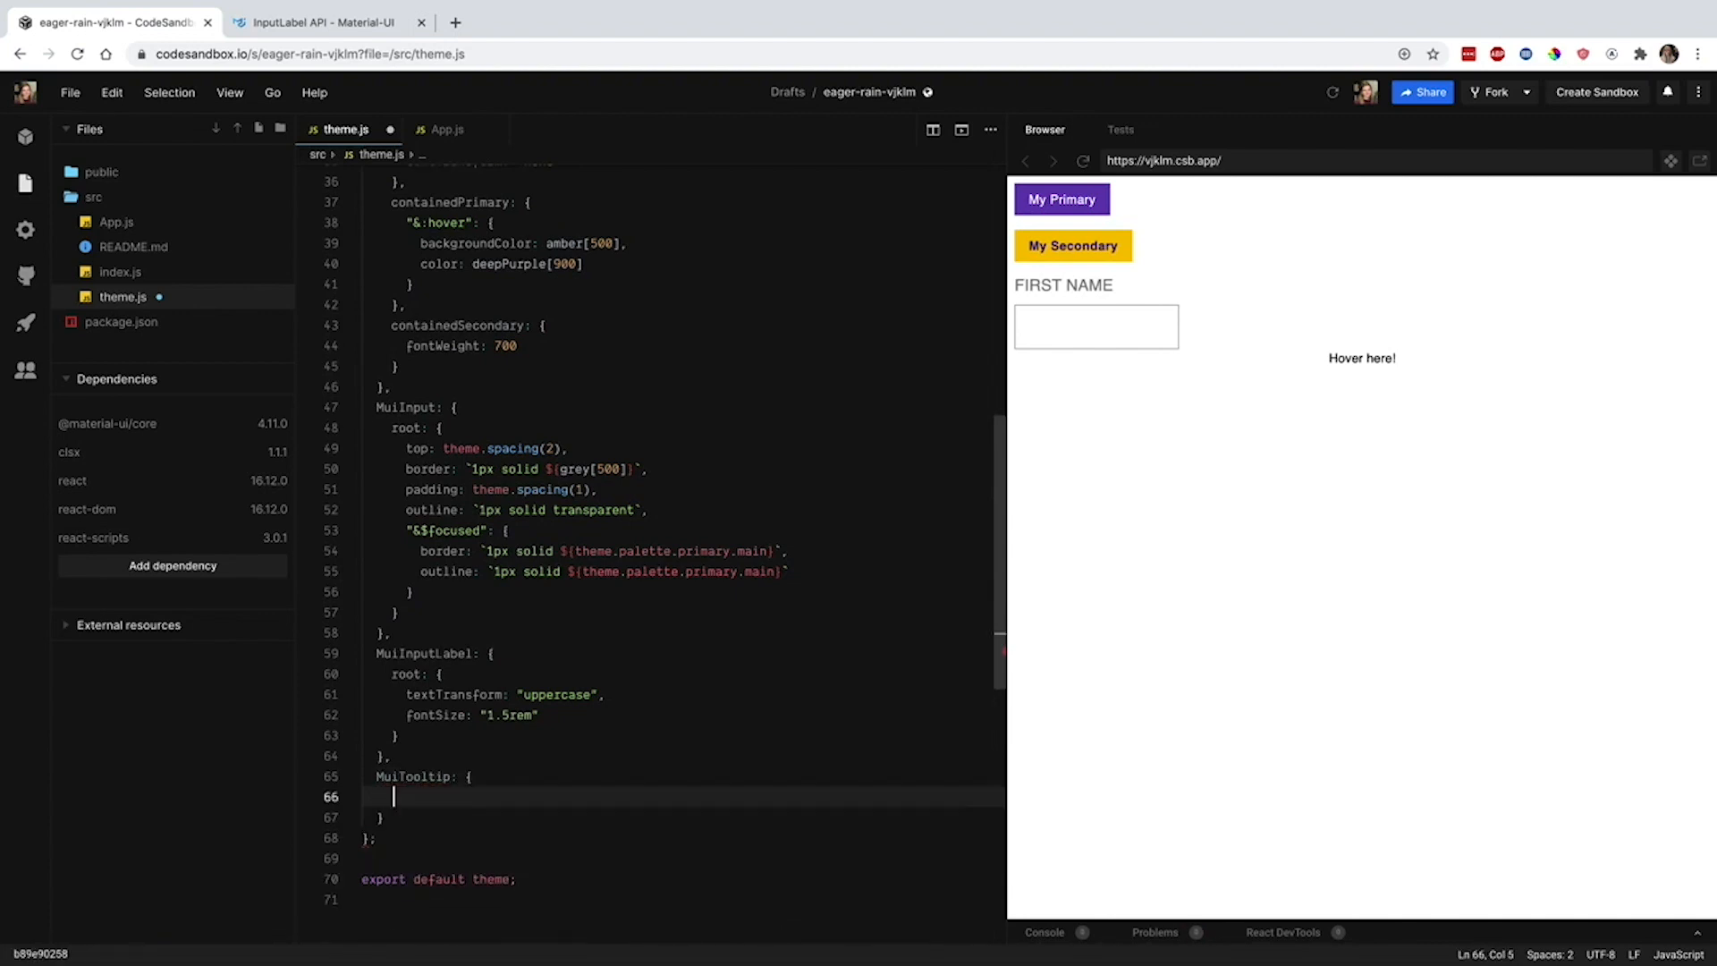
{"action": "type", "text": "tooltip:"}
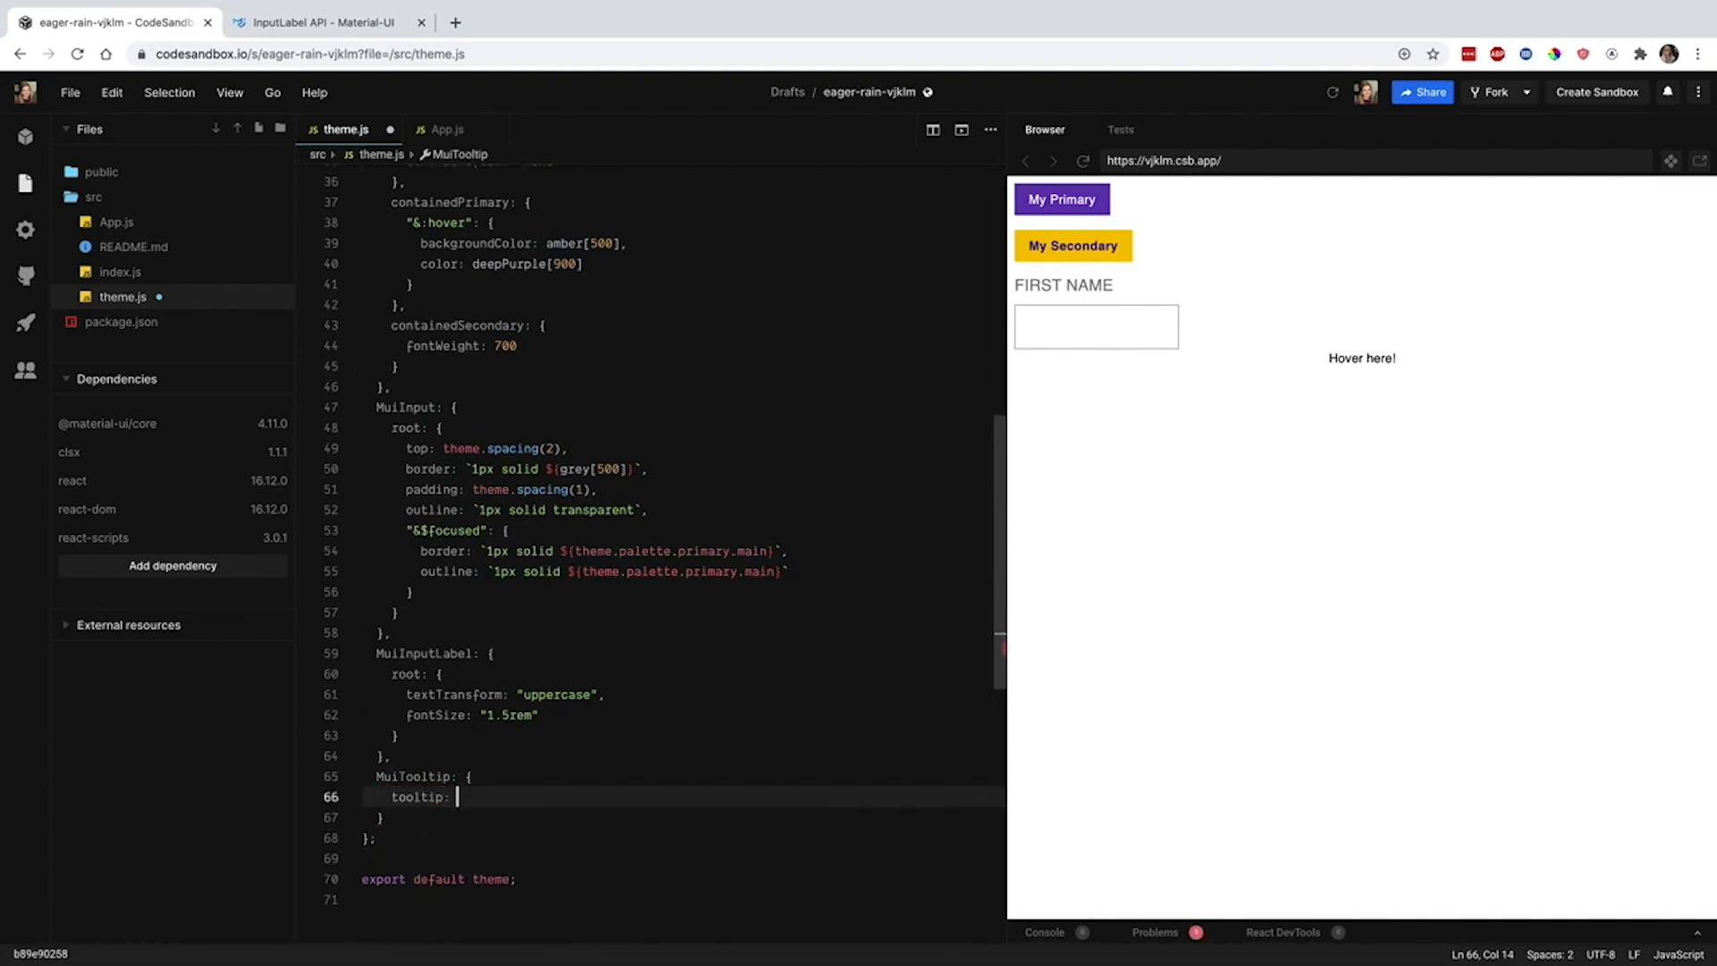
{"action": "key", "text": "enter"}
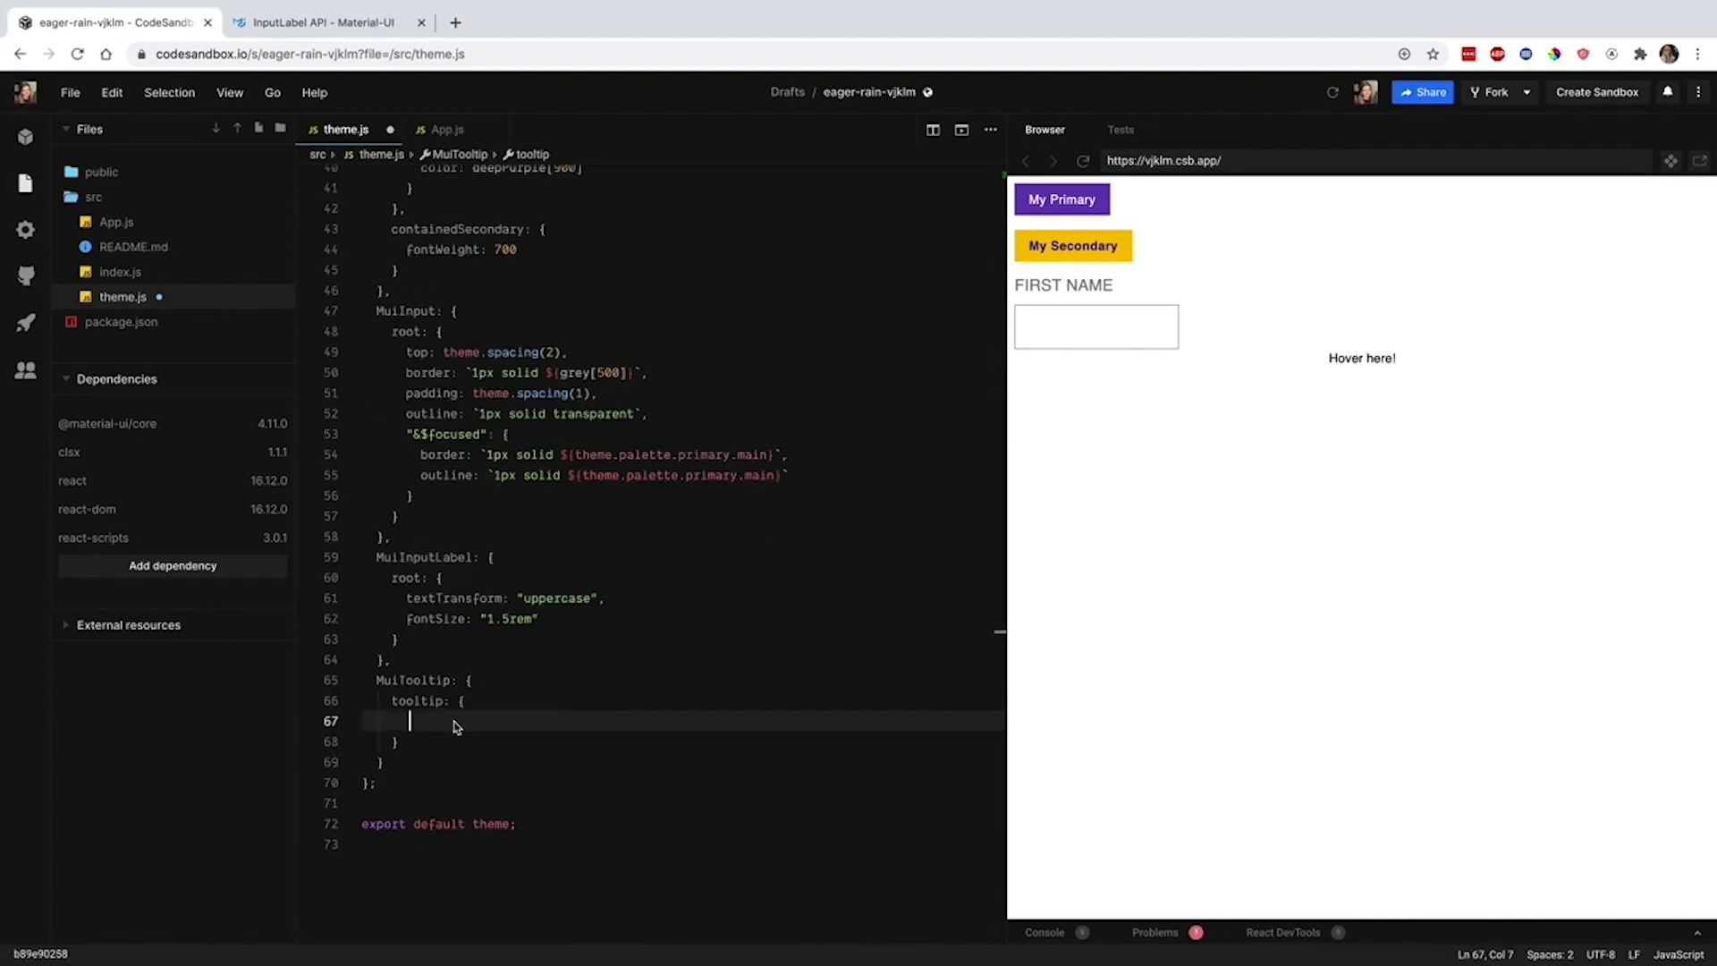
{"action": "type", "text": "backgroundColor:'#fff',"}
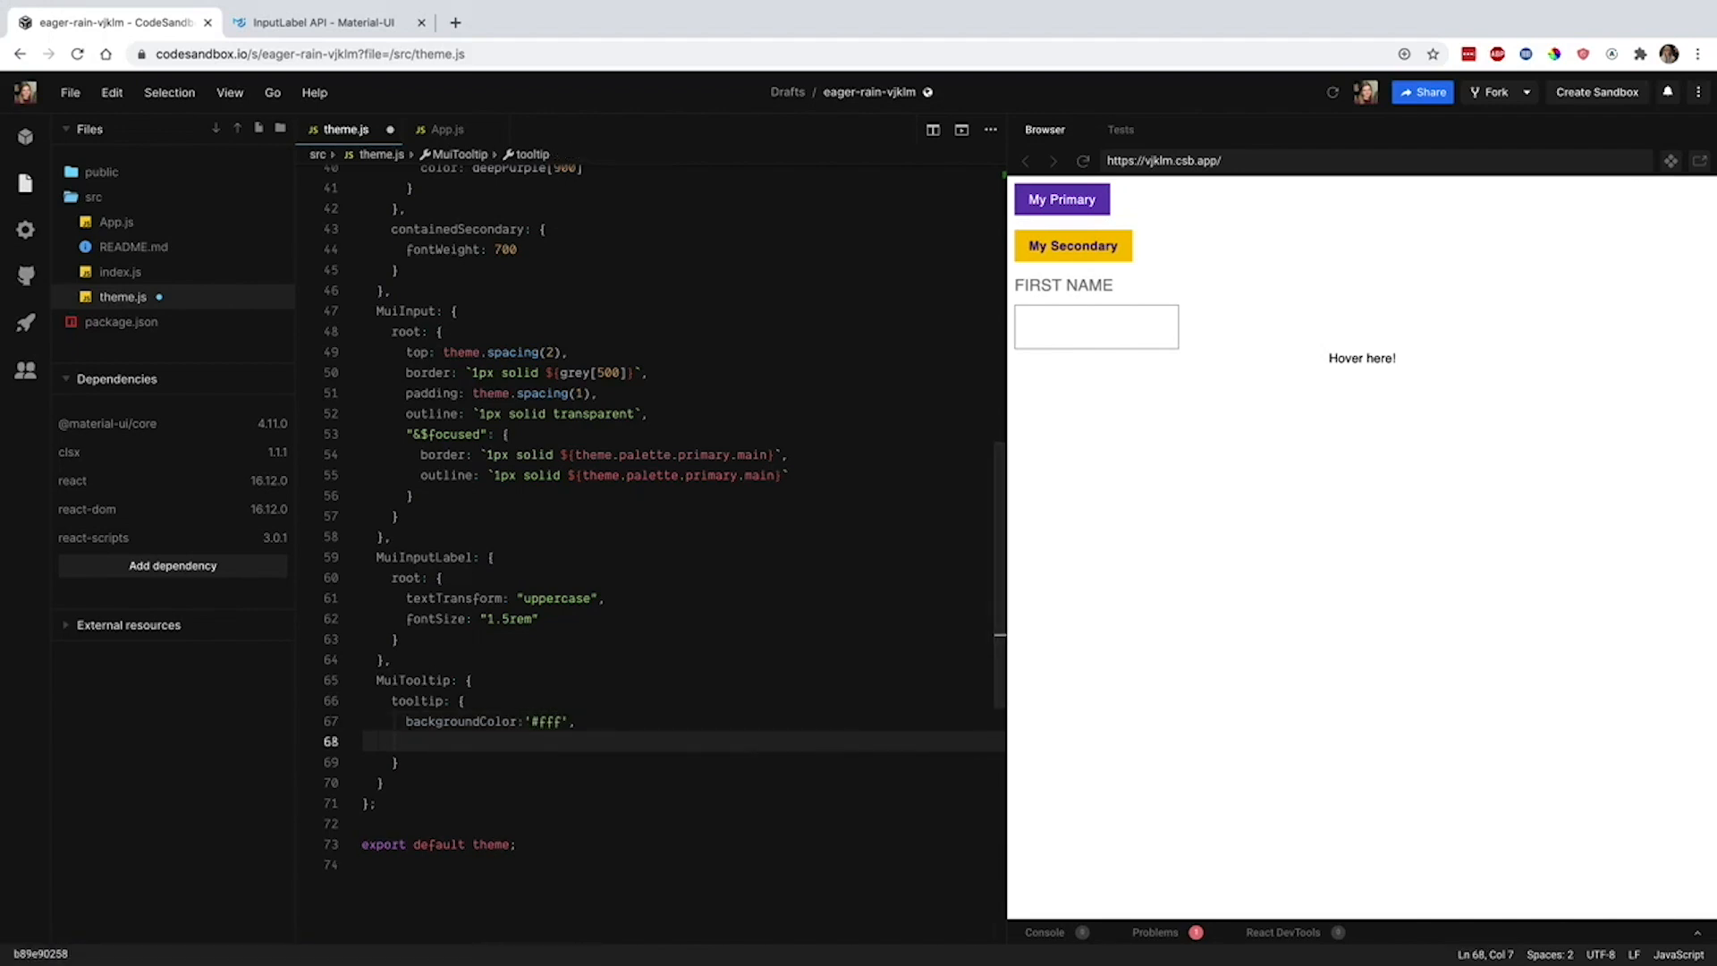
Step: Give the tooltip a 2px solid primary.main border and primary.main text colour
{"action": "type", "text": "border: `"}
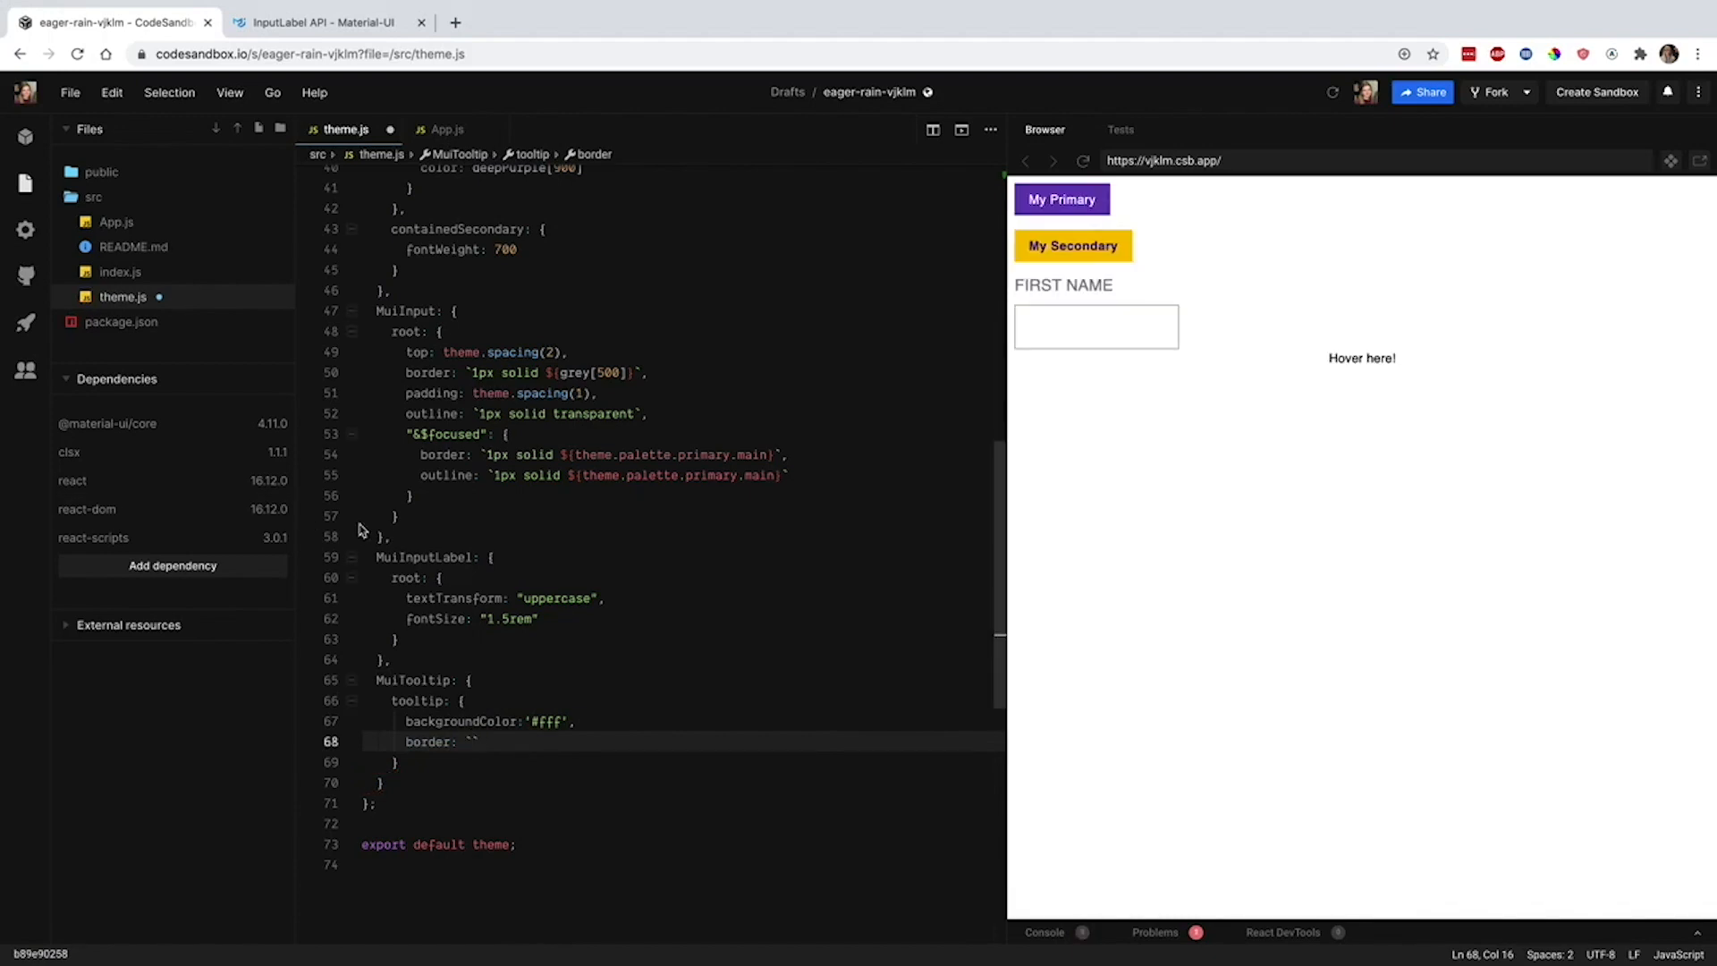
{"action": "type", "text": "2px"}
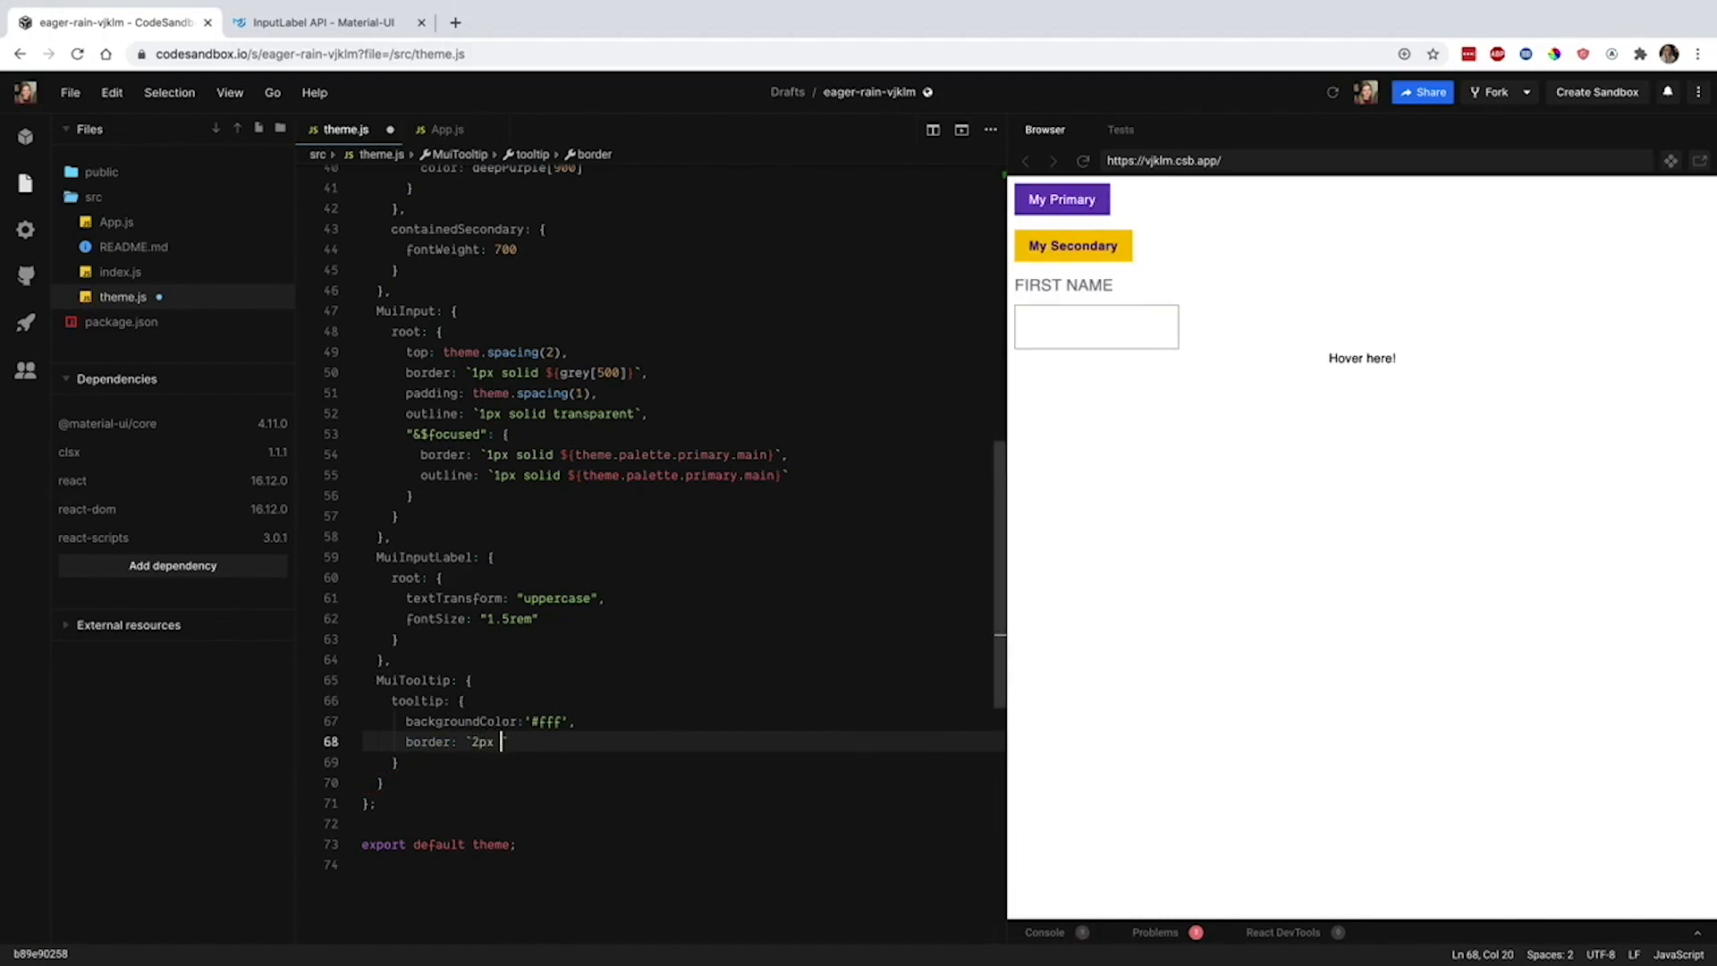
{"action": "type", "text": "solid $"}
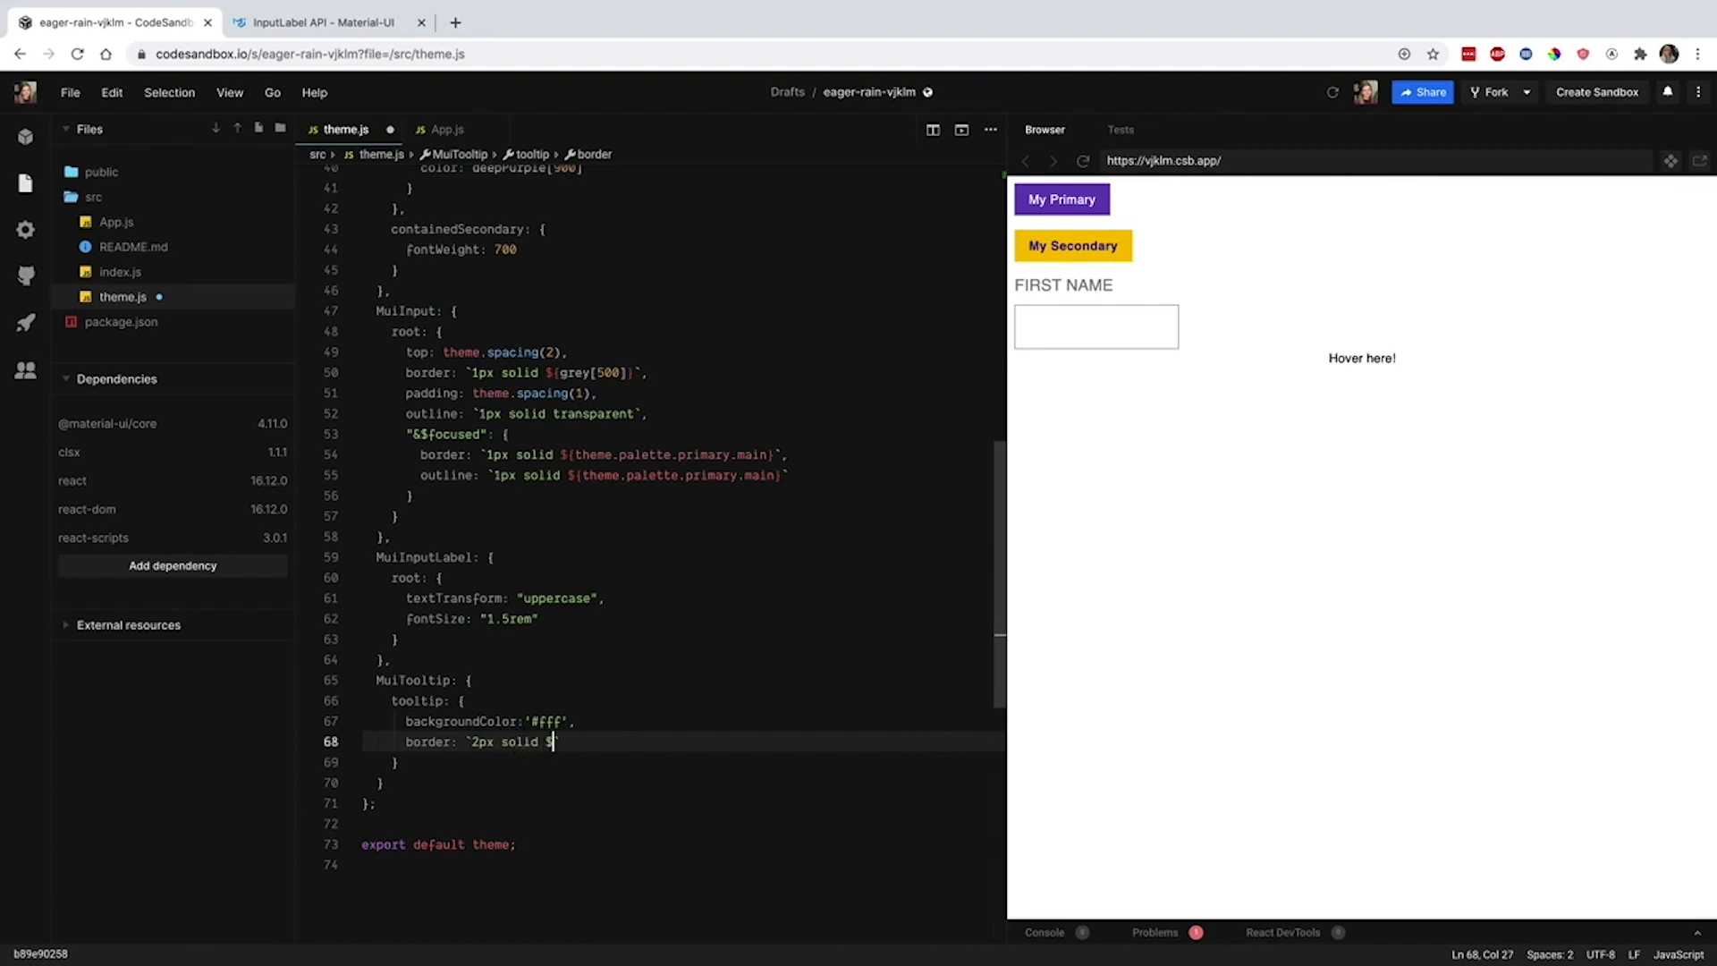
{"action": "type", "text": "{theme.palette"}
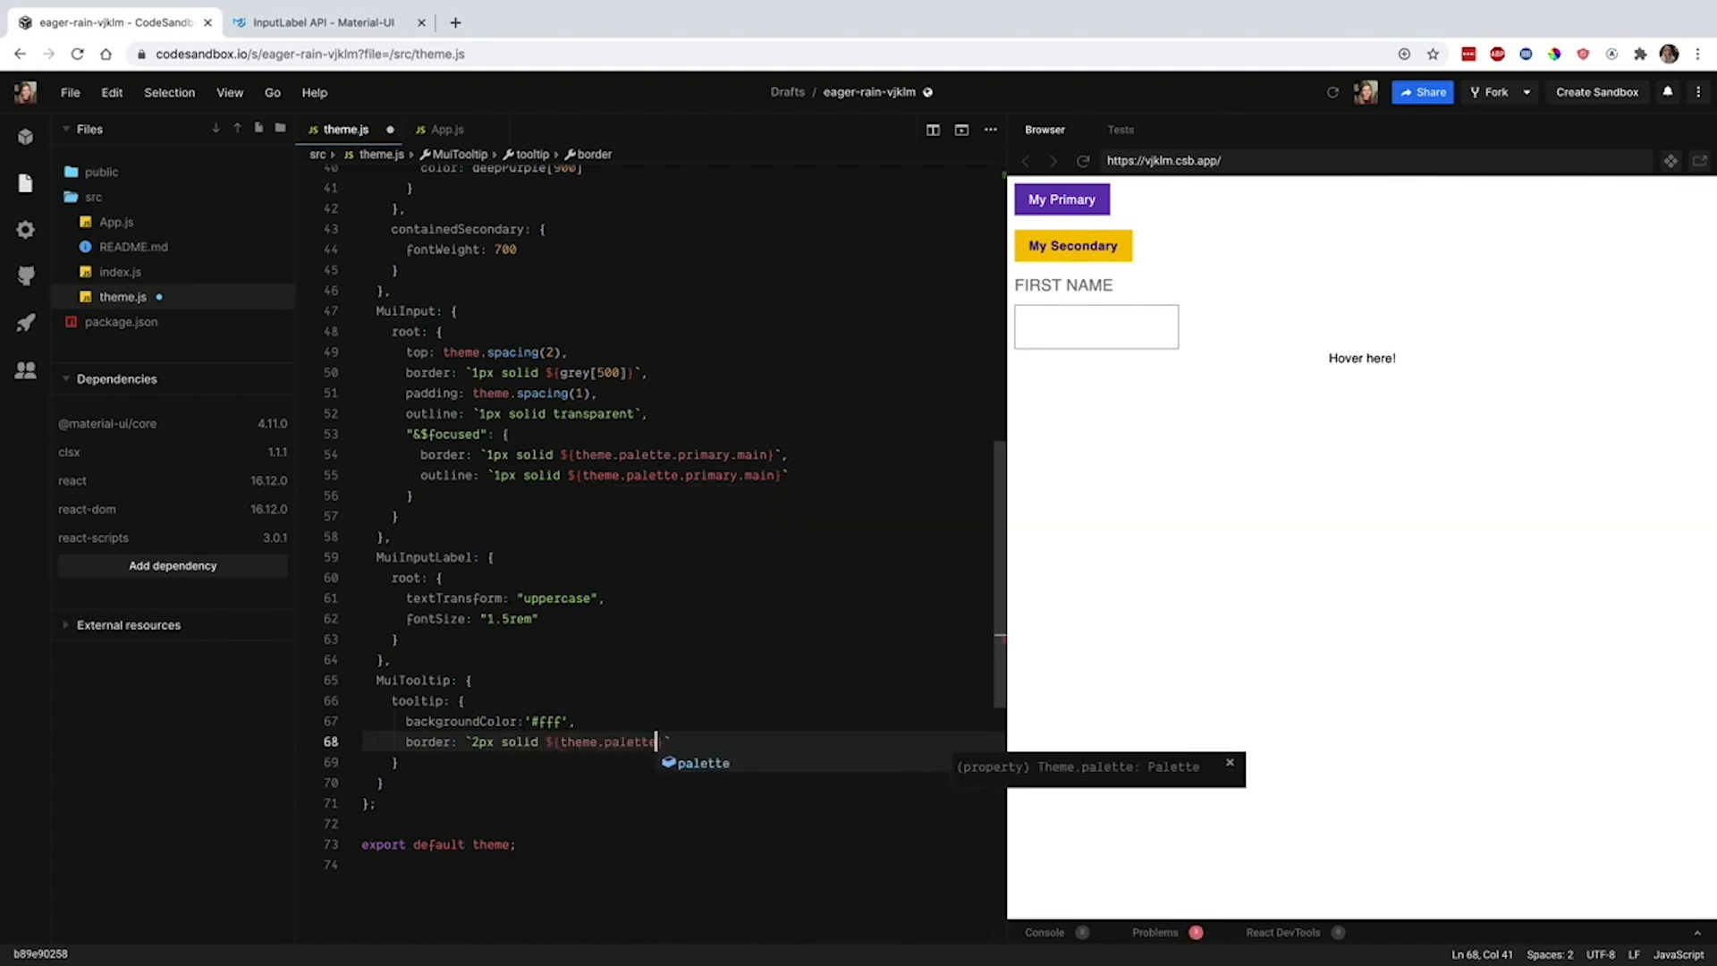
{"action": "type", "text": ".primary.main"}
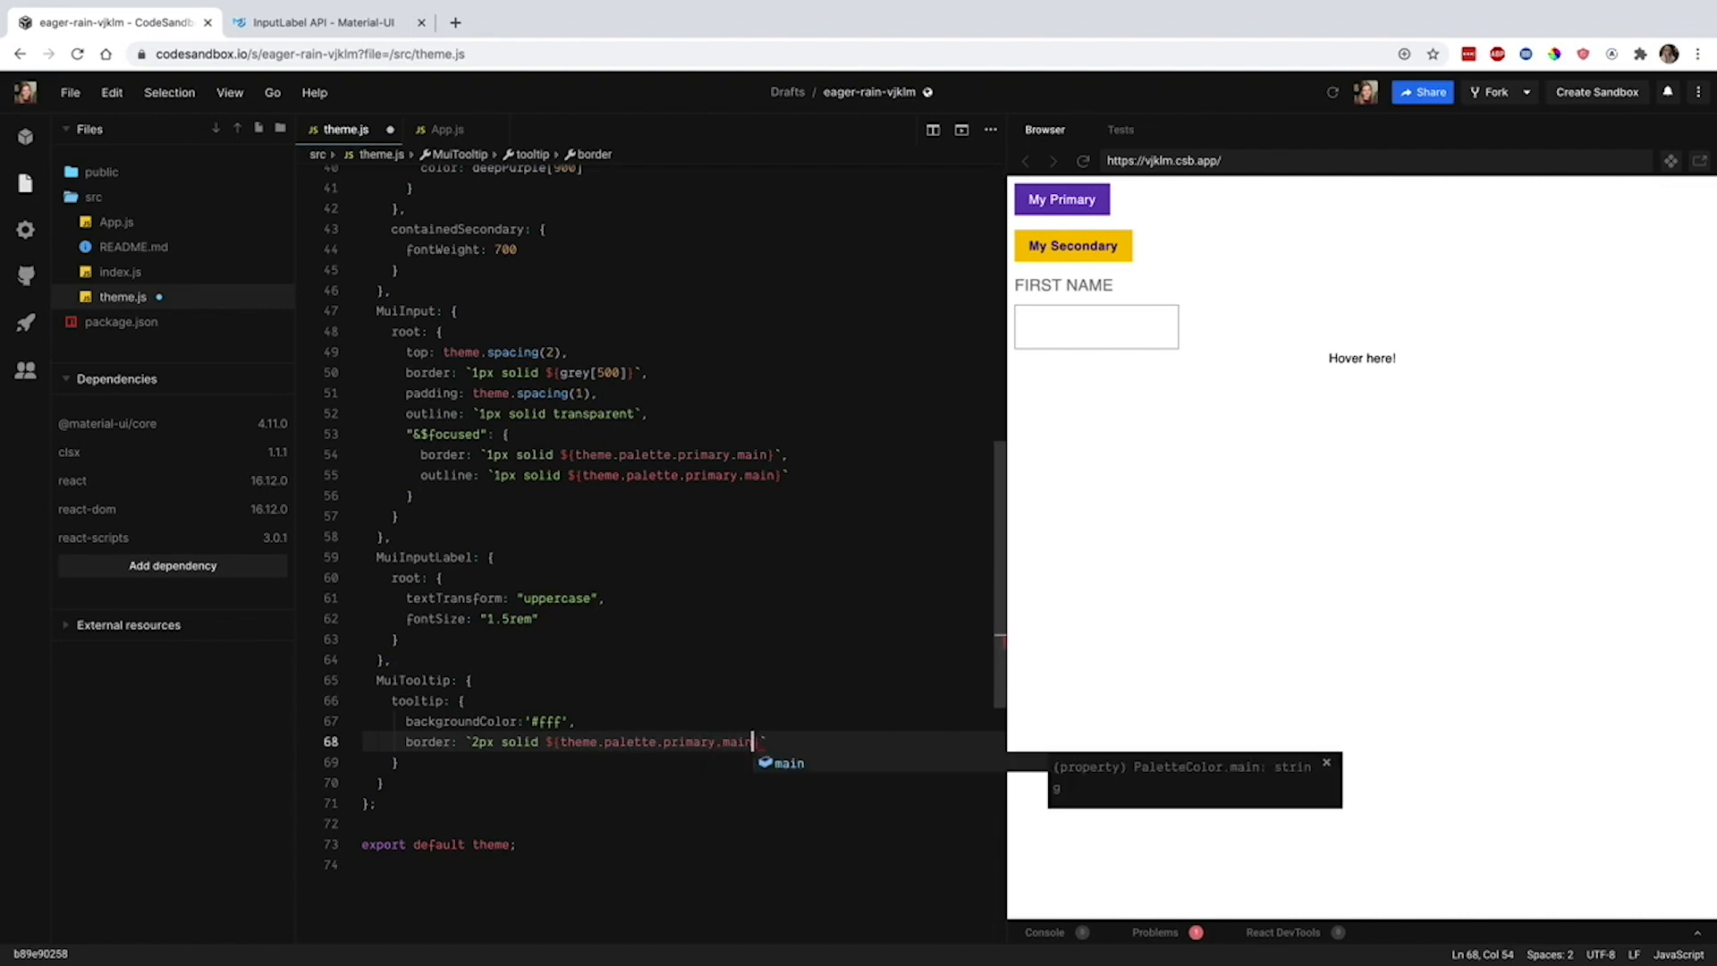
{"action": "key", "text": "enter"}
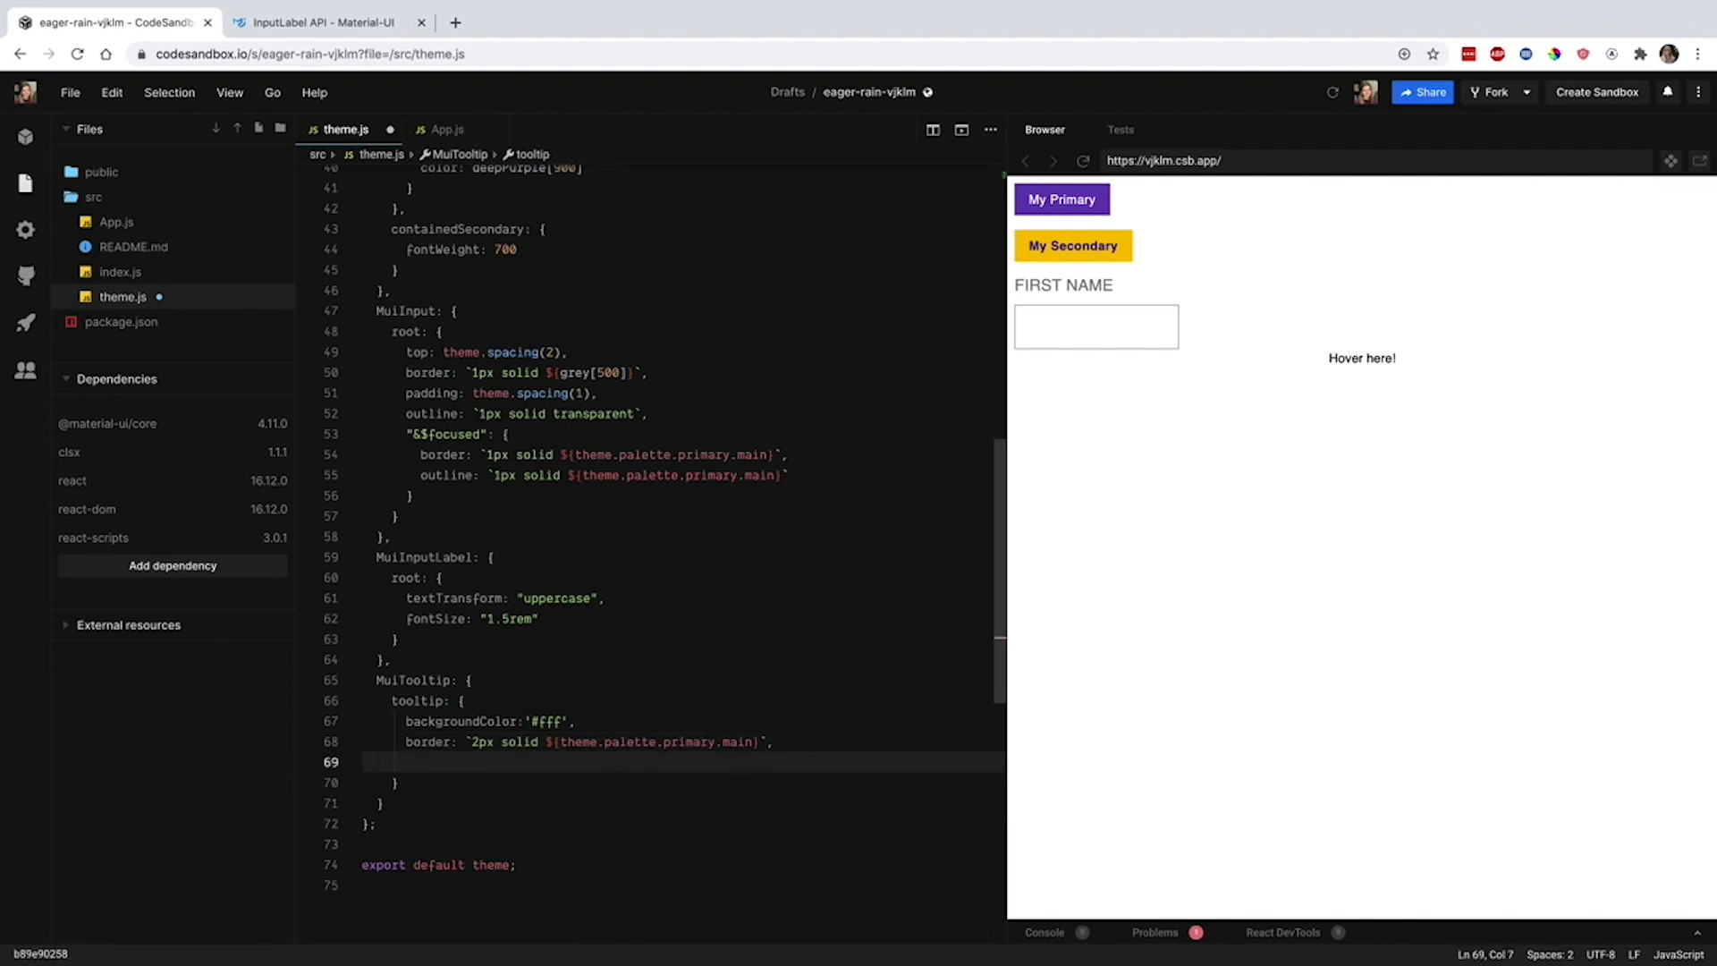
{"action": "type", "text": "color: theme.palette.primary.main"}
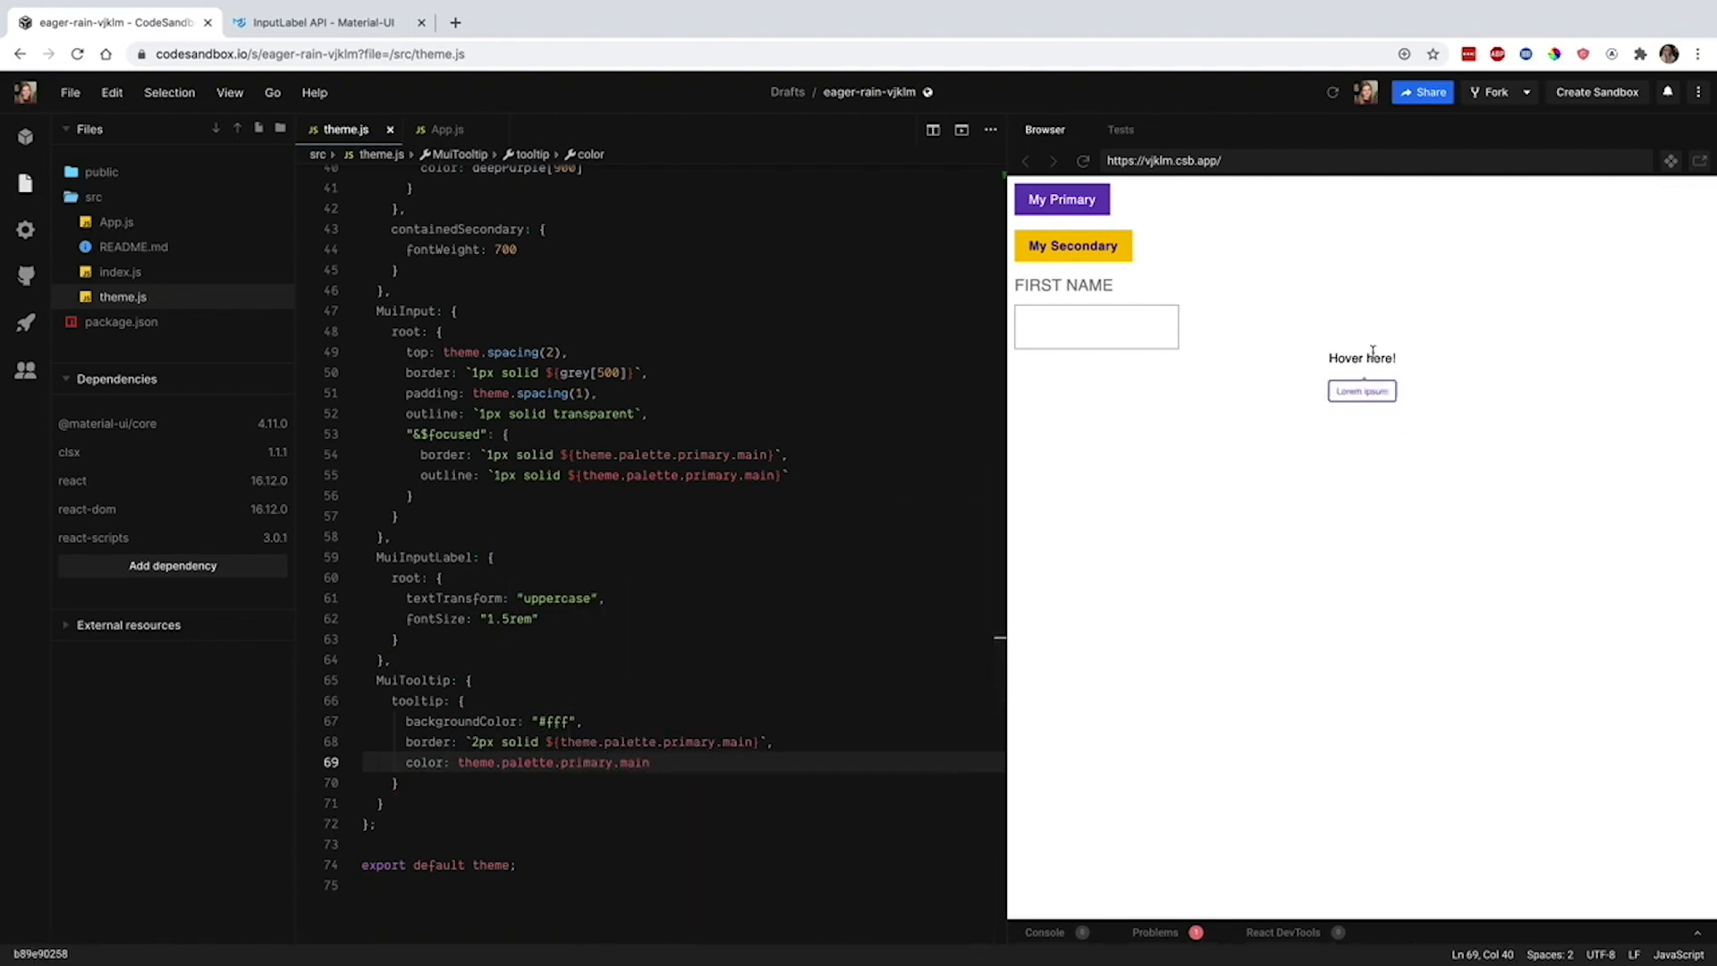
{"action": "mouse_move", "coordinate": [444, 781]}
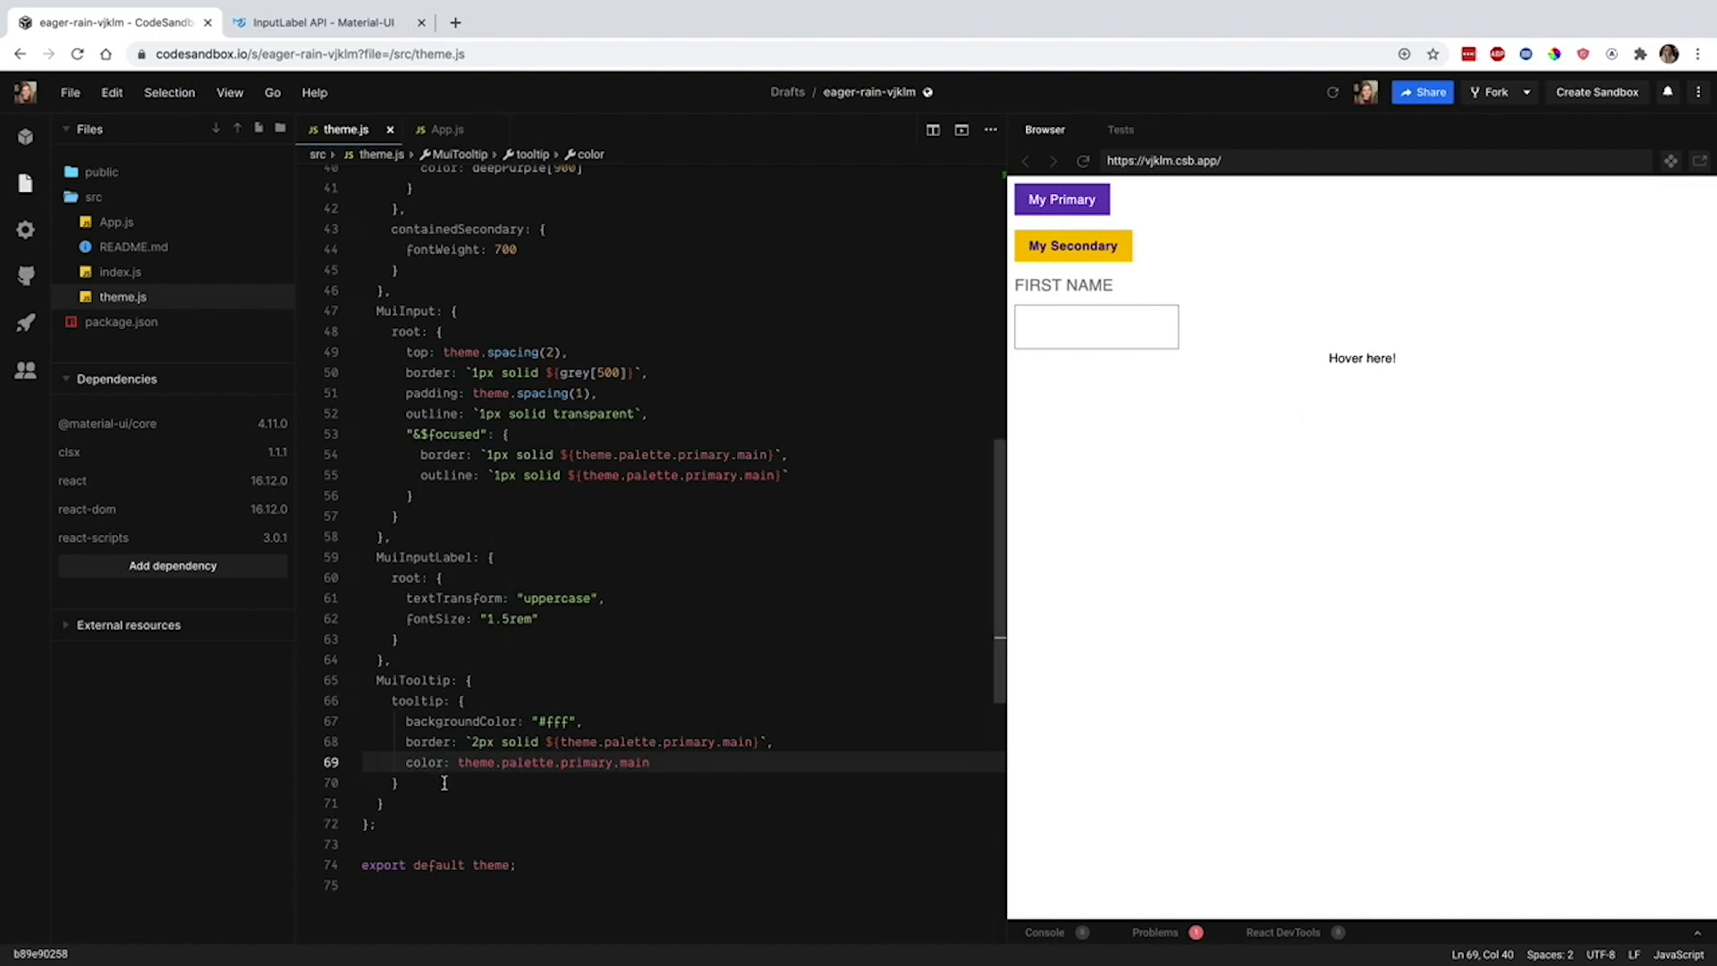
Step: Colour the tooltip arrow with theme.palette.primary.main
{"action": "key", "text": "enter"}
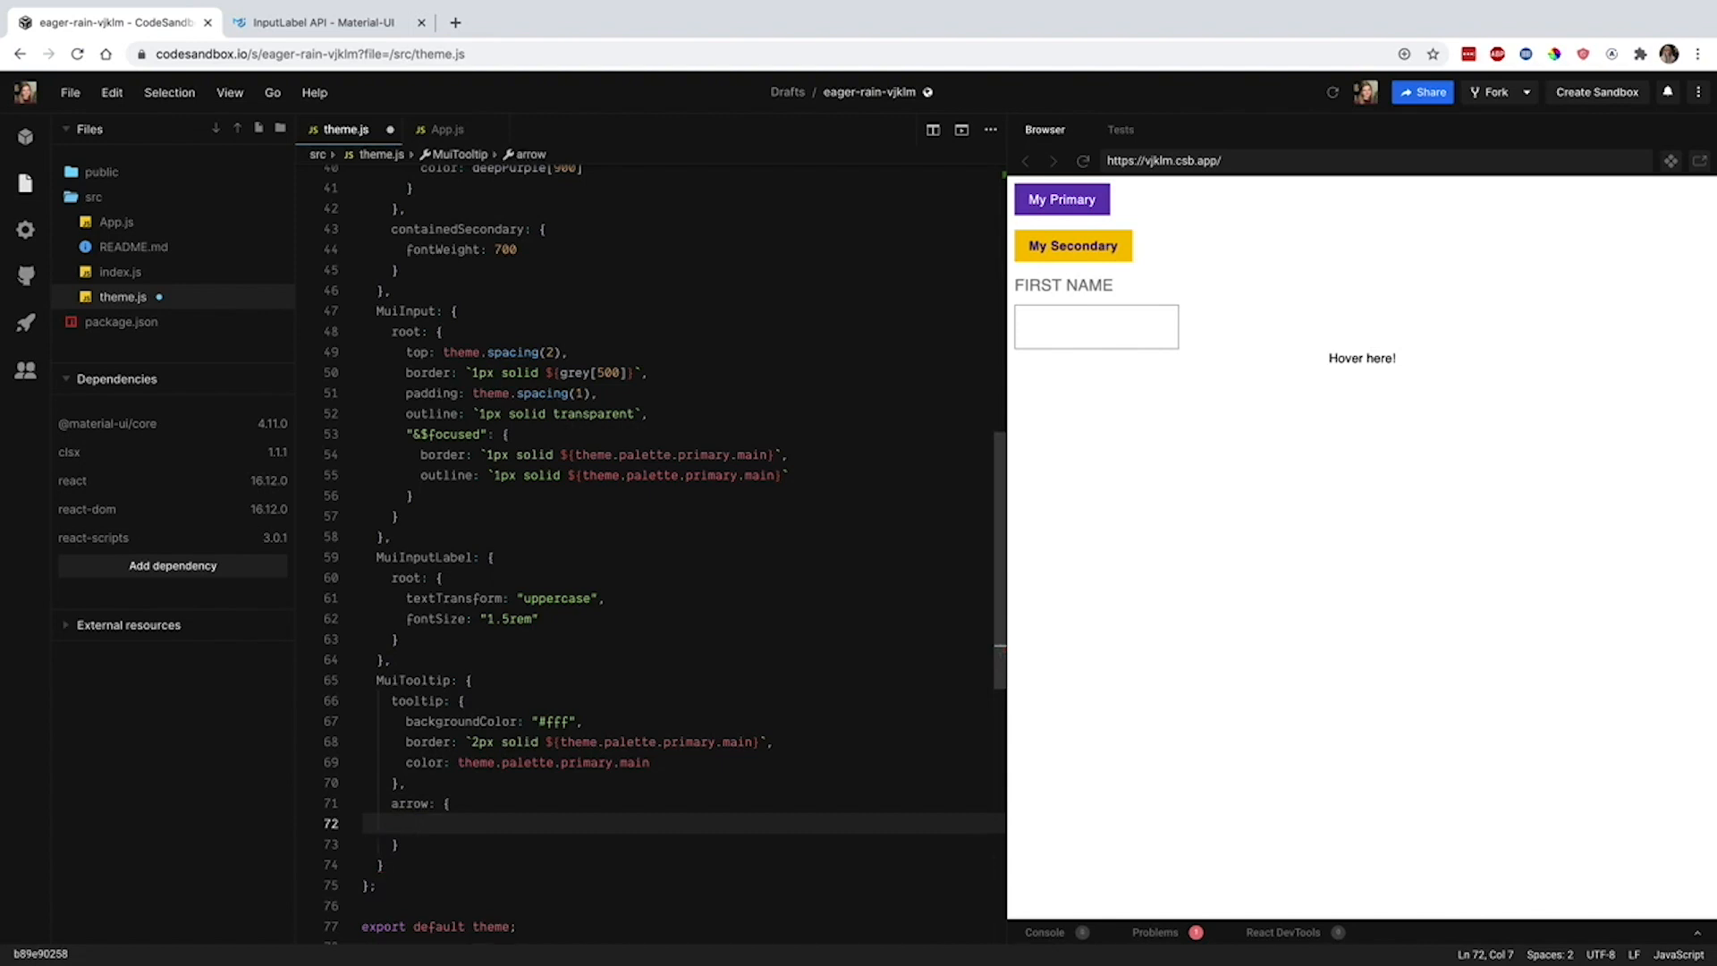
{"action": "type", "text": "color: theme.palette.primary.main"}
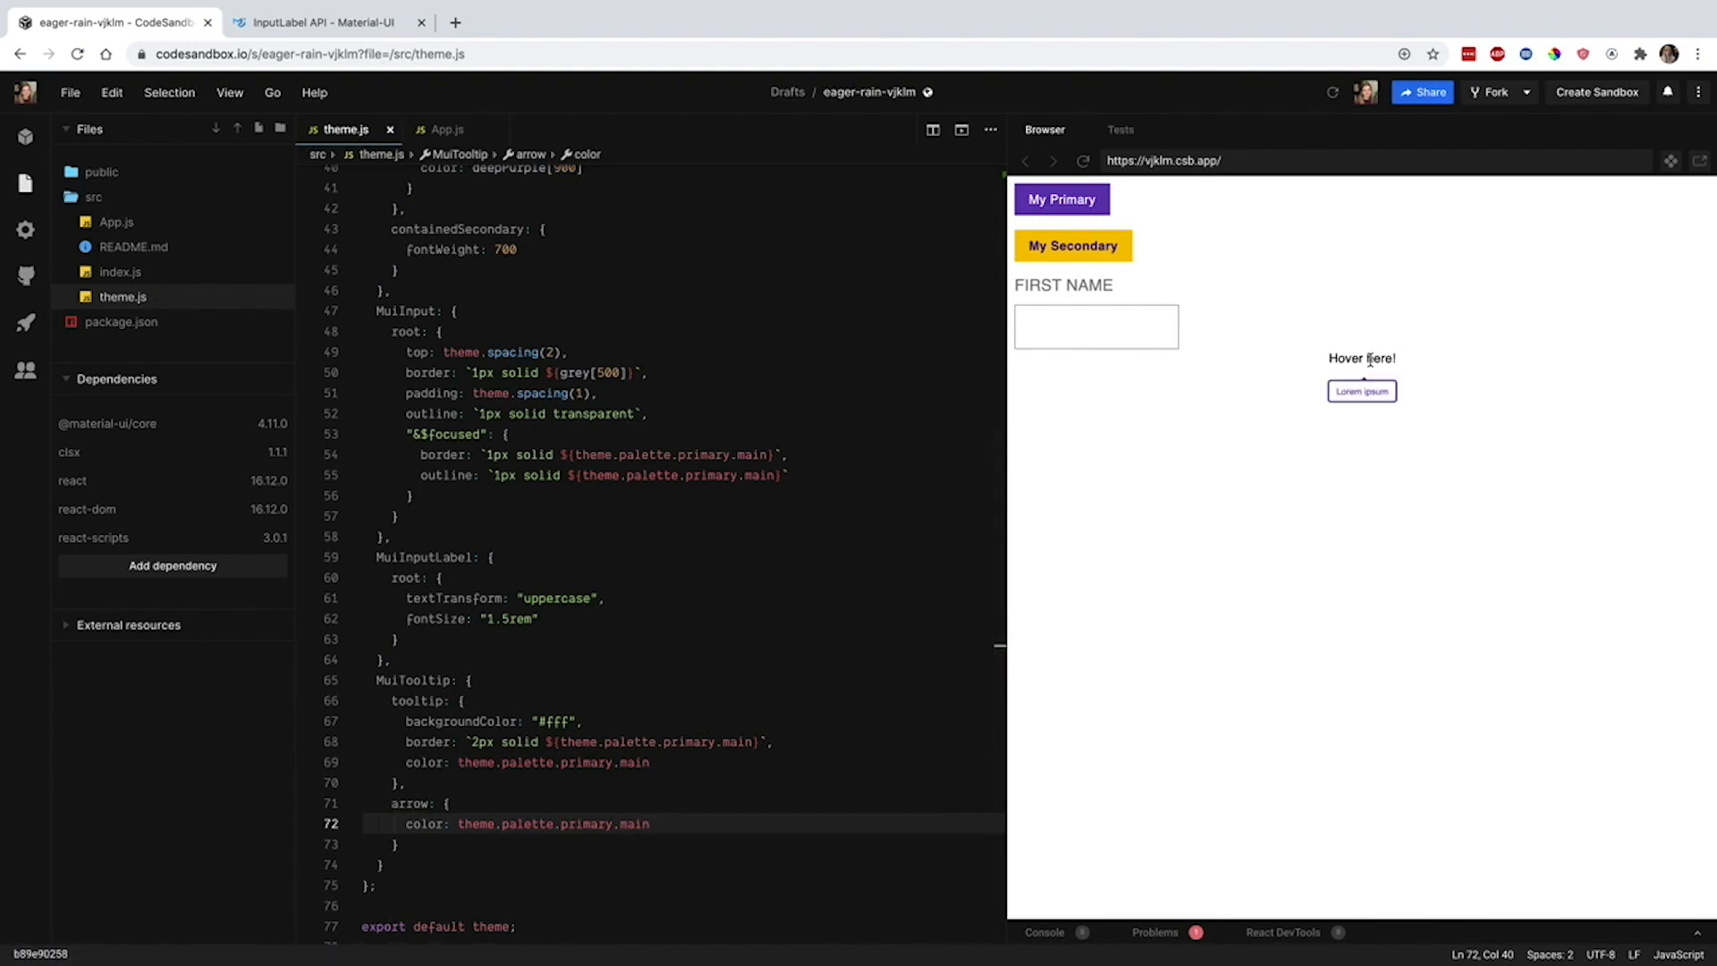
{"action": "mouse_move", "coordinate": [1486, 471]}
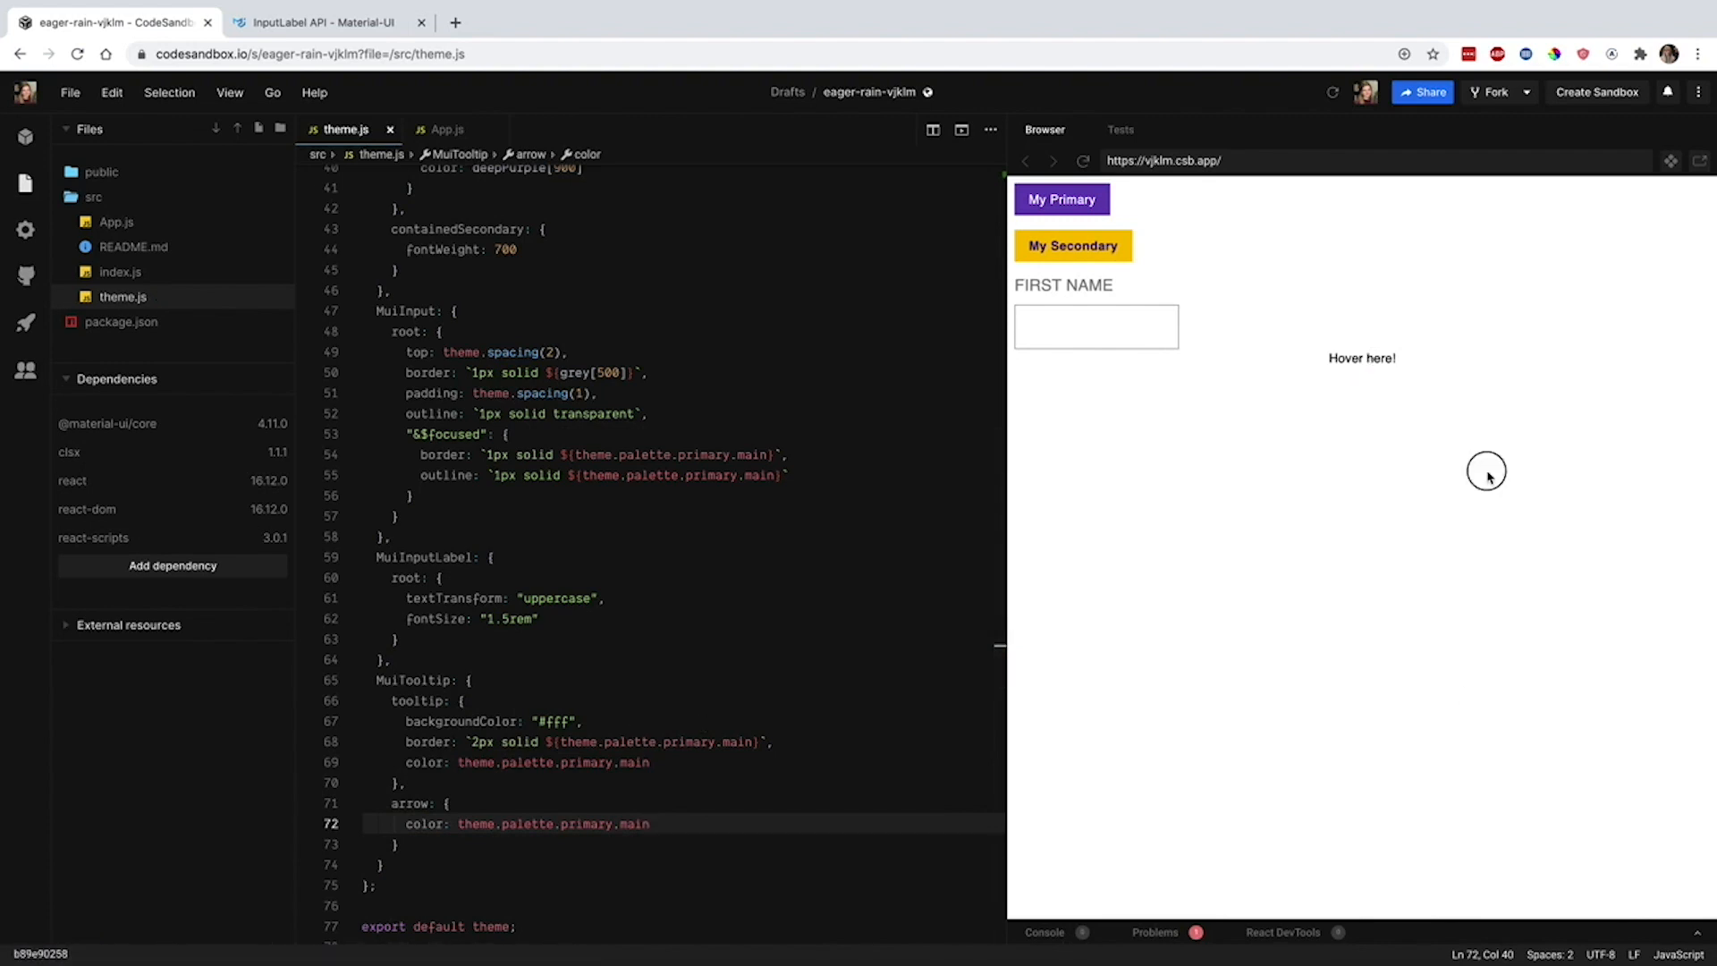